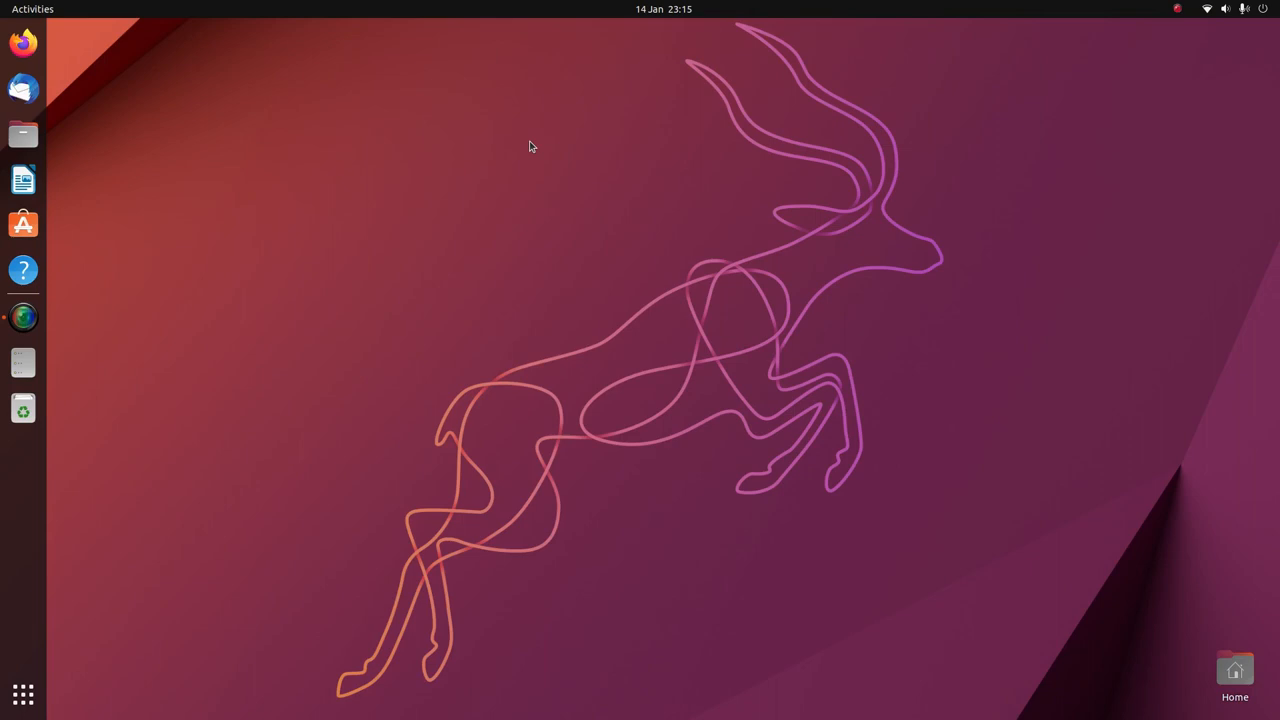
mouse_move(118, 714)
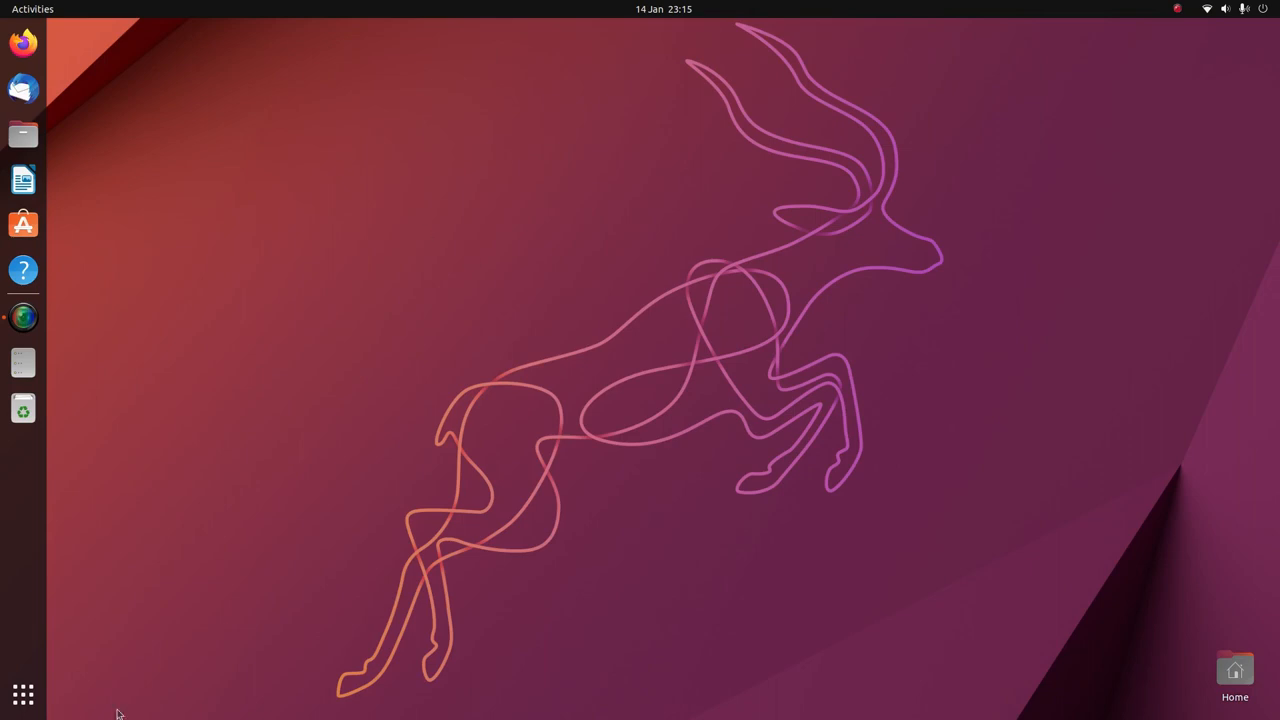
Launch Software & Updates from the applications overview by searching 'softw'
left_click(23, 694)
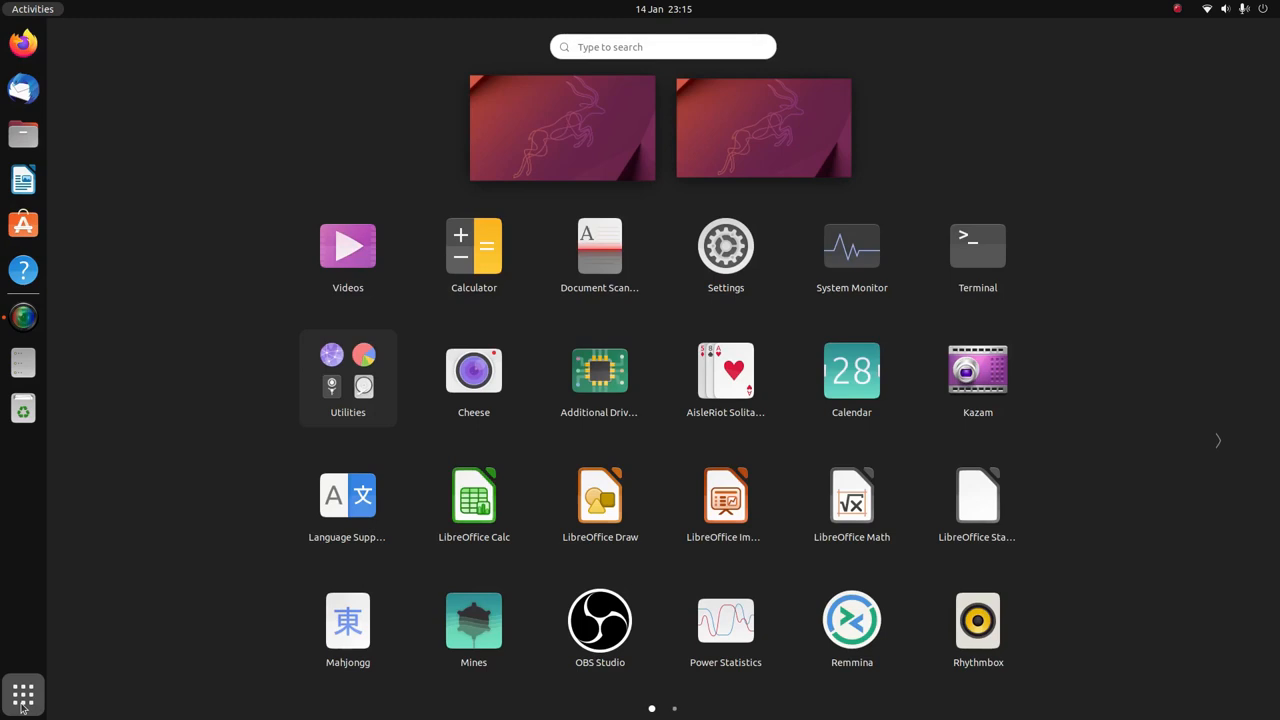
type("softw")
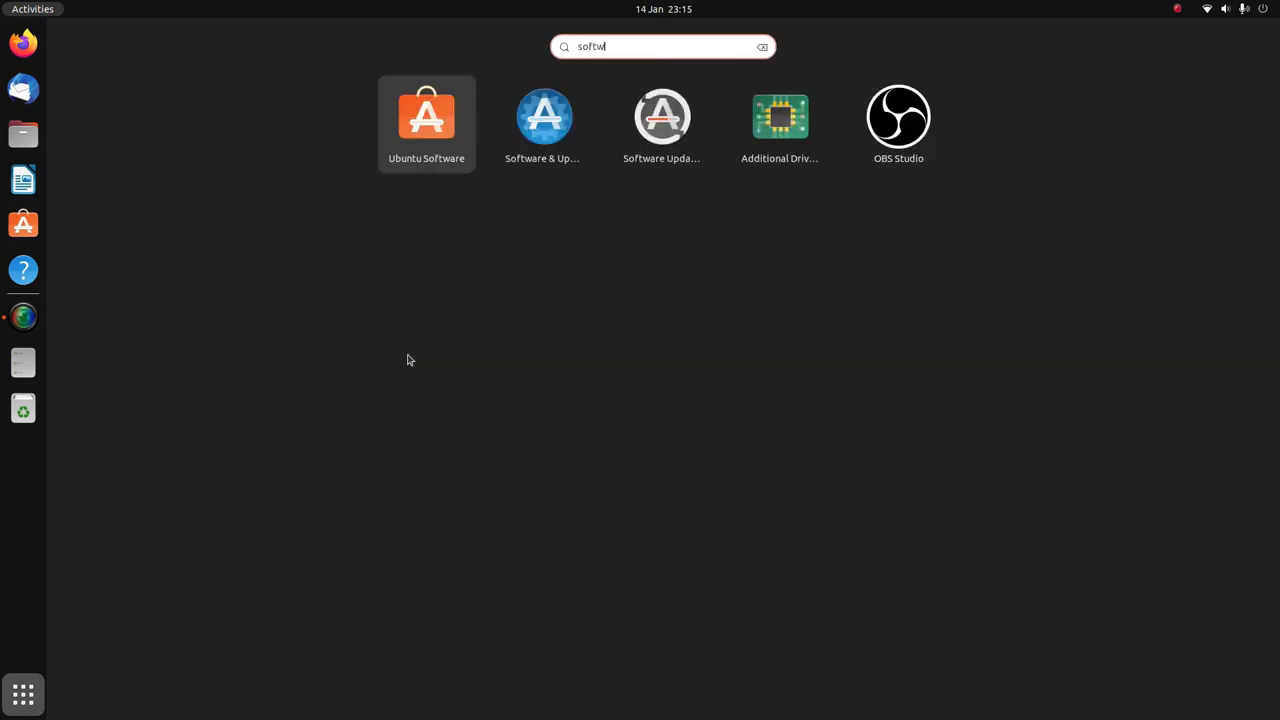
key("Escape")
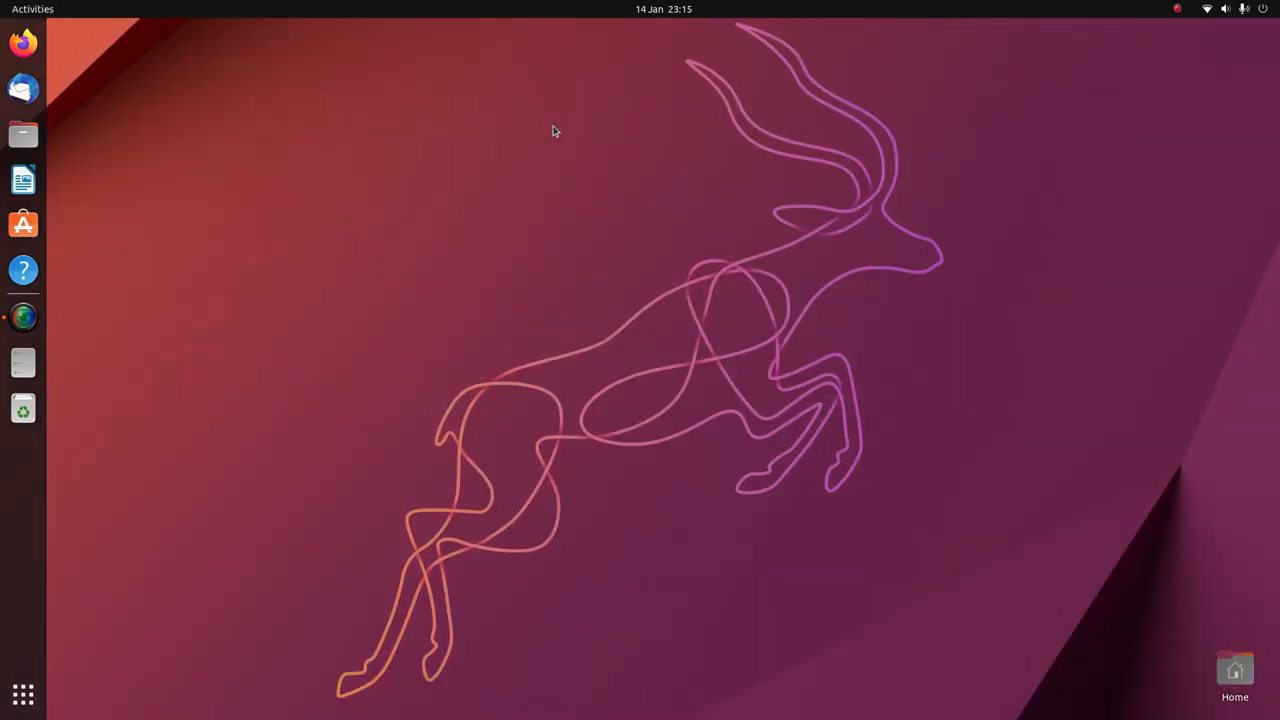
mouse_move(598, 311)
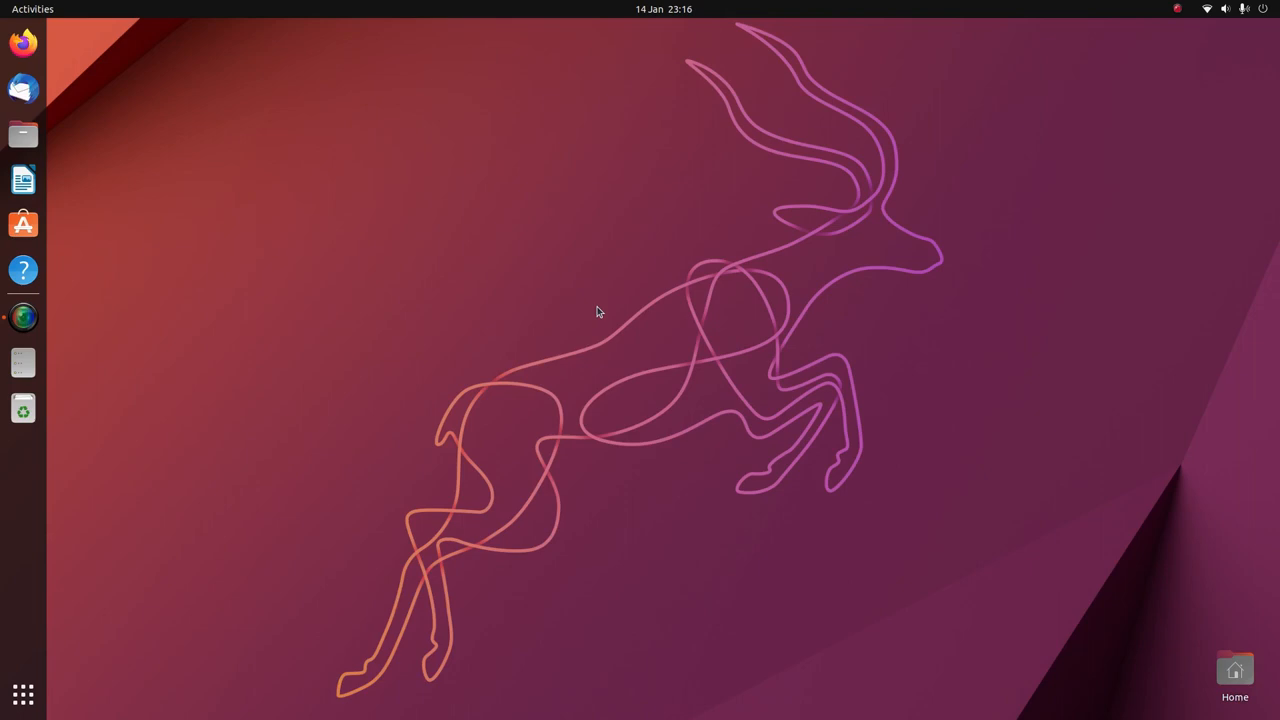
mouse_move(565, 311)
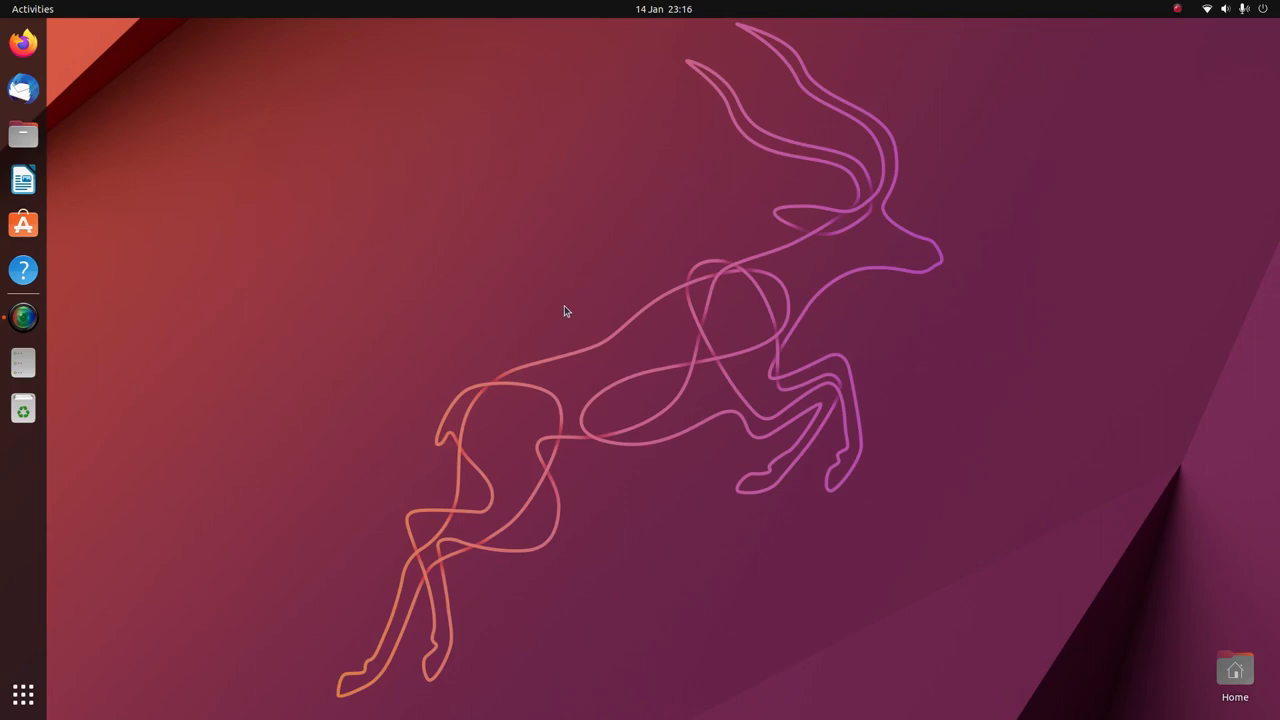
mouse_move(624, 305)
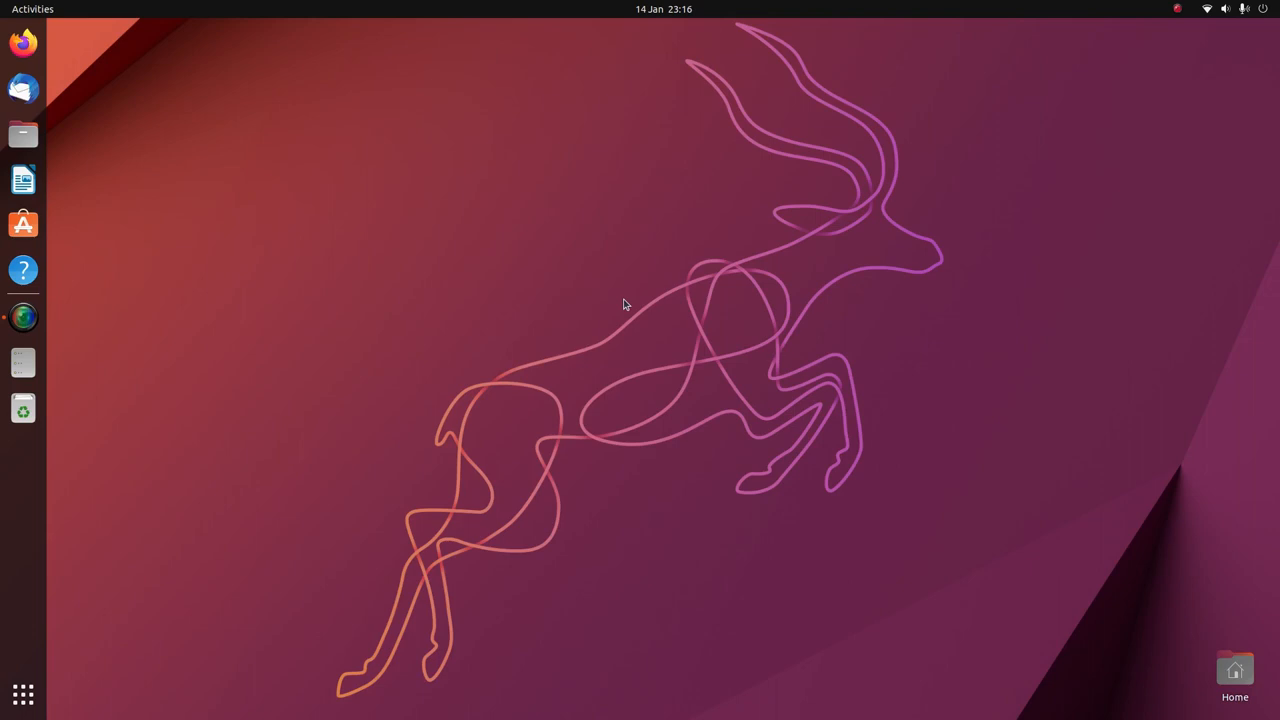
Review the Updates settings showing daily checks and automatic security downloads
left_click(23, 224)
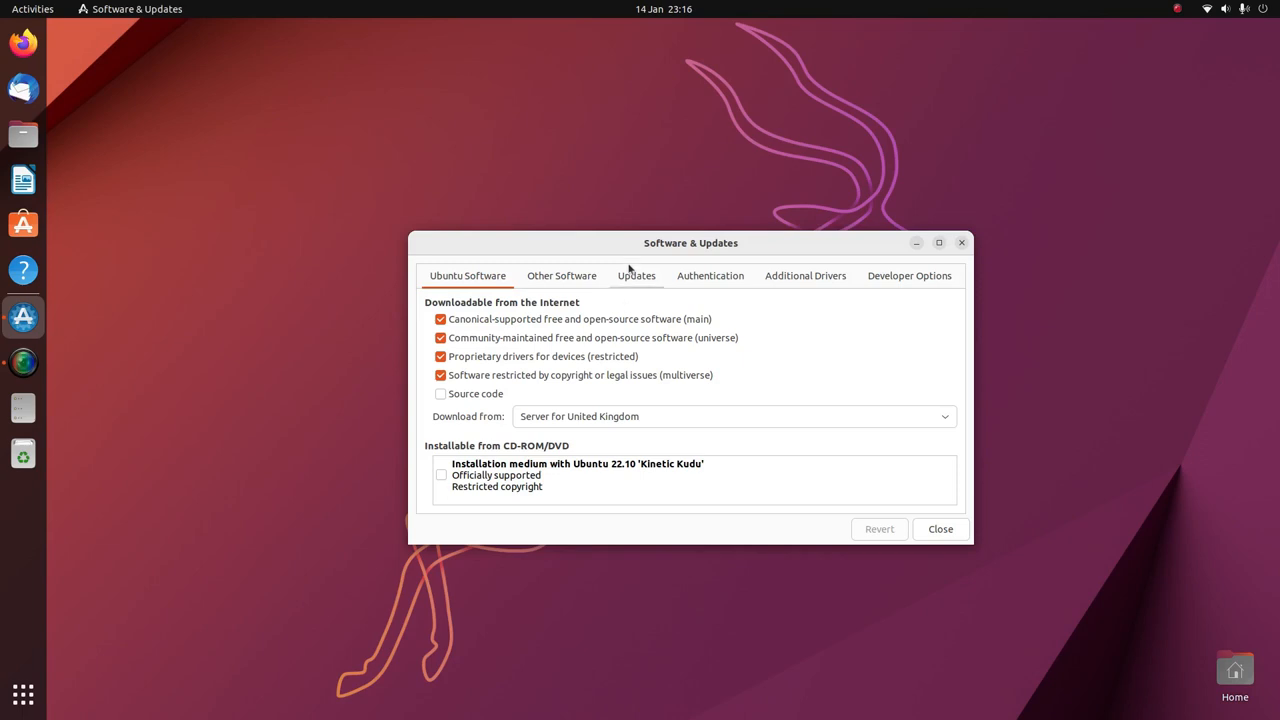
left_click(636, 275)
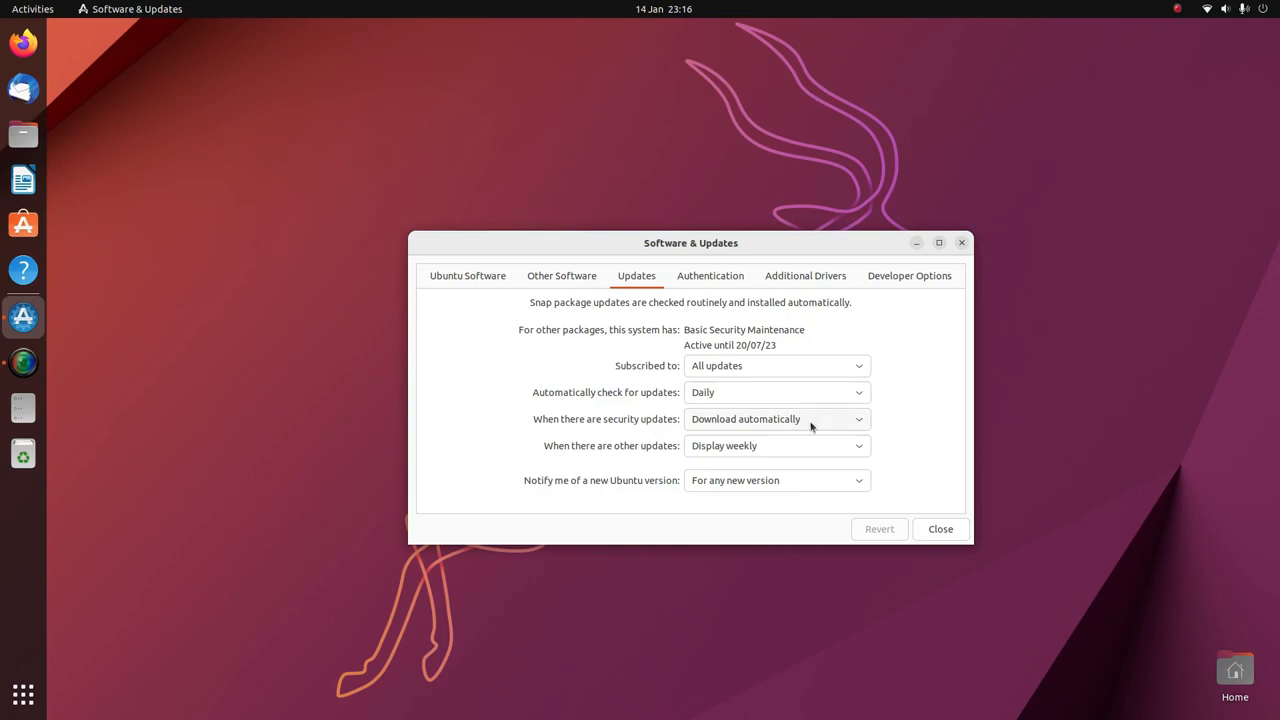
left_click(776, 419)
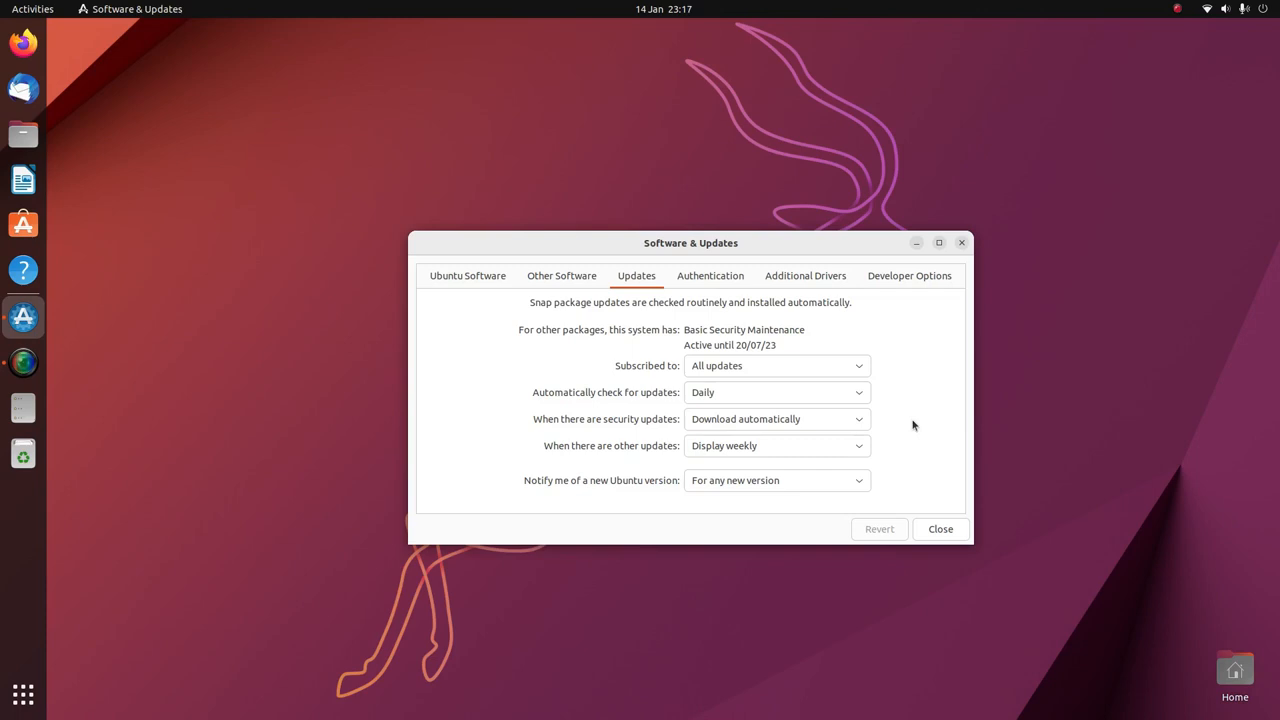
mouse_move(951, 401)
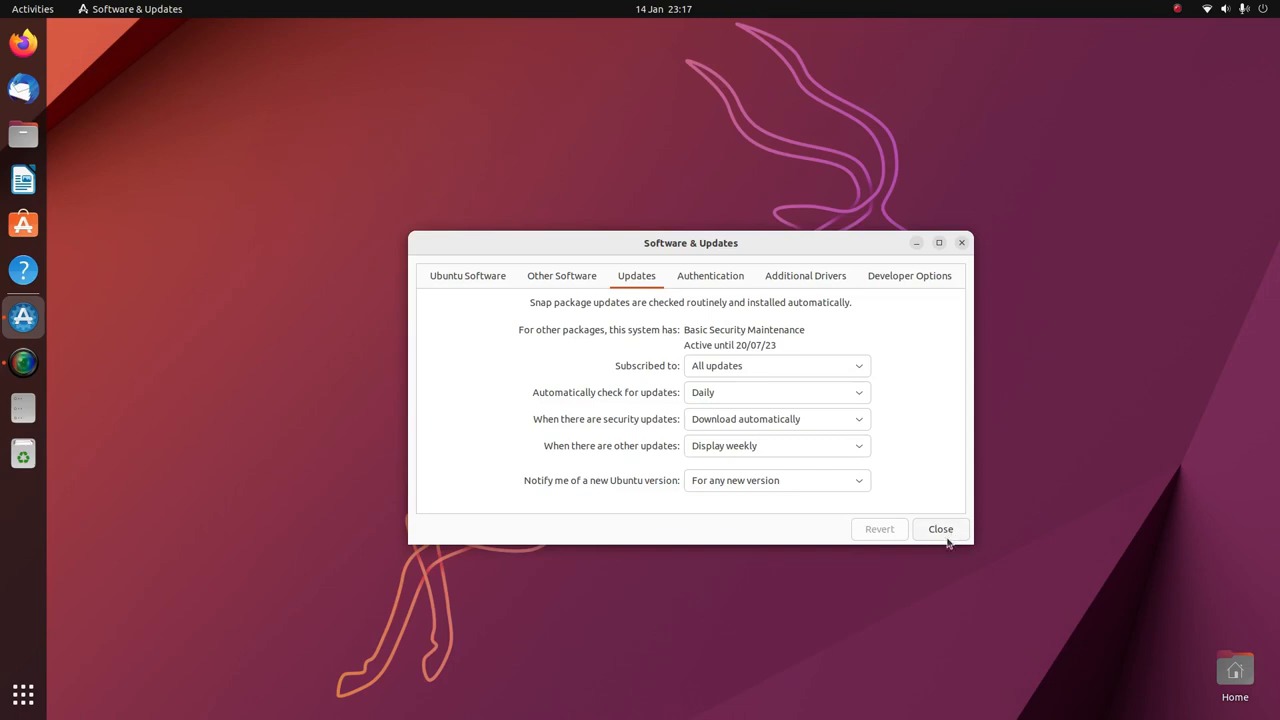
left_click(940, 529)
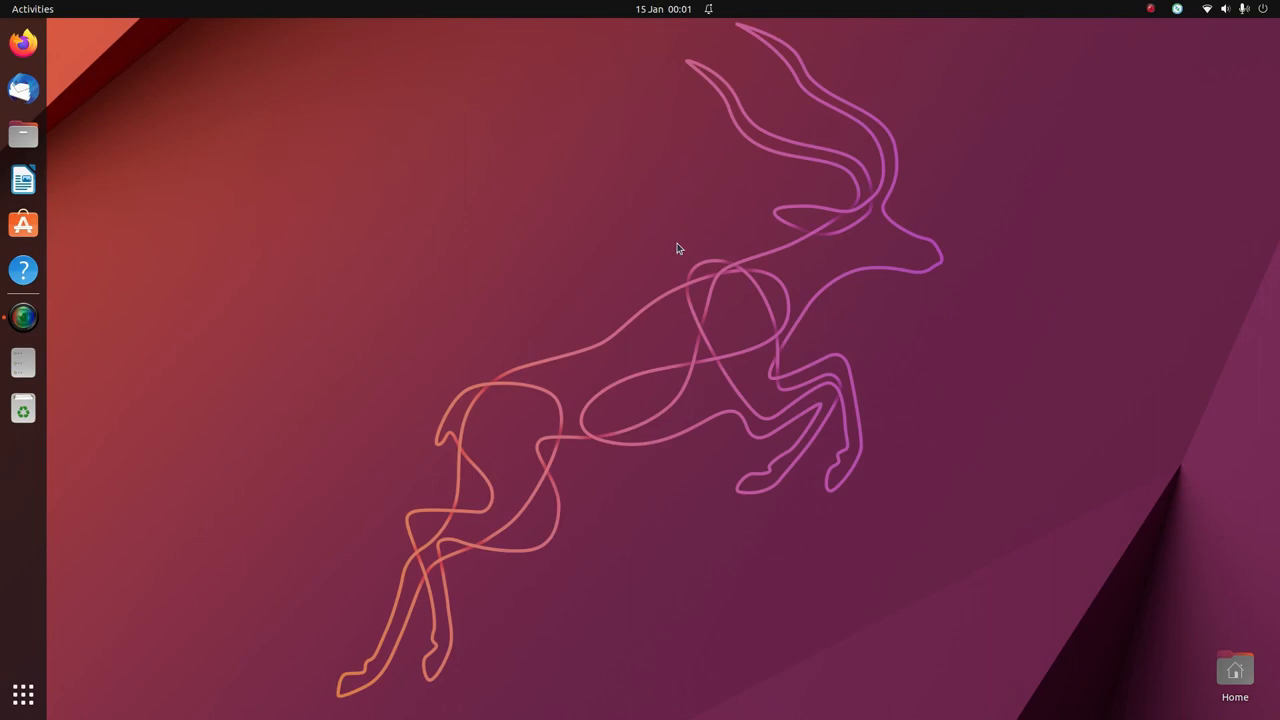
mouse_move(910, 230)
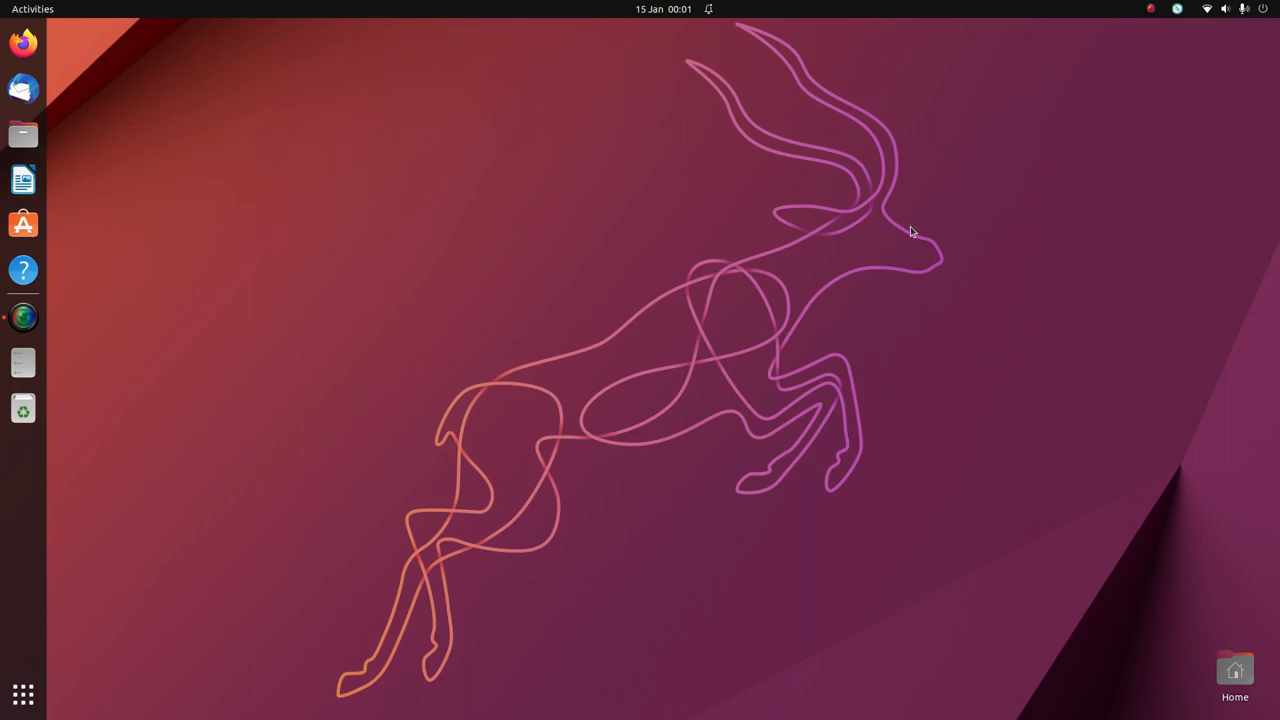
mouse_move(512, 306)
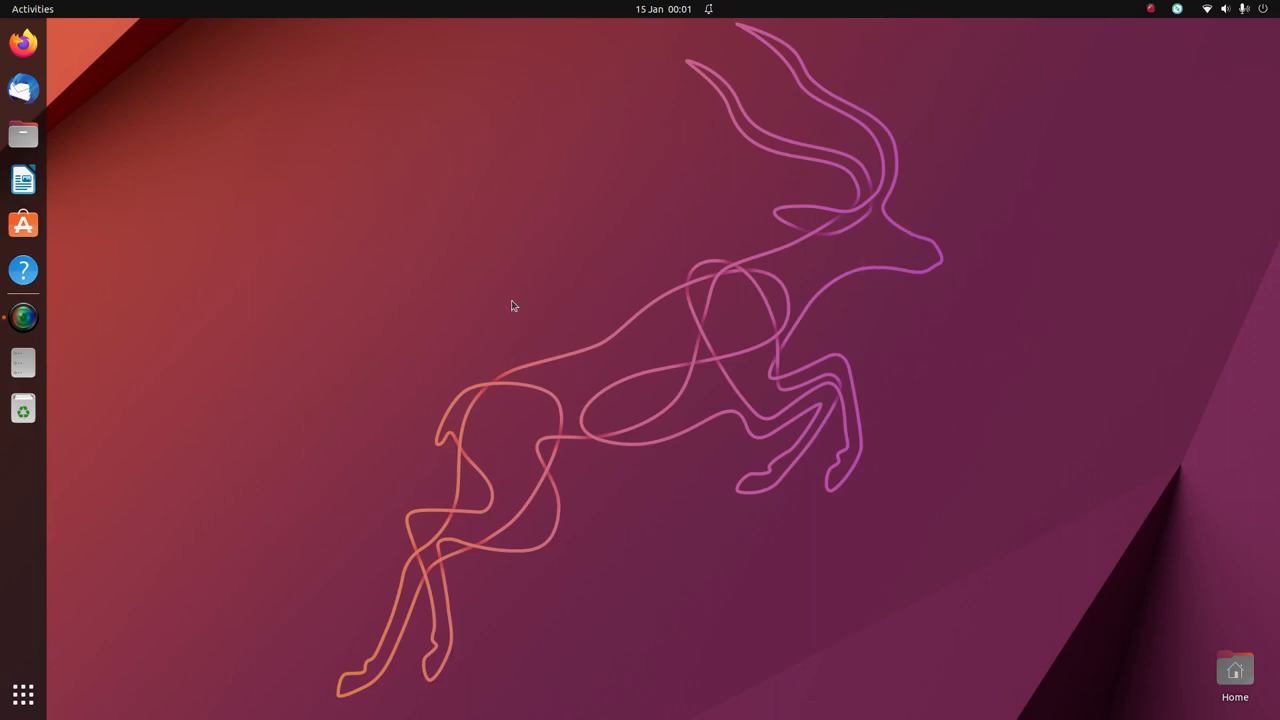
mouse_move(60, 163)
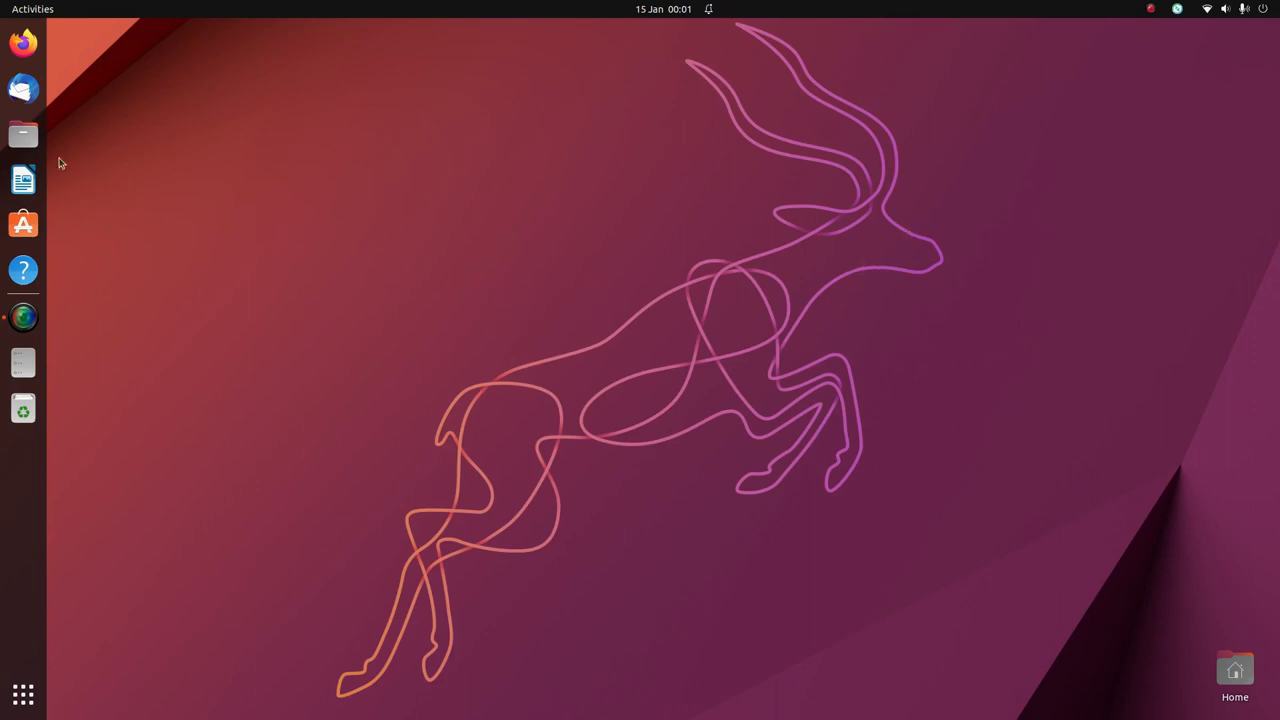
mouse_move(23, 89)
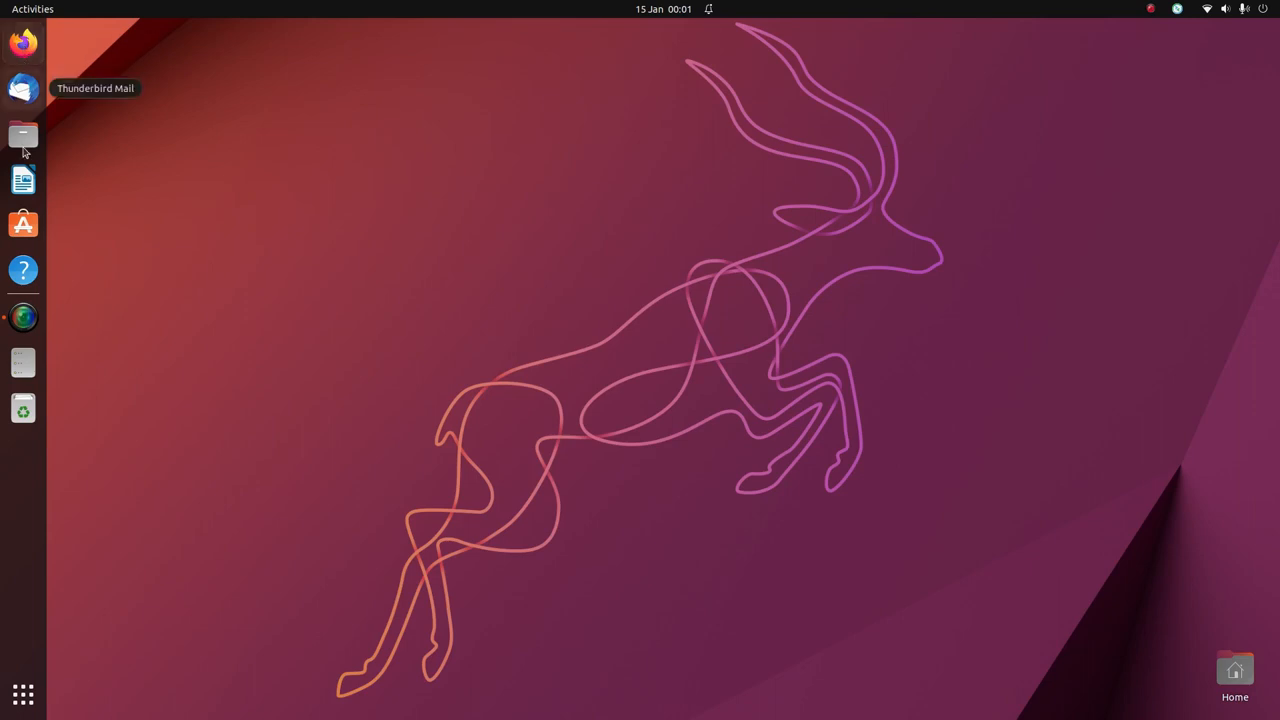
mouse_move(23, 43)
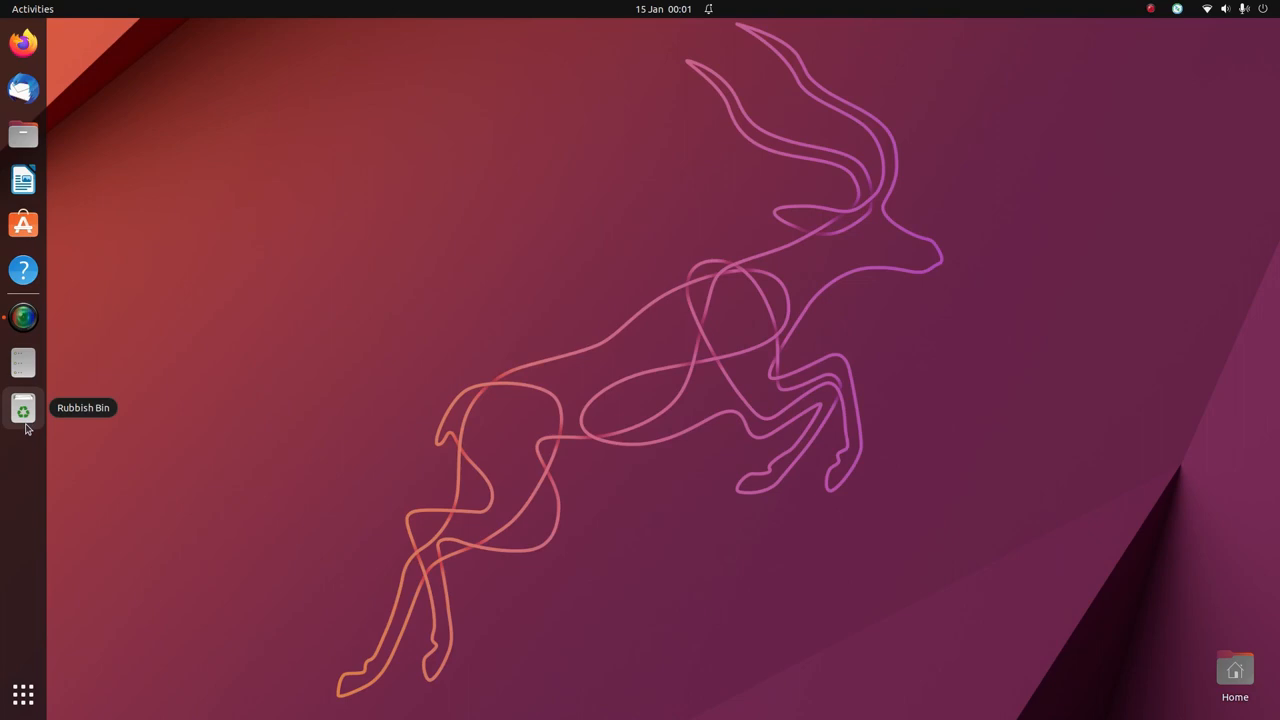
mouse_move(190, 76)
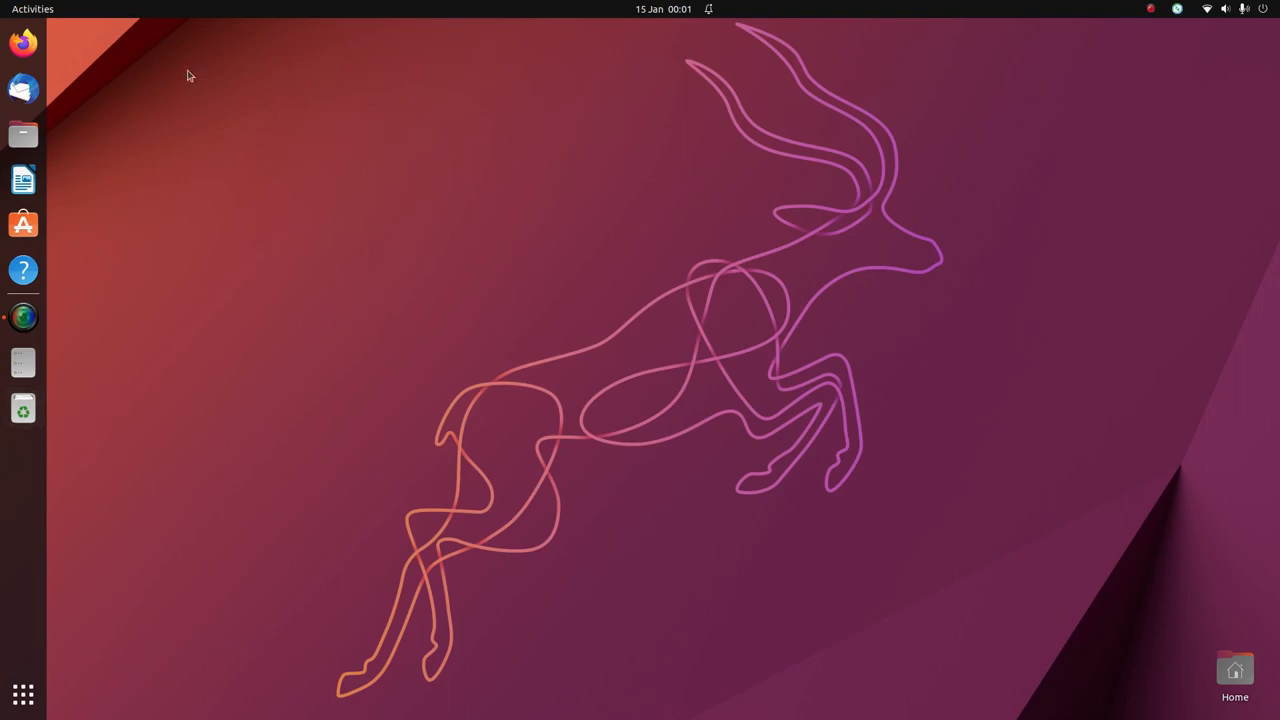
mouse_move(23, 43)
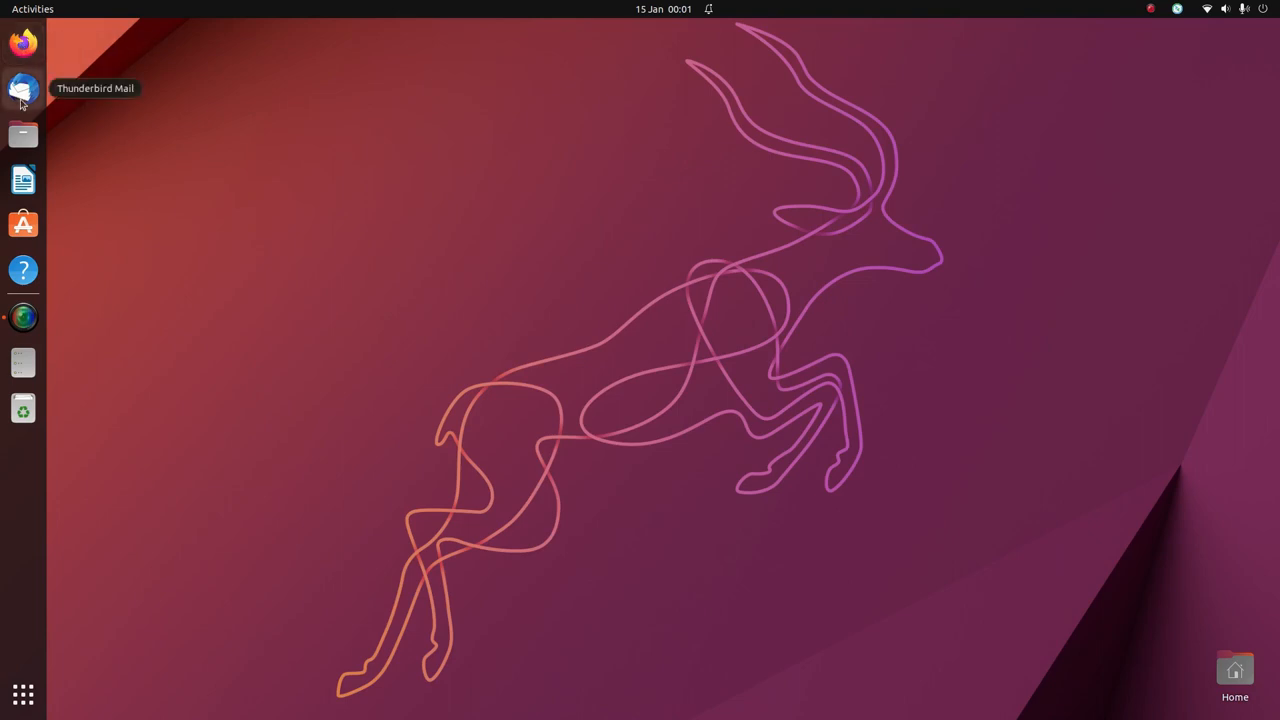
mouse_move(246, 155)
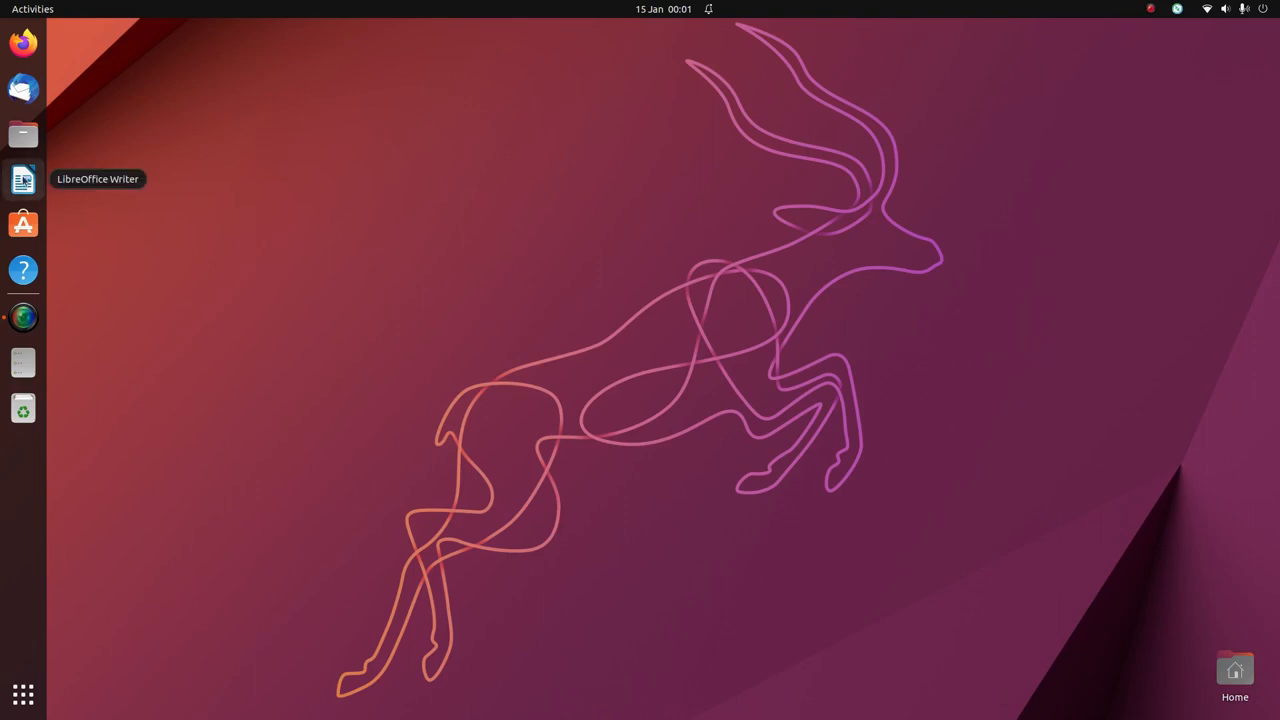
mouse_move(275, 197)
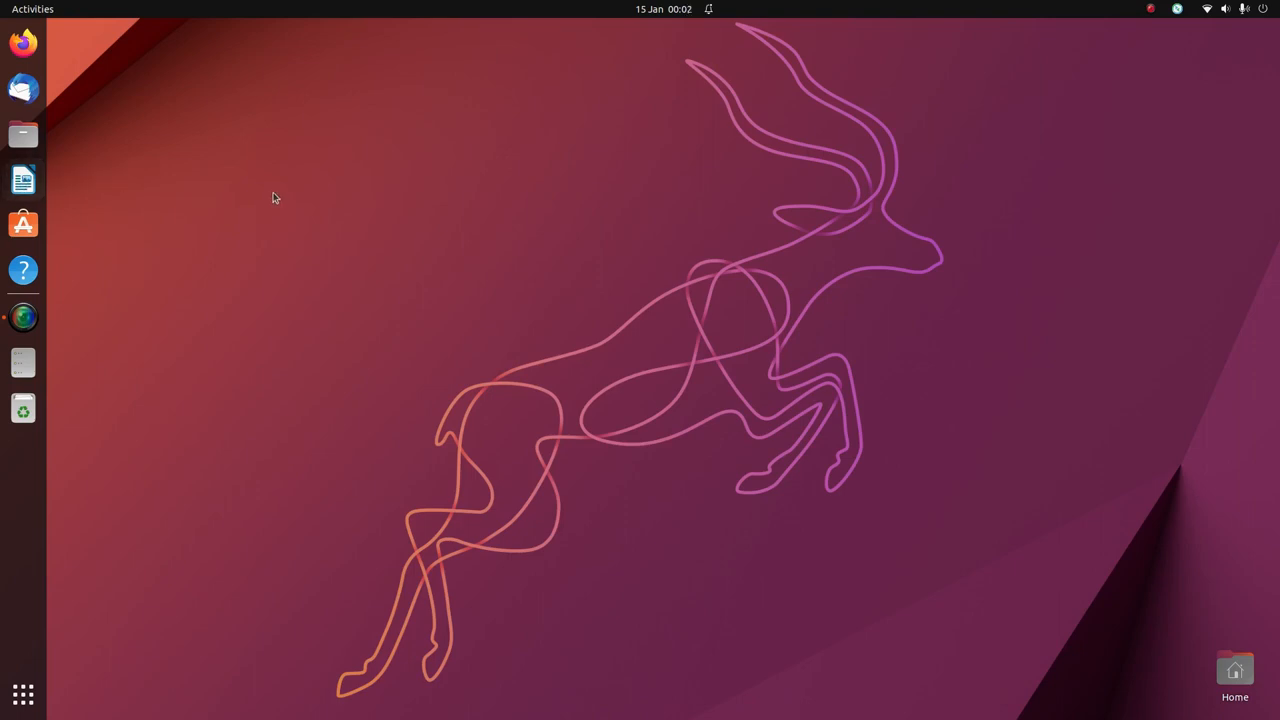
mouse_move(24, 270)
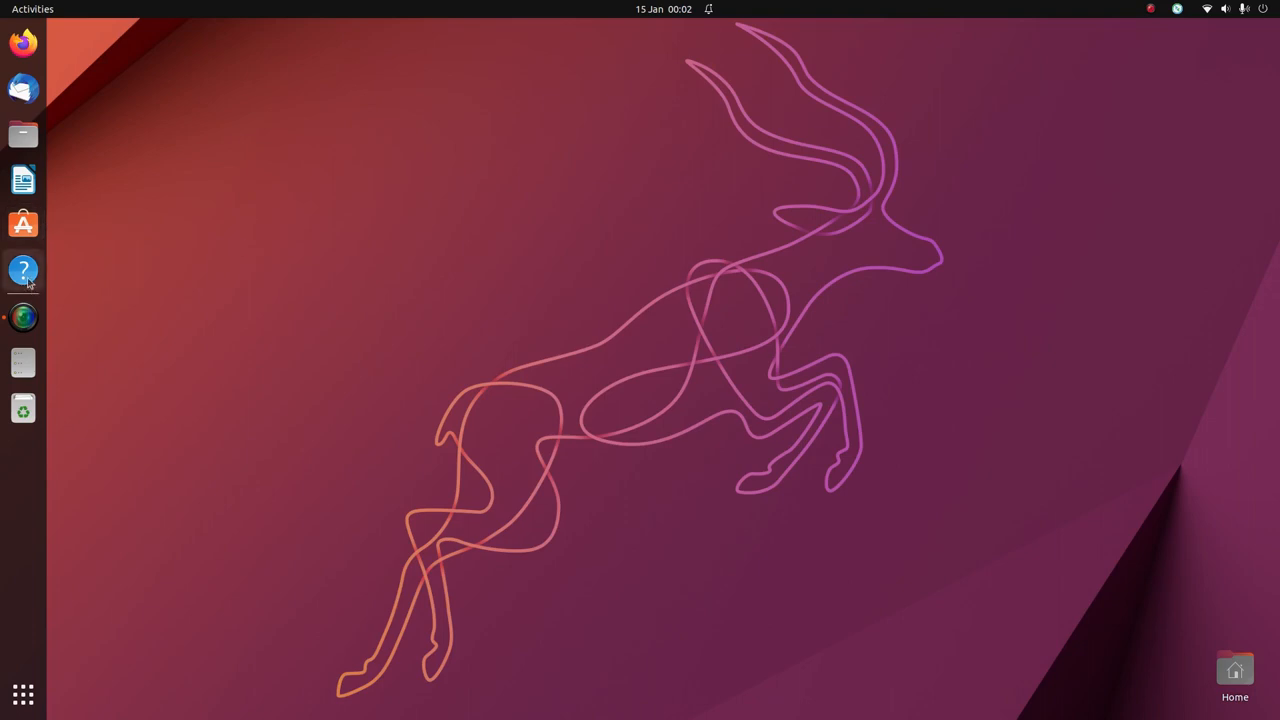
mouse_move(389, 307)
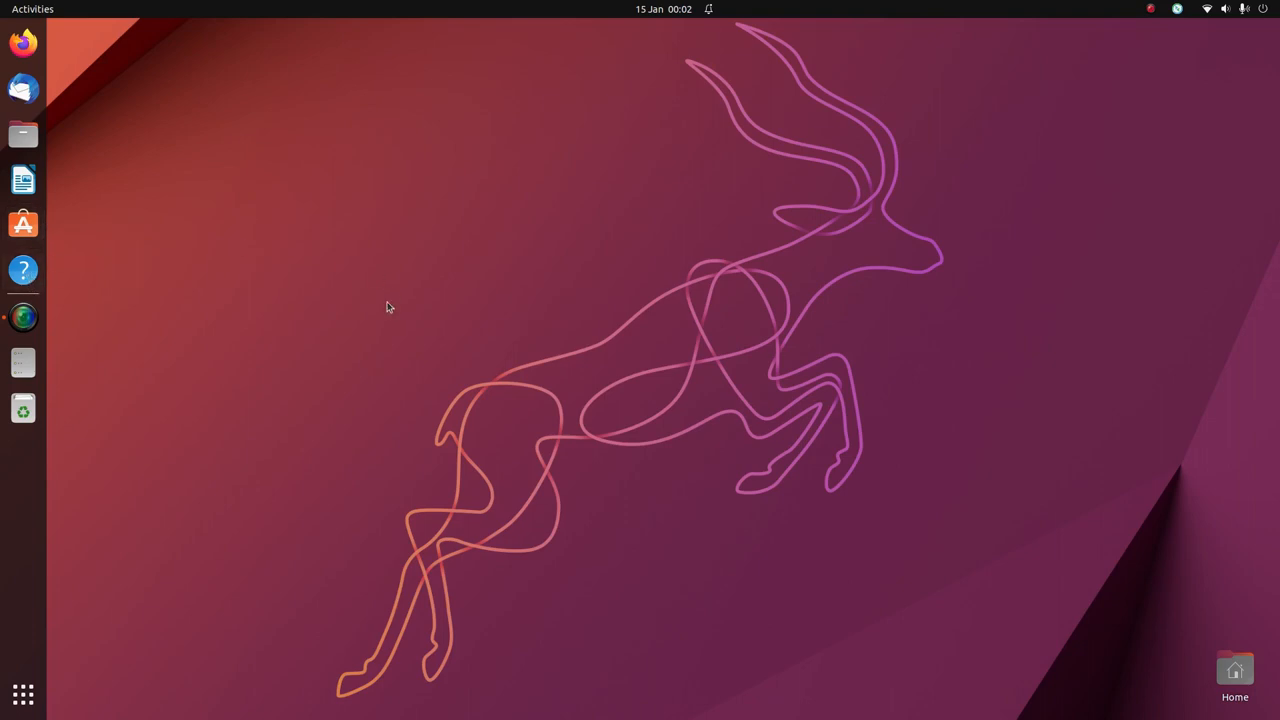
mouse_move(23, 408)
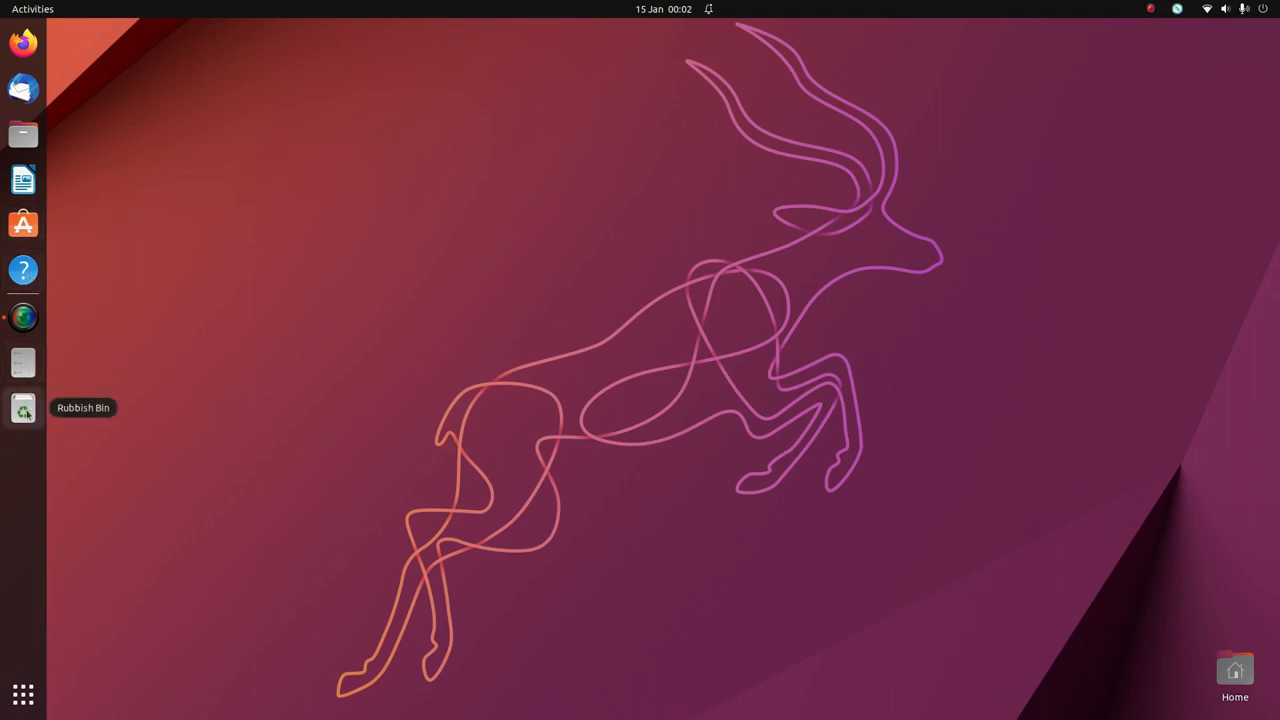
mouse_move(307, 308)
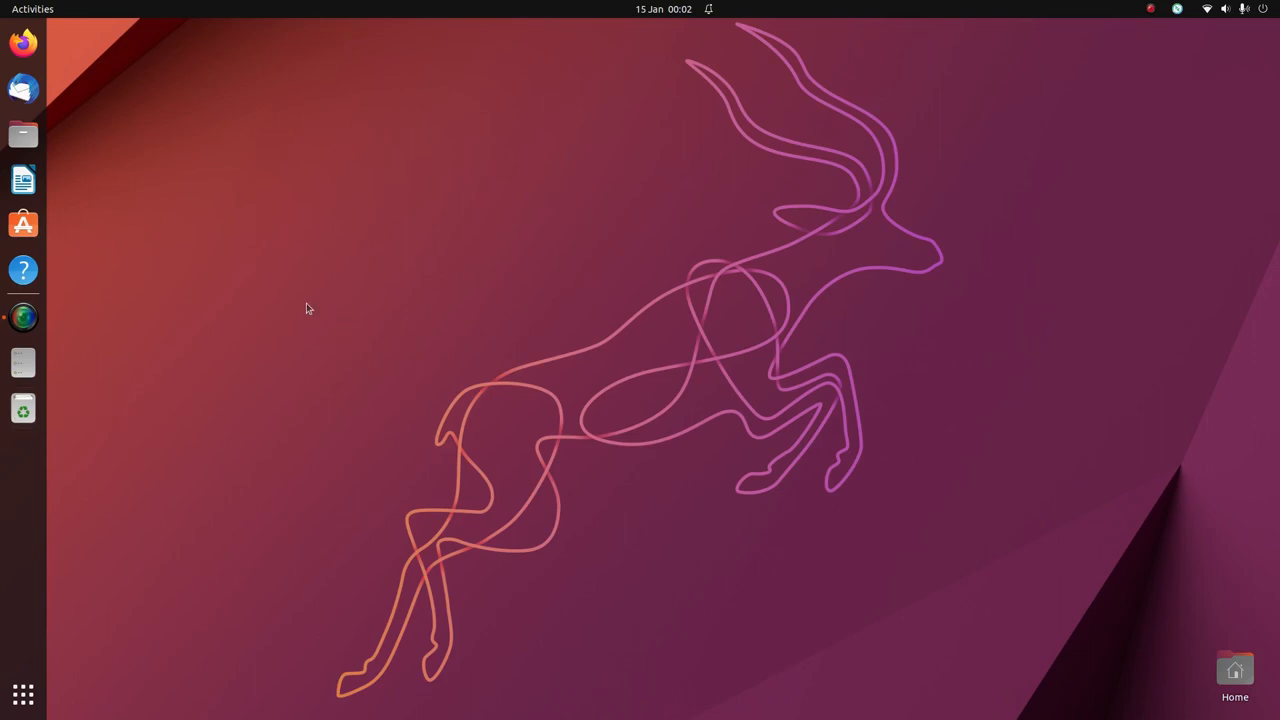
mouse_move(23, 317)
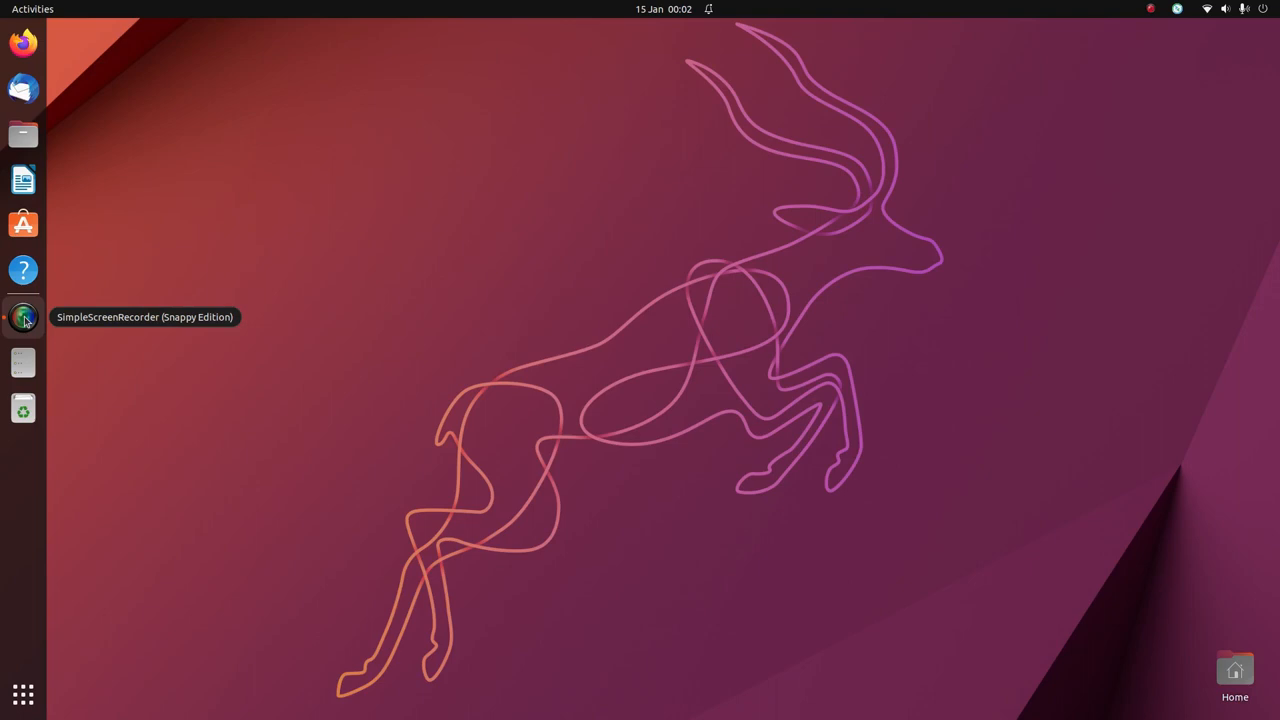
mouse_move(15, 330)
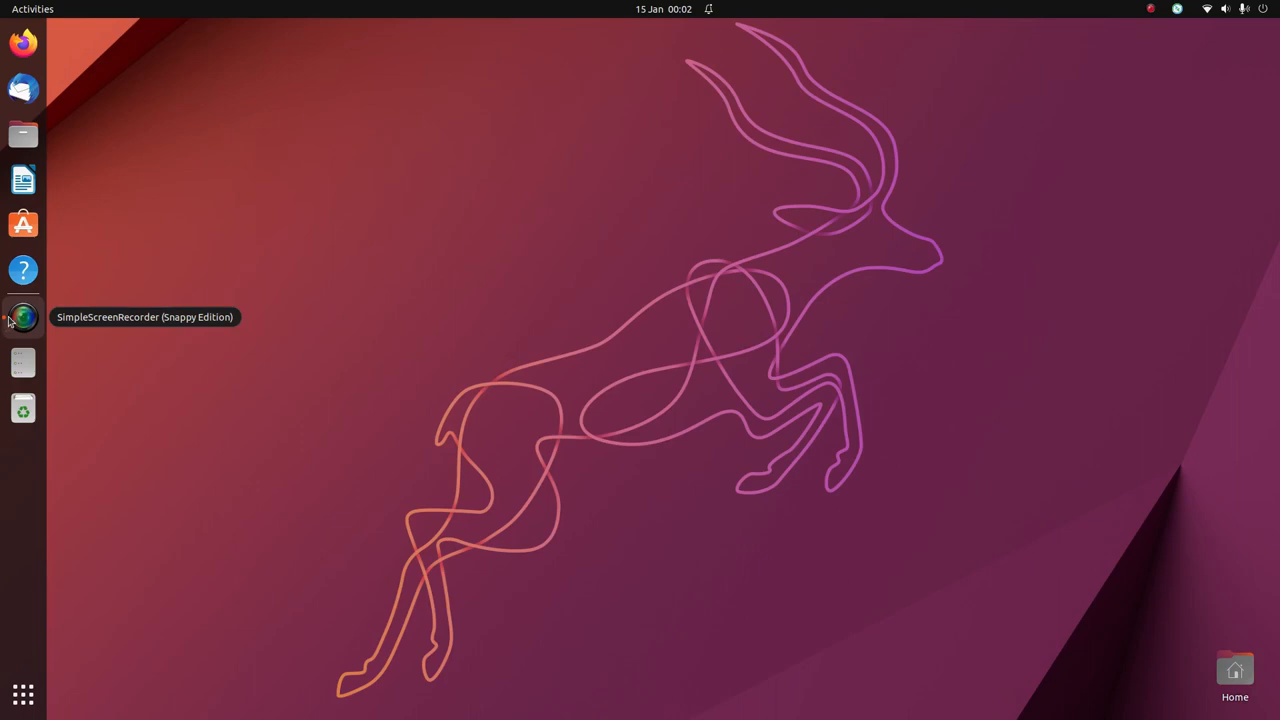
mouse_move(418, 213)
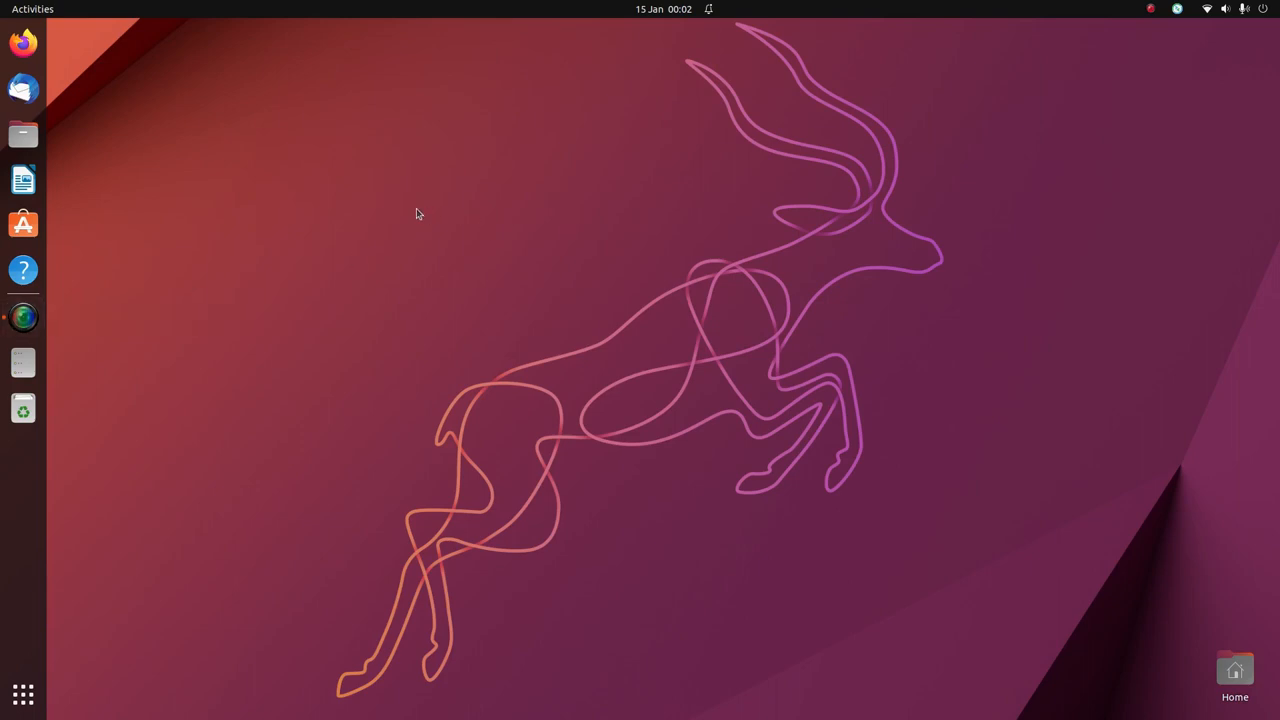
mouse_move(210, 152)
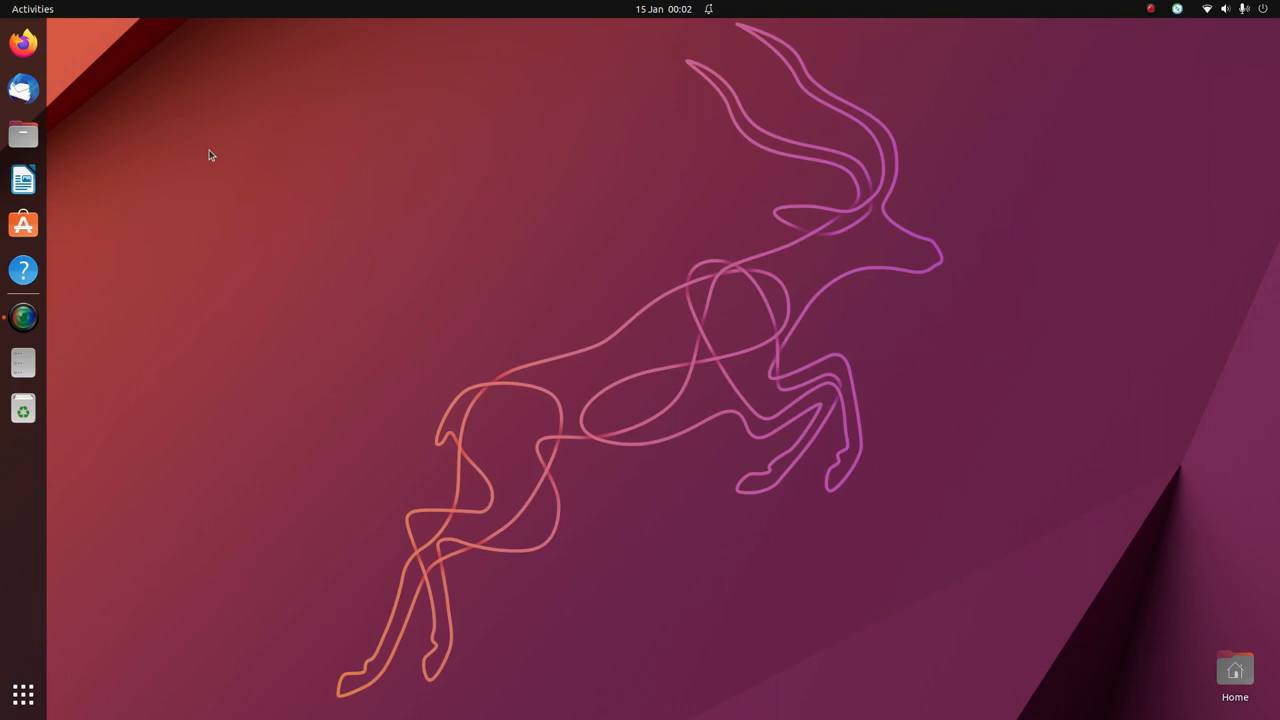
mouse_move(217, 521)
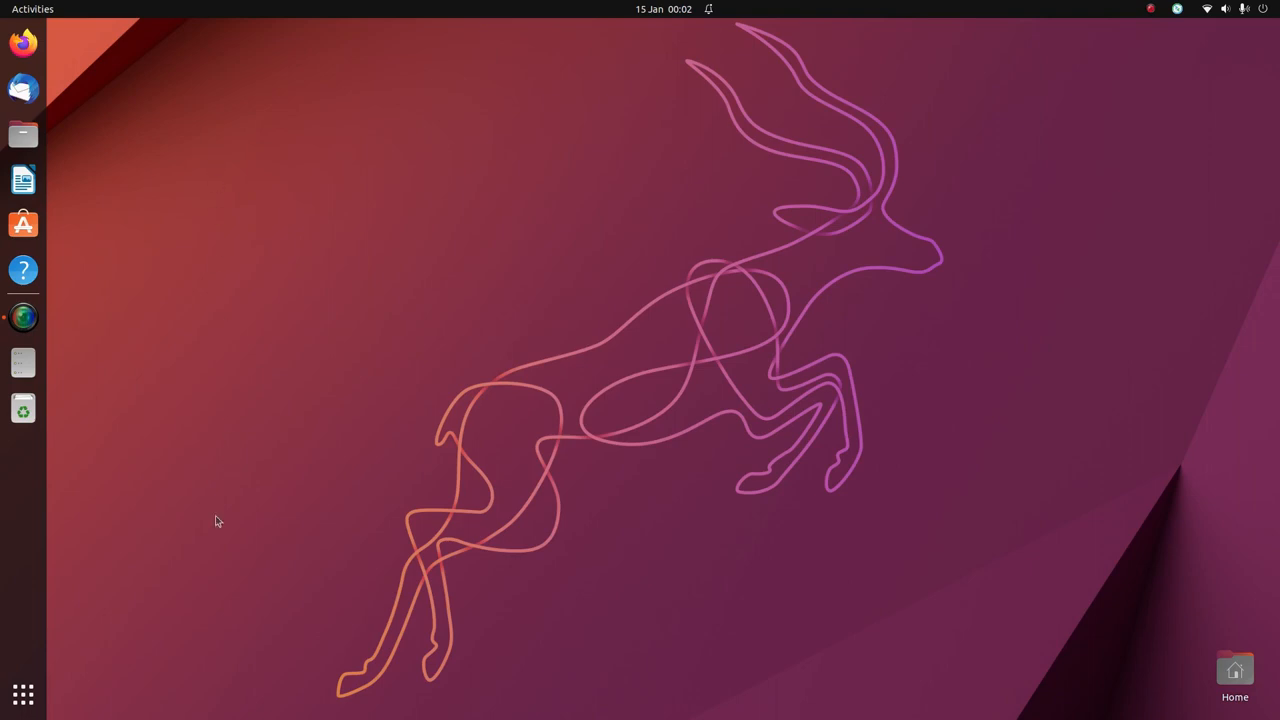
mouse_move(23, 694)
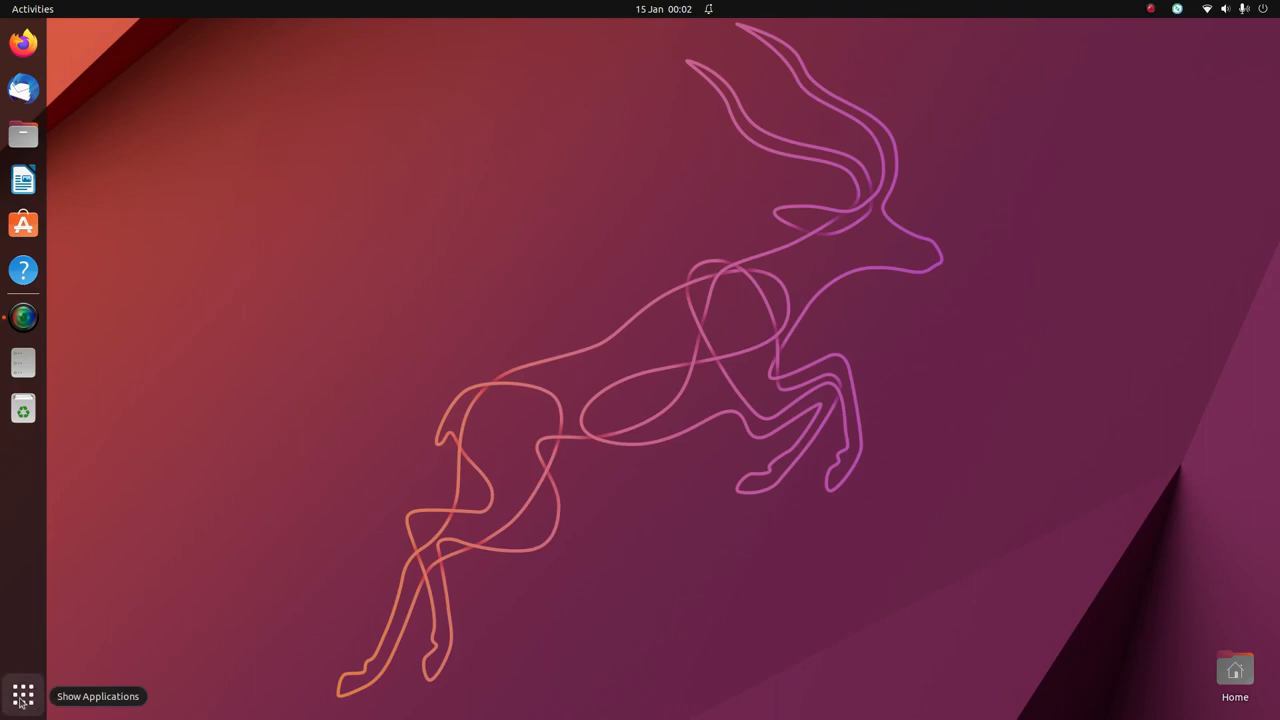
Search the applications for 'libre' and add LibreOffice Calc to the dock favourites
left_click(22, 691)
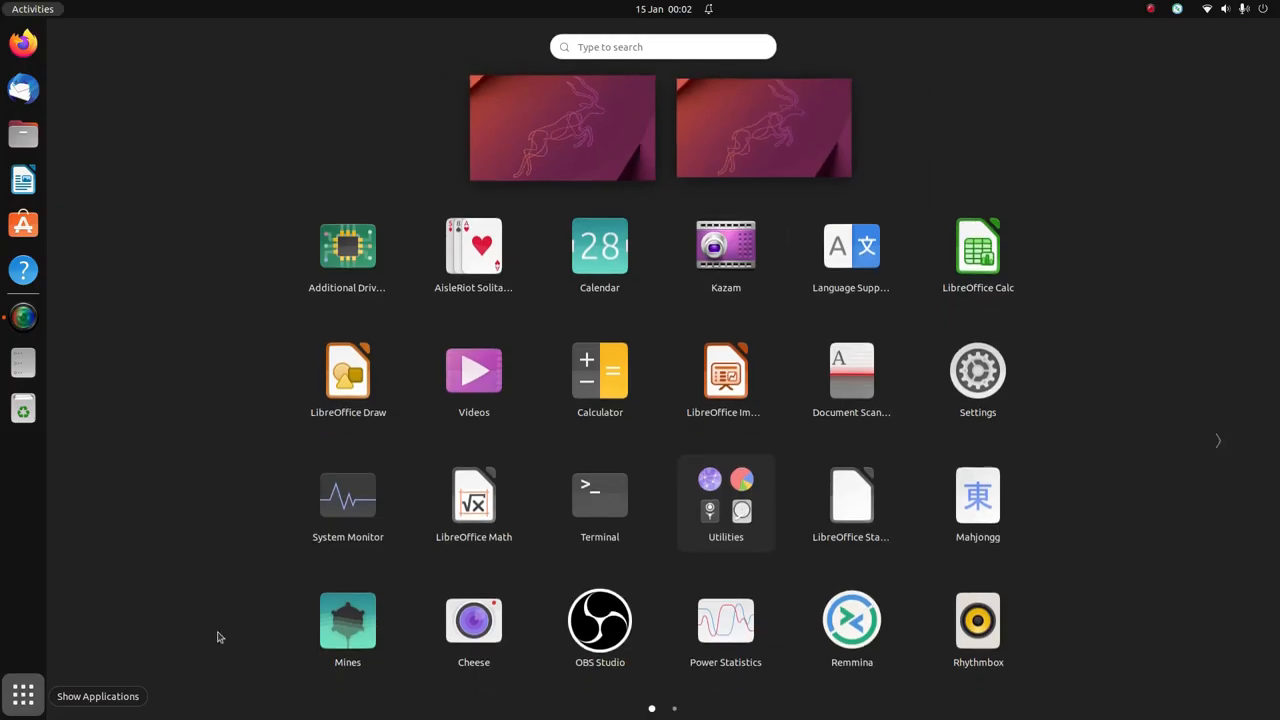
mouse_move(170, 407)
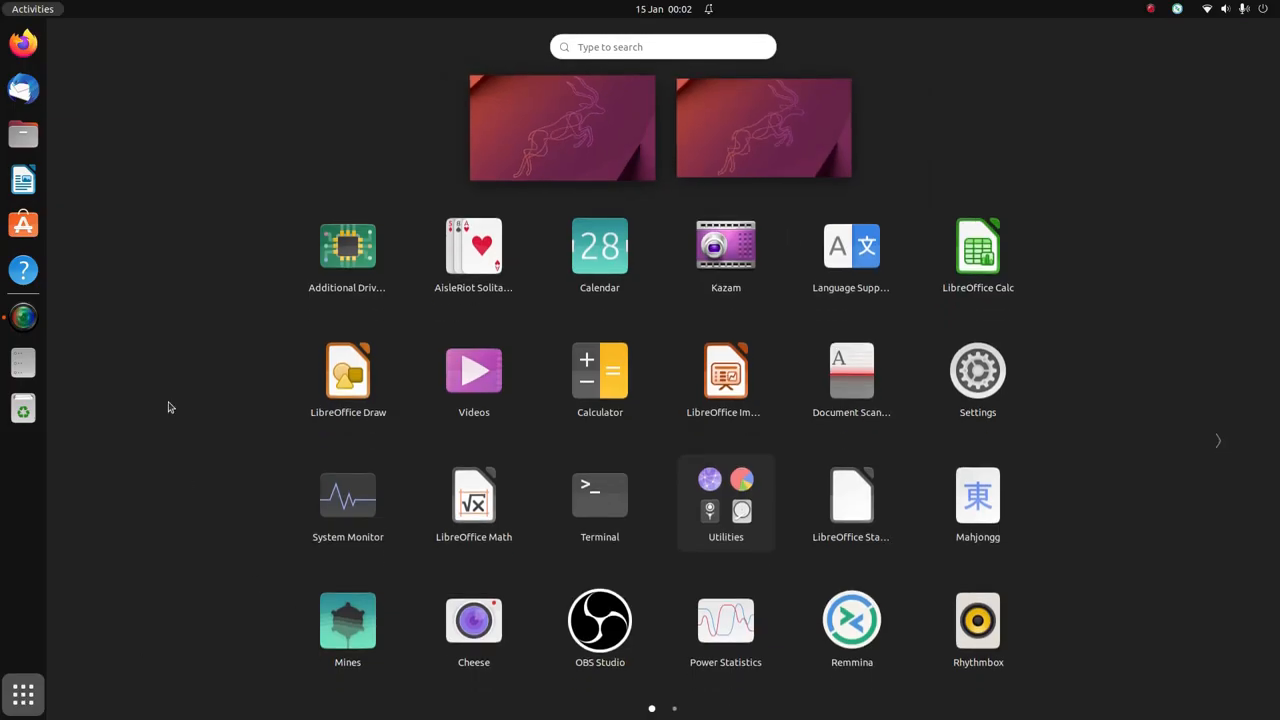
mouse_move(378, 329)
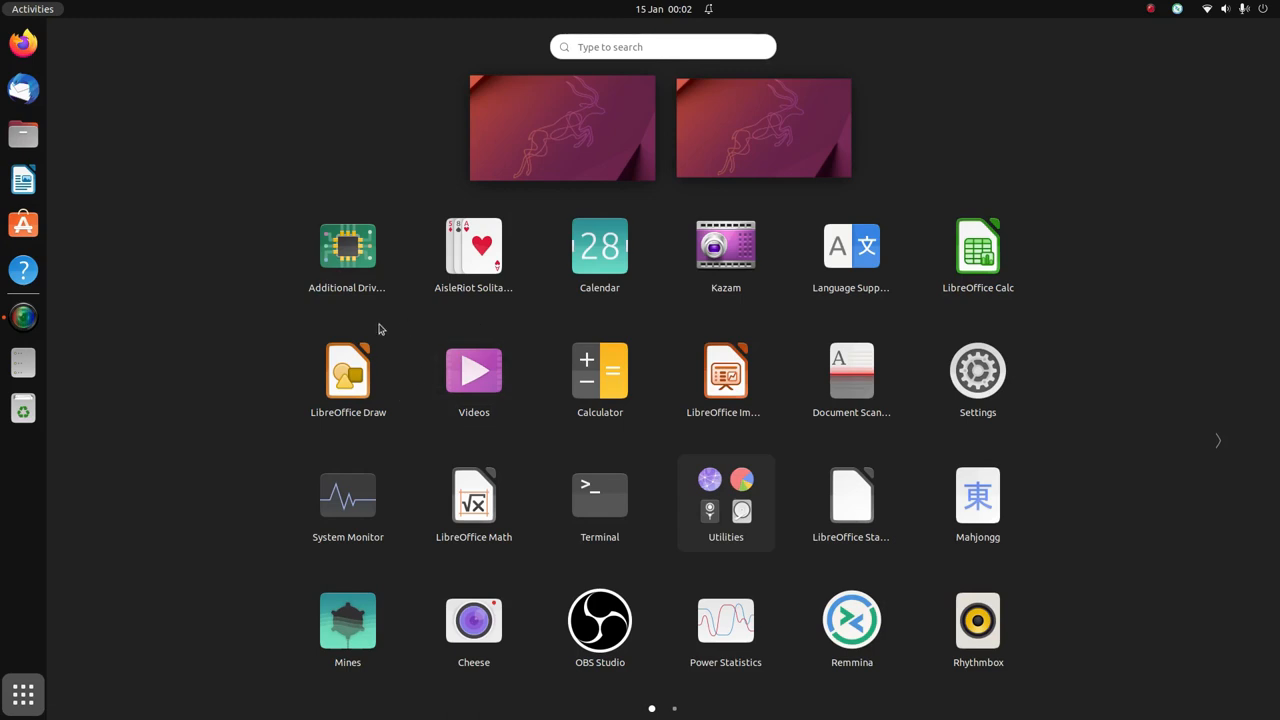
mouse_move(800, 138)
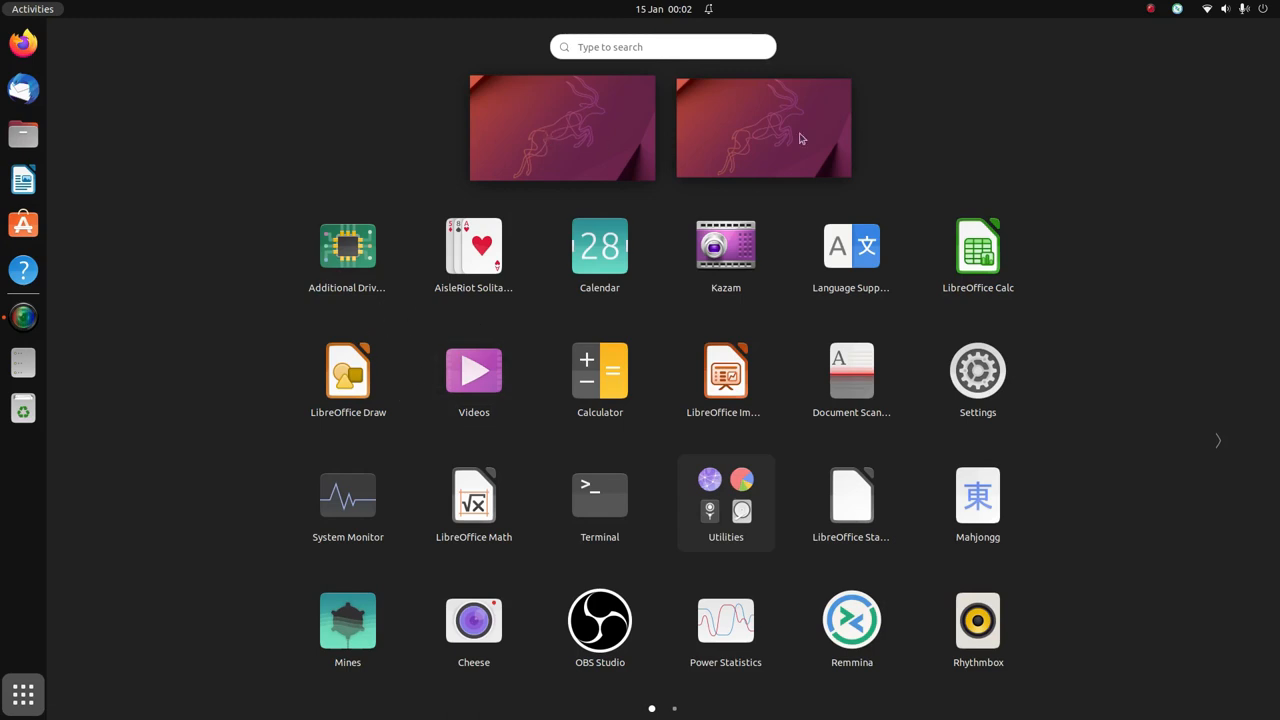
left_click(662, 46)
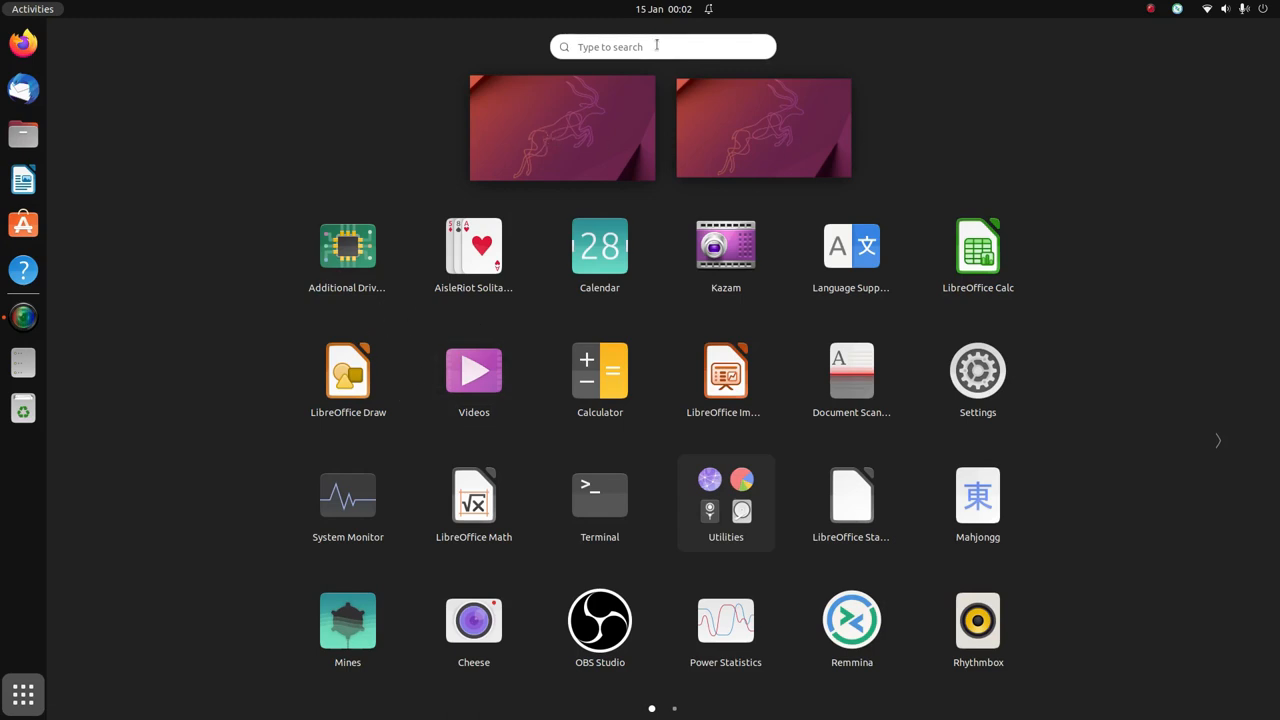
left_click(663, 47)
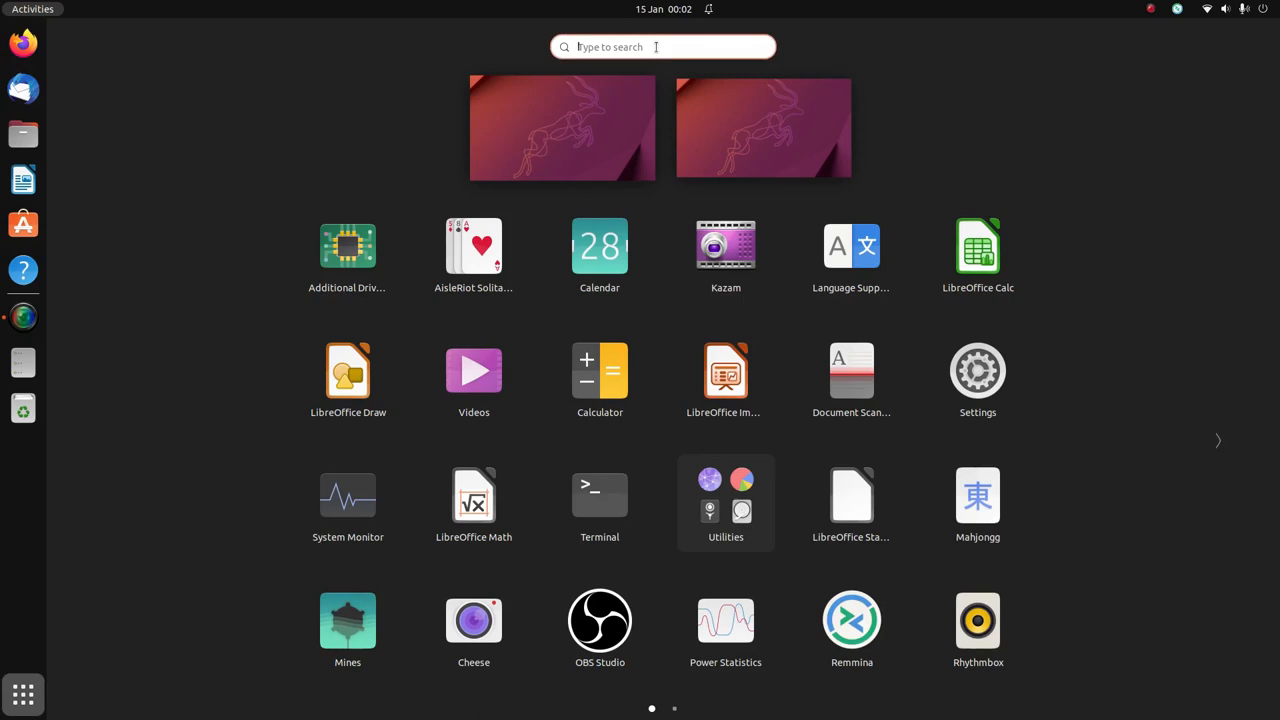
type("libre")
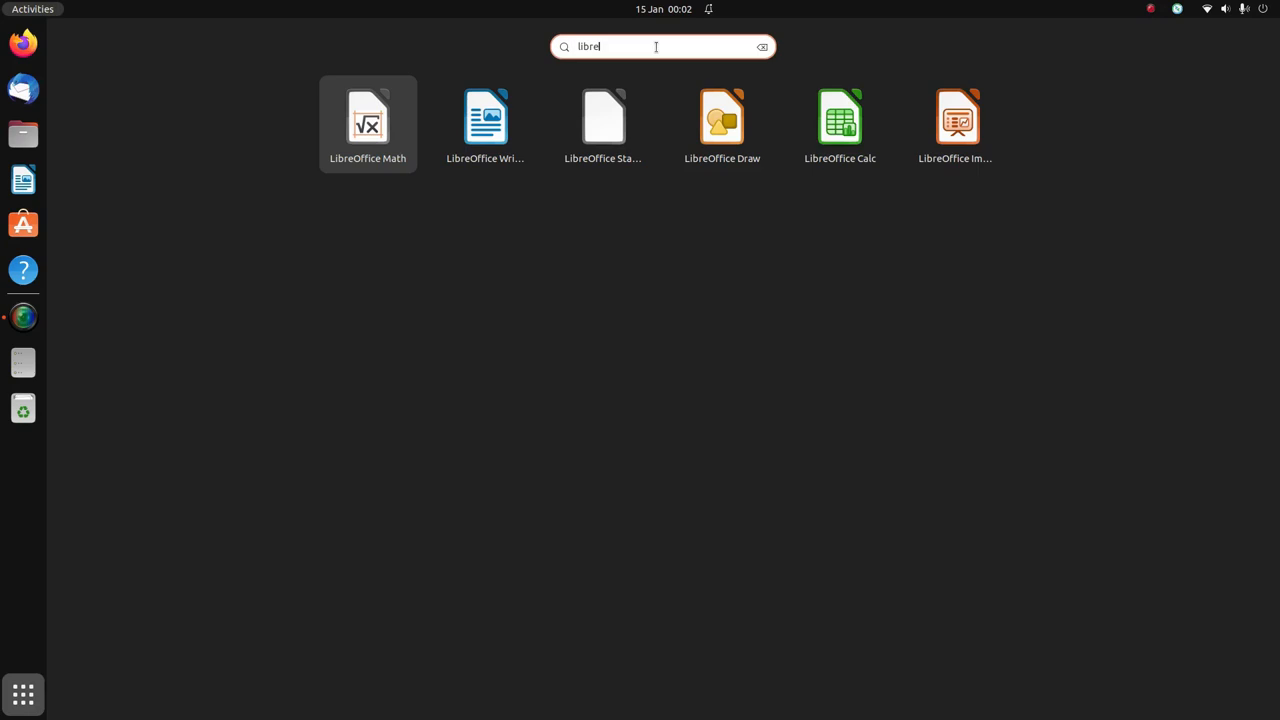
mouse_move(670, 56)
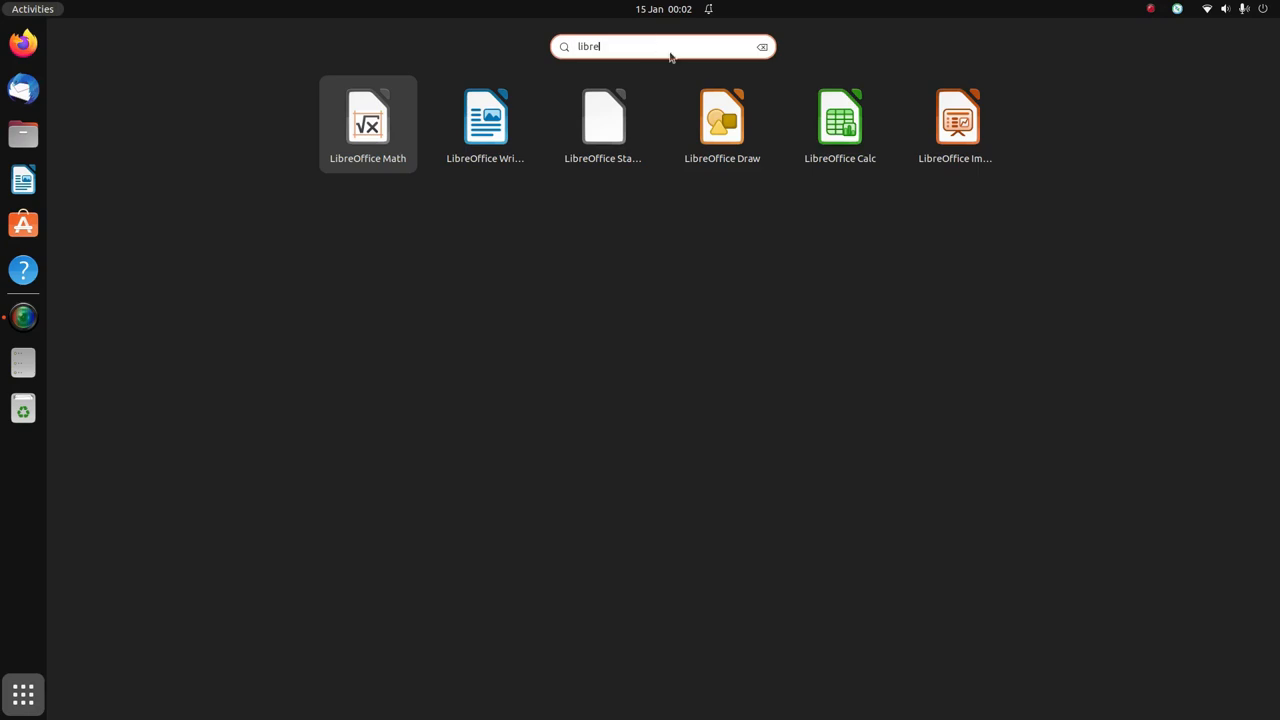
mouse_move(800, 202)
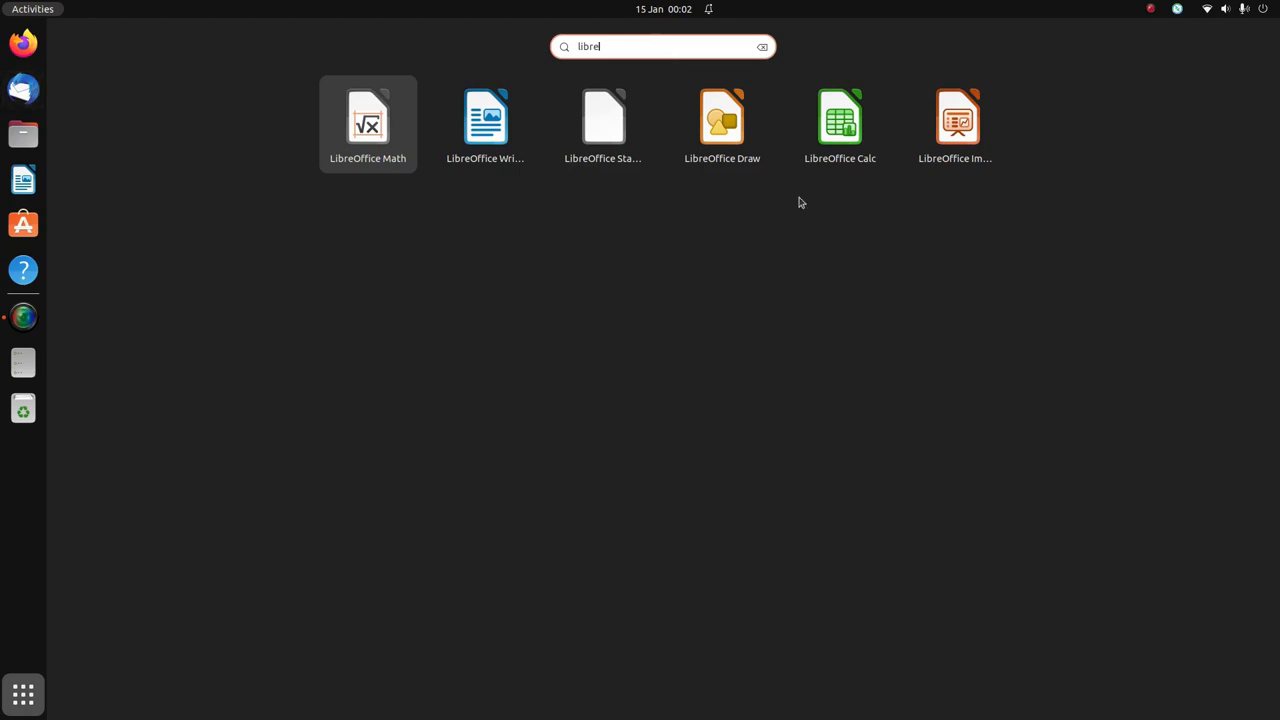
right_click(840, 118)
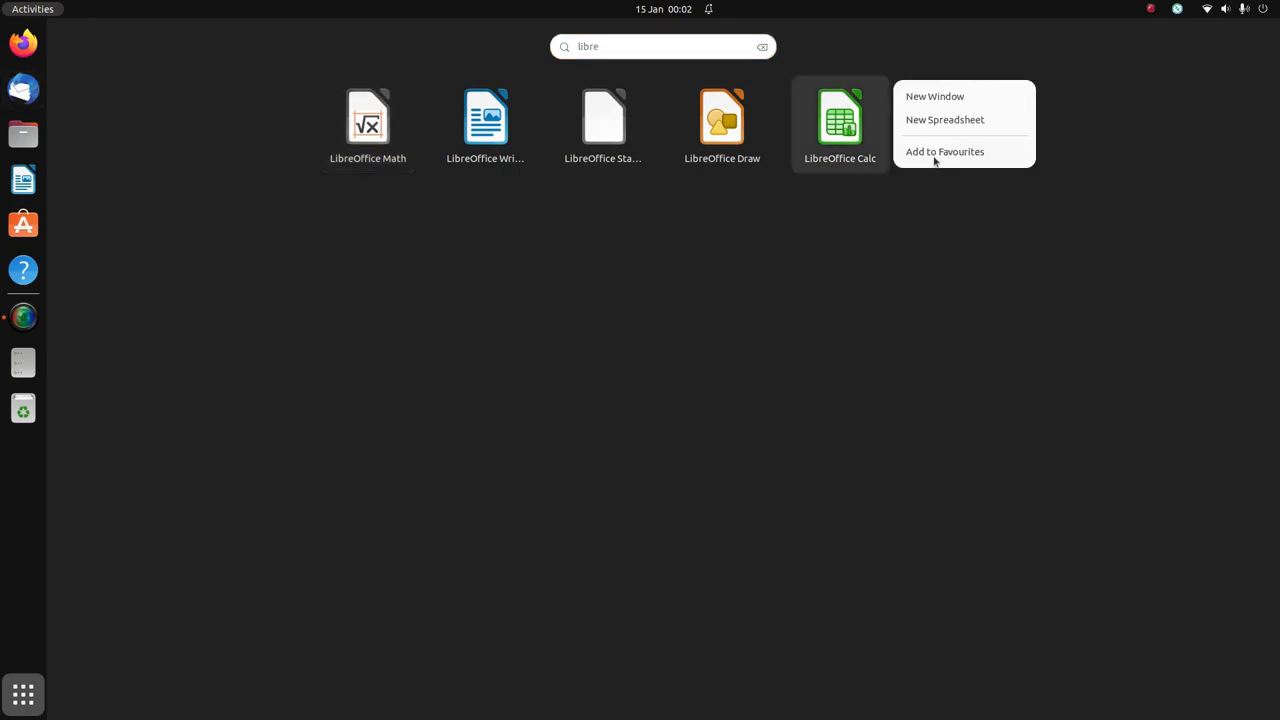
left_click(944, 151)
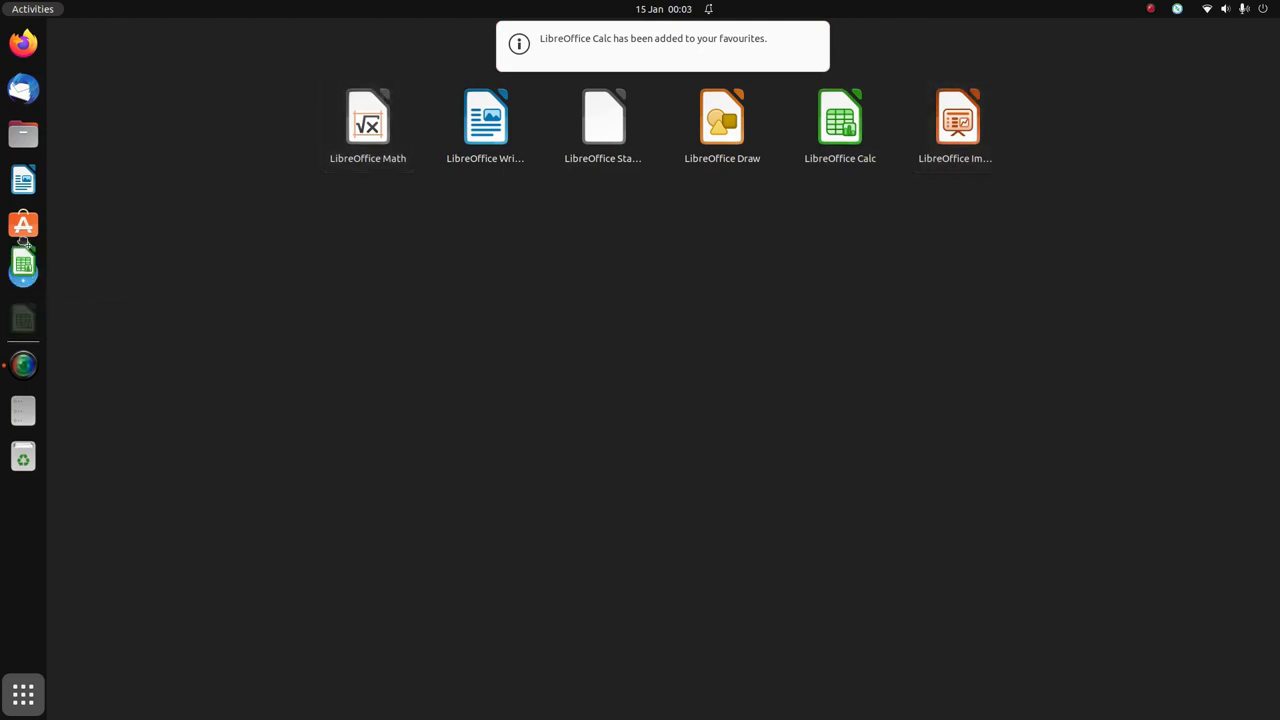
Remove LibreOffice Calc from favourites again and clear the search to show every application
type("libre")
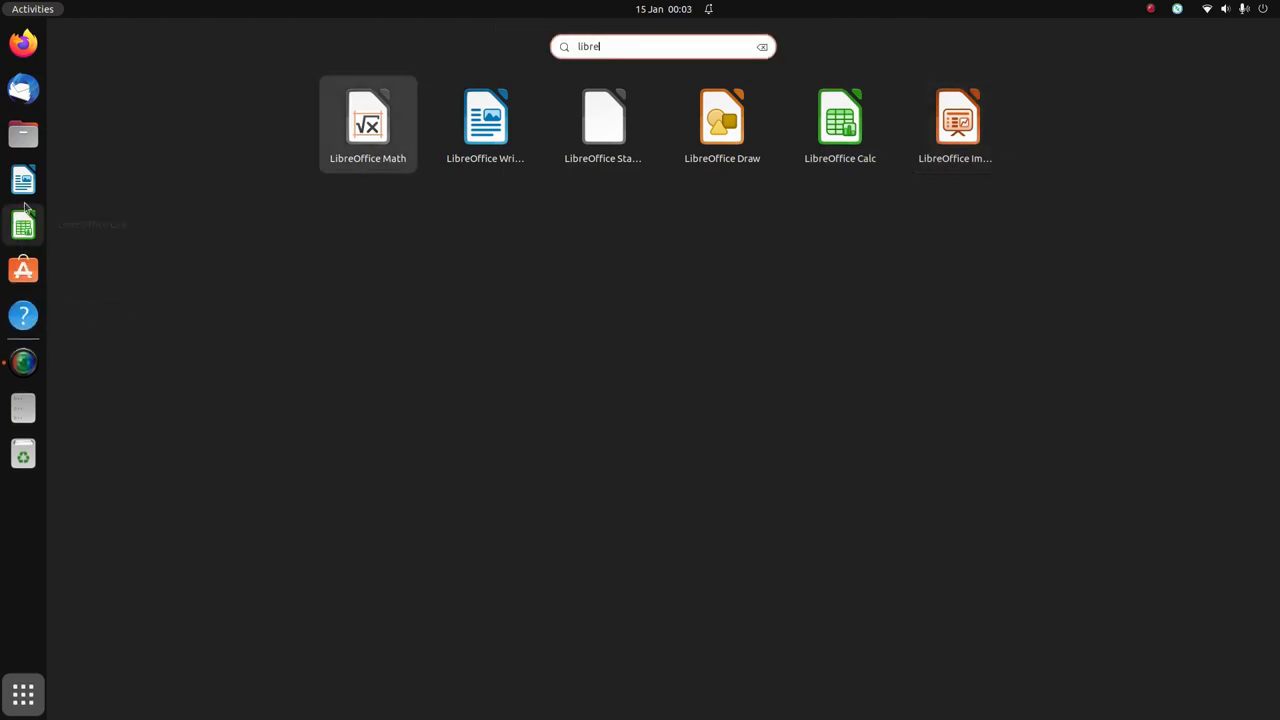
mouse_move(23, 179)
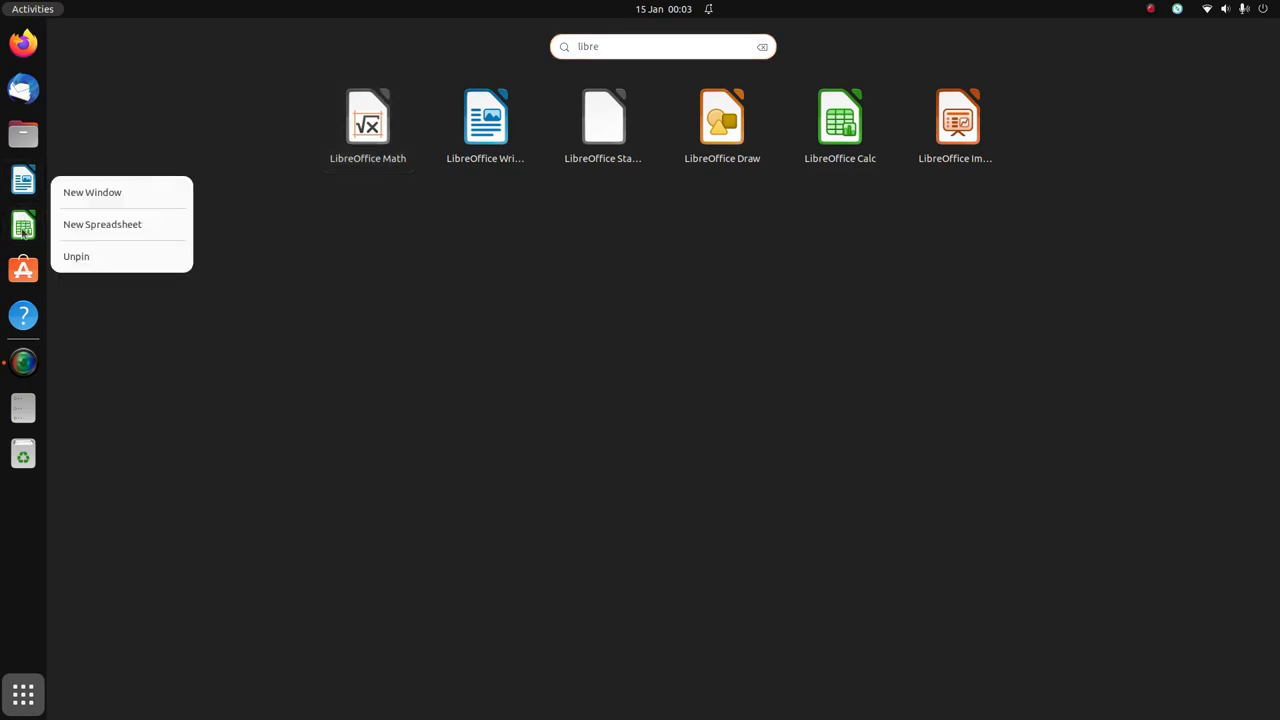
left_click(76, 256)
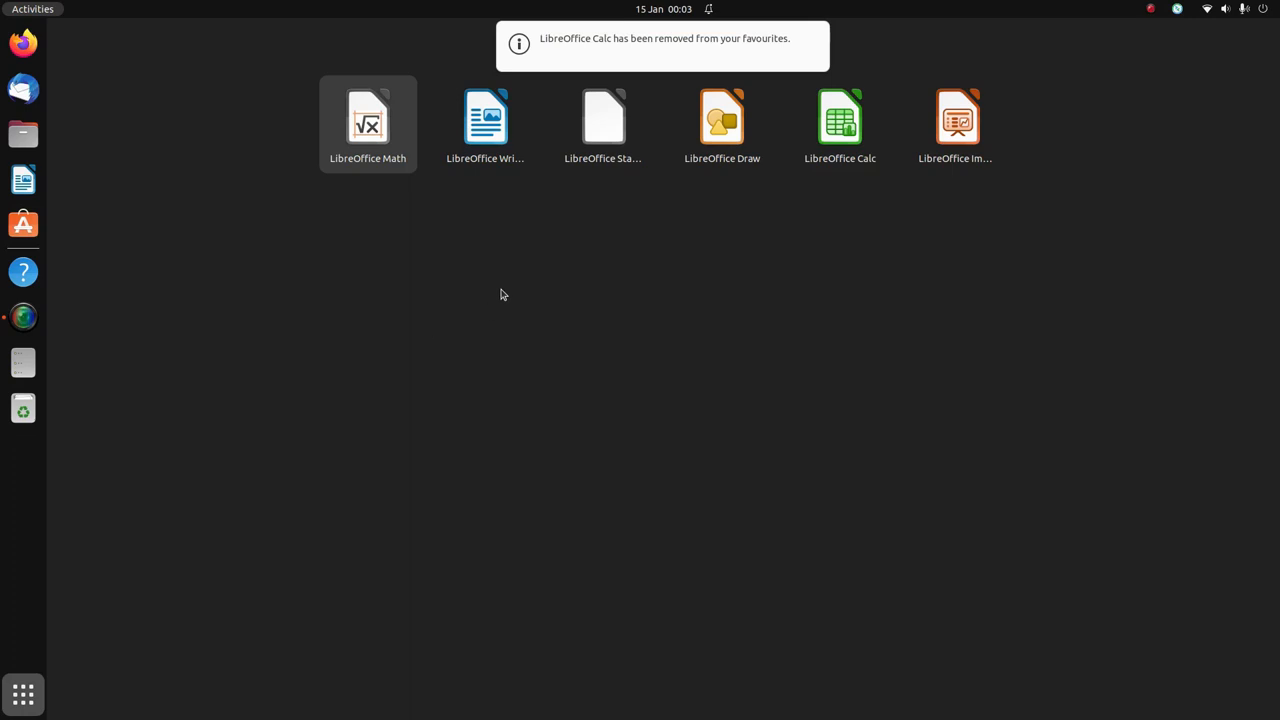
mouse_move(420, 219)
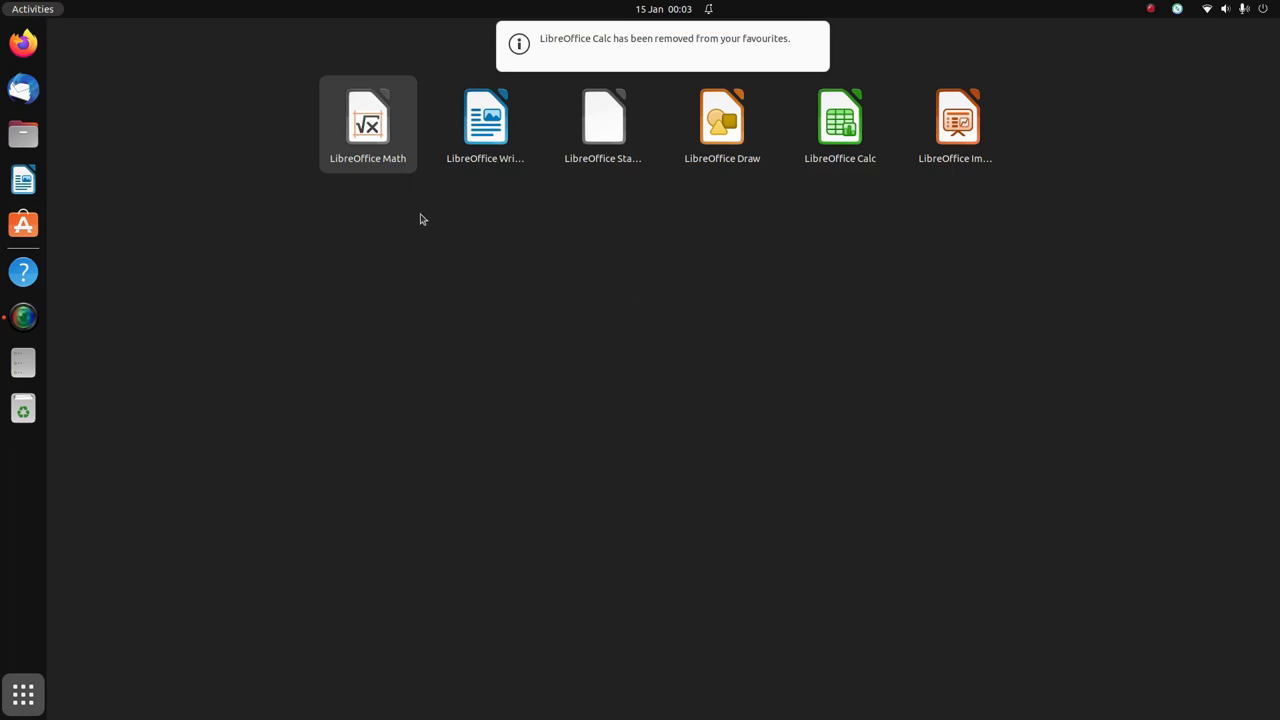
type("libre")
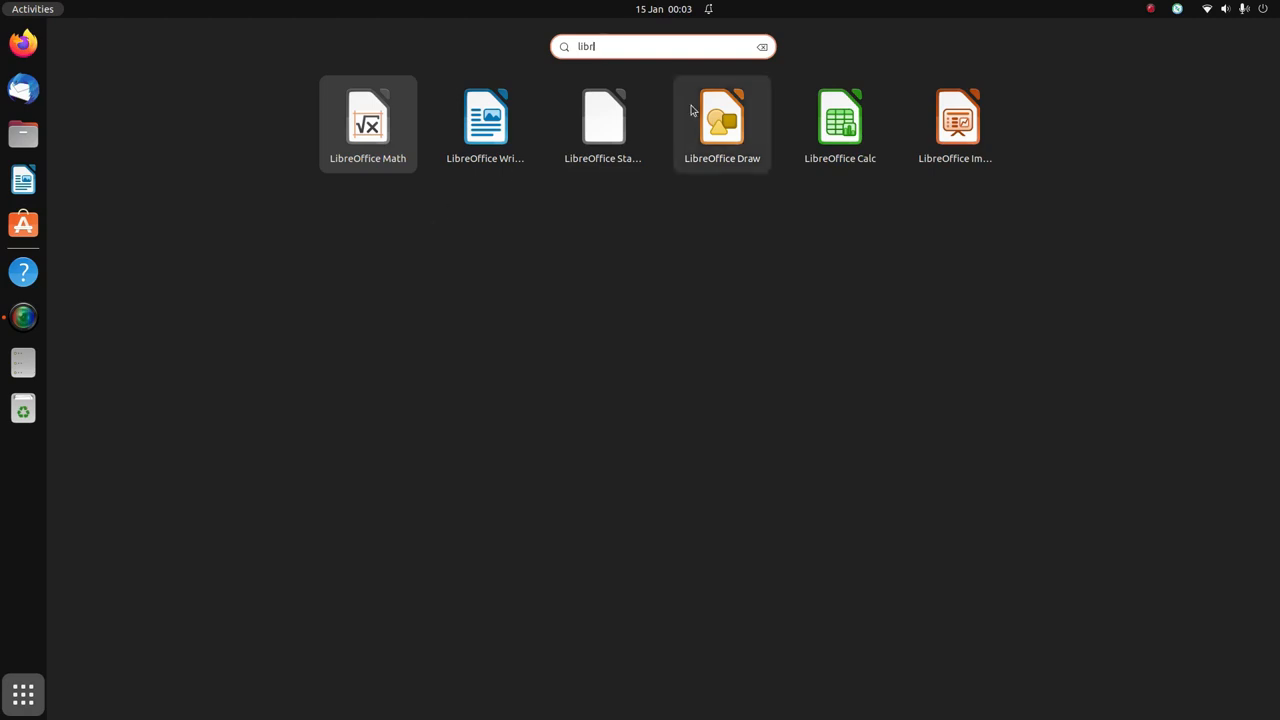
left_click(762, 46)
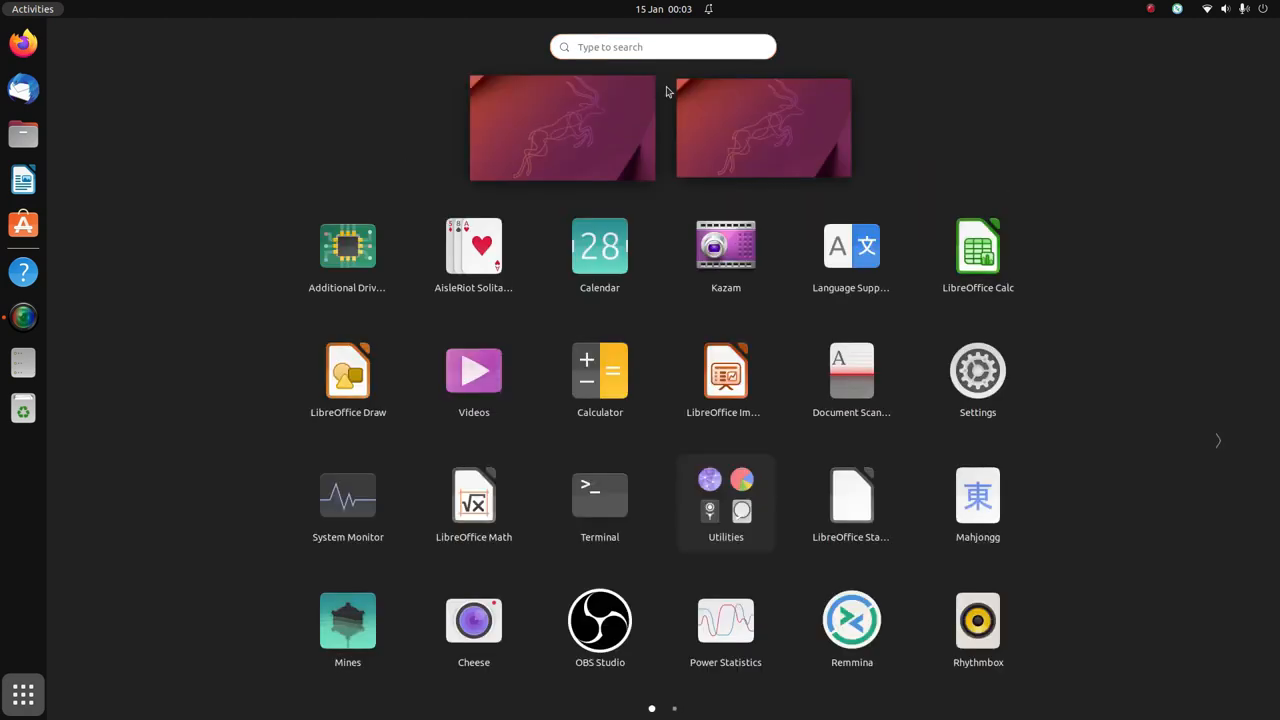
mouse_move(726, 371)
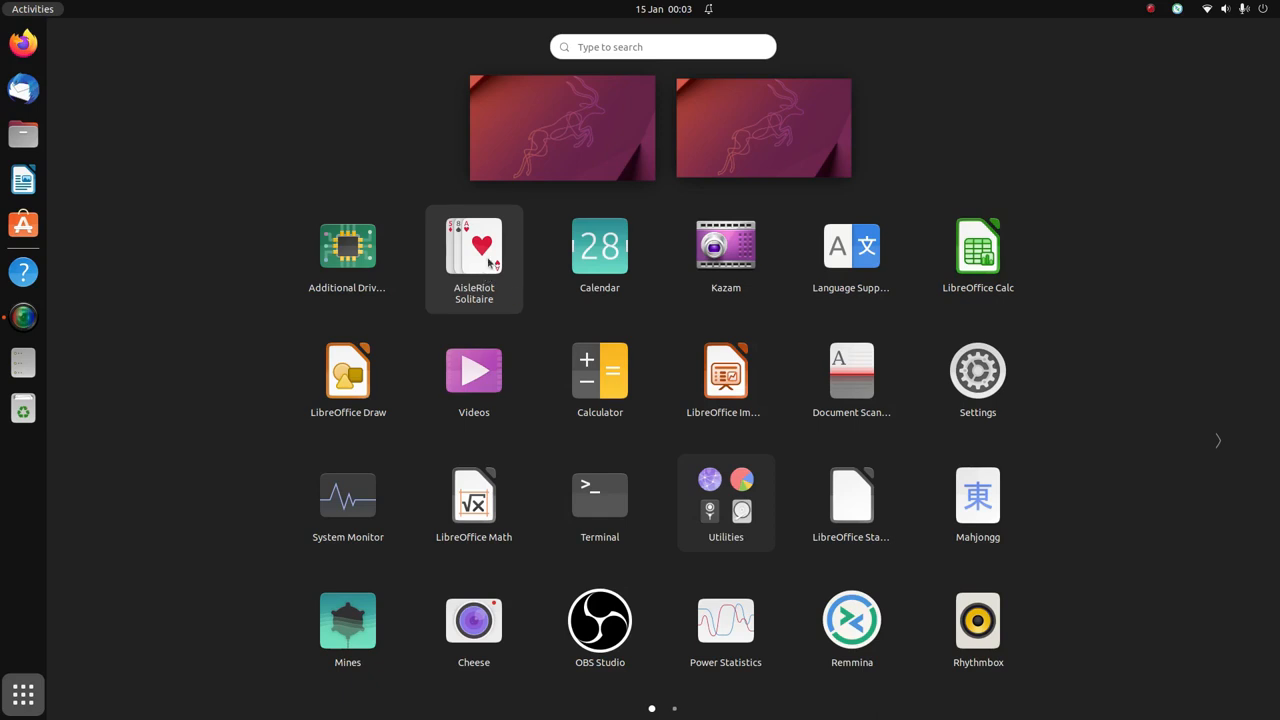
Launch AisleRiot Solitaire from the application grid, opening a fresh Canfield game
left_click(473, 245)
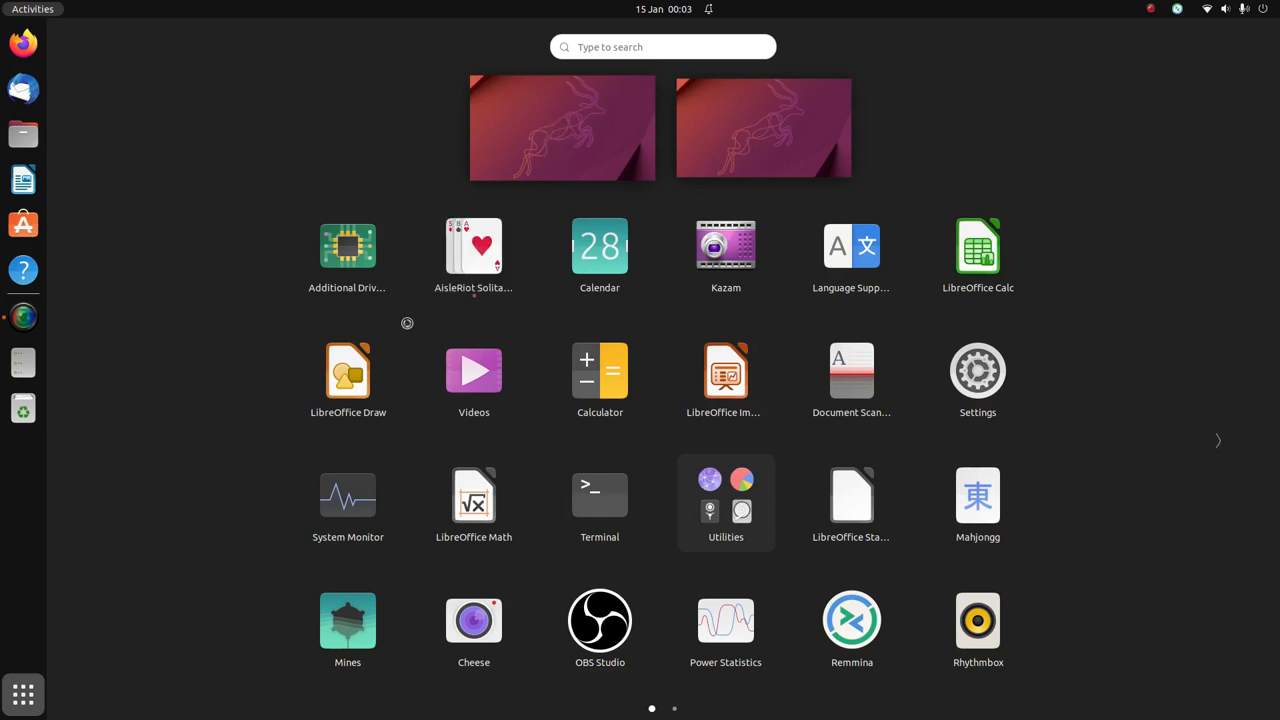
left_click(473, 245)
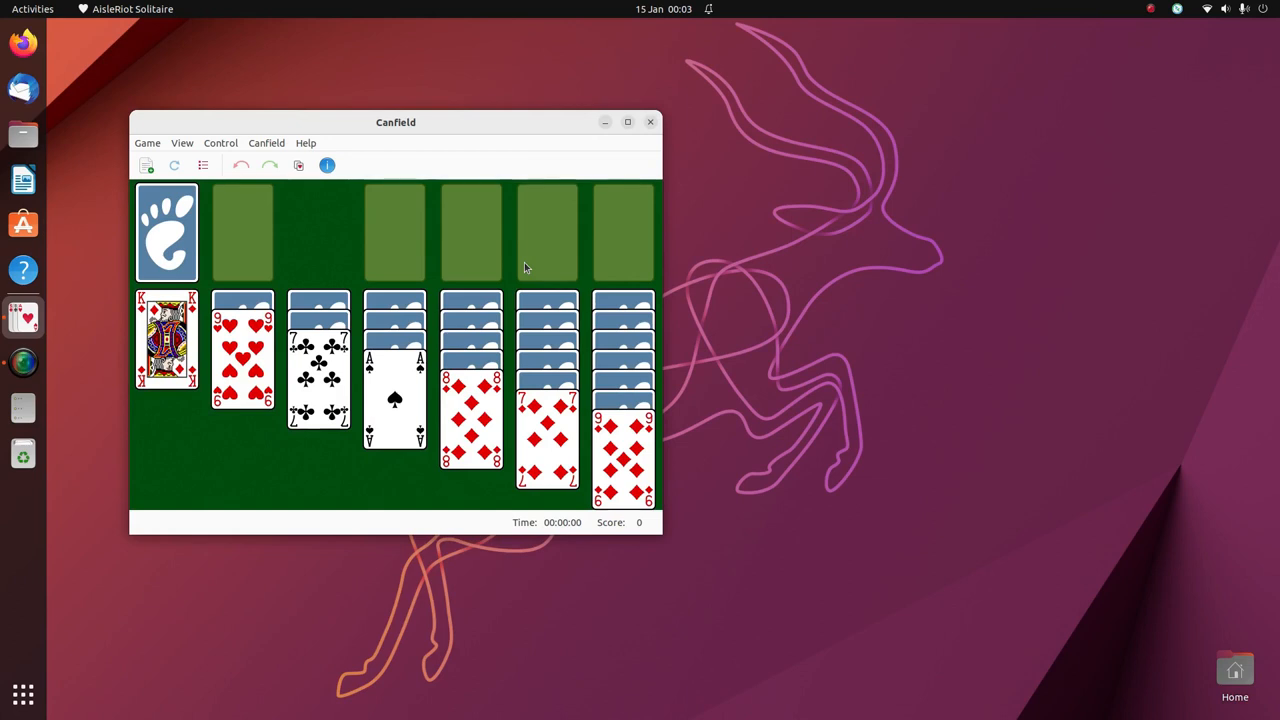
Hide the Solitaire window via its title-bar menu, restore it from the dock, then close the game
right_click(500, 122)
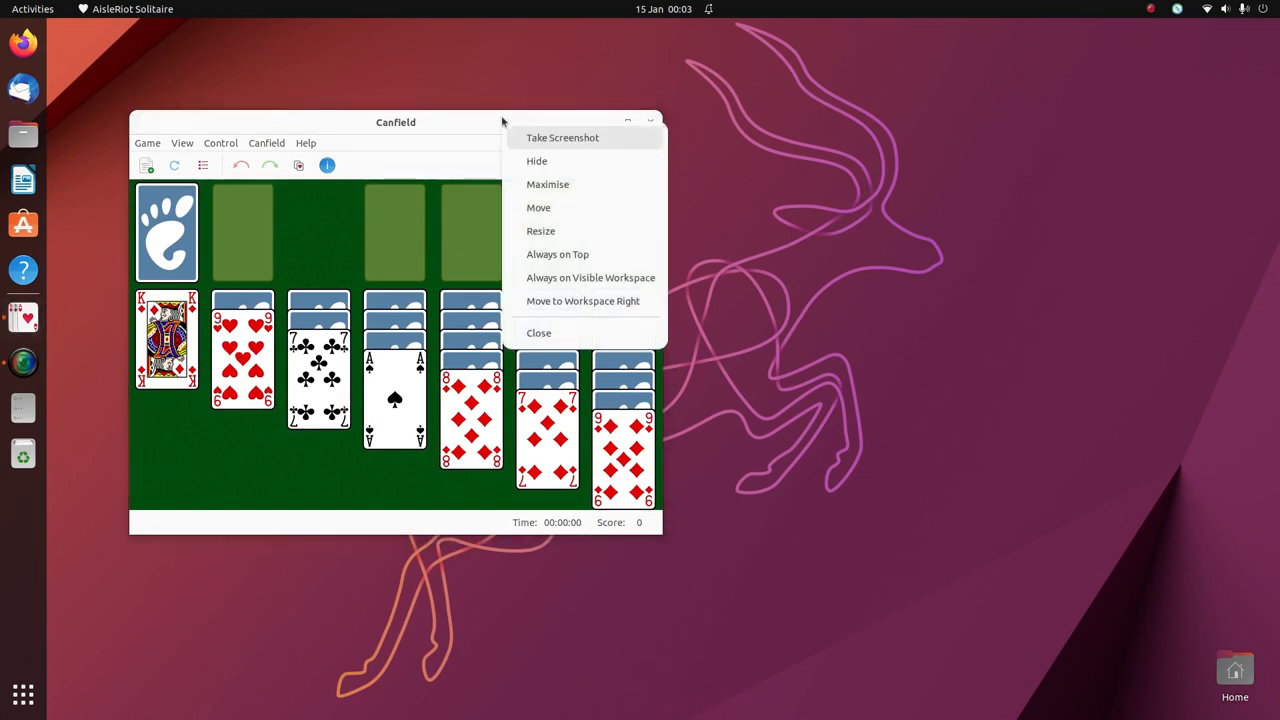
left_click(538, 332)
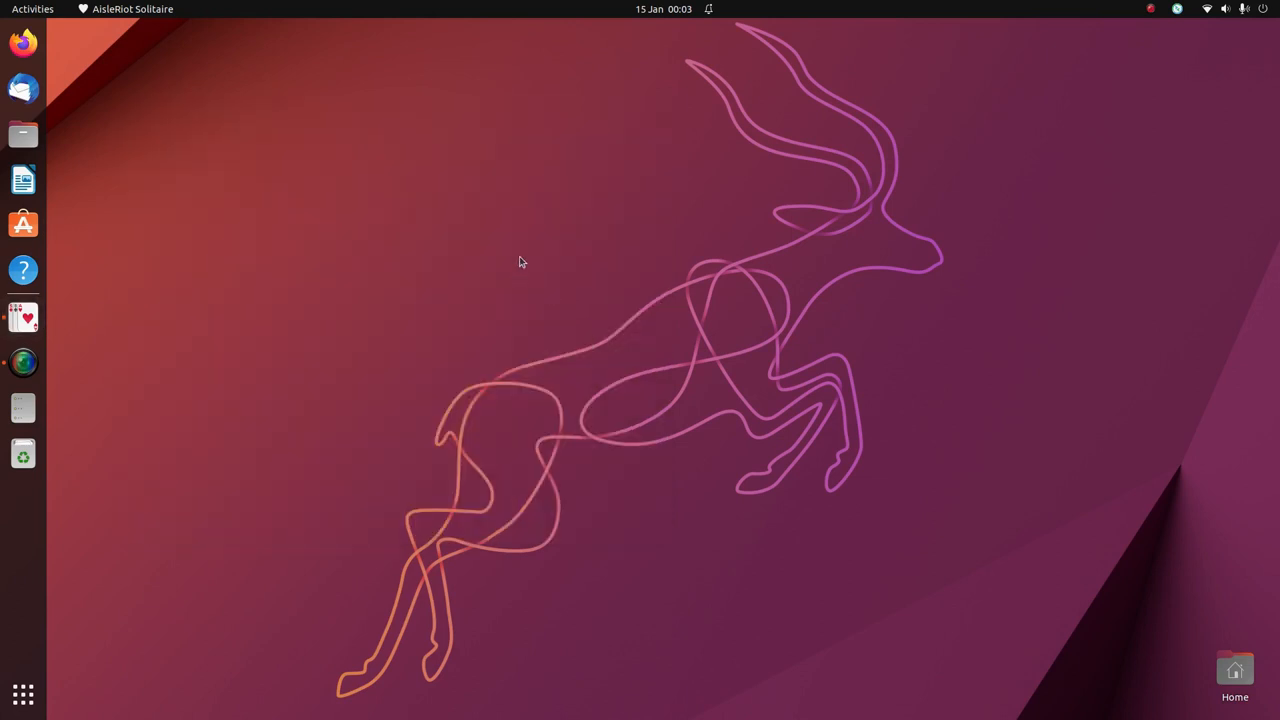
mouse_move(527, 261)
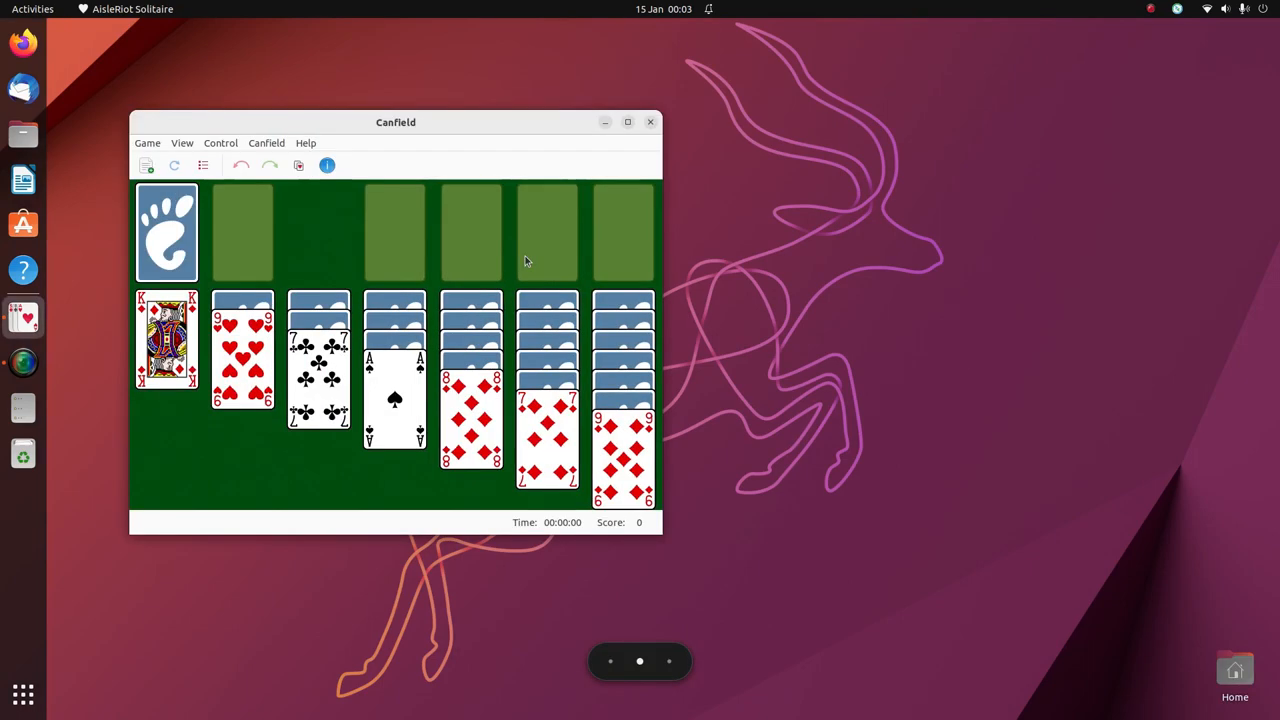
left_click(650, 121)
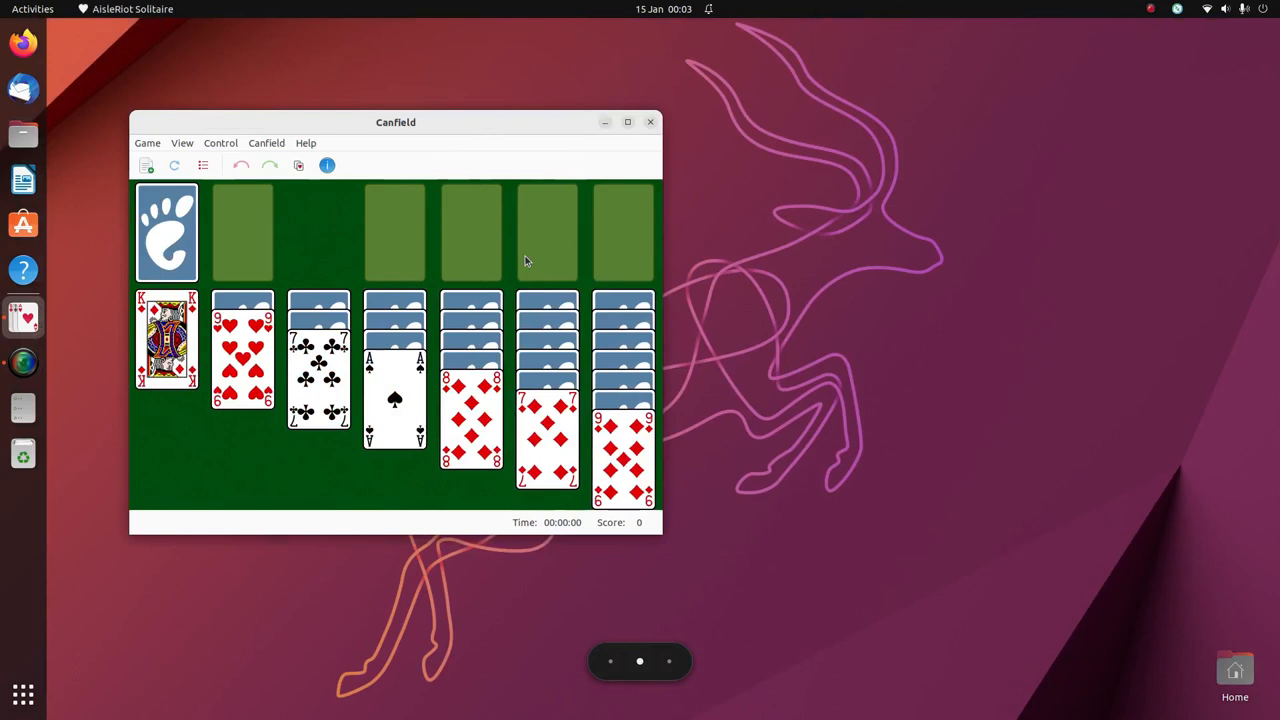
left_click(650, 121)
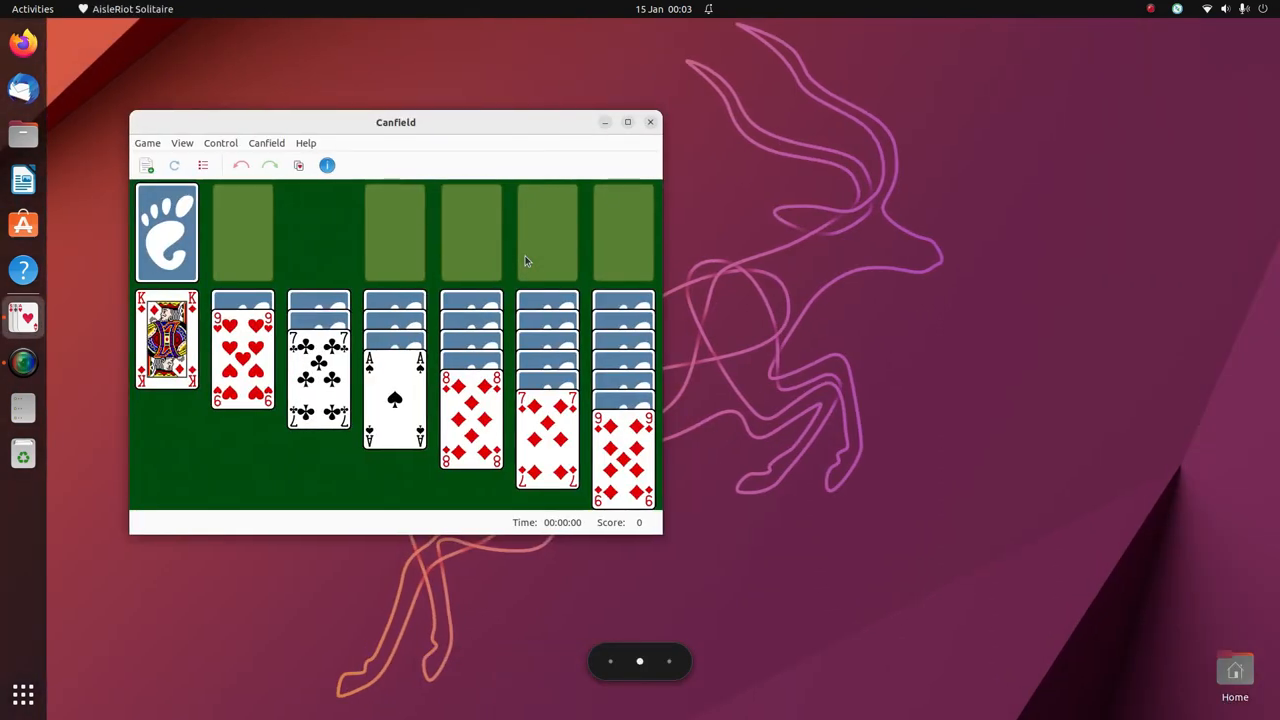
left_click(650, 121)
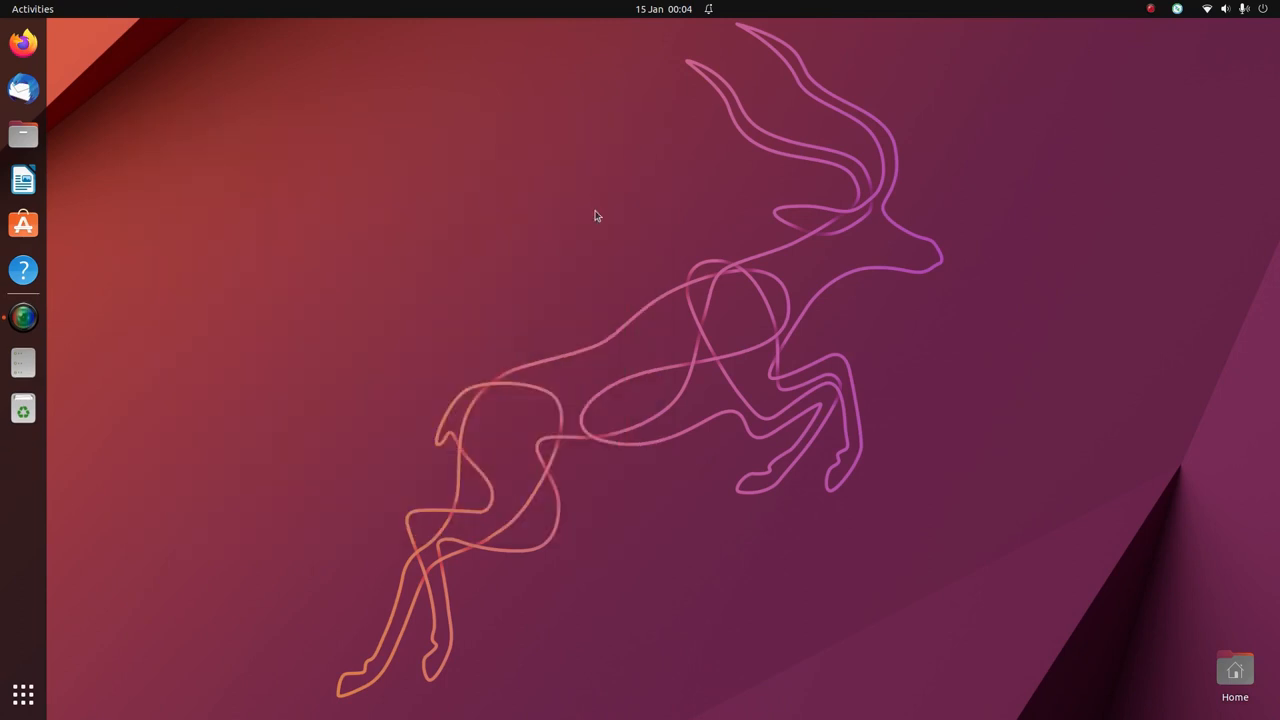
mouse_move(605, 361)
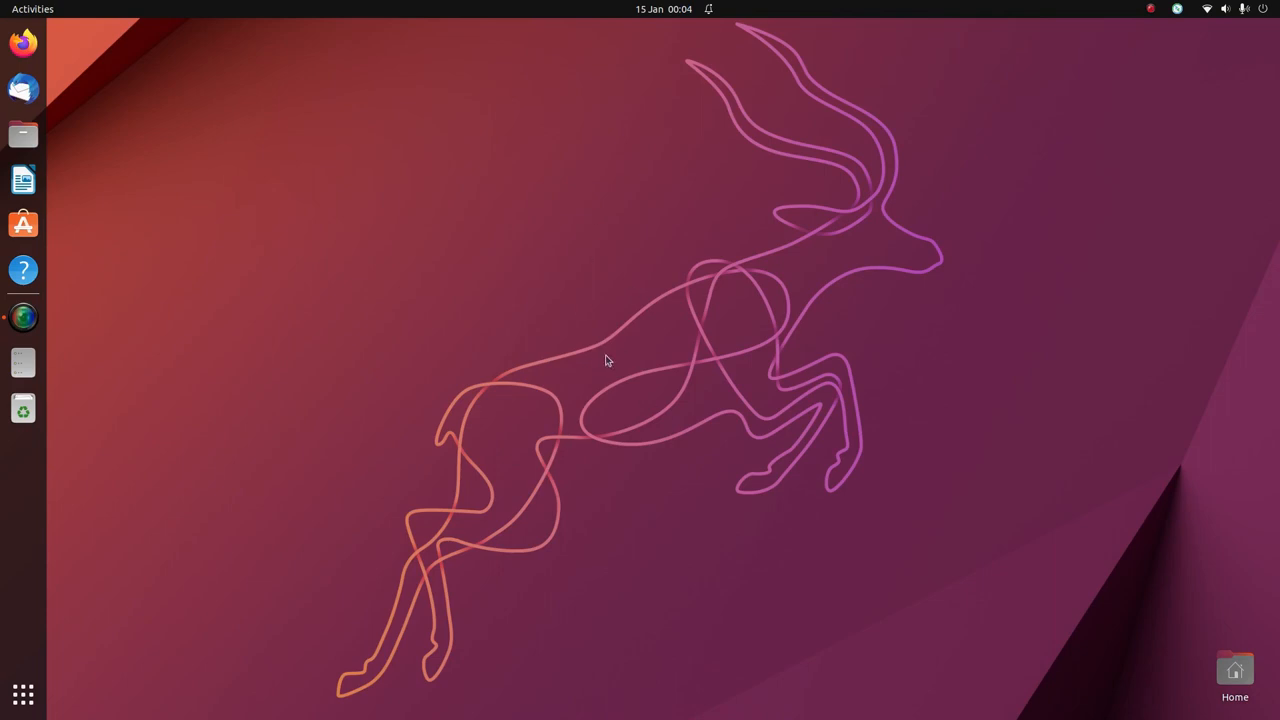
mouse_move(614, 377)
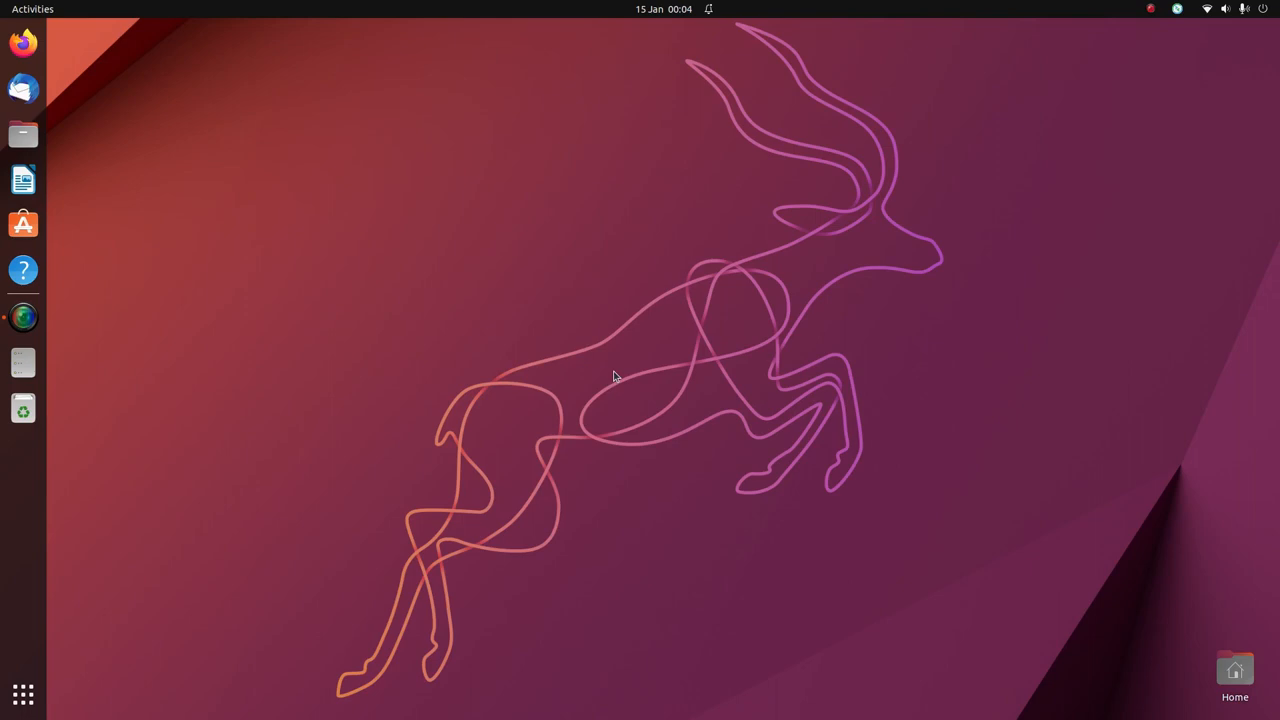
mouse_move(240, 285)
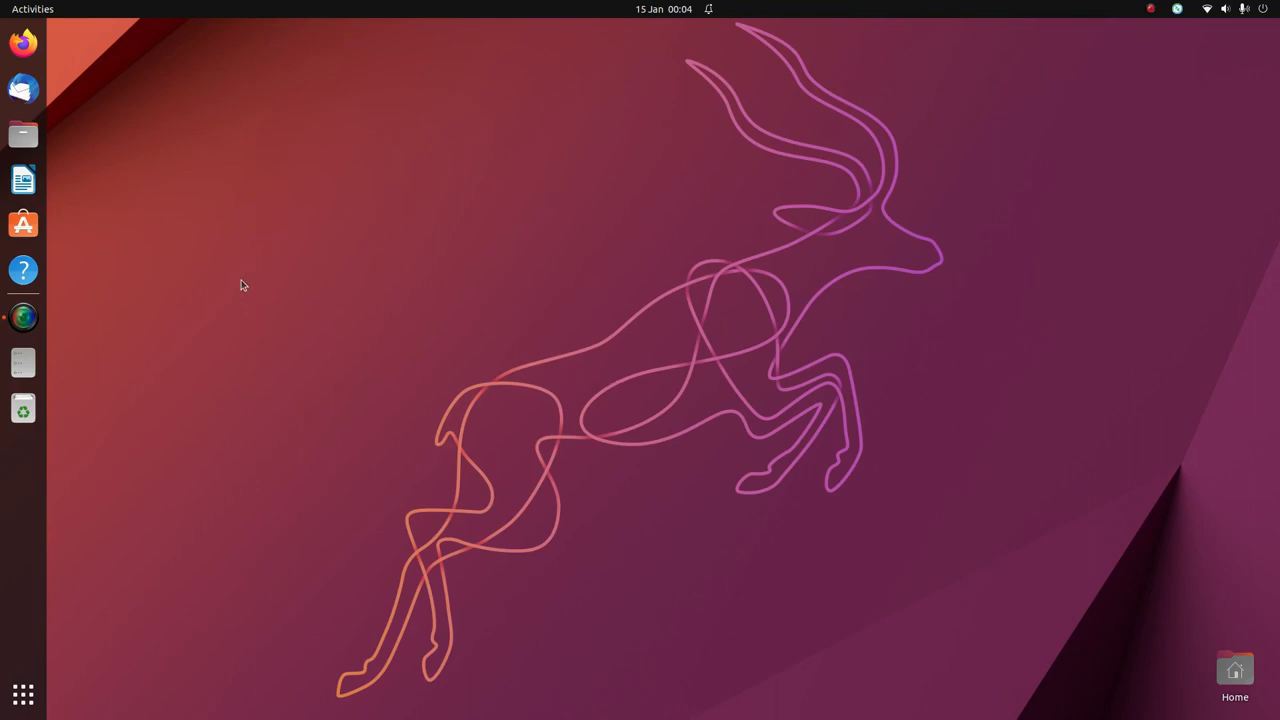
mouse_move(240, 273)
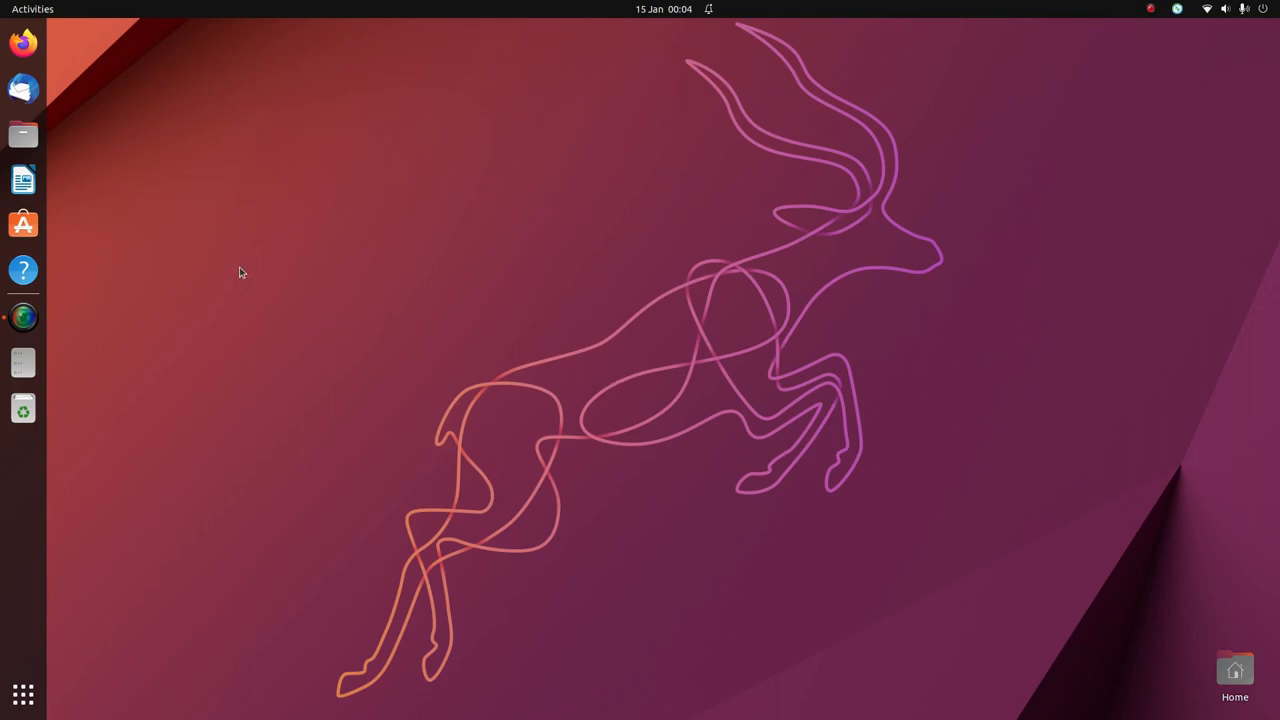
mouse_move(52, 82)
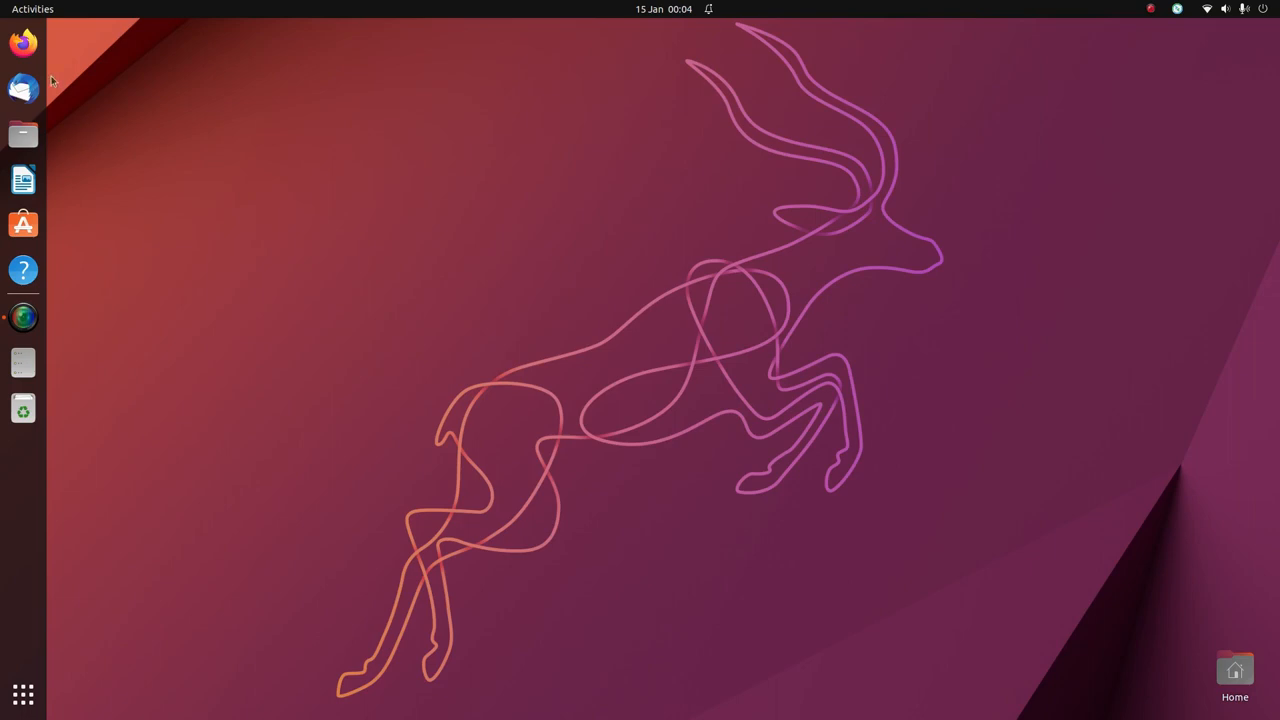
mouse_move(23, 90)
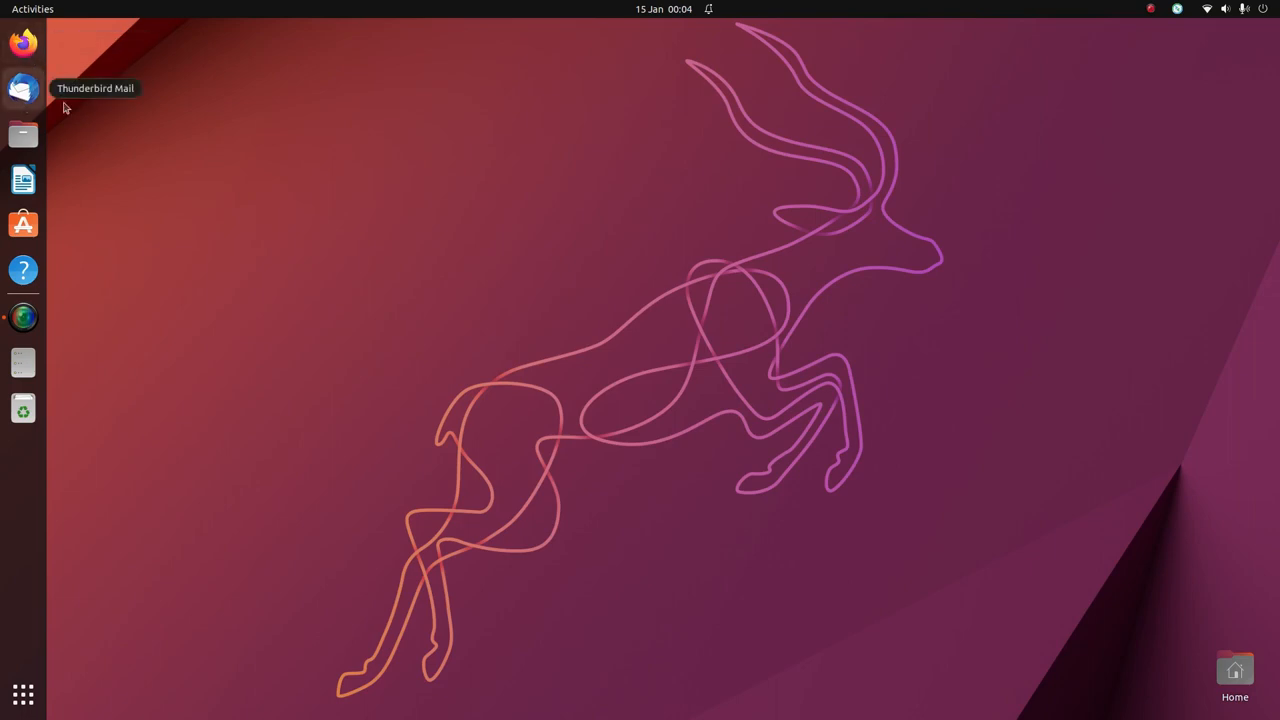
mouse_move(23, 179)
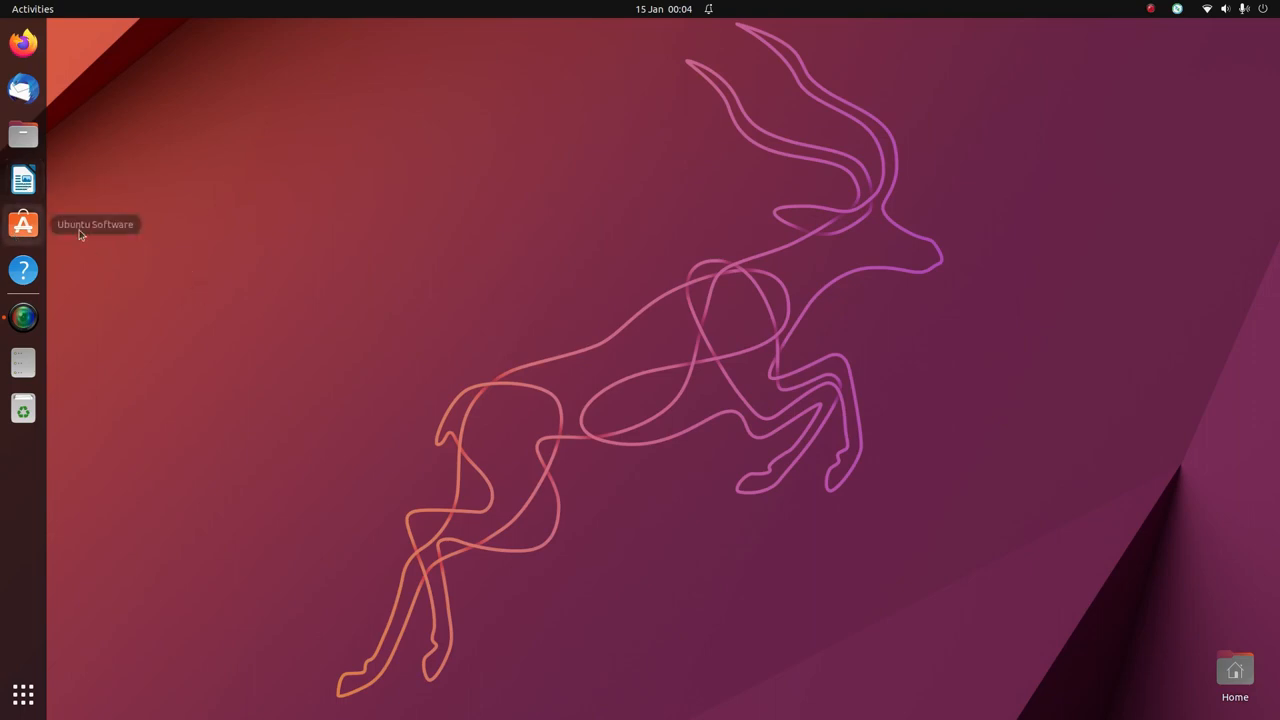
mouse_move(23, 317)
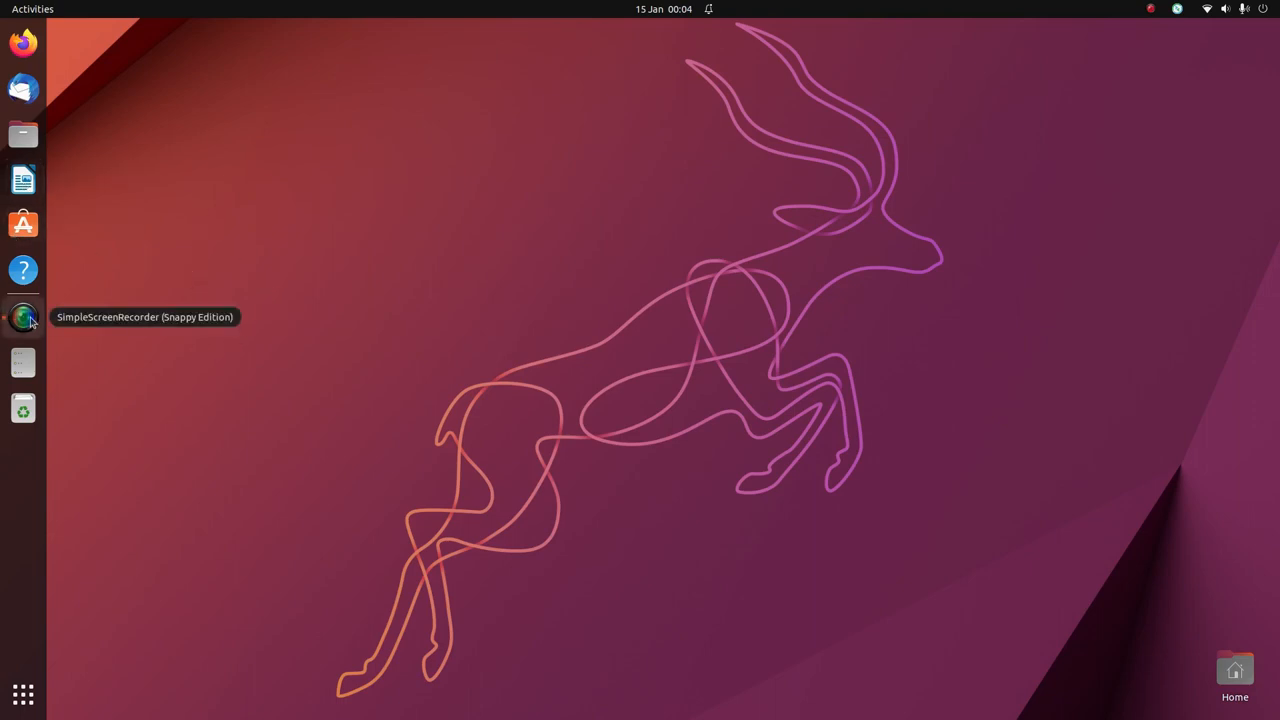
mouse_move(410, 330)
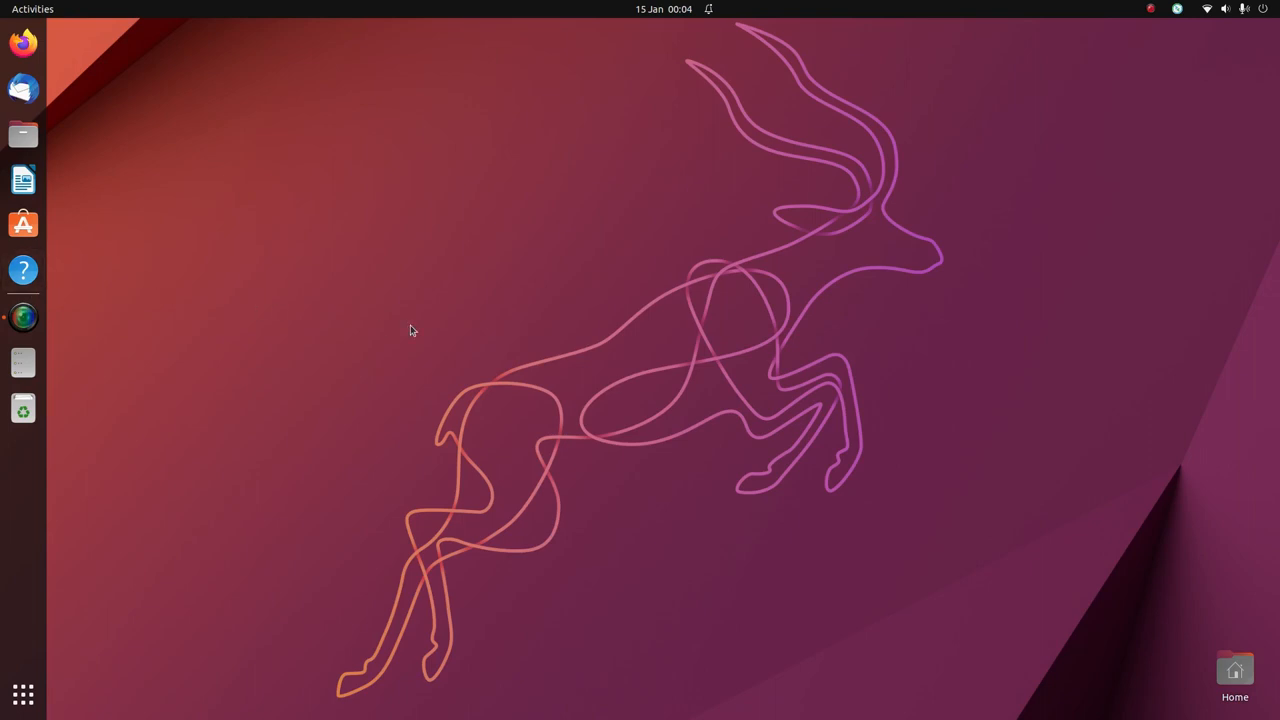
Show the full grid of installed applications from the dock
left_click(23, 694)
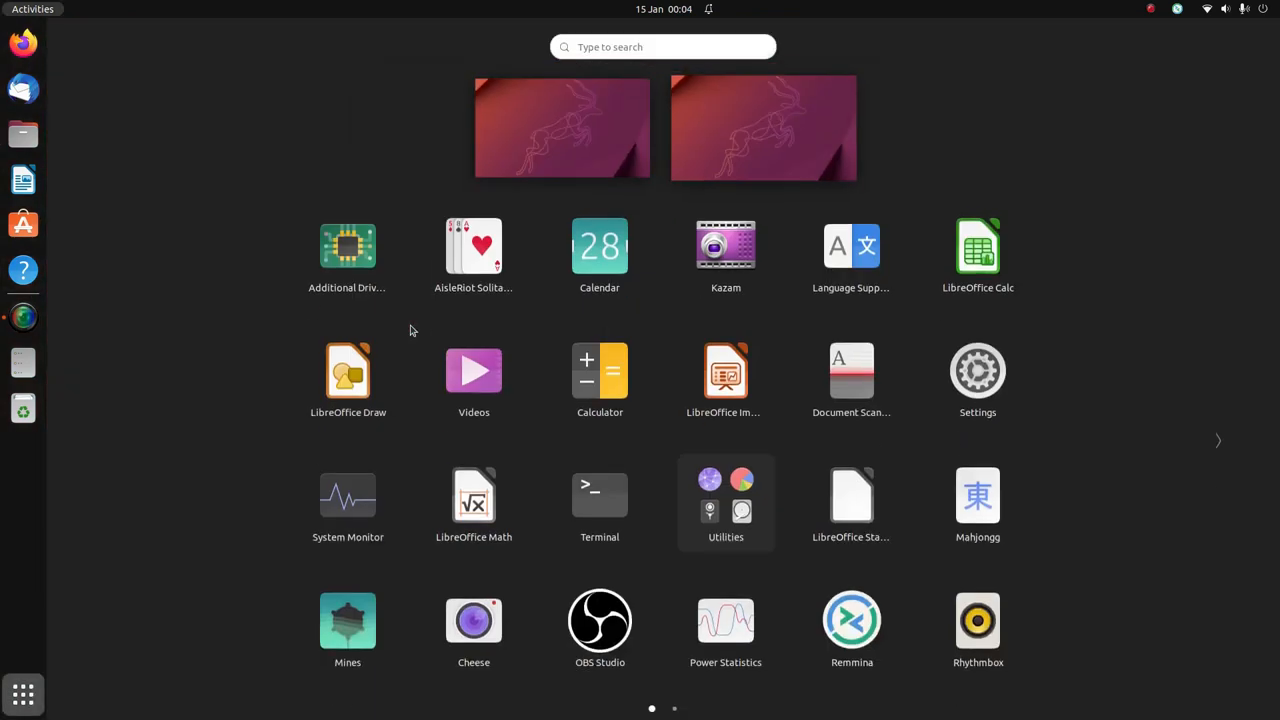
mouse_move(473, 246)
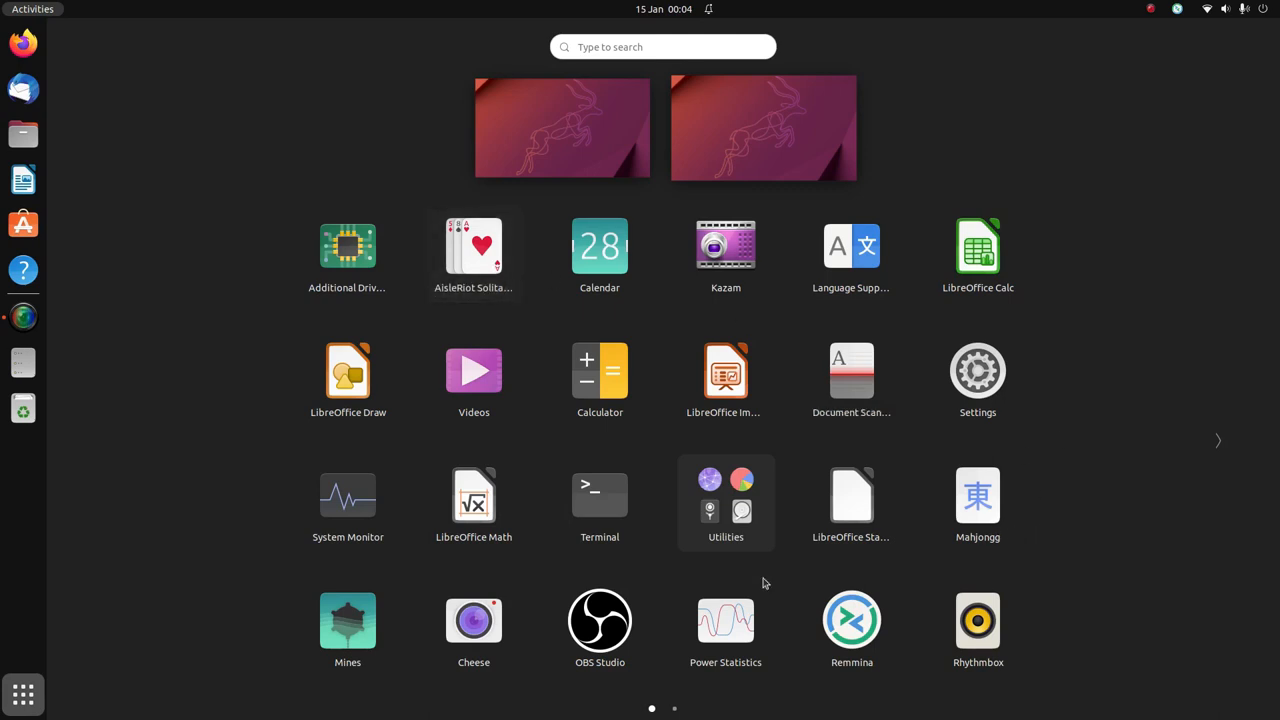
mouse_move(347, 621)
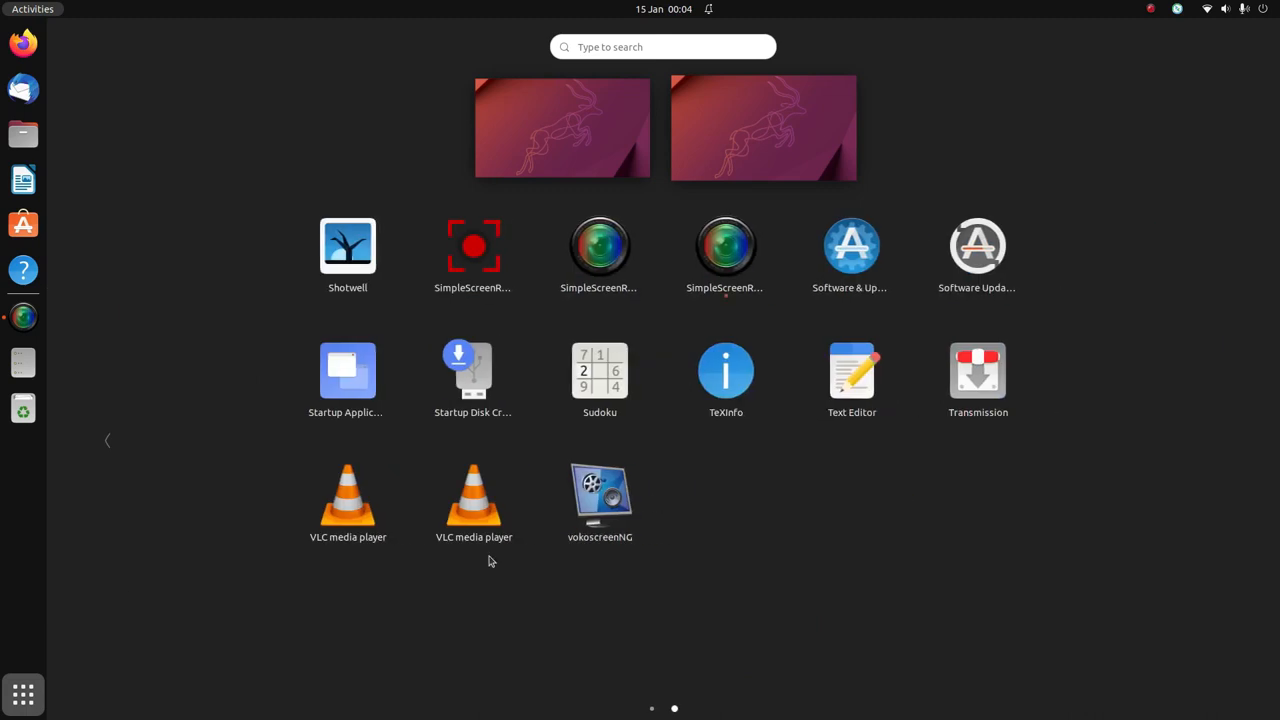
mouse_move(599, 375)
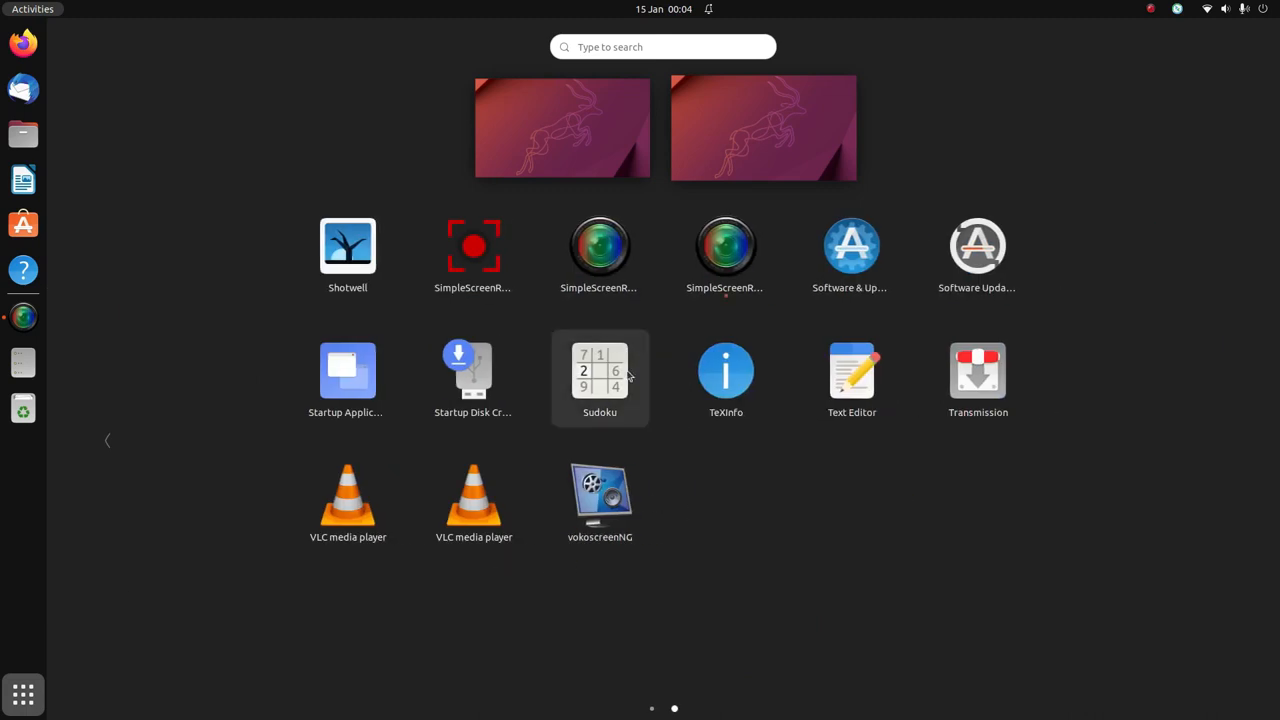
mouse_move(276, 514)
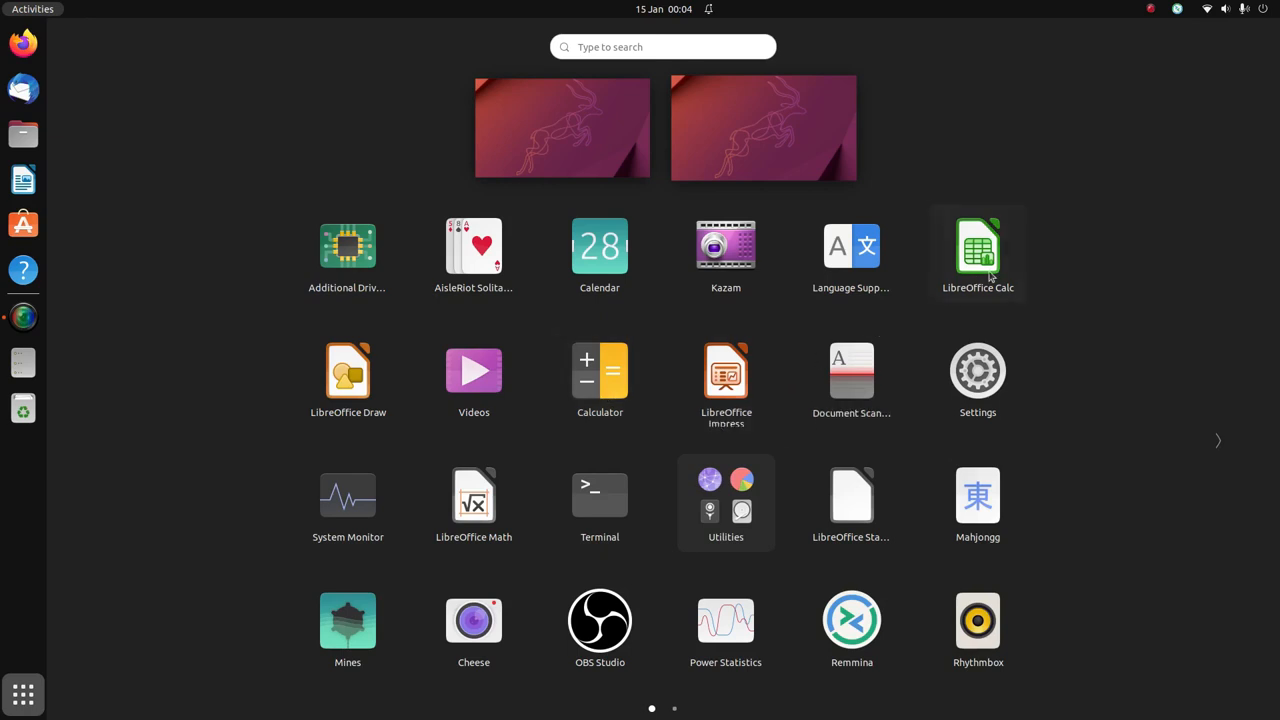
mouse_move(363, 393)
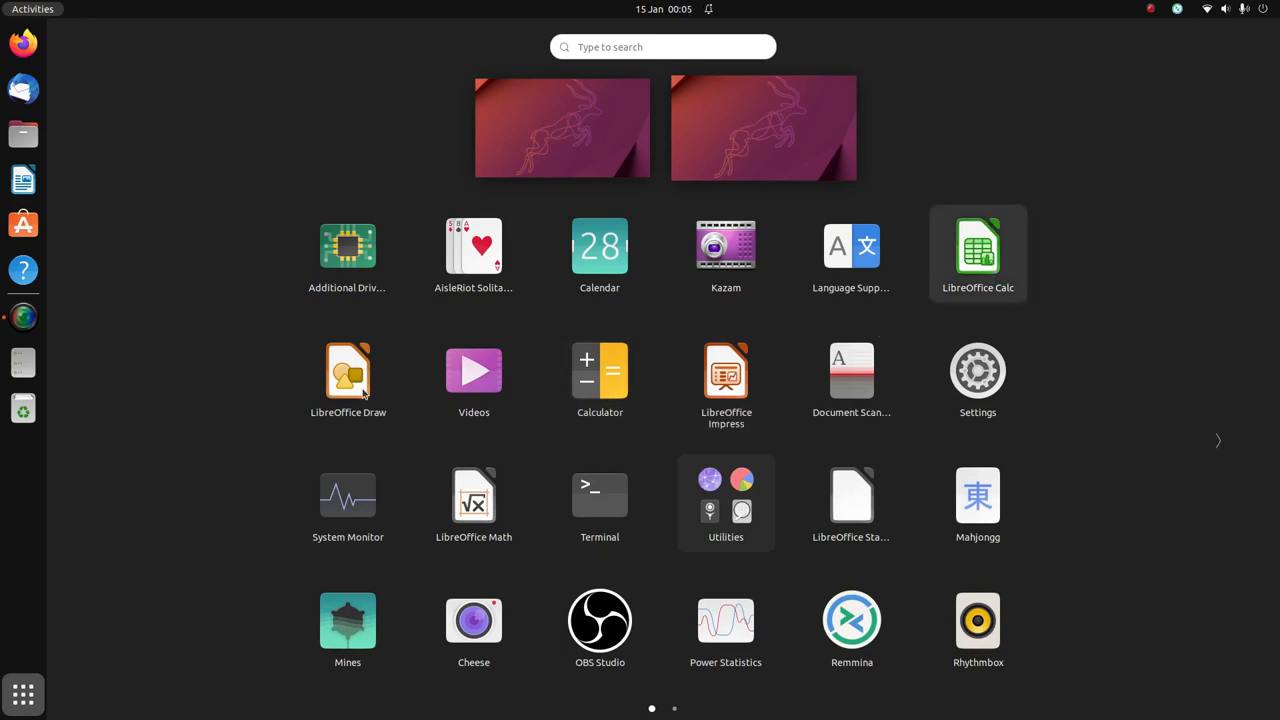
mouse_move(348, 371)
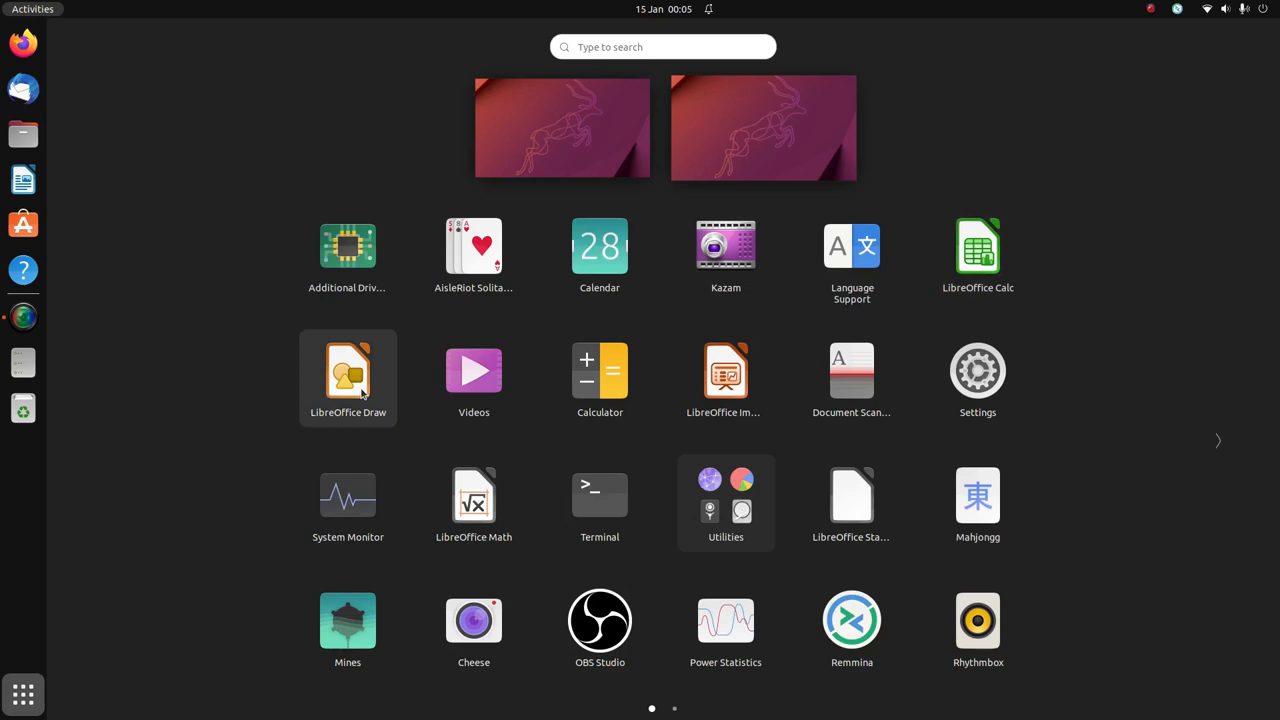
mouse_move(725, 380)
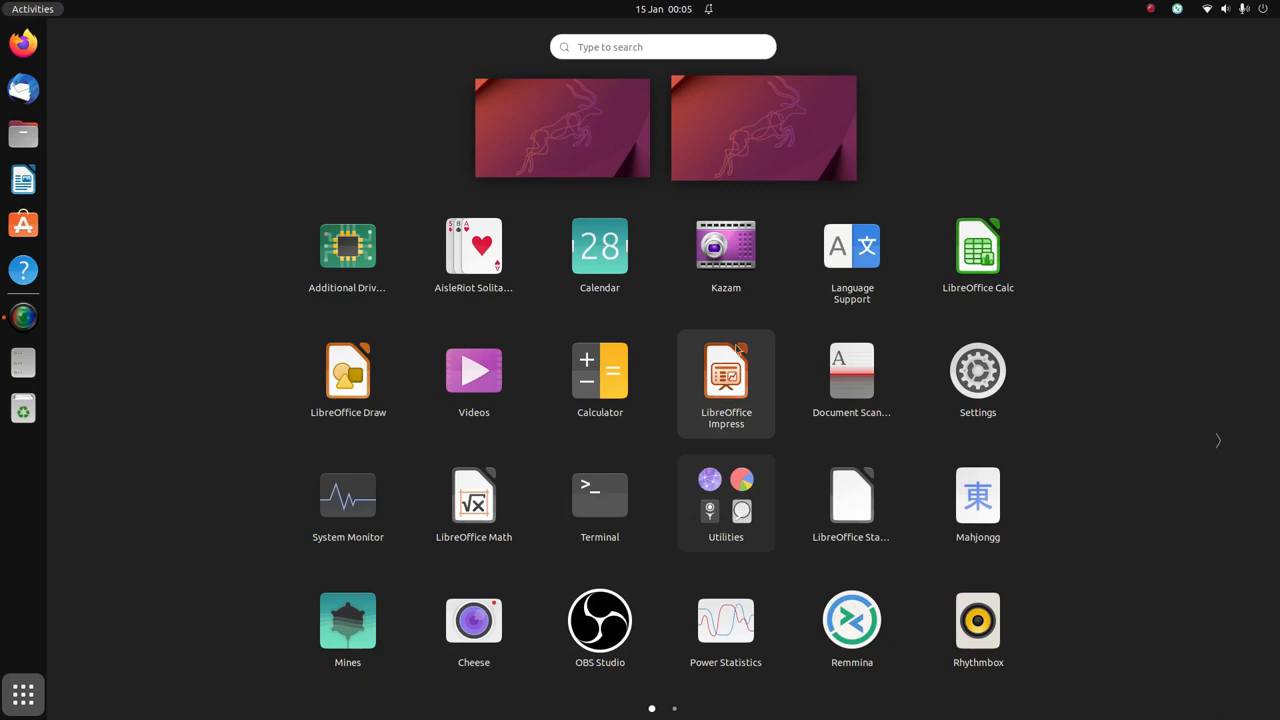
mouse_move(814, 391)
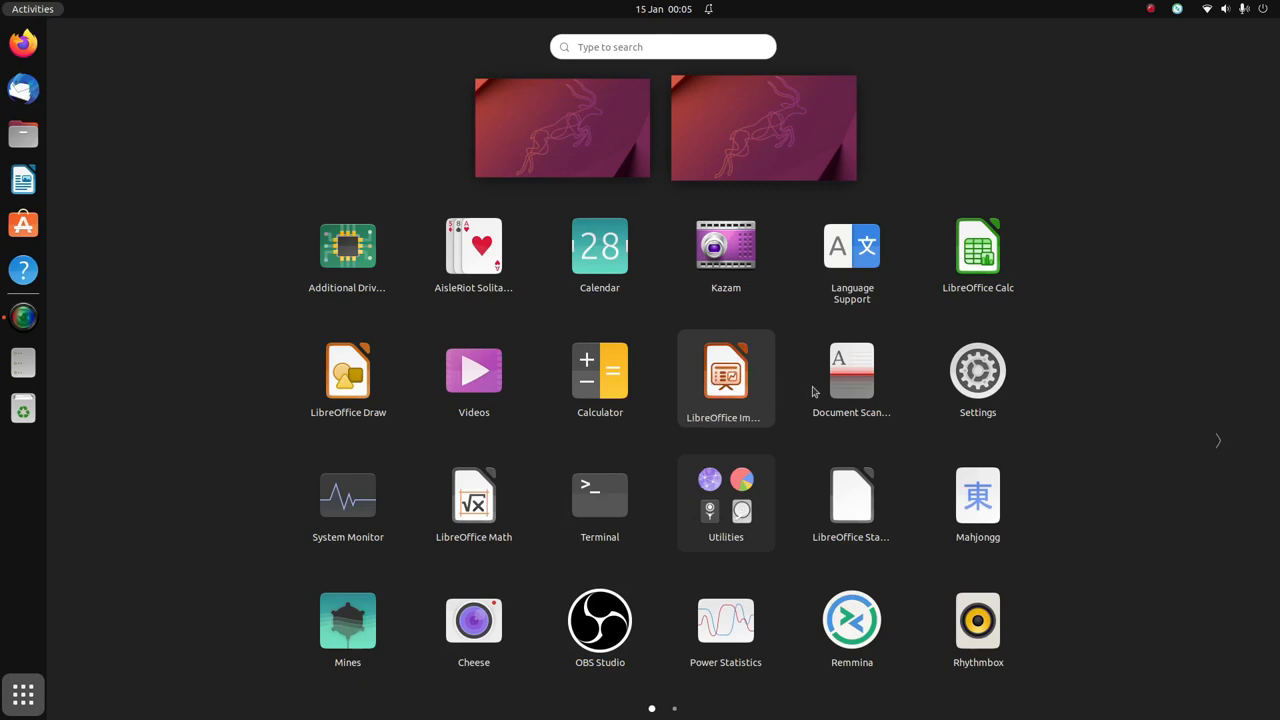
mouse_move(480, 505)
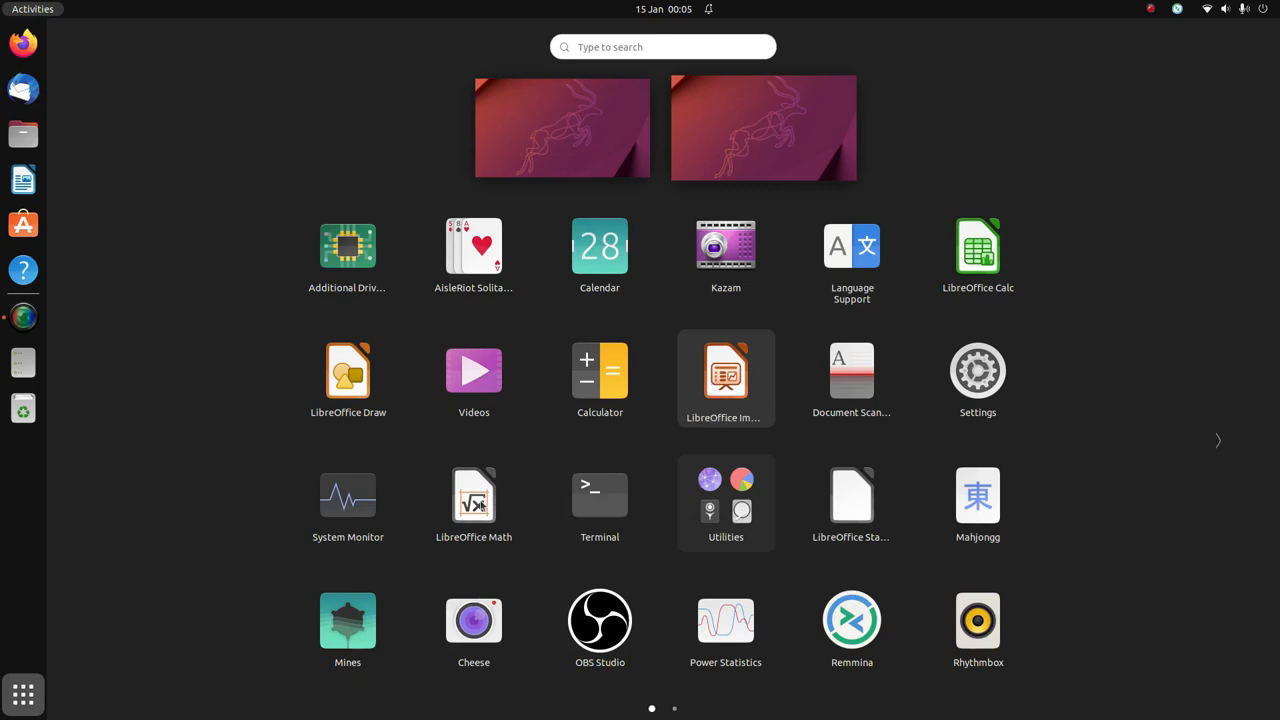
mouse_move(978, 497)
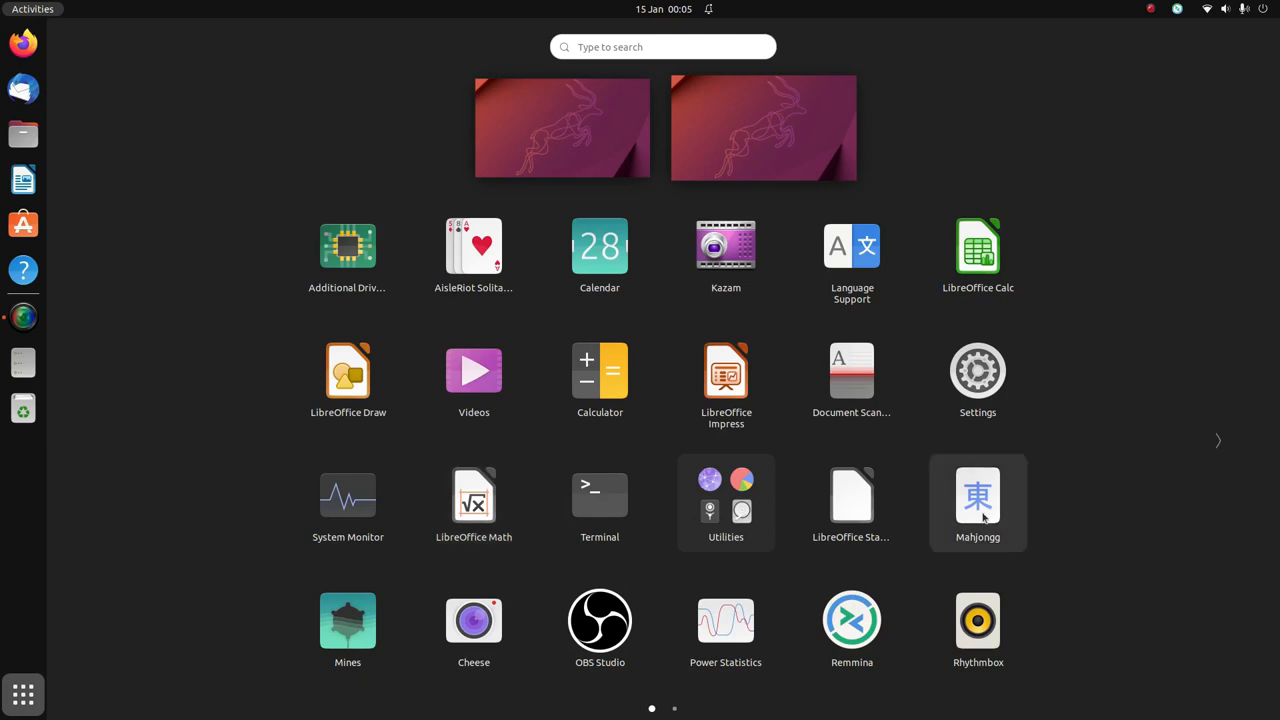
mouse_move(473, 620)
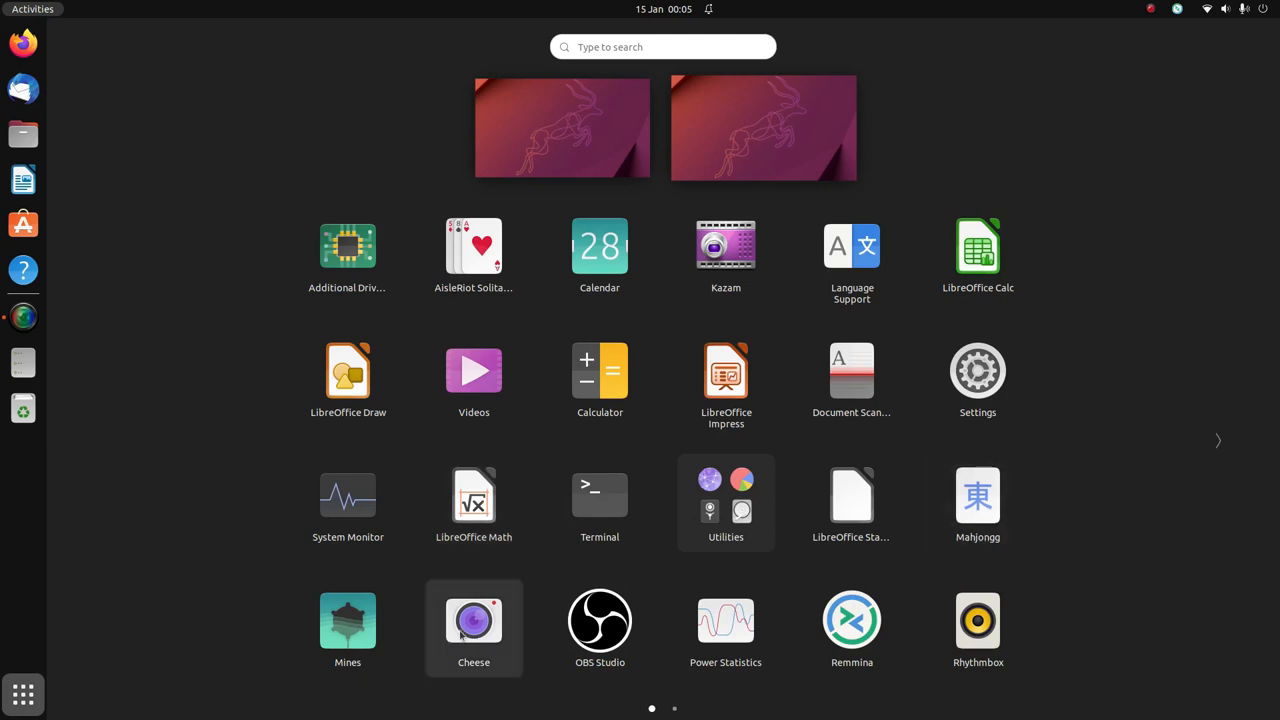
mouse_move(499, 662)
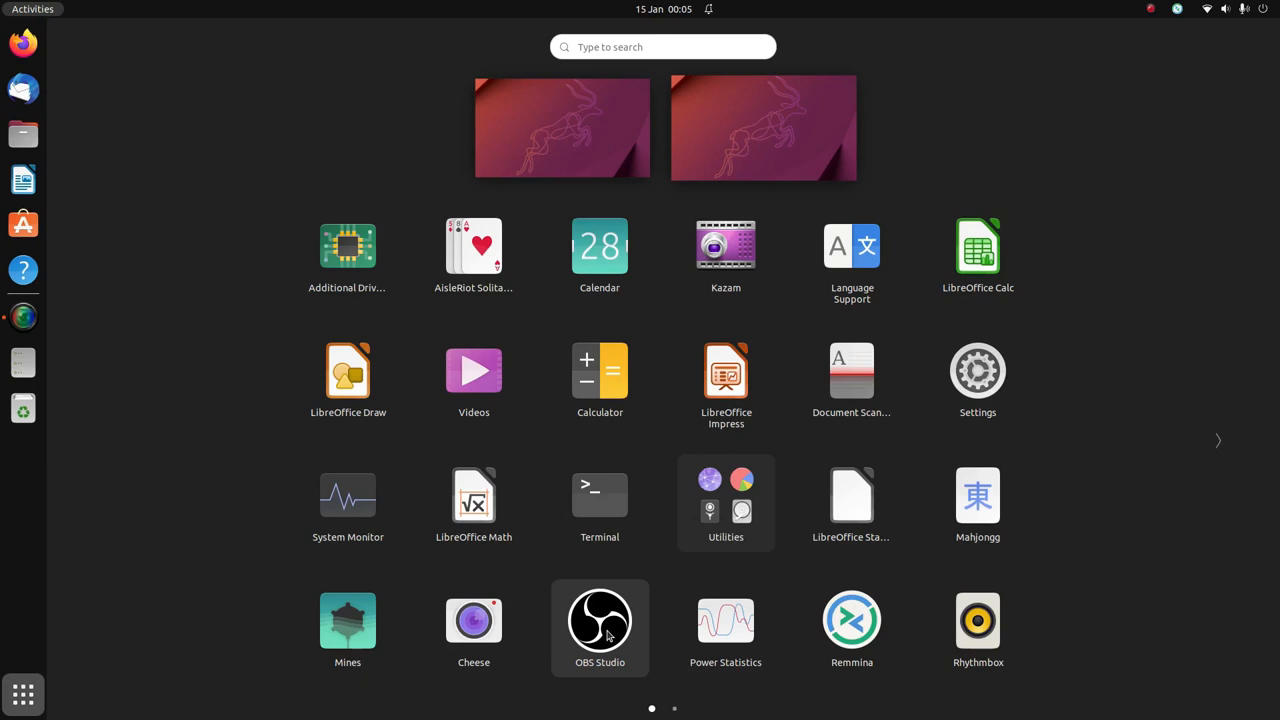
mouse_move(473, 377)
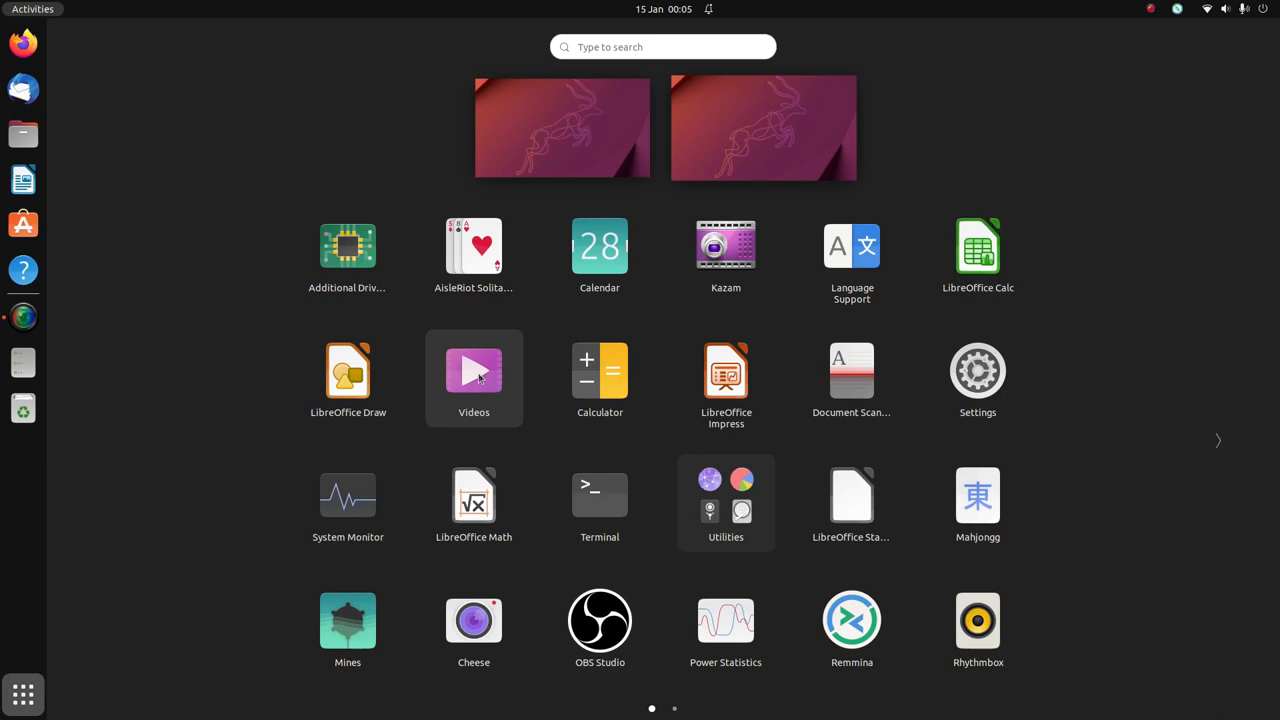
mouse_move(851, 620)
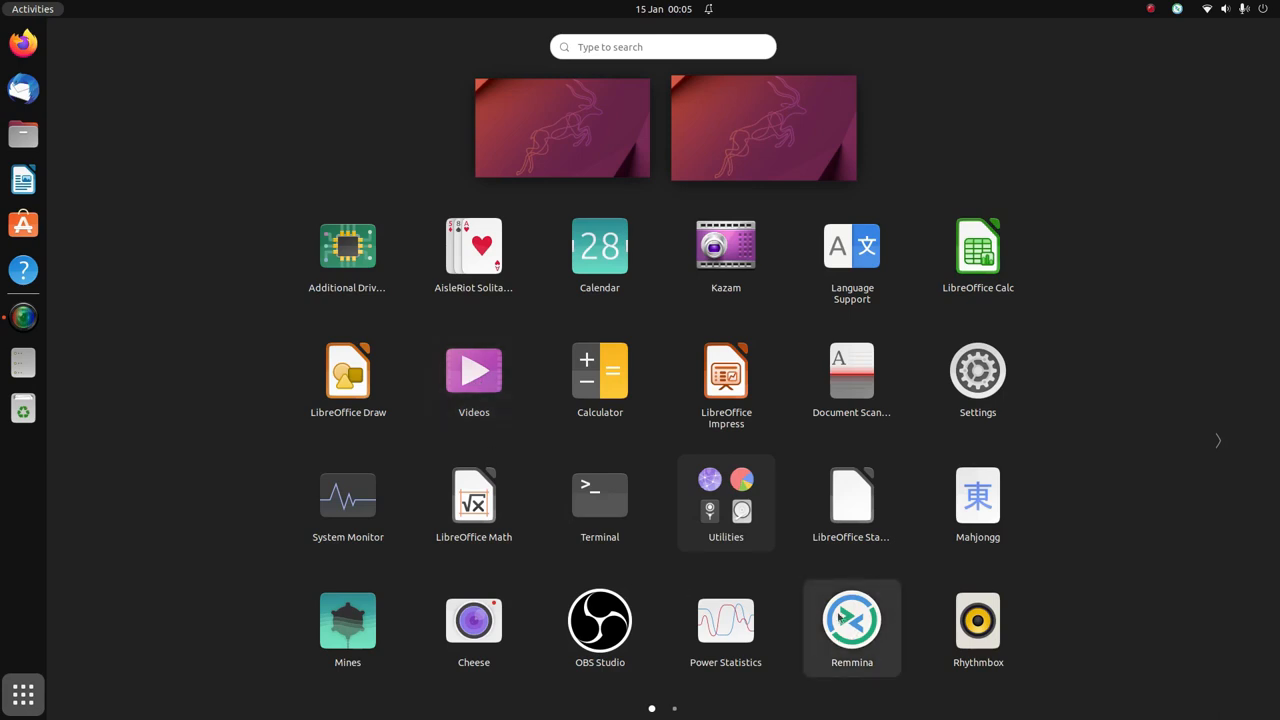
mouse_move(840, 625)
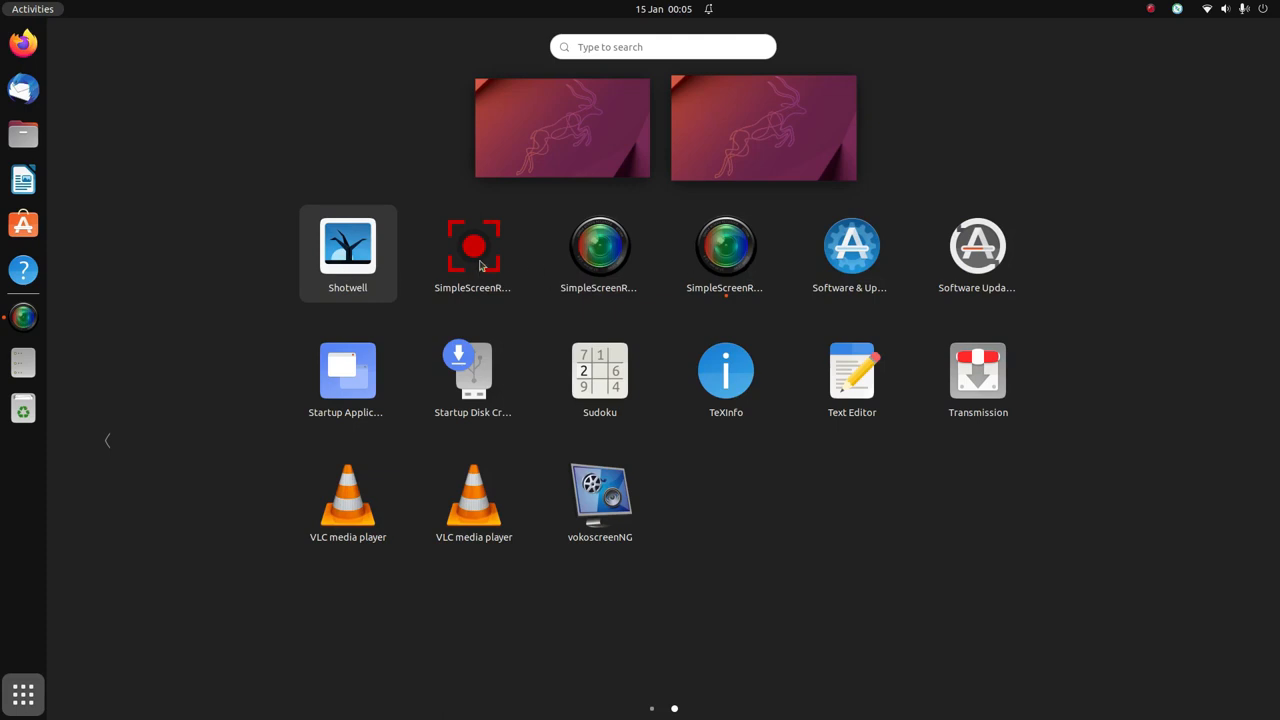
mouse_move(726, 247)
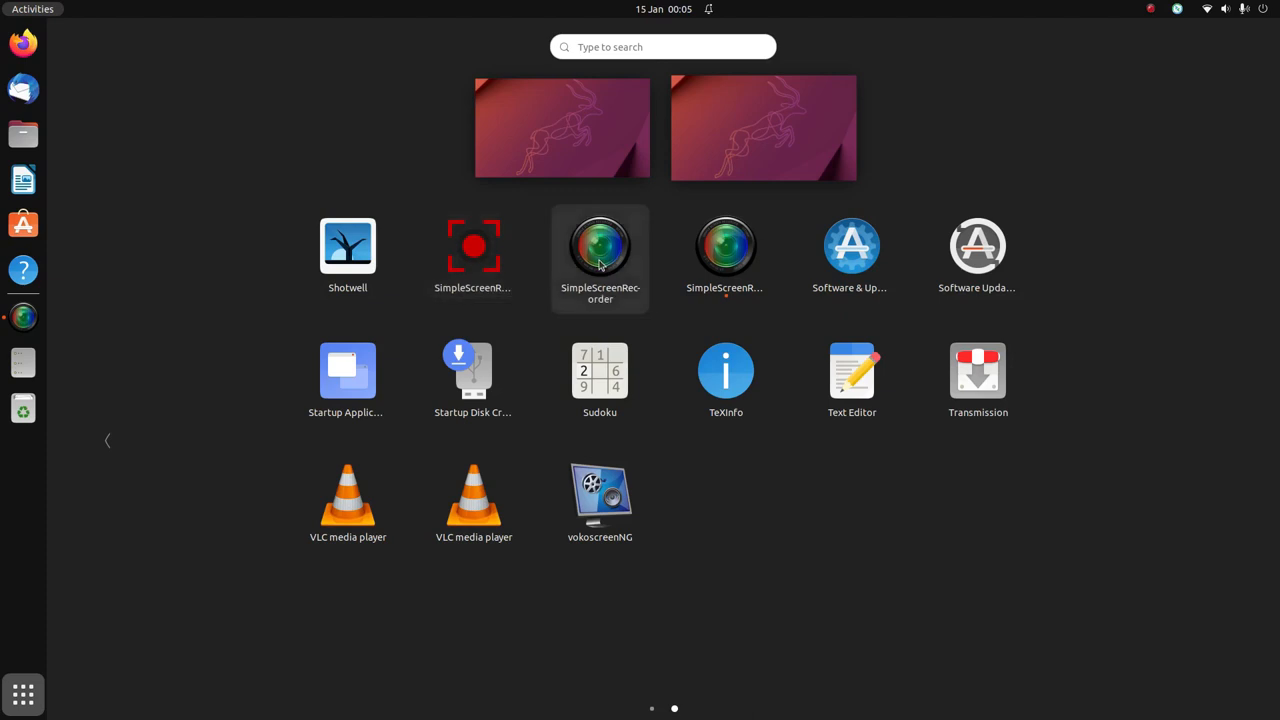
mouse_move(725, 245)
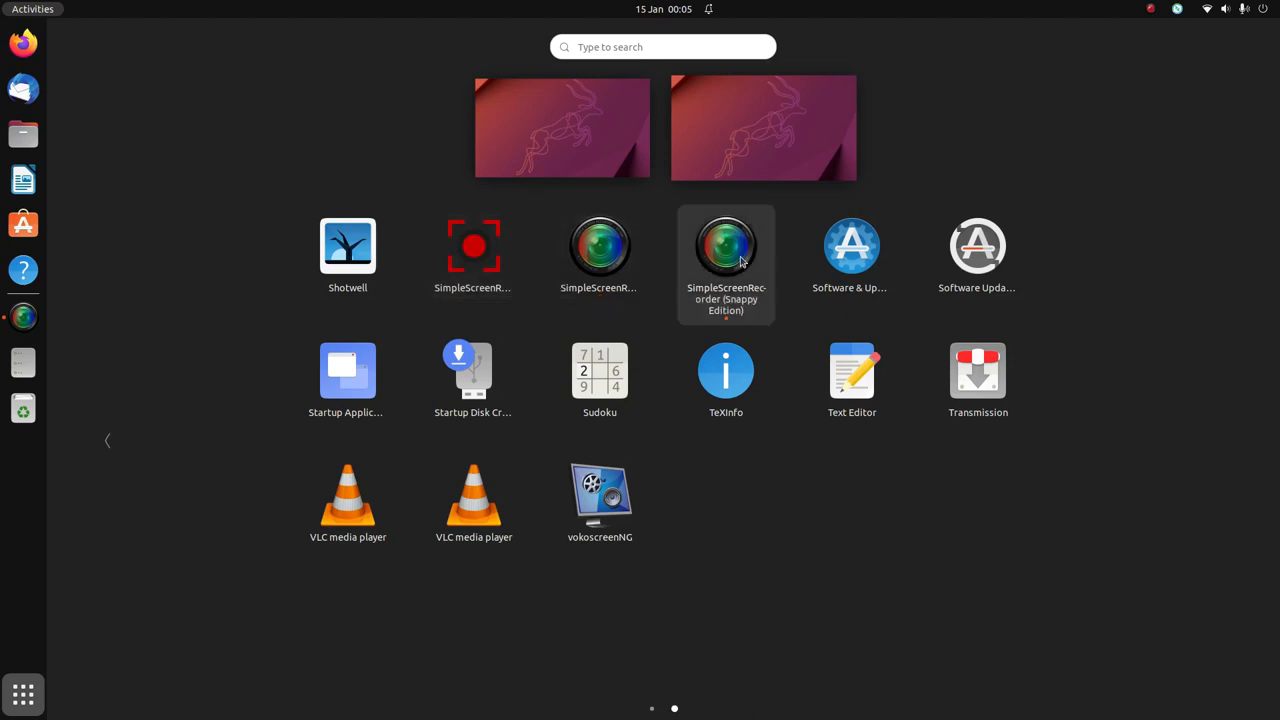
mouse_move(940, 298)
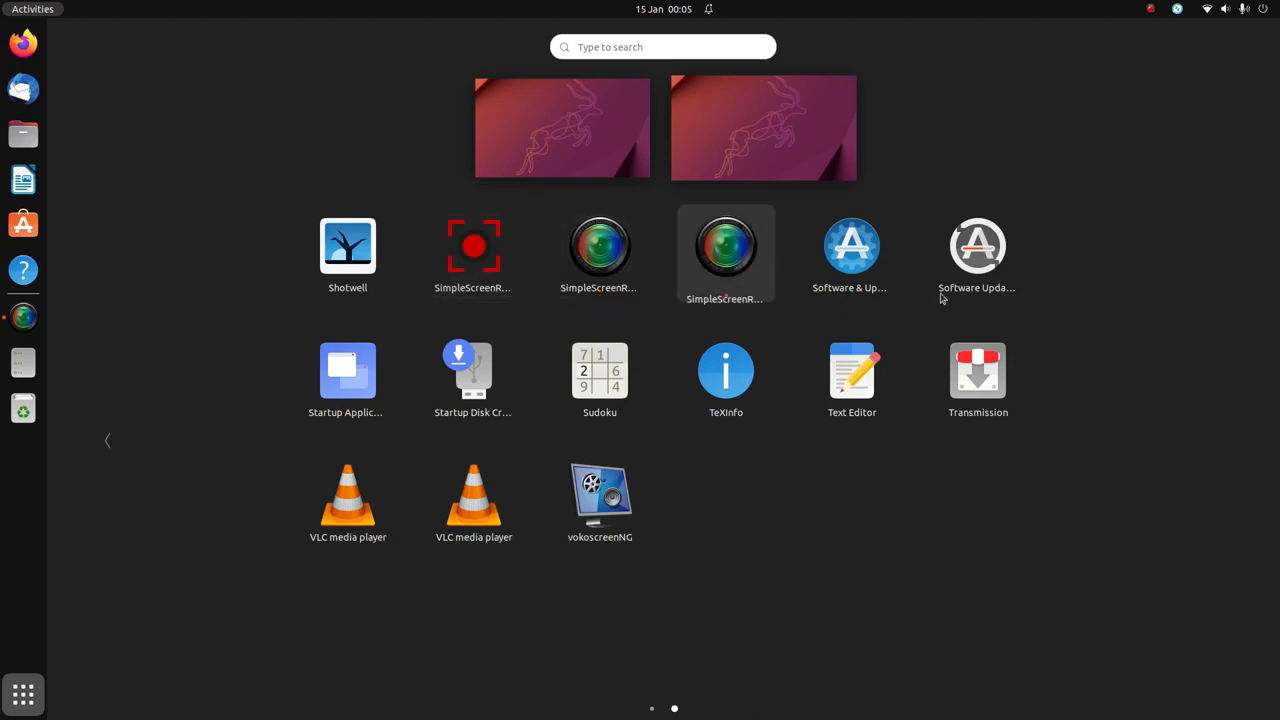
mouse_move(368, 390)
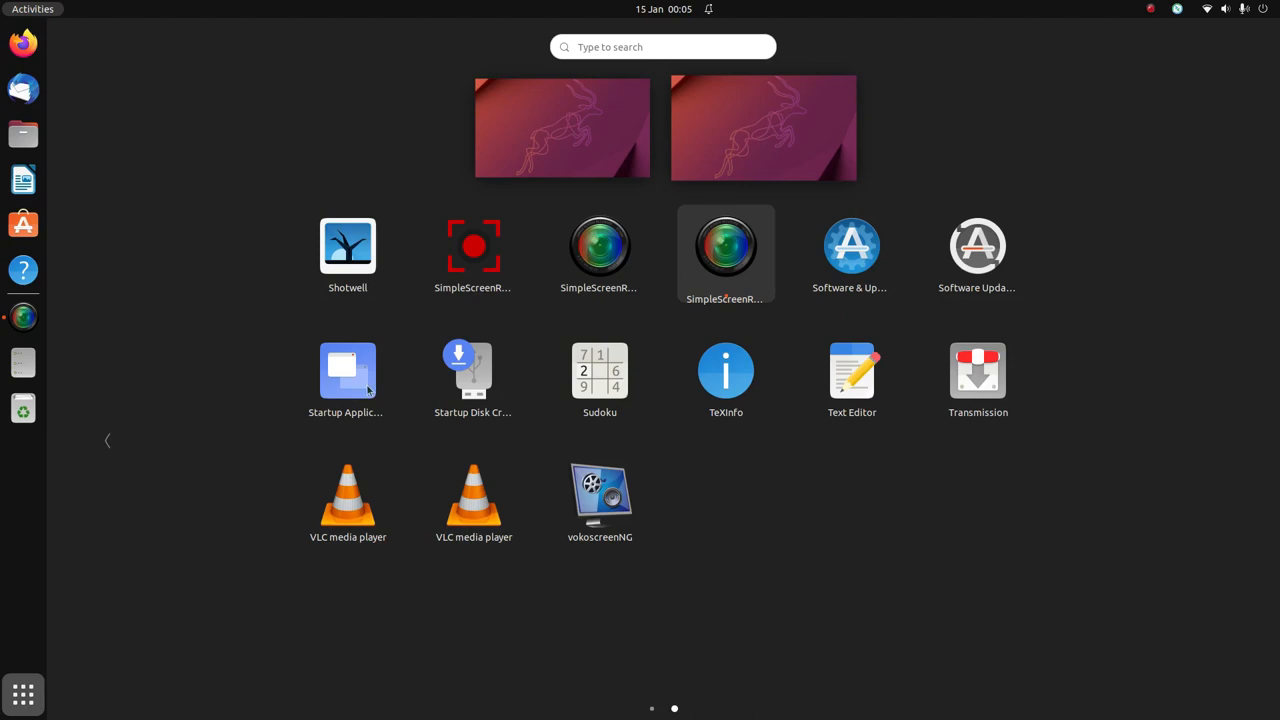
mouse_move(492, 390)
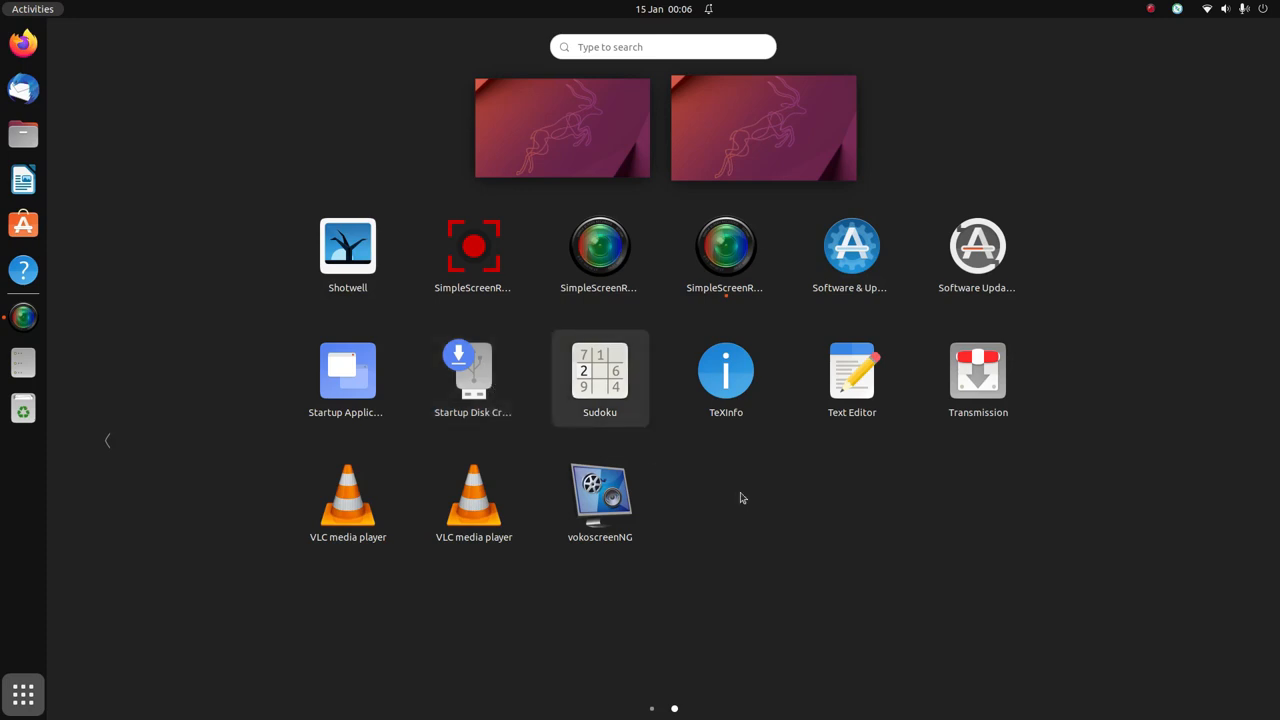
mouse_move(852, 380)
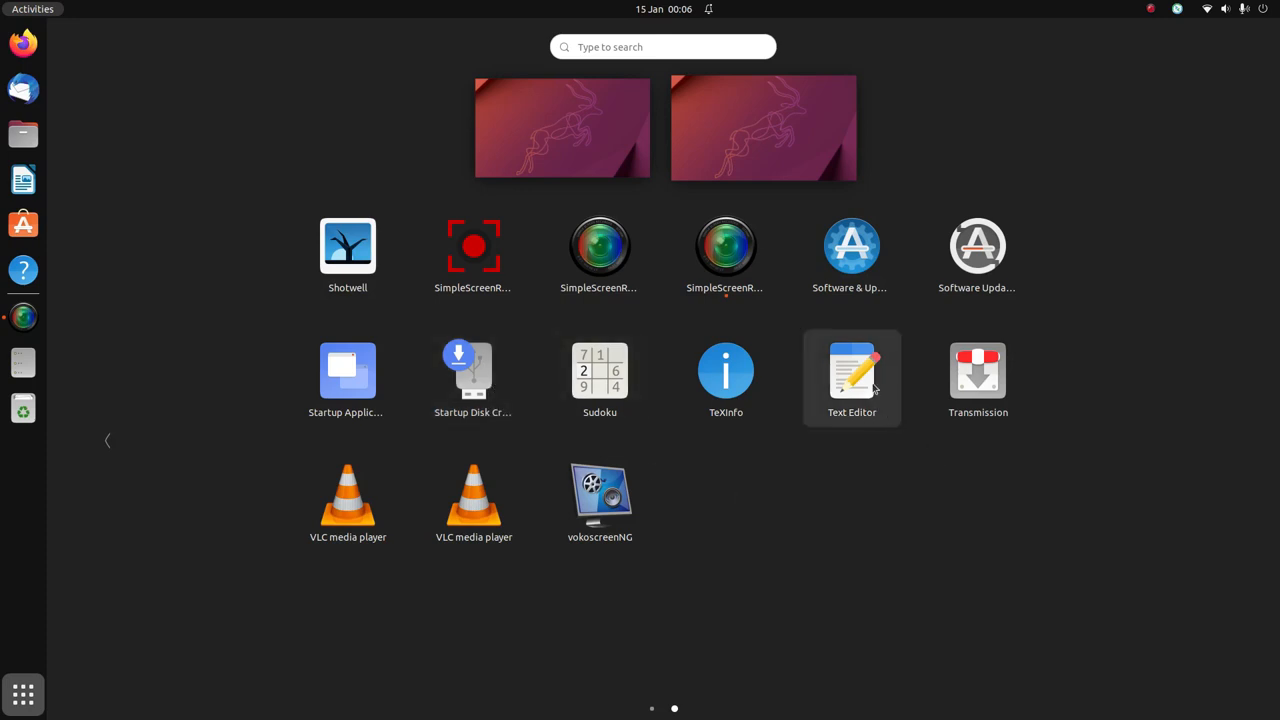
mouse_move(978, 378)
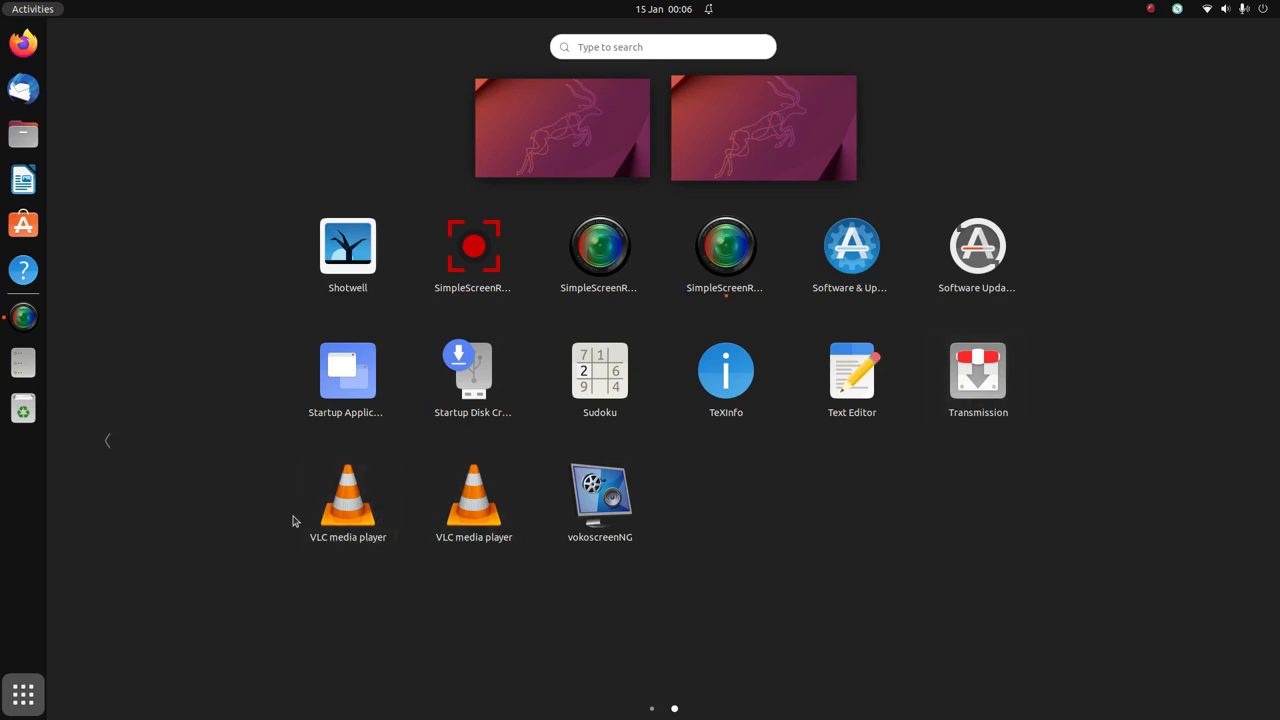
mouse_move(578, 647)
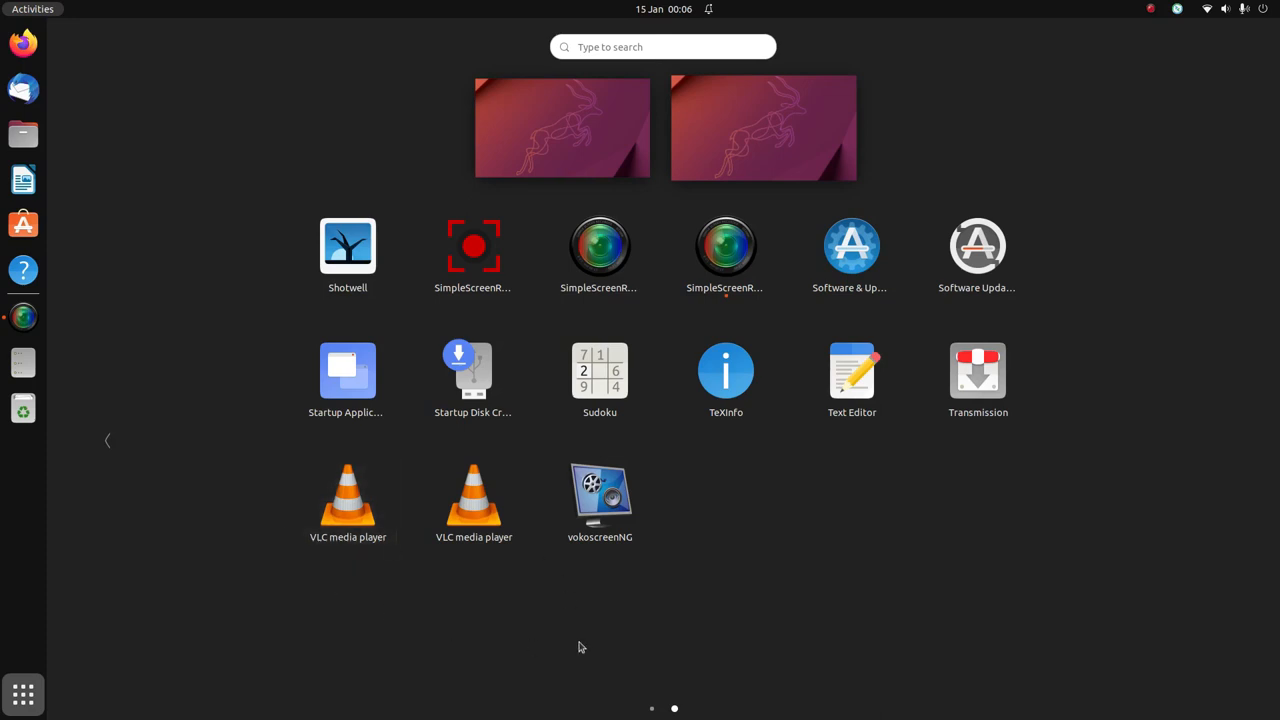
mouse_move(600, 510)
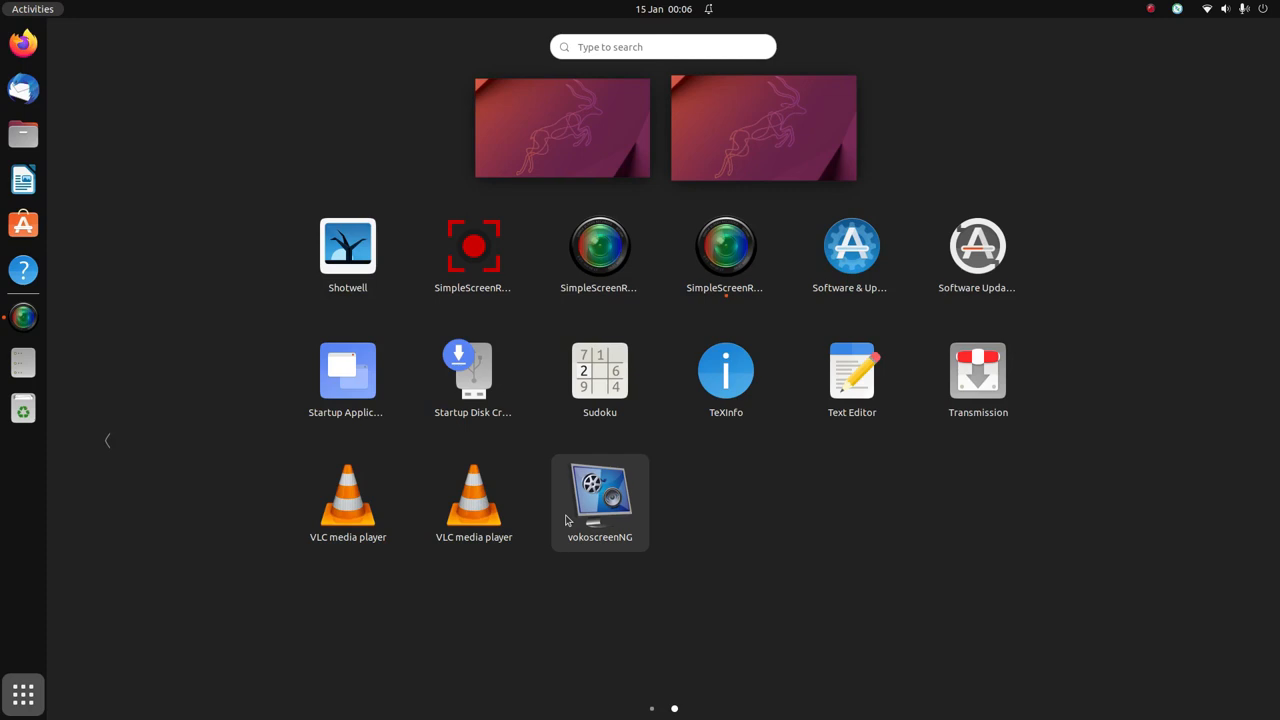
mouse_move(637, 475)
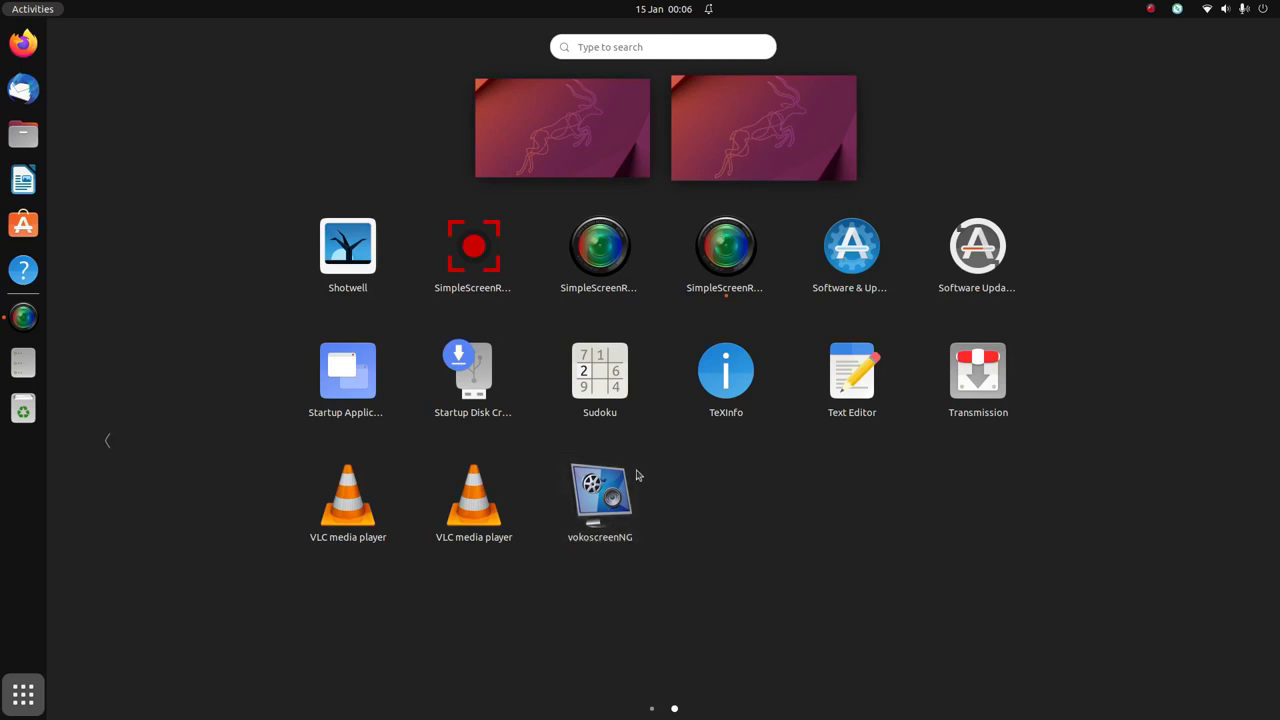
mouse_move(342, 305)
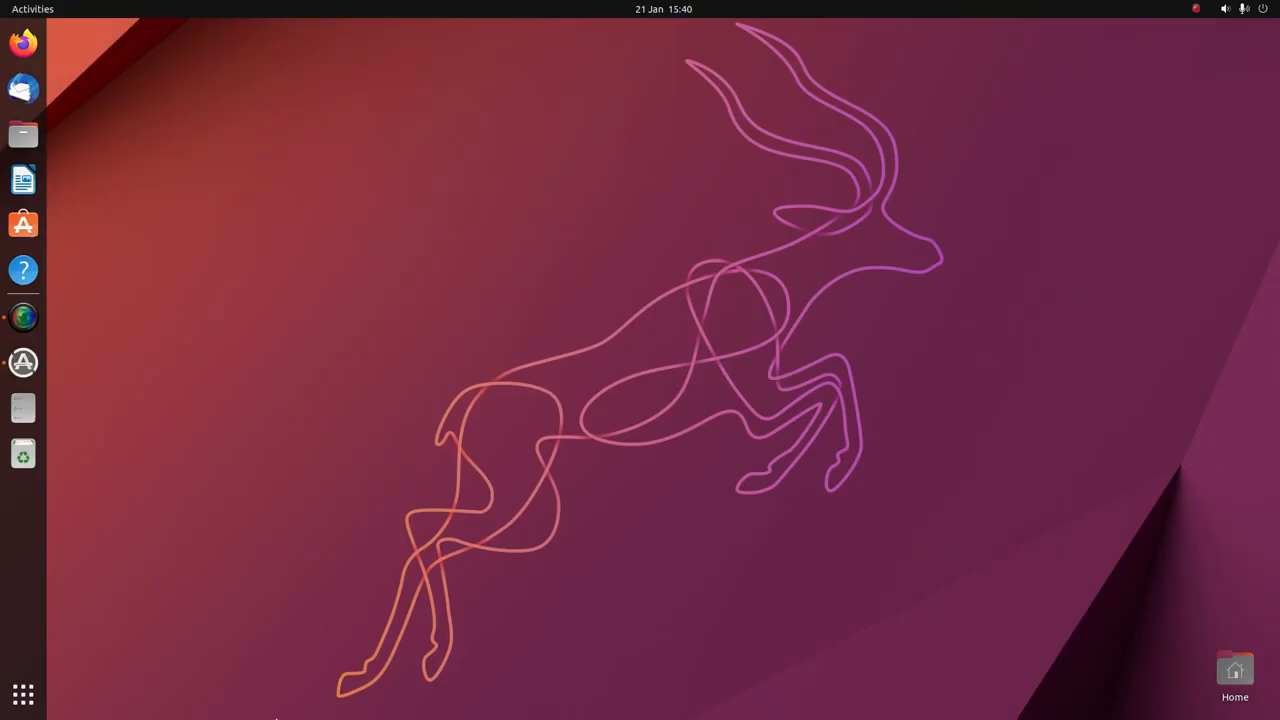
Show the applications grid and expand the Utilities folder listing Disks, Archive Manager and Logs
left_click(22, 694)
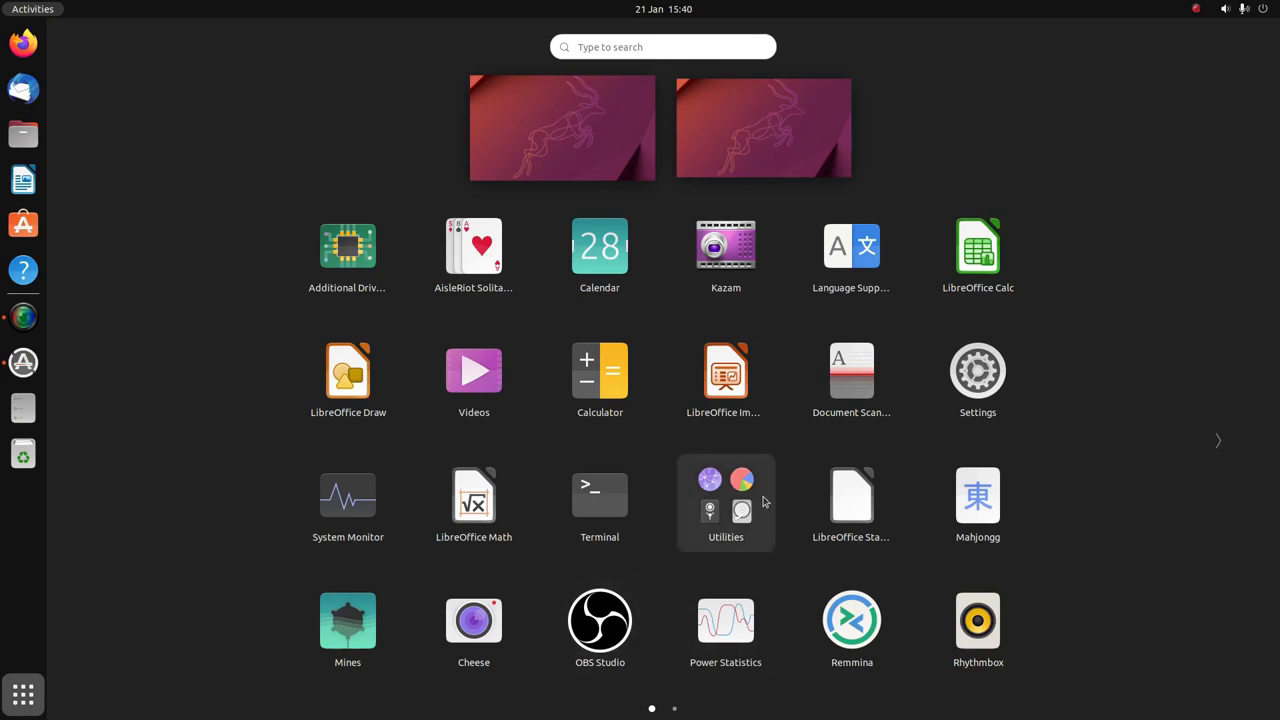
mouse_move(712, 487)
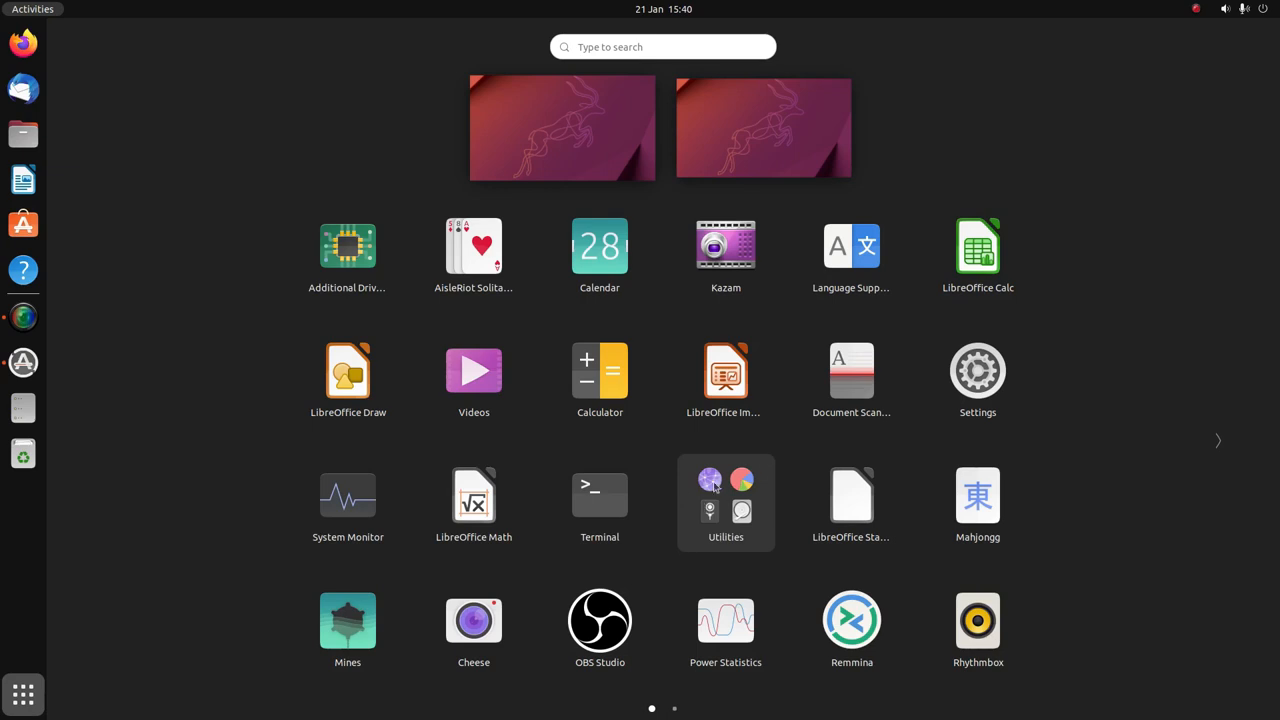
left_click(725, 500)
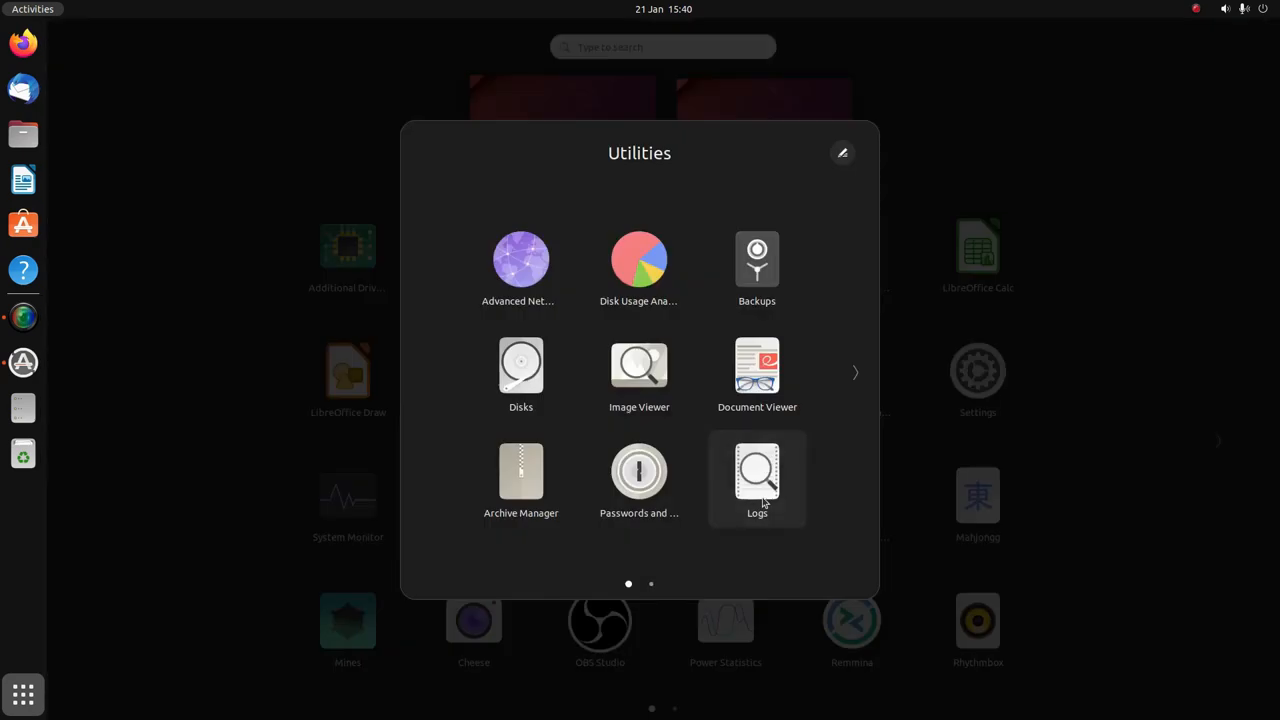
mouse_move(757, 260)
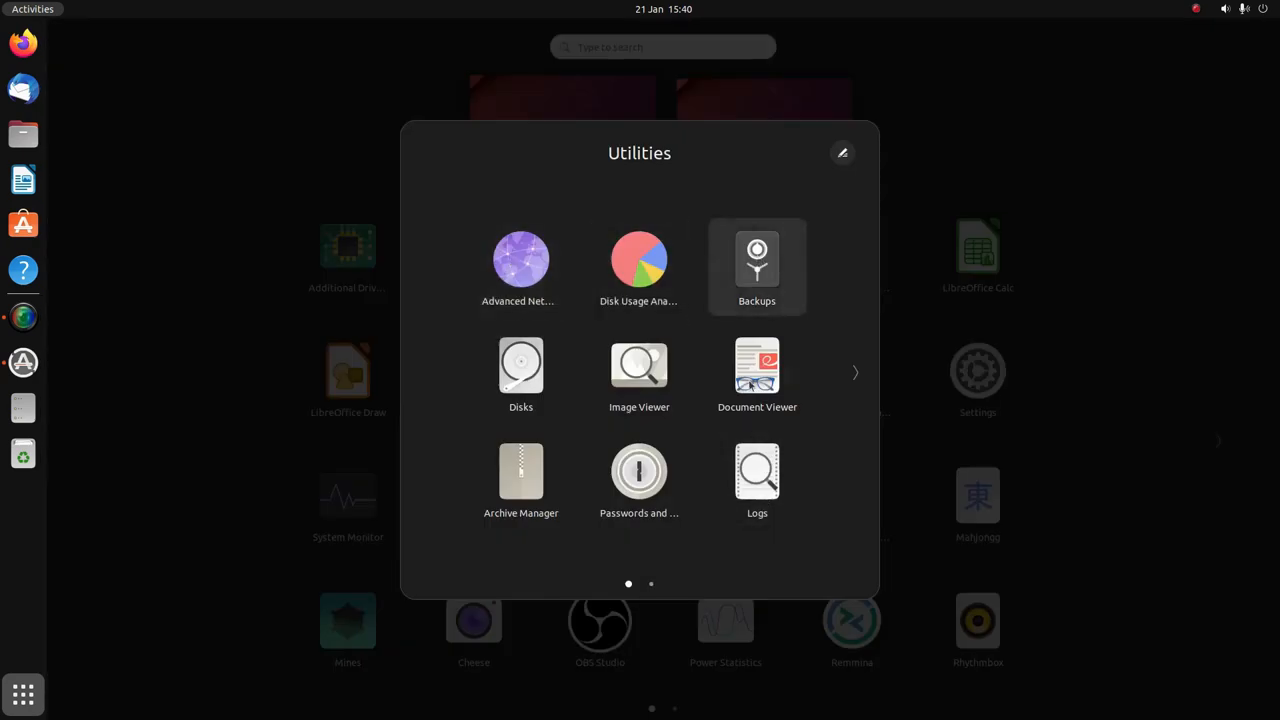
mouse_move(639, 370)
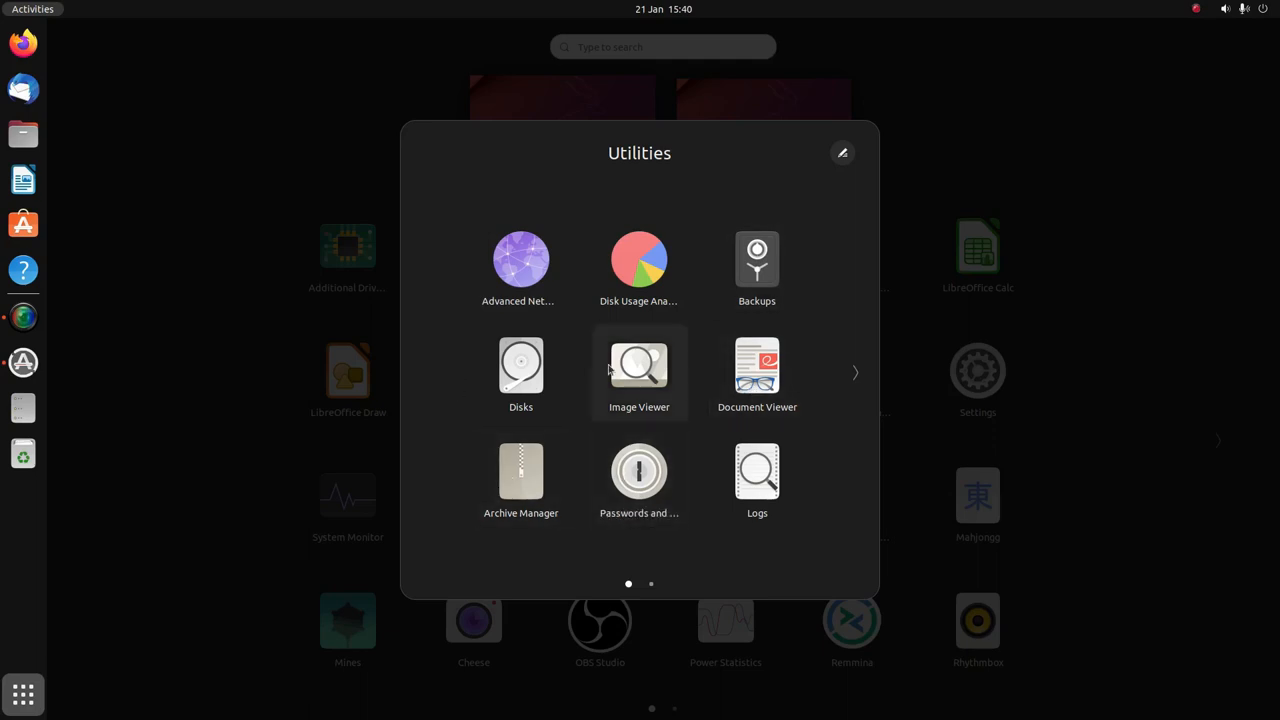
mouse_move(521, 471)
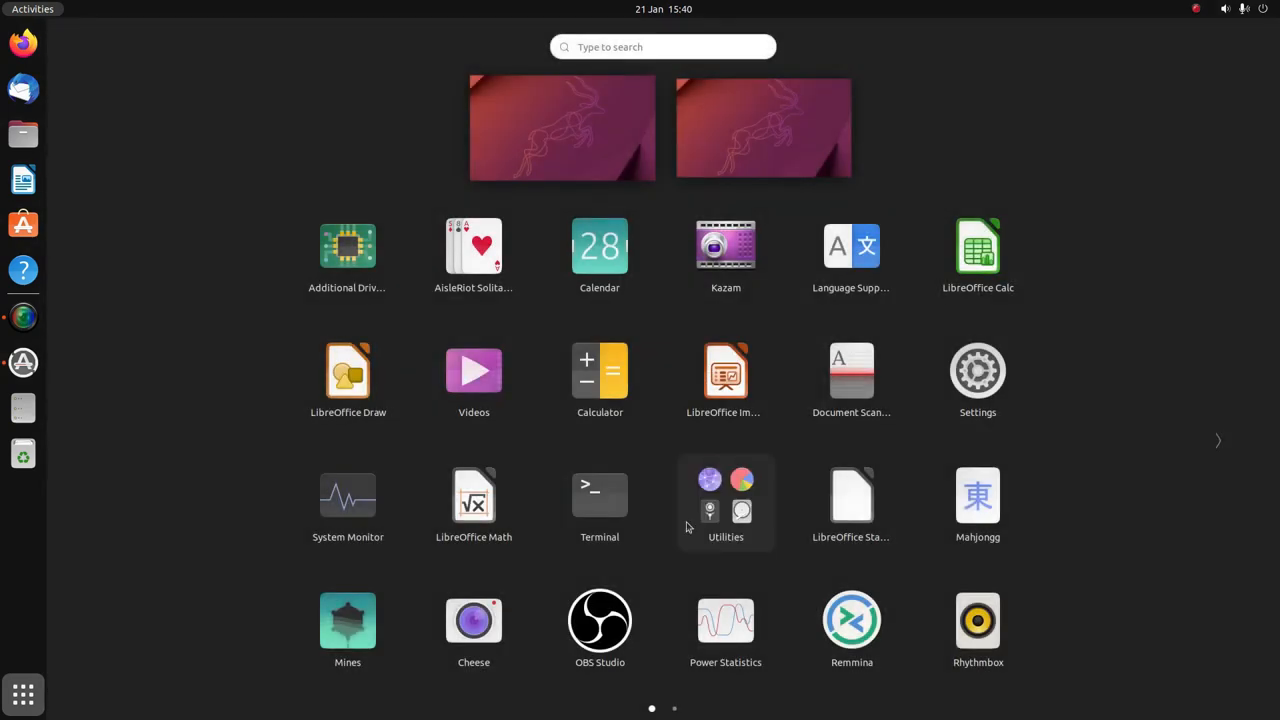
mouse_move(786, 417)
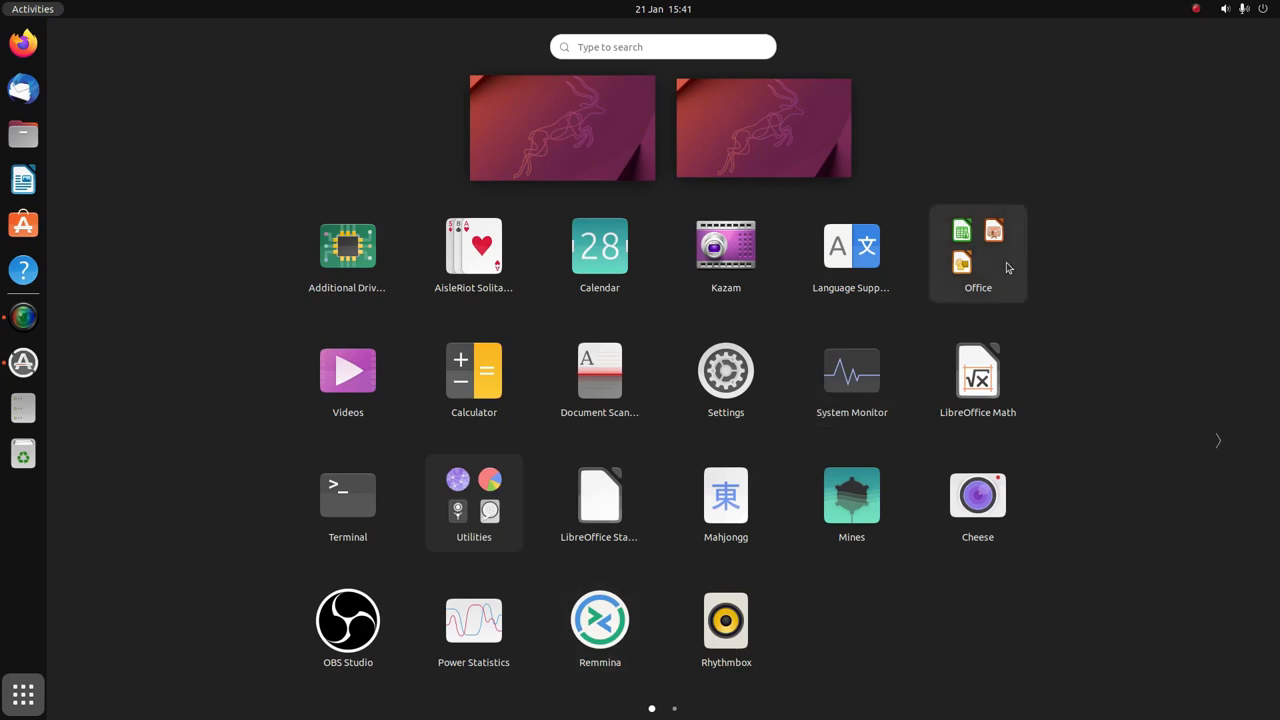
Drag another LibreOffice app into the new Office folder in the app grid
left_click(1218, 440)
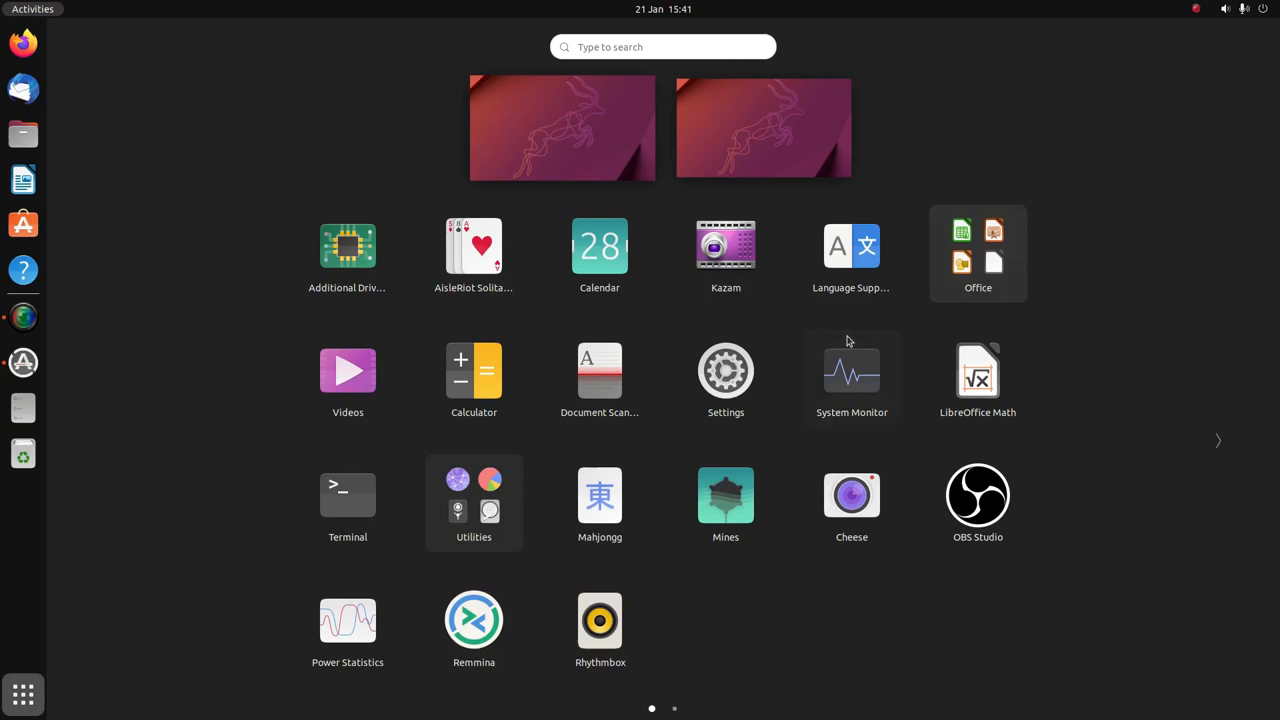
mouse_move(1013, 252)
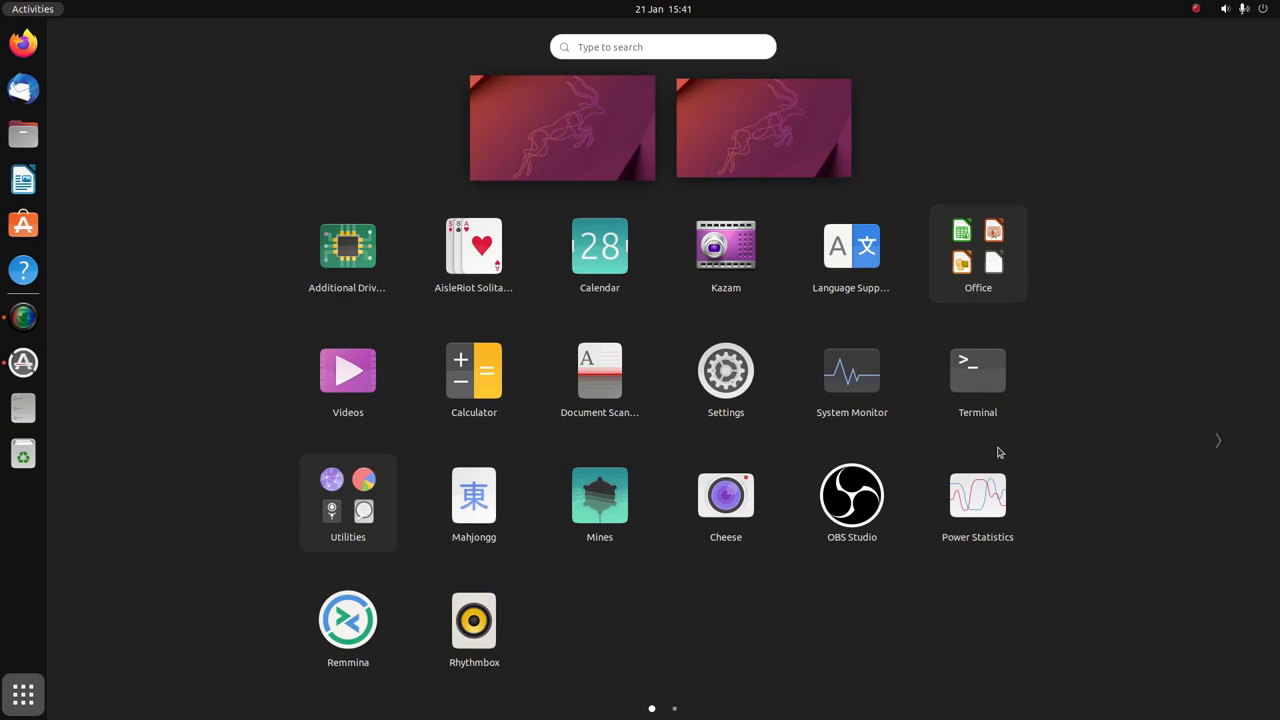
mouse_move(977, 380)
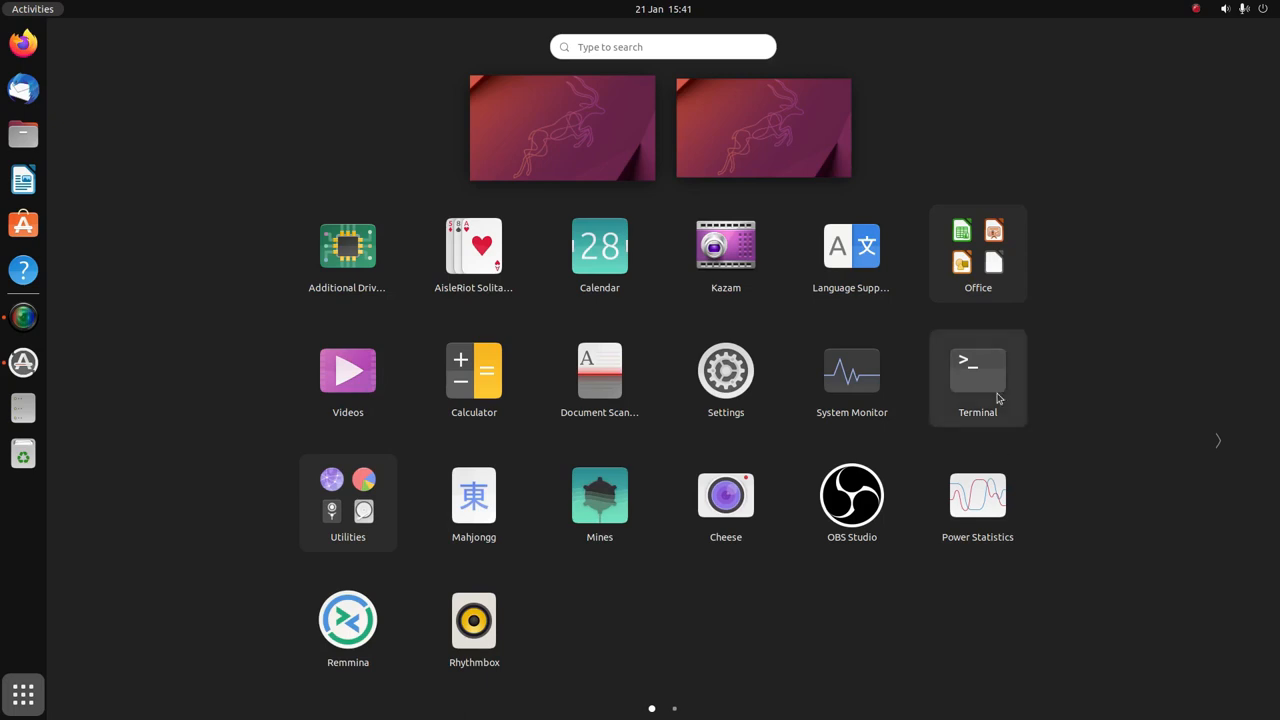
mouse_move(840, 619)
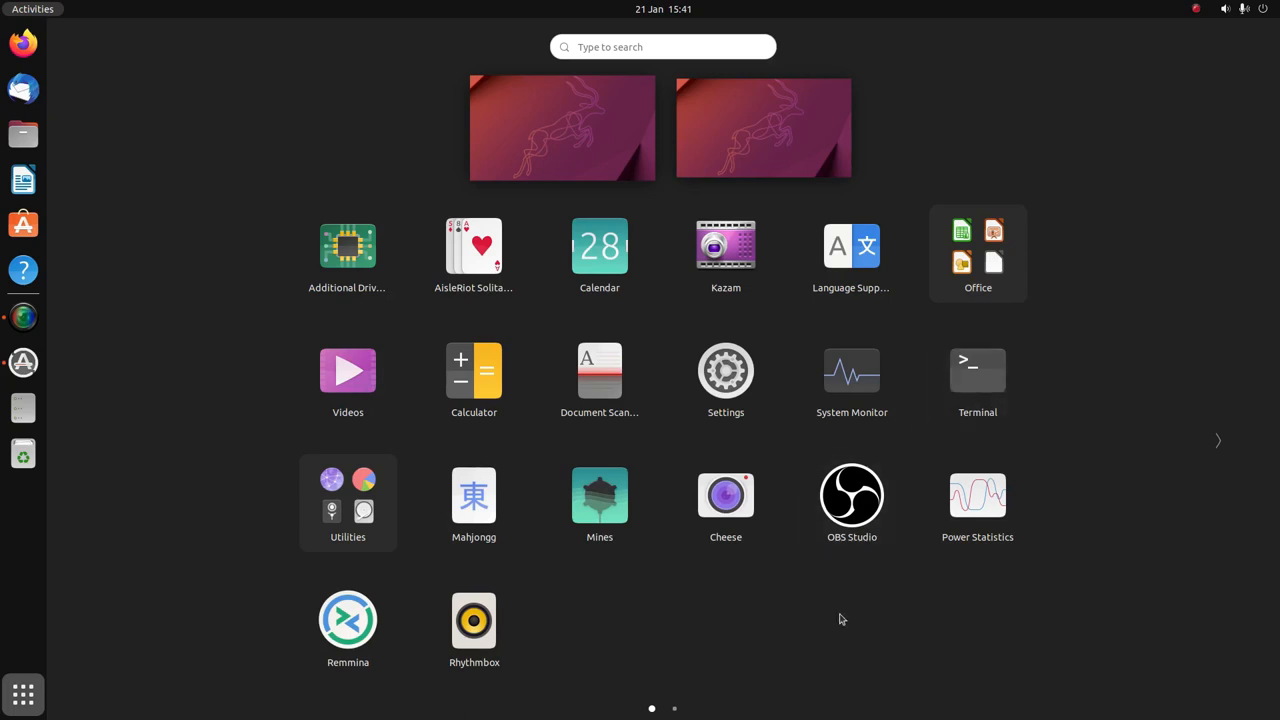
mouse_move(831, 628)
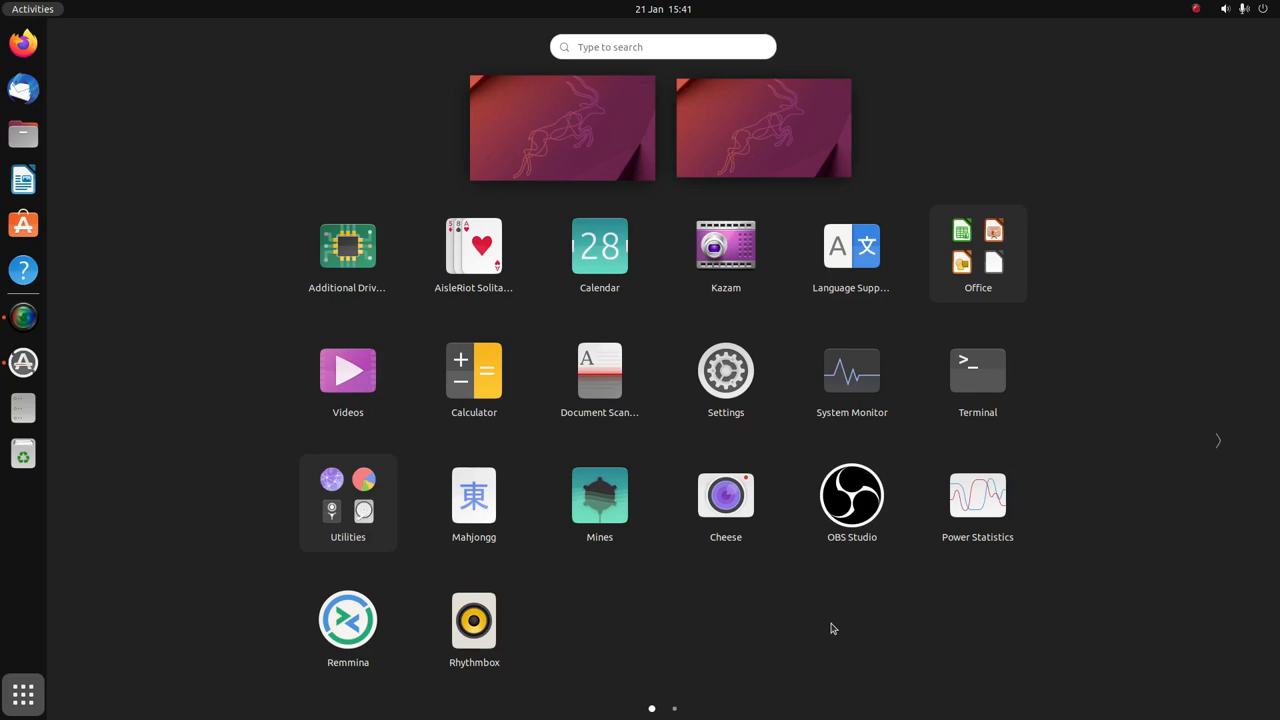
mouse_move(474, 625)
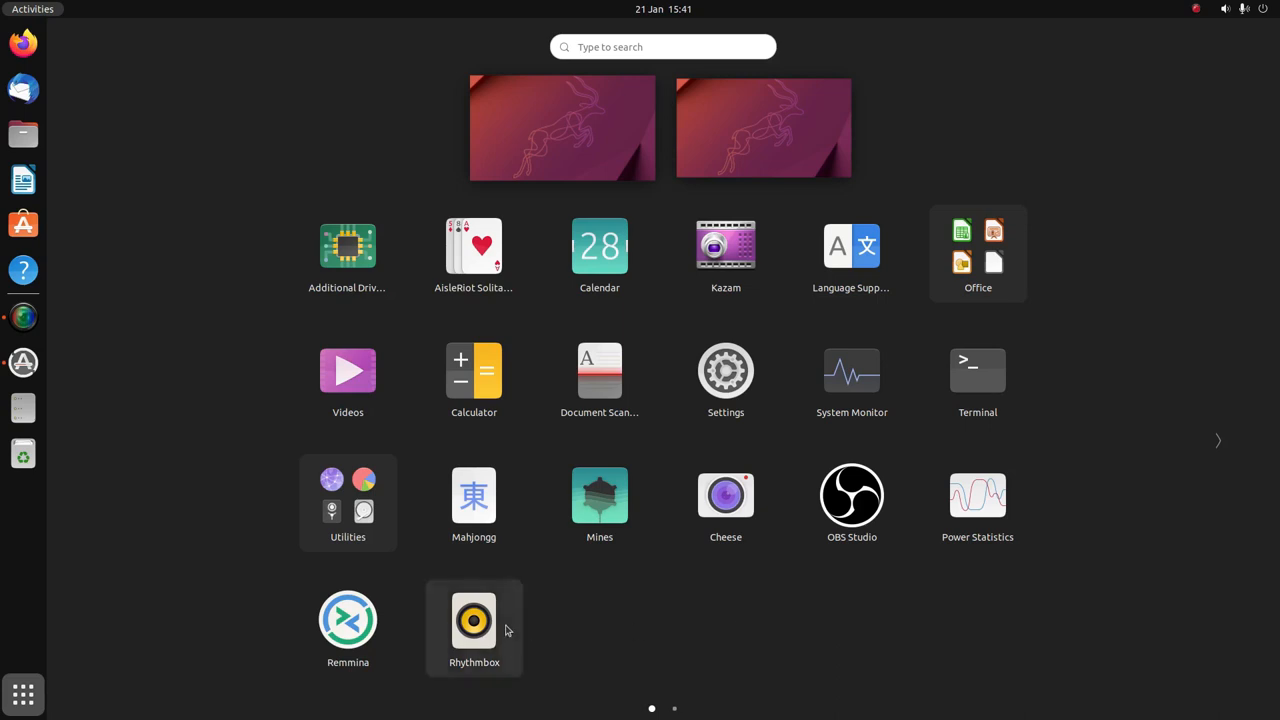
mouse_move(65, 400)
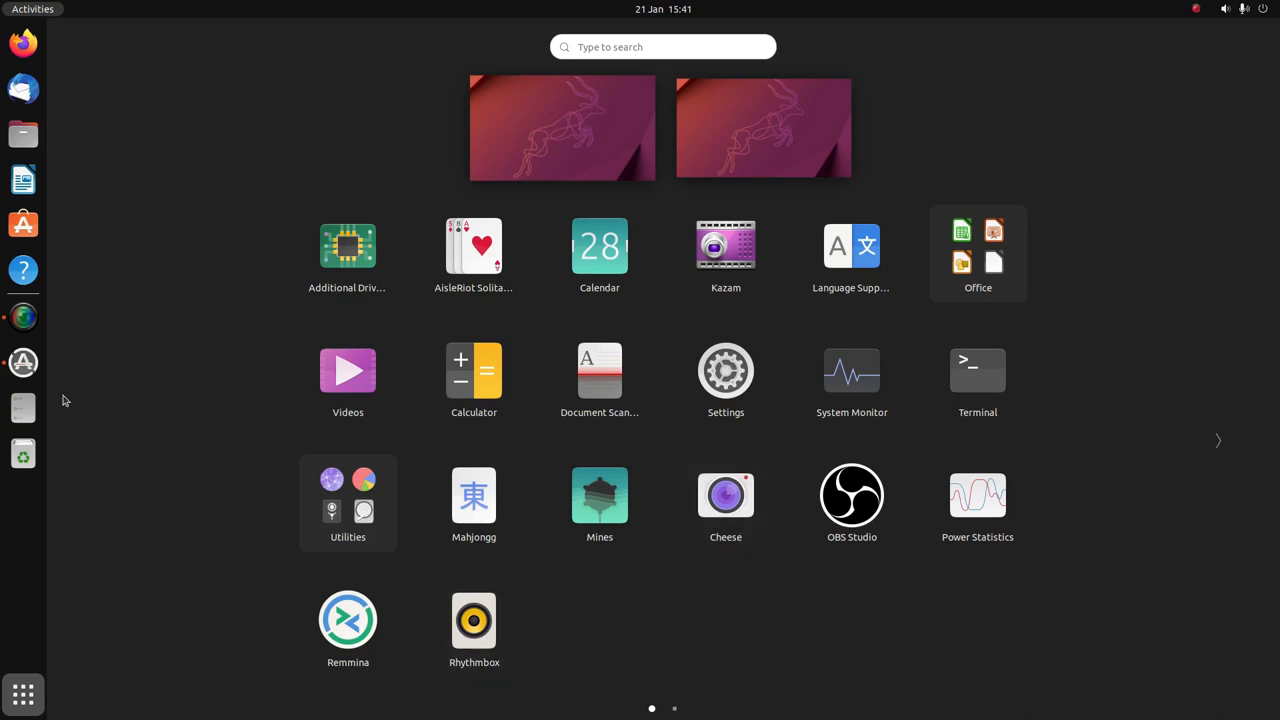
Launch Rhythmbox and select the tracks Judas Rising and Wheels of Fire in the library
left_click(474, 620)
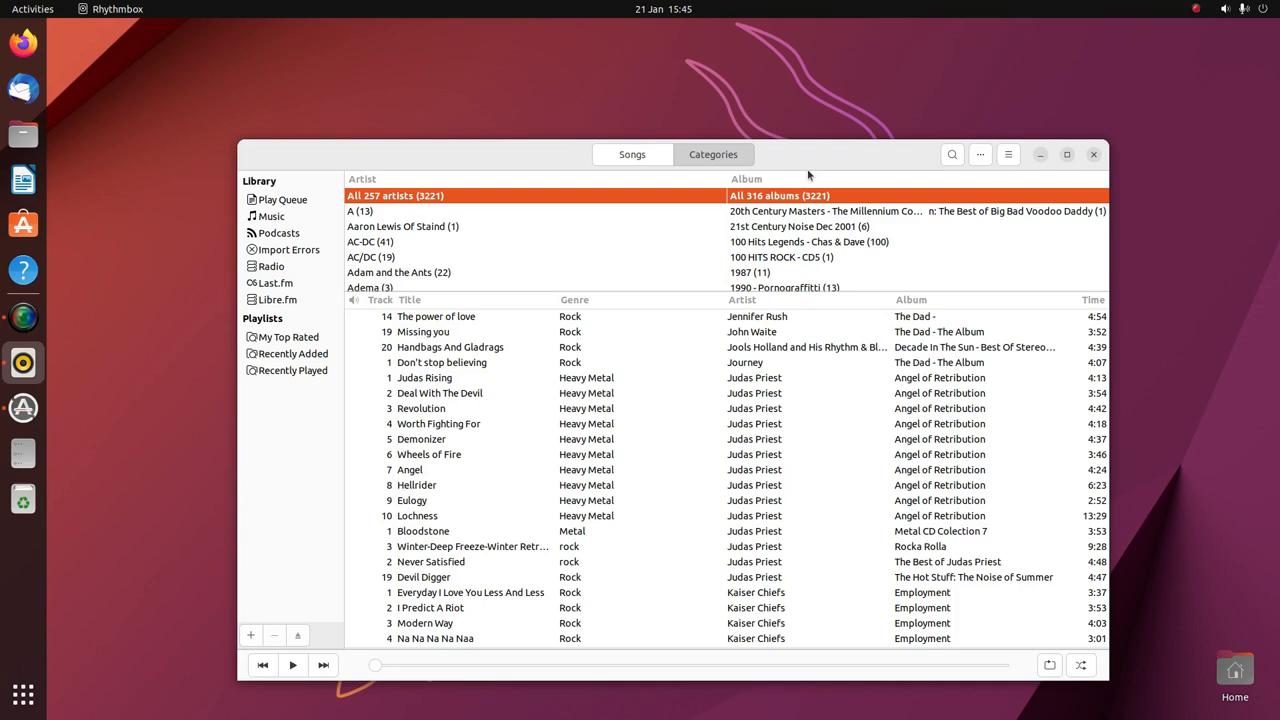
mouse_move(824, 159)
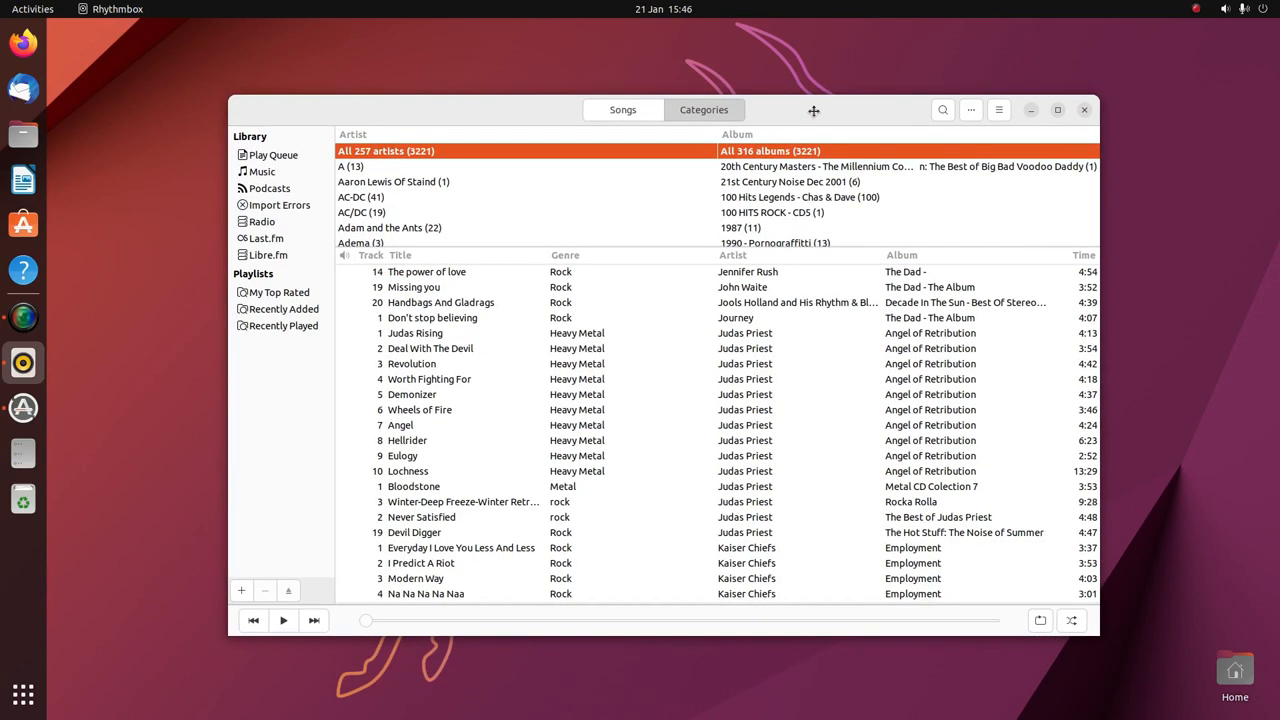
mouse_move(800, 183)
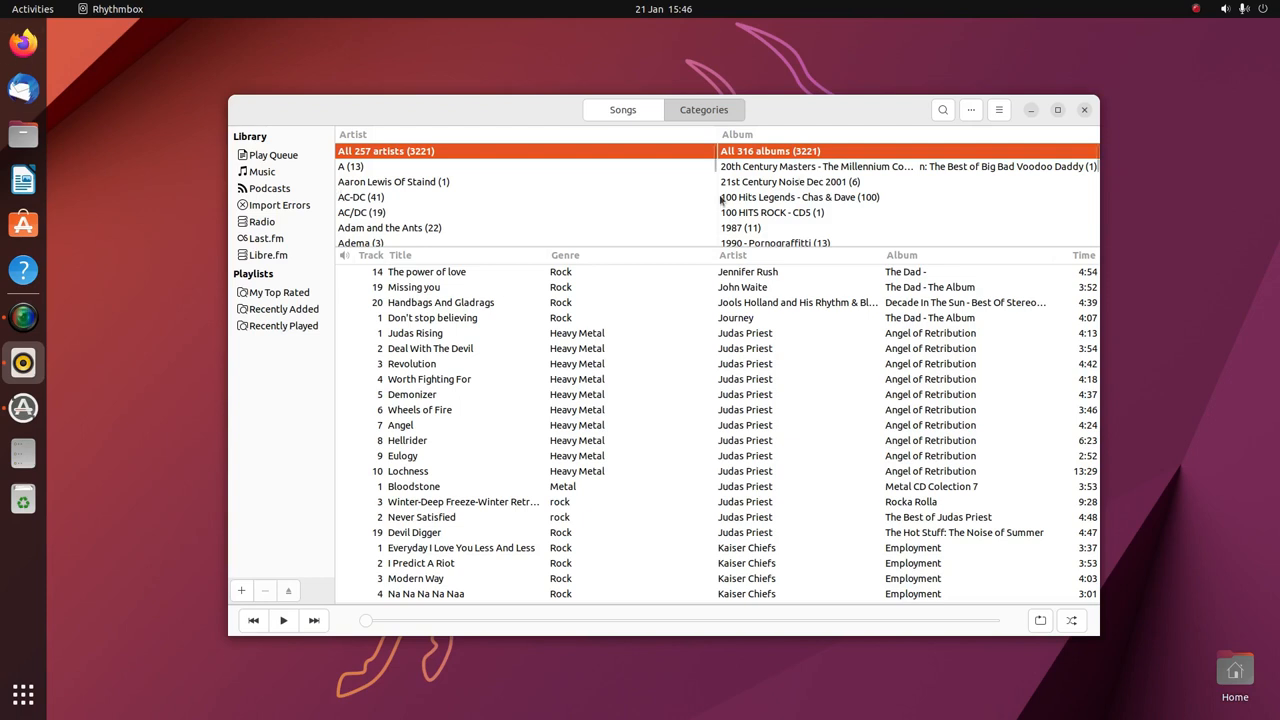
mouse_move(578, 397)
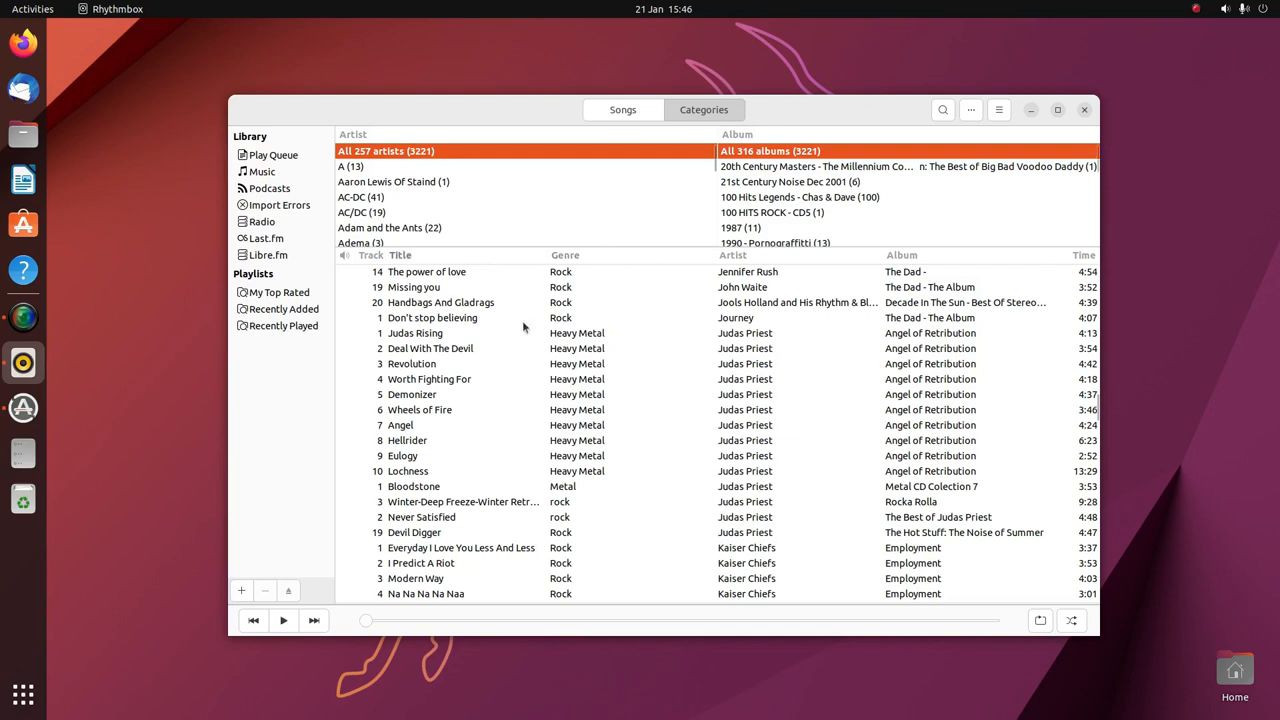
mouse_move(1044, 340)
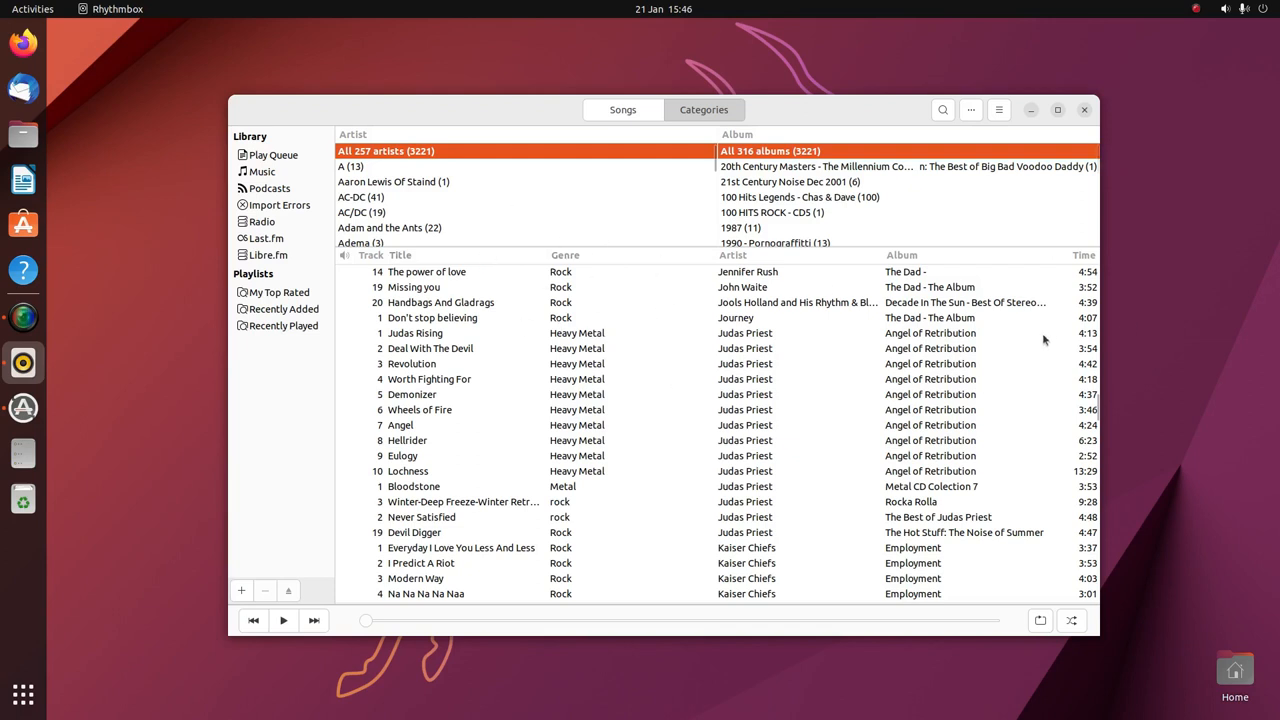
left_click(415, 332)
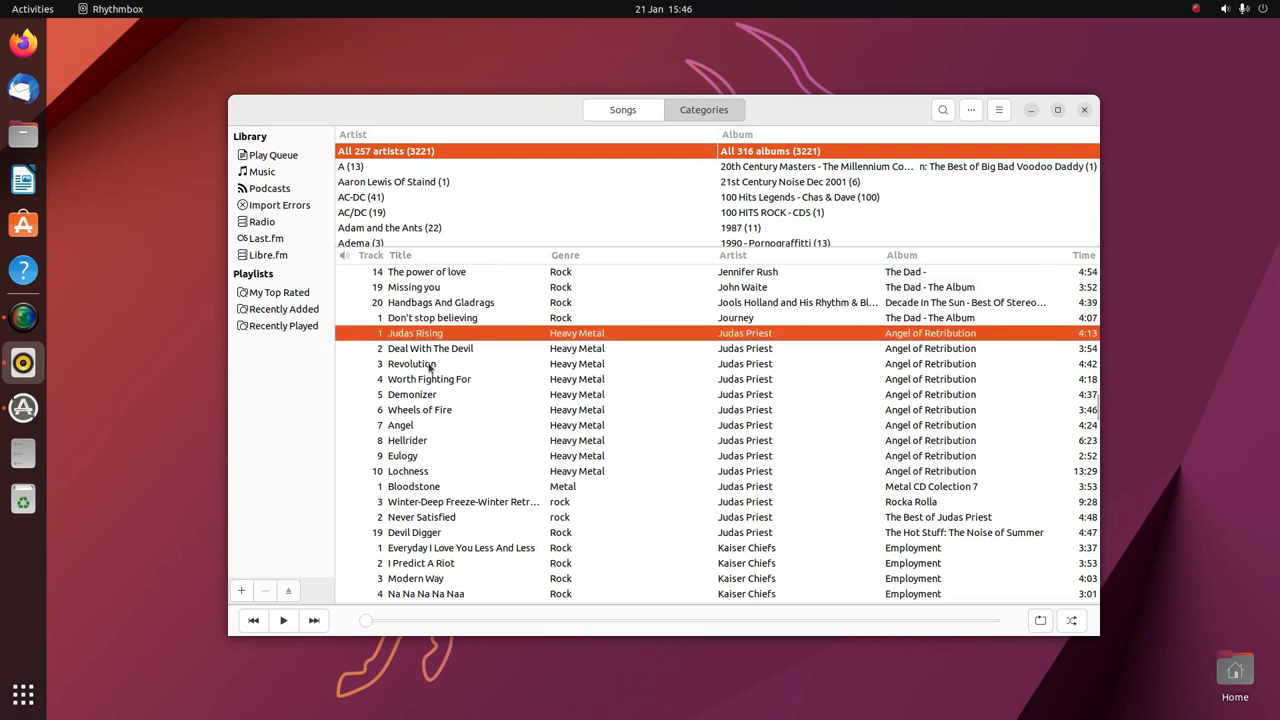
left_click(420, 409)
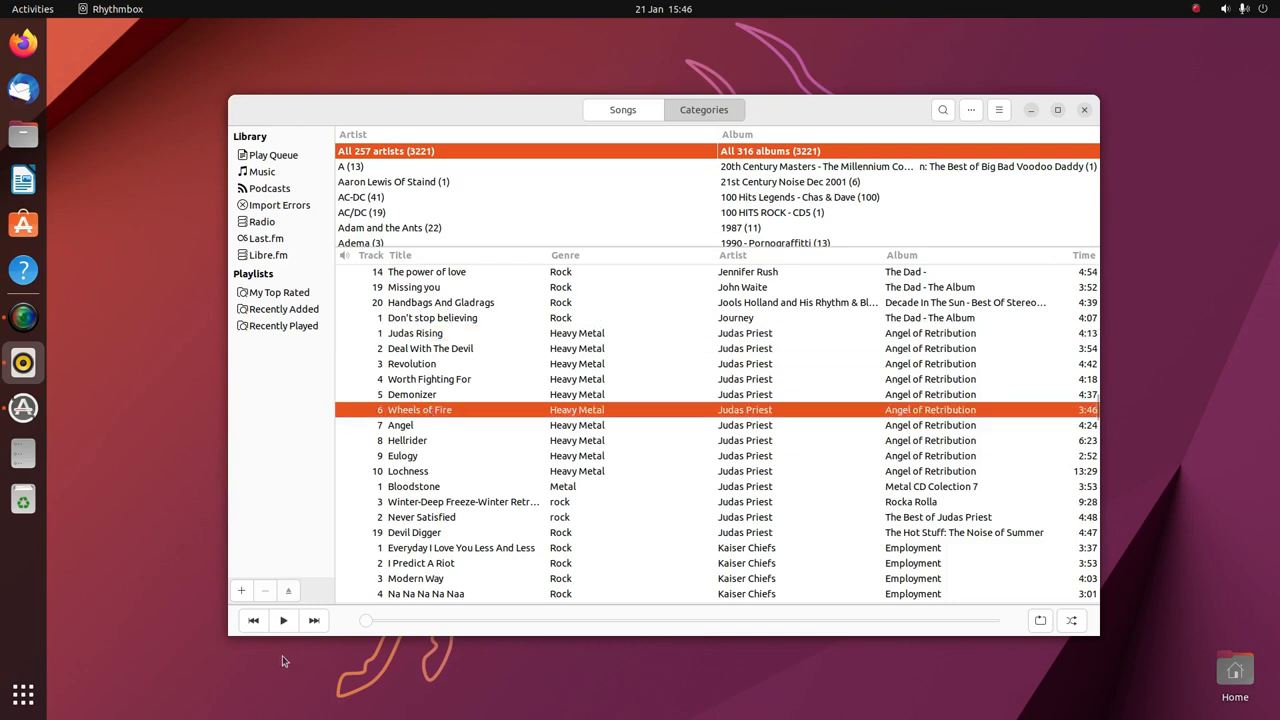
mouse_move(661, 208)
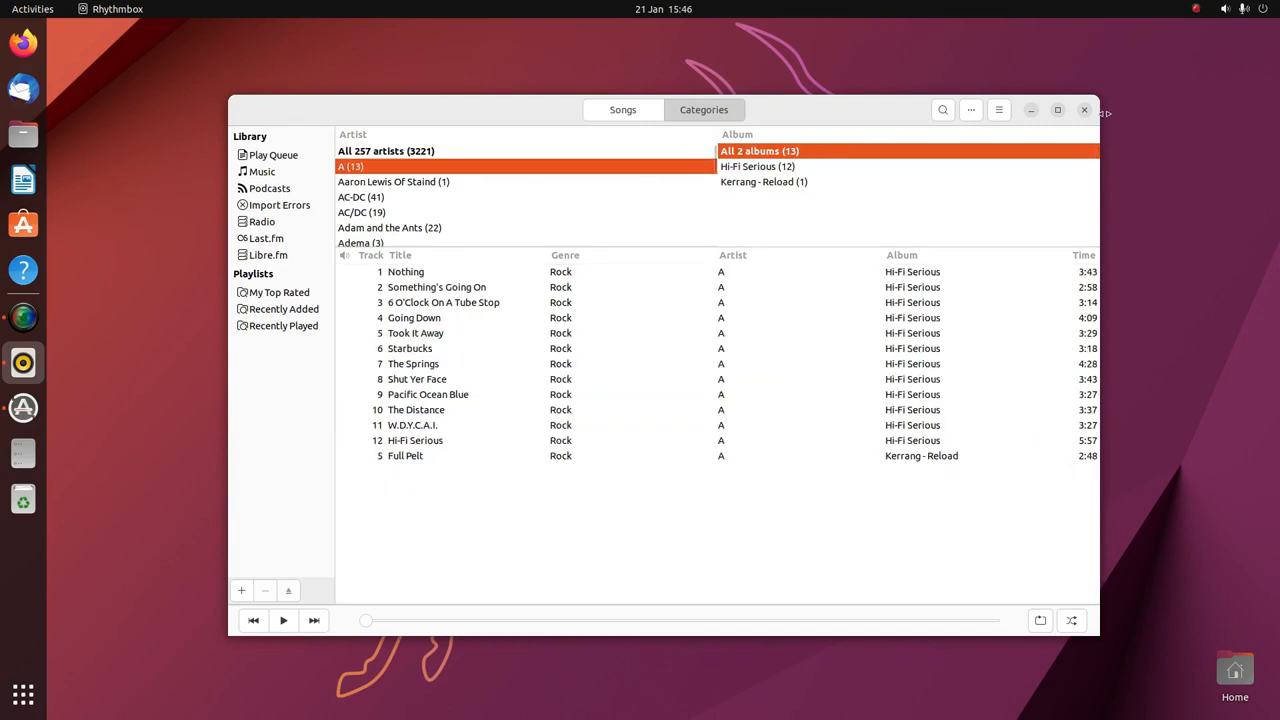
Maximize the Rhythmbox window and scroll down the Artist list
left_click(1057, 110)
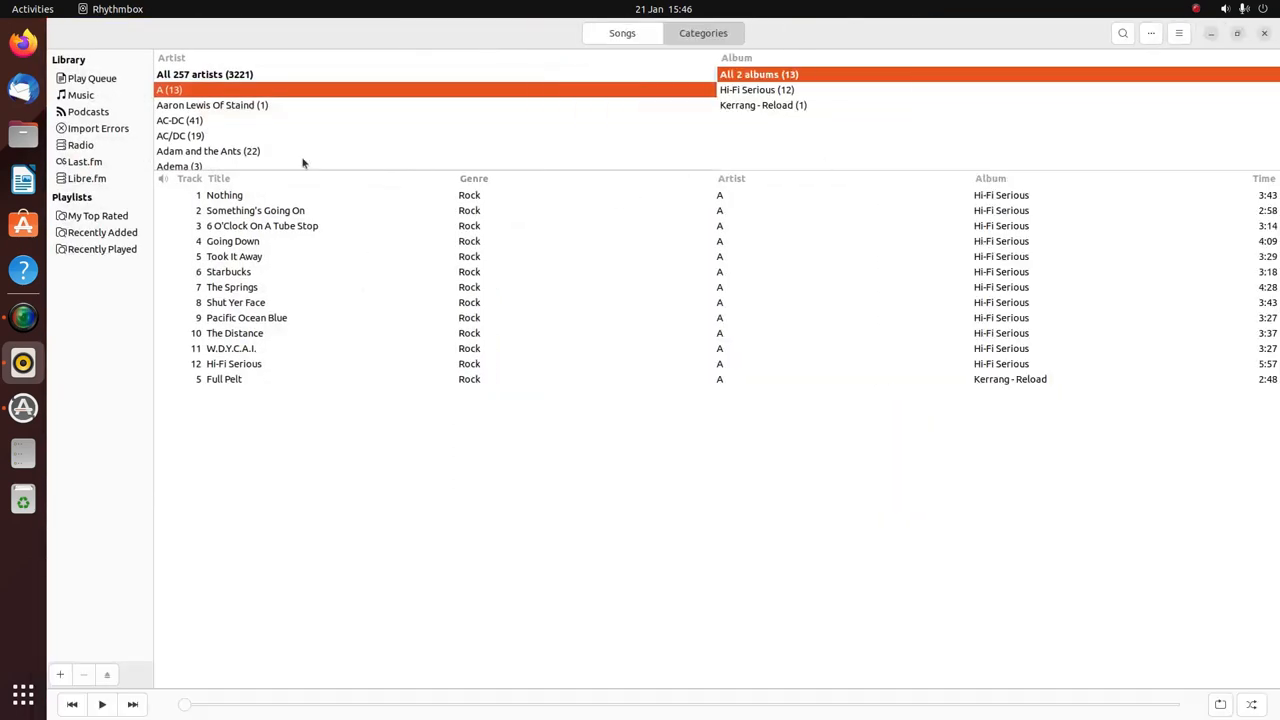
scroll("down", 3)
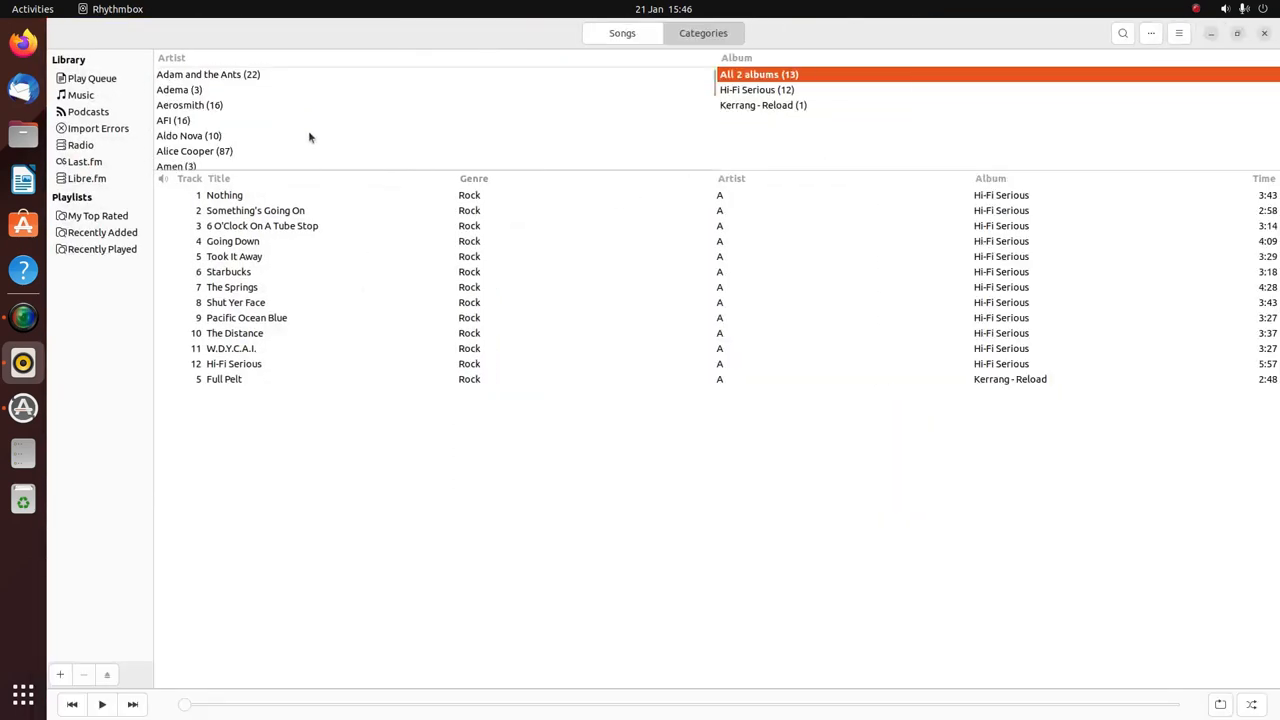
scroll("down", 3)
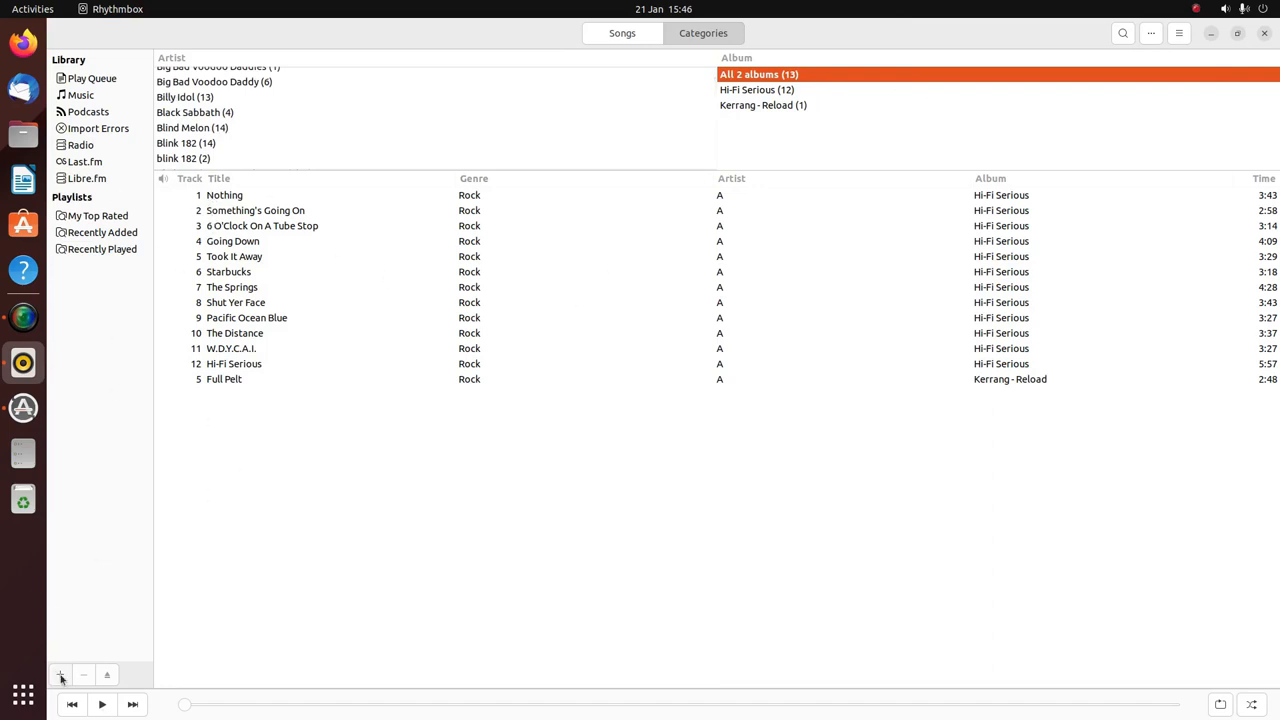
Create a new automatic playlist named favouritesongs and return to the Music library
left_click(59, 674)
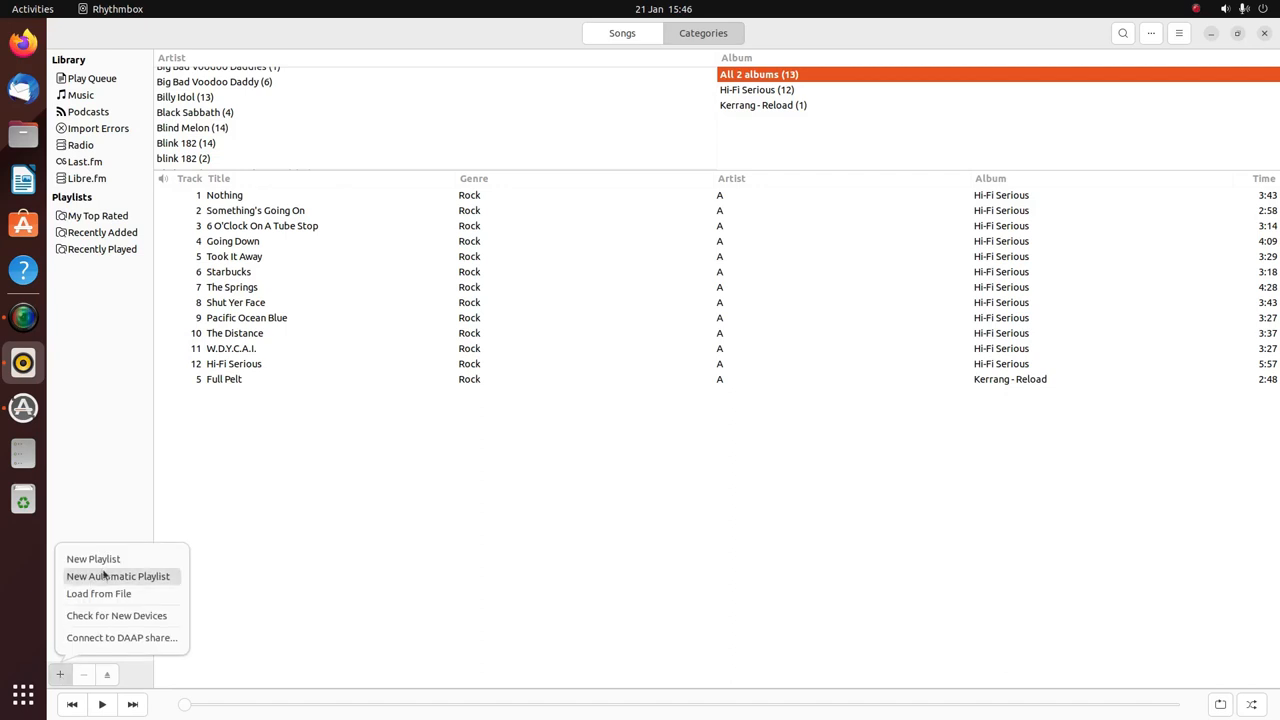
left_click(93, 558)
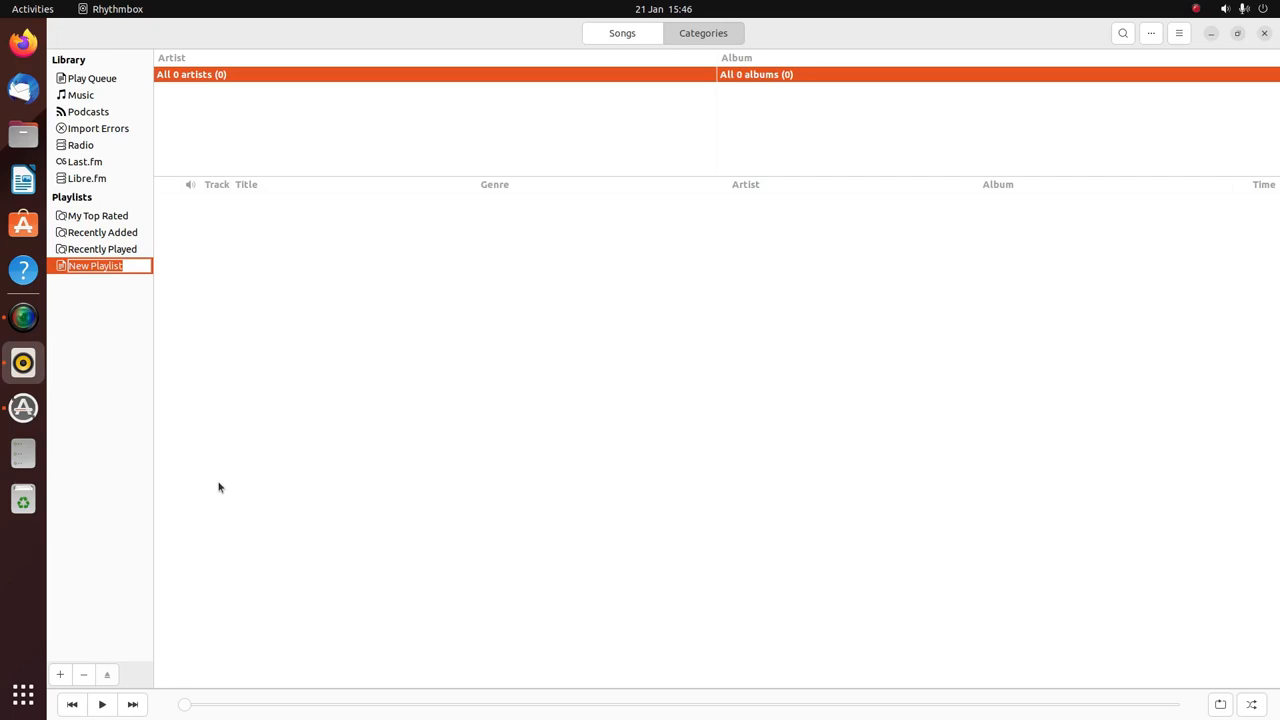
type("fa")
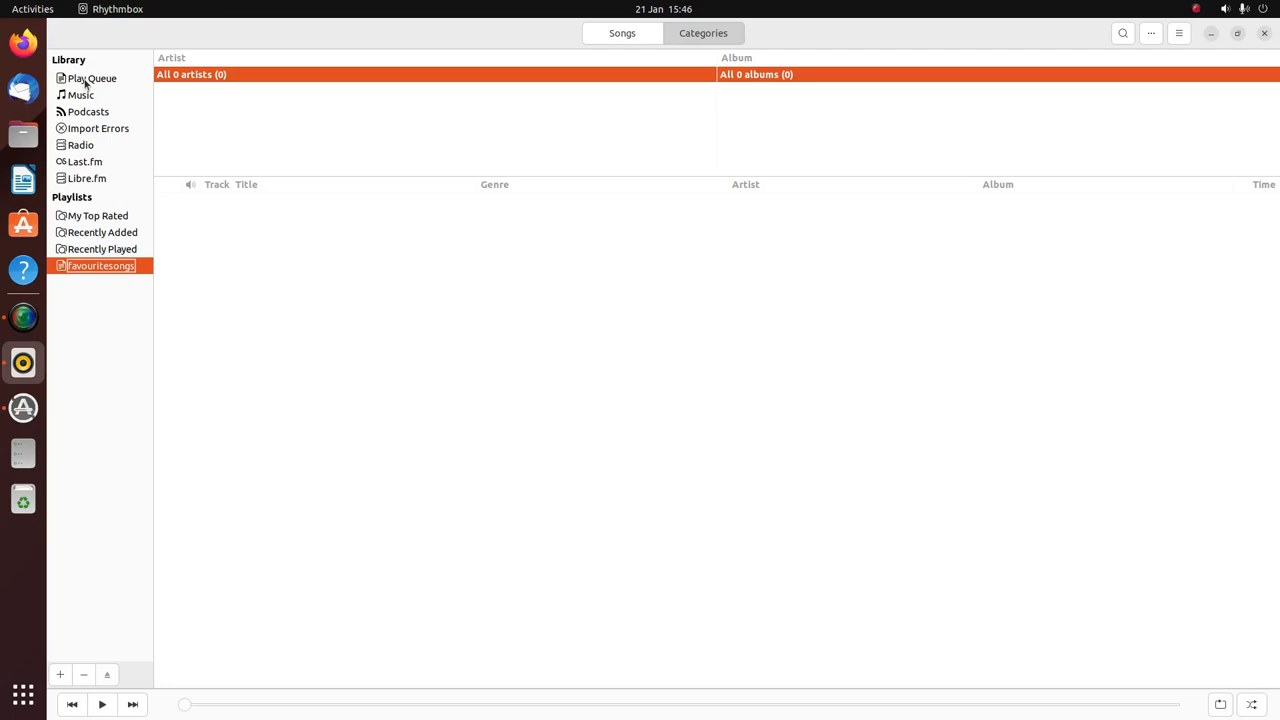
left_click(80, 95)
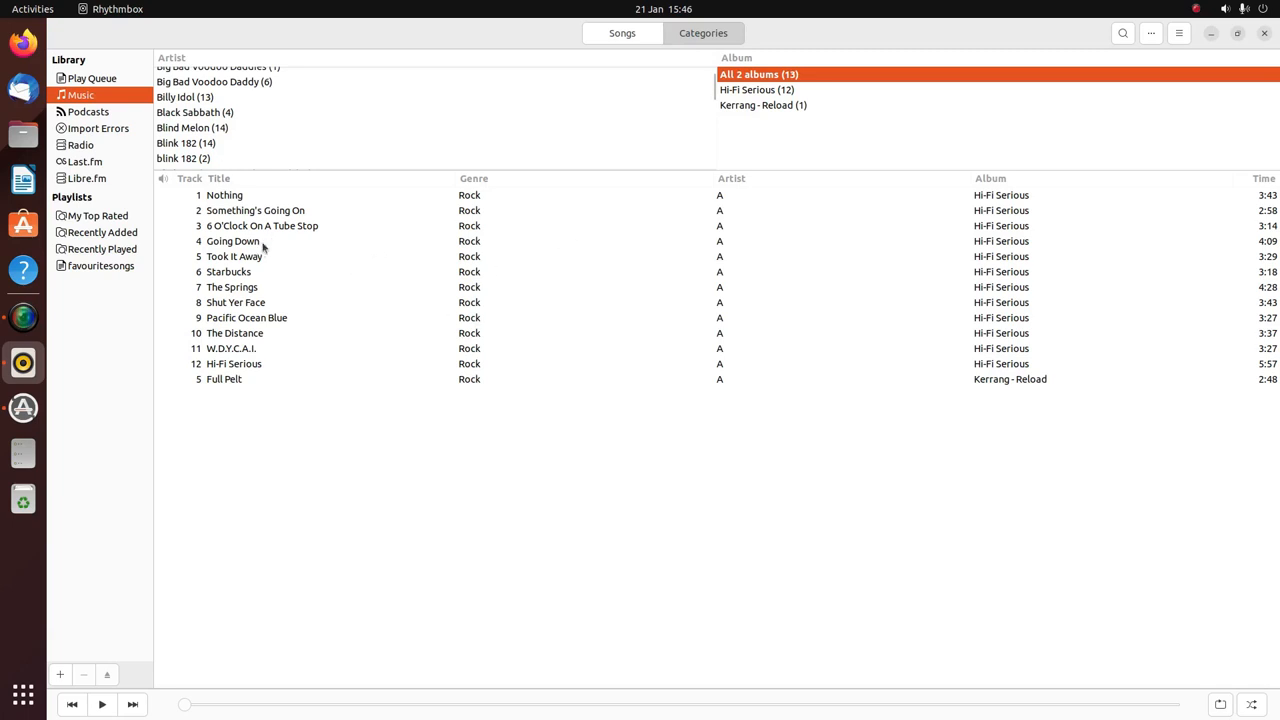
Pick Going Down, then filter to Black Sabbath's songs and Paranoid, then Chimaira's songs
left_click(233, 241)
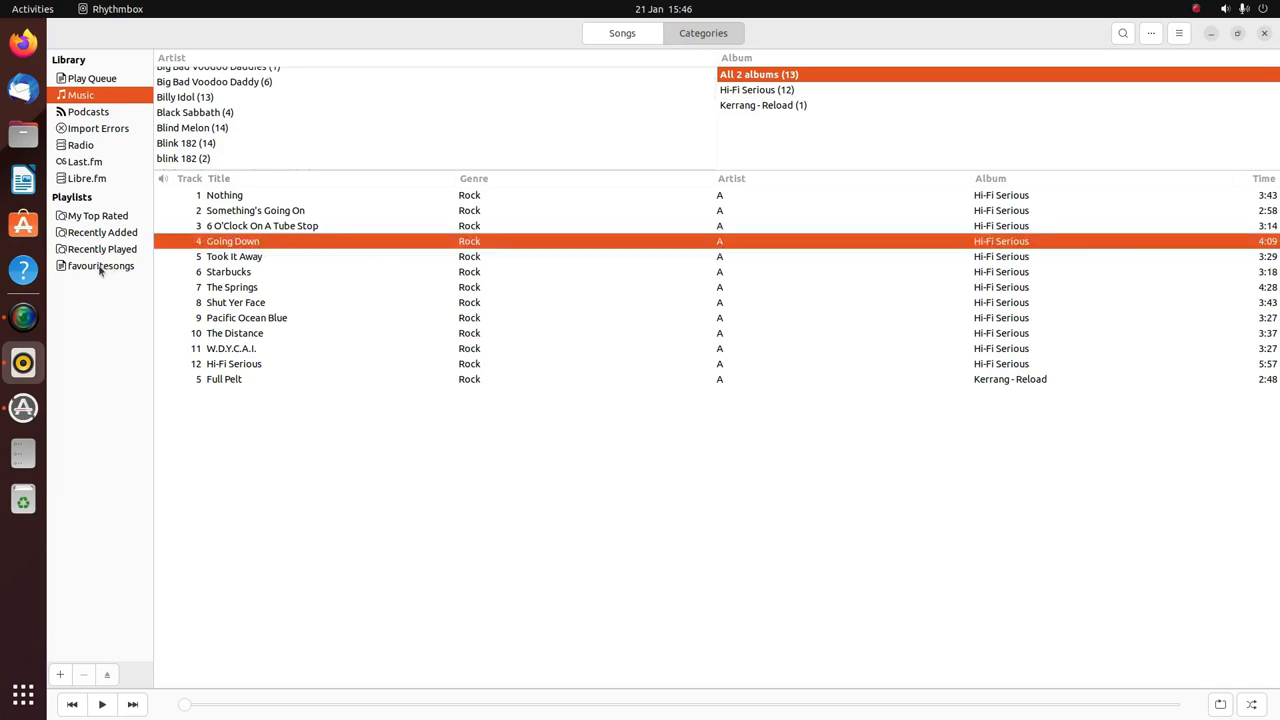
left_click(194, 112)
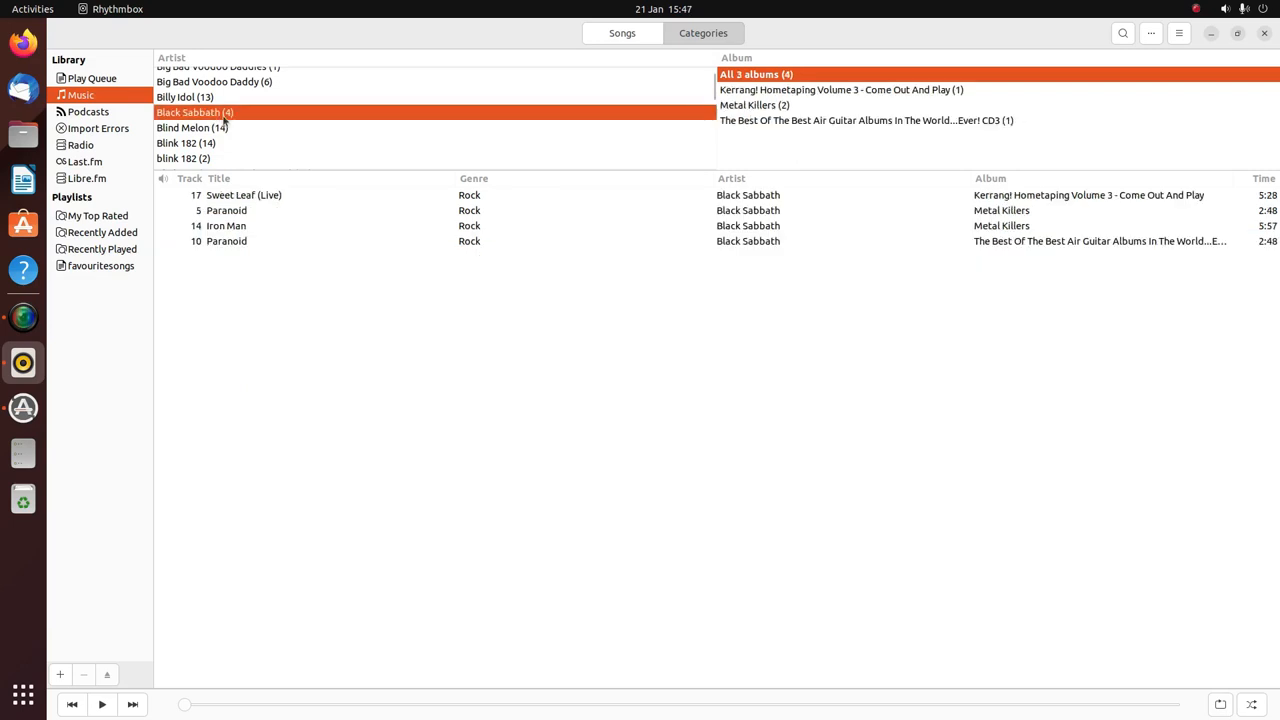
left_click(226, 210)
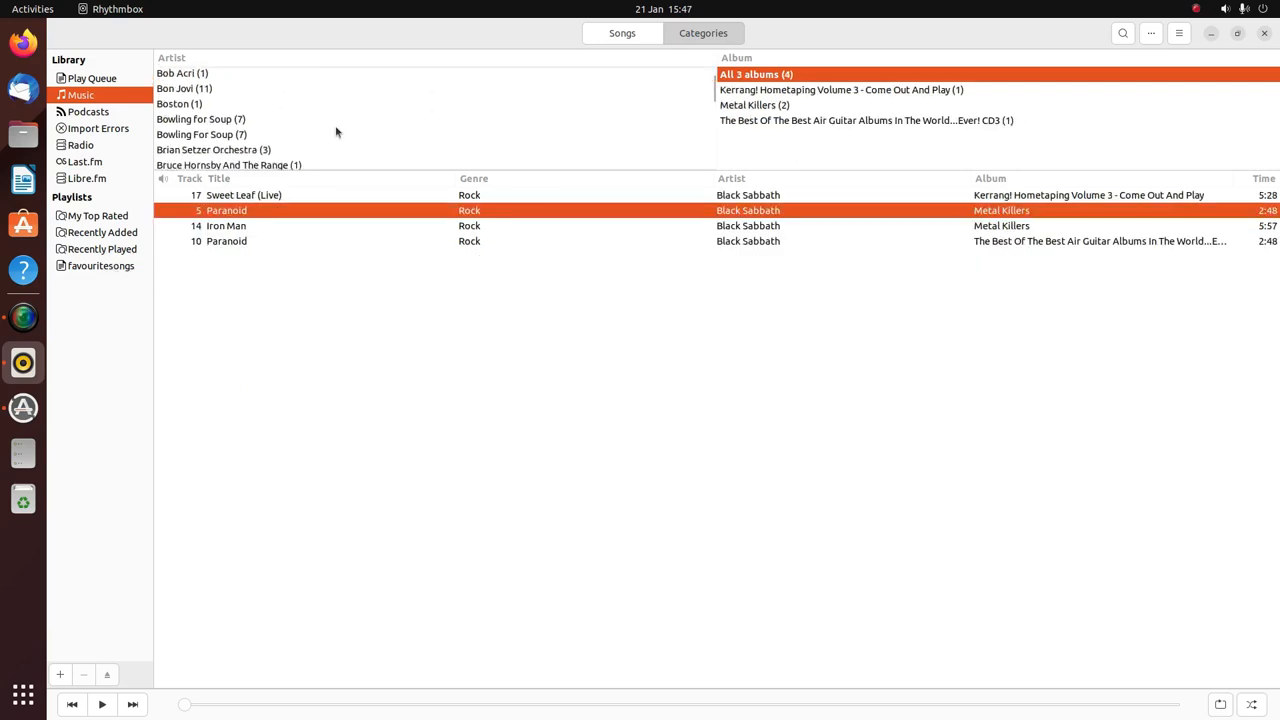
left_click(183, 122)
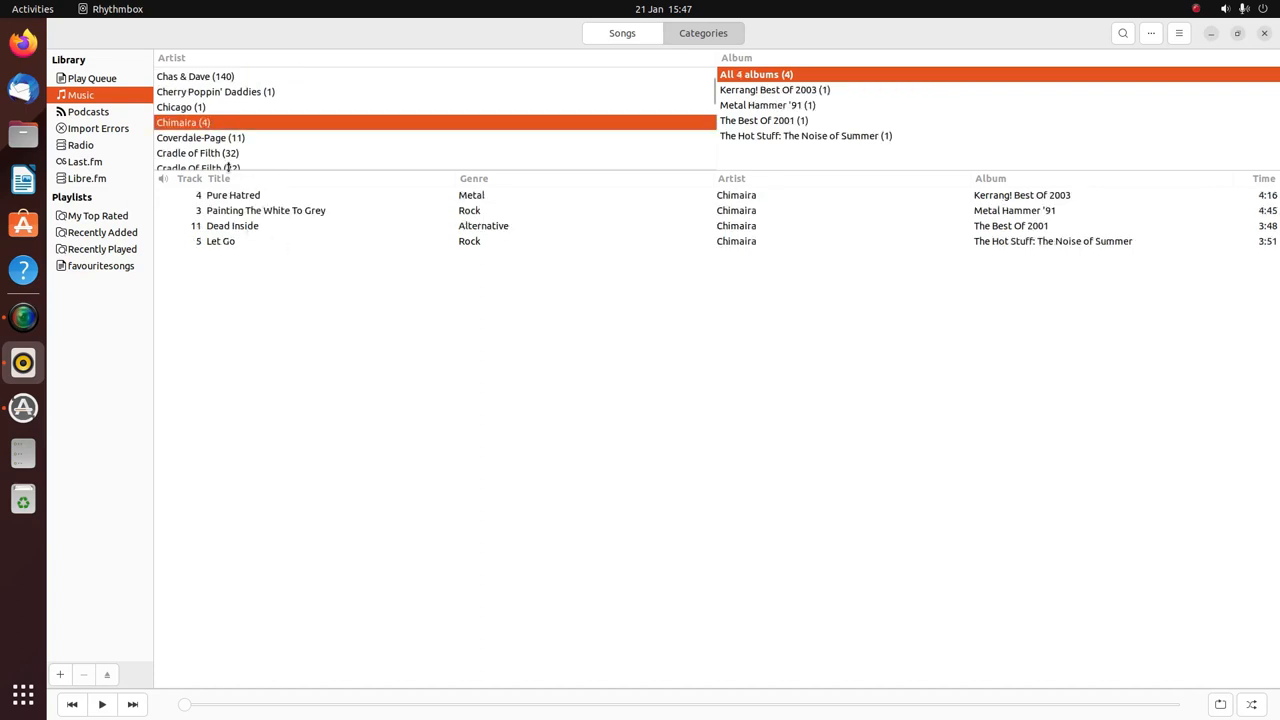
Filter to the 18 Pure Cult tracks by Cult, The, pick Fire Woman and scroll the artist list
left_click(185, 118)
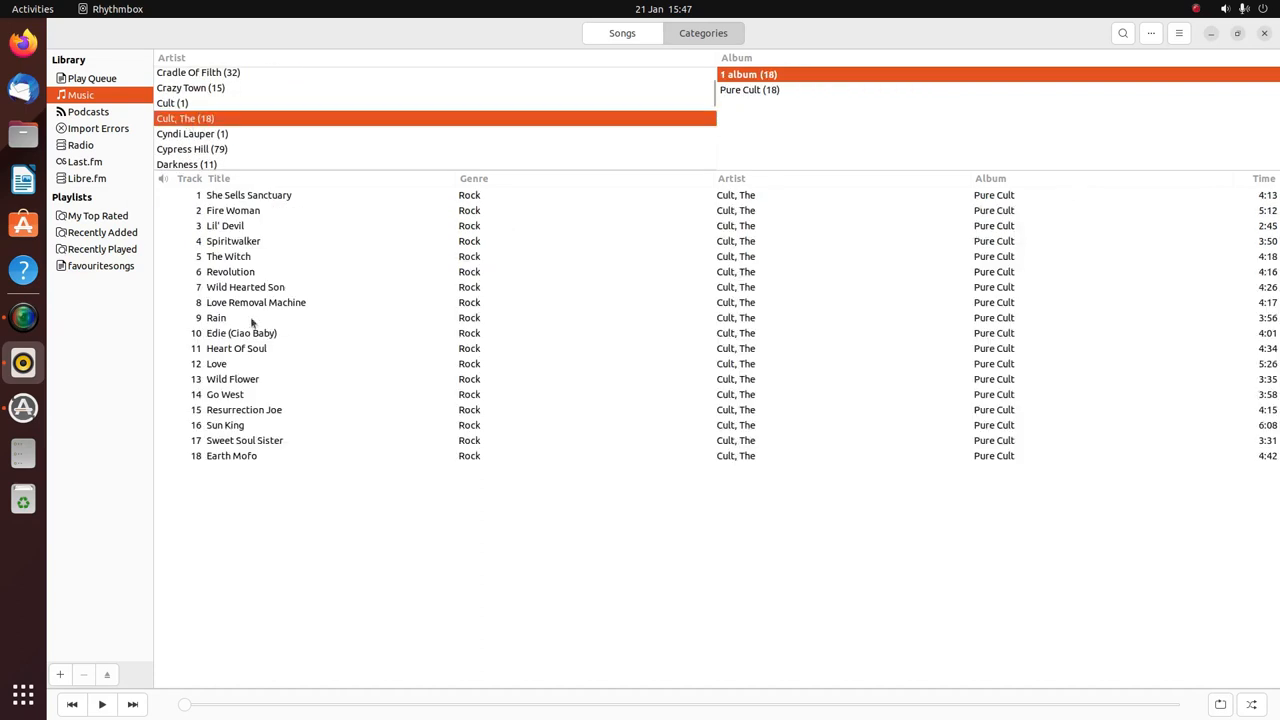
left_click(233, 210)
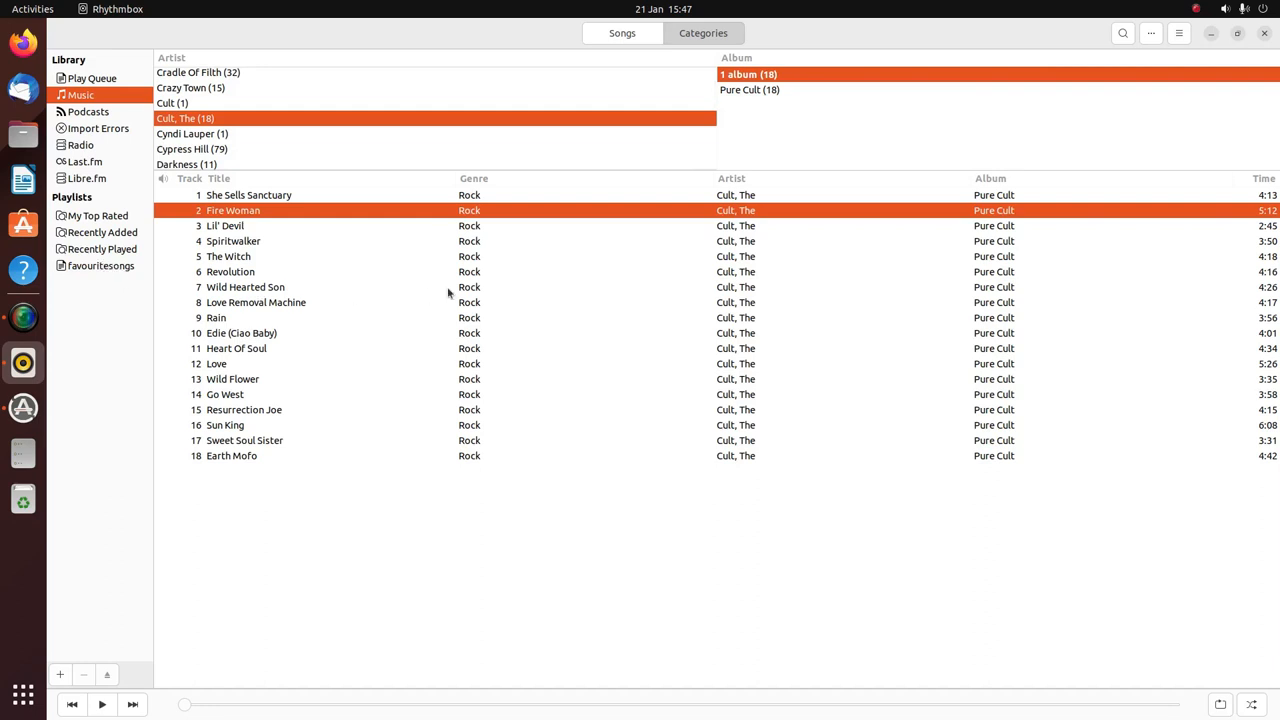
mouse_move(298, 79)
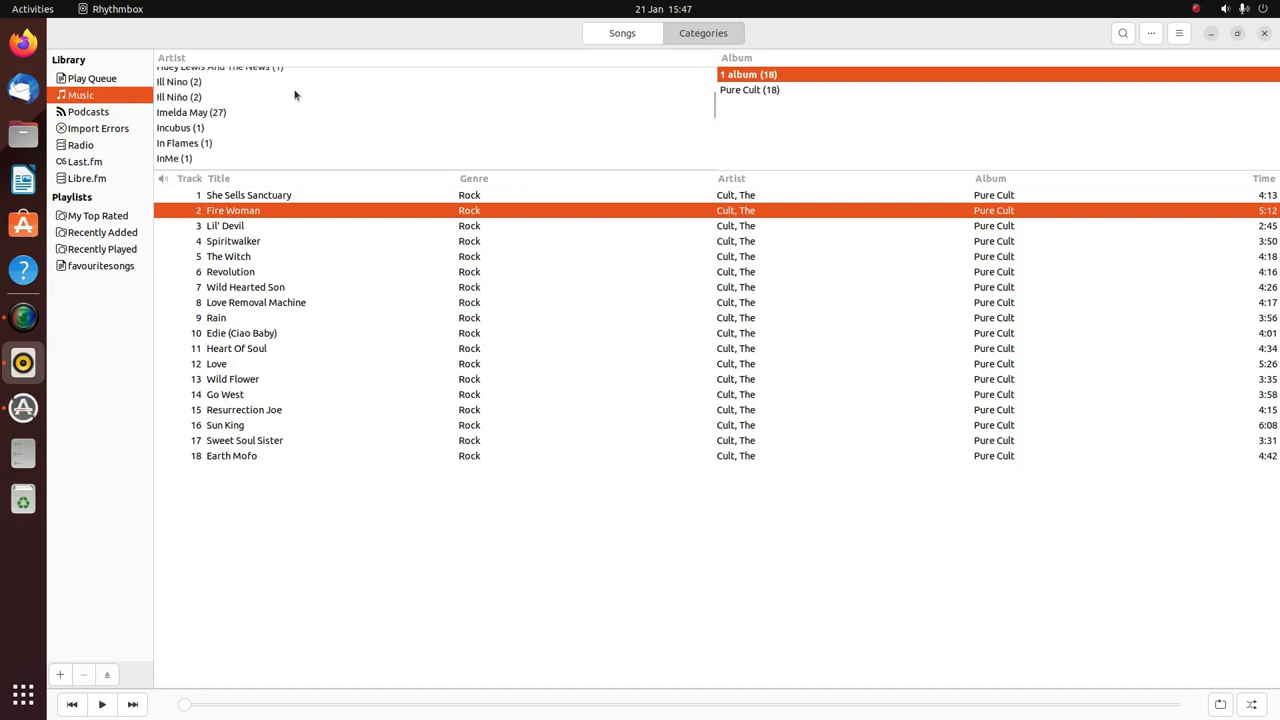
scroll("down", 3)
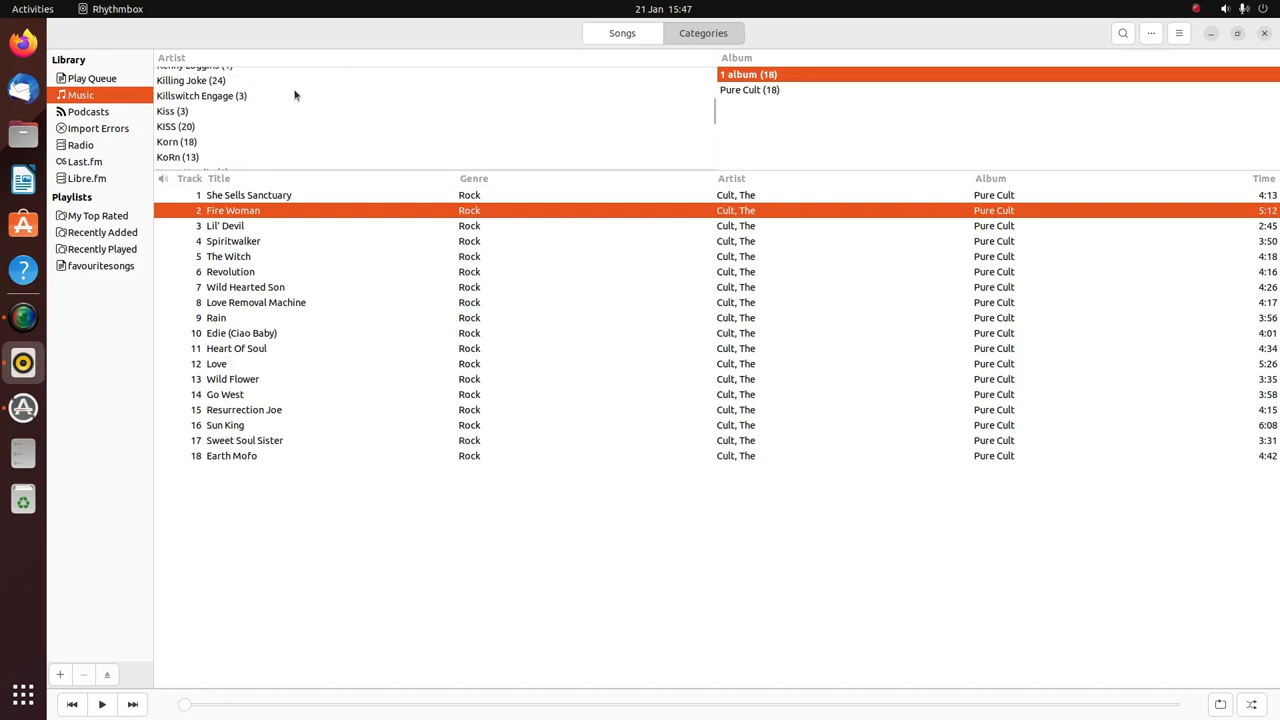
scroll("down", 3)
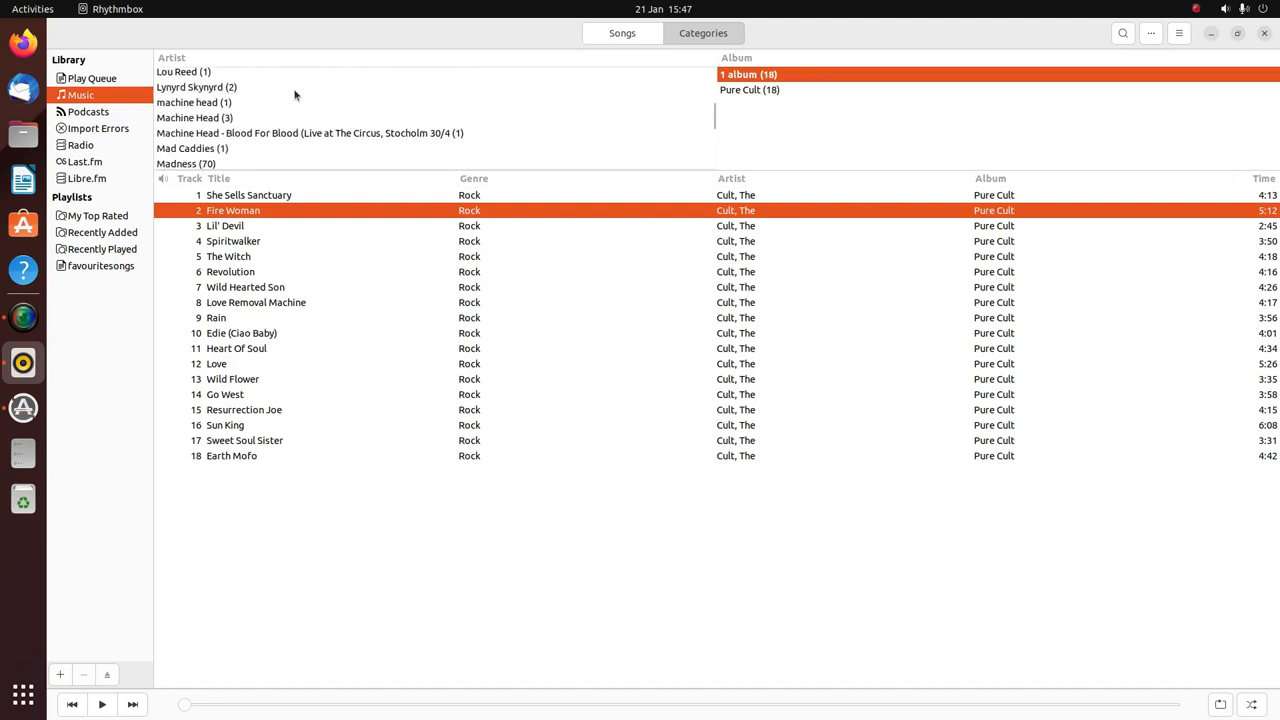
scroll("down", 3)
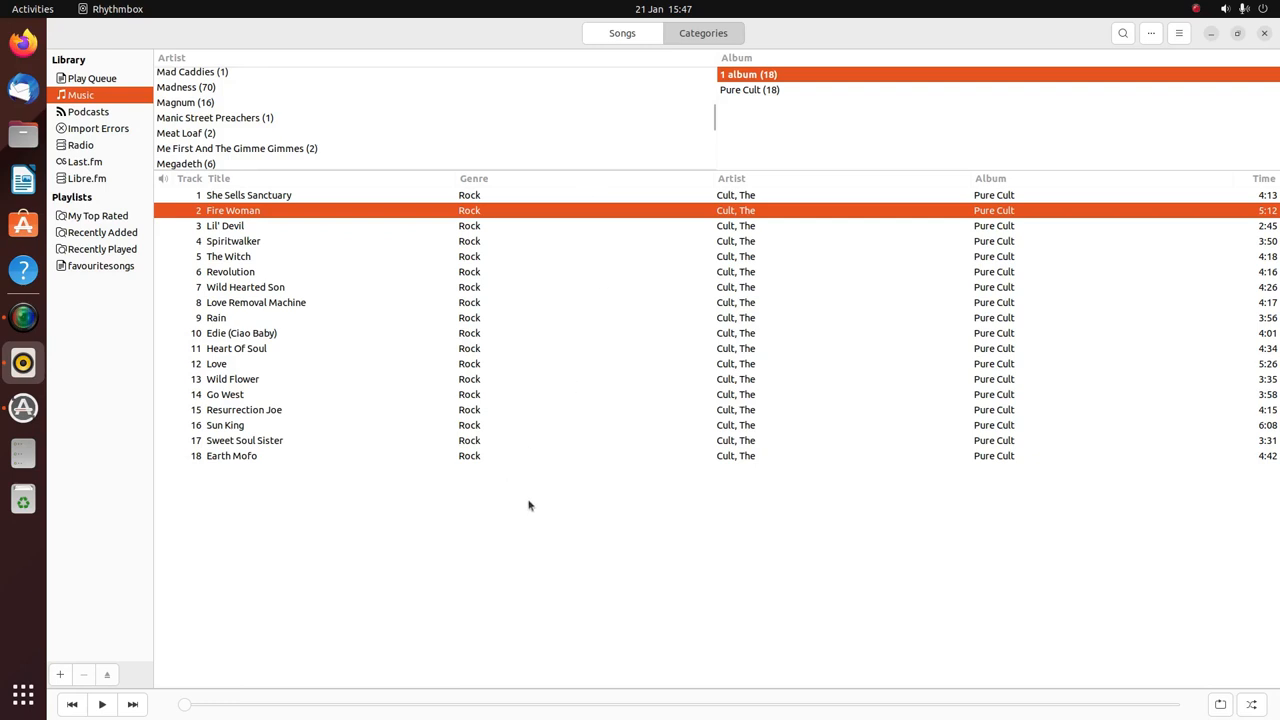
mouse_move(363, 543)
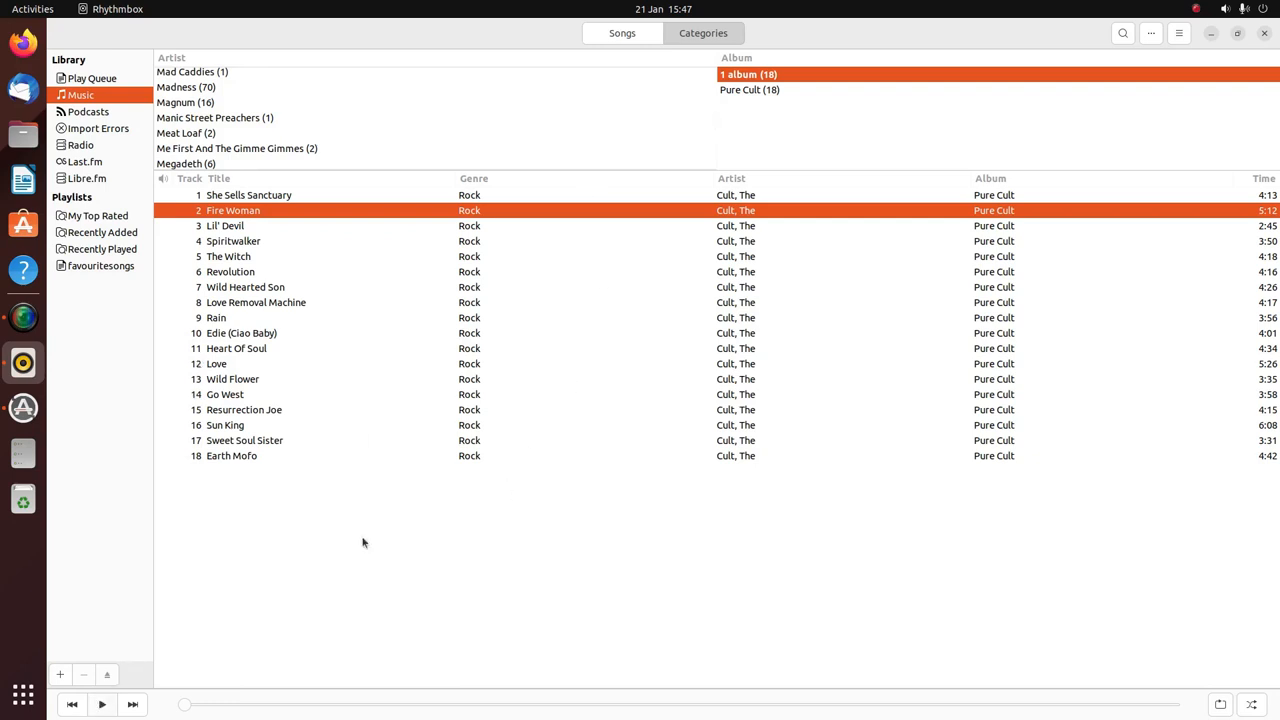
mouse_move(65, 692)
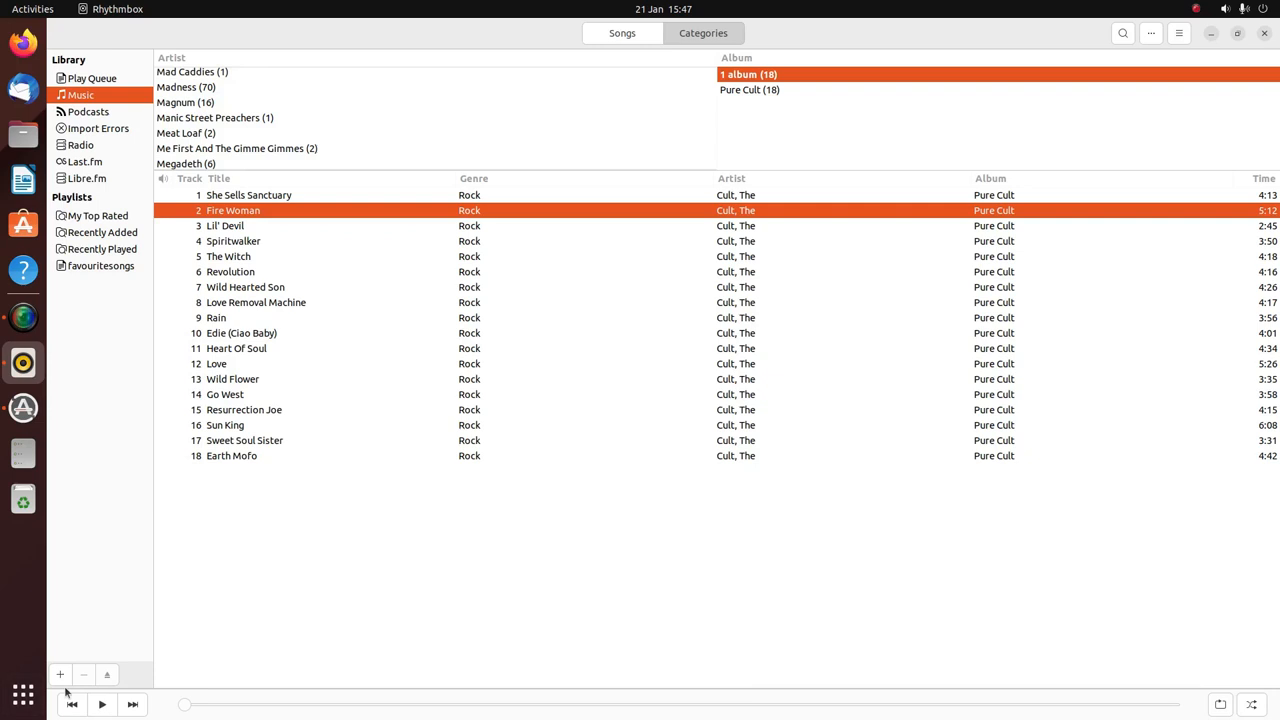
mouse_move(483, 440)
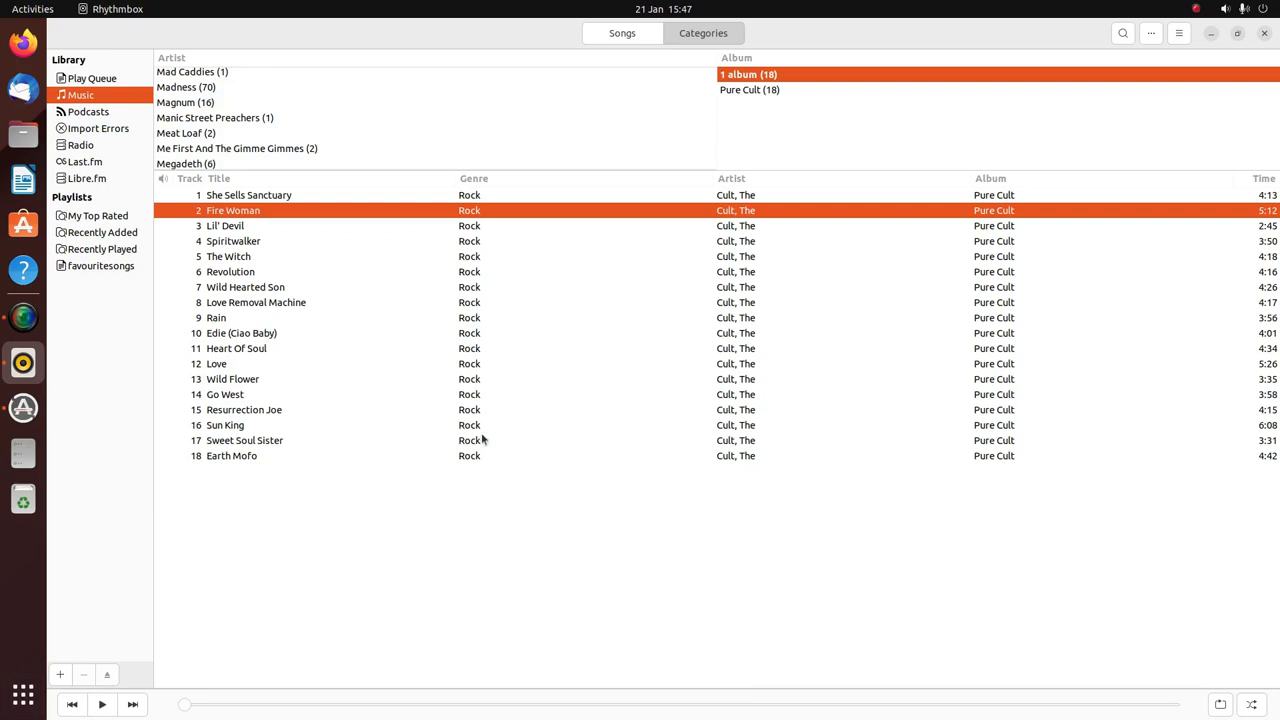
Start a new automatic playlist whose rule is Genre equals punk
left_click(59, 674)
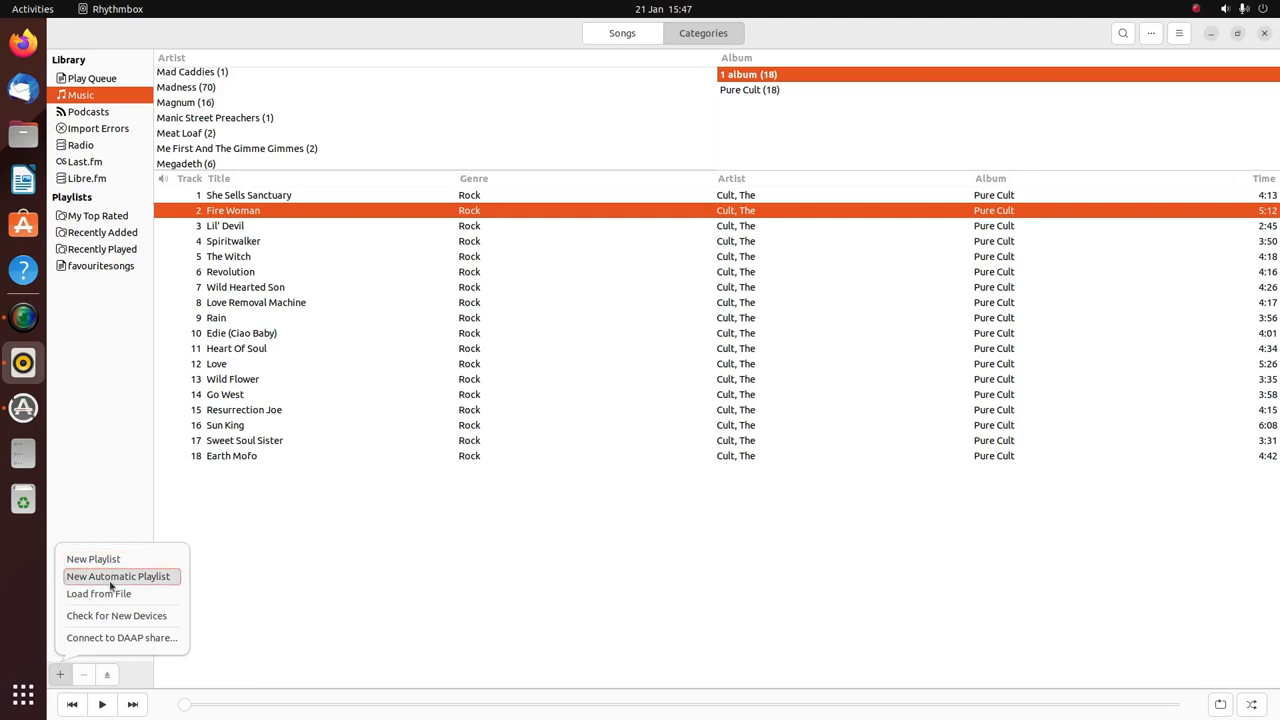
left_click(118, 576)
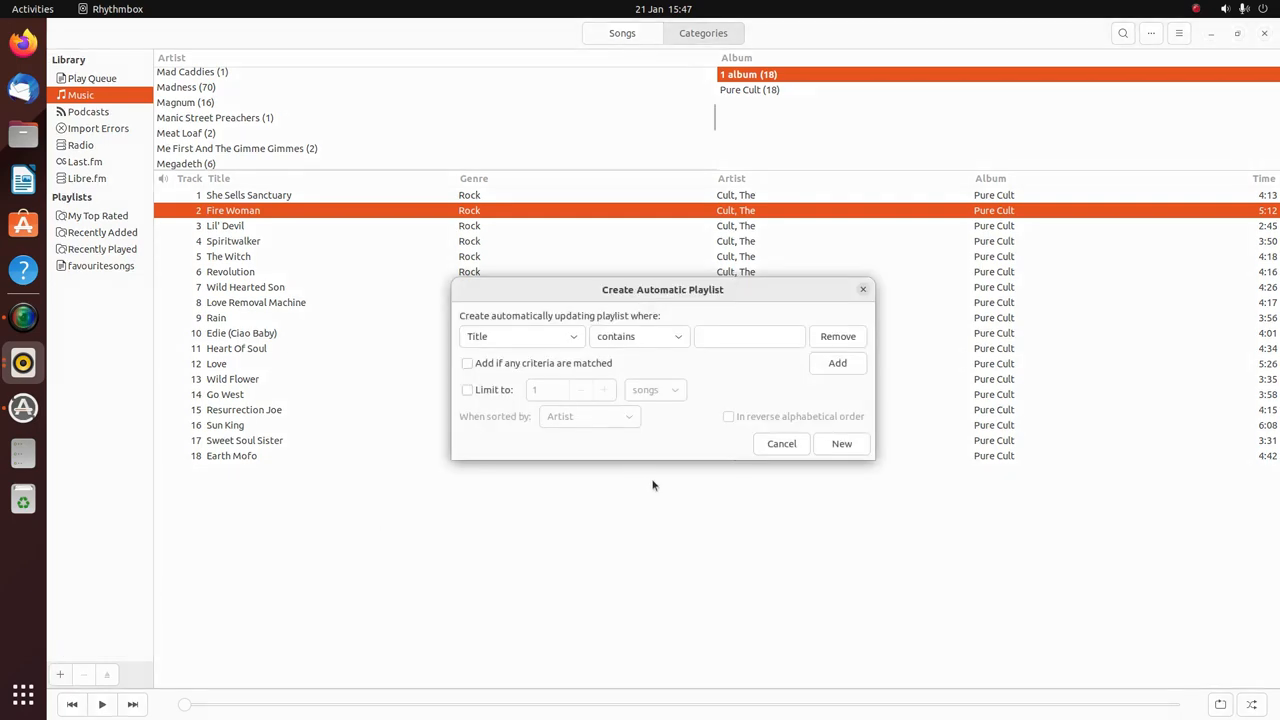
mouse_move(640, 453)
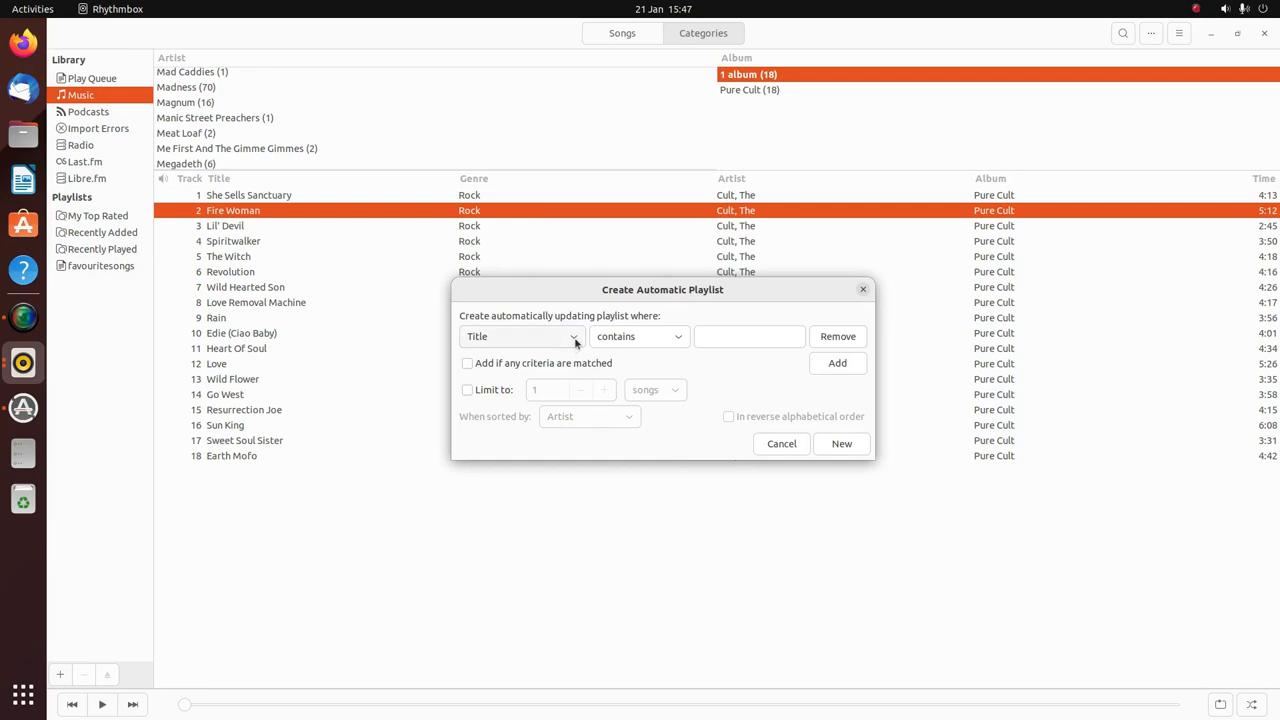
left_click(520, 336)
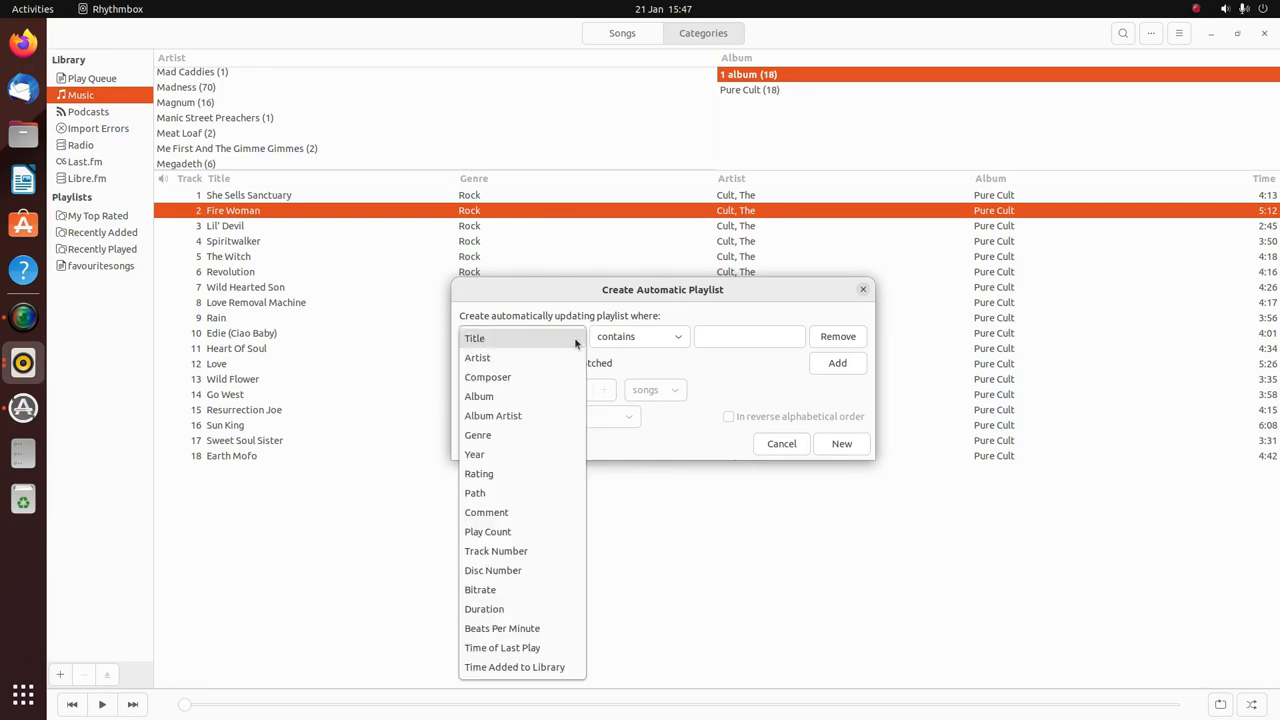
left_click(478, 434)
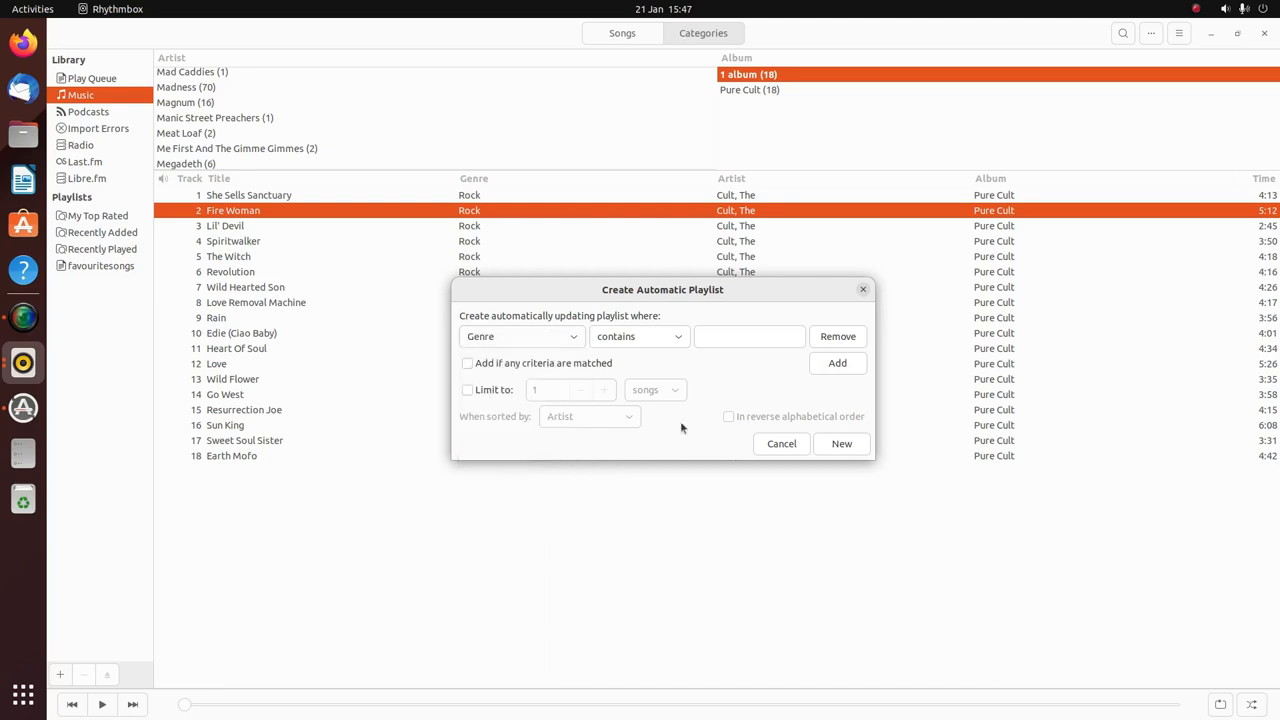
left_click(637, 336)
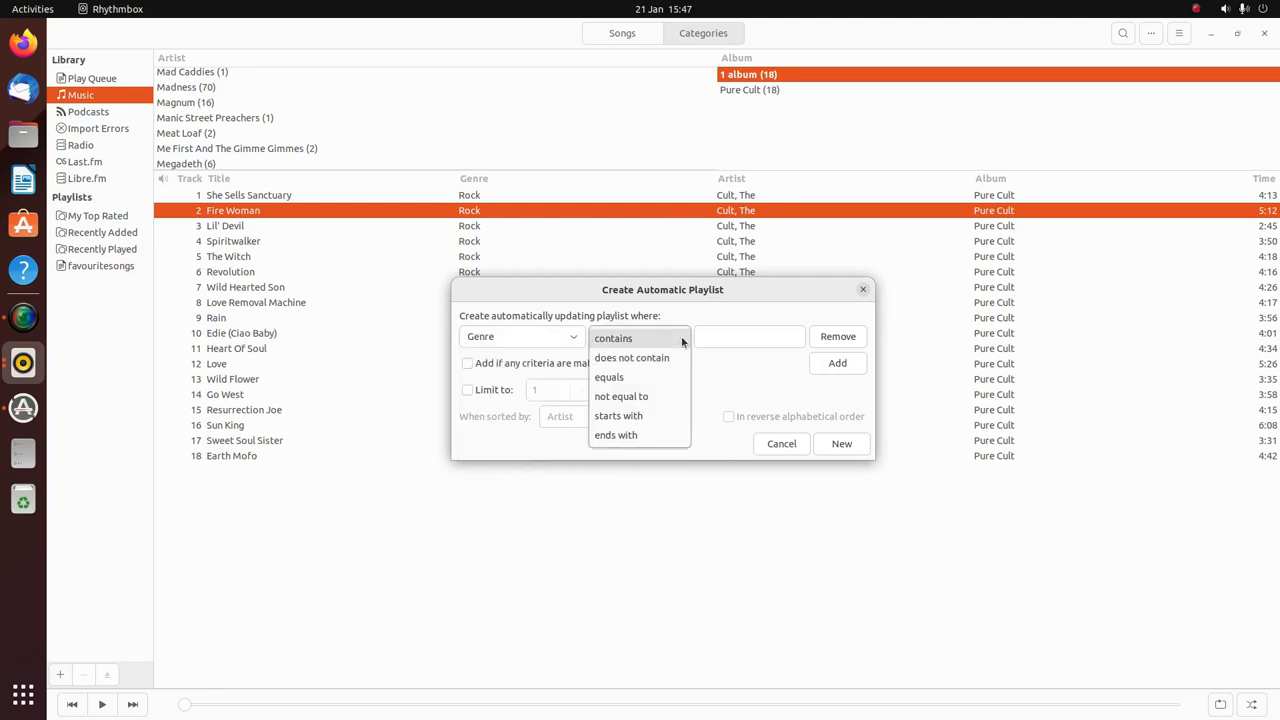
left_click(609, 377)
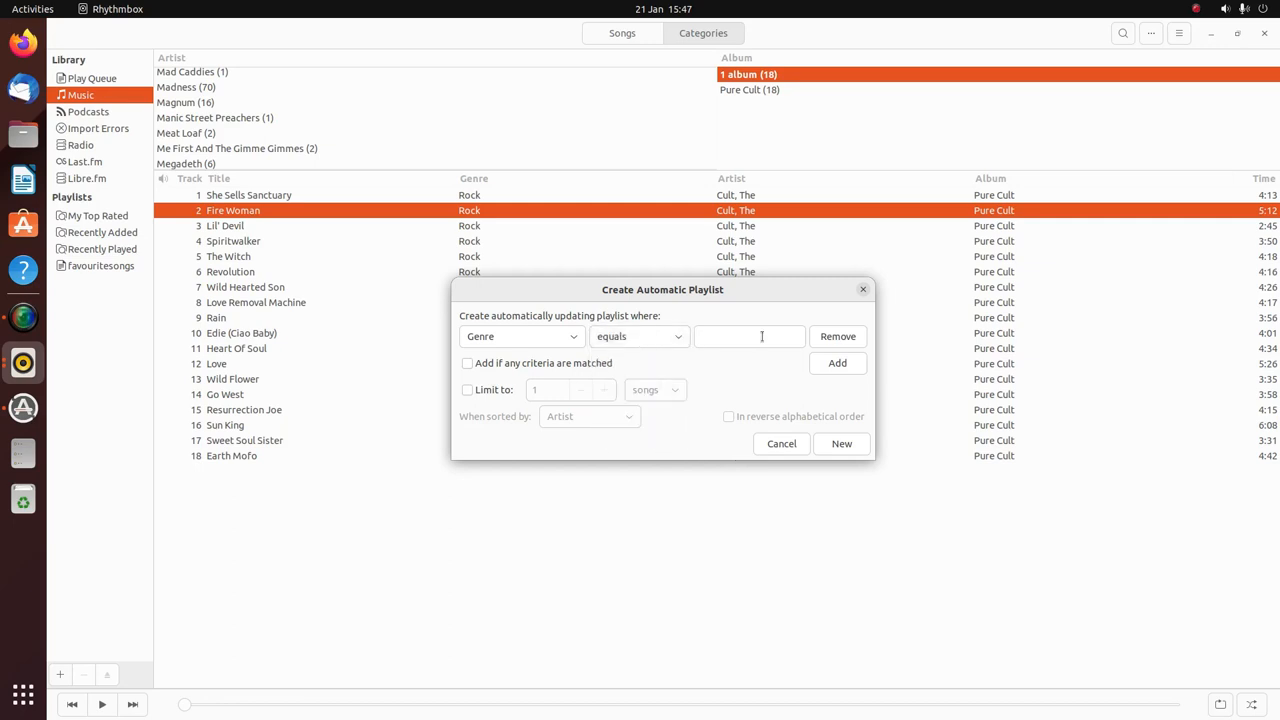
left_click(749, 336)
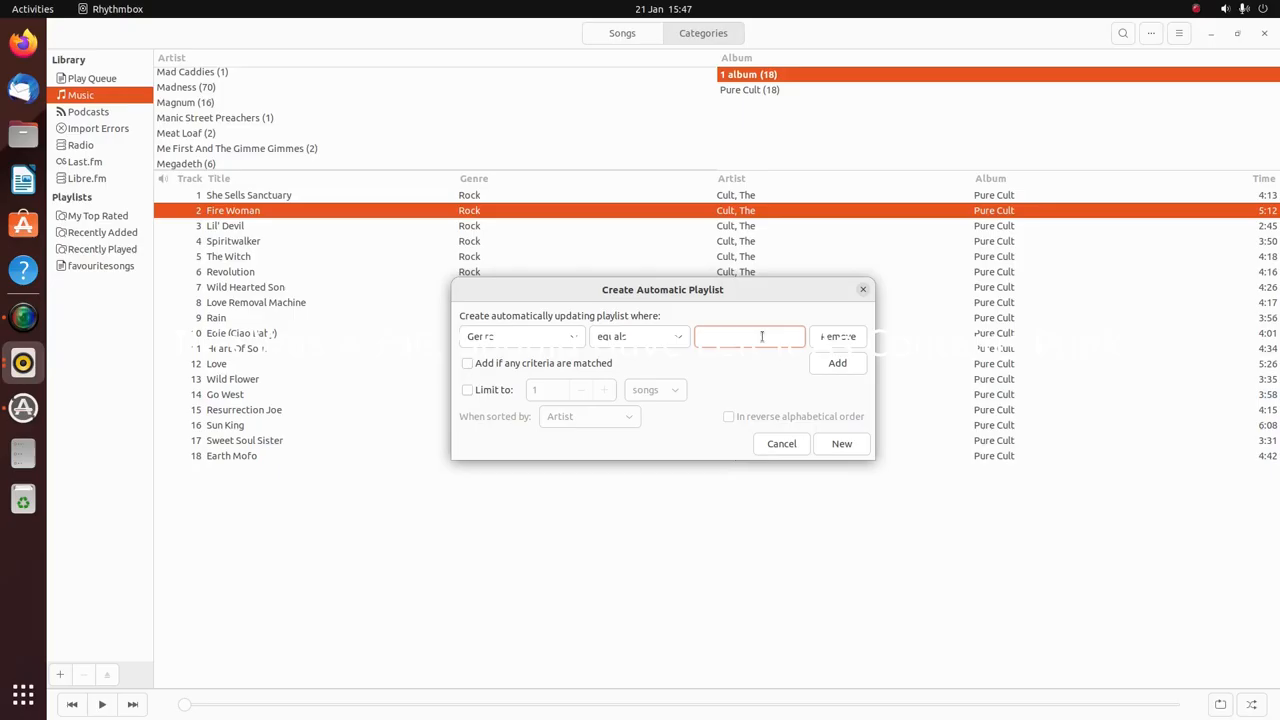
type("punk")
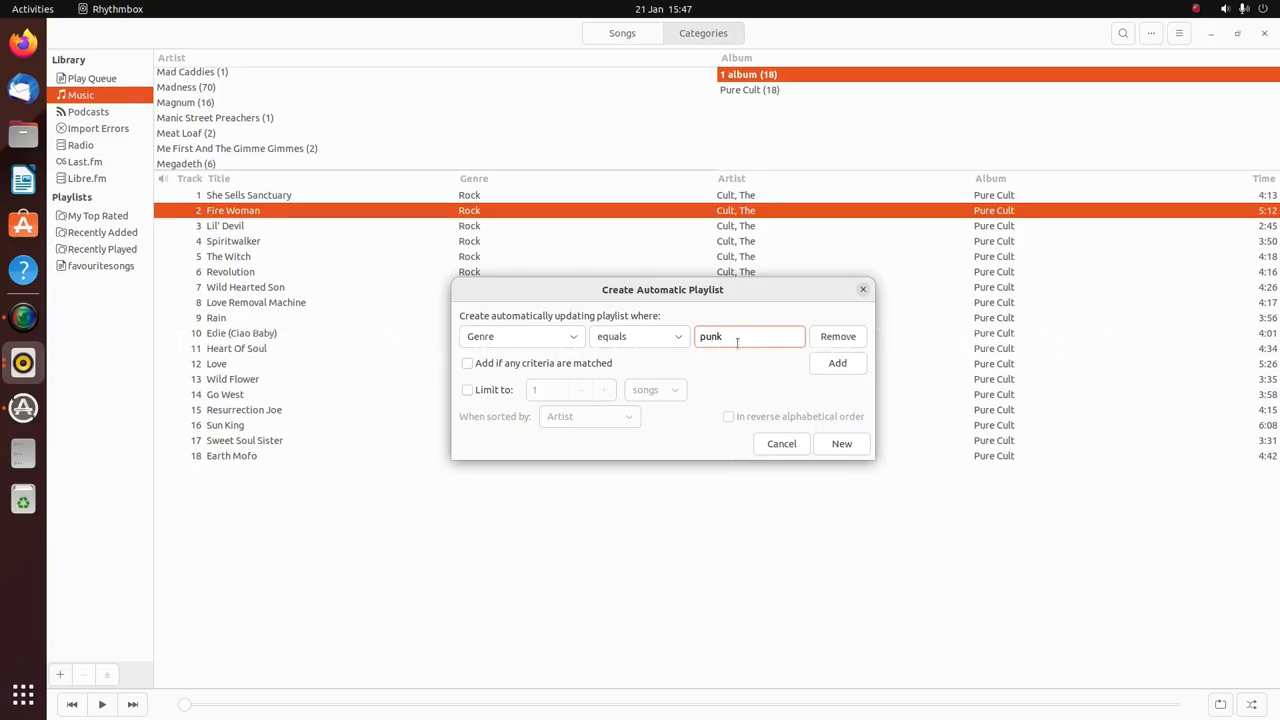
Limit it to 10 songs sorted by Rating with highly rated first, and create it
left_click(467, 390)
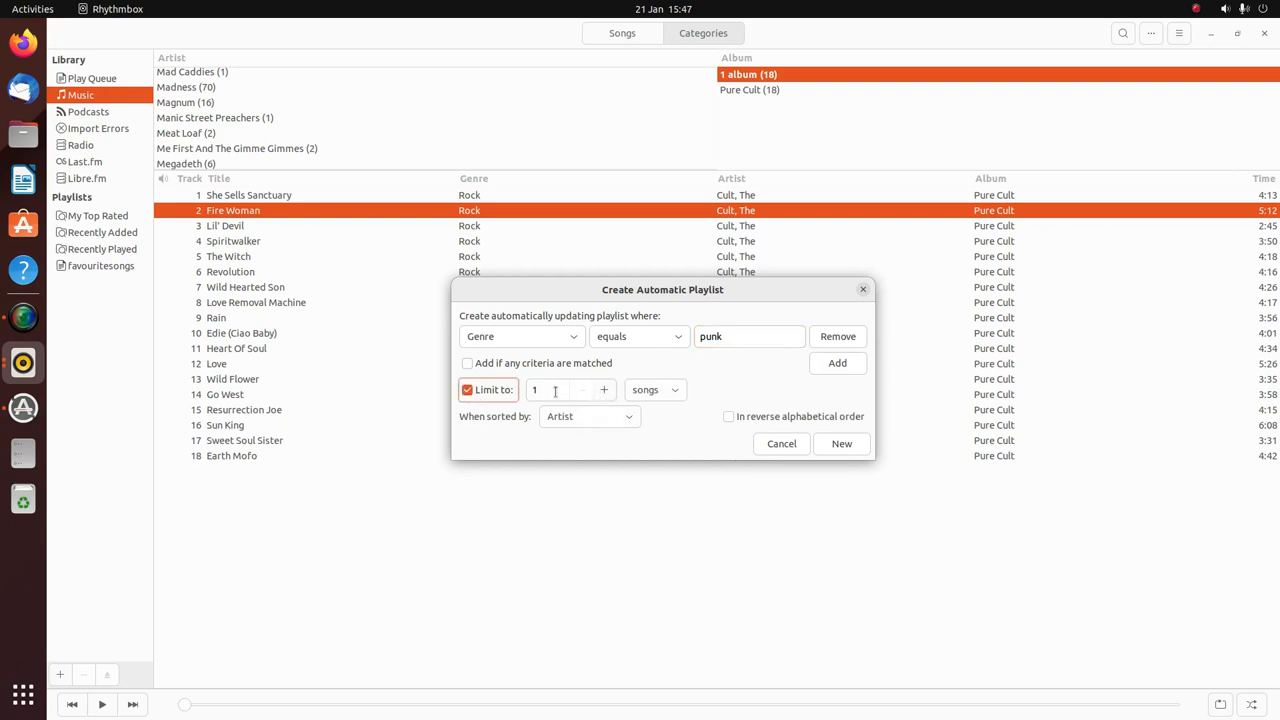
type("0")
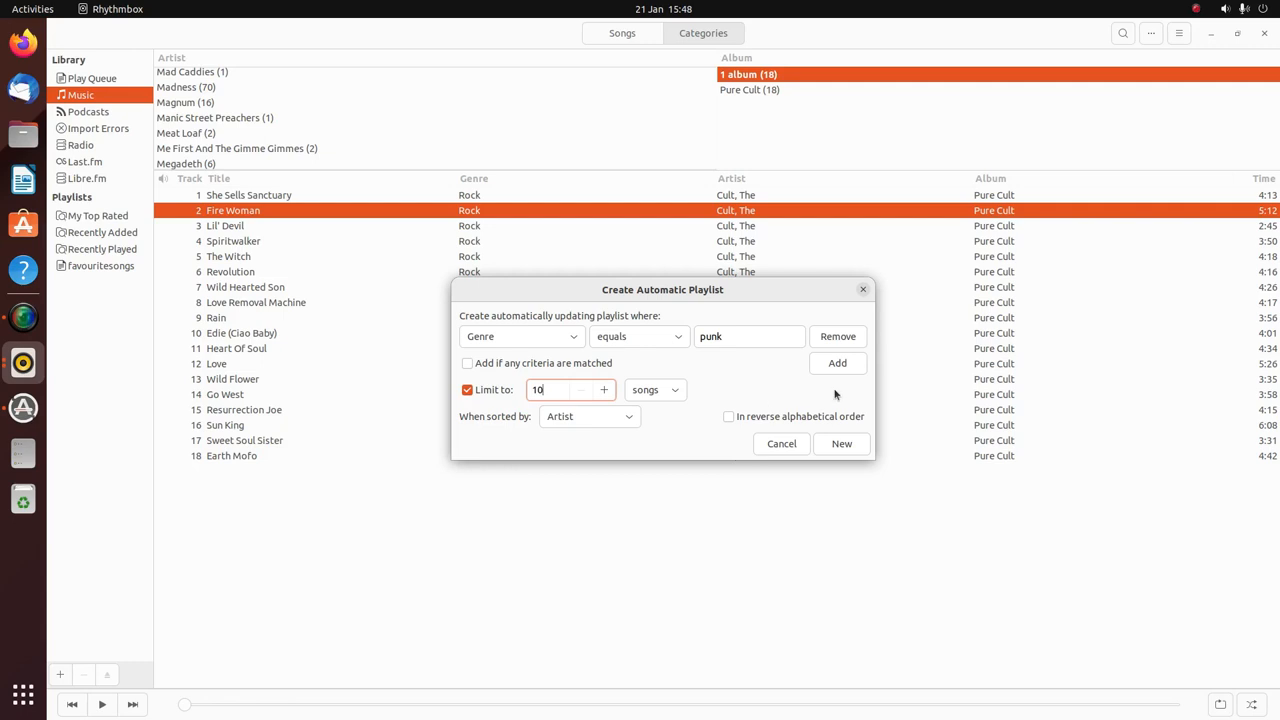
left_click(588, 416)
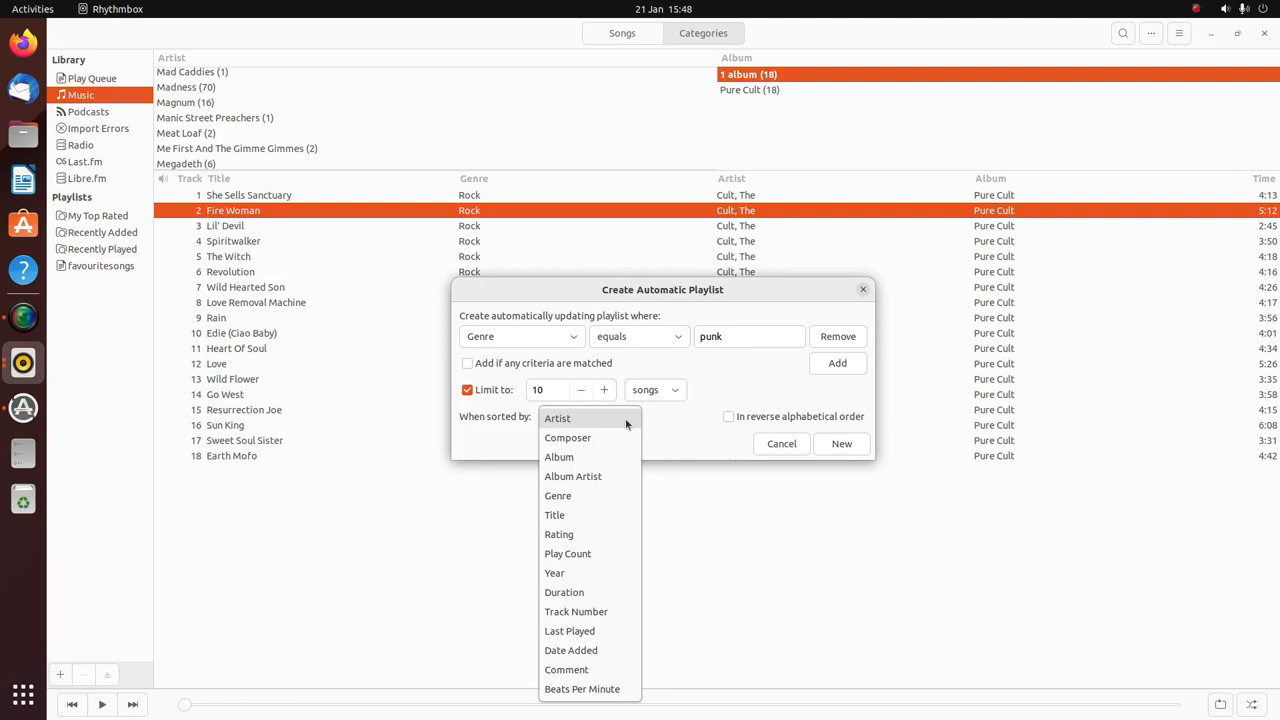
mouse_move(620, 426)
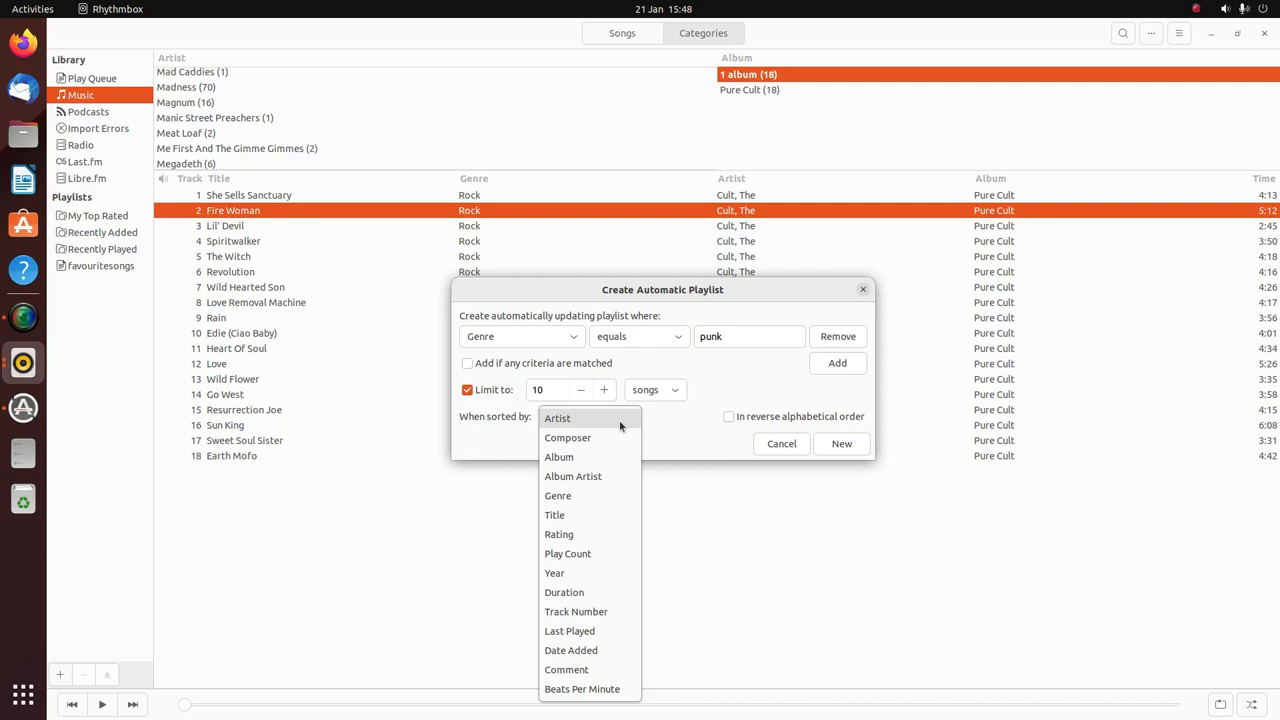
left_click(558, 534)
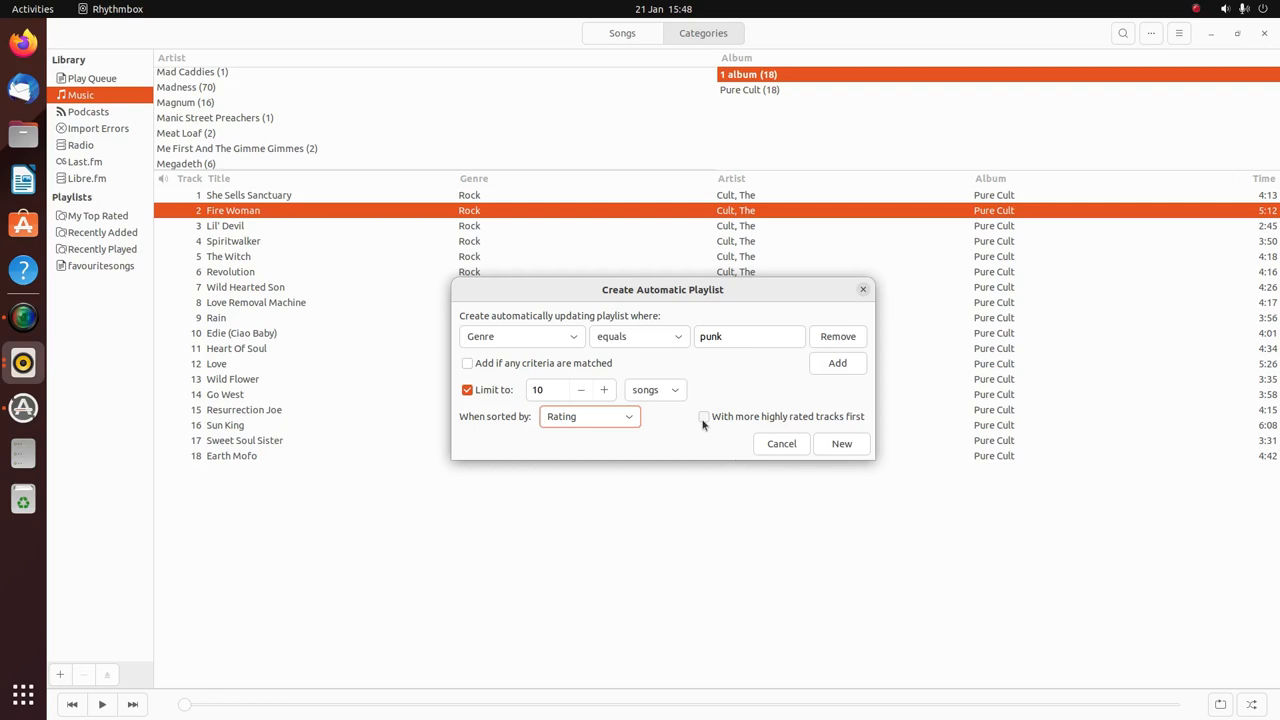
left_click(704, 416)
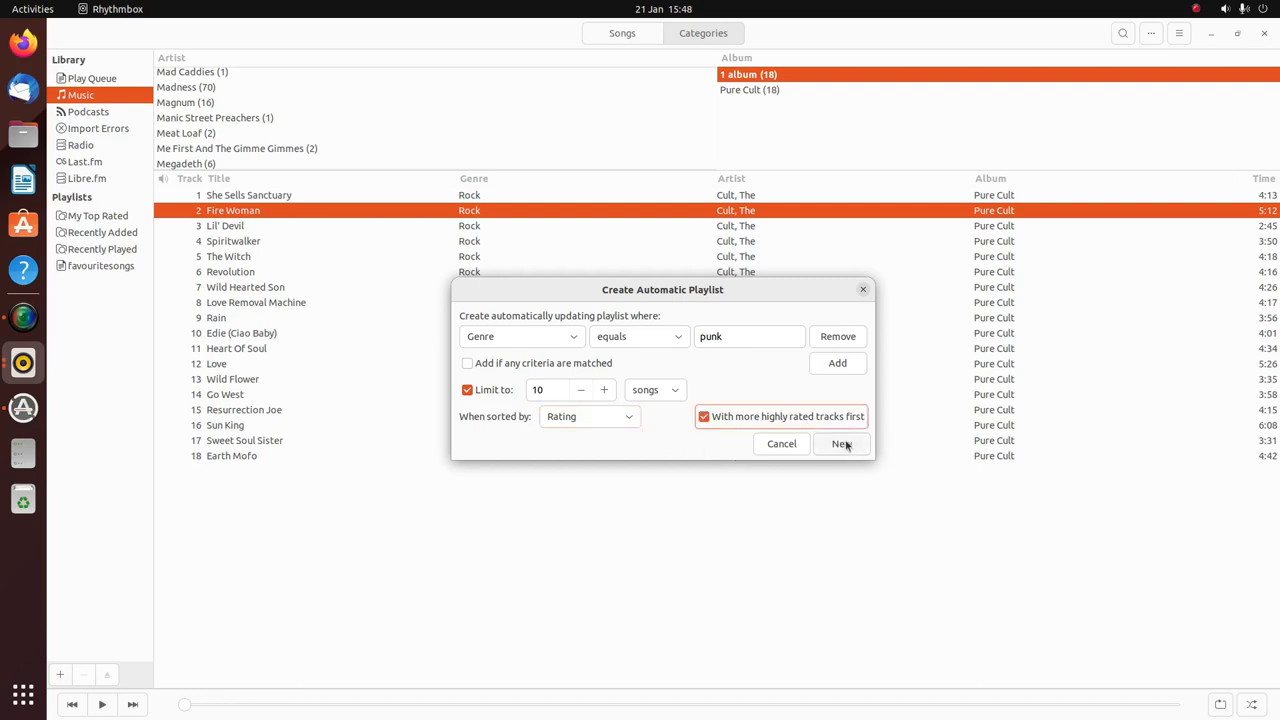
left_click(841, 443)
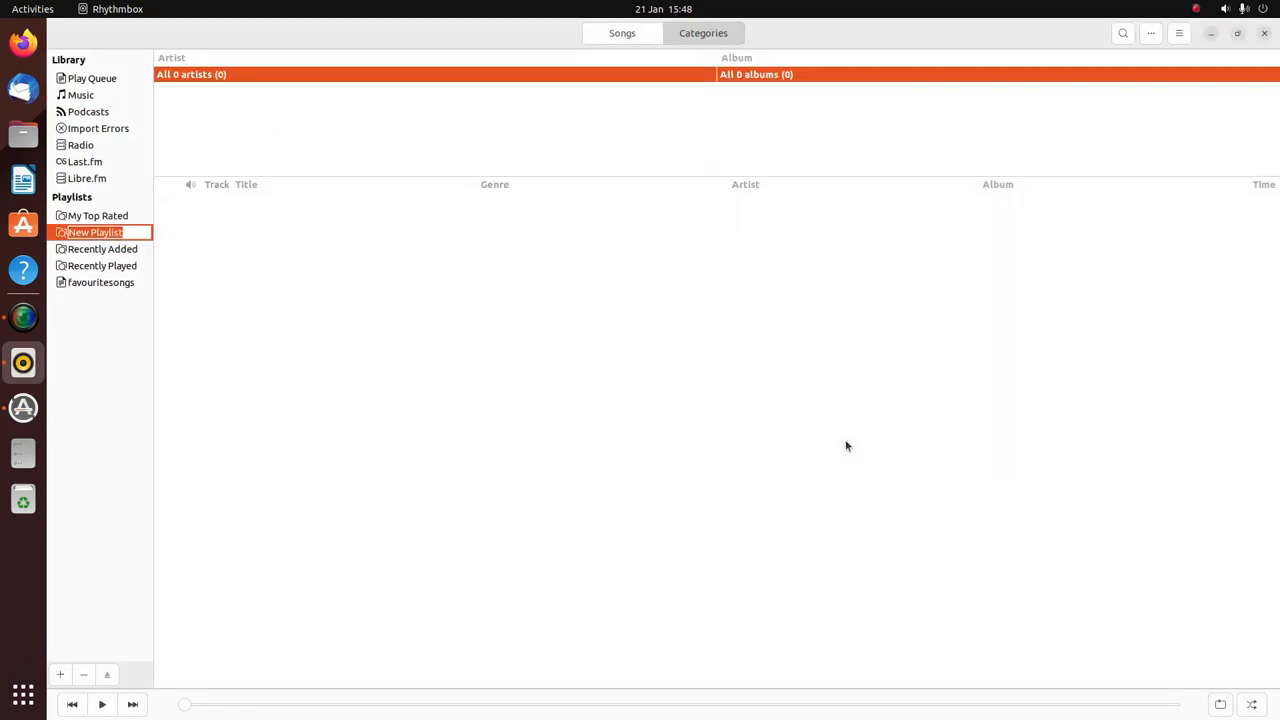
Name the new playlist bestpunk and open it, showing no matching tracks
type("bestpunk")
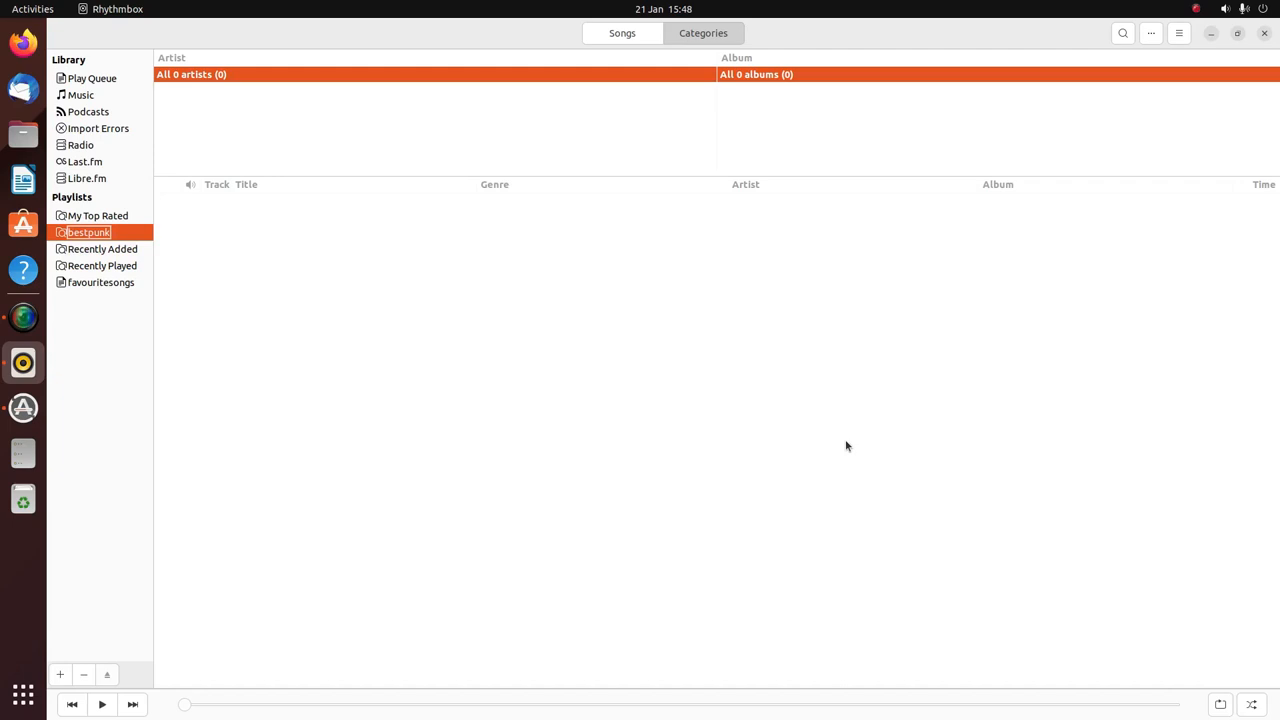
mouse_move(95, 253)
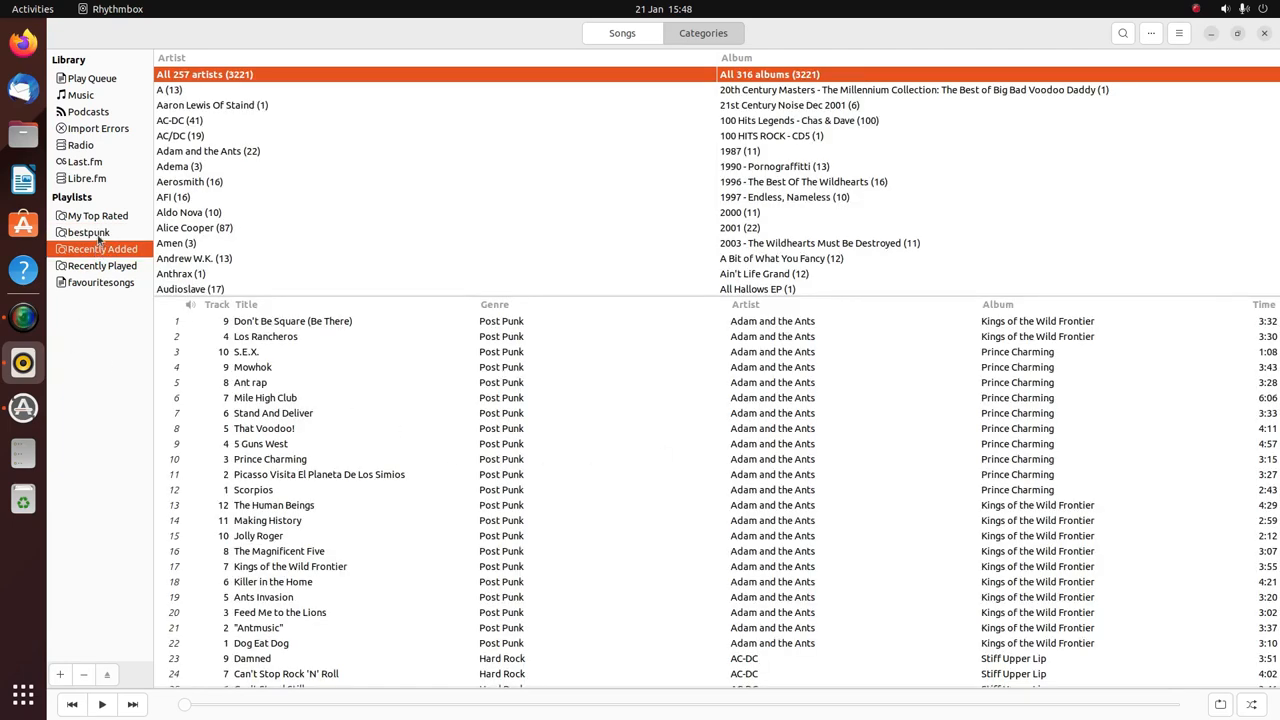
left_click(88, 232)
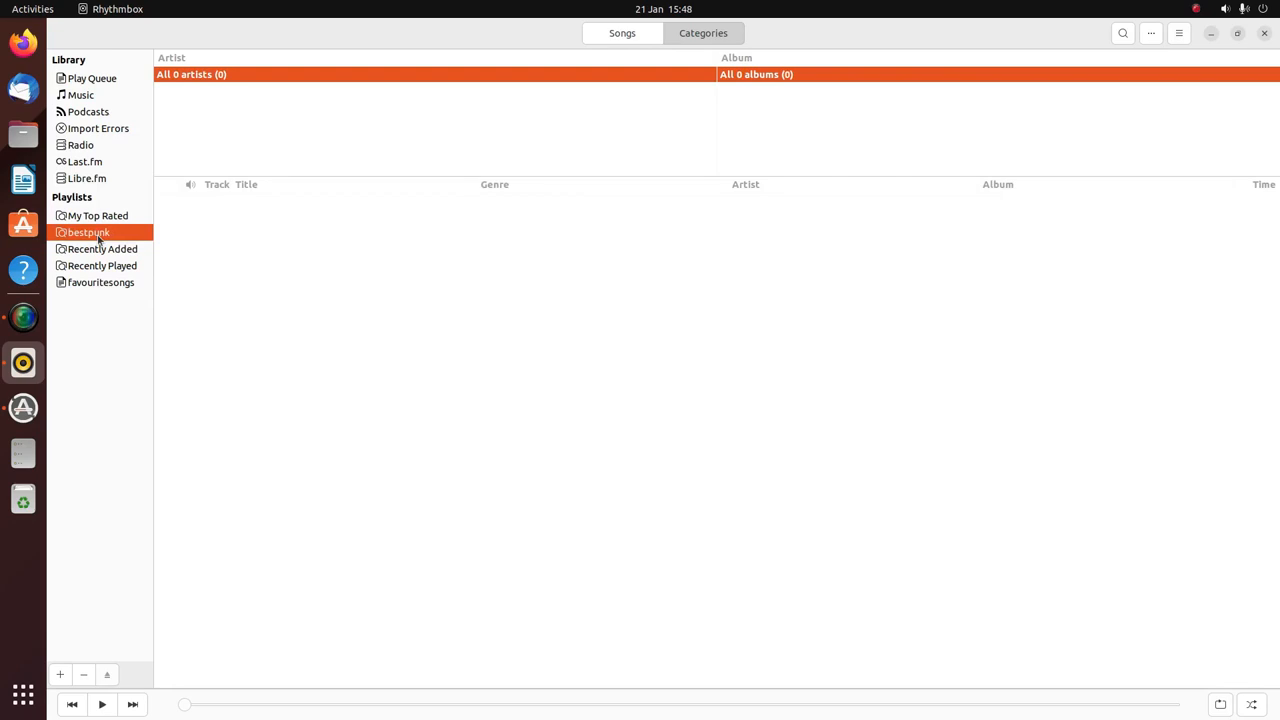
mouse_move(113, 251)
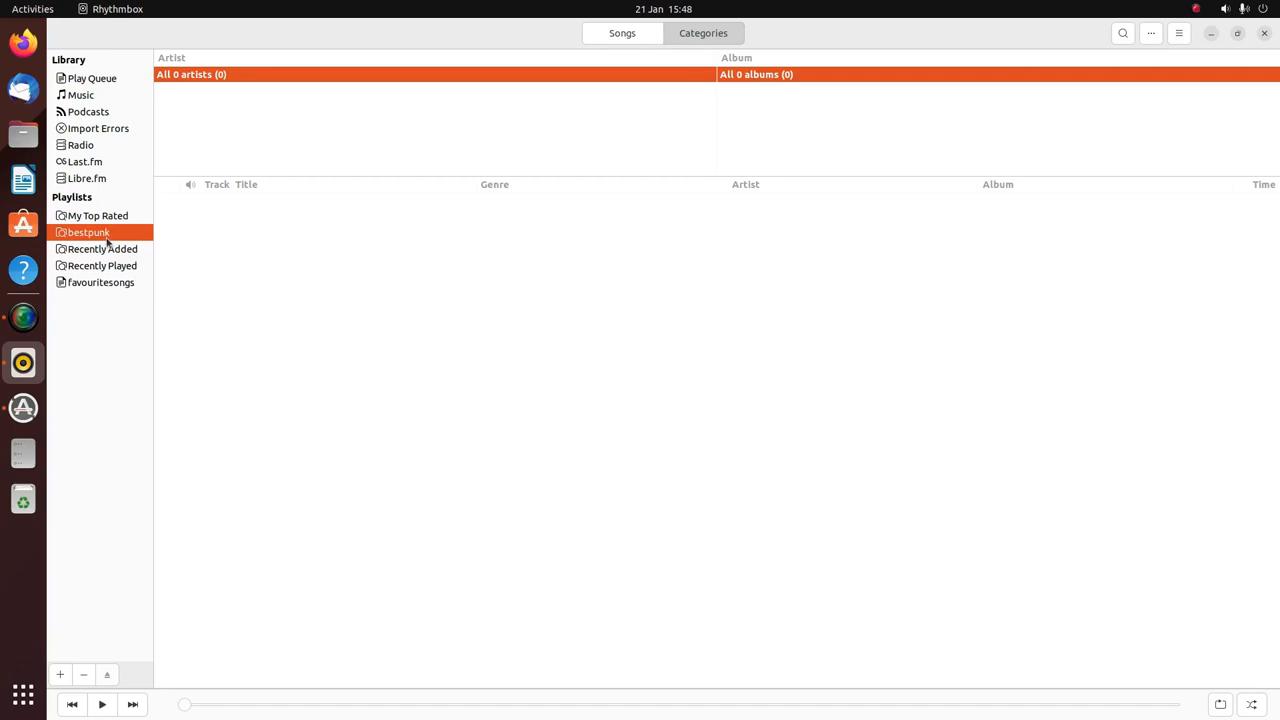
Start another automatic playlist whose rule is Genre contains Metal
left_click(59, 674)
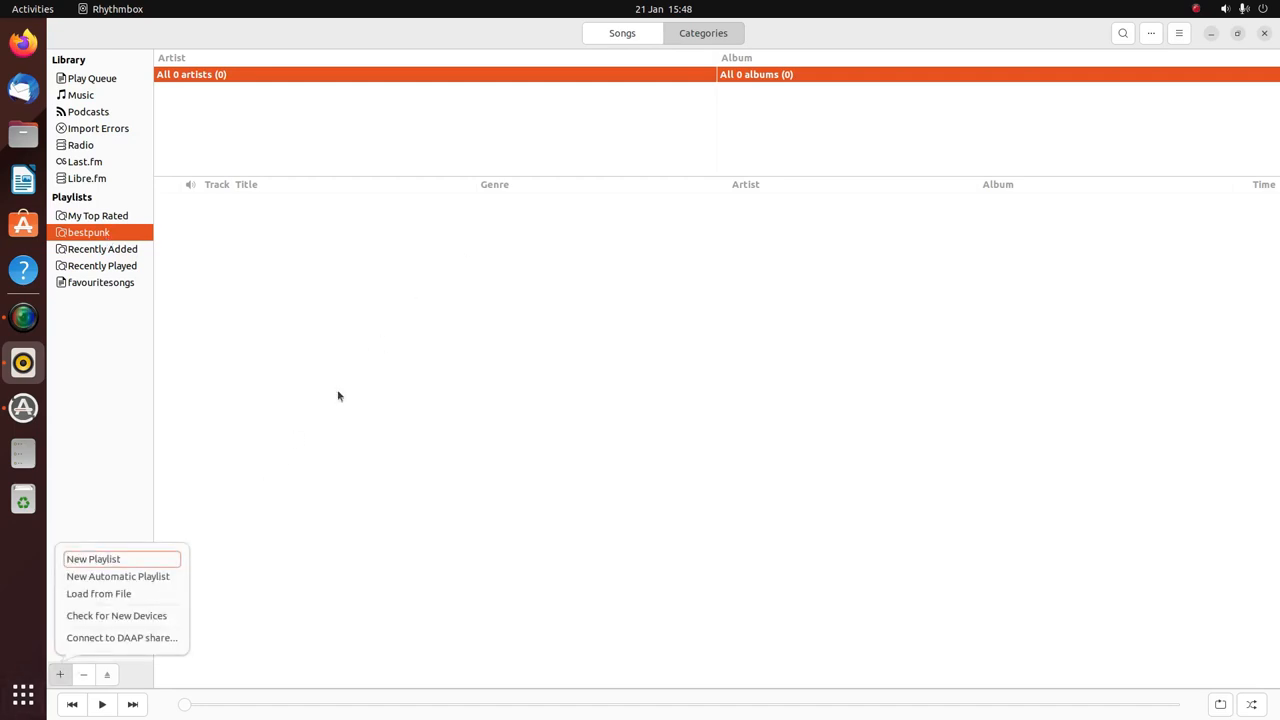
left_click(118, 576)
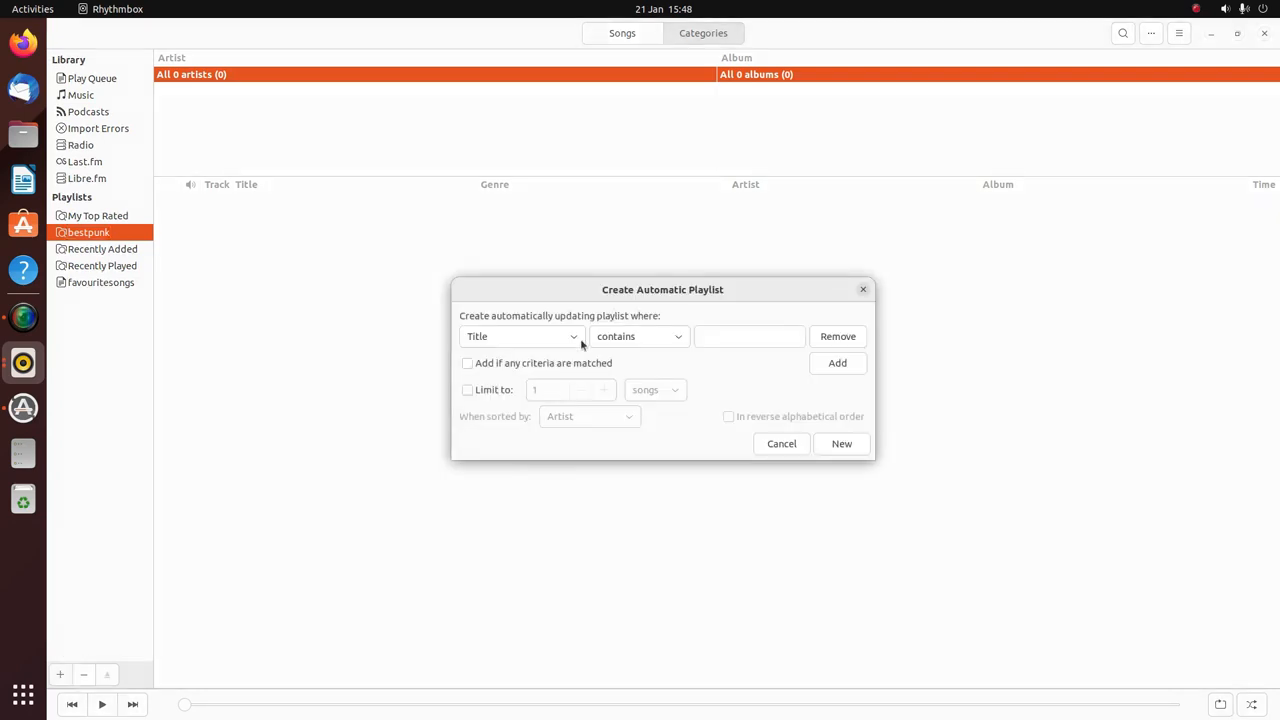
left_click(520, 336)
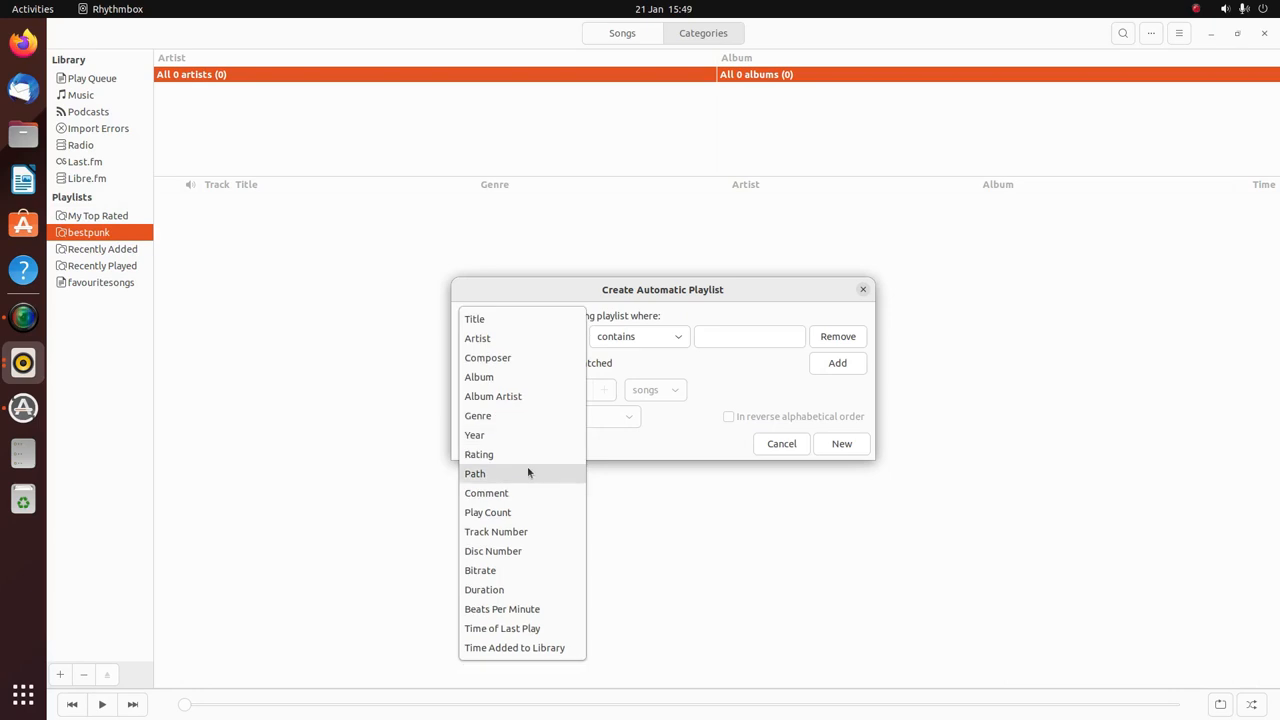
left_click(477, 415)
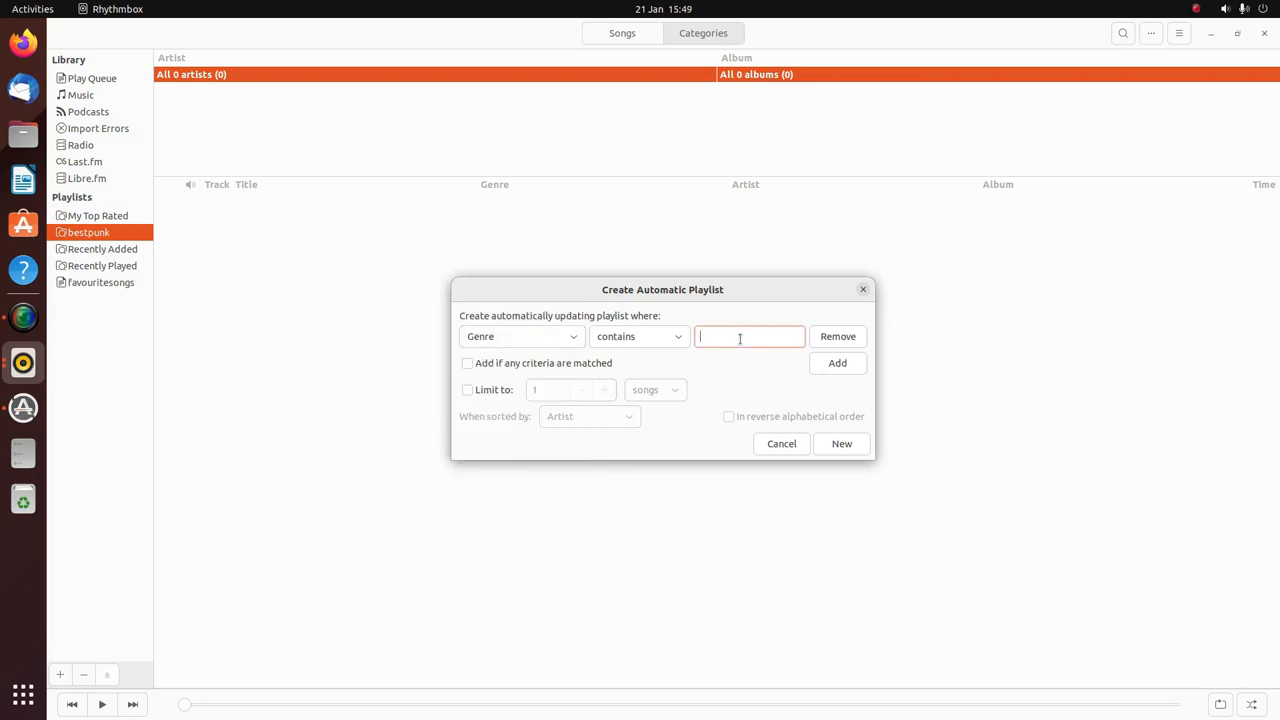
type("Metal")
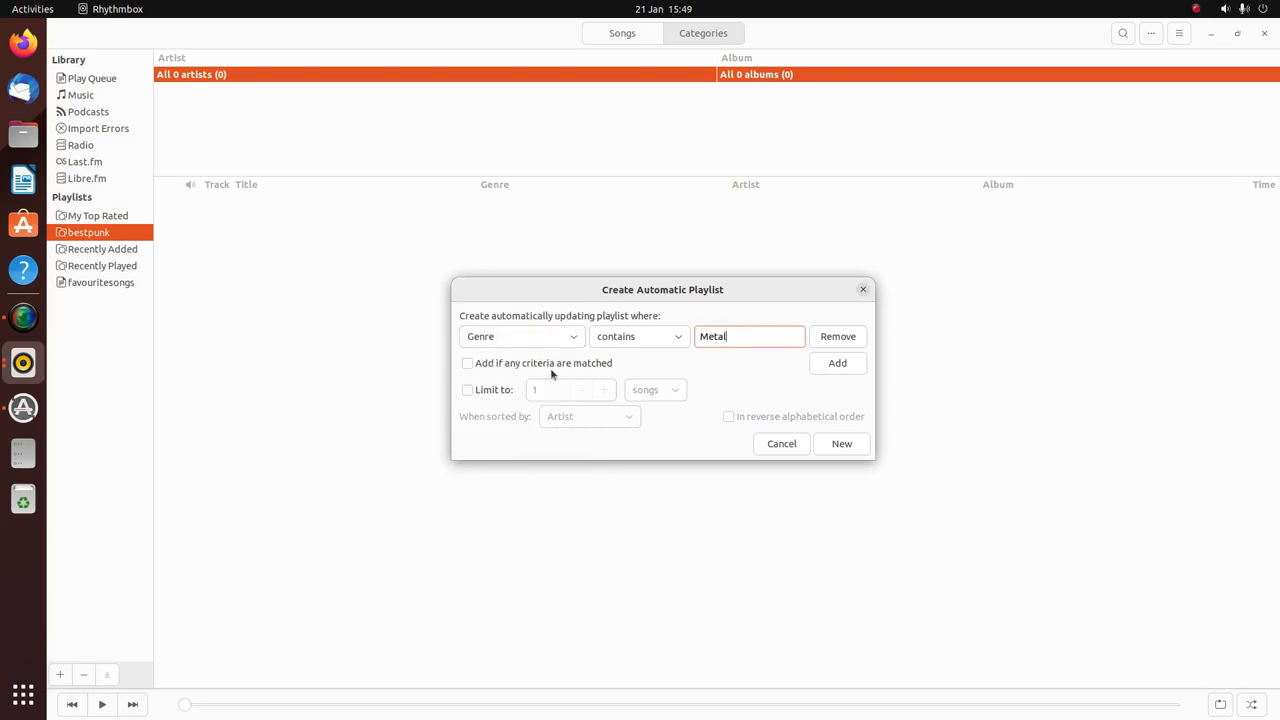
Limit it to 10 songs sorted by Rating and create it
left_click(467, 390)
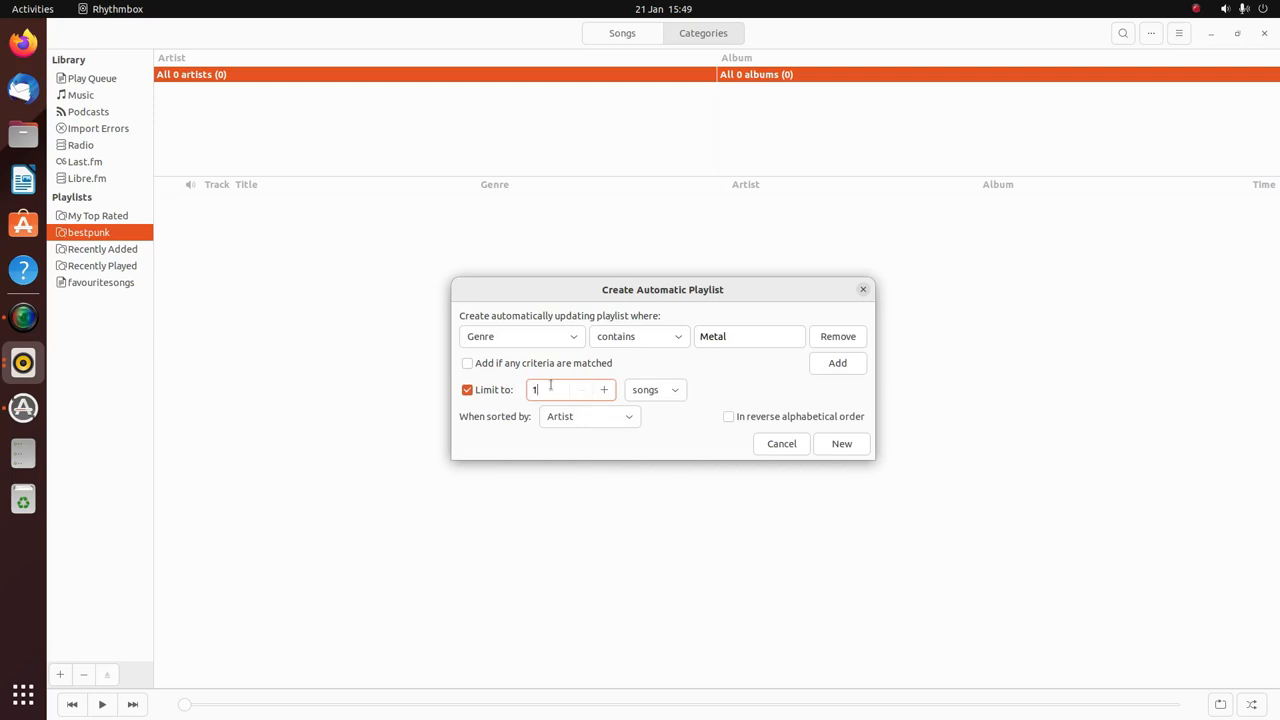
left_click(588, 416)
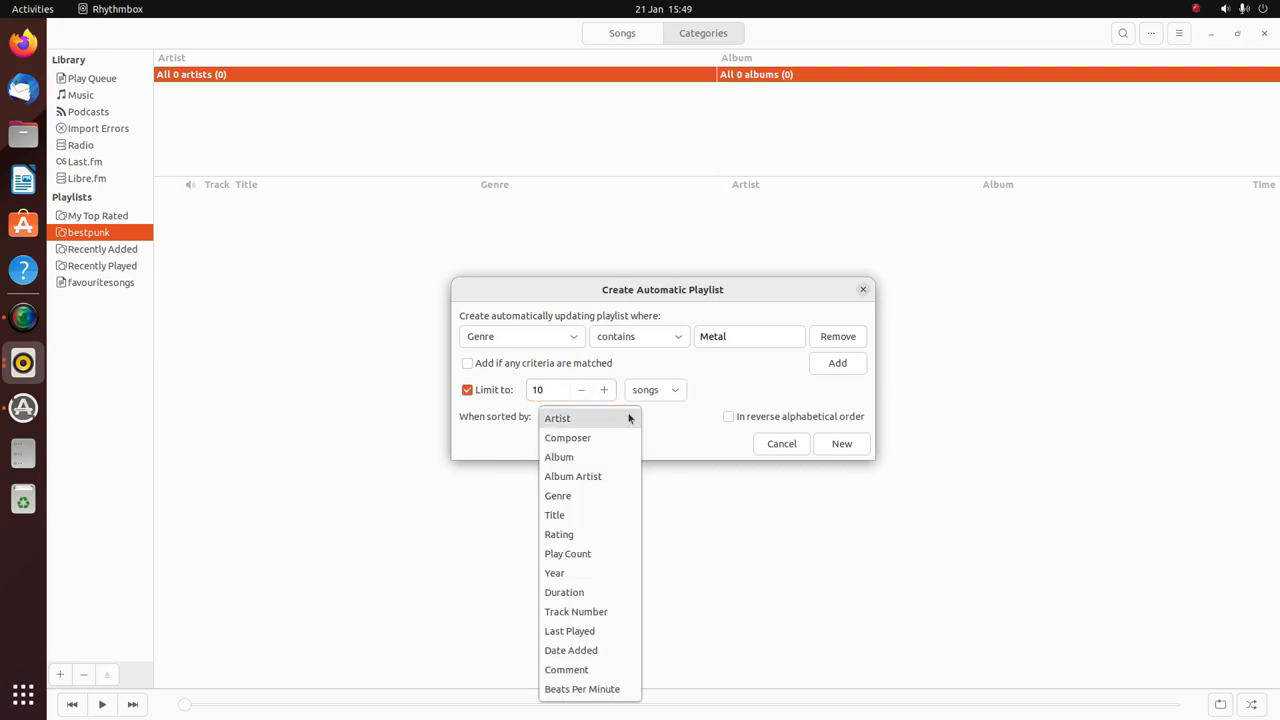
left_click(559, 533)
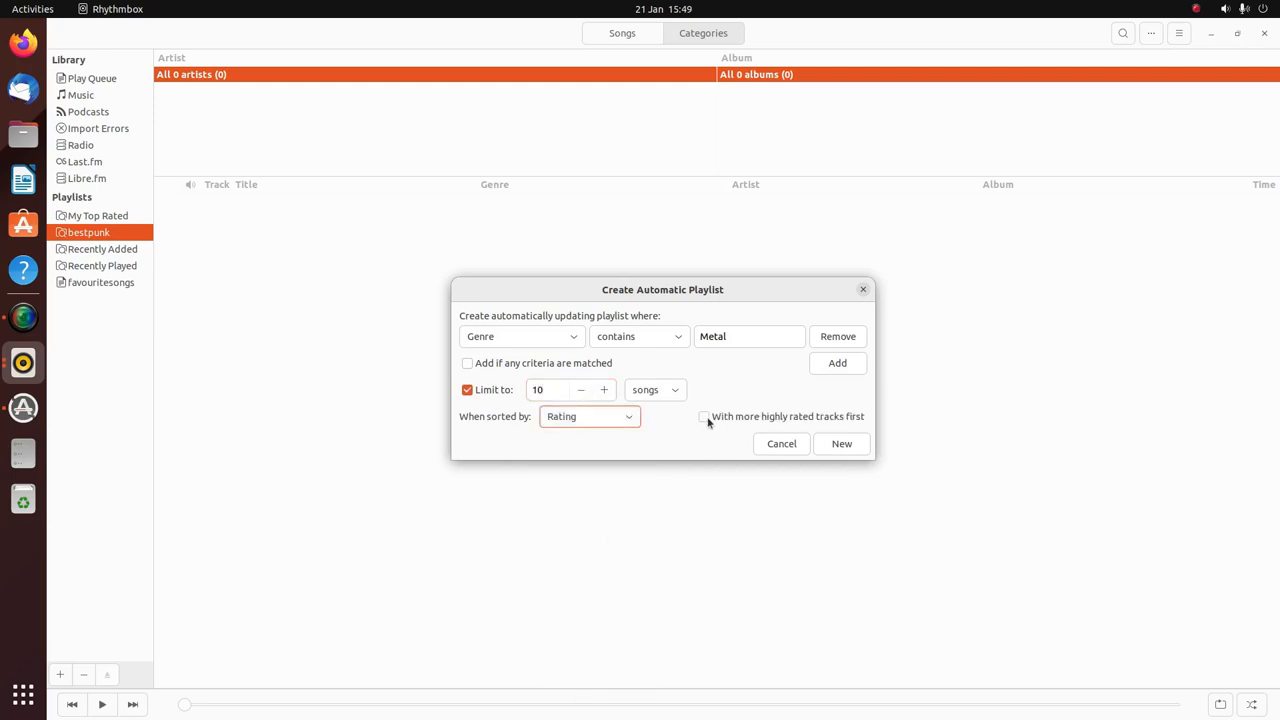
left_click(841, 443)
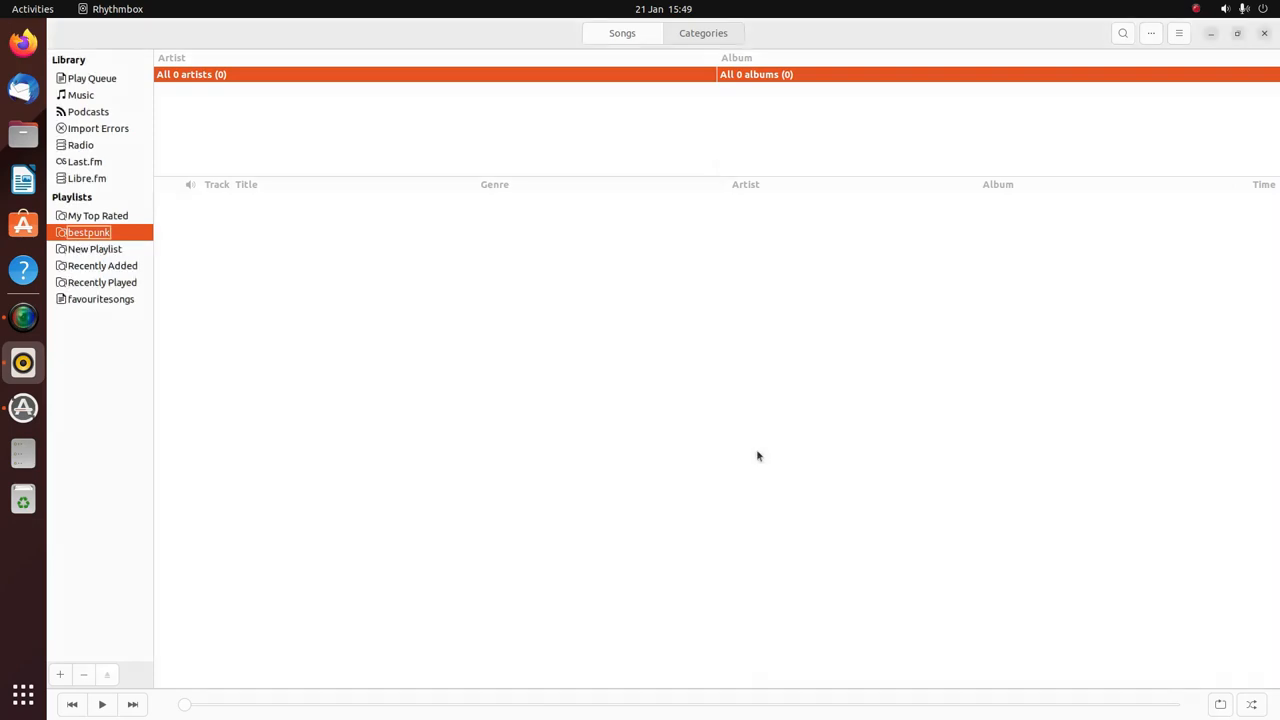
Name the playlist bestmetal, then pick Back In Black and Final Countdown from its tracks
left_click(94, 248)
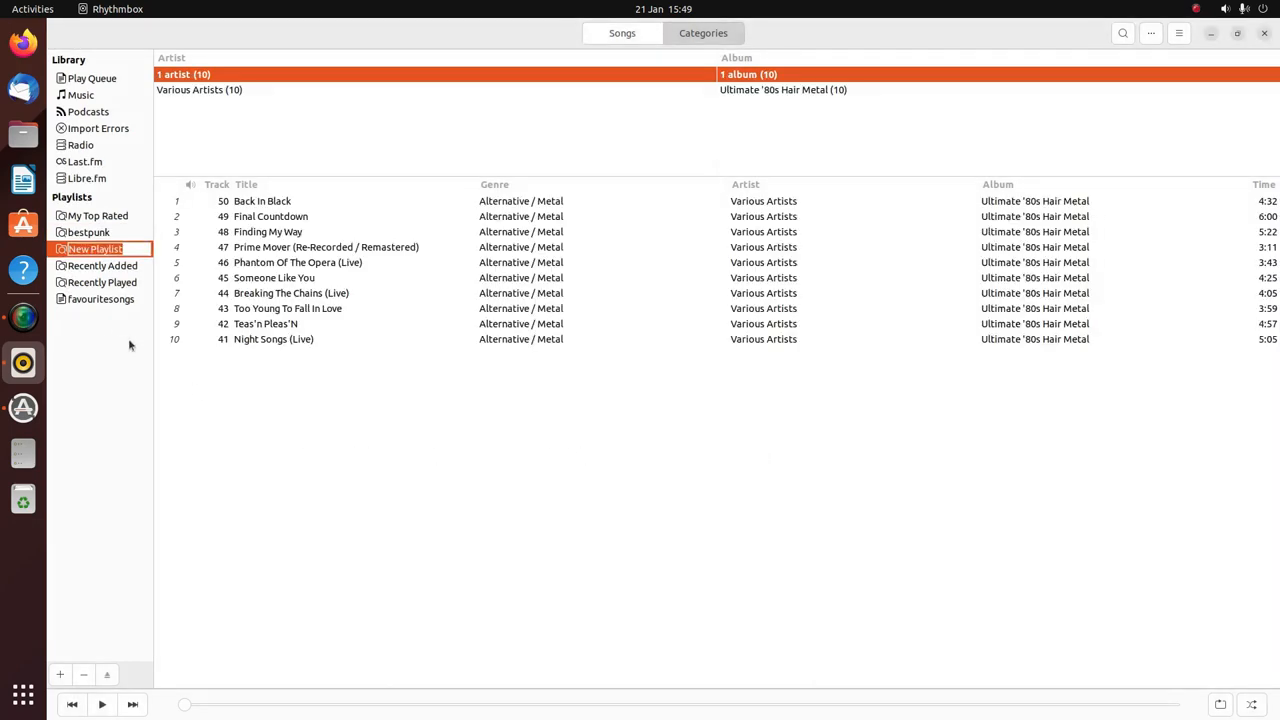
type("bestmetal")
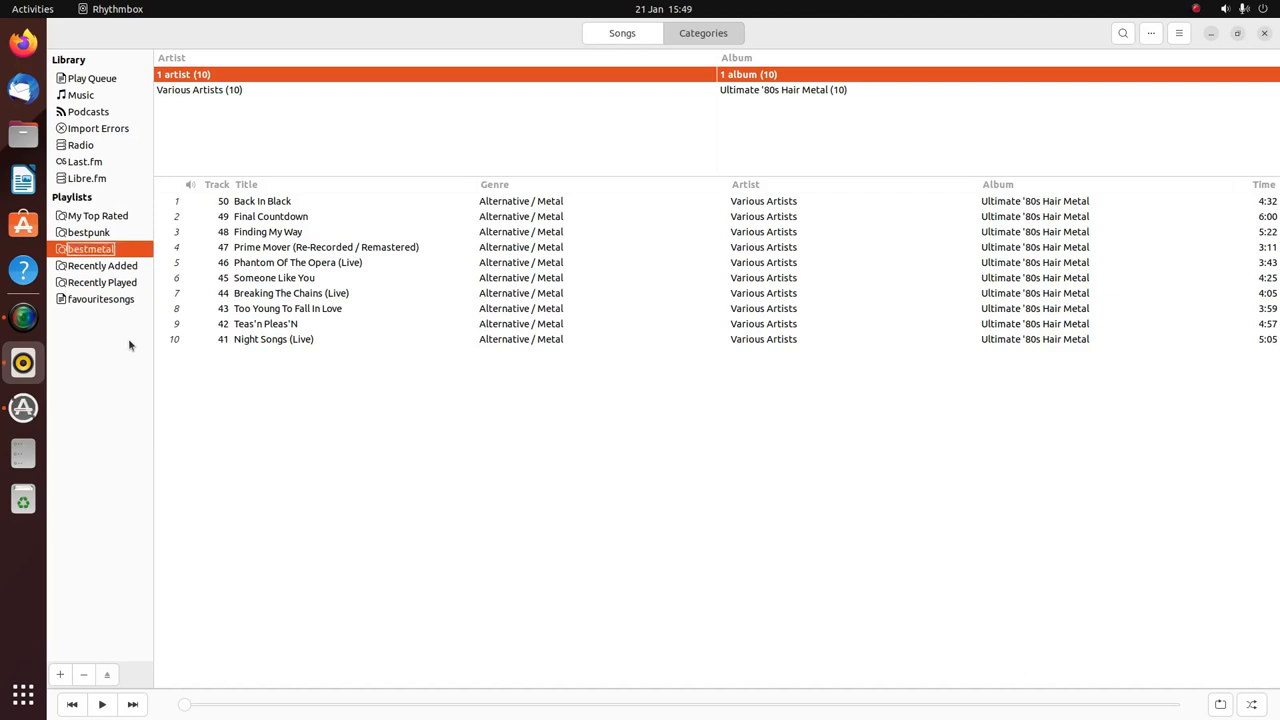
mouse_move(265, 210)
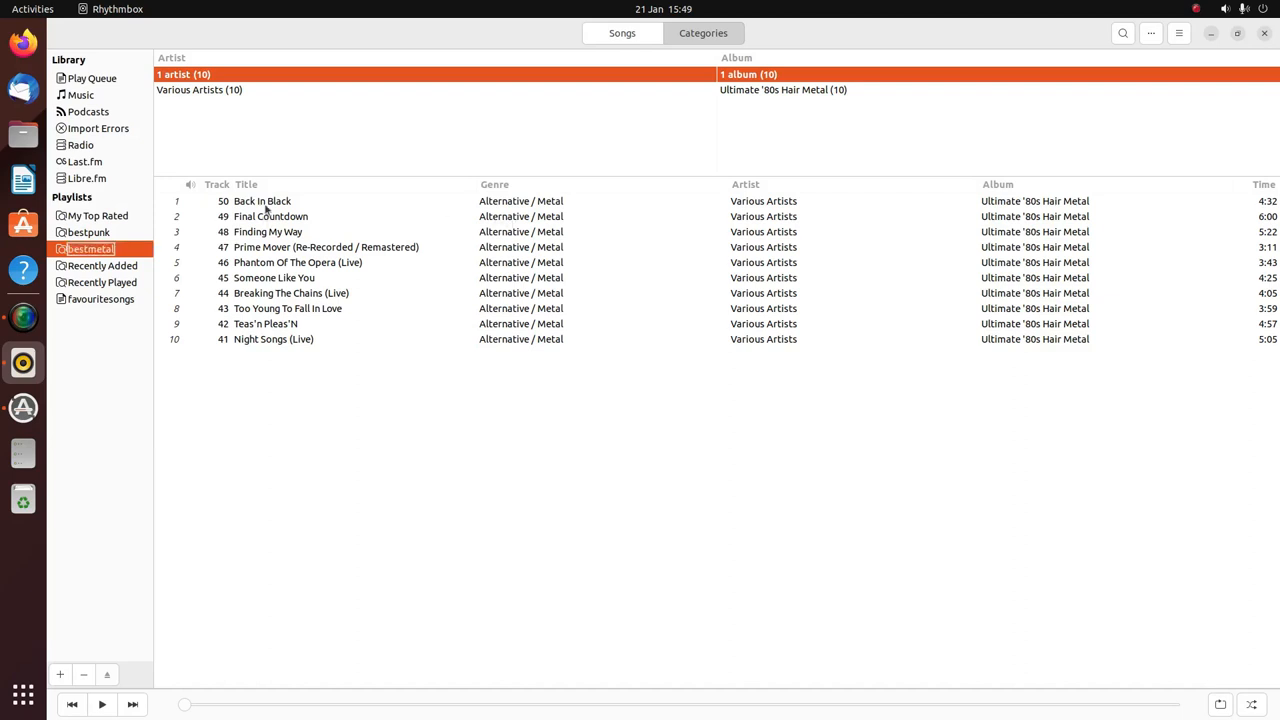
mouse_move(278, 216)
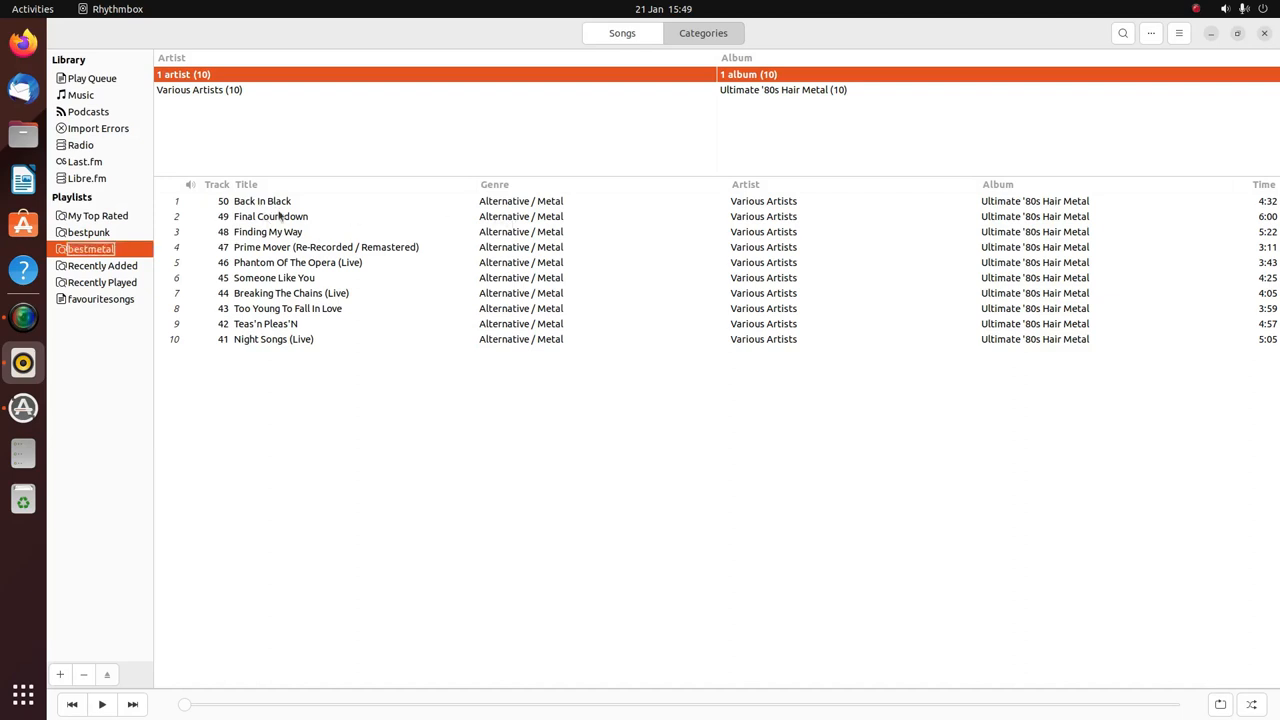
mouse_move(418, 229)
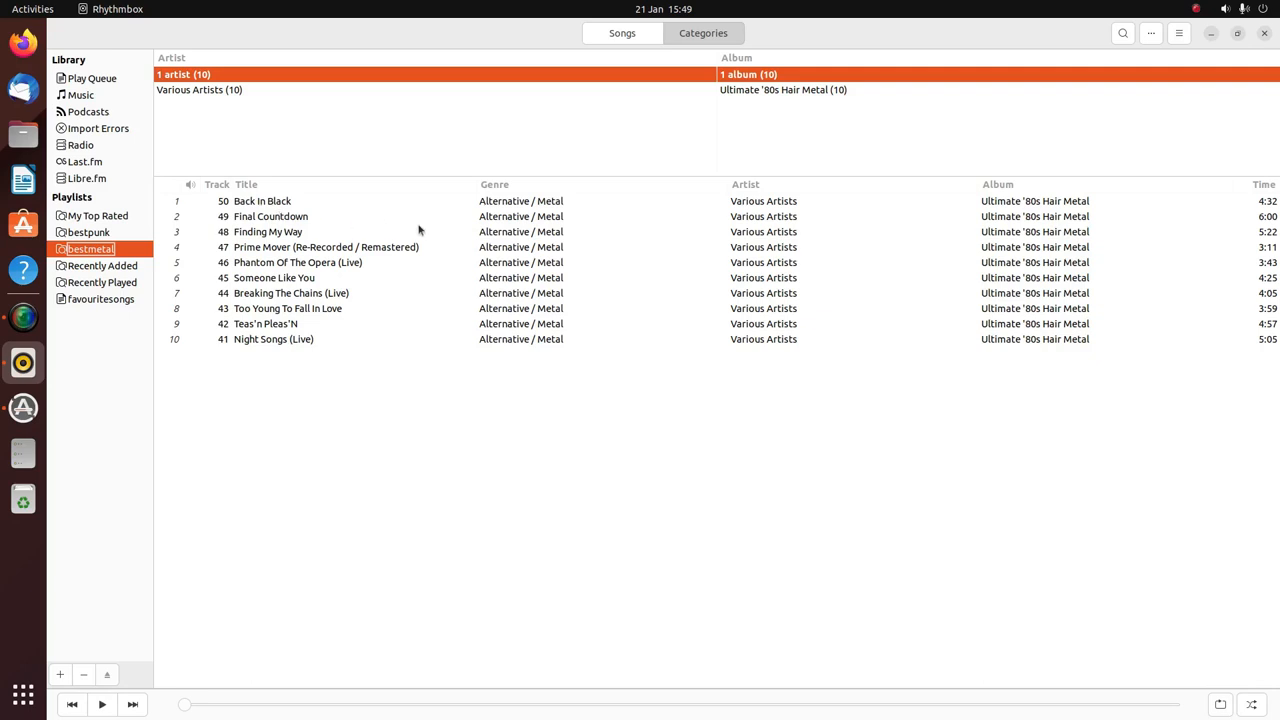
mouse_move(765, 205)
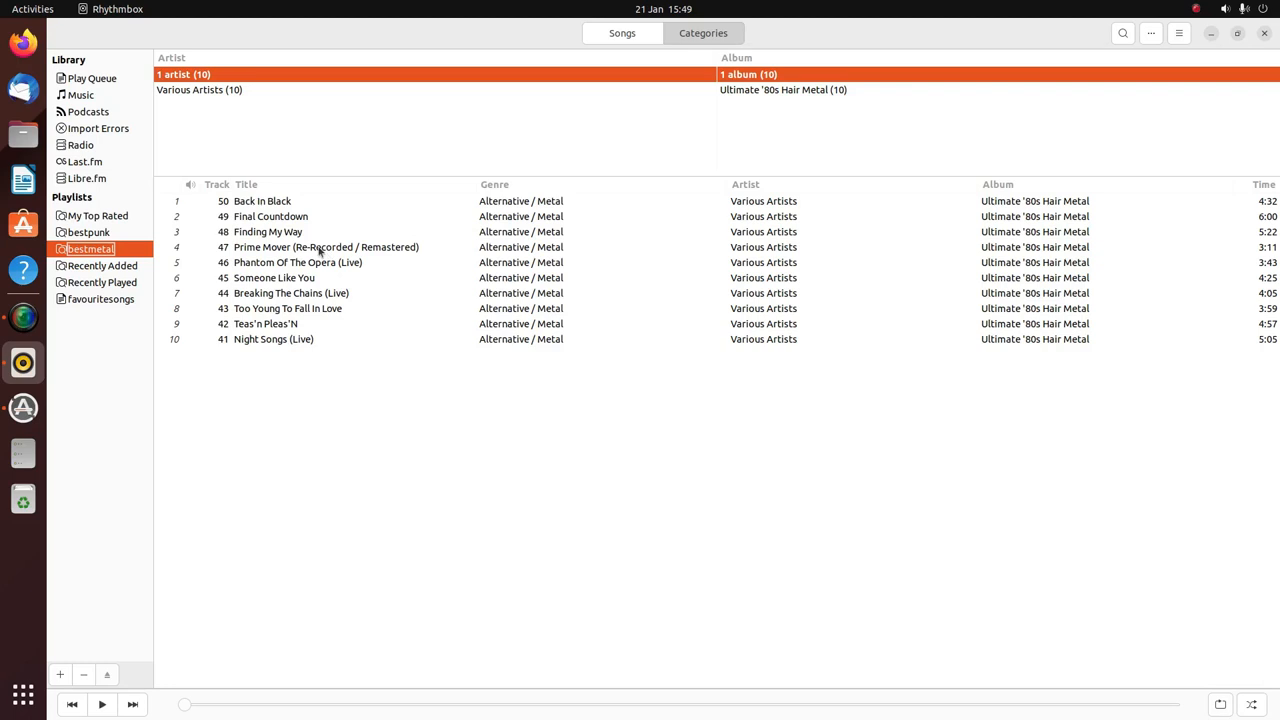
mouse_move(333, 262)
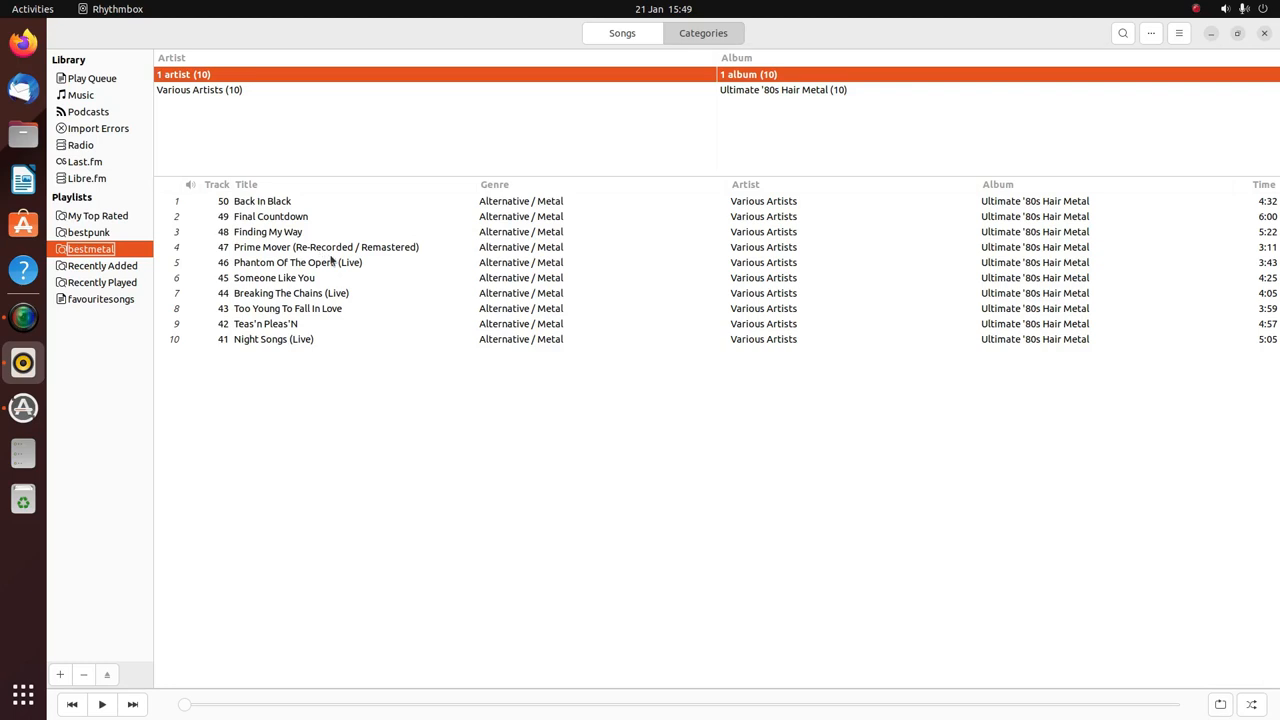
left_click(262, 200)
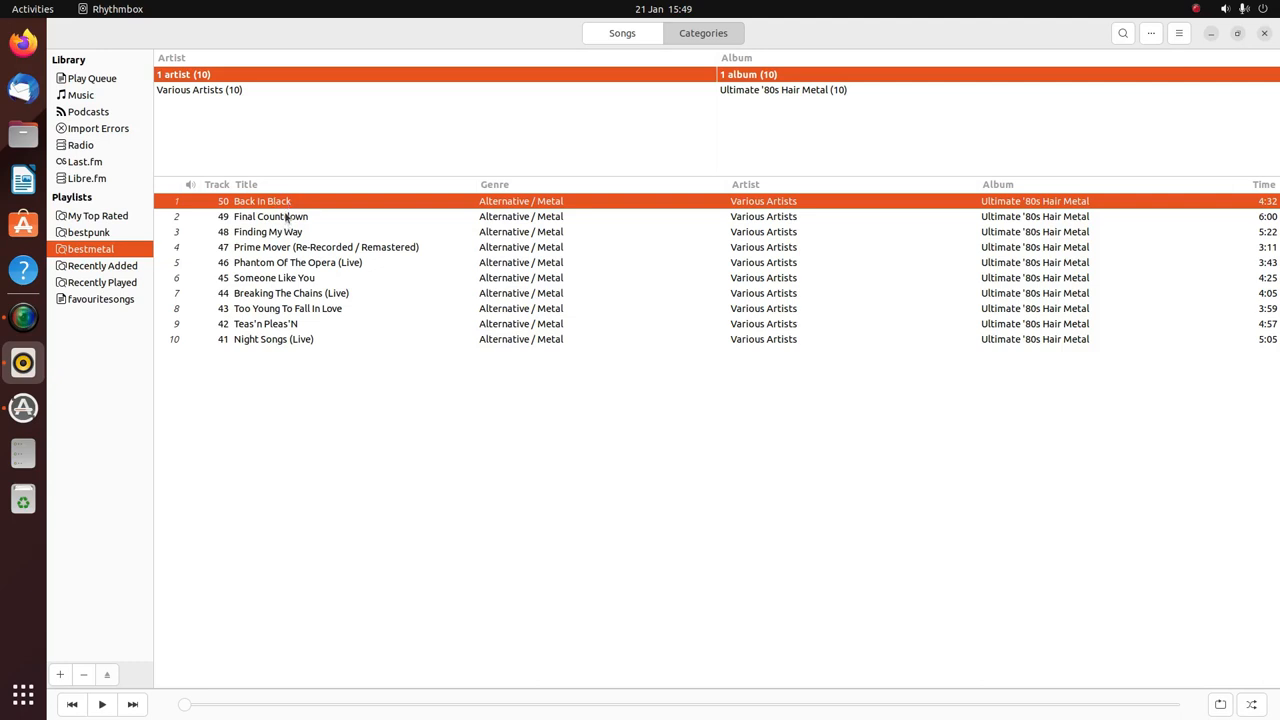
left_click(270, 216)
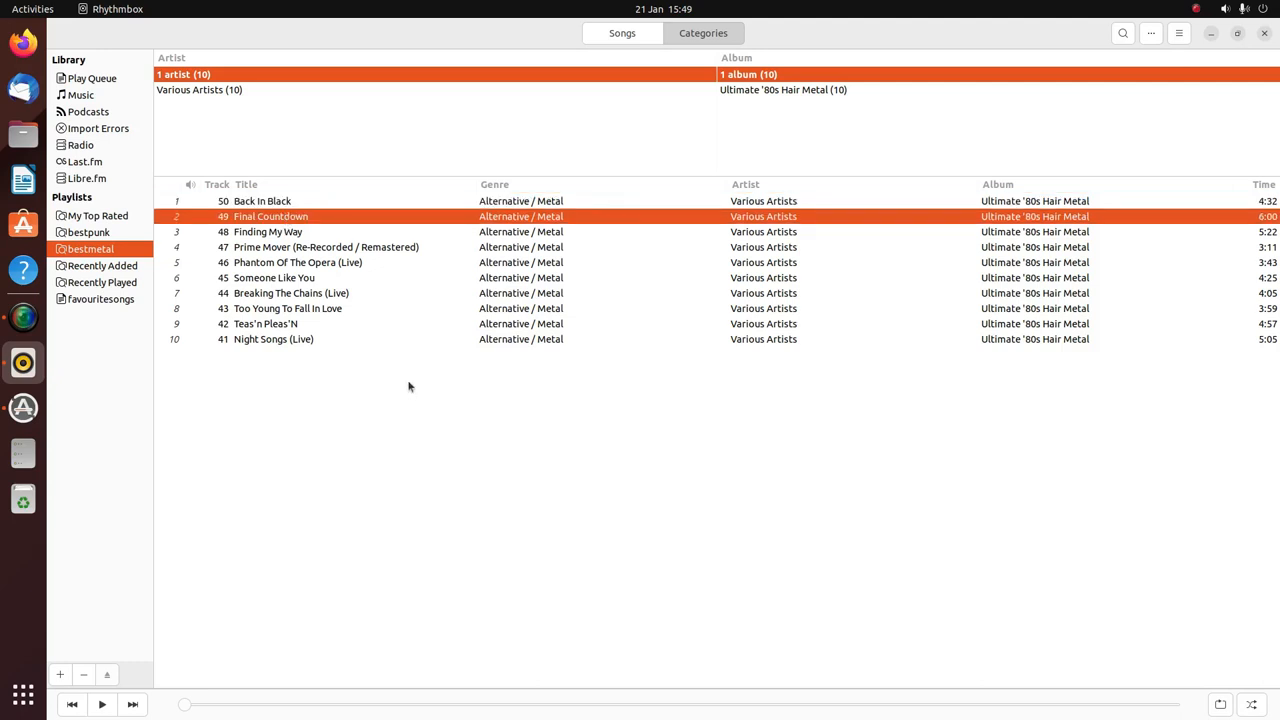
mouse_move(367, 358)
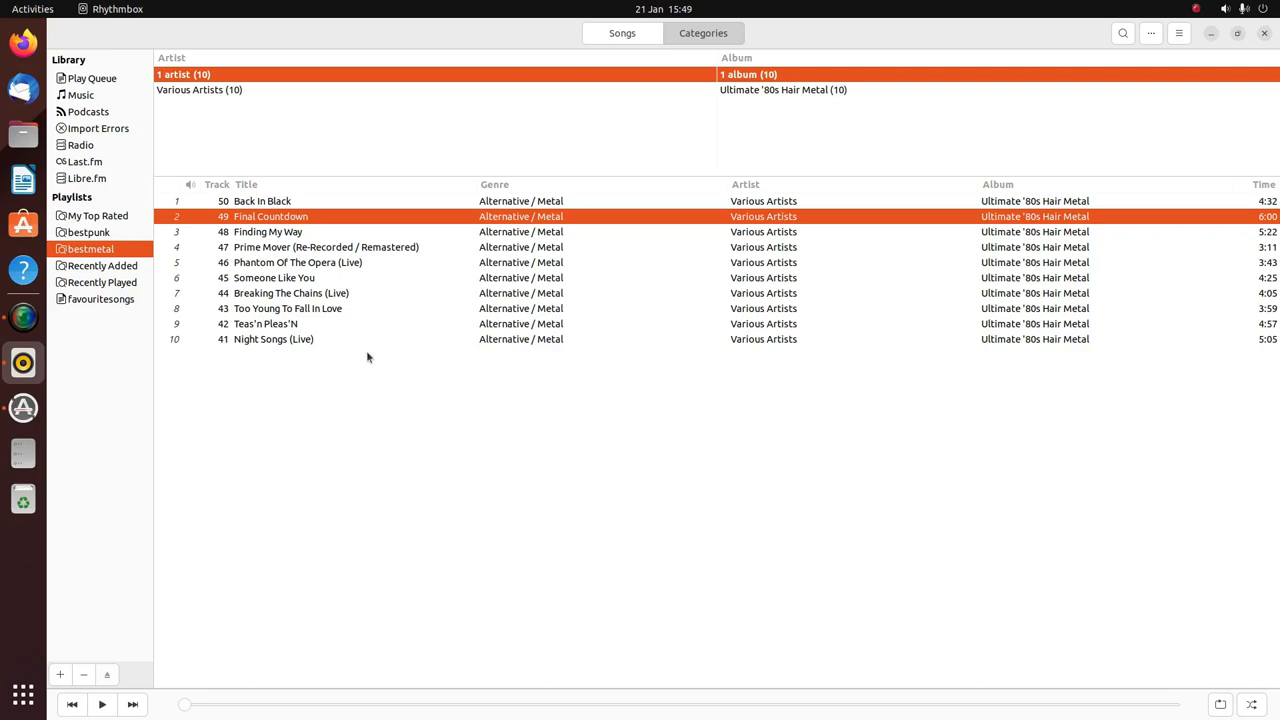
mouse_move(214, 321)
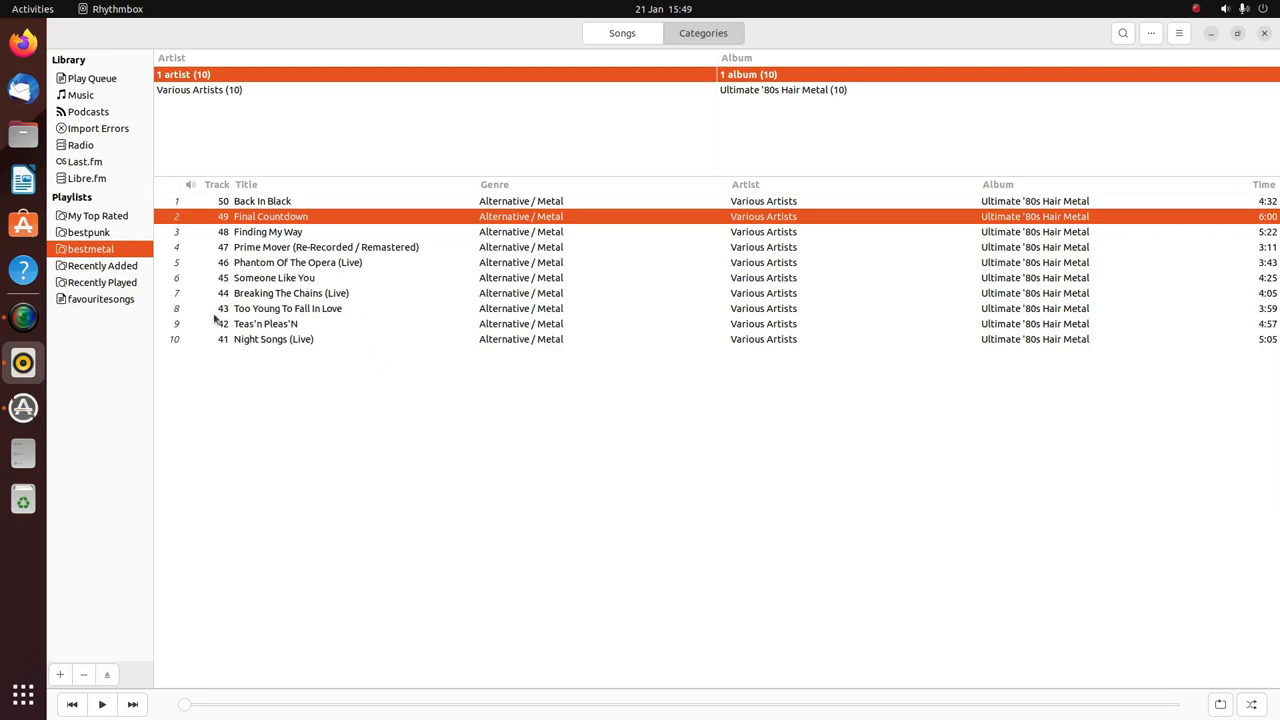
mouse_move(261, 106)
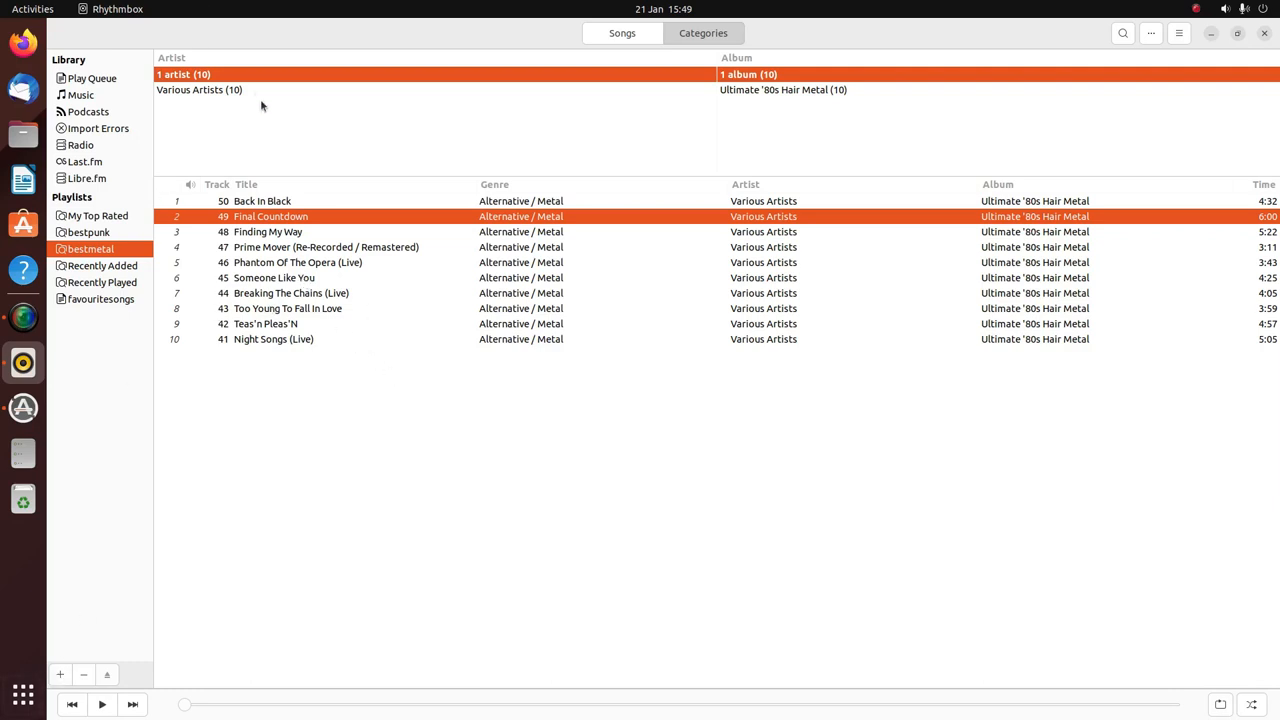
mouse_move(143, 127)
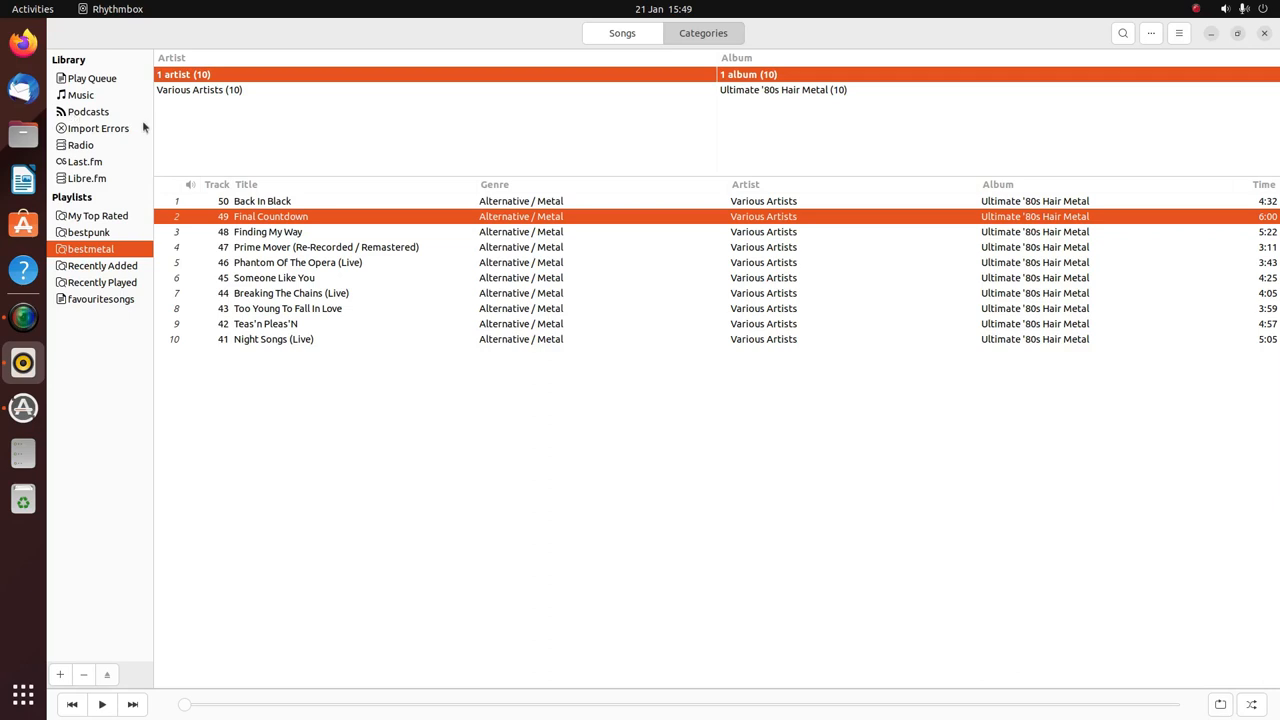
Search the podcast directory for 'linux', retrying once
left_click(88, 111)
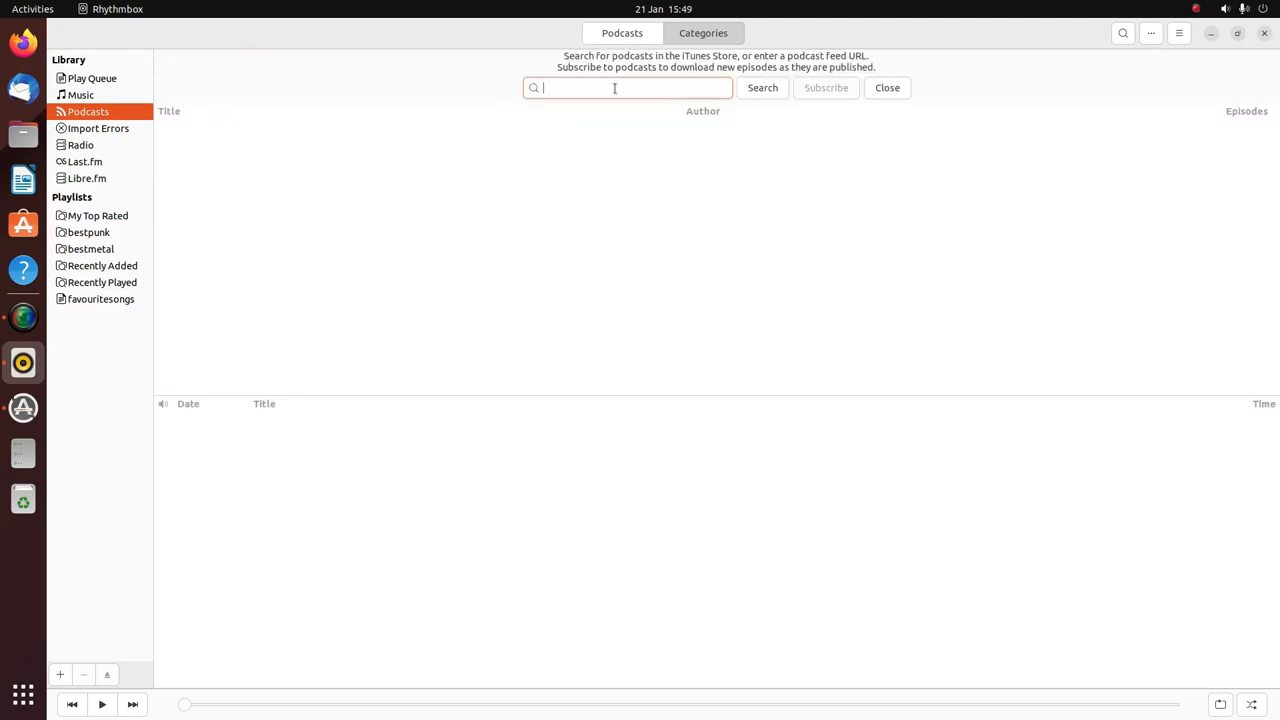
type("linux")
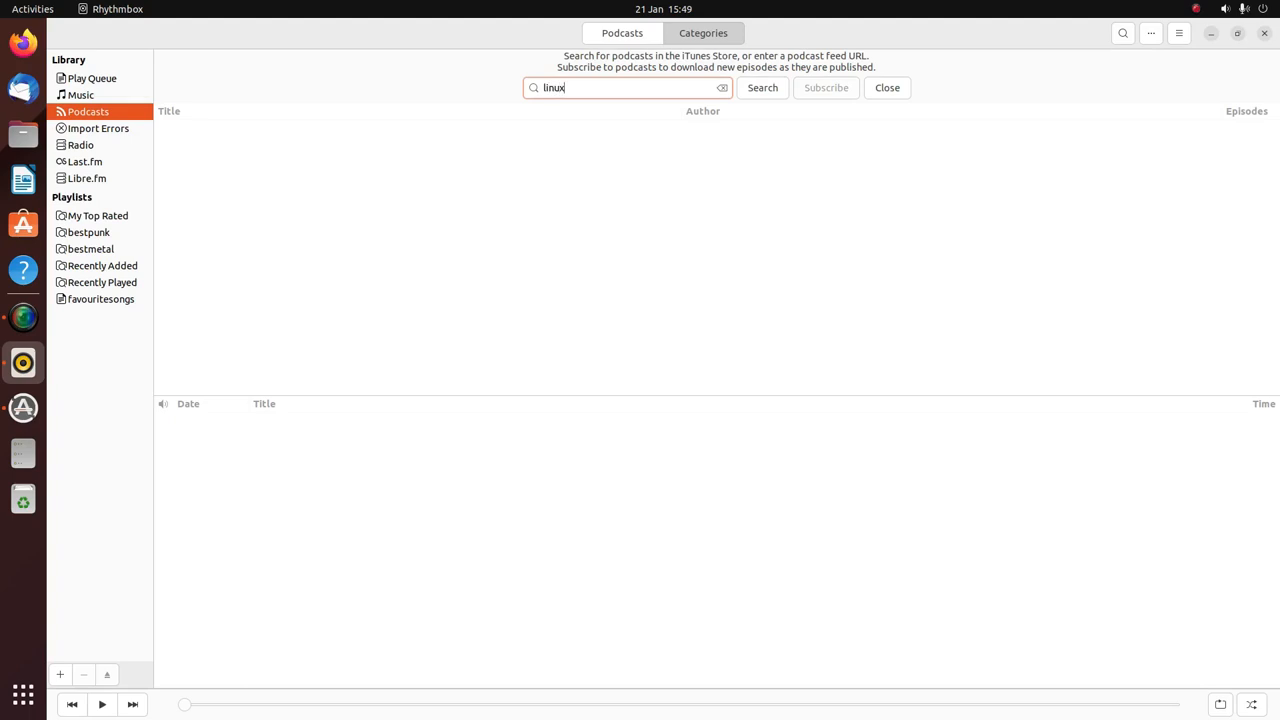
left_click(762, 87)
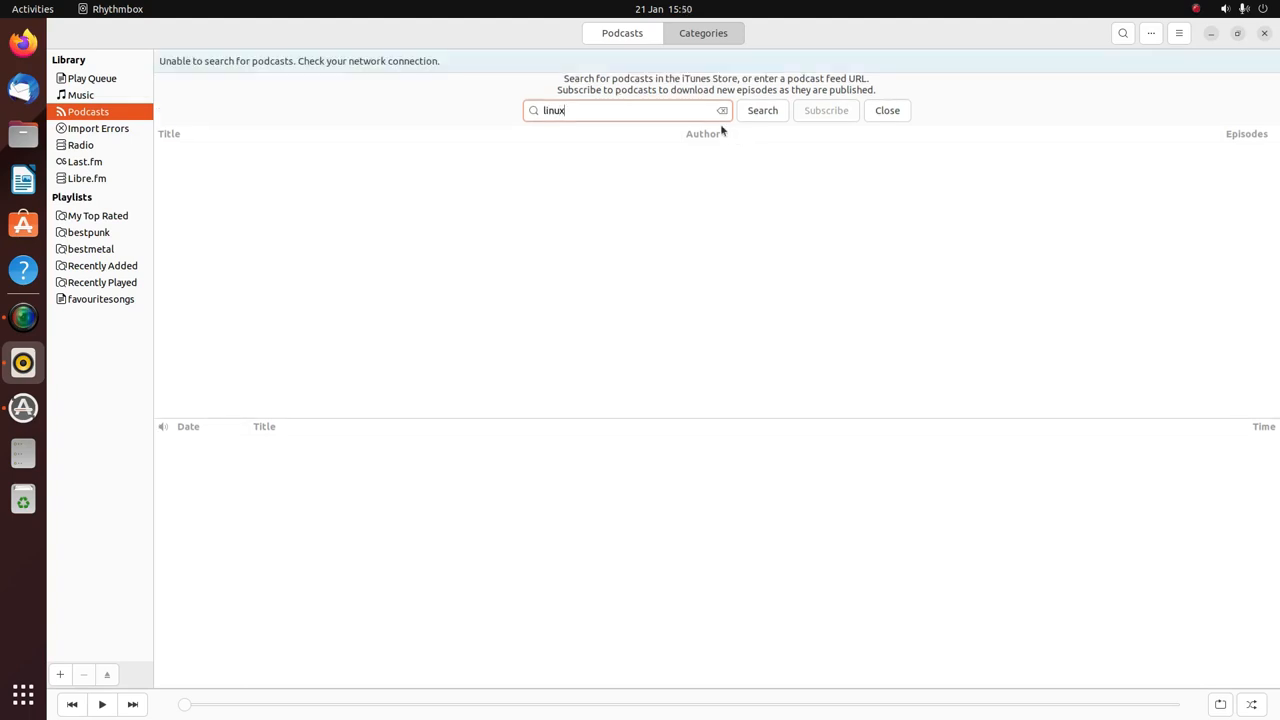
mouse_move(966, 121)
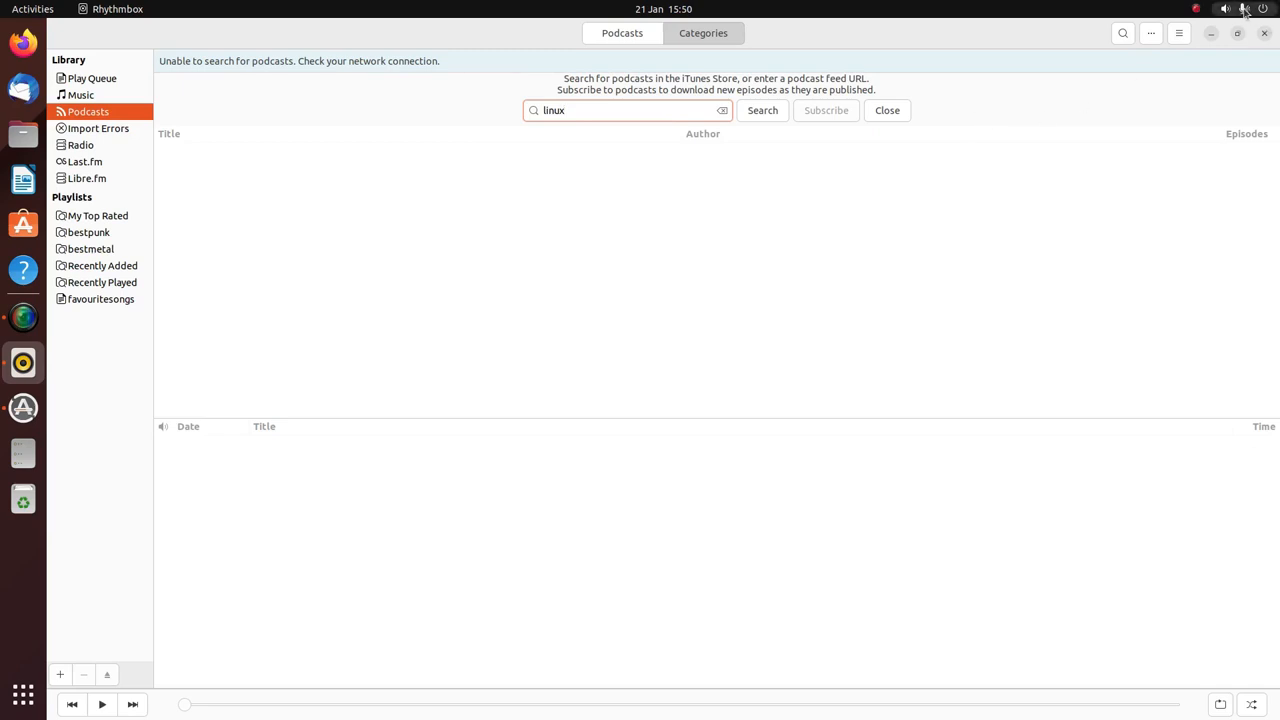
left_click(1245, 9)
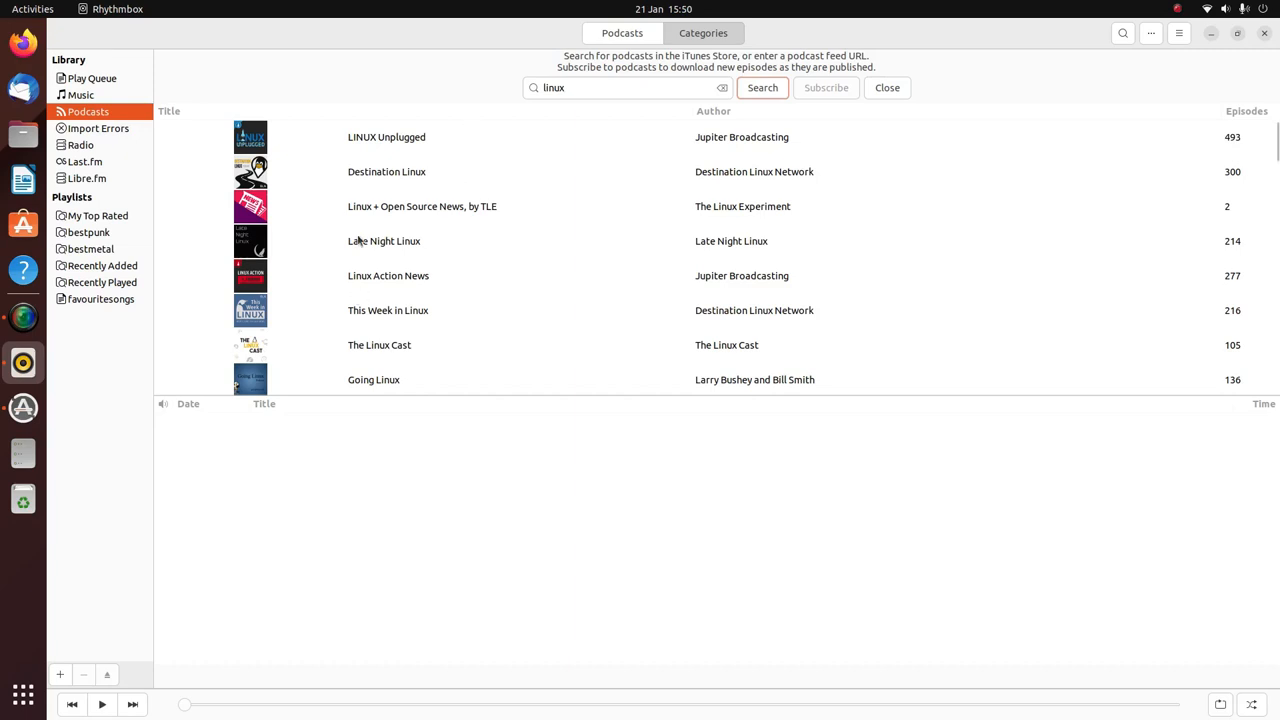
Subscribe to Late Night Linux, close the search and show the feed's episodes
left_click(384, 241)
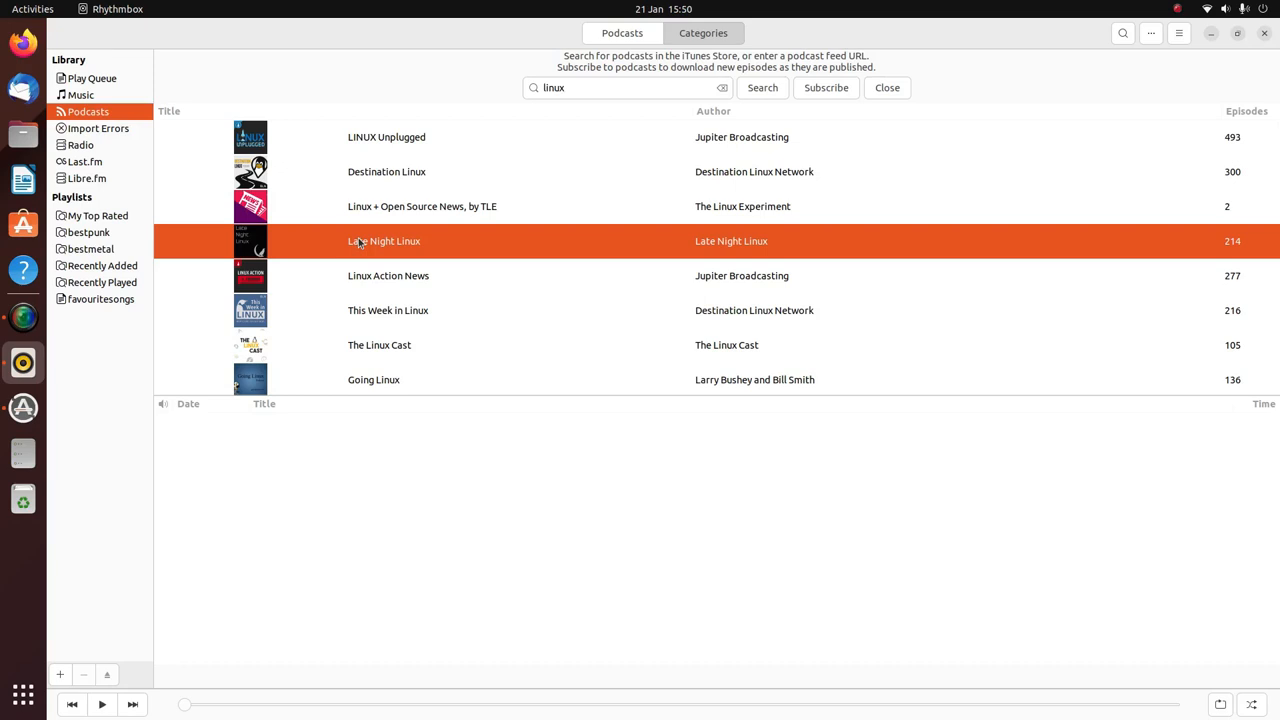
left_click(384, 241)
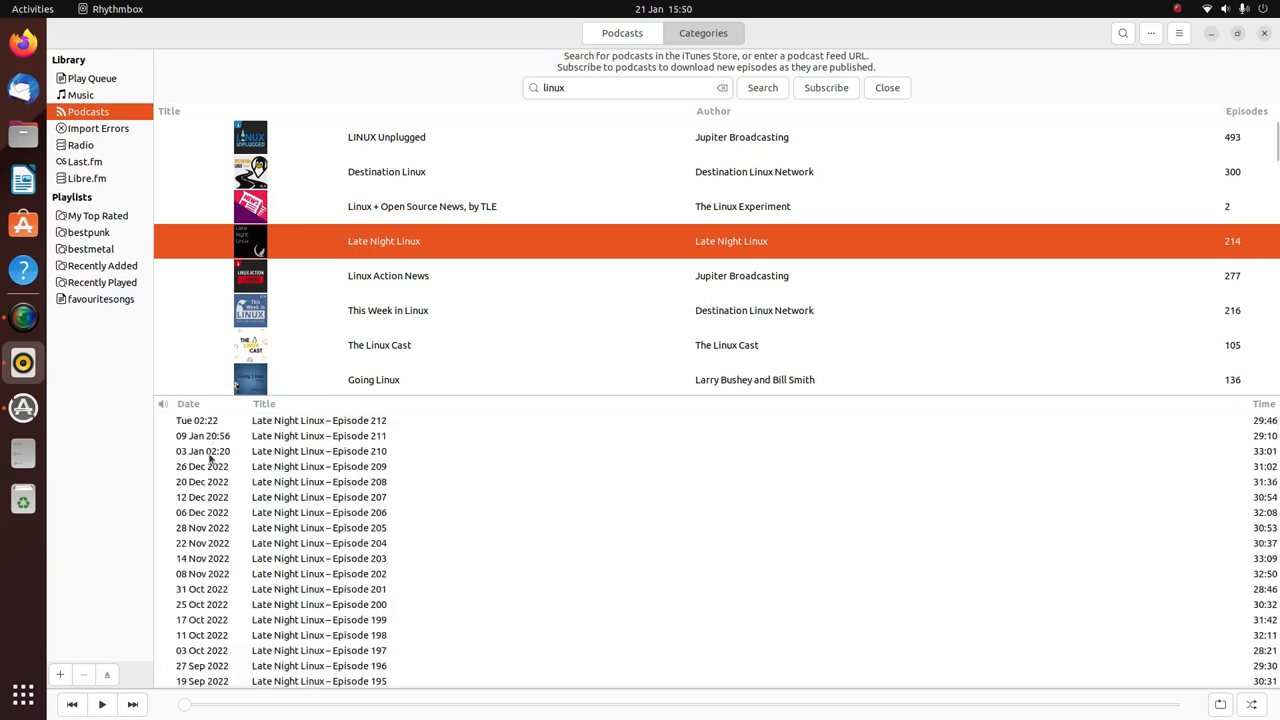
mouse_move(367, 470)
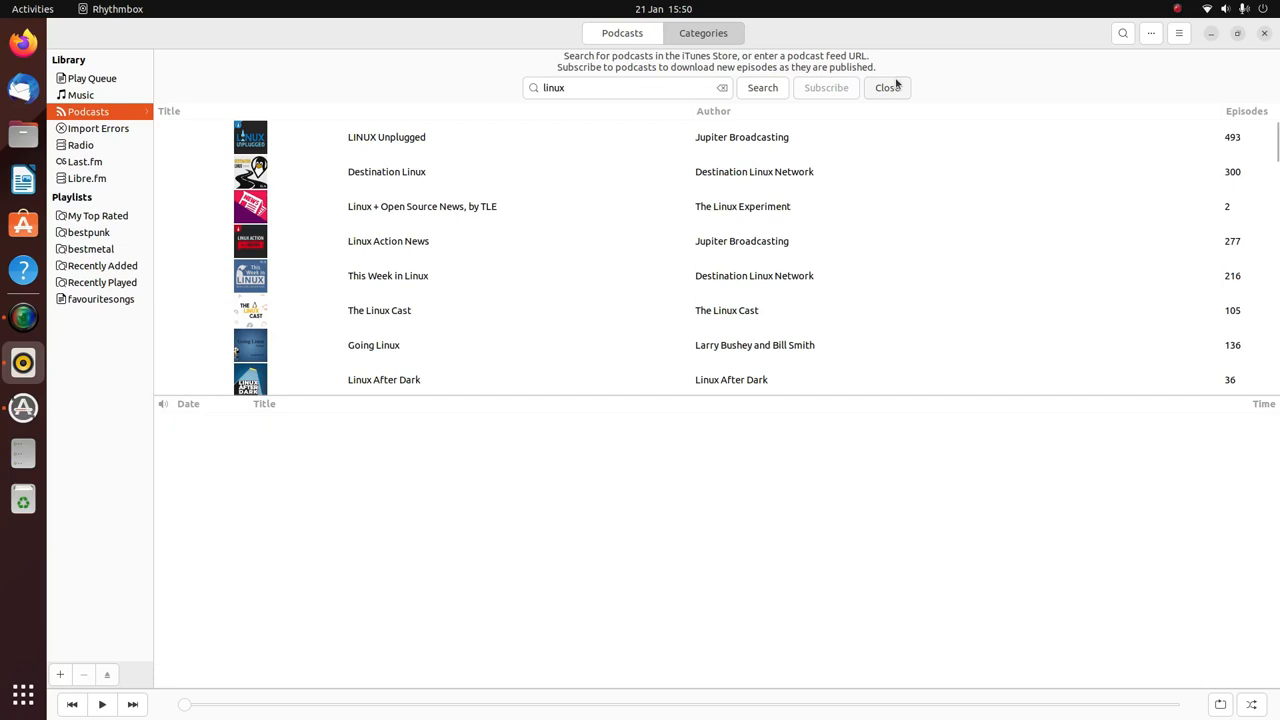
left_click(887, 87)
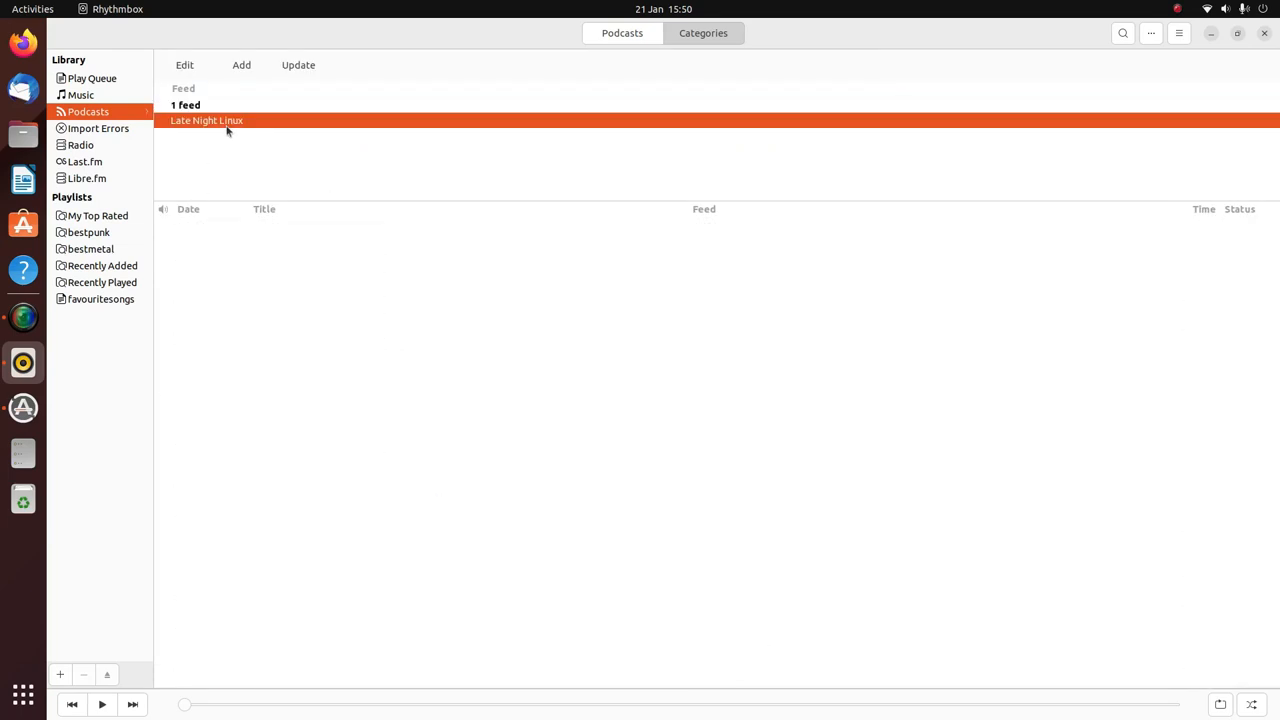
left_click(207, 120)
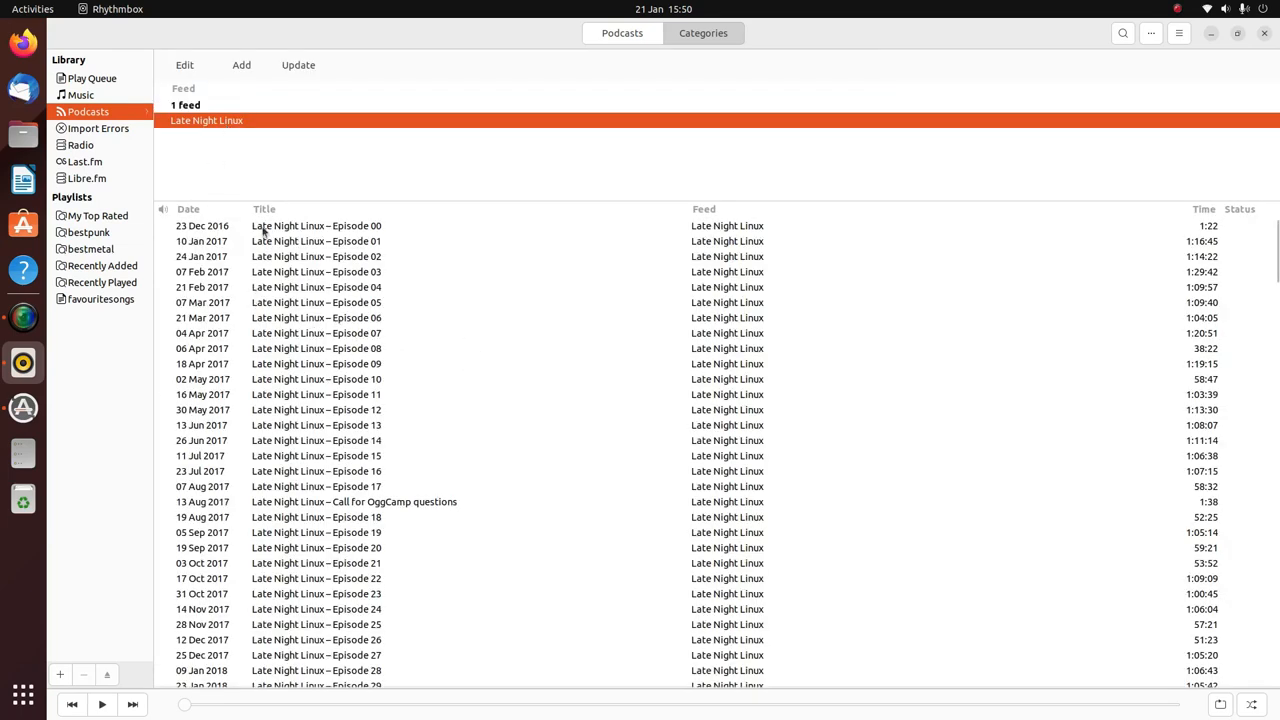
View the internet radio stations, cancel adding a new station, and filter to the Music genre
left_click(81, 145)
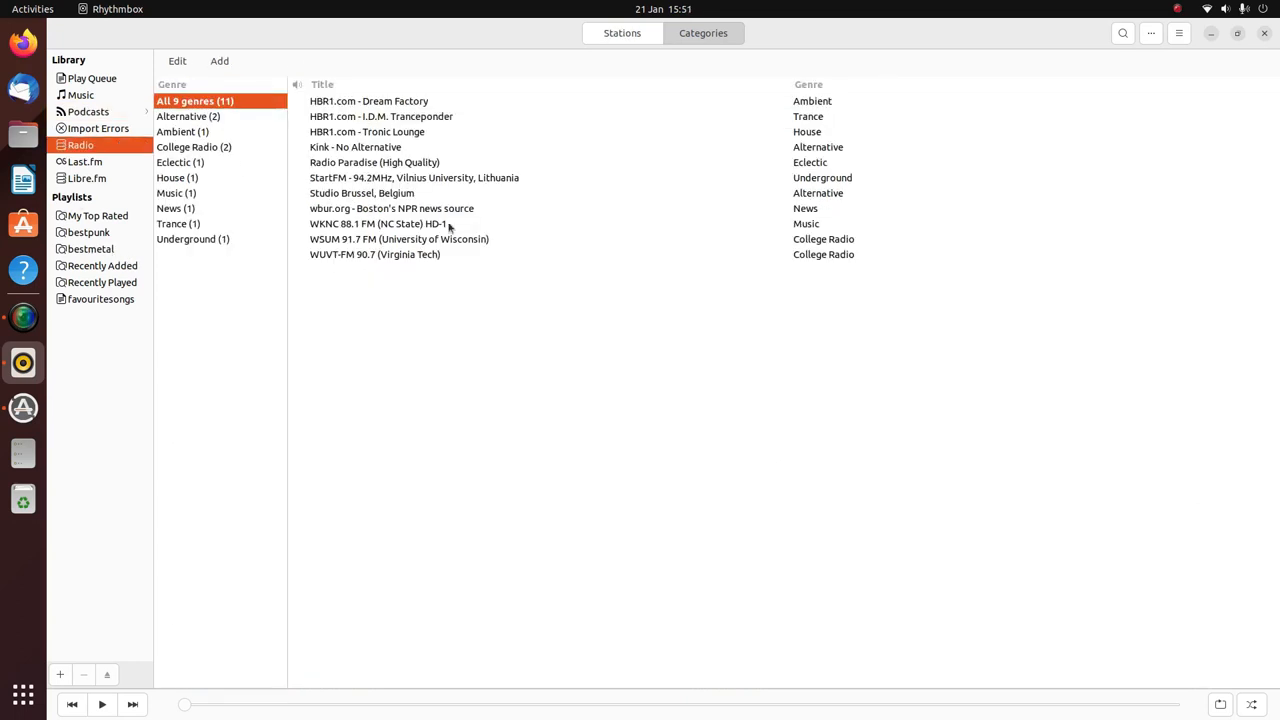
mouse_move(218, 190)
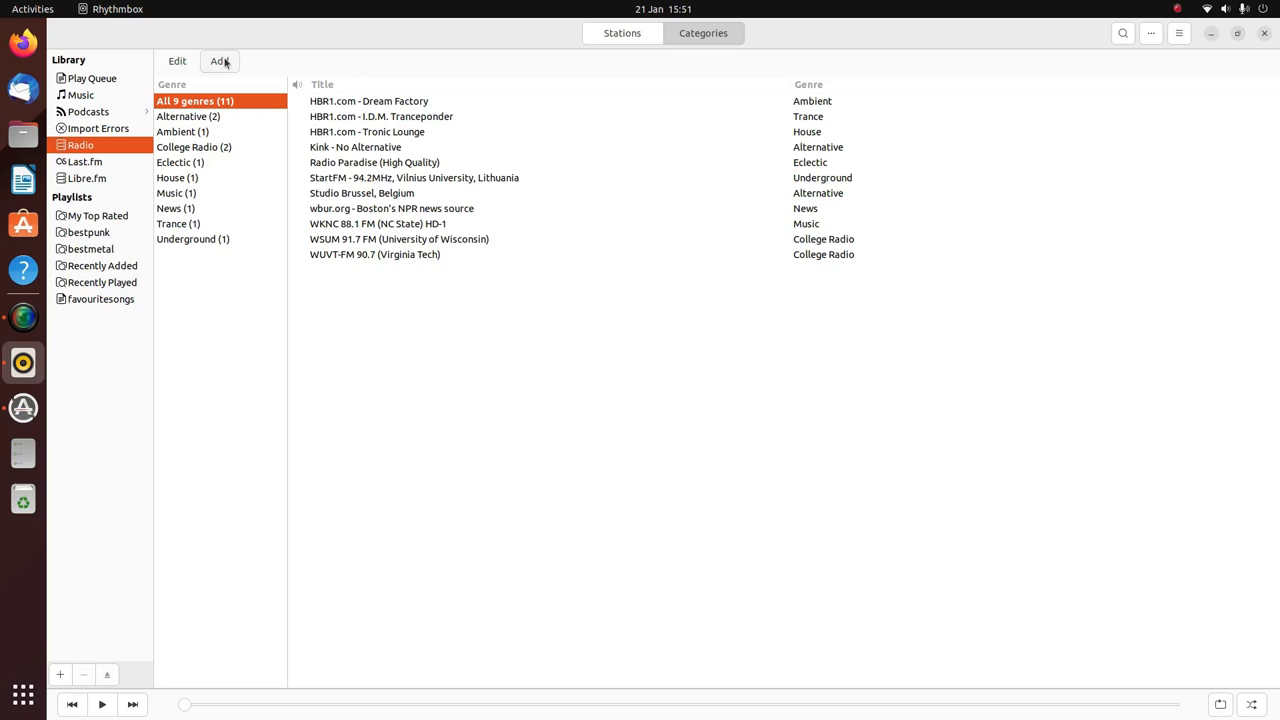
left_click(219, 61)
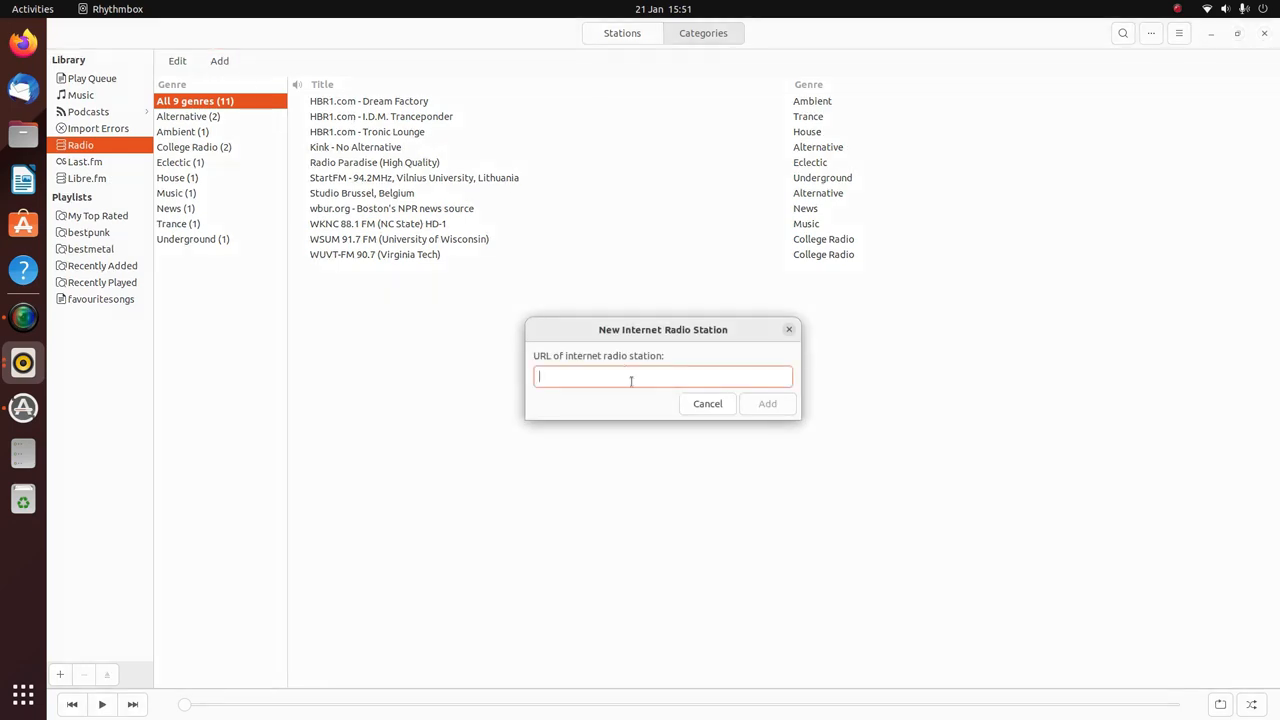
left_click(707, 403)
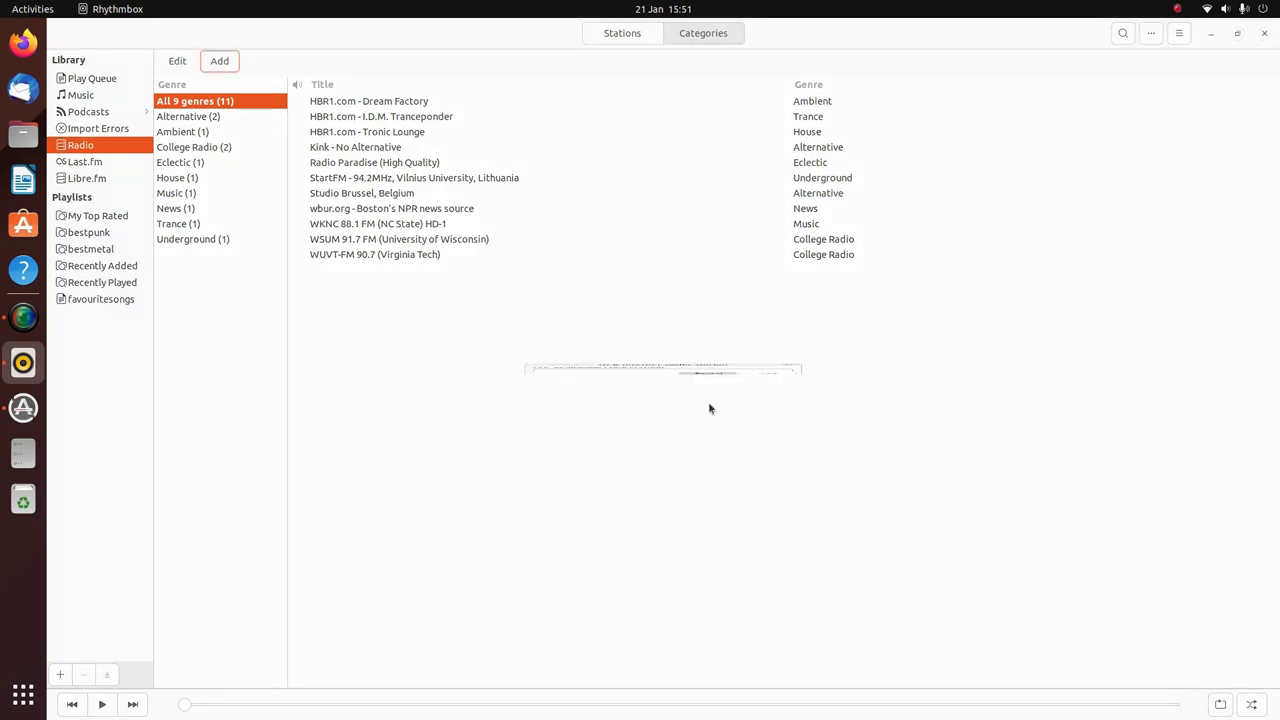
left_click(176, 193)
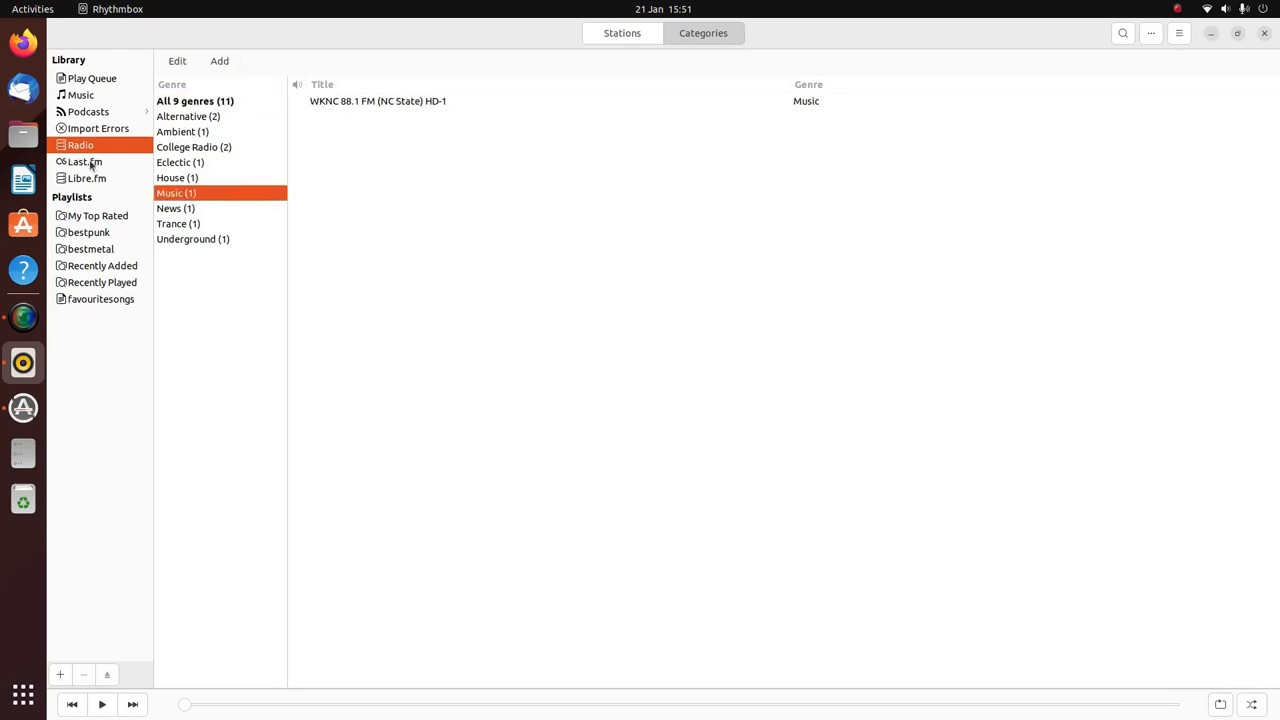
Look at the Libre.fm service, then close Rhythmbox
left_click(87, 178)
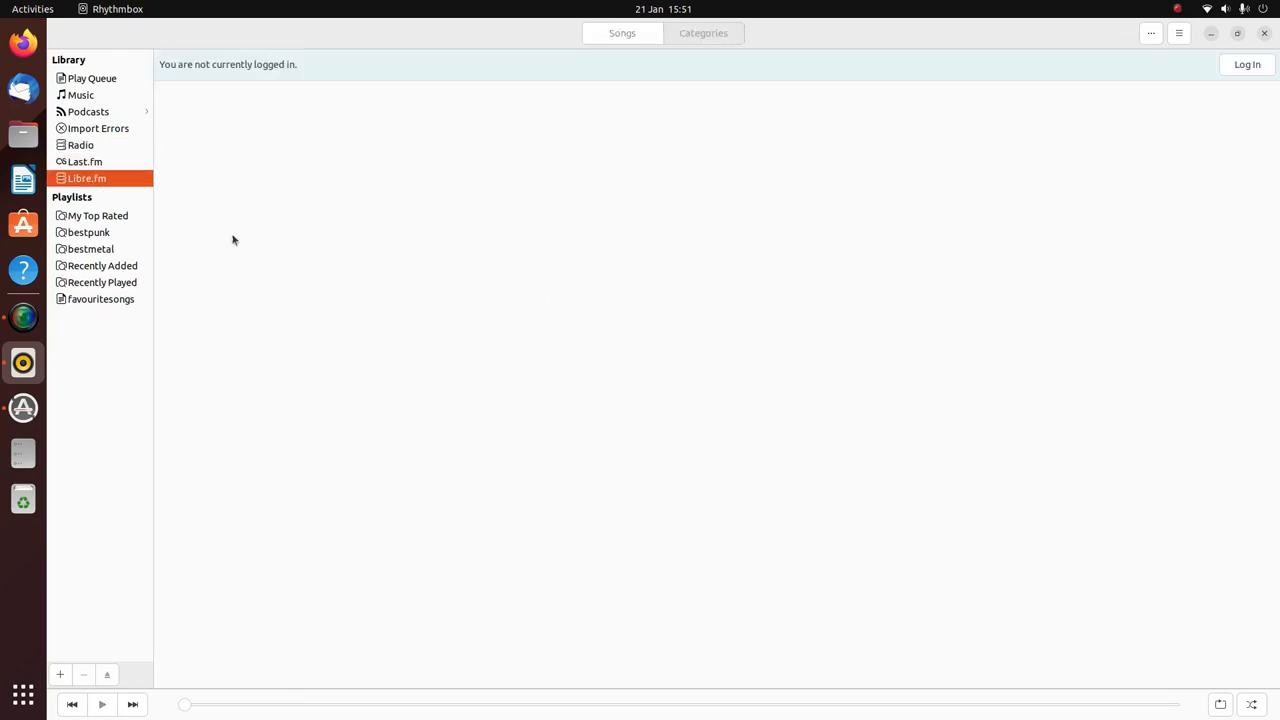
mouse_move(328, 197)
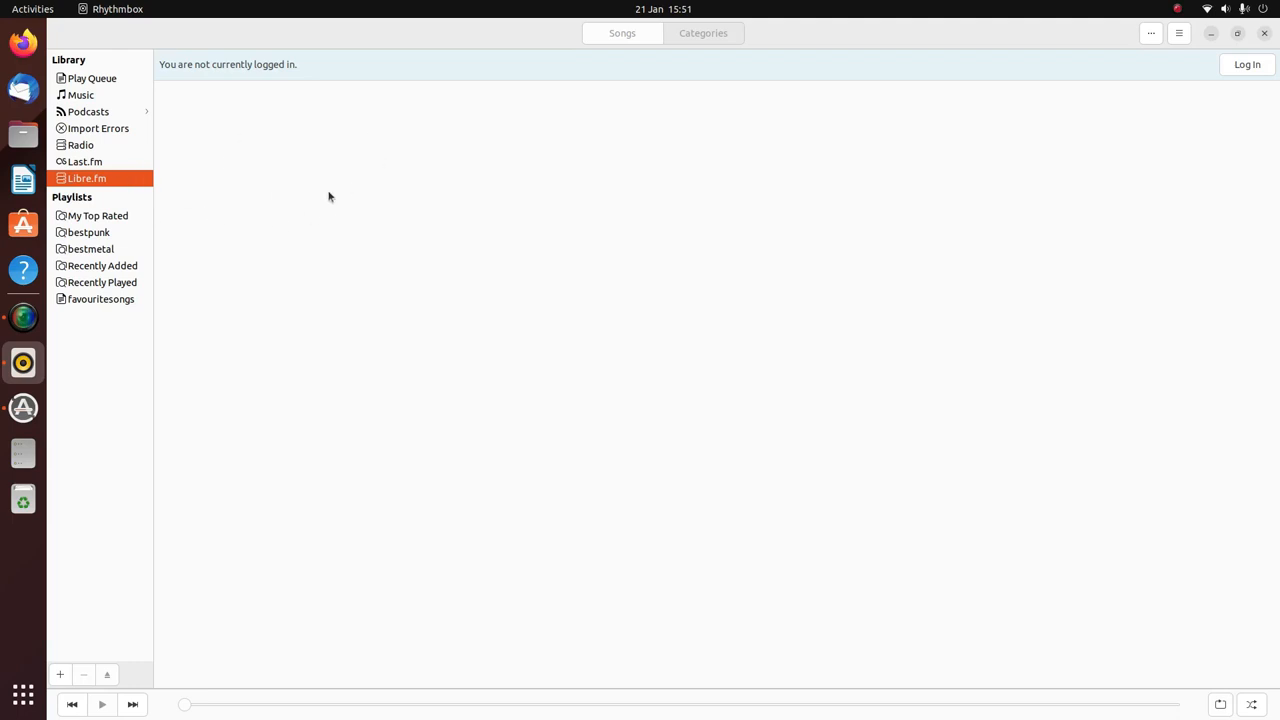
mouse_move(897, 230)
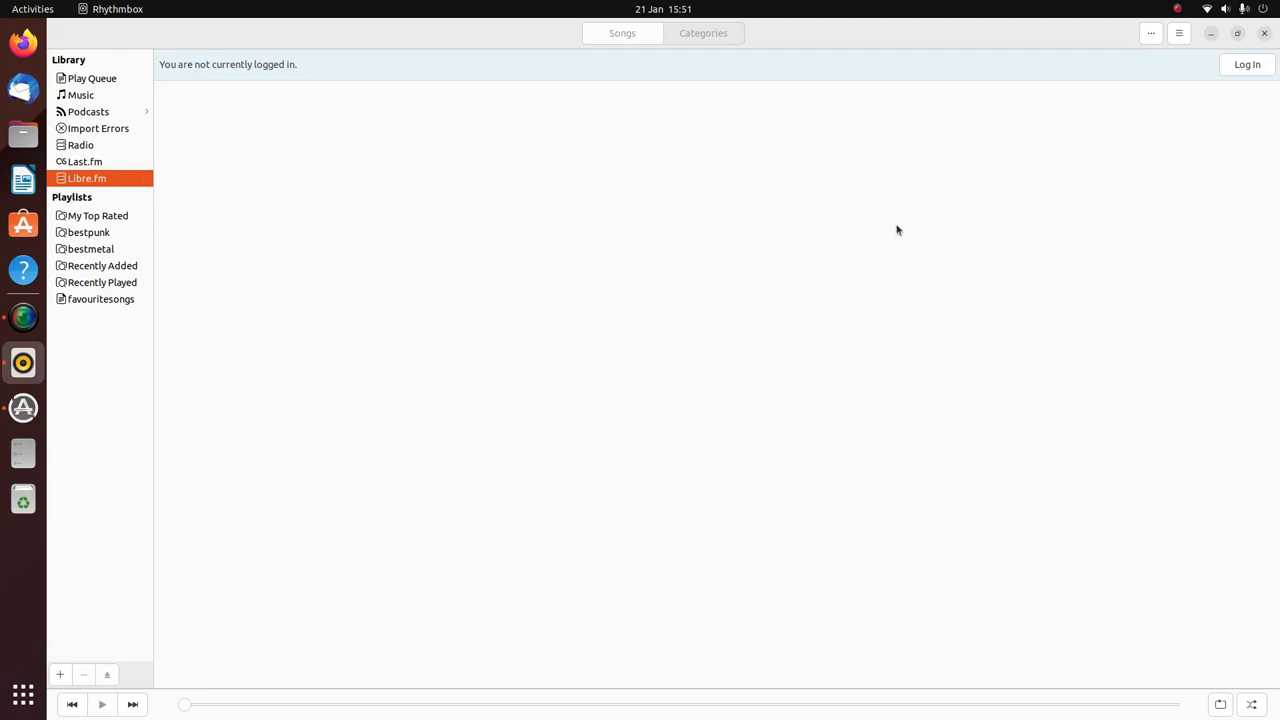
mouse_move(1217, 162)
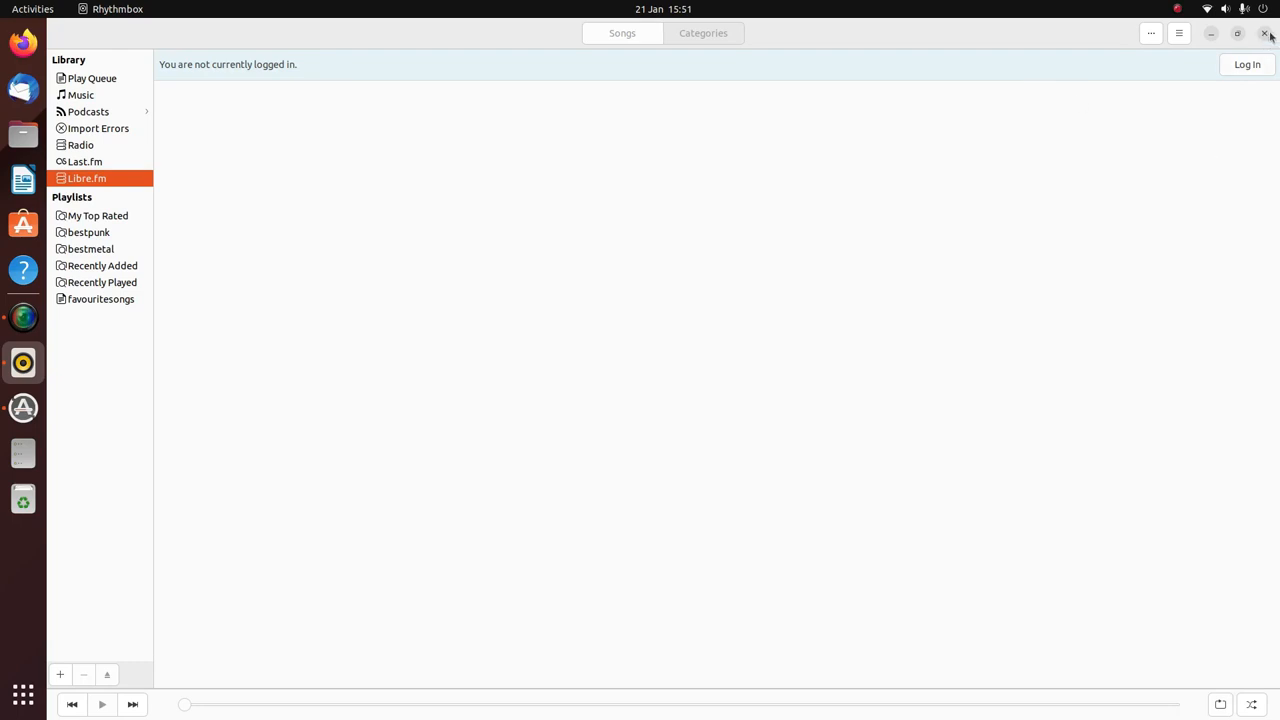
left_click(1264, 33)
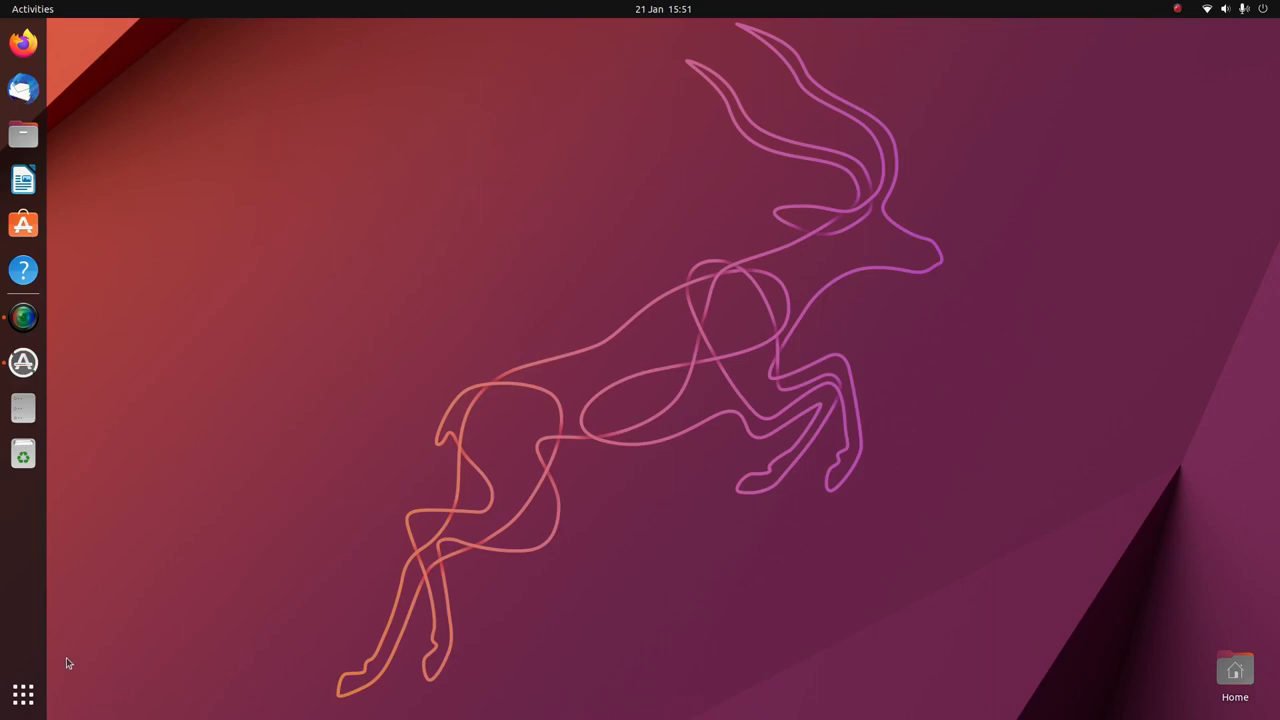
mouse_move(60, 361)
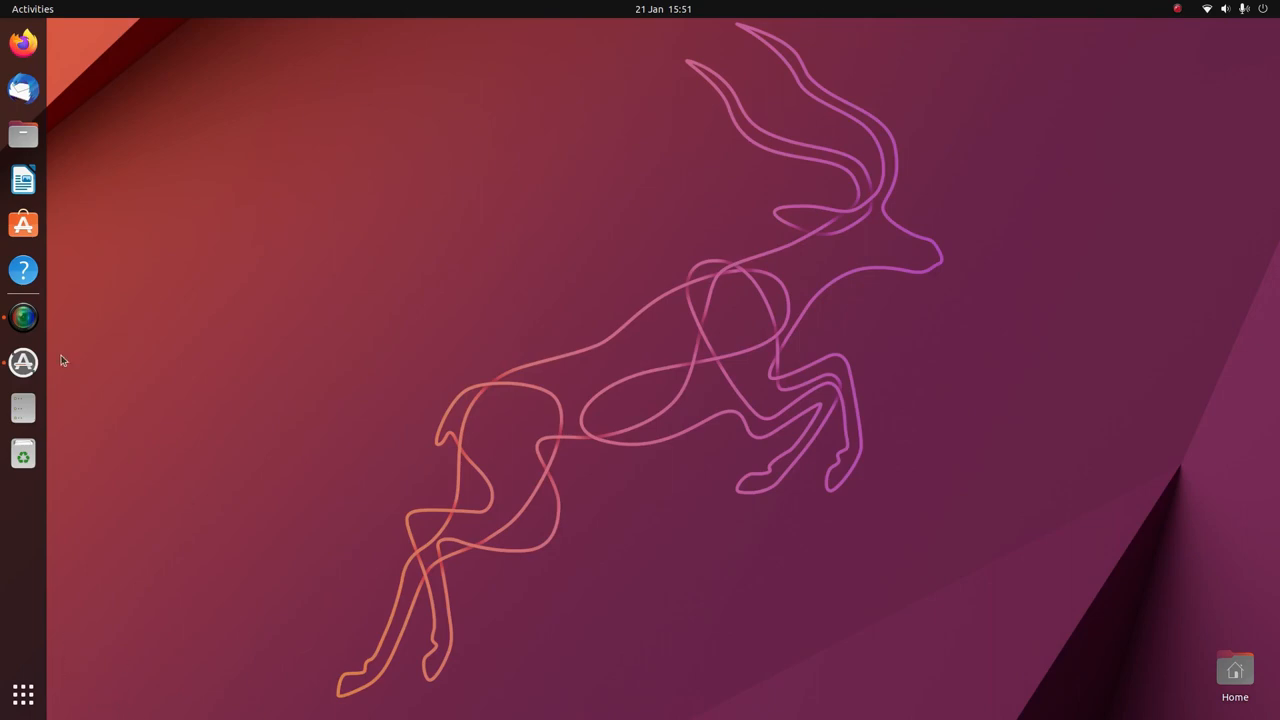
Launch Shotwell by searching 'shot' in Show Applications
left_click(23, 694)
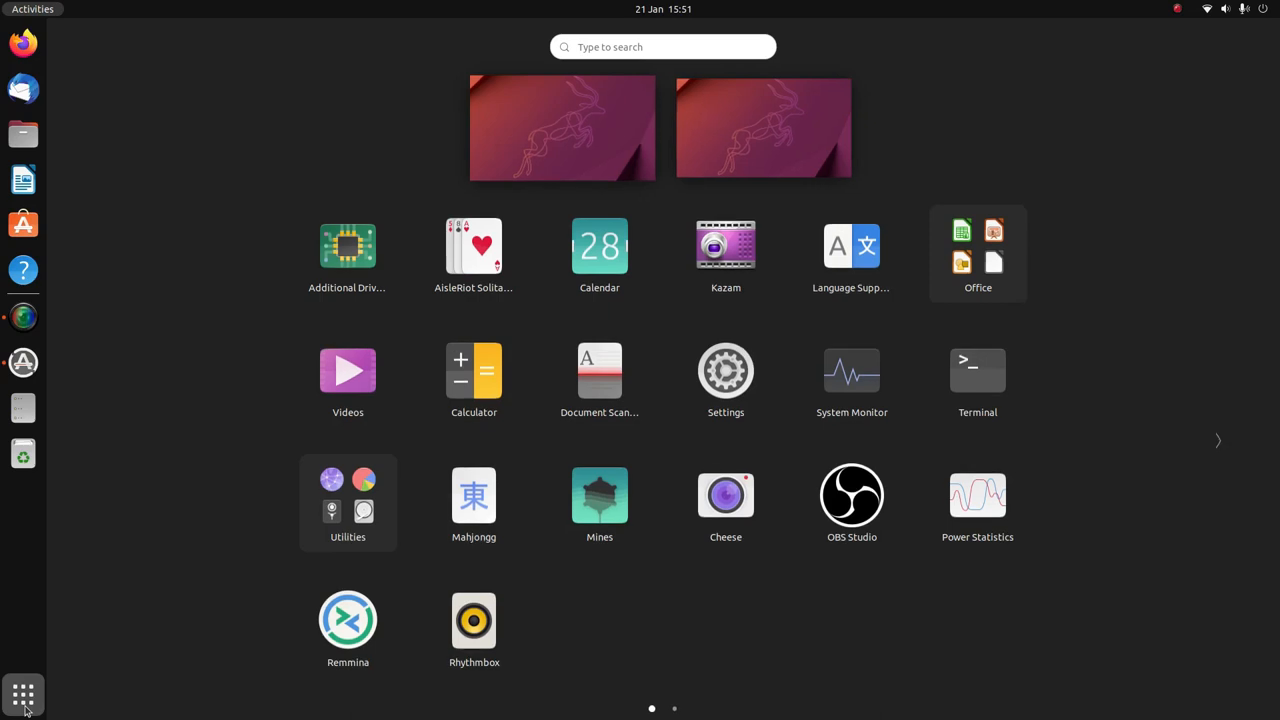
type("shot")
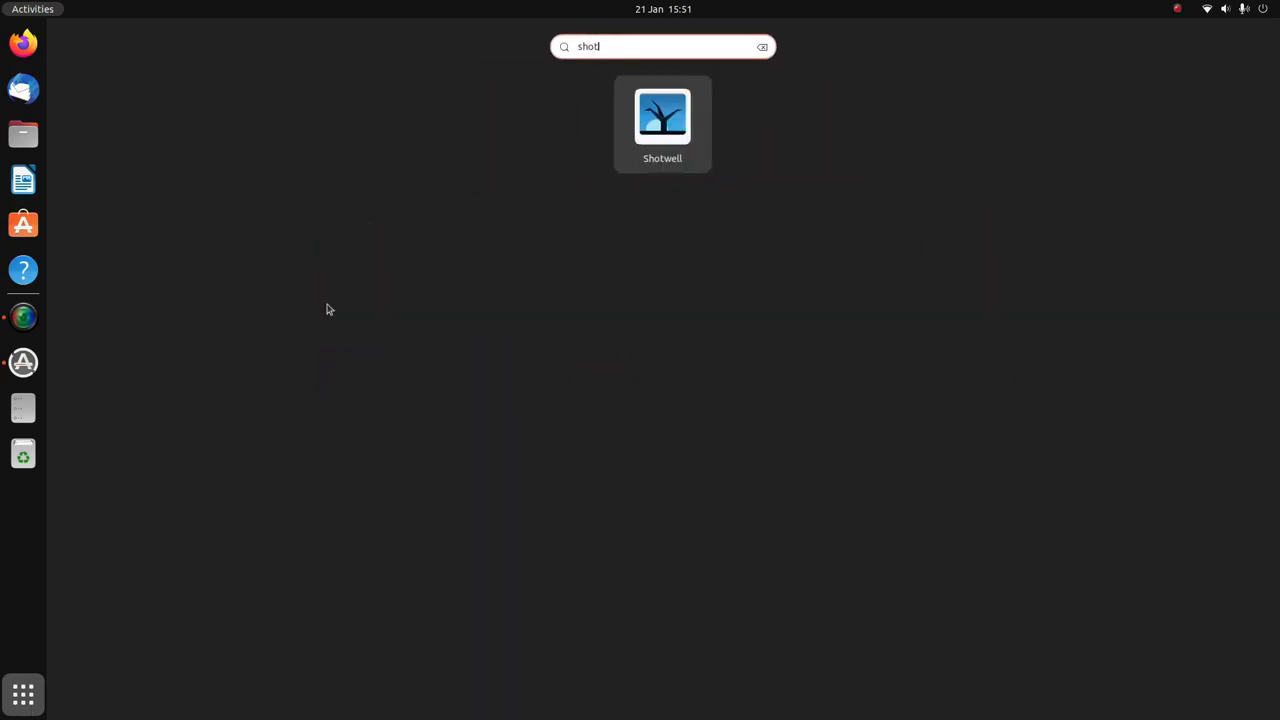
key("Escape")
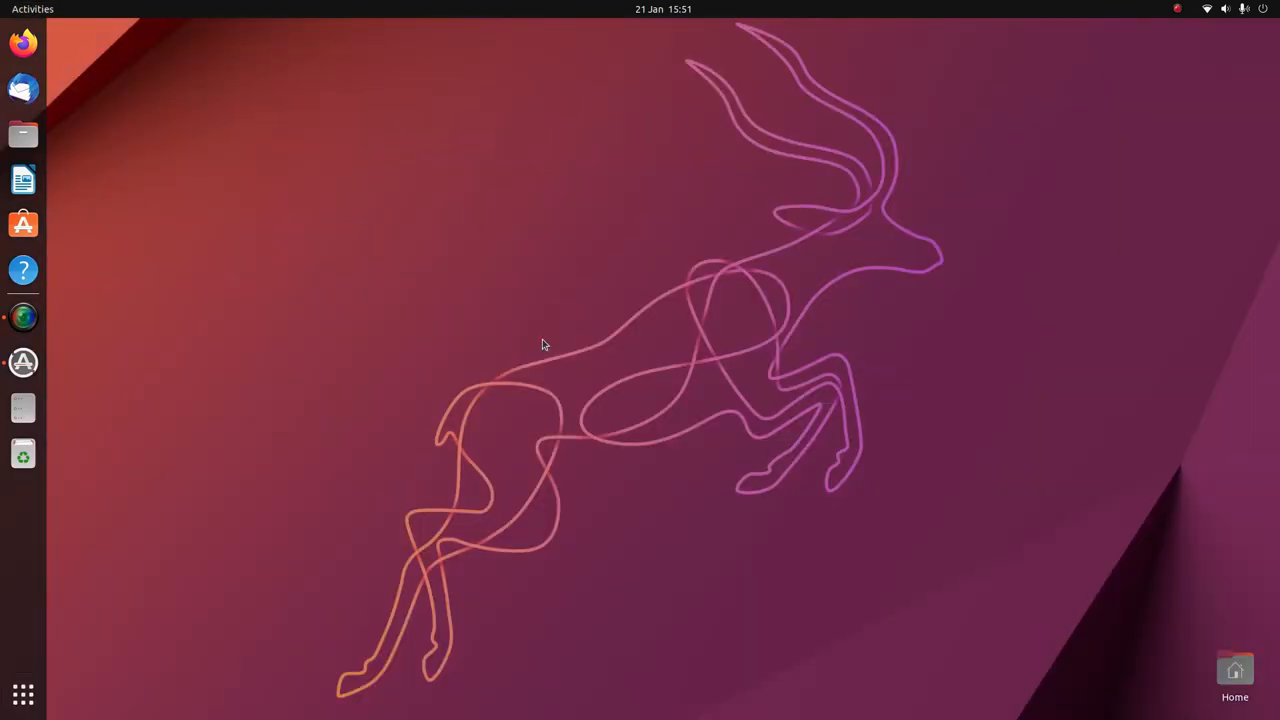
left_click(23, 363)
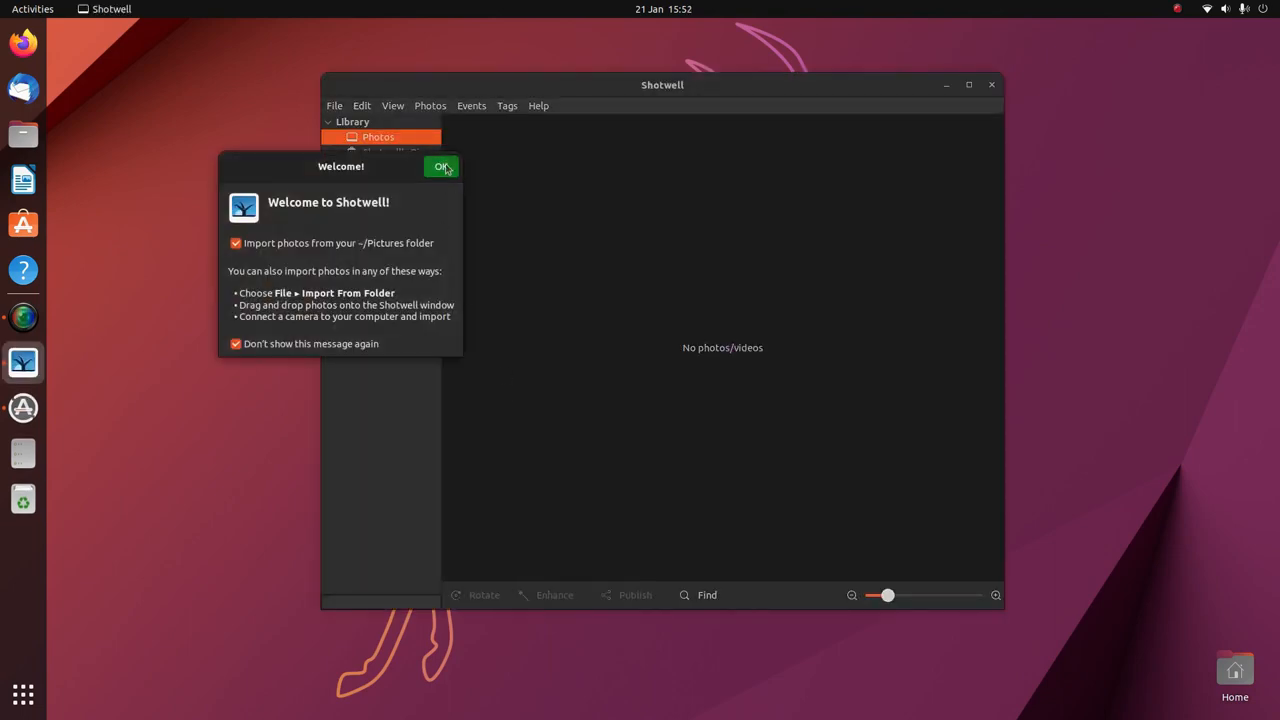
mouse_move(425, 265)
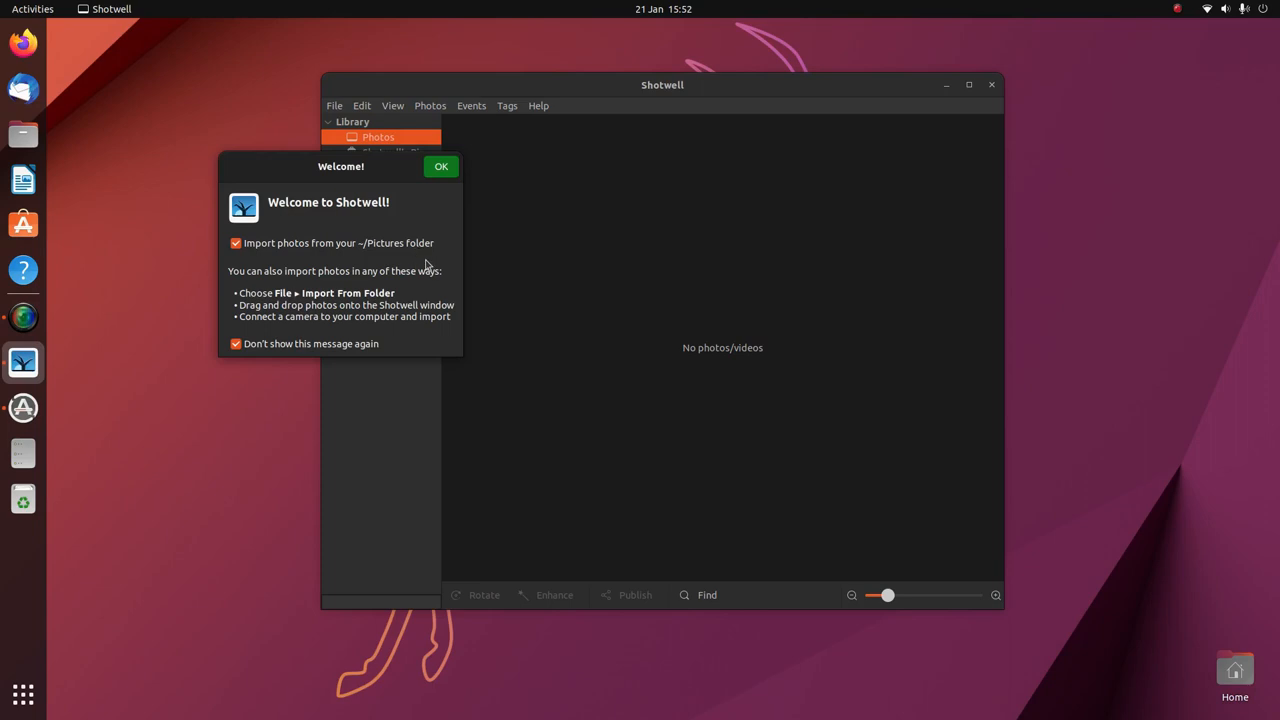
mouse_move(264, 302)
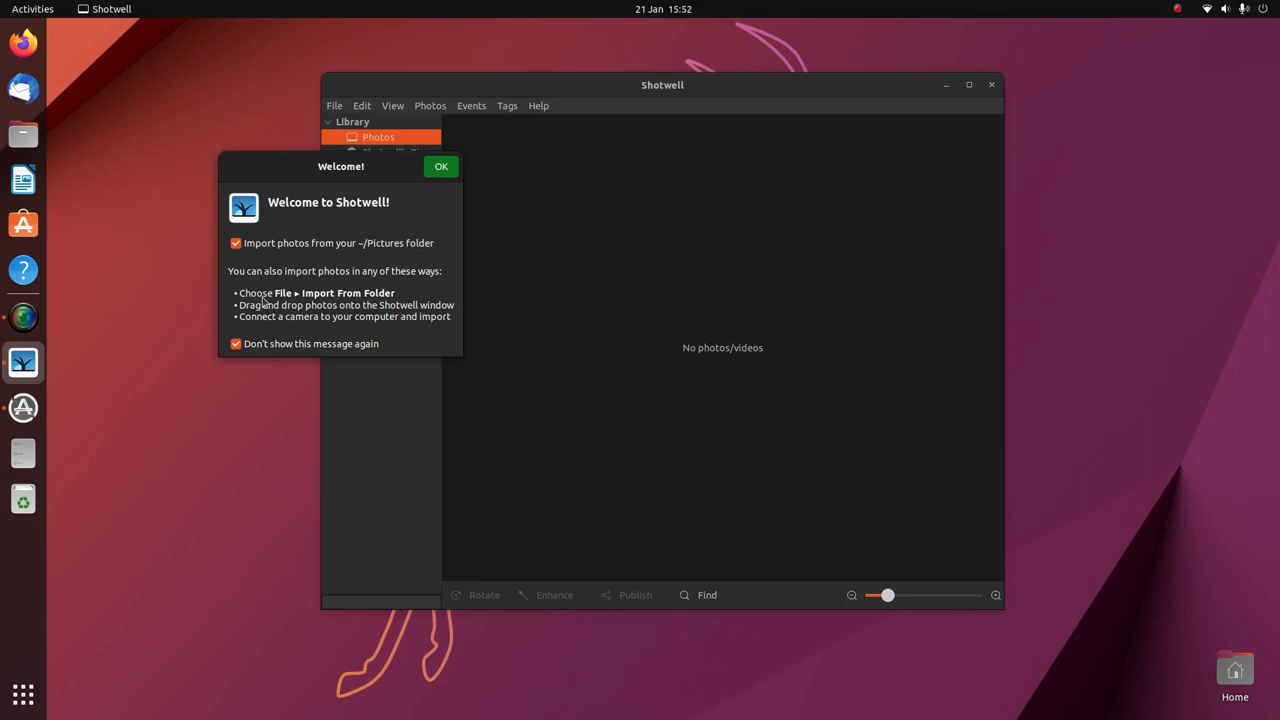
mouse_move(316, 309)
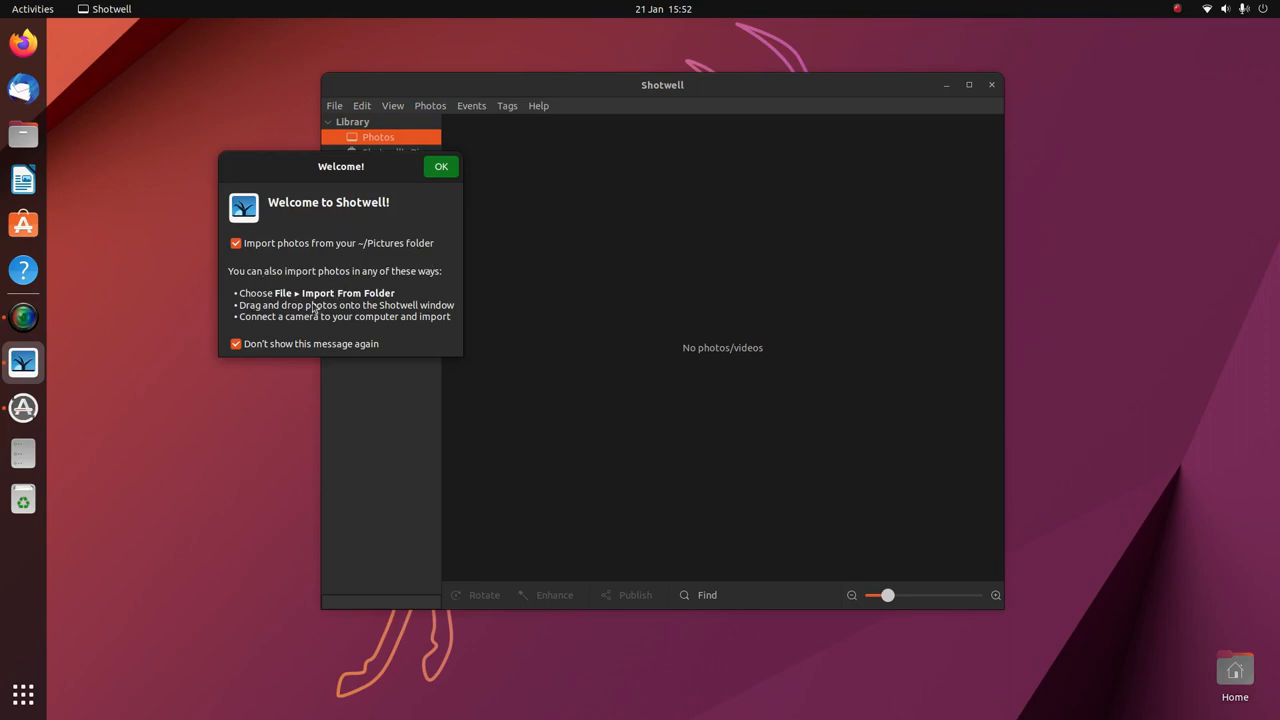
mouse_move(293, 330)
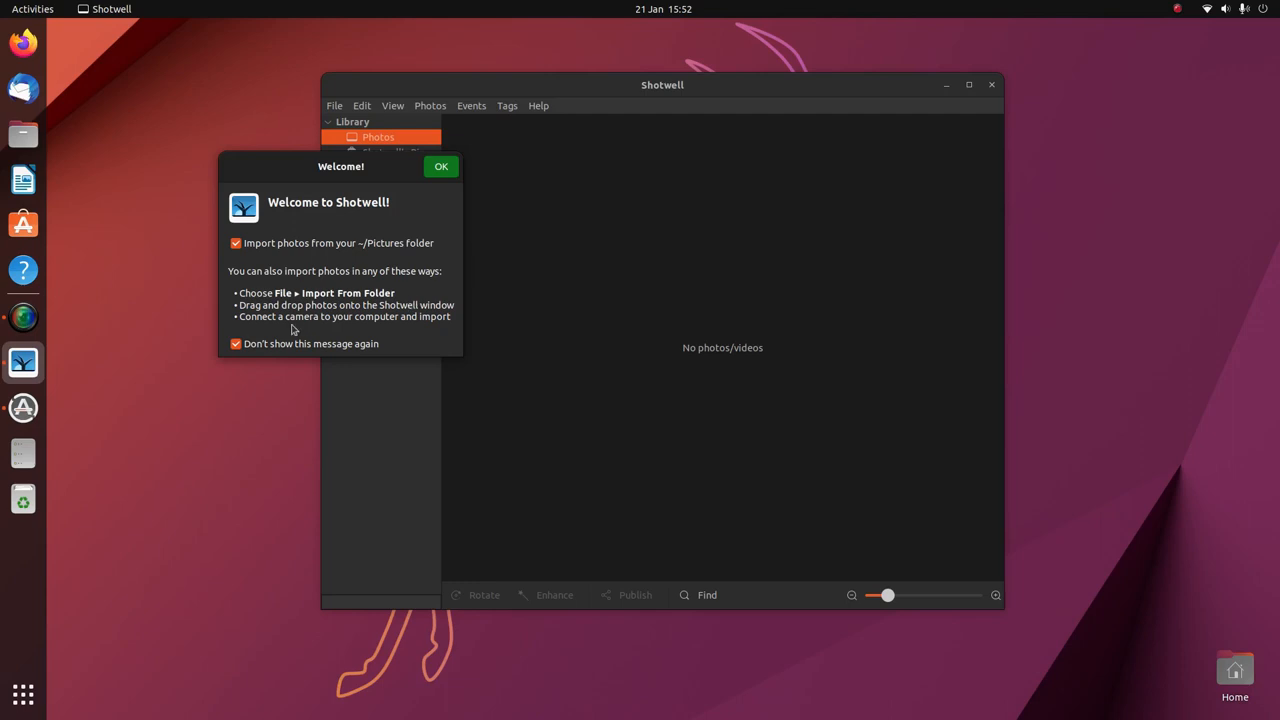
Untick 'Don't show this message again' and import the 22 photos from Pictures
left_click(236, 343)
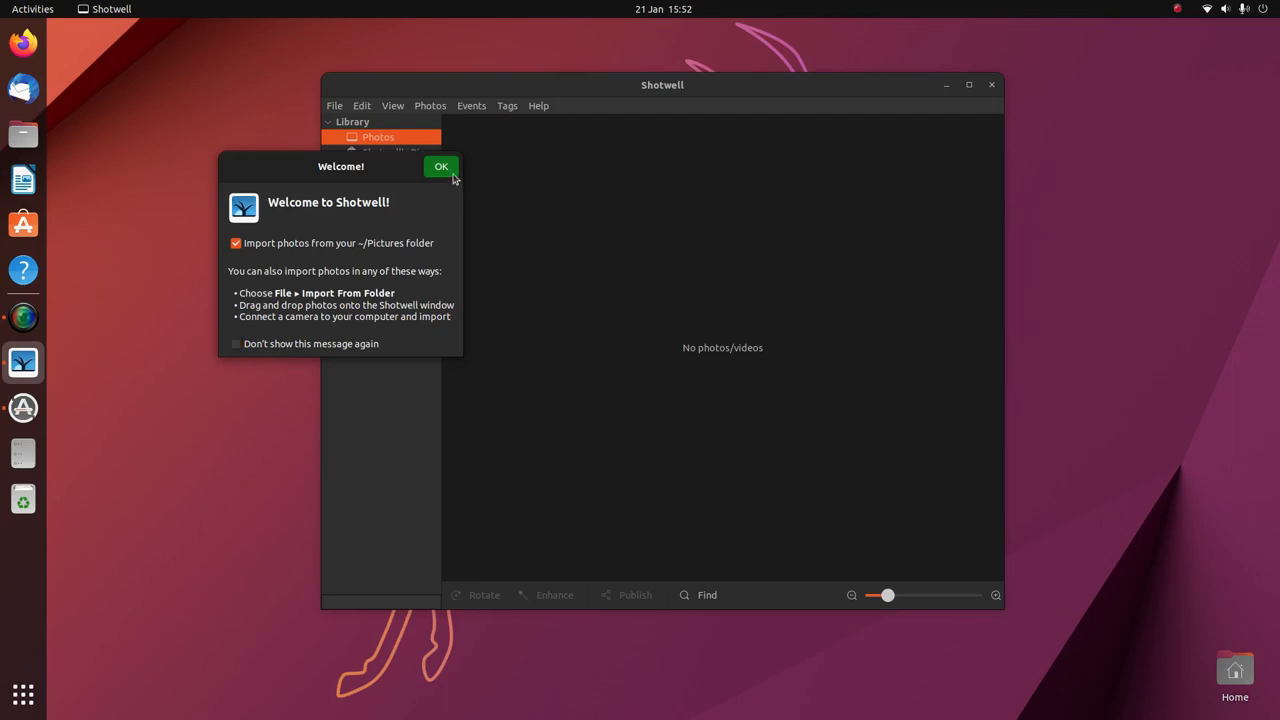
left_click(441, 166)
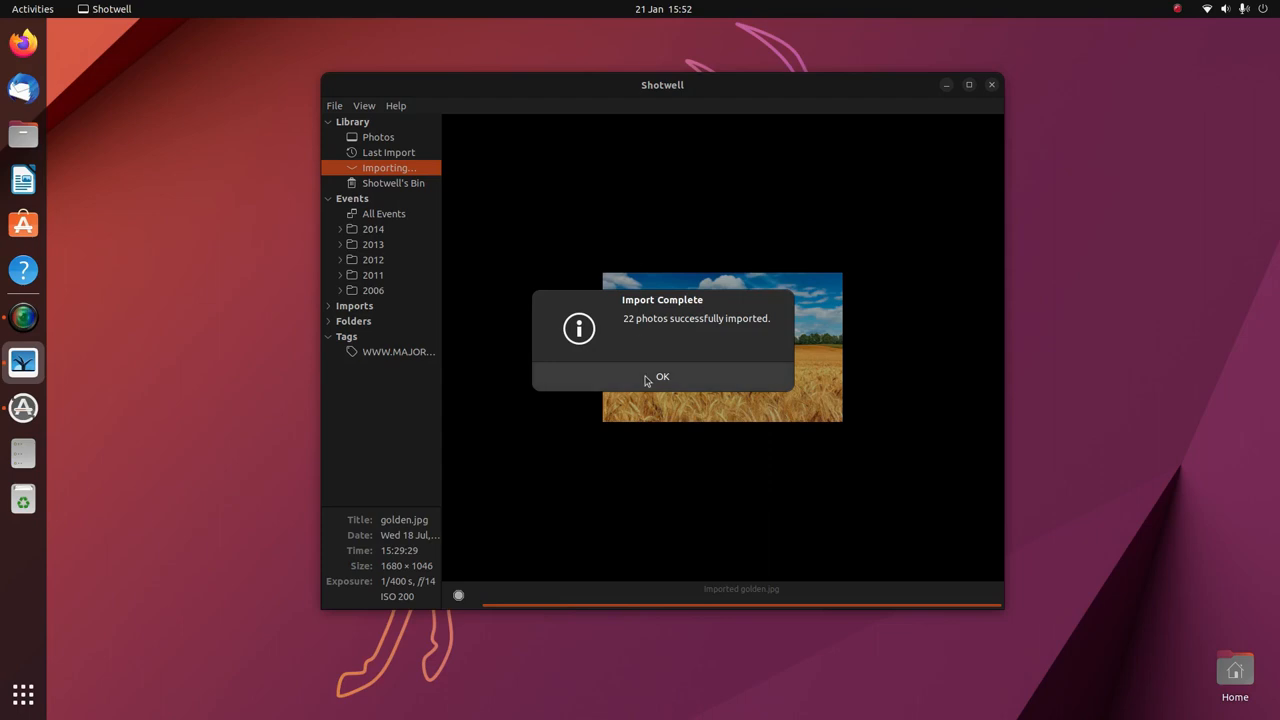
left_click(662, 376)
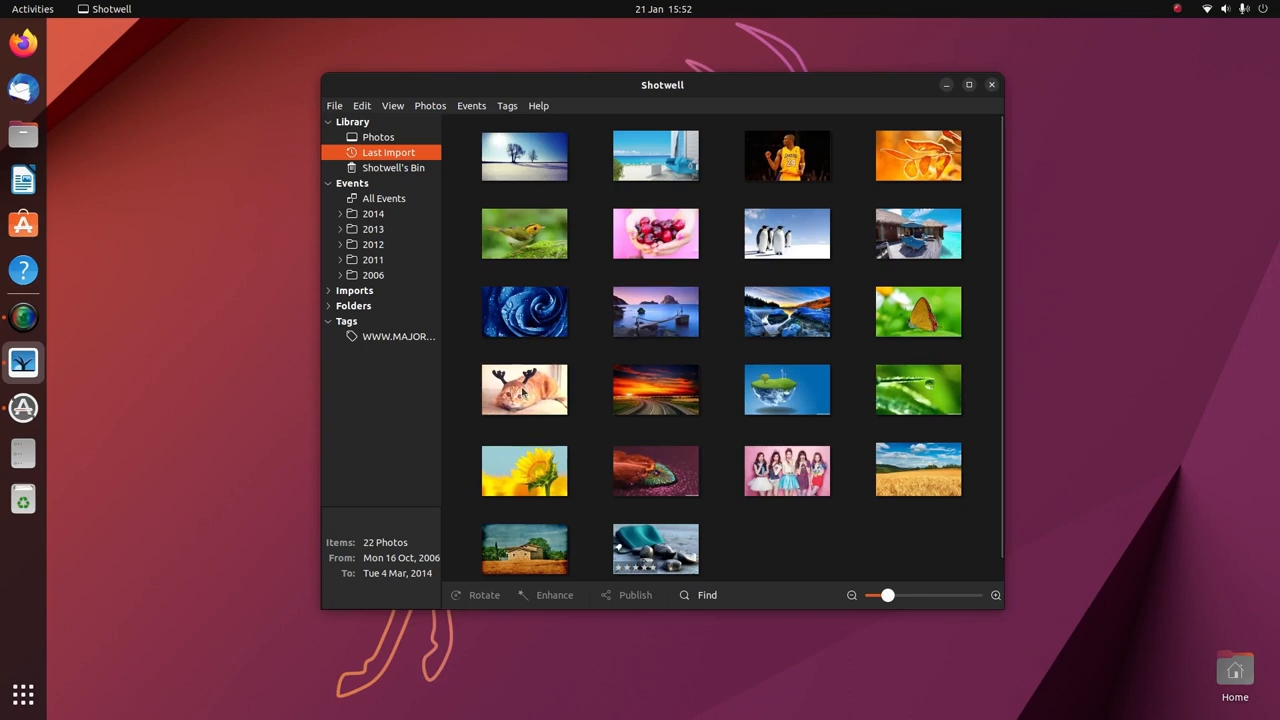
double_click(524, 390)
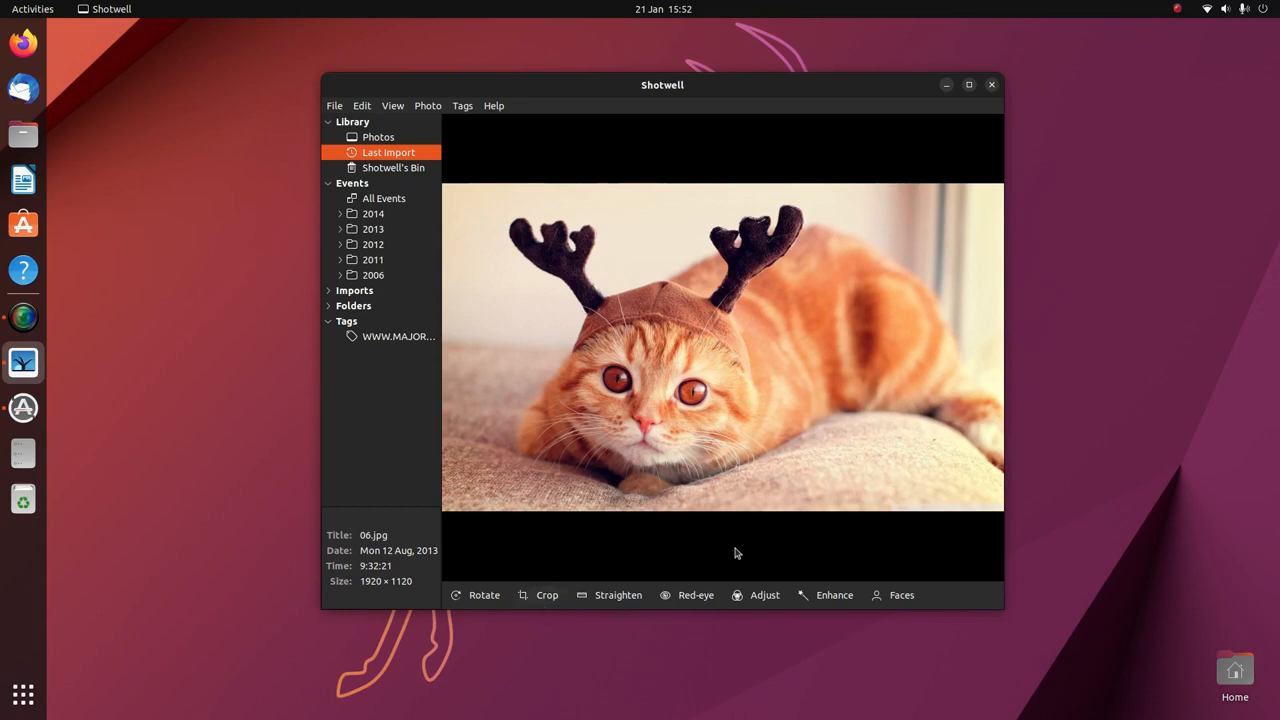
mouse_move(807, 602)
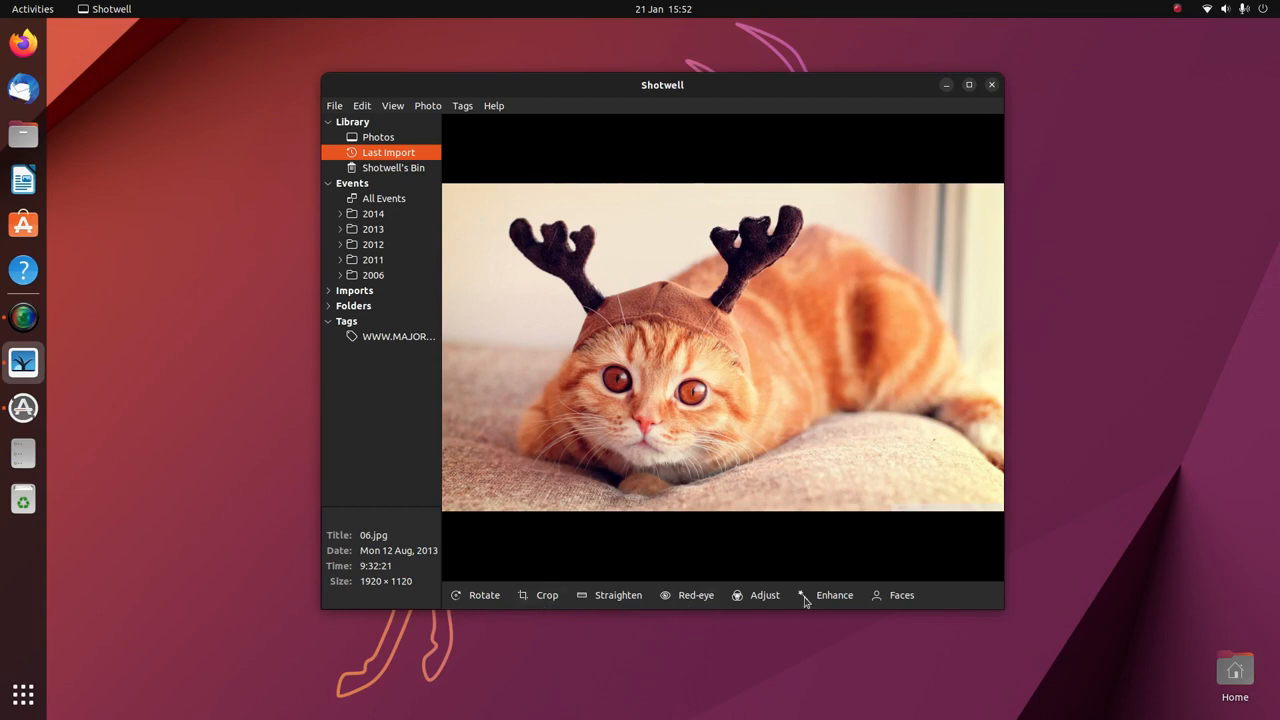
mouse_move(440, 232)
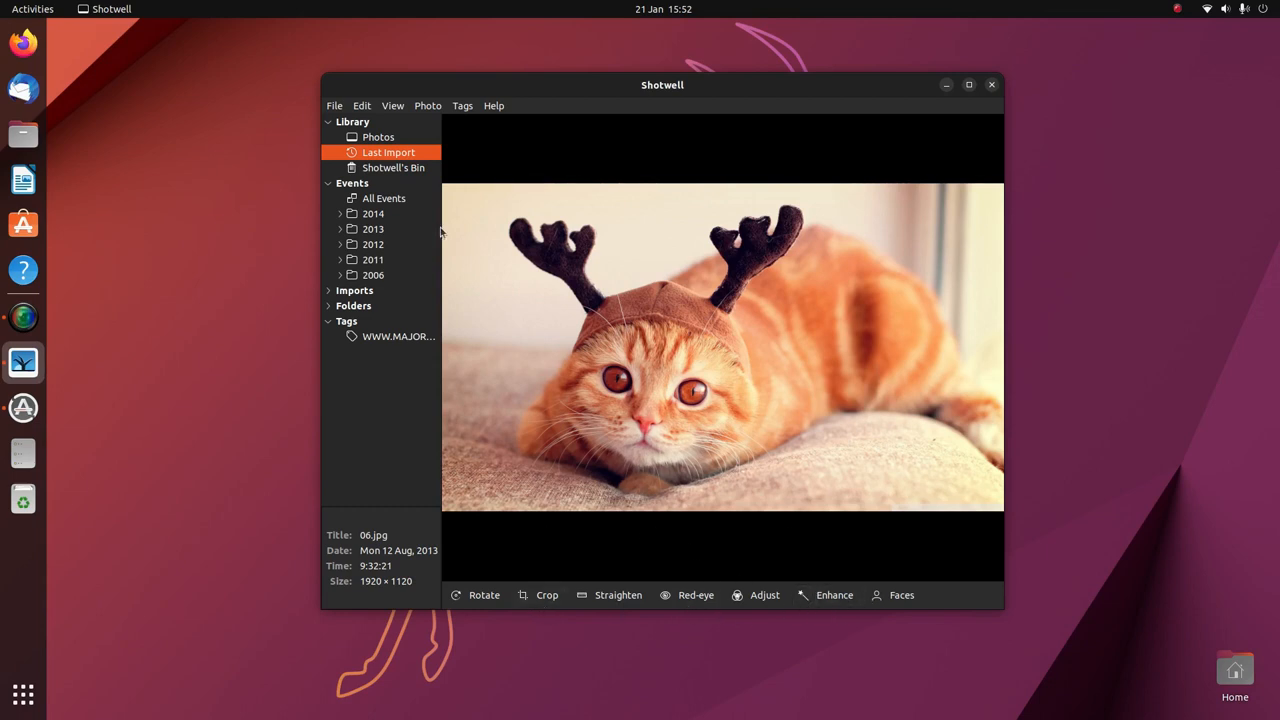
mouse_move(462, 237)
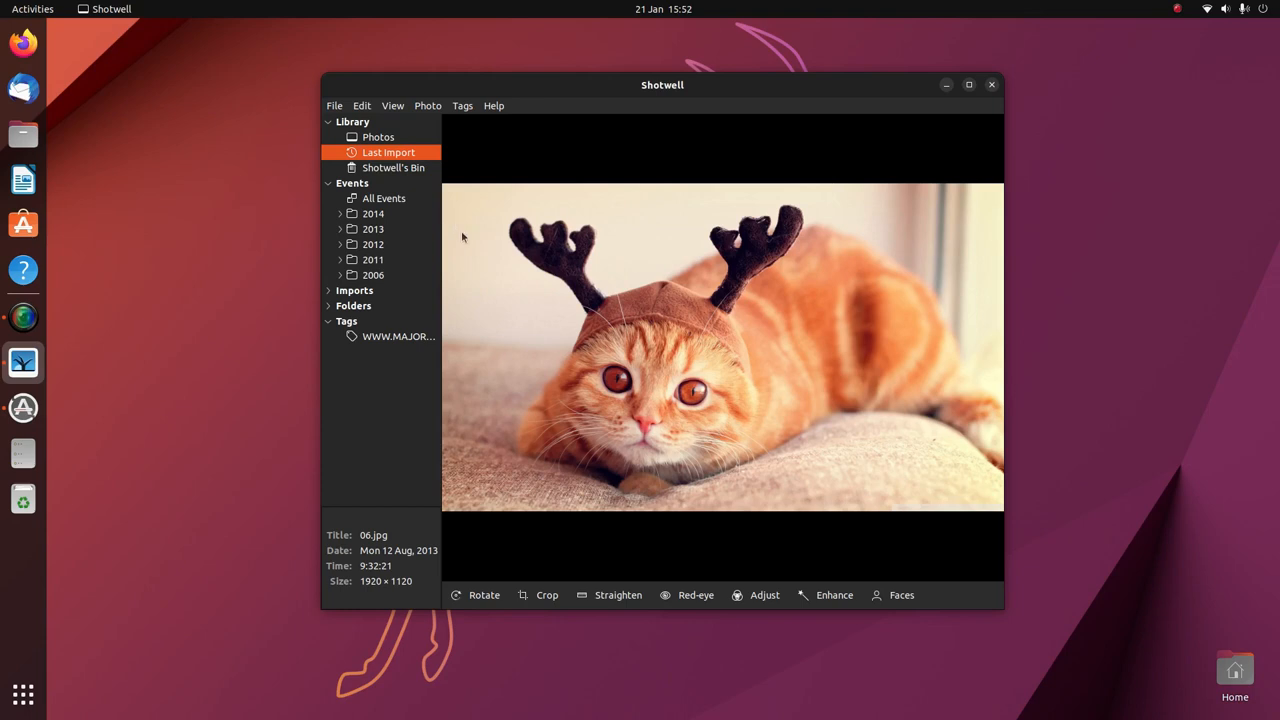
left_click(392, 105)
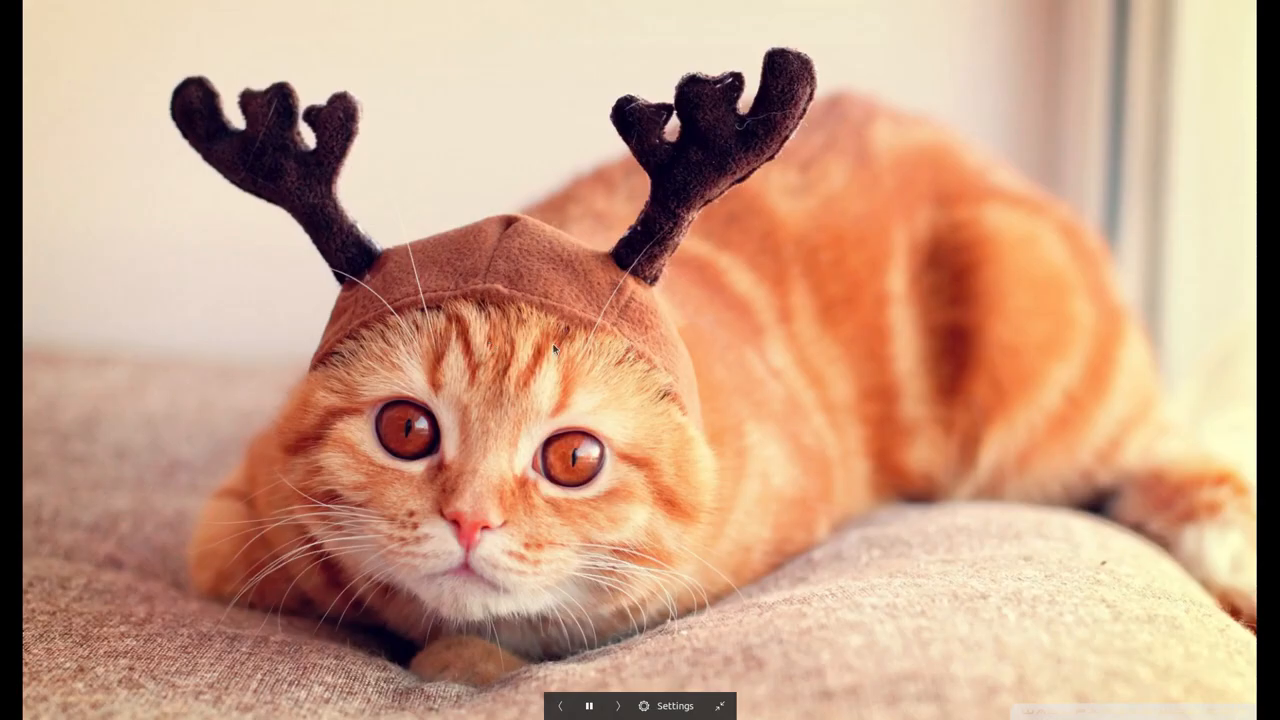
left_click(617, 705)
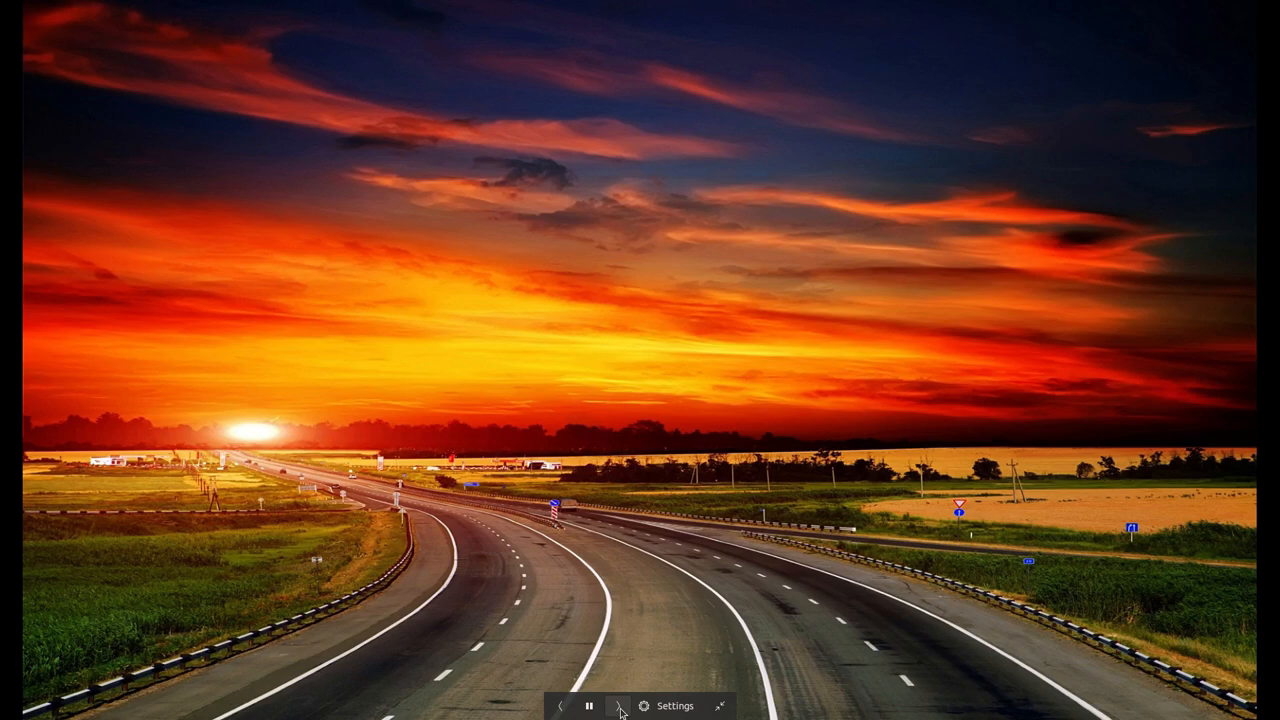
left_click(619, 705)
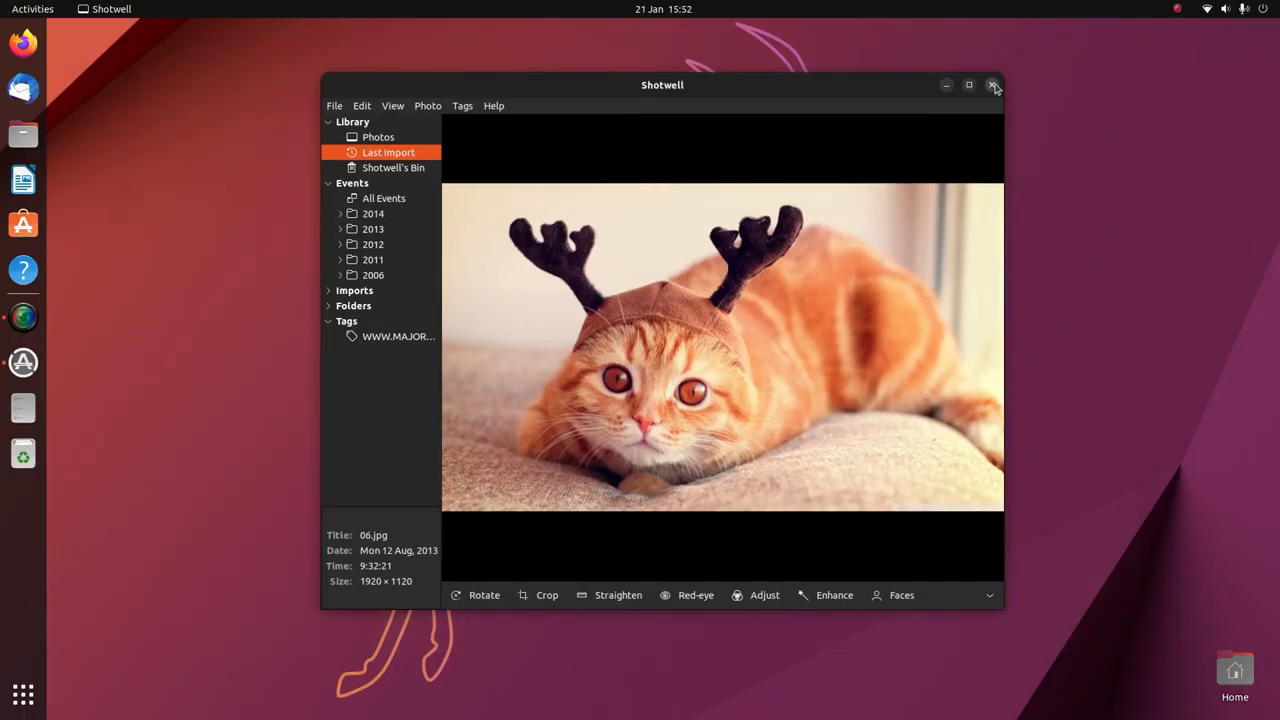
Close Shotwell, launch Thunderbird and start typing a full name in Account Setup
left_click(994, 85)
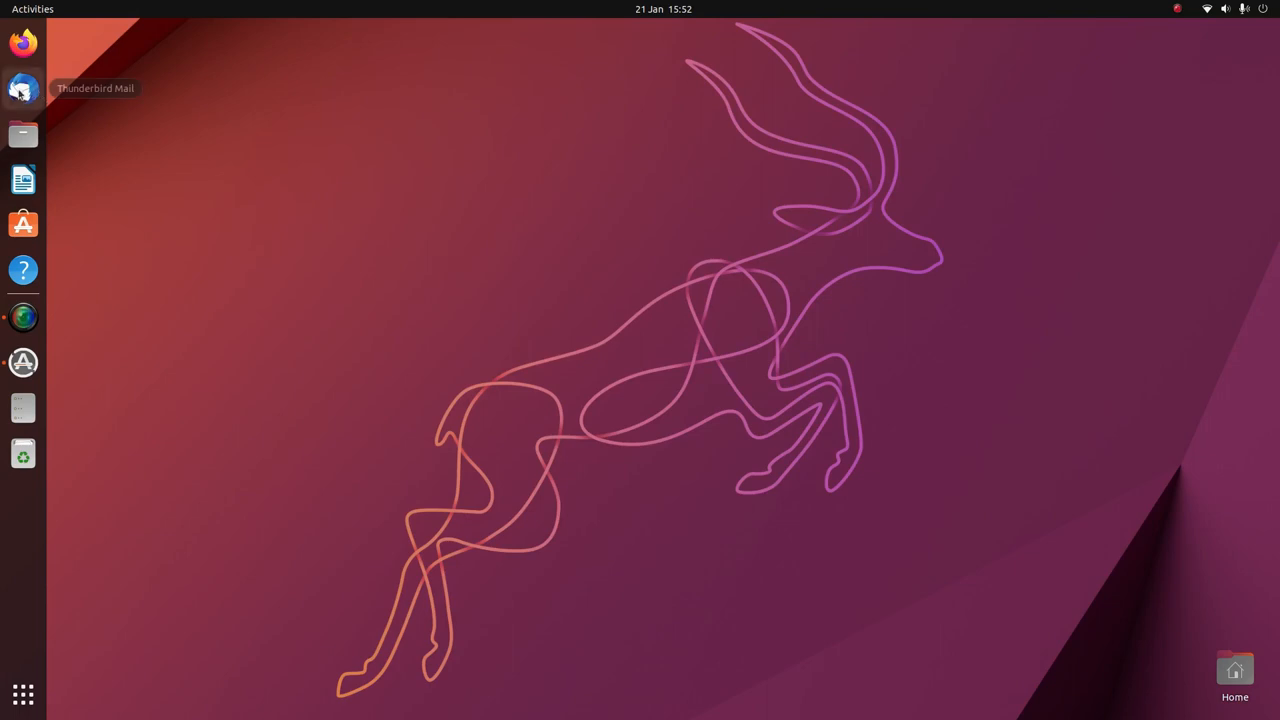
left_click(22, 88)
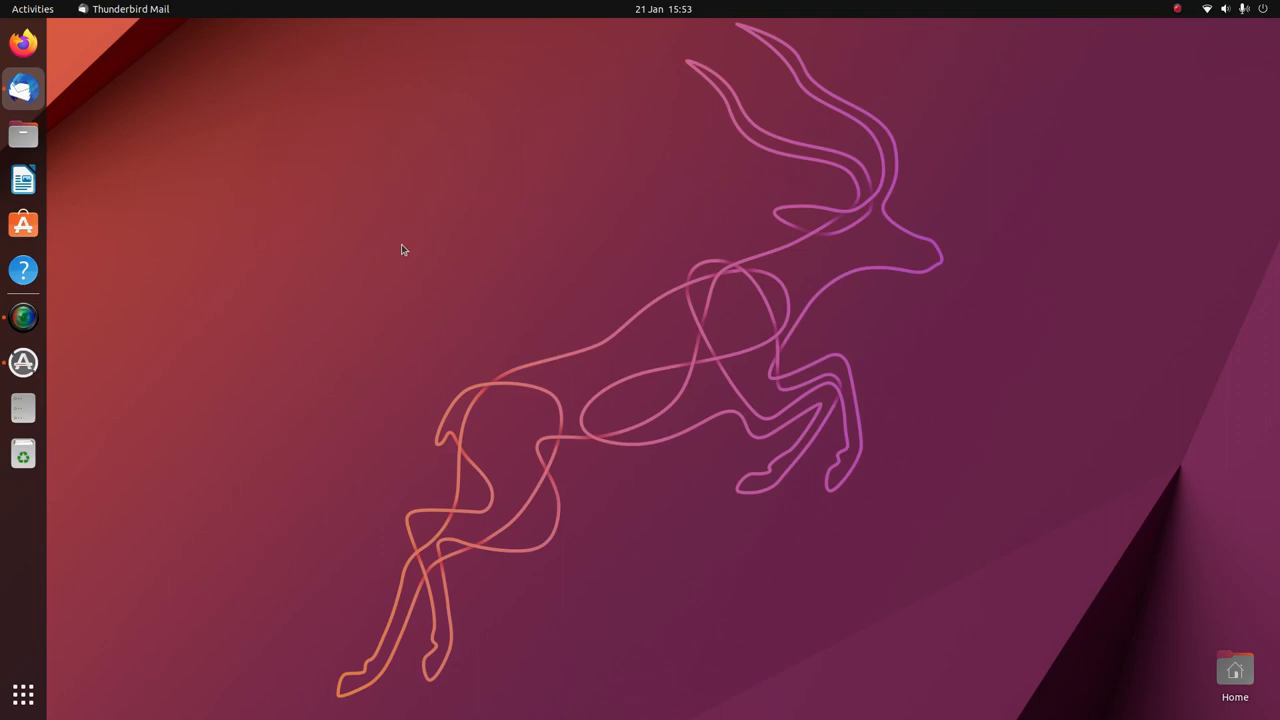
left_click(23, 89)
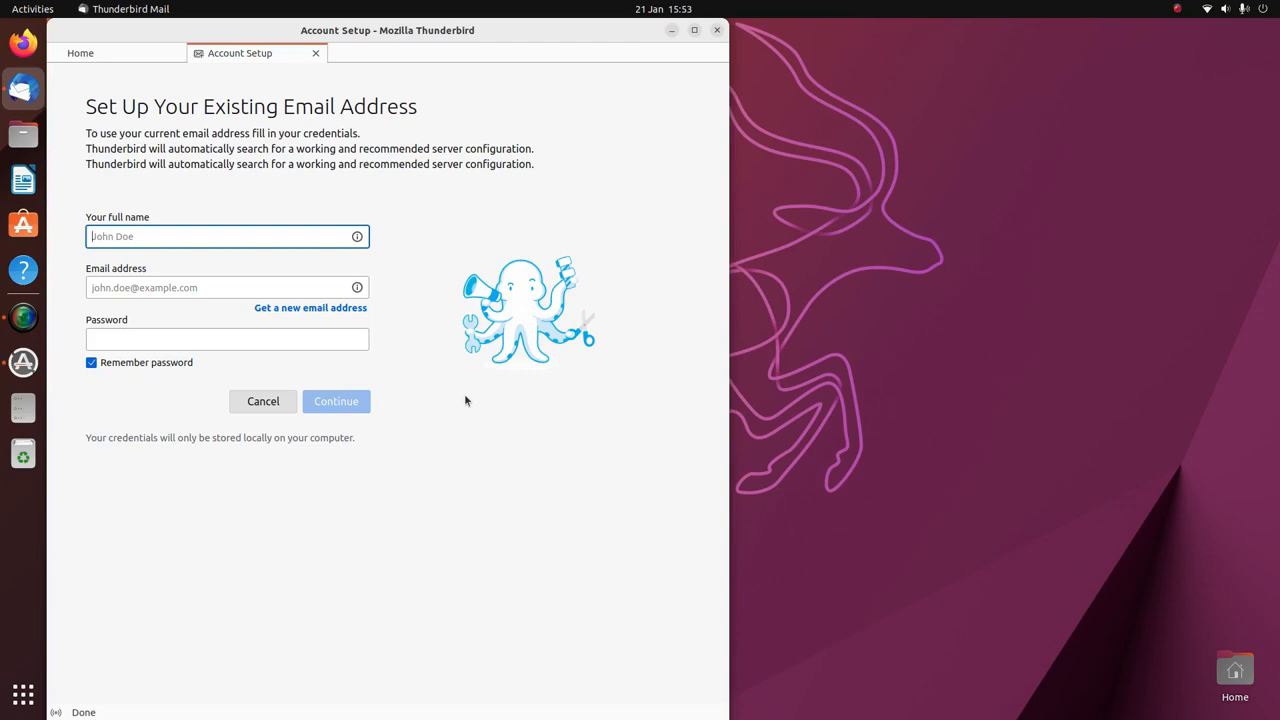
mouse_move(225, 329)
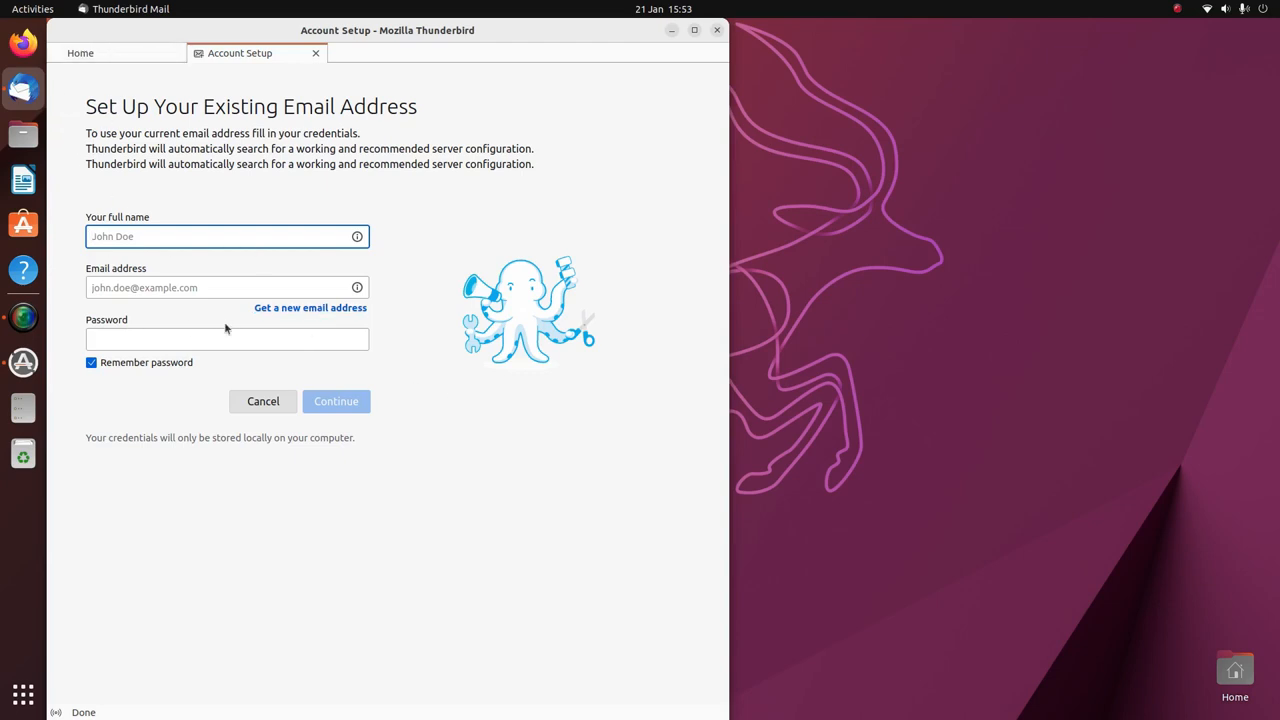
type("every")
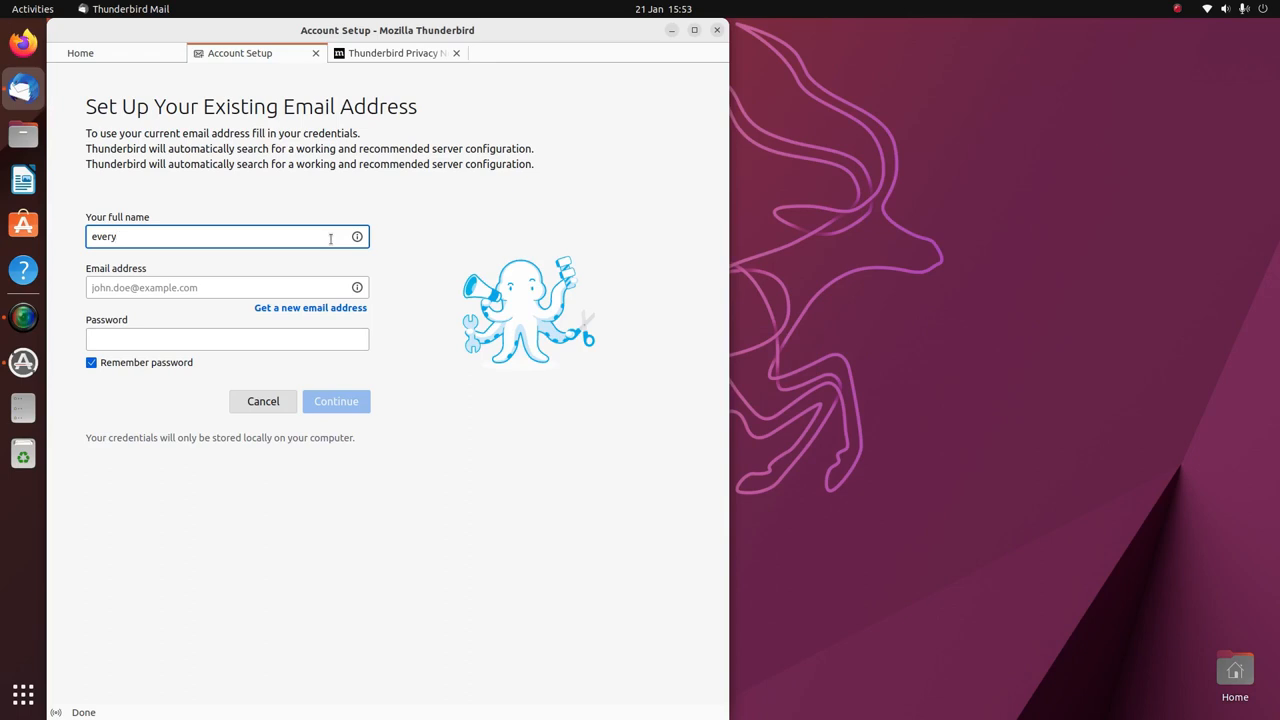
mouse_move(660, 313)
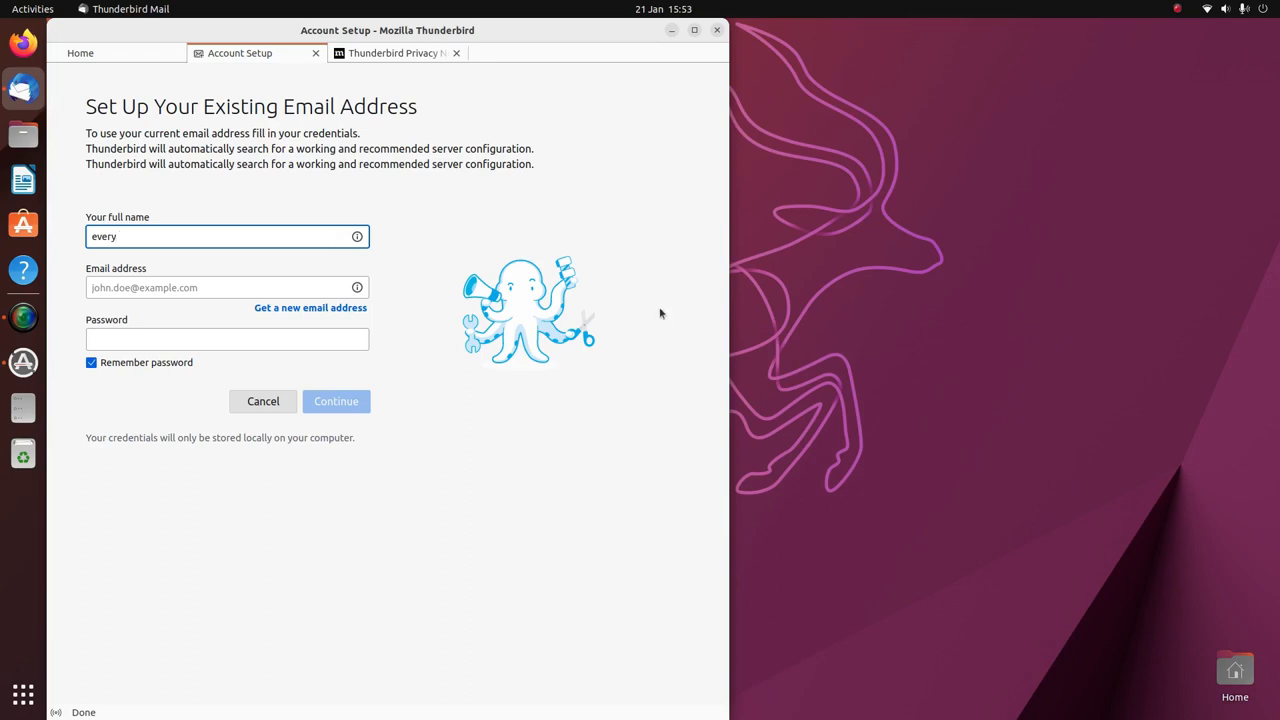
mouse_move(598, 167)
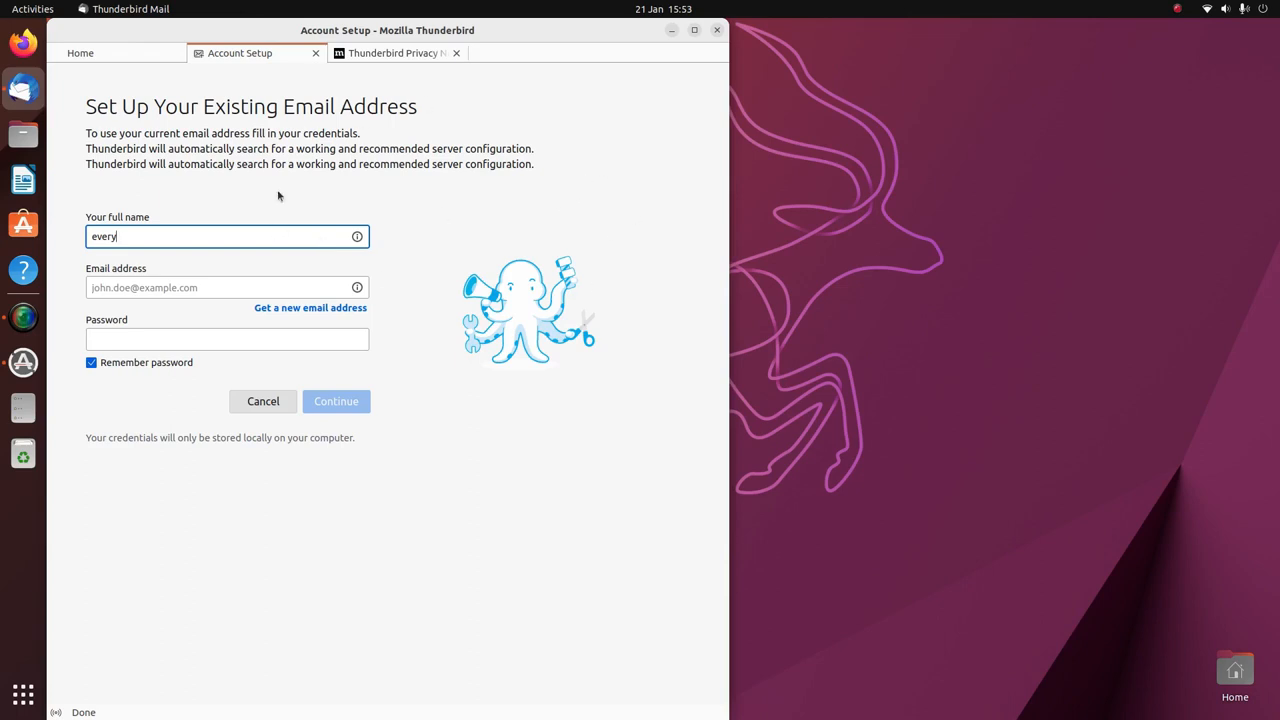
mouse_move(235, 308)
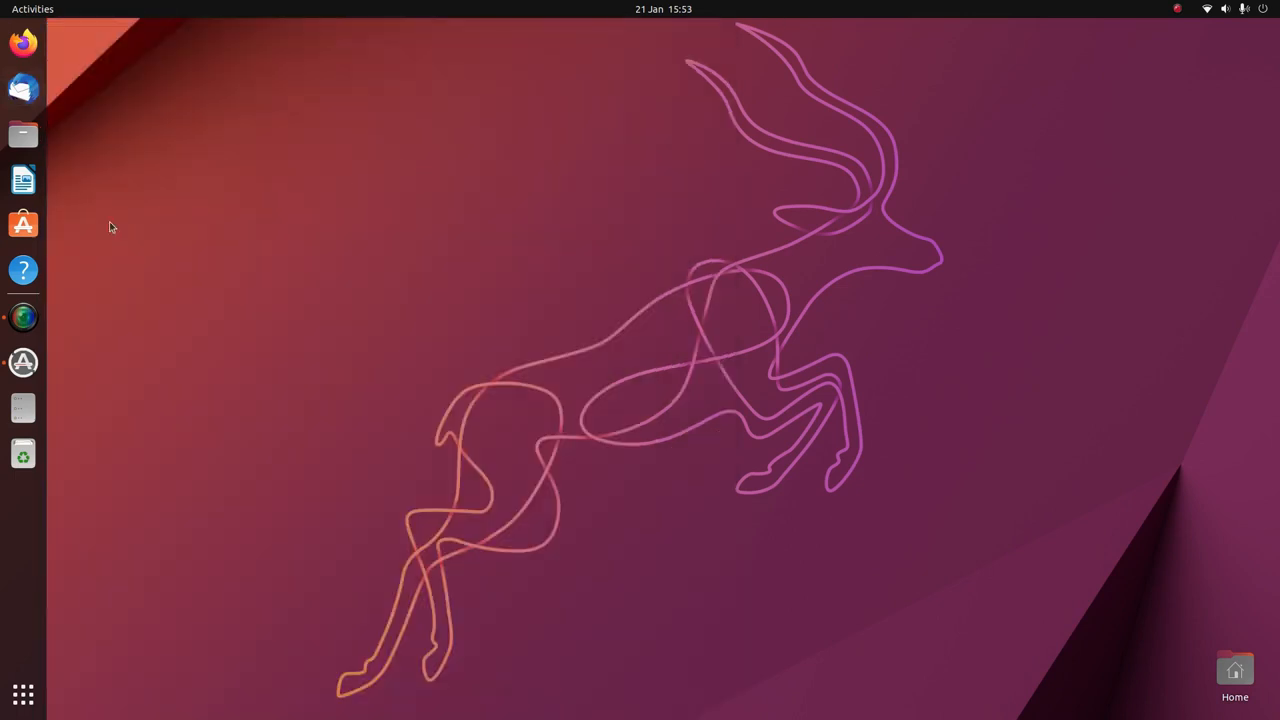
mouse_move(196, 291)
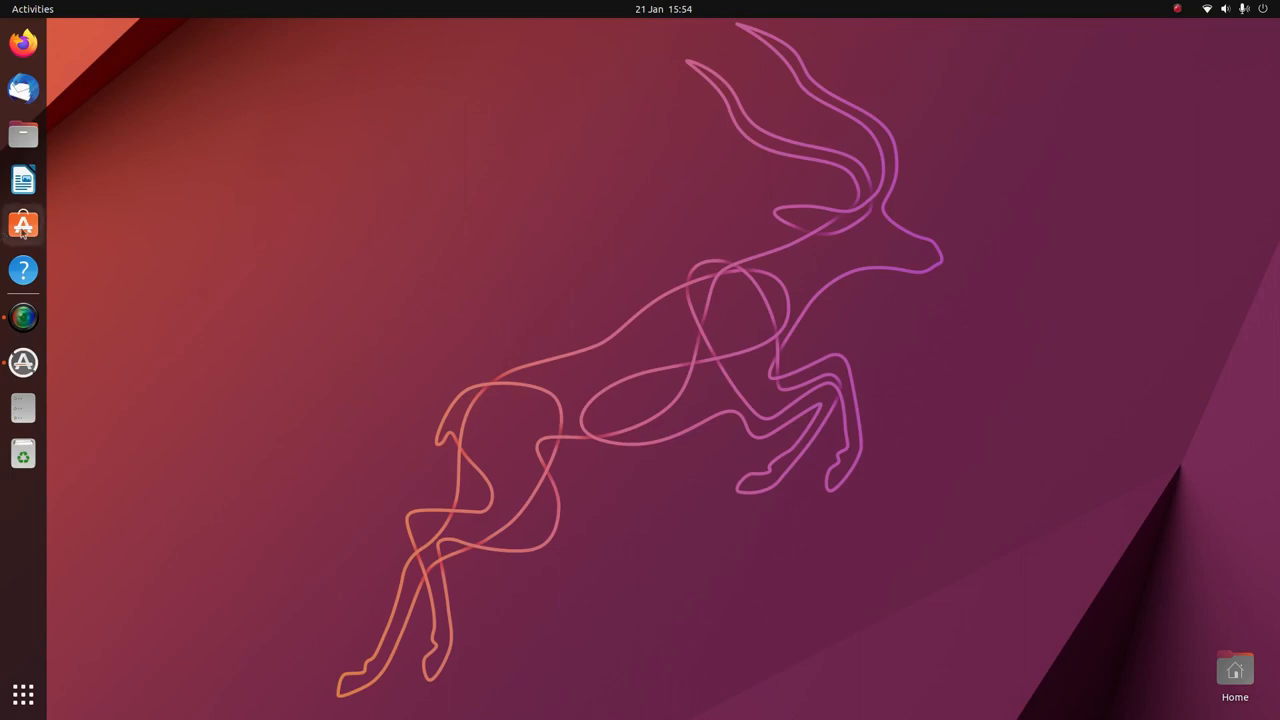
Launch Ubuntu Software from the dock
left_click(23, 224)
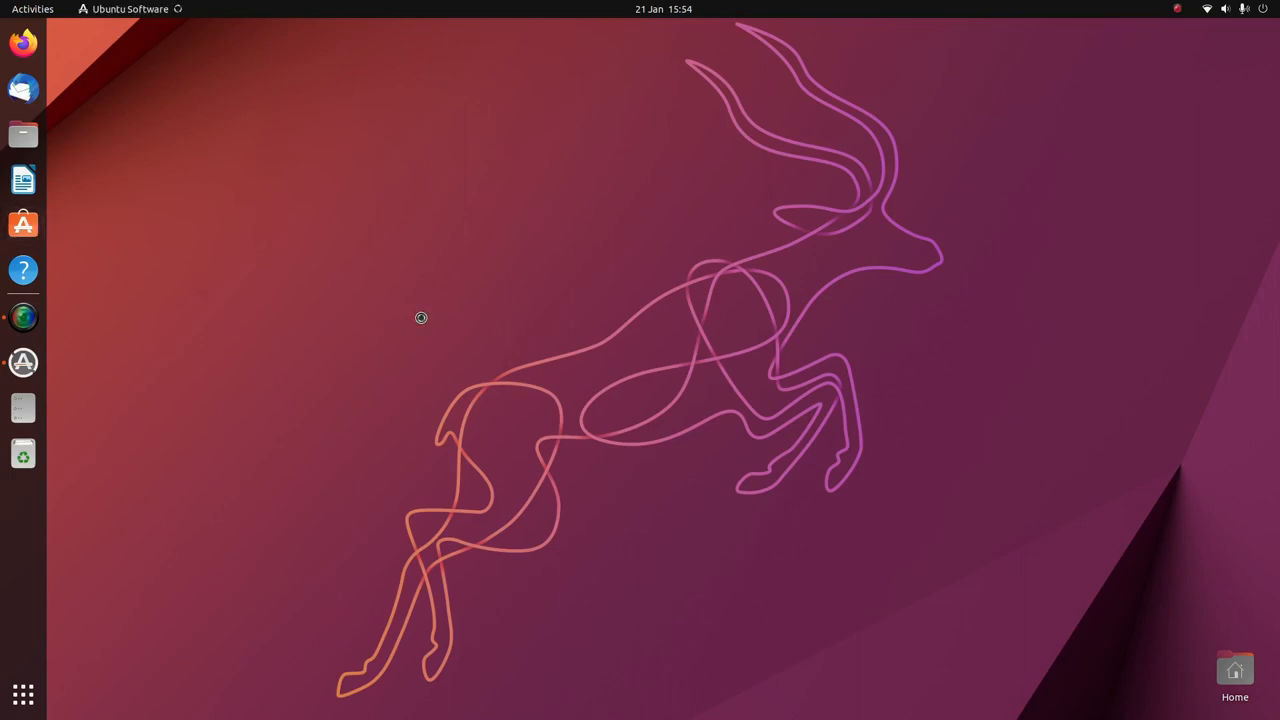
mouse_move(436, 319)
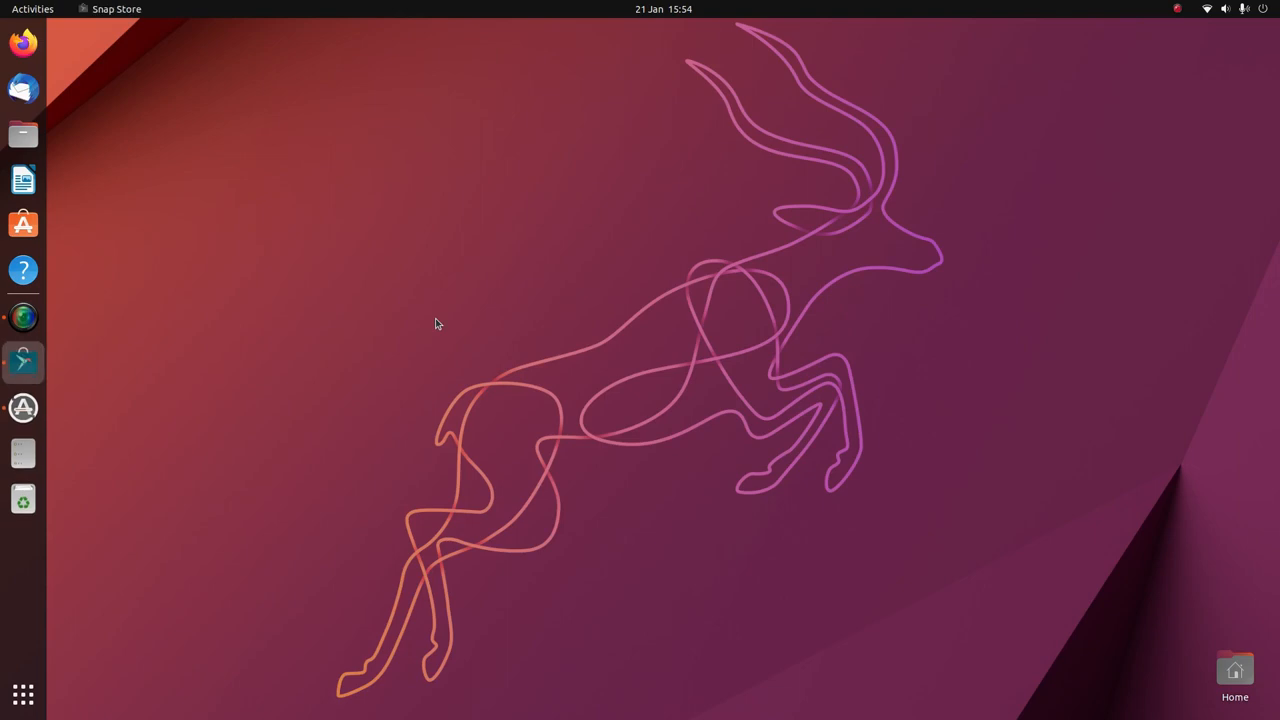
Launch Ubuntu Software from the dock and maximize the store window
left_click(22, 362)
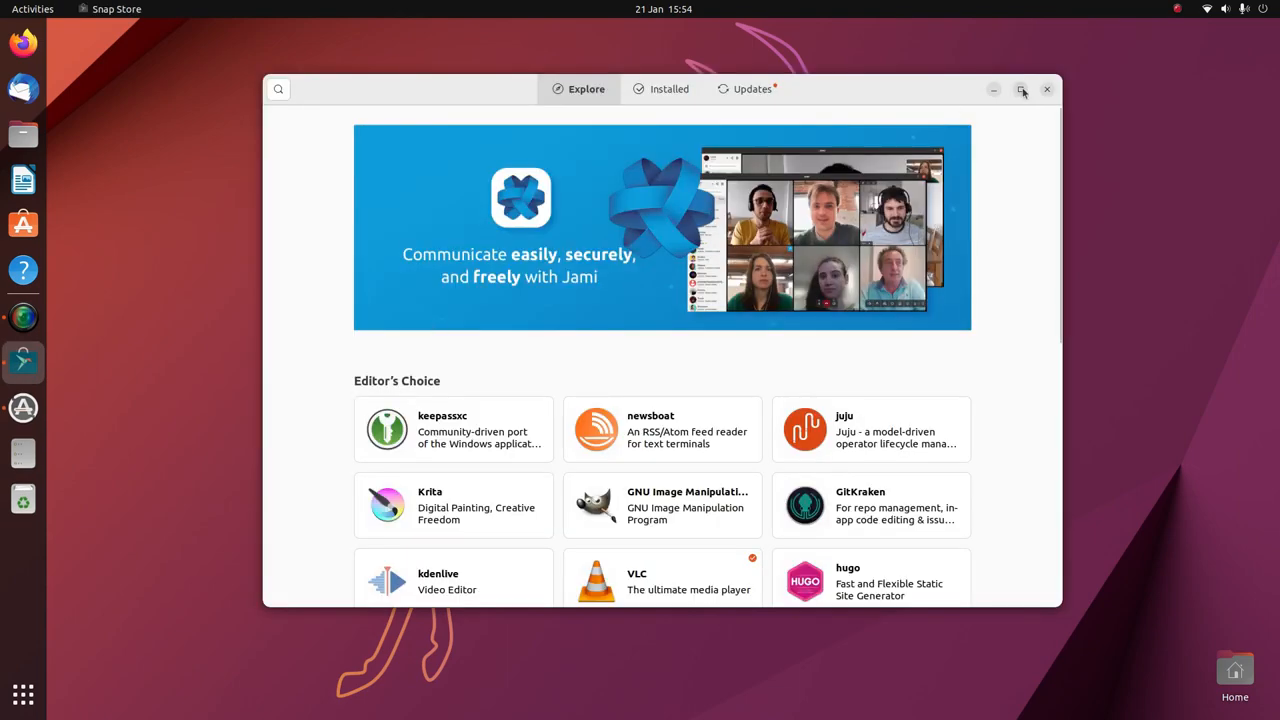
left_click(1022, 89)
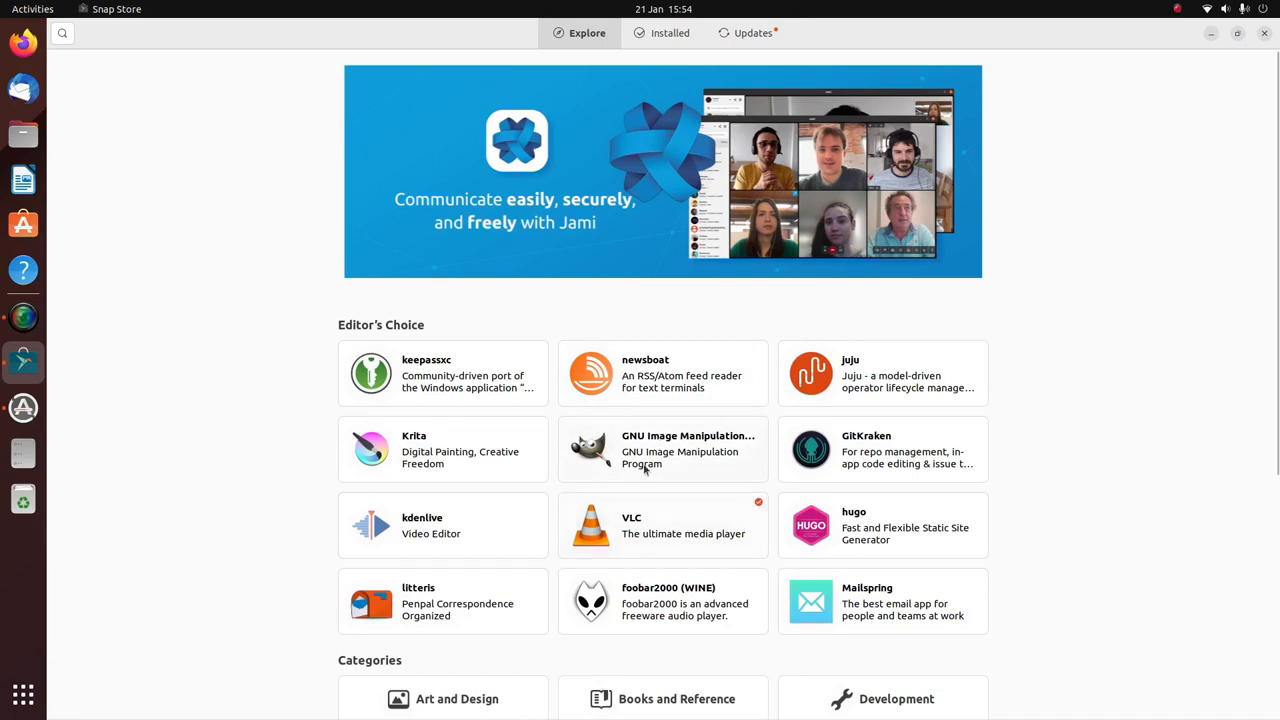
mouse_move(733, 378)
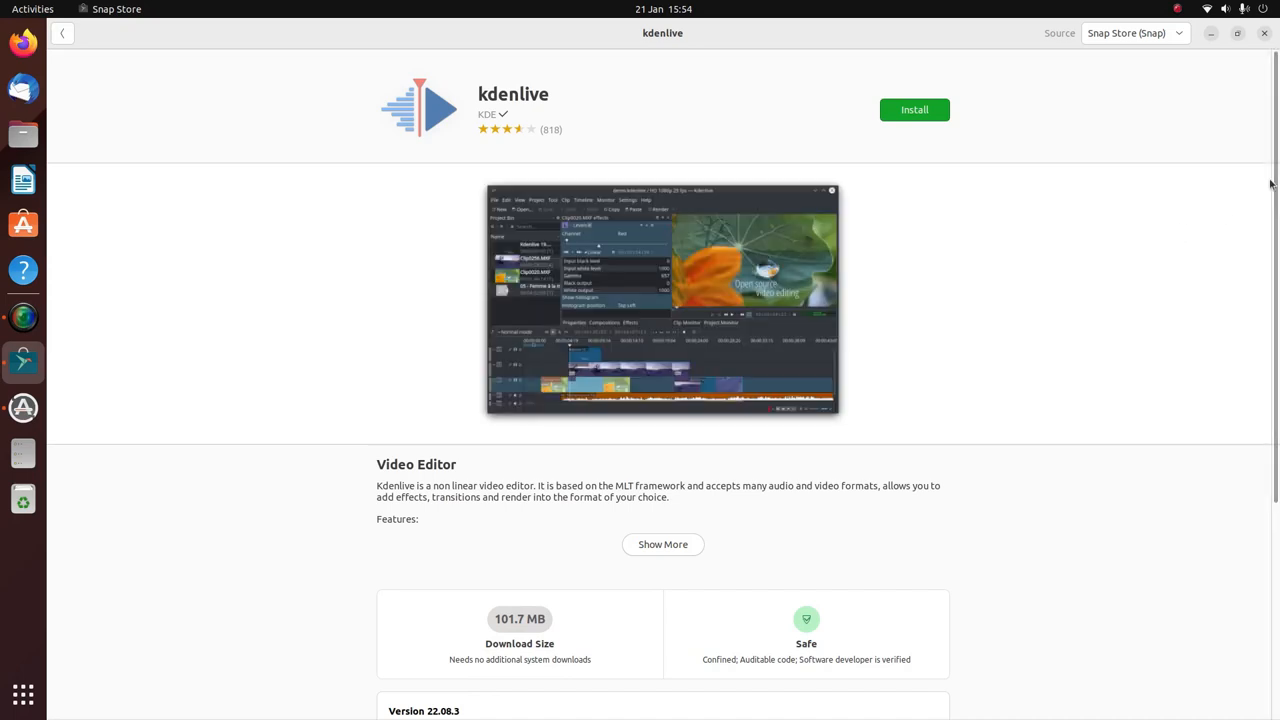
Start installing kdenlive and authenticate the installation
left_click(914, 109)
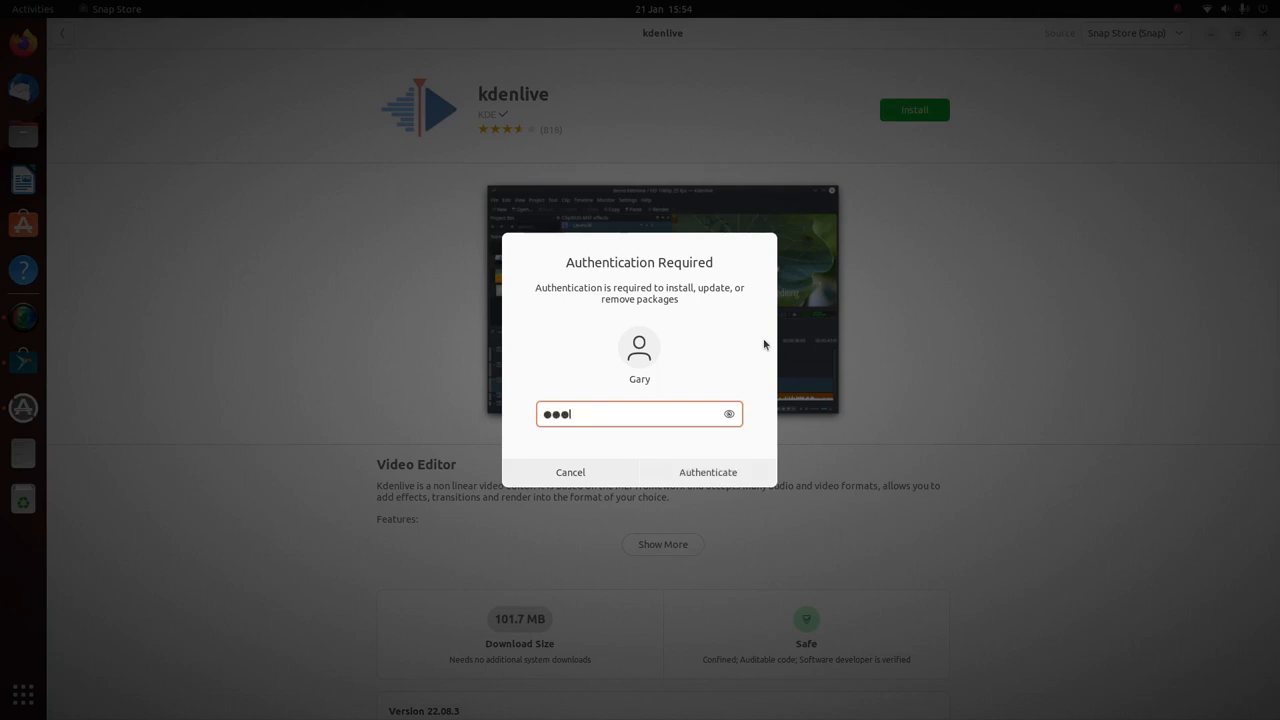
left_click(707, 472)
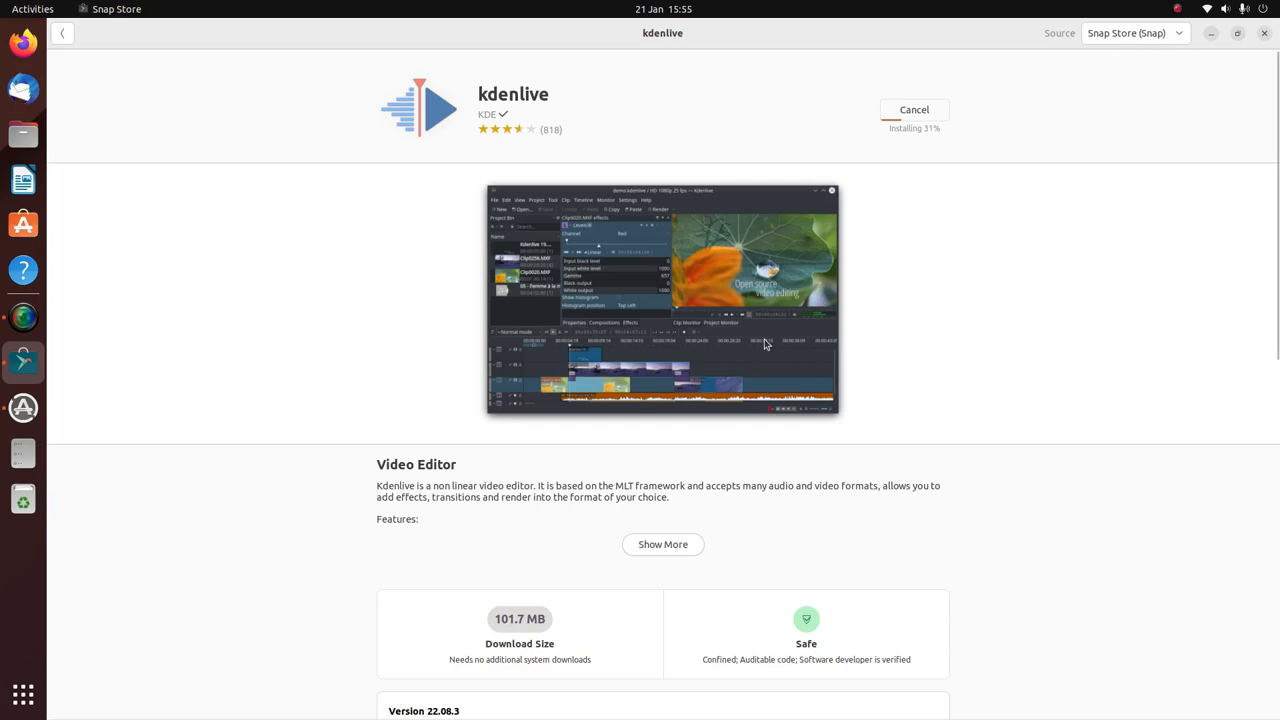
mouse_move(925, 188)
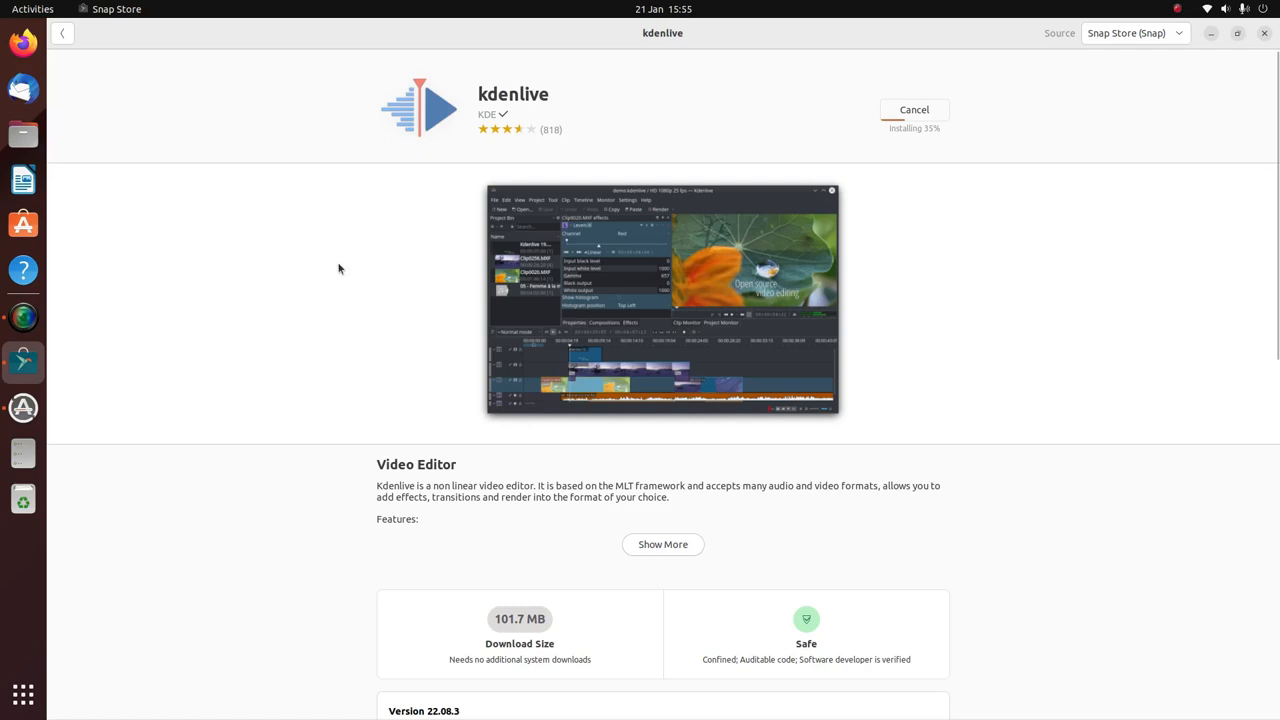
mouse_move(544, 190)
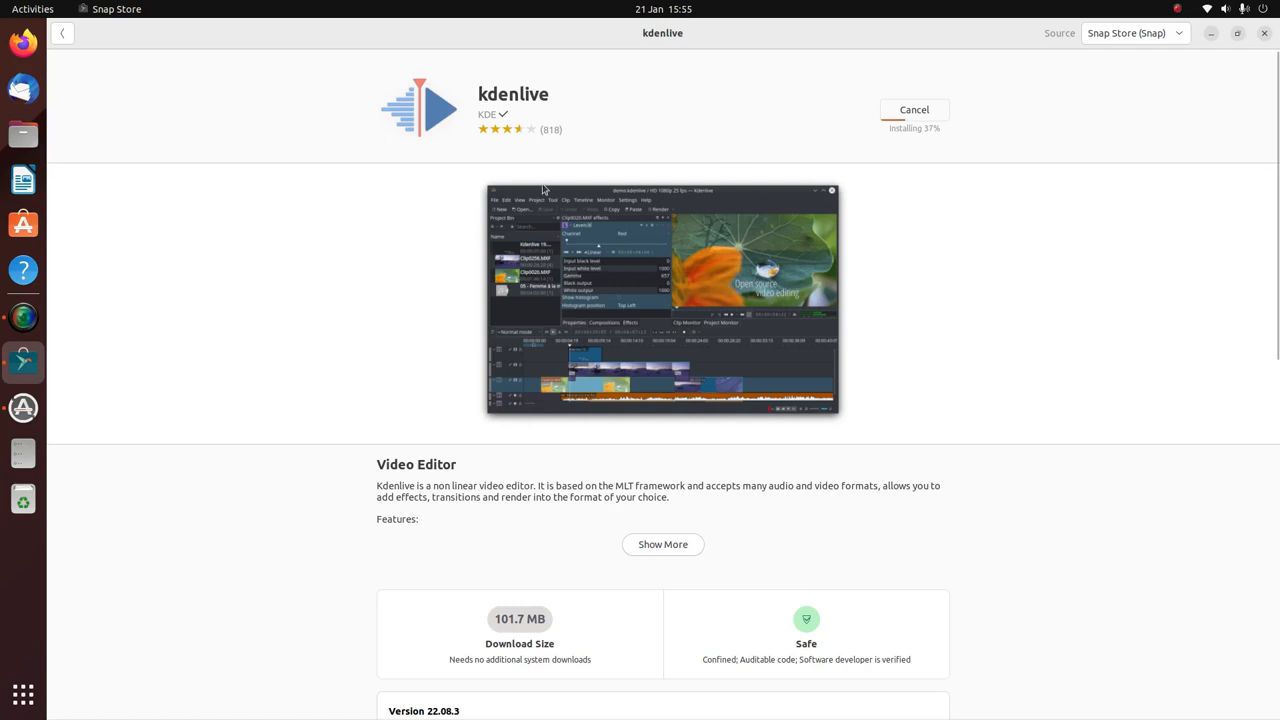
mouse_move(924, 217)
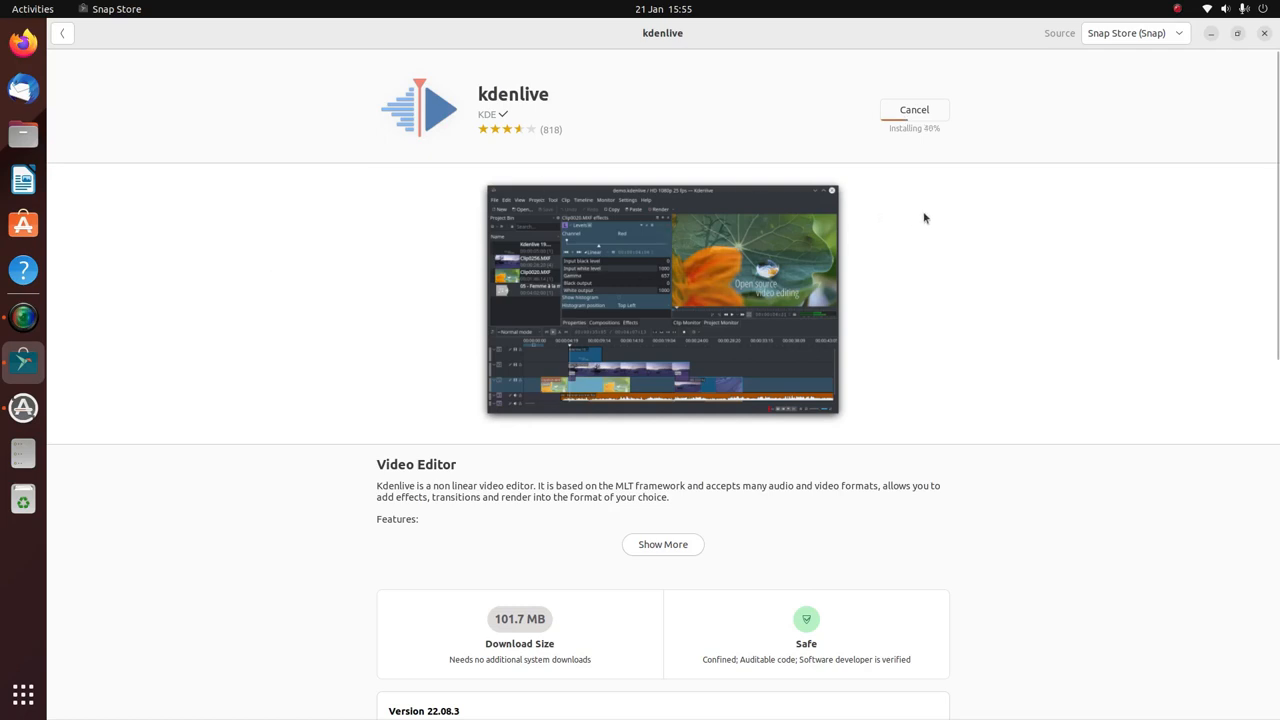
mouse_move(583, 155)
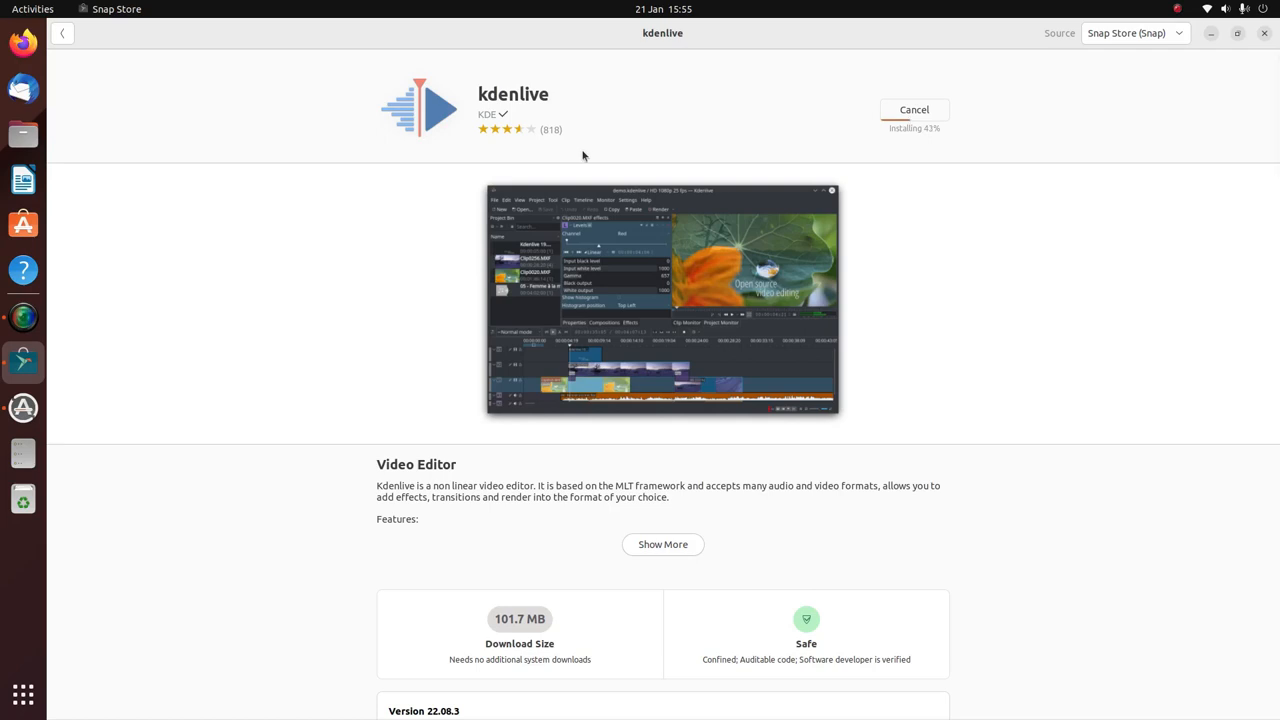
mouse_move(58, 72)
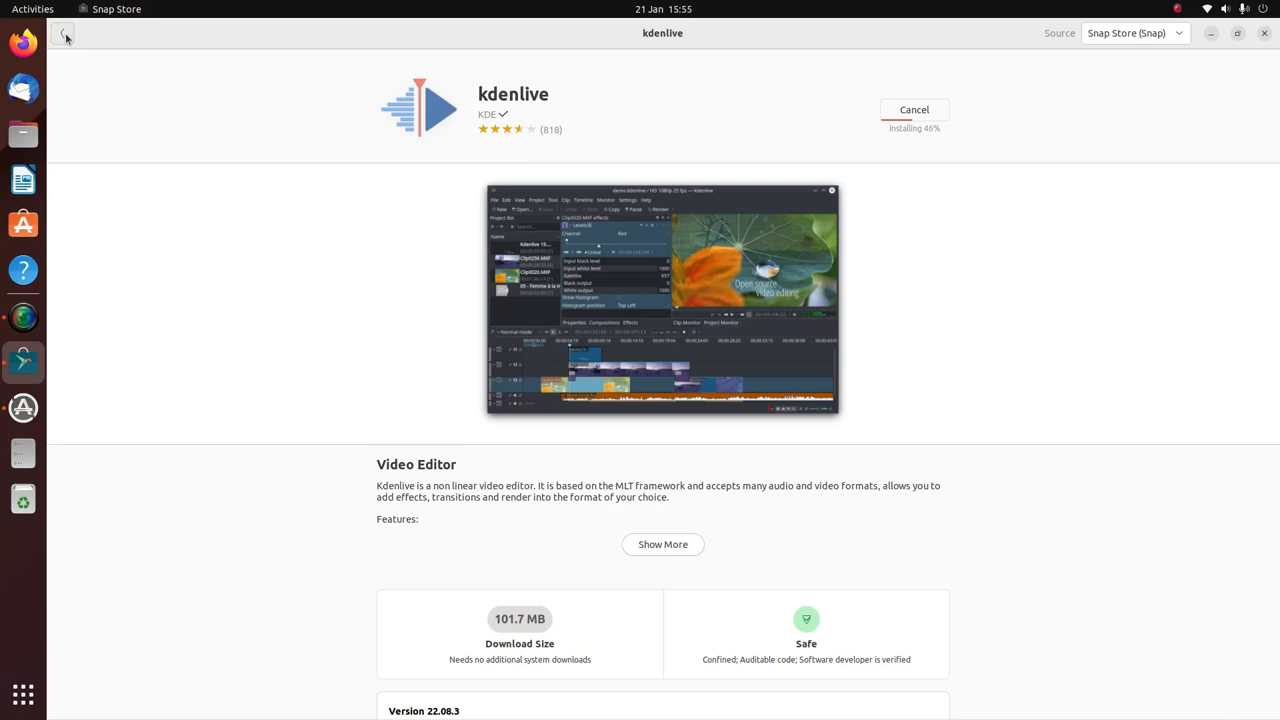
Search the store for "chrome" and scroll through the chromium and Chrome-related results
left_click(64, 33)
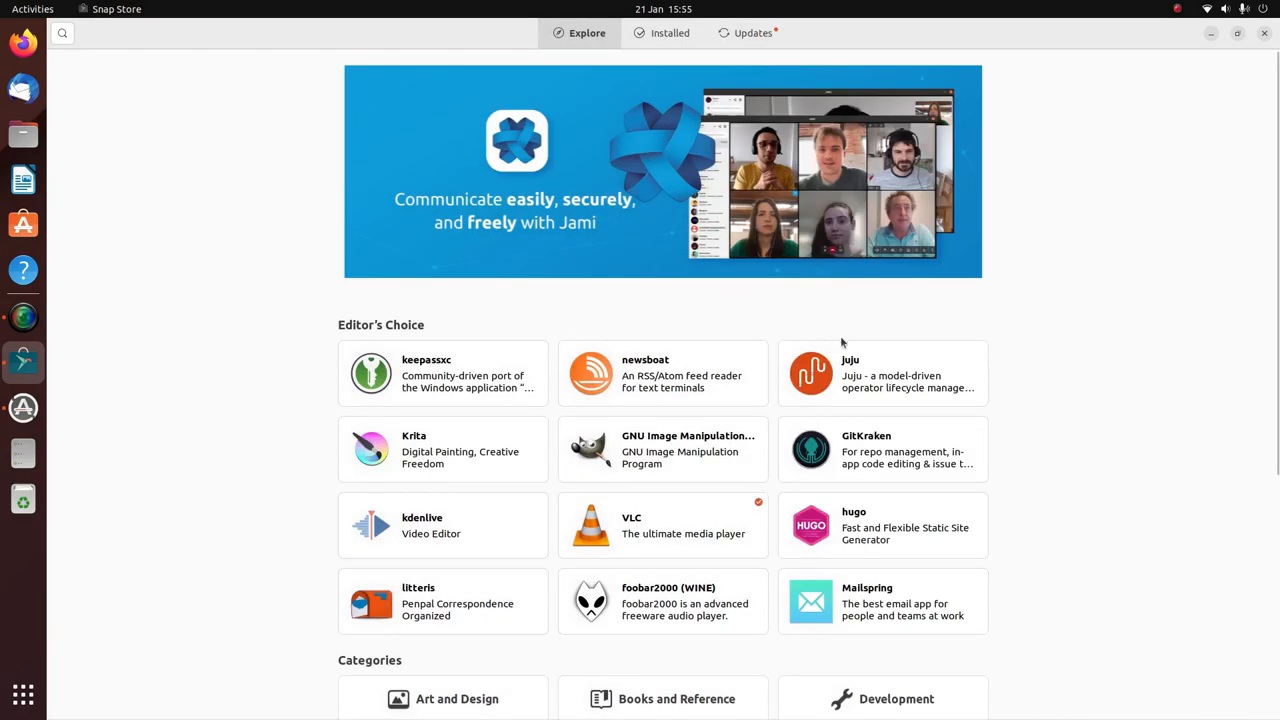
scroll("down", 3)
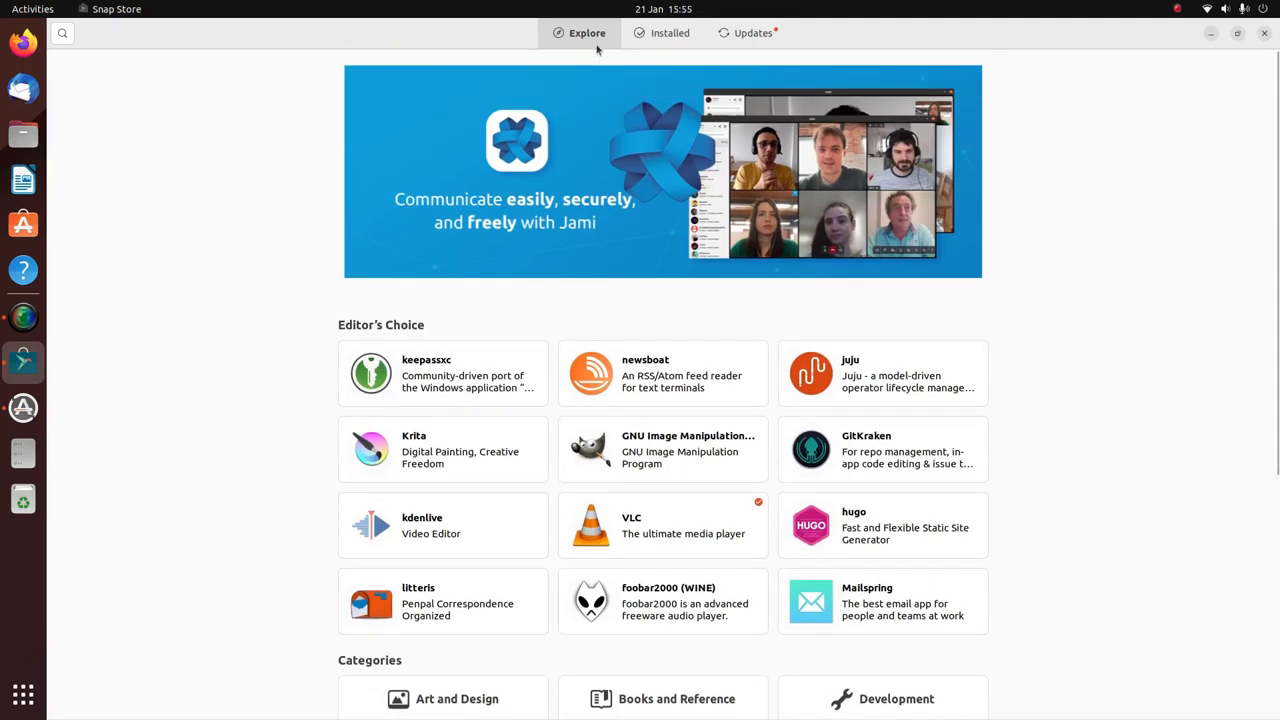
left_click(62, 33)
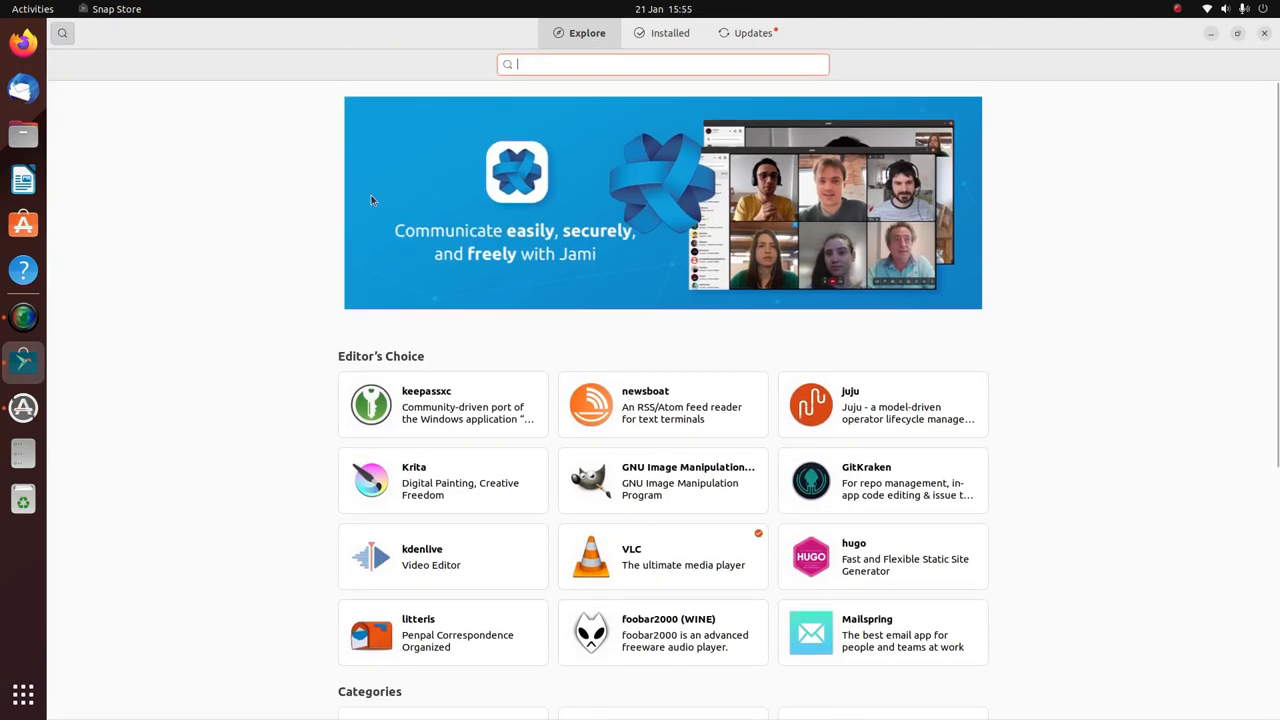
type("chrome")
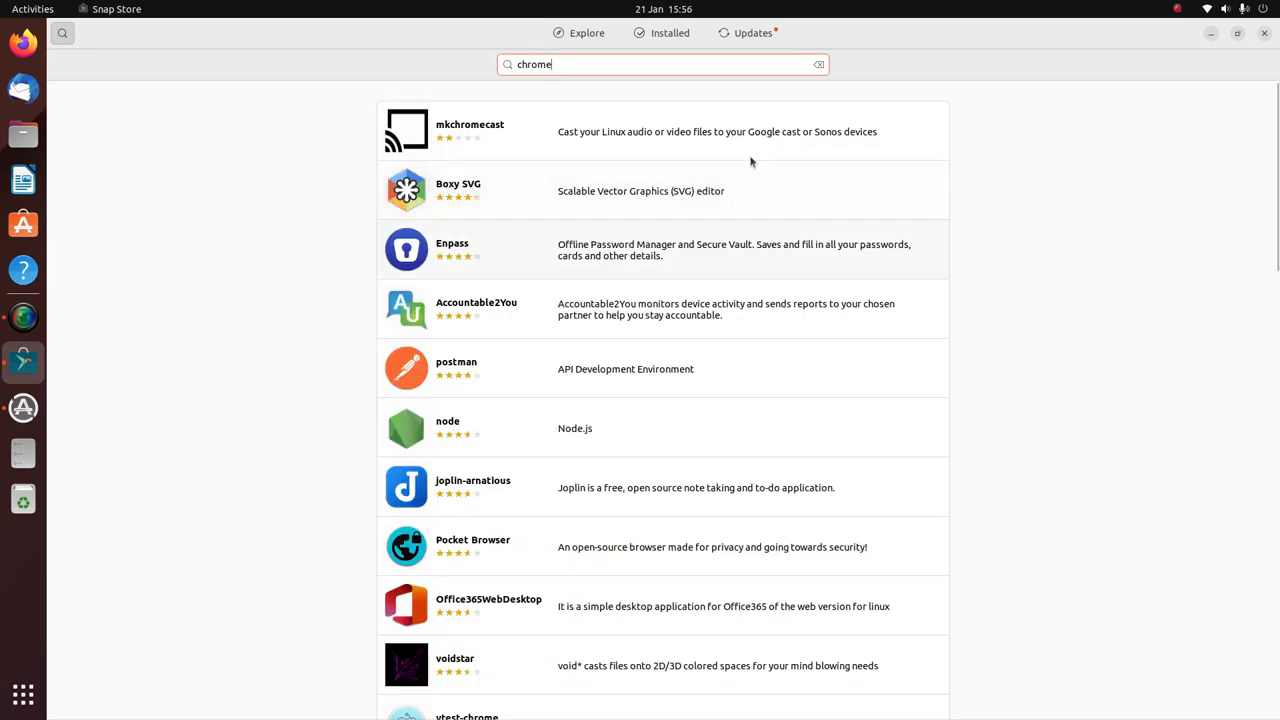
mouse_move(910, 422)
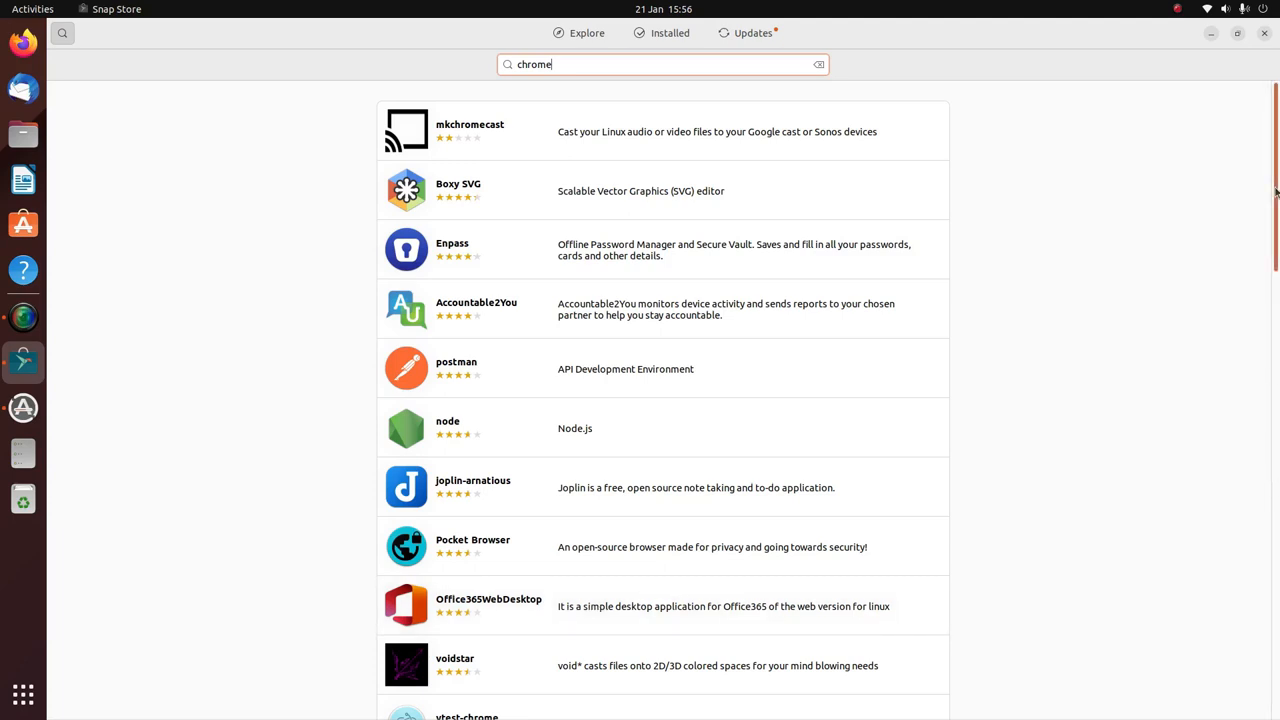
scroll("down", 3)
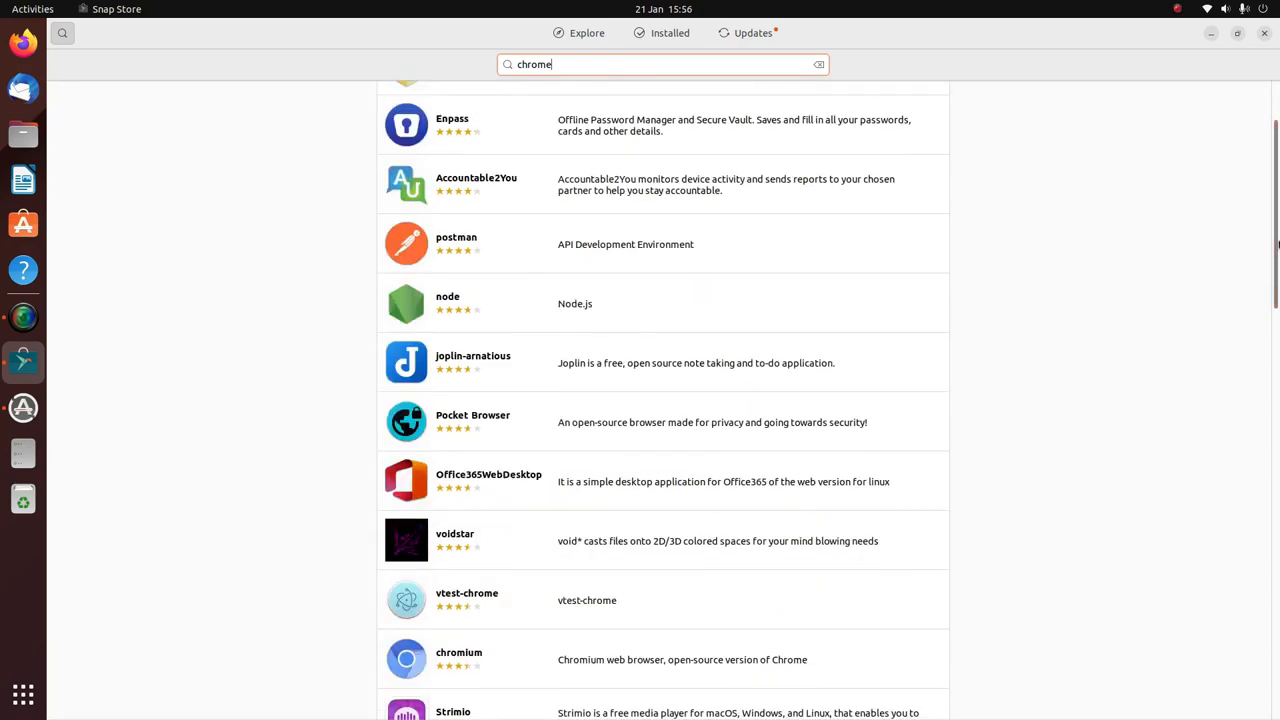
scroll("down", 3)
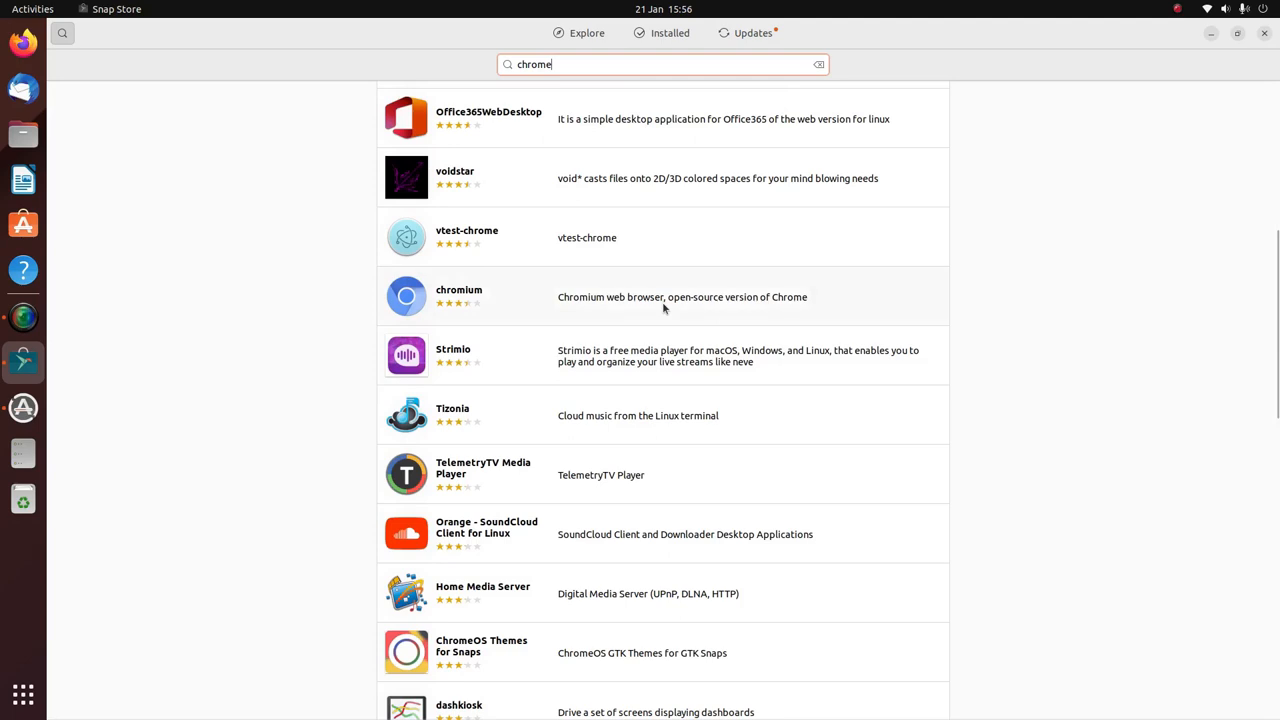
scroll("down", 3)
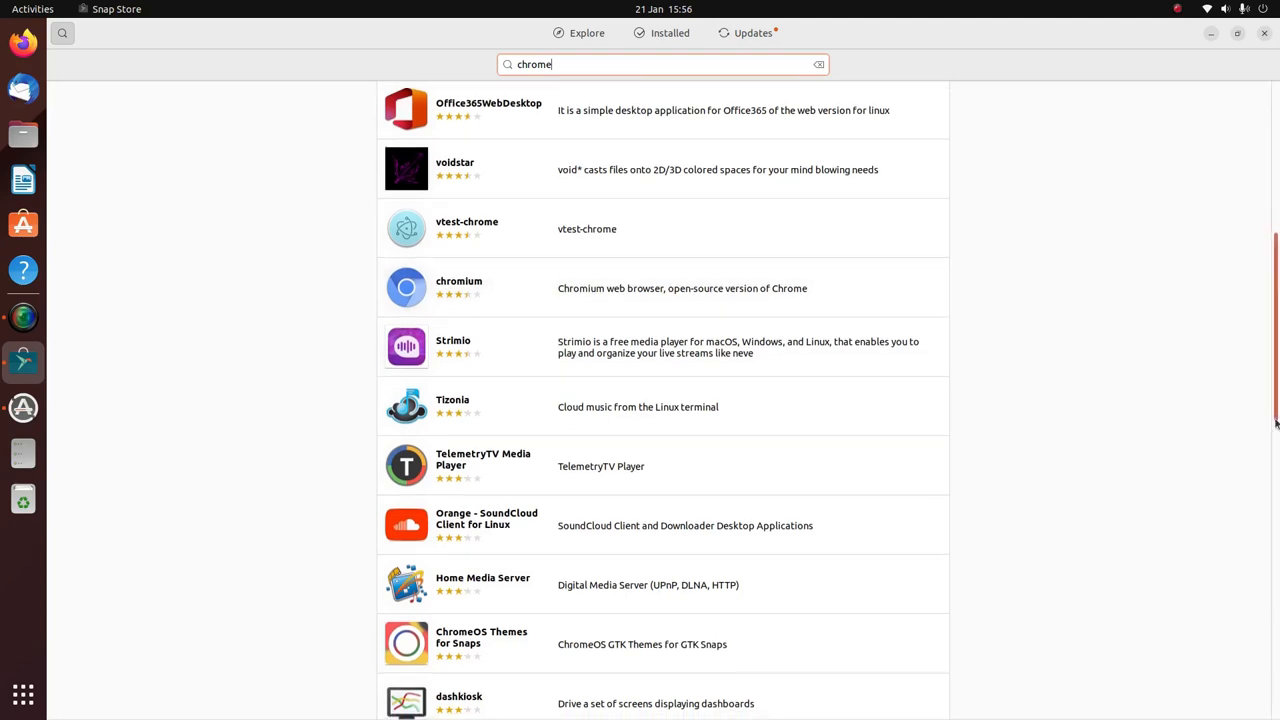
scroll("down", 3)
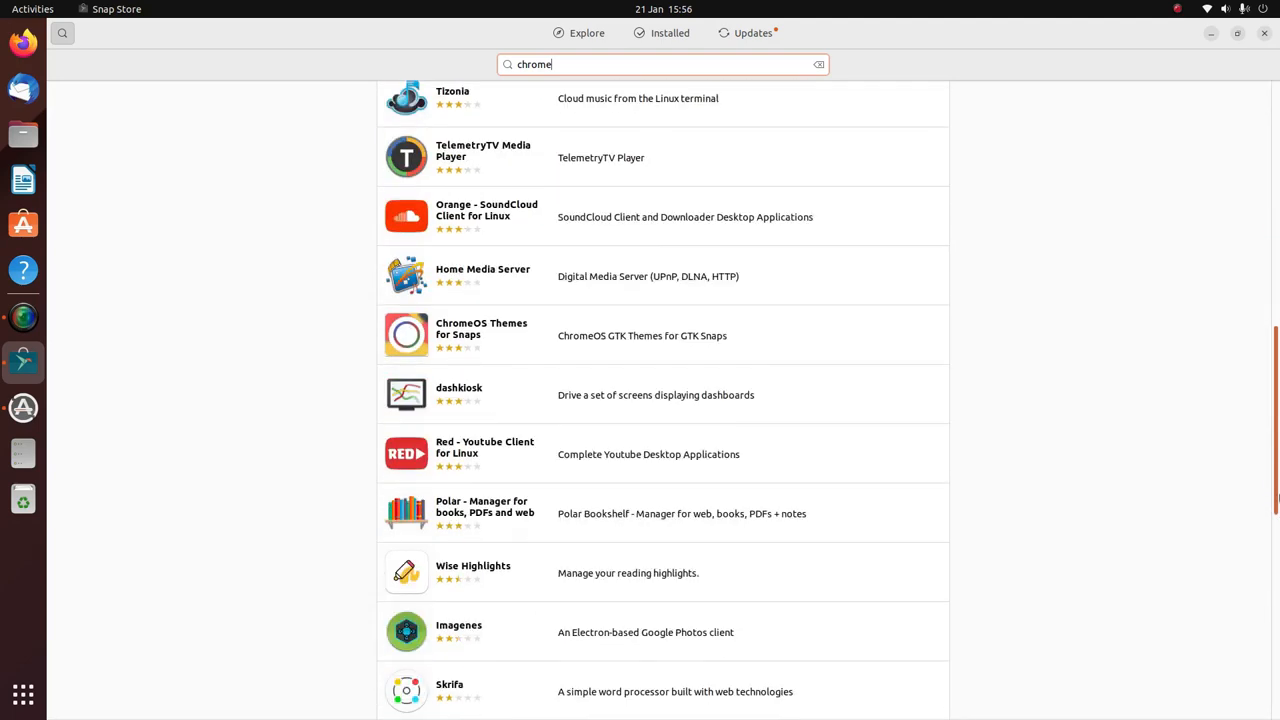
scroll("down", 3)
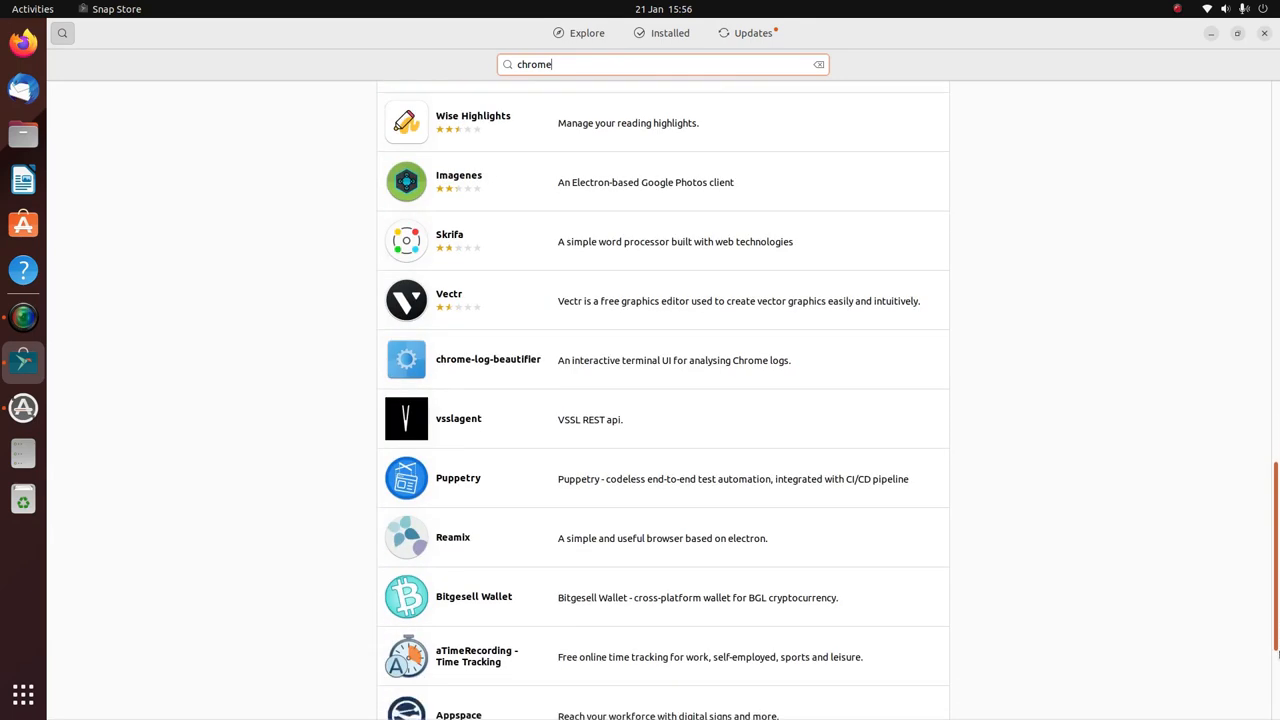
scroll("down", 3)
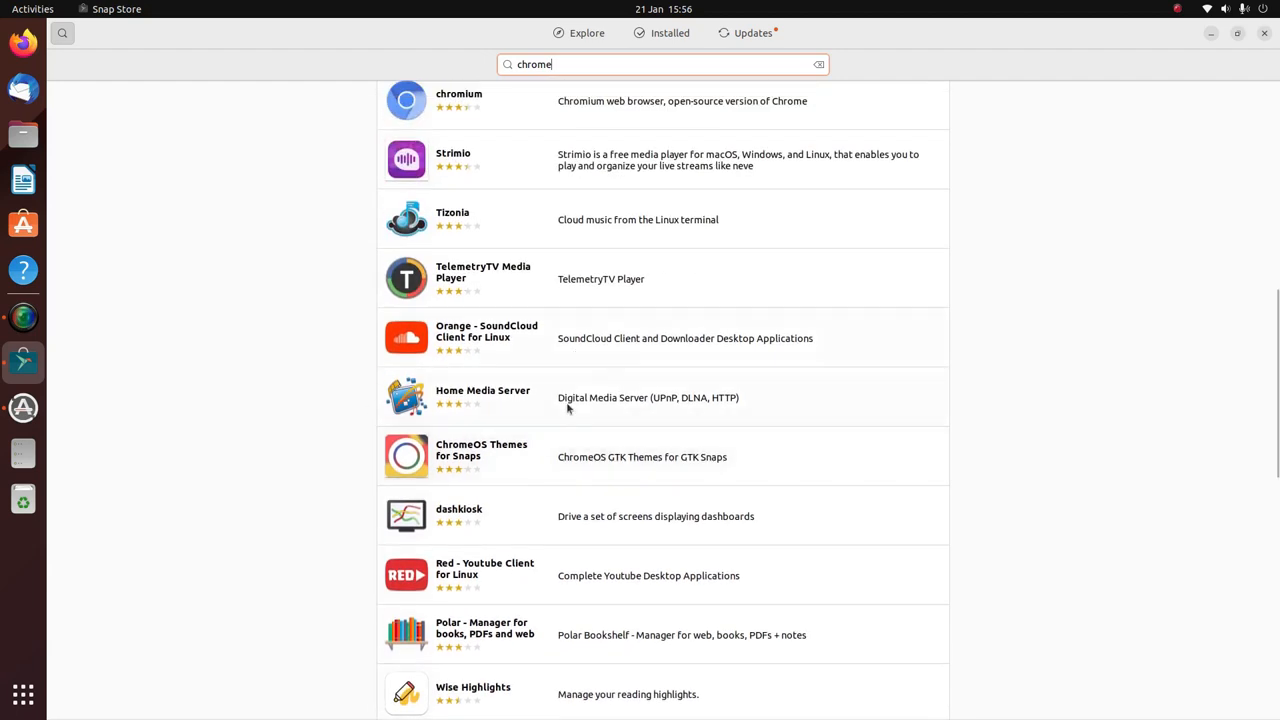
mouse_move(1270, 410)
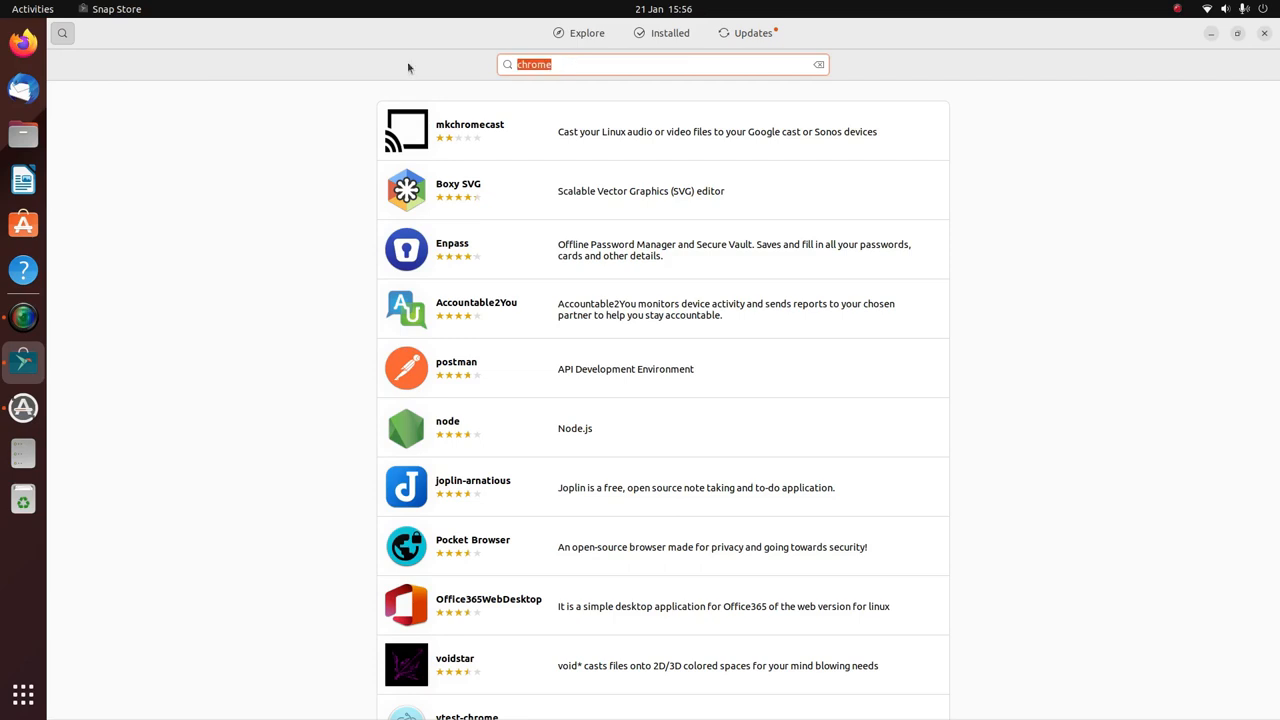
Search for "gimp", then replace it with "dropbox" to list the Dropbox sync app
type("gimp")
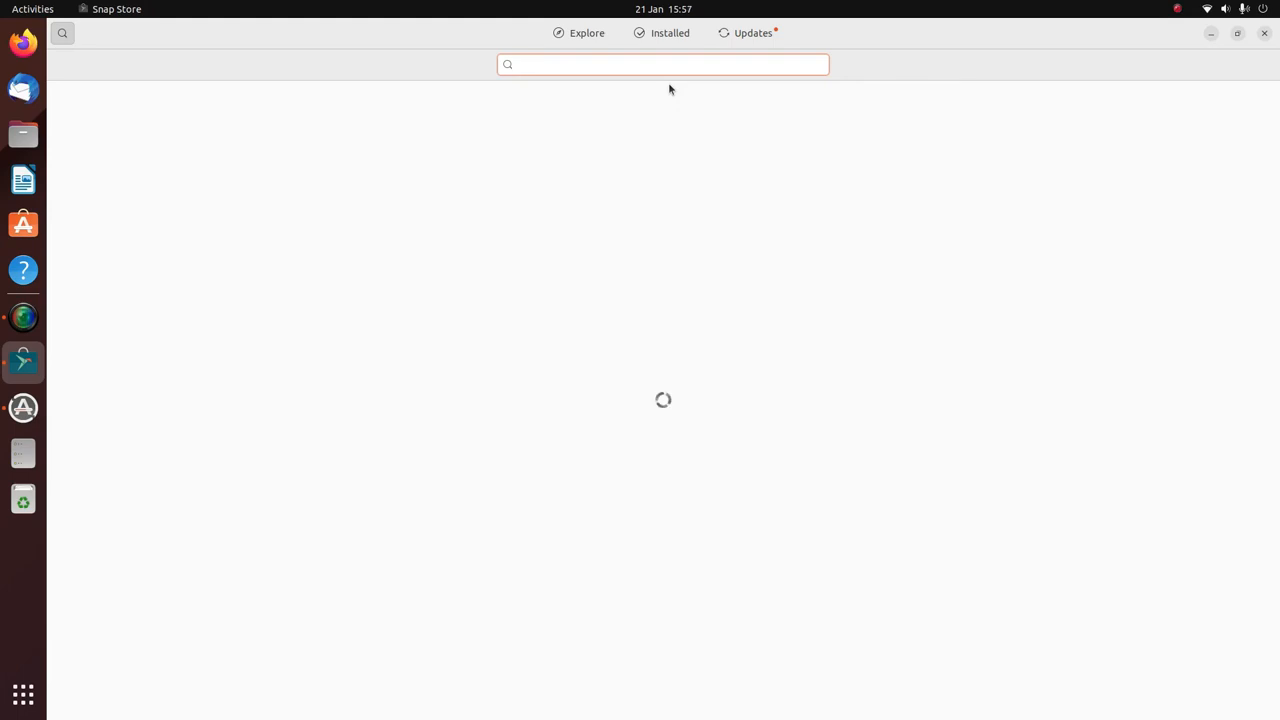
type("dropbox")
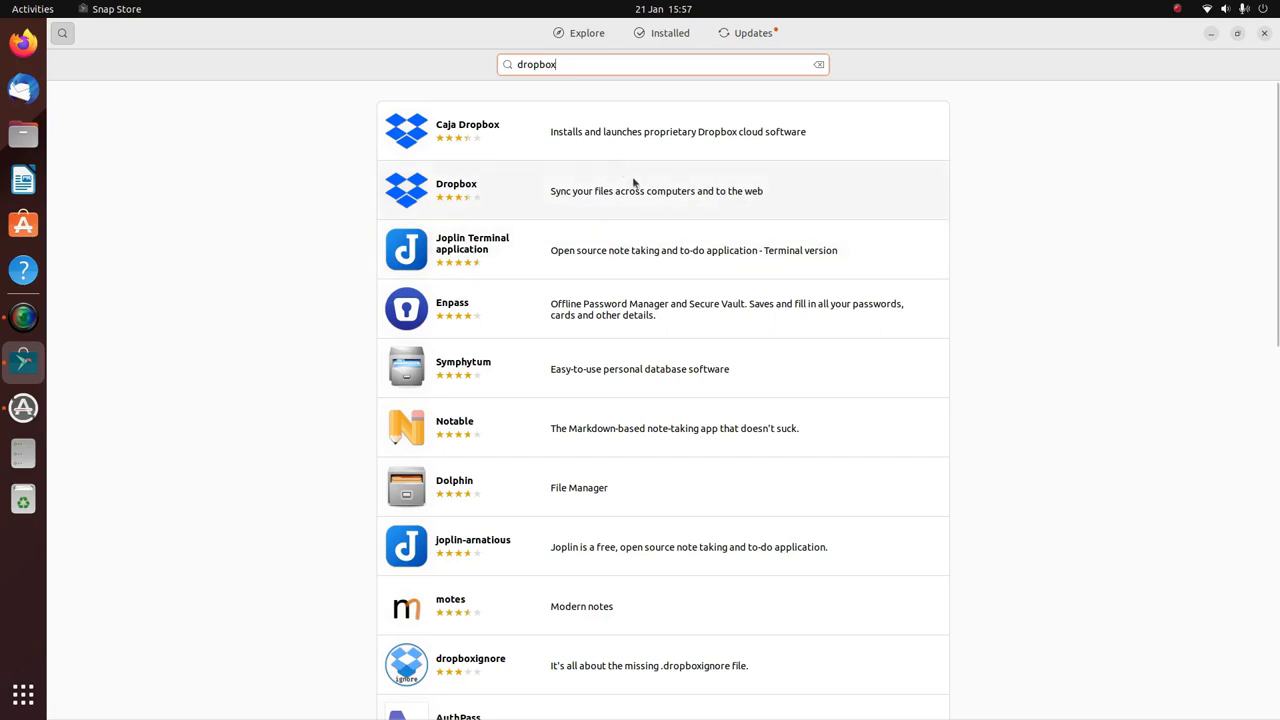
mouse_move(546, 219)
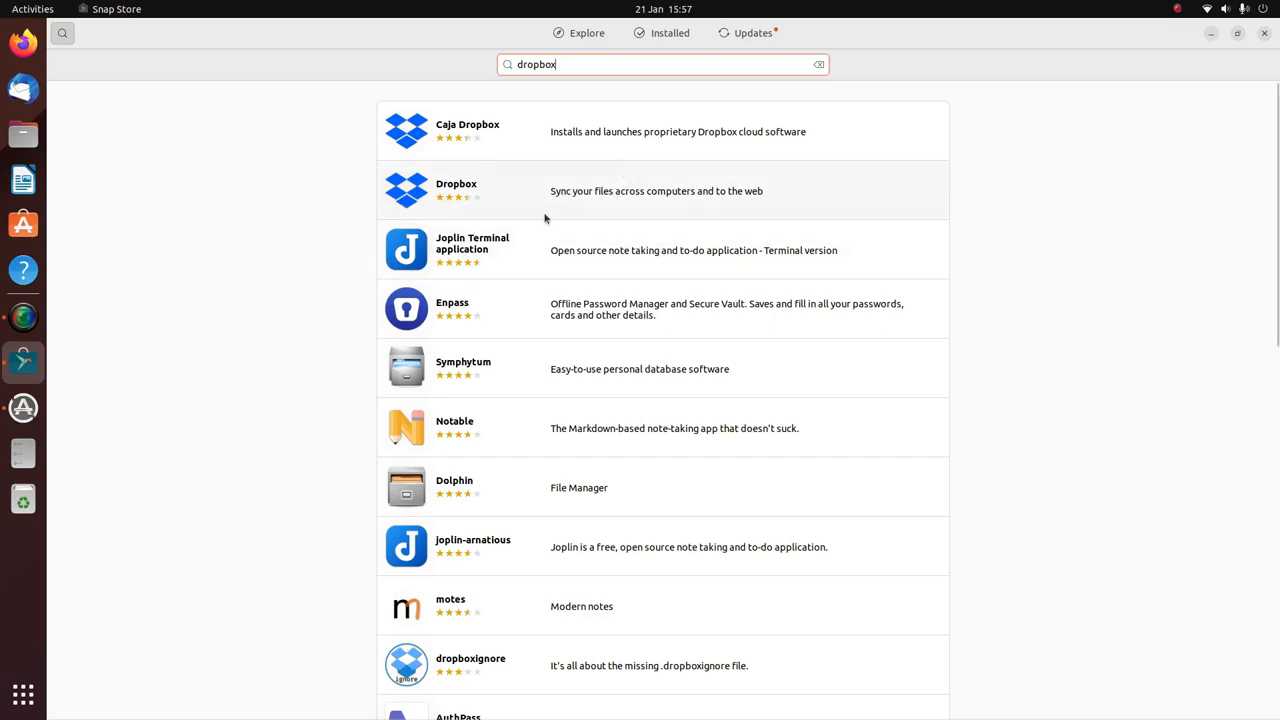
mouse_move(596, 201)
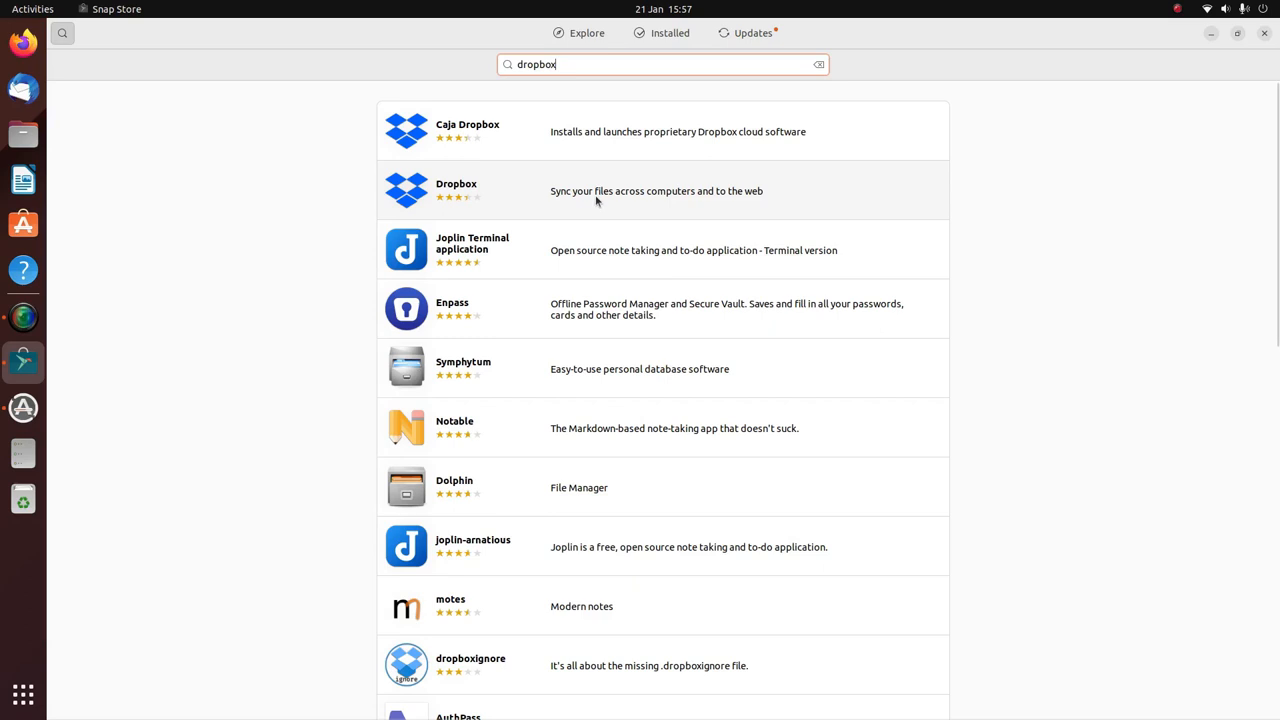
mouse_move(597, 201)
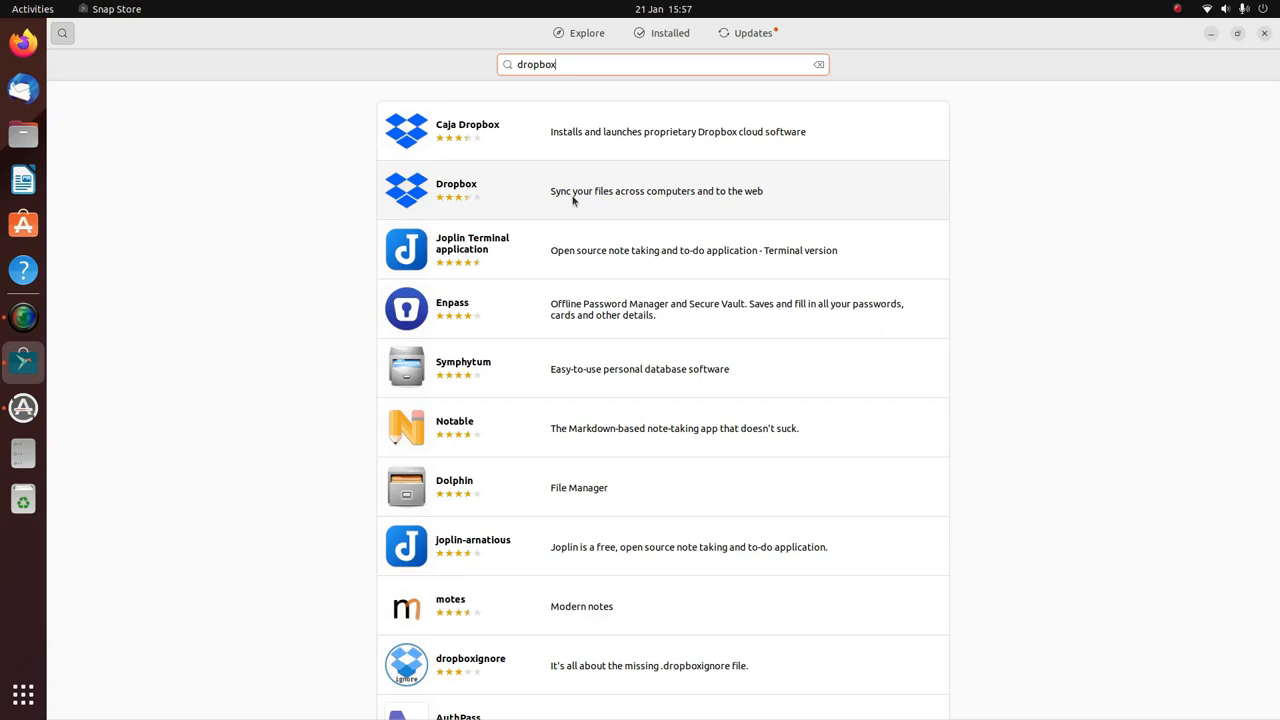
mouse_move(468, 196)
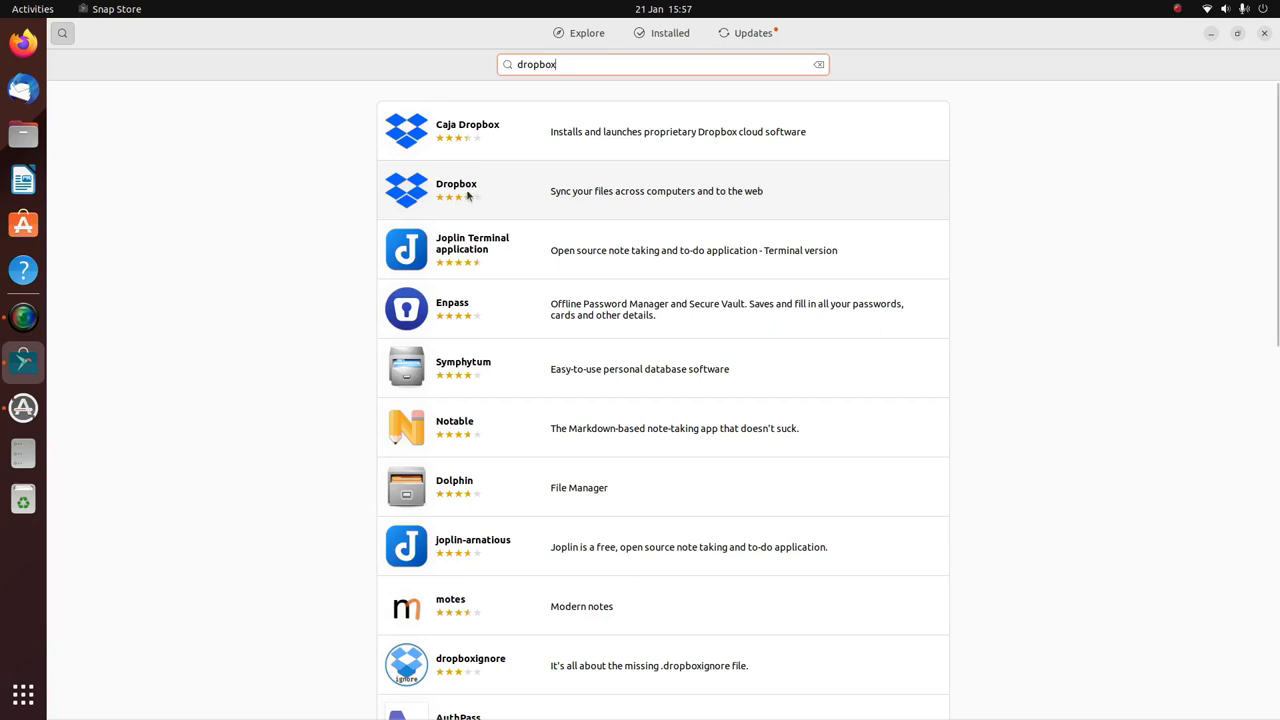
Install Dropbox from its details page, authorising with the account password
left_click(456, 190)
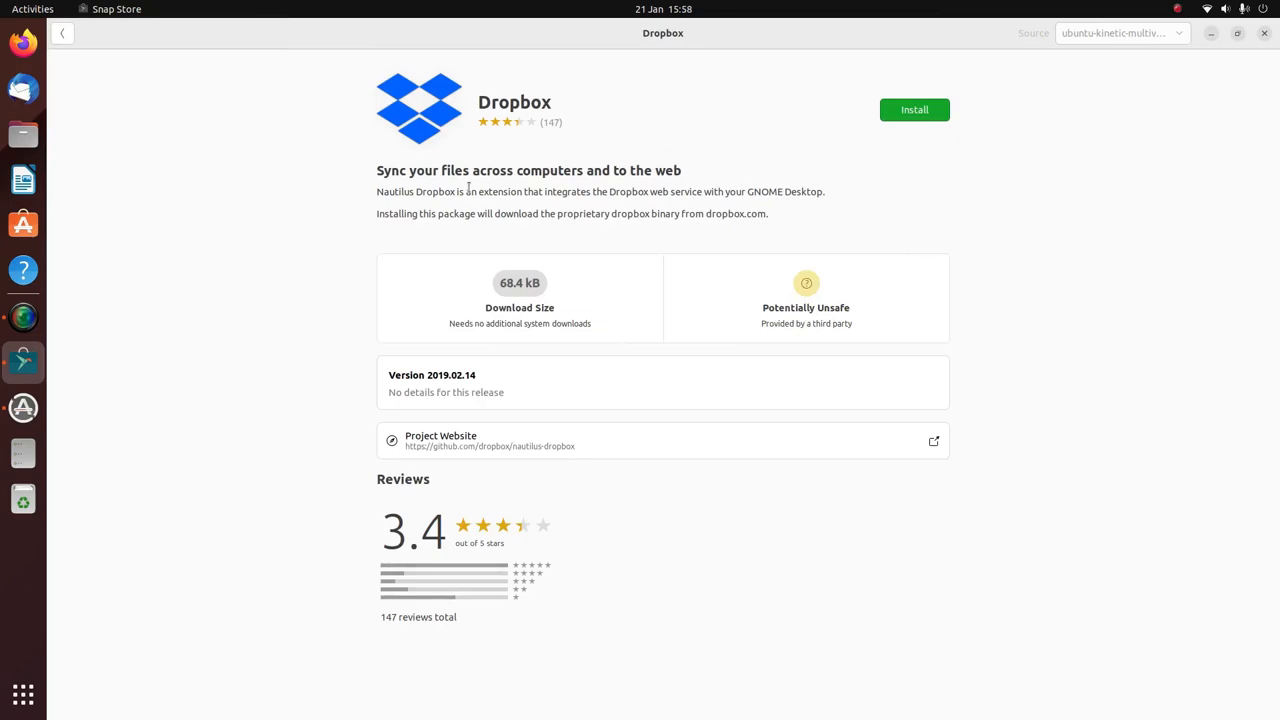
left_click(913, 109)
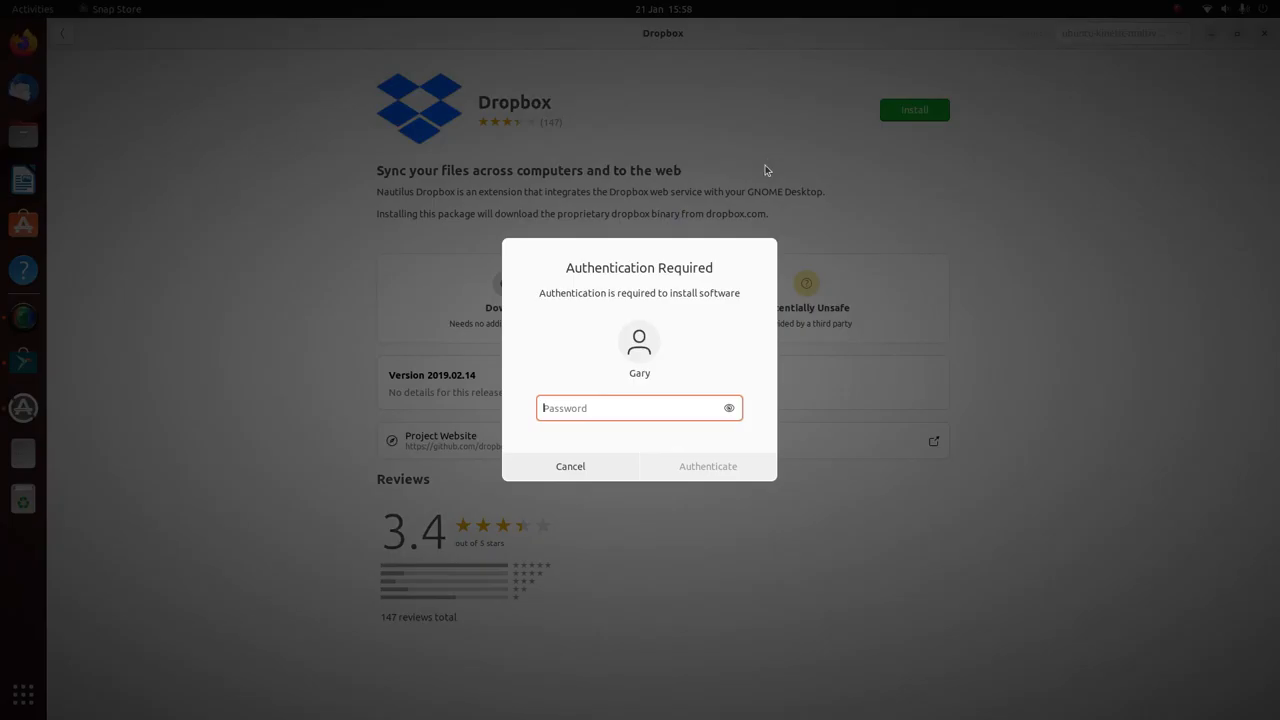
type("password")
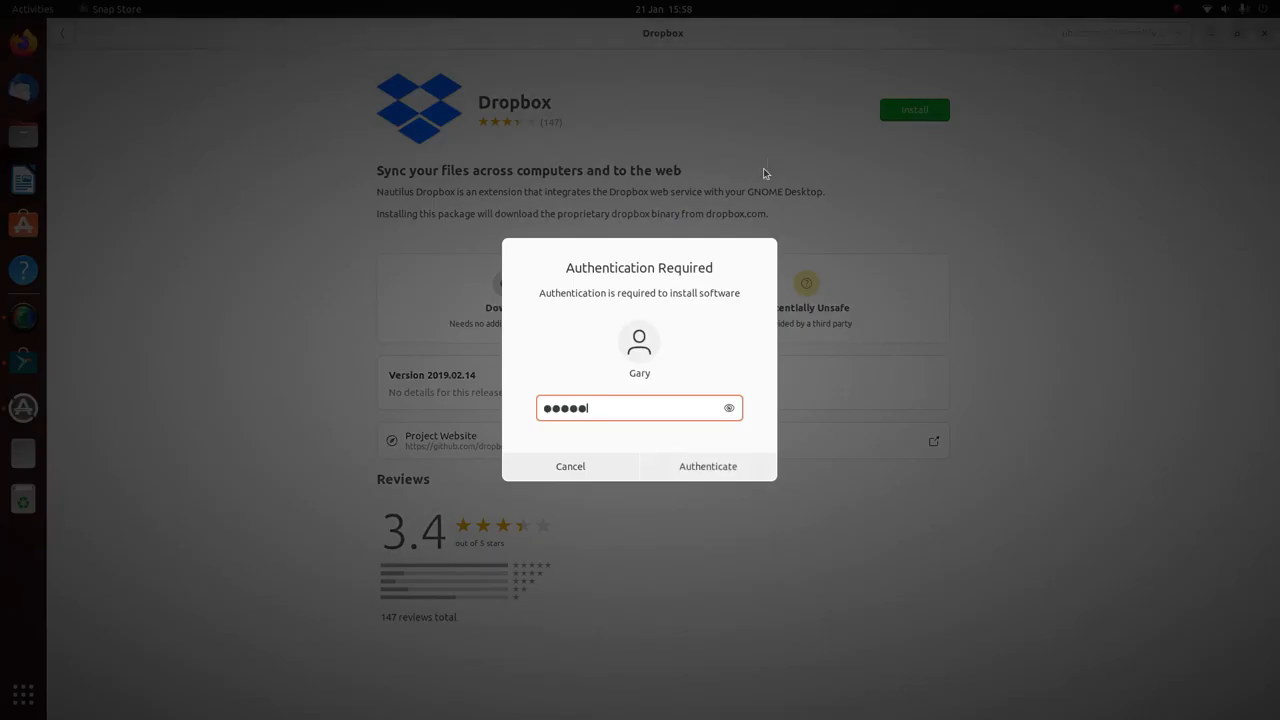
left_click(707, 466)
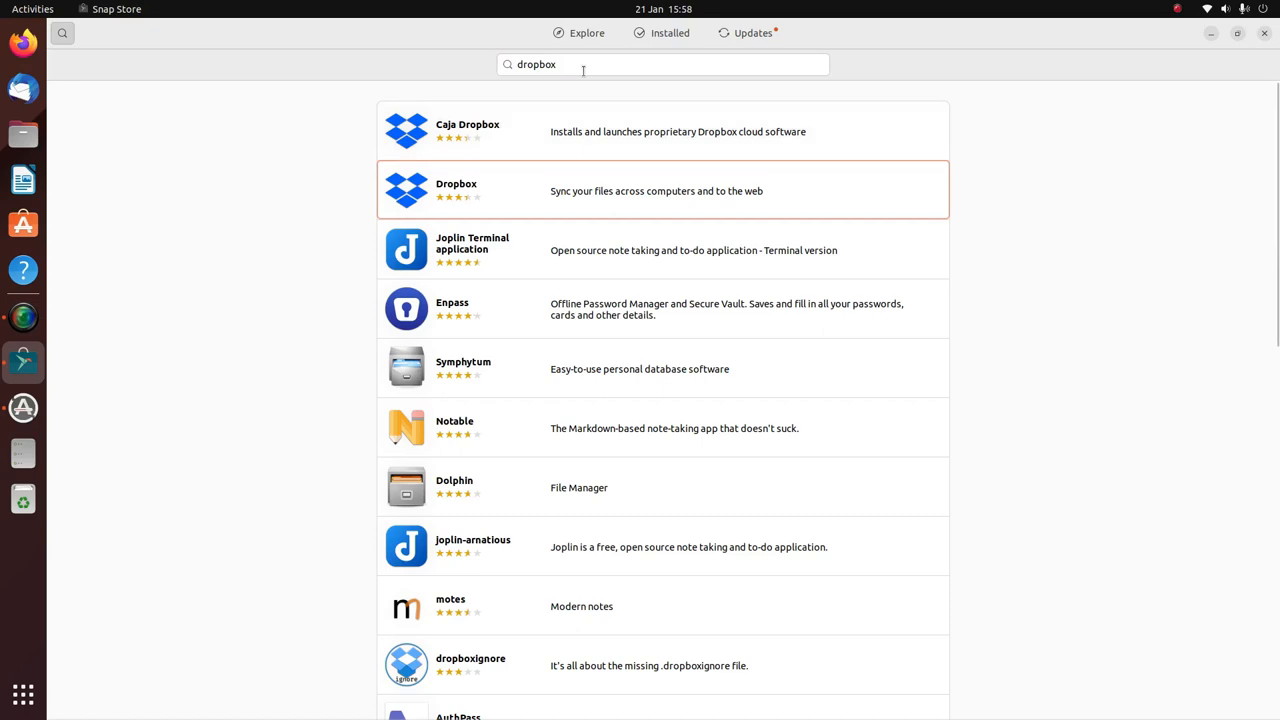
Search for "google drive" and scroll through results such as odrive and Open Drive
type("google")
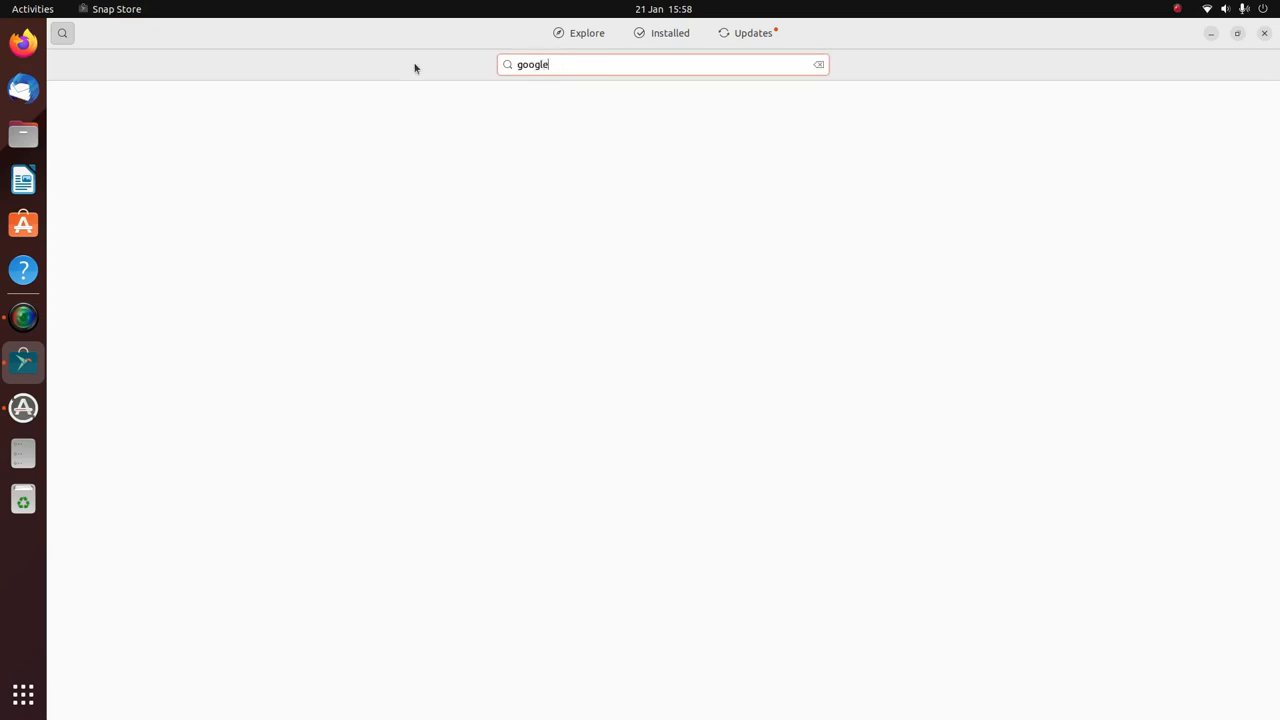
type("drive")
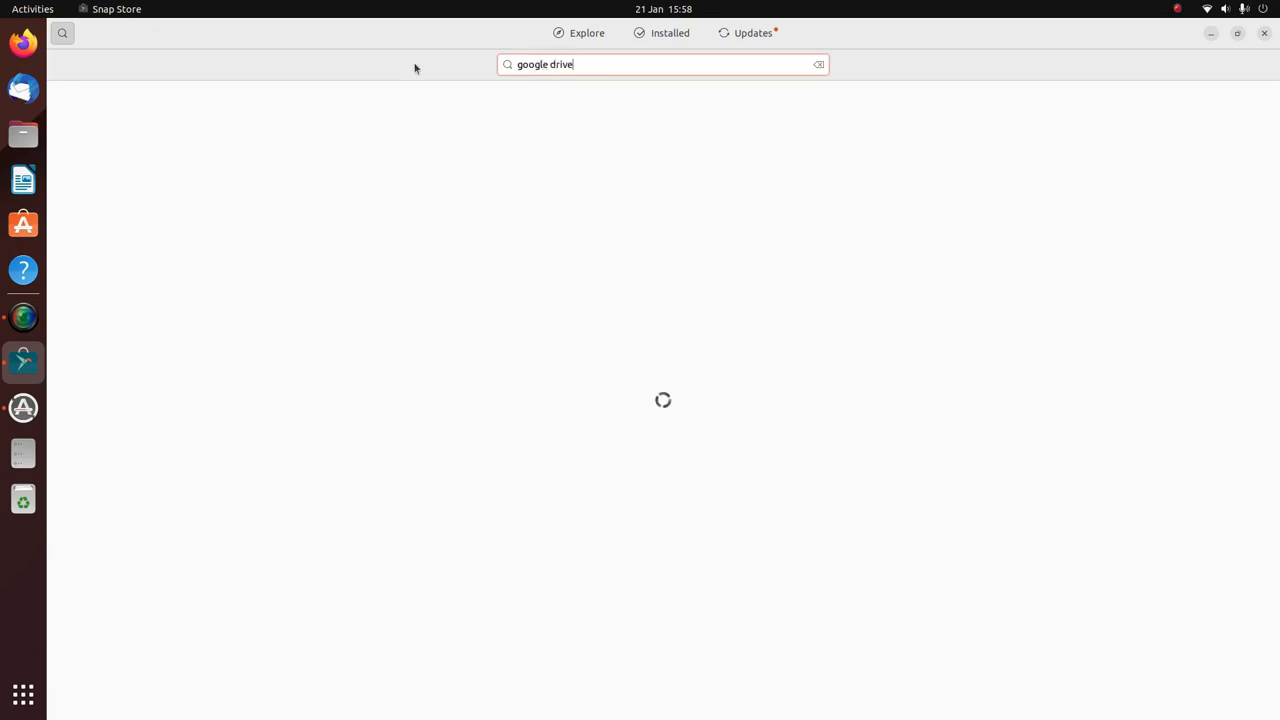
mouse_move(537, 85)
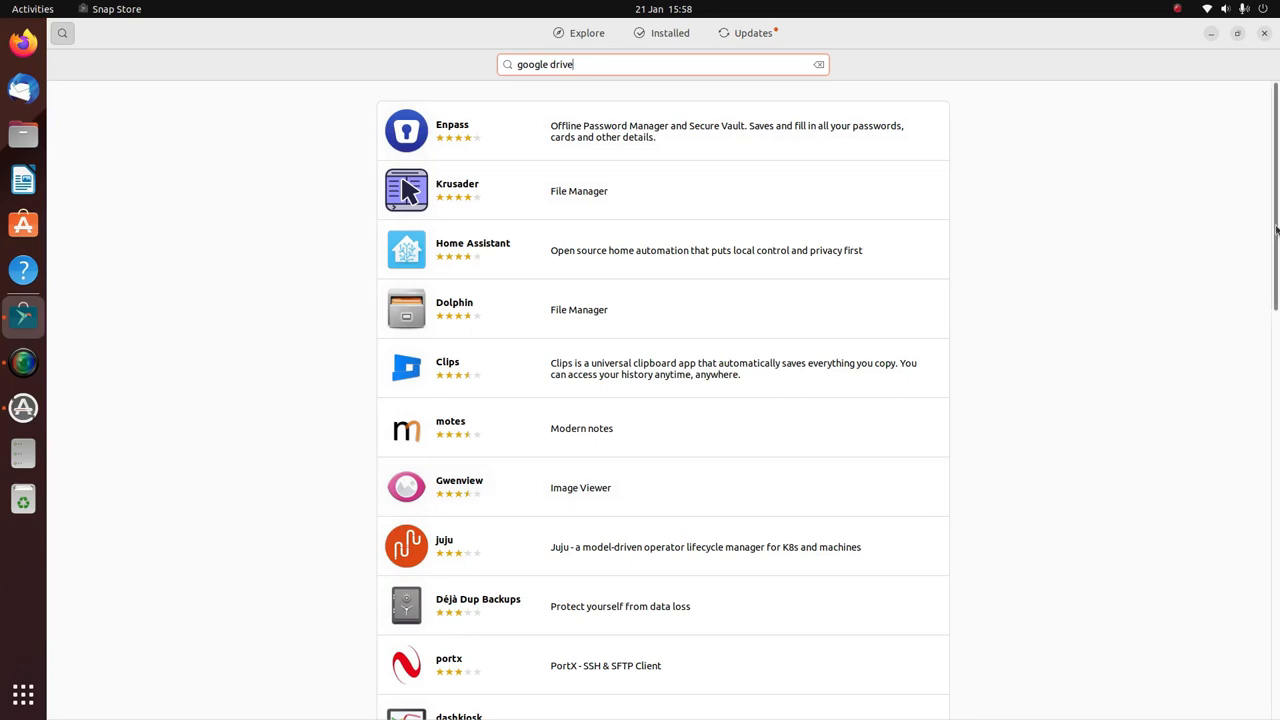
scroll("down", 3)
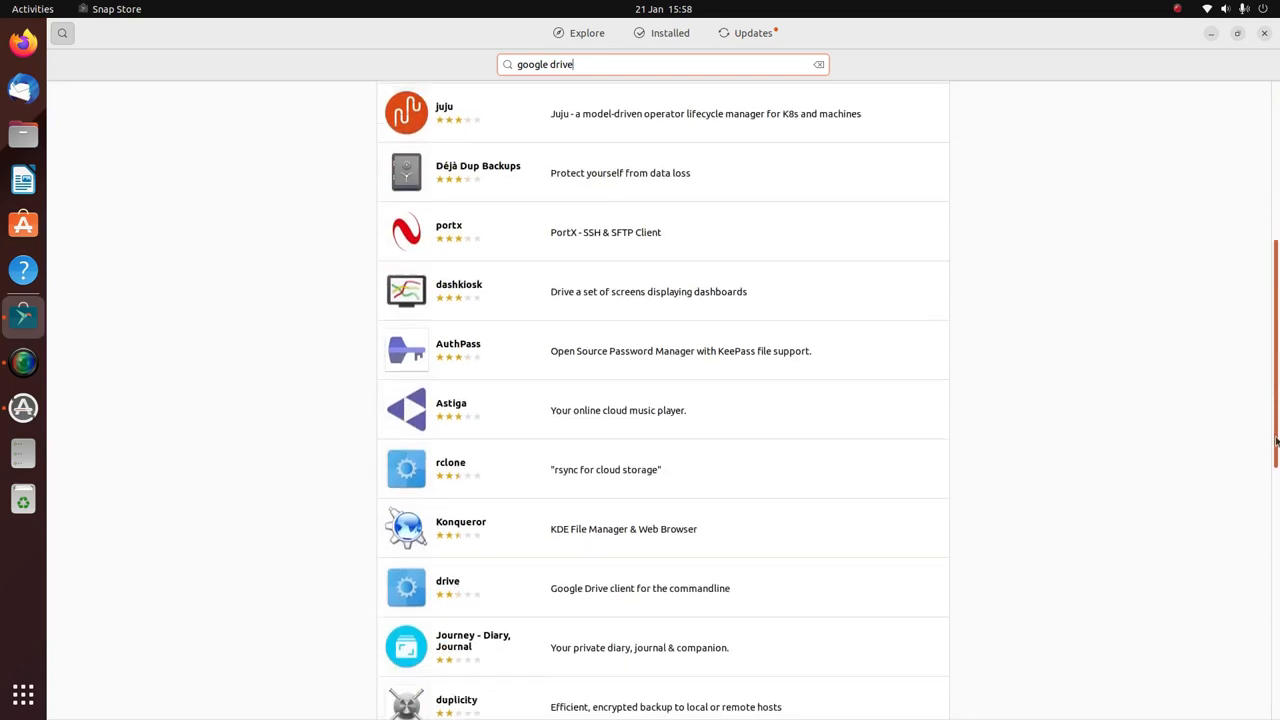
scroll("down", 3)
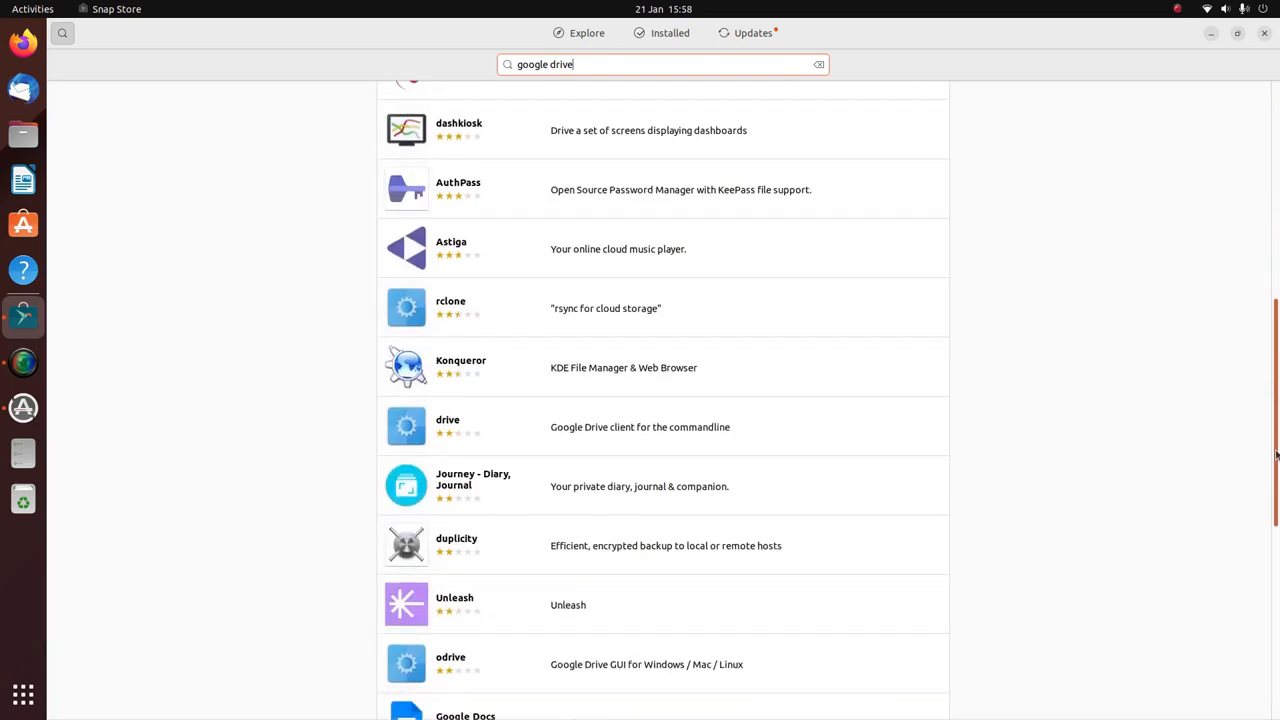
scroll("down", 3)
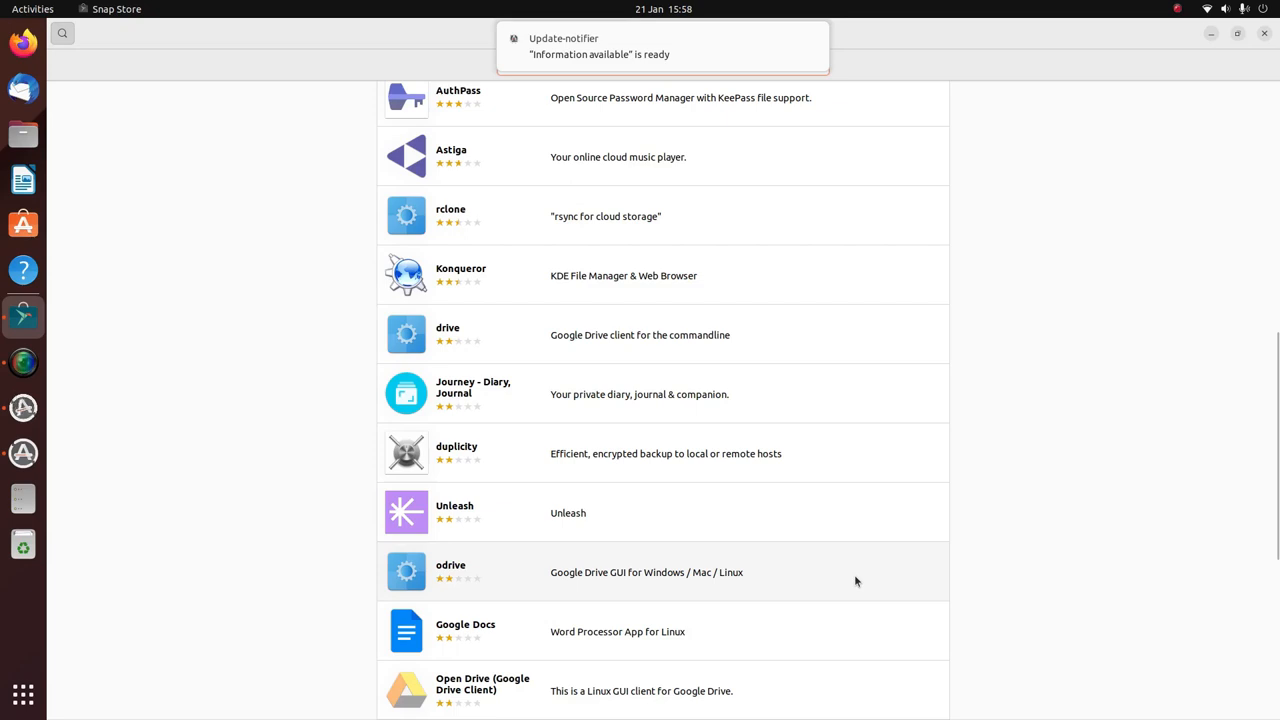
type("google drive")
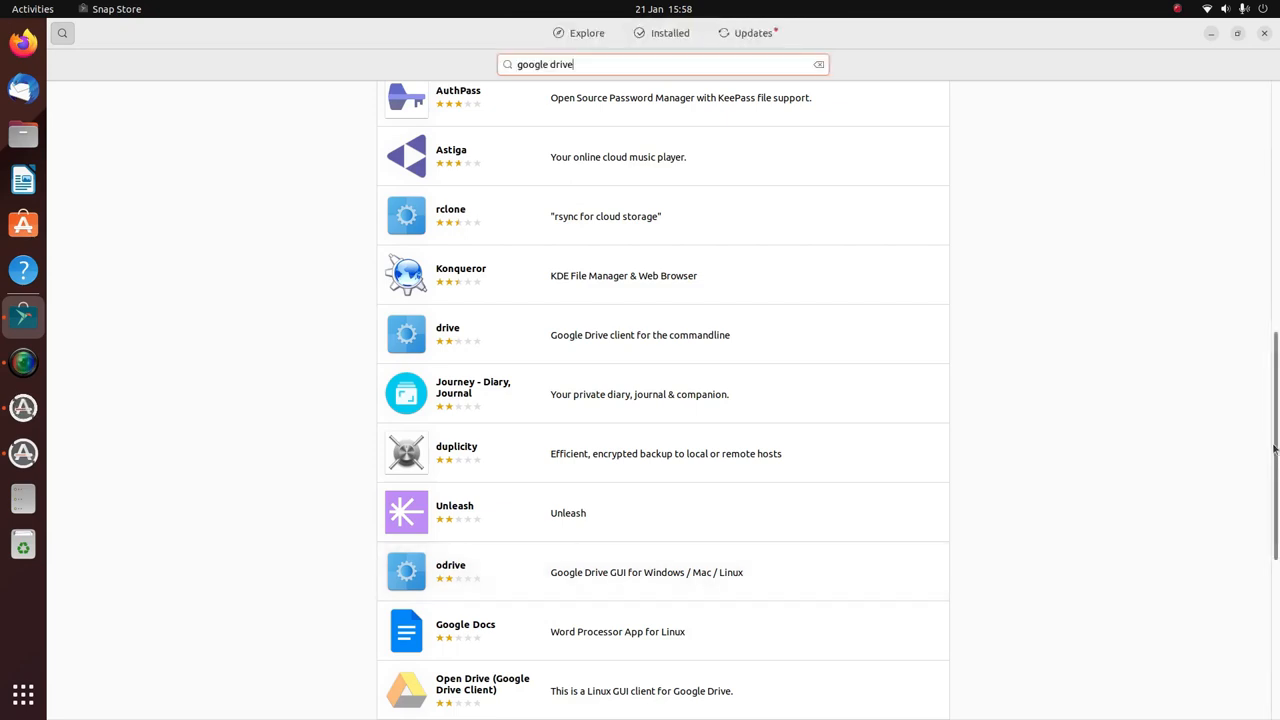
scroll("down", 3)
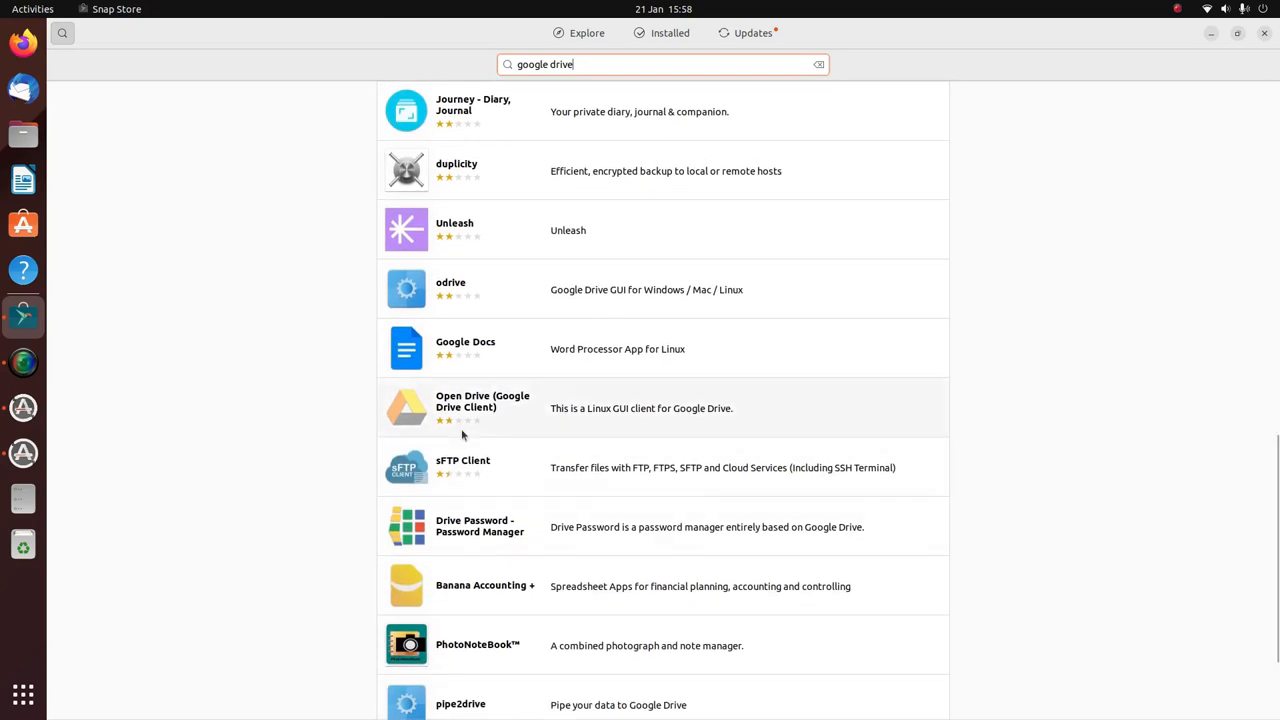
mouse_move(578, 279)
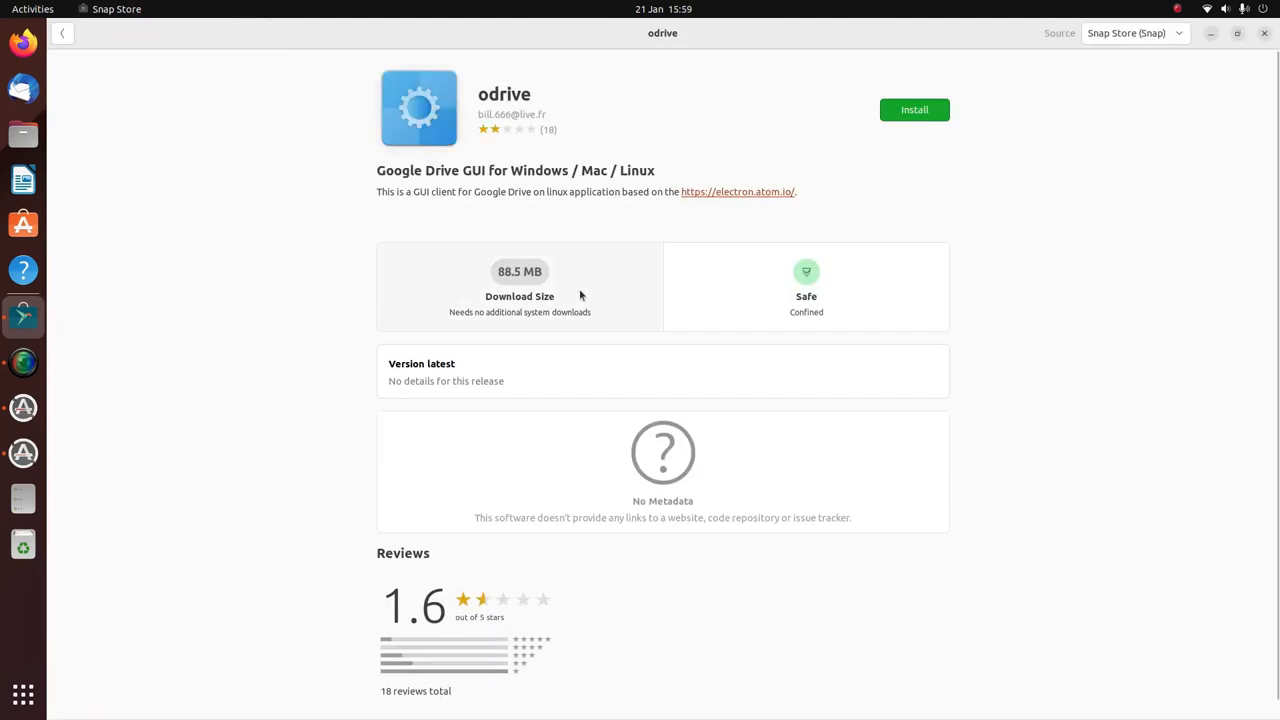
mouse_move(474, 220)
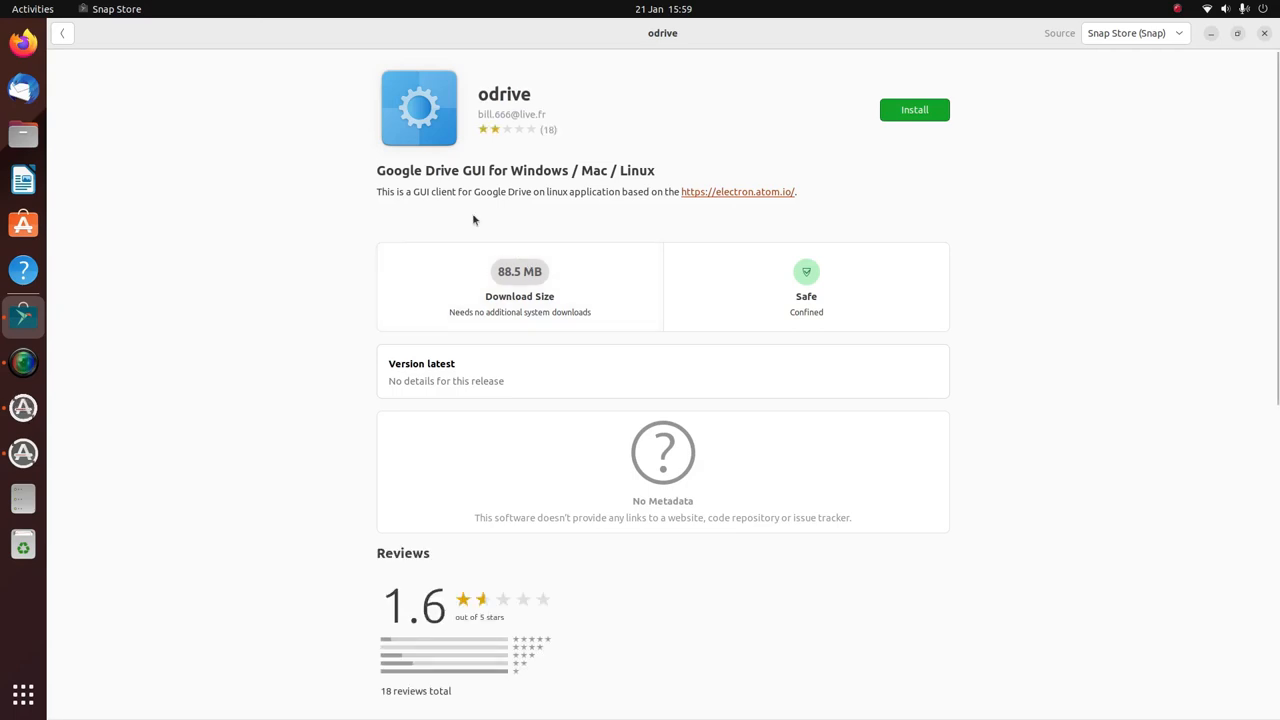
mouse_move(553, 214)
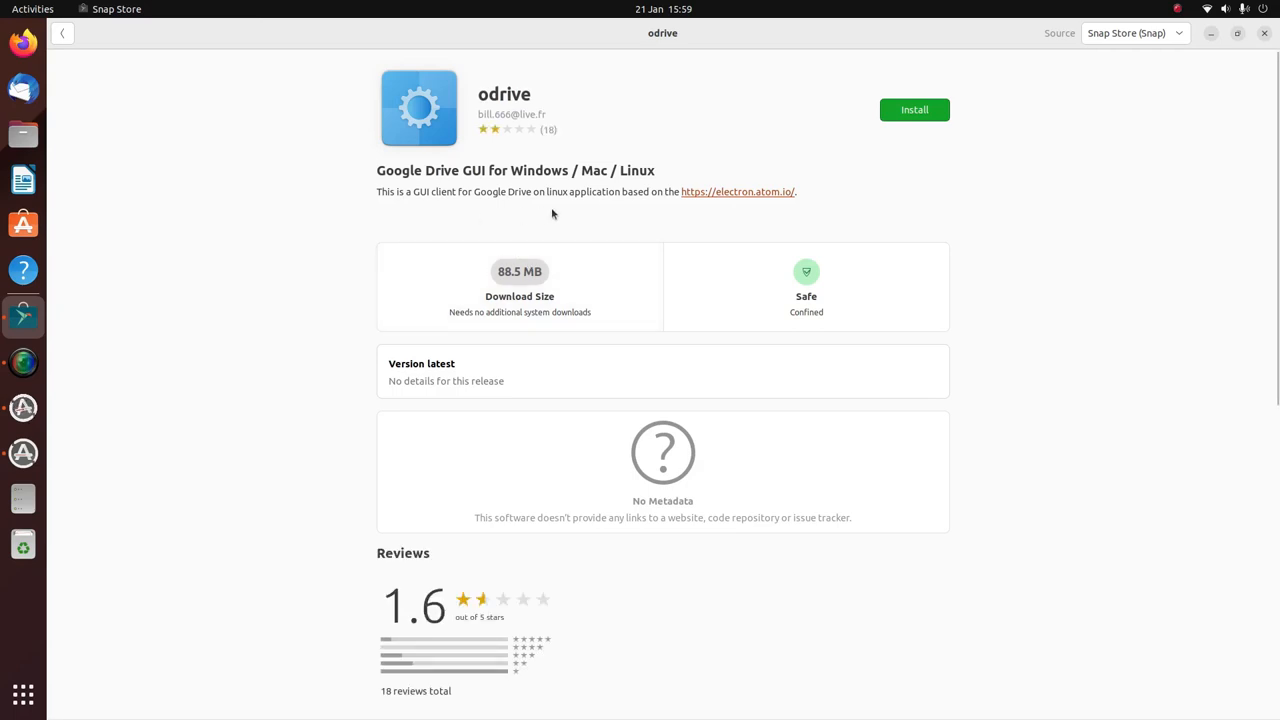
mouse_move(550, 144)
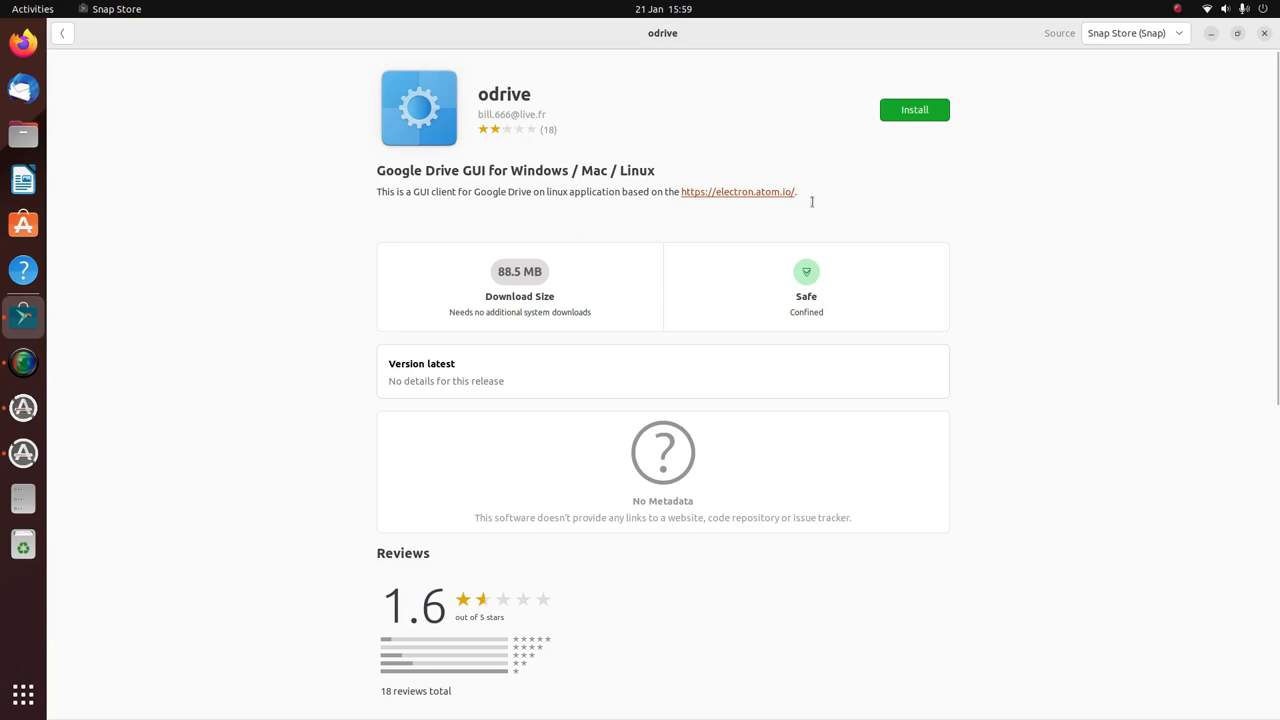
scroll("down", 3)
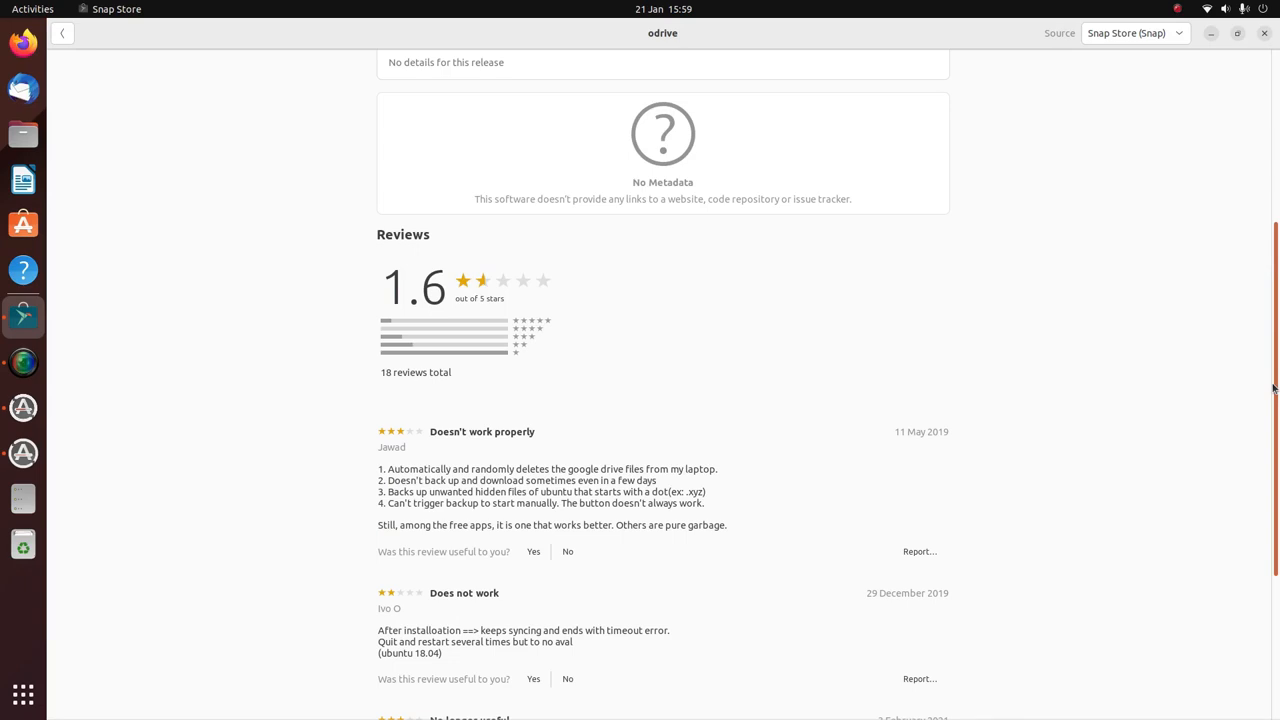
scroll("down", 3)
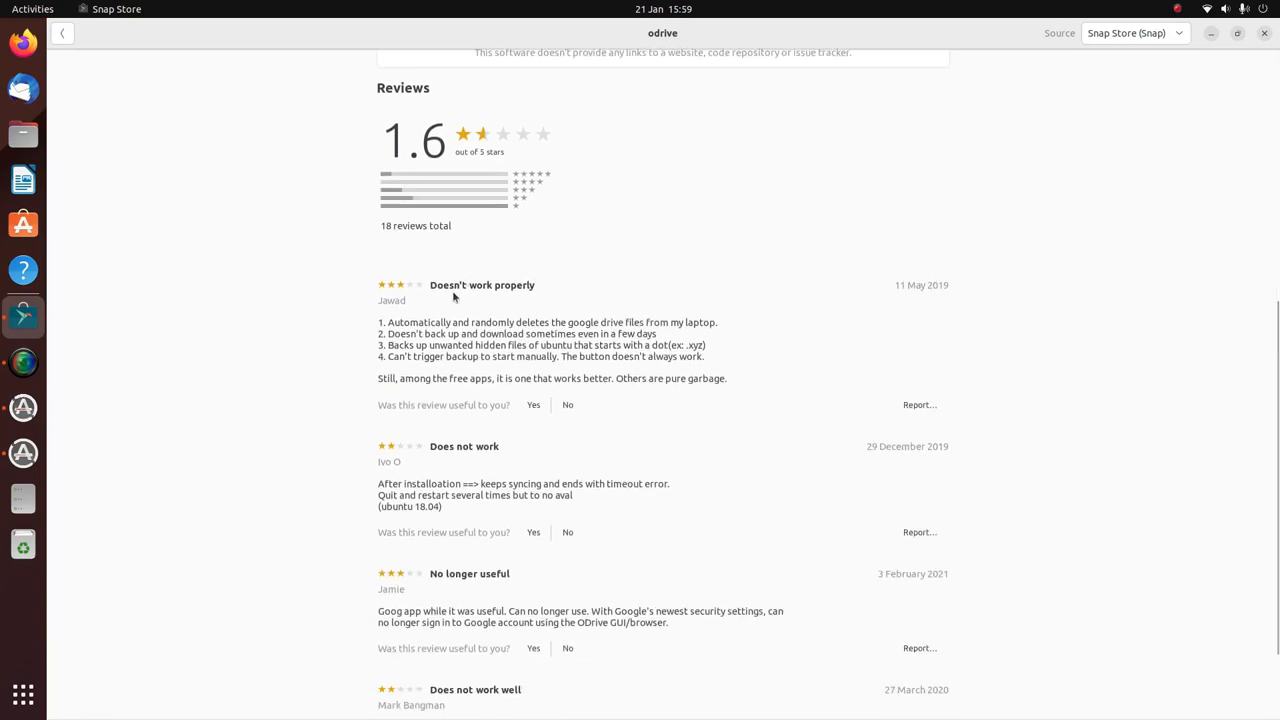
mouse_move(393, 298)
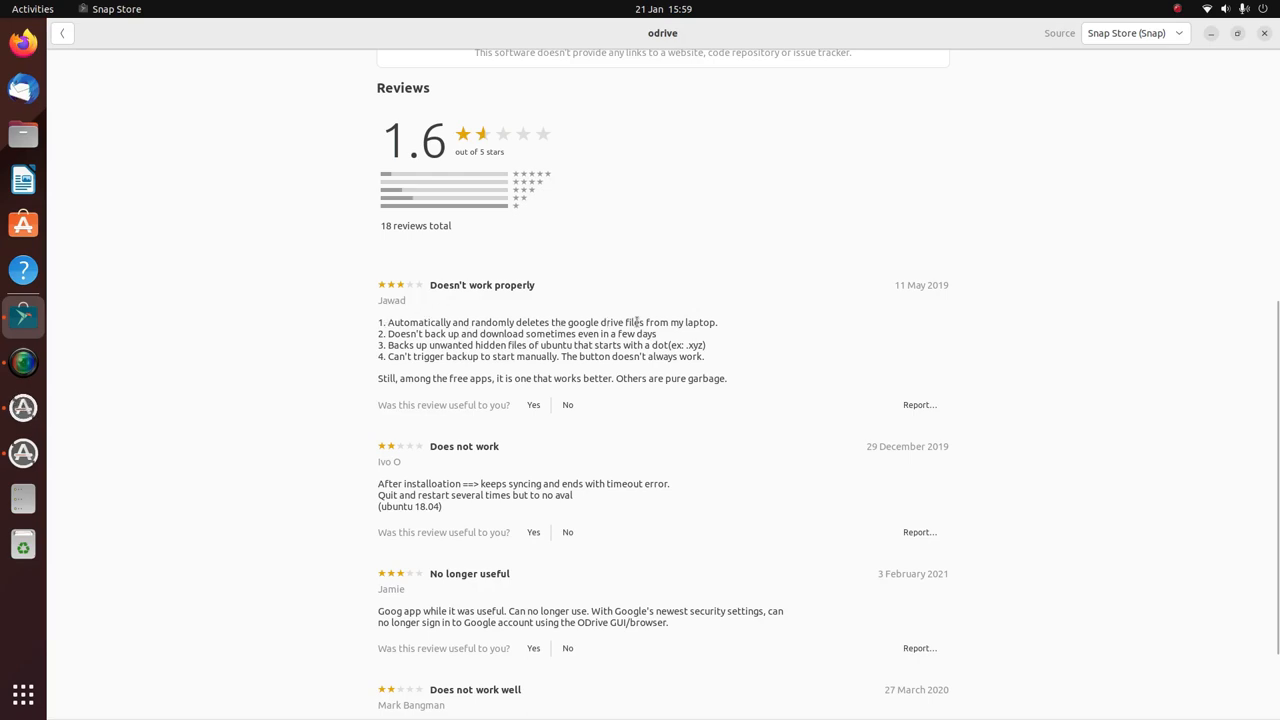
mouse_move(370, 306)
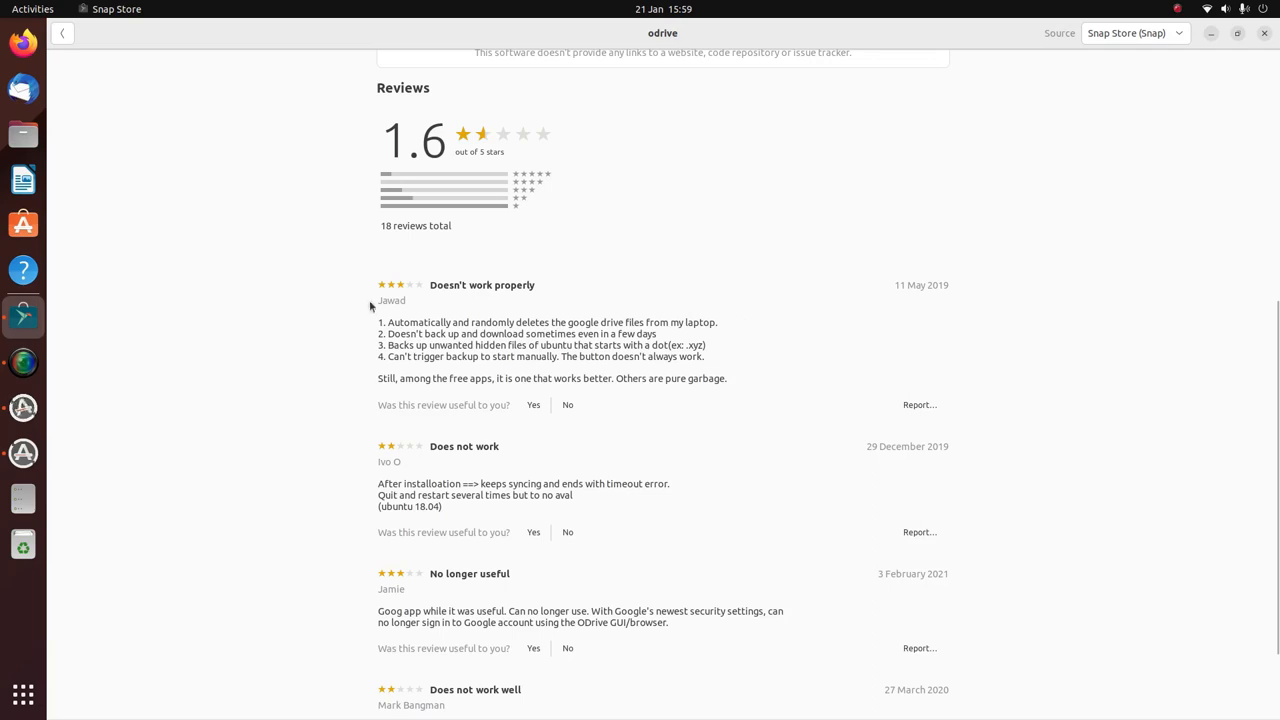
mouse_move(398, 296)
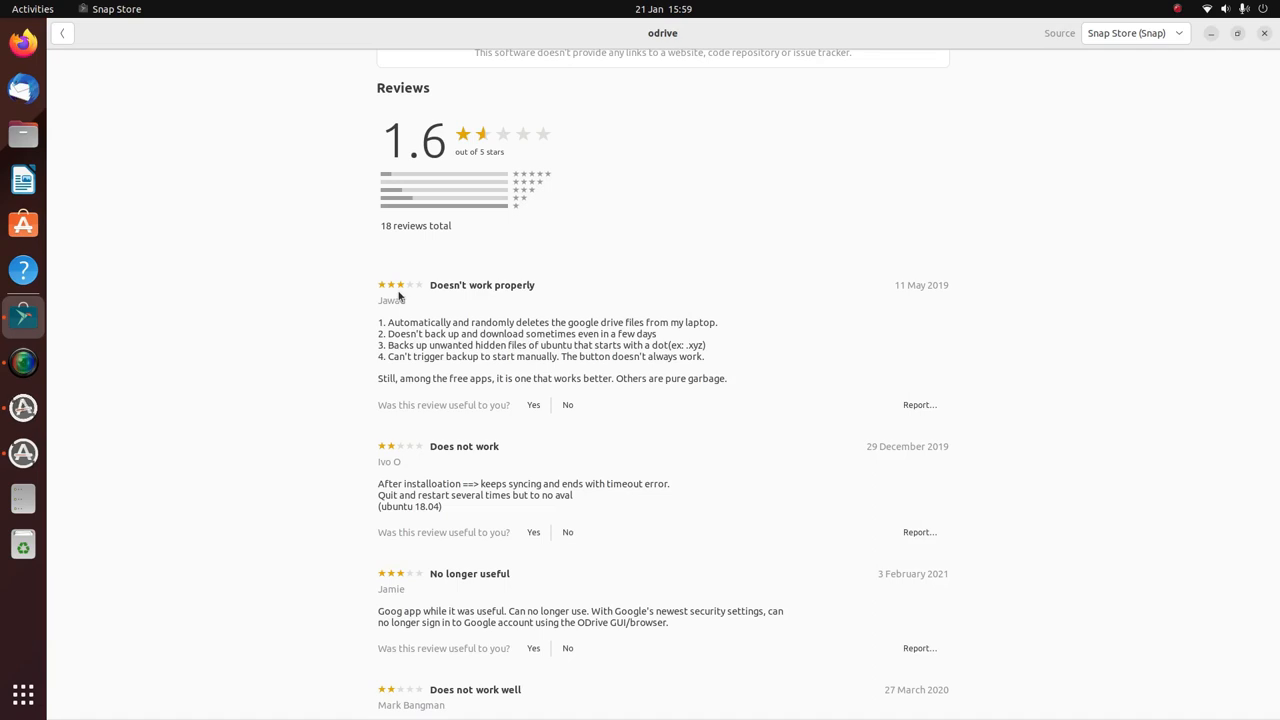
mouse_move(645, 453)
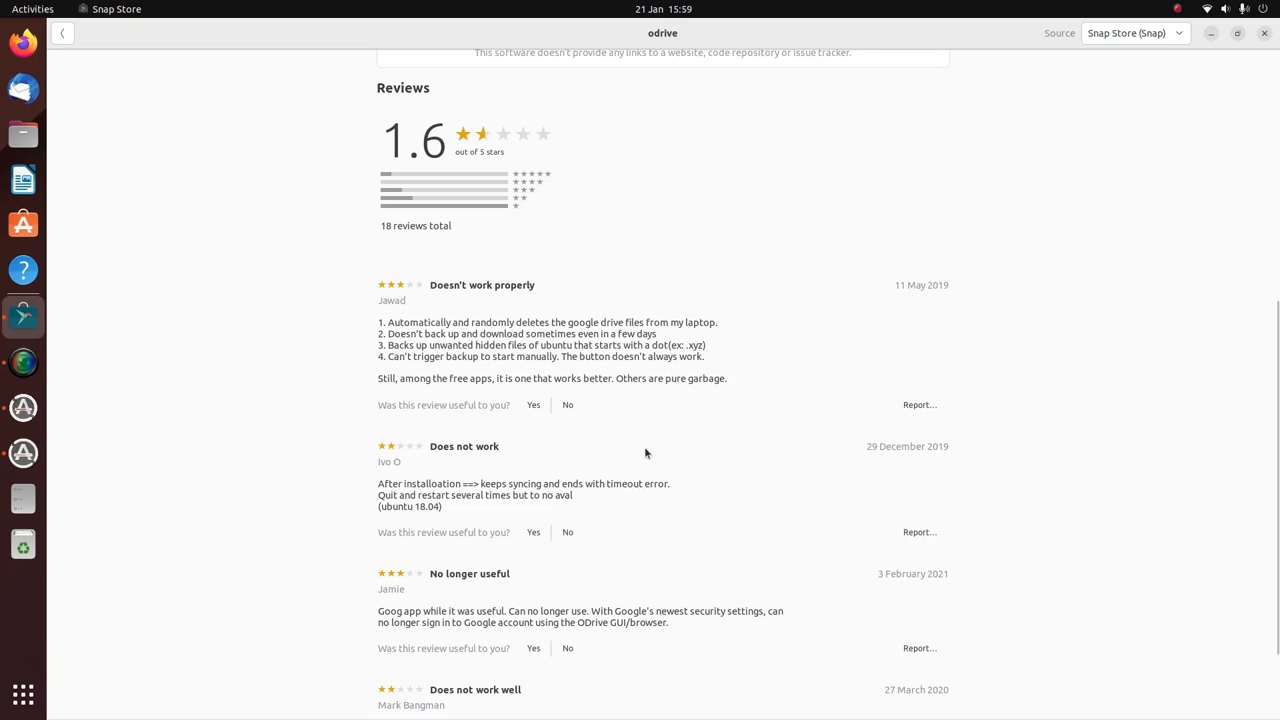
mouse_move(446, 463)
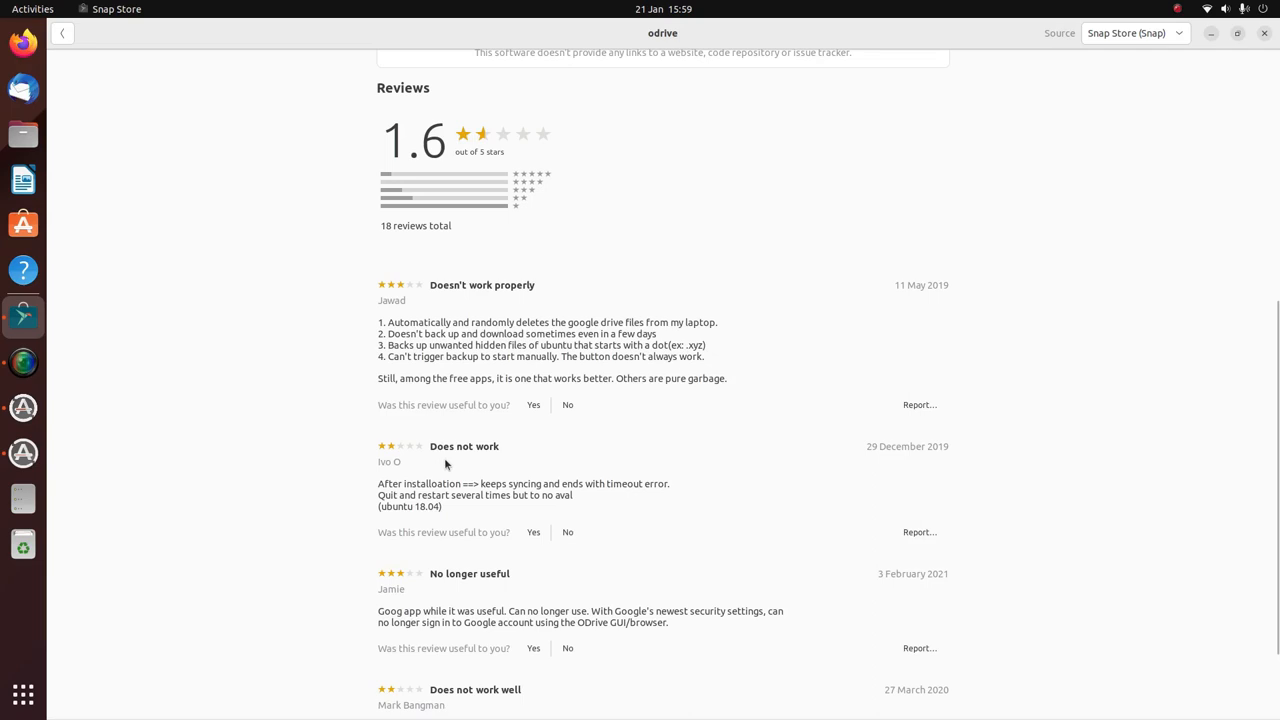
mouse_move(433, 458)
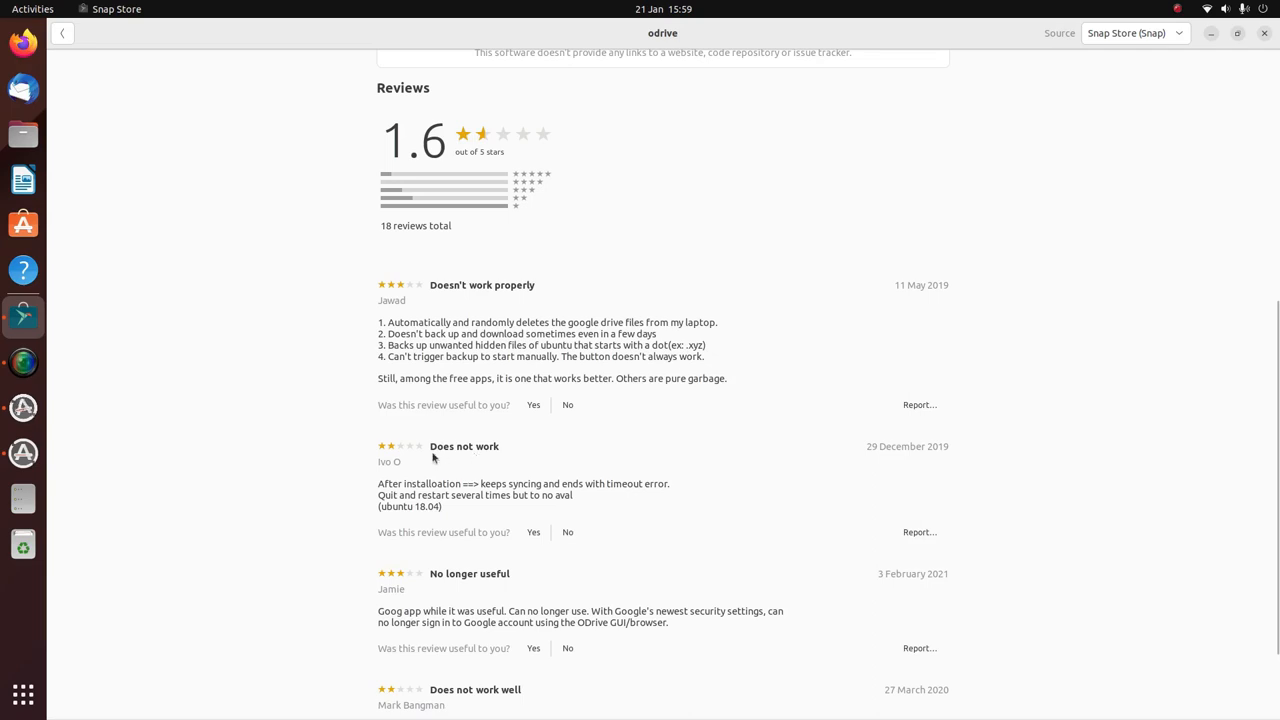
mouse_move(533, 648)
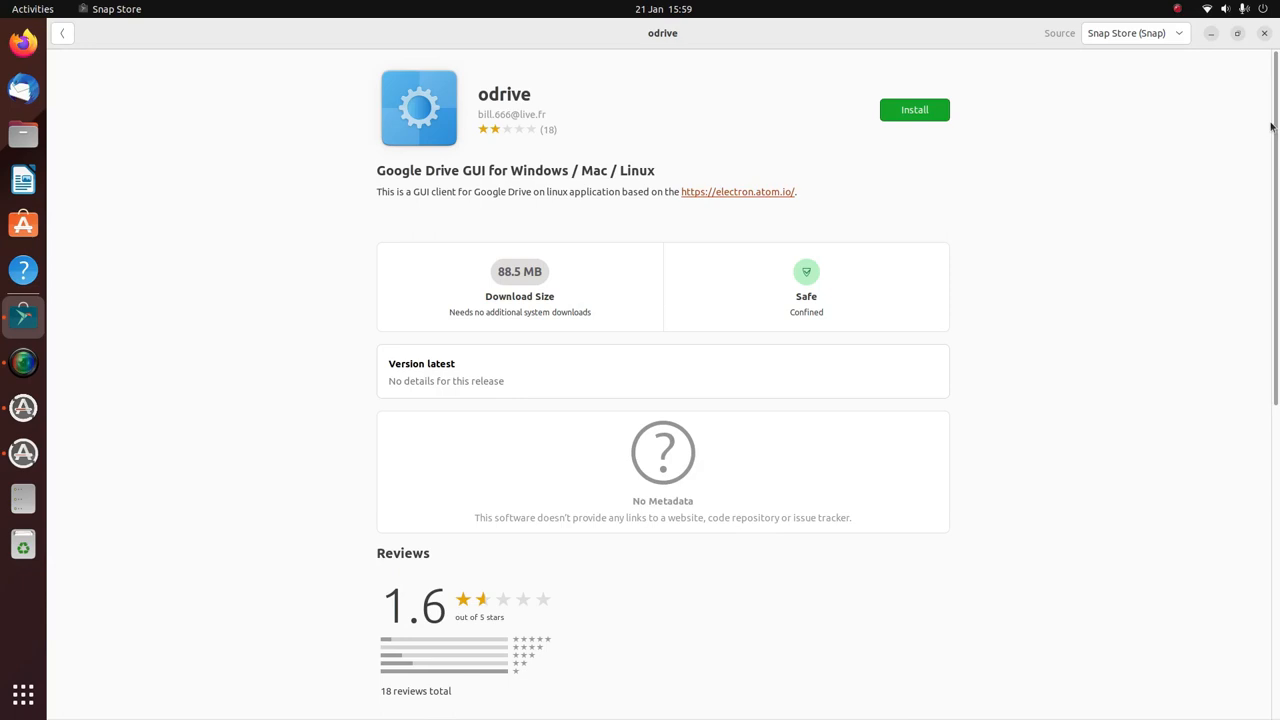
mouse_move(78, 121)
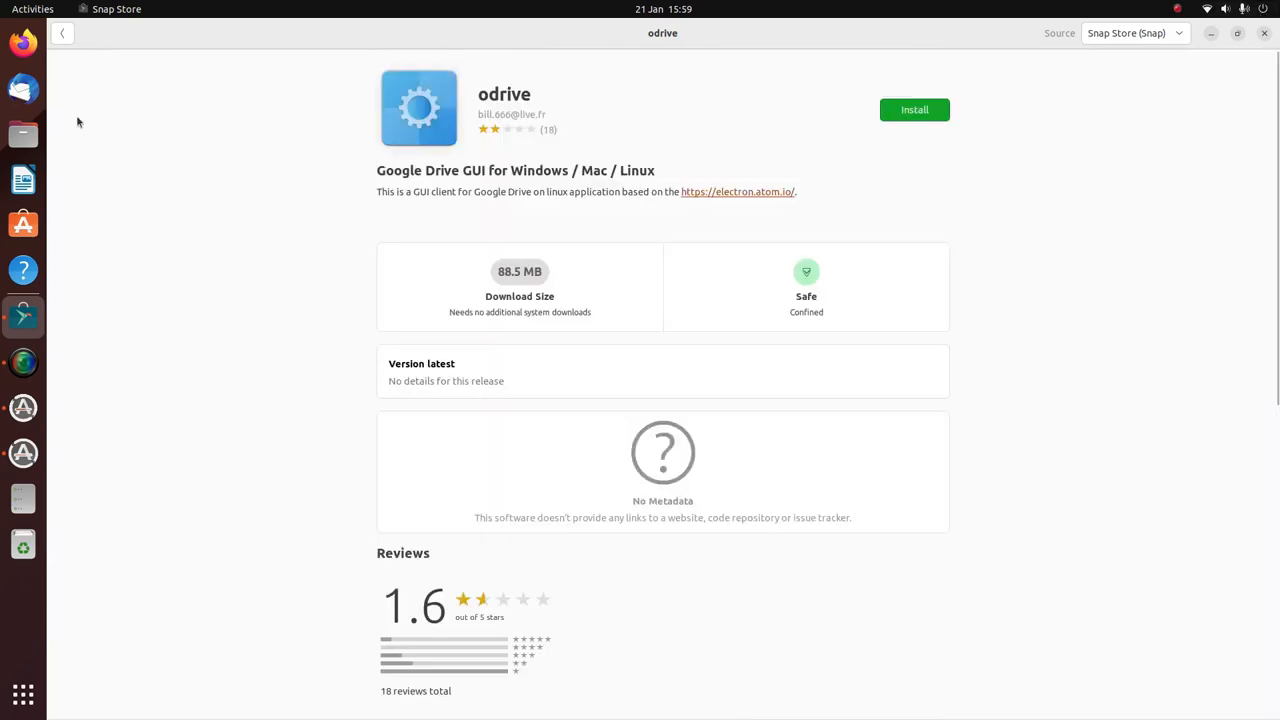
mouse_move(137, 145)
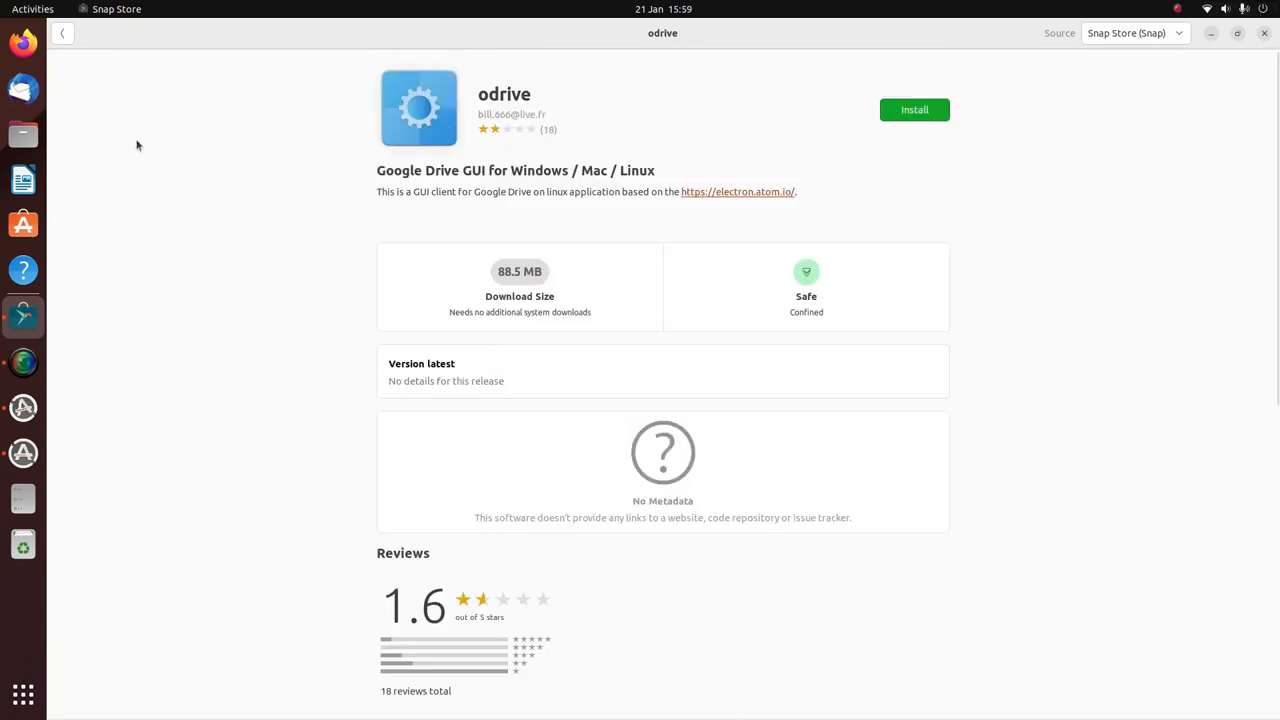
mouse_move(293, 168)
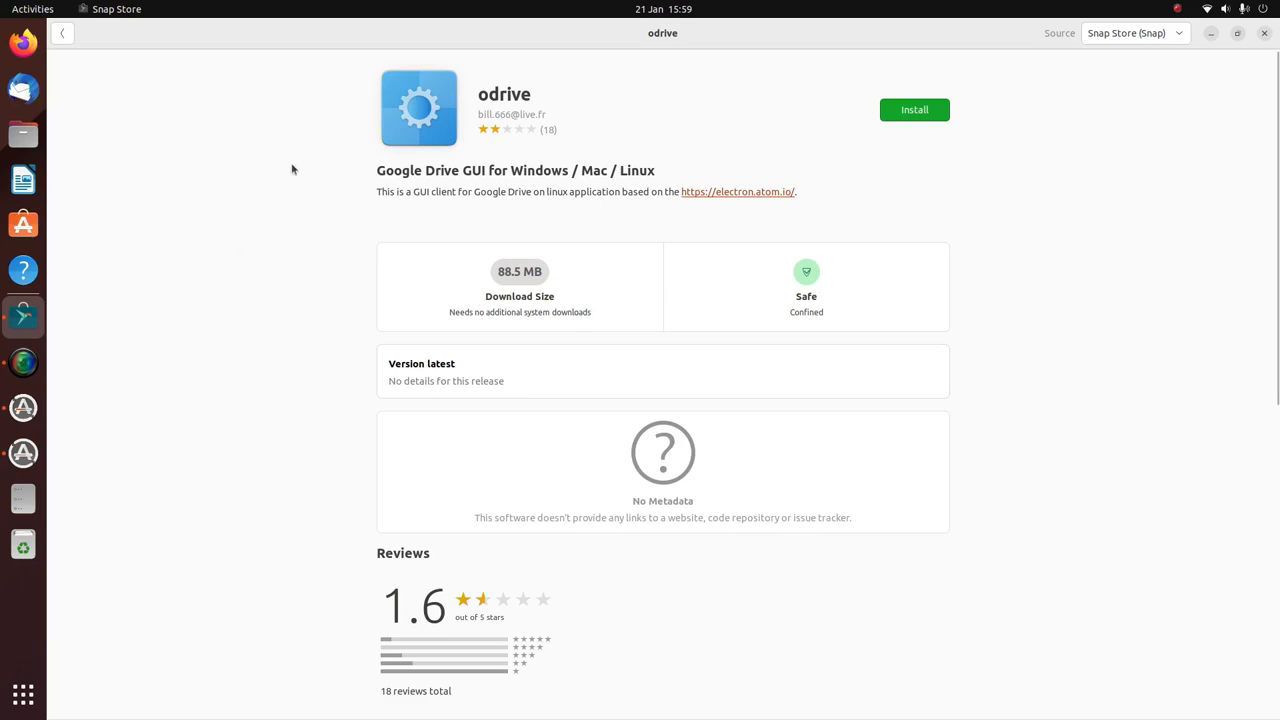
Return to Explore, then launch Dropbox via an Activities search for "drop"
left_click(62, 33)
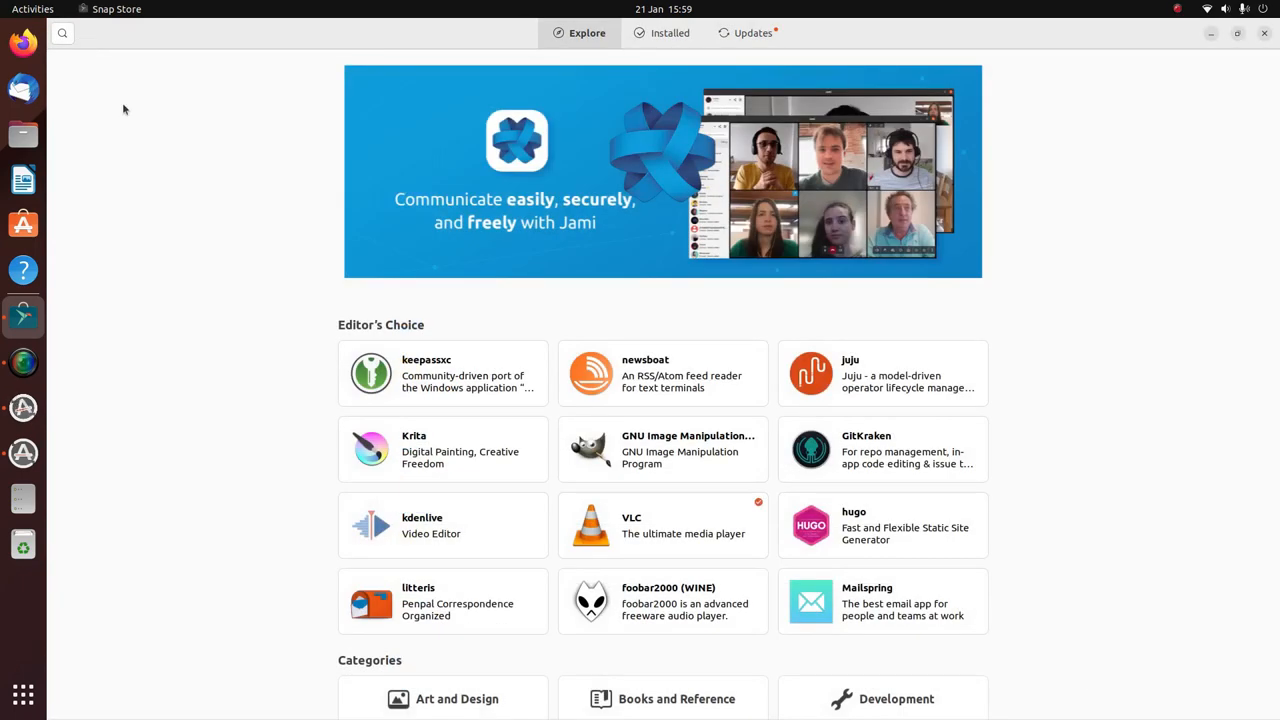
mouse_move(384, 302)
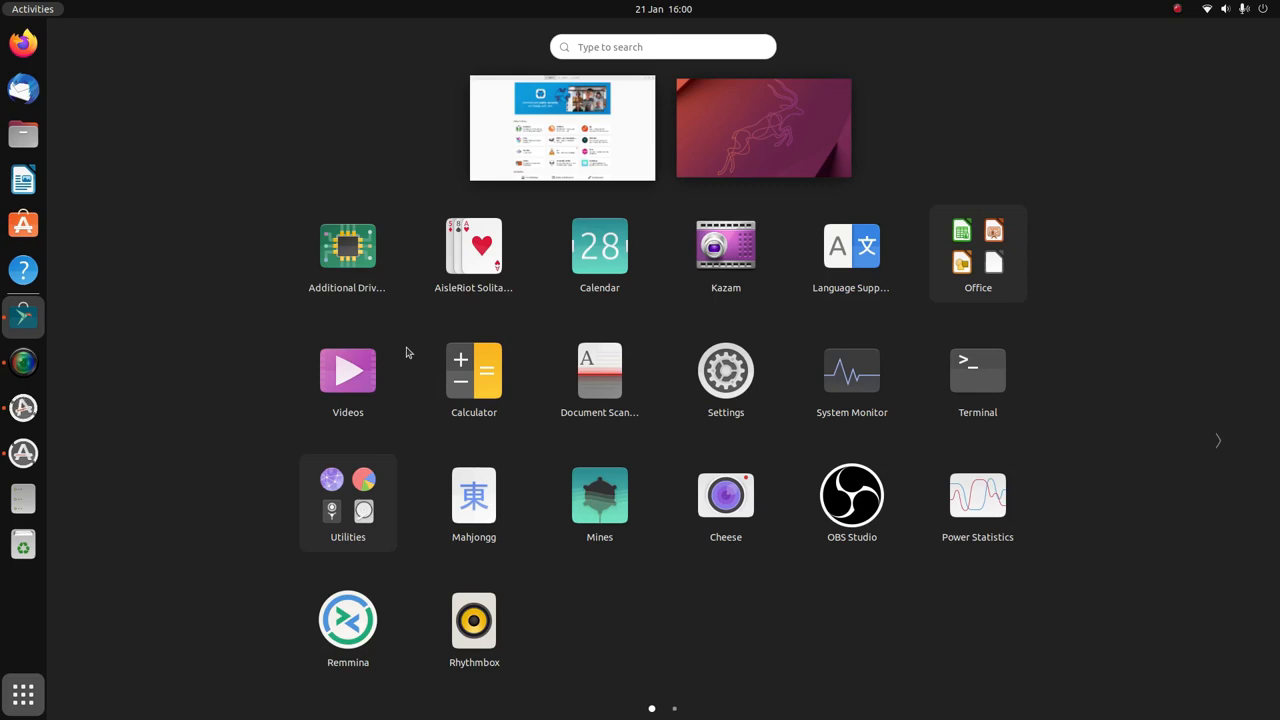
type("drop")
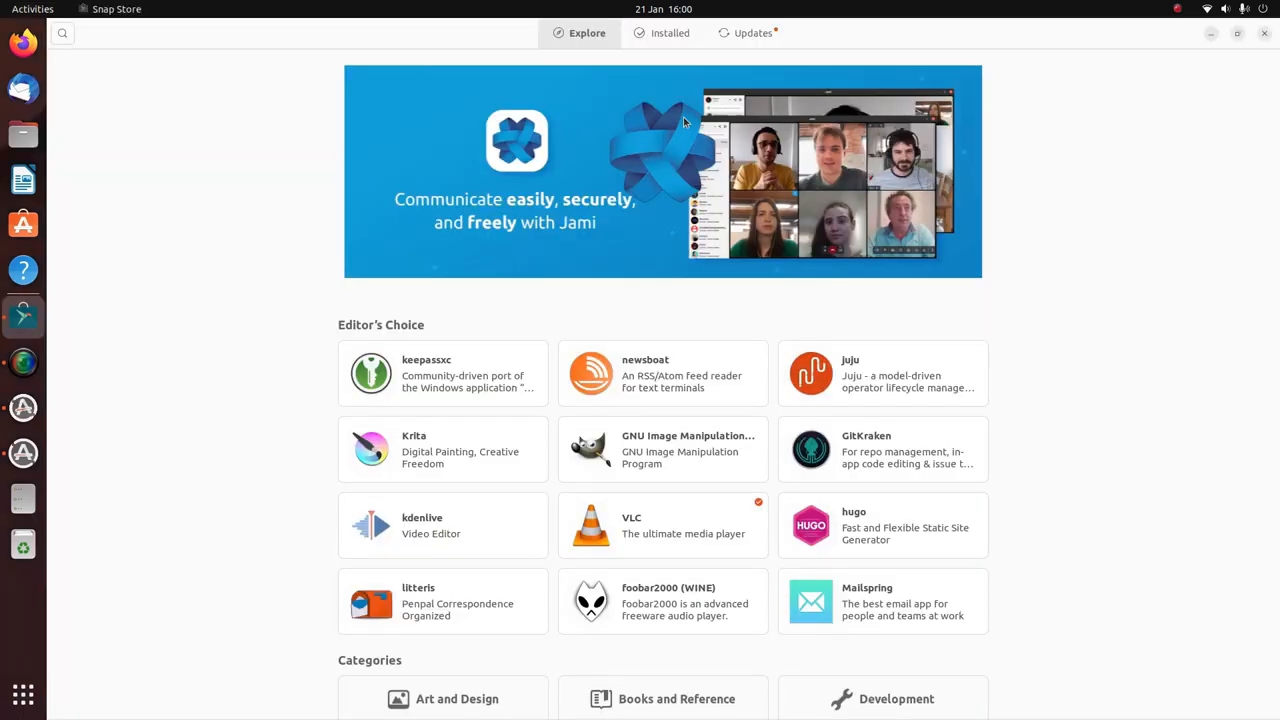
left_click(23, 453)
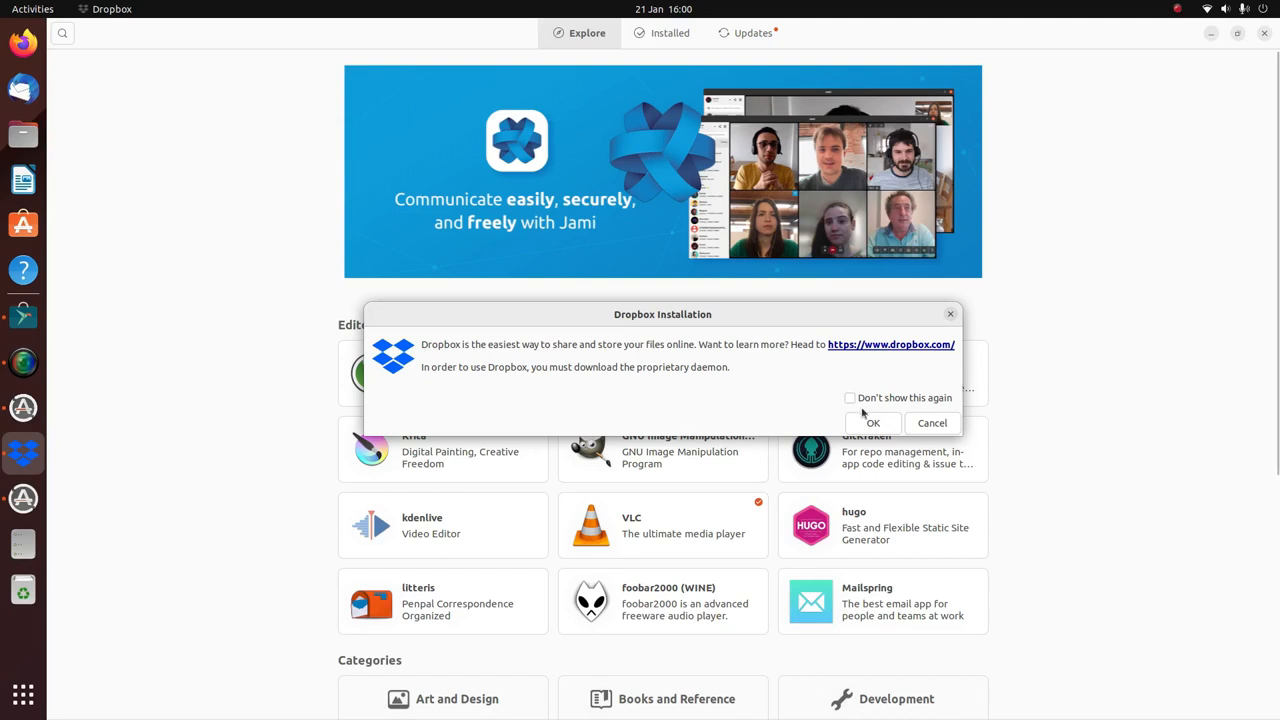
Accept the daemon download with "Don't show this again" ticked and dismiss the start-required notice
left_click(850, 398)
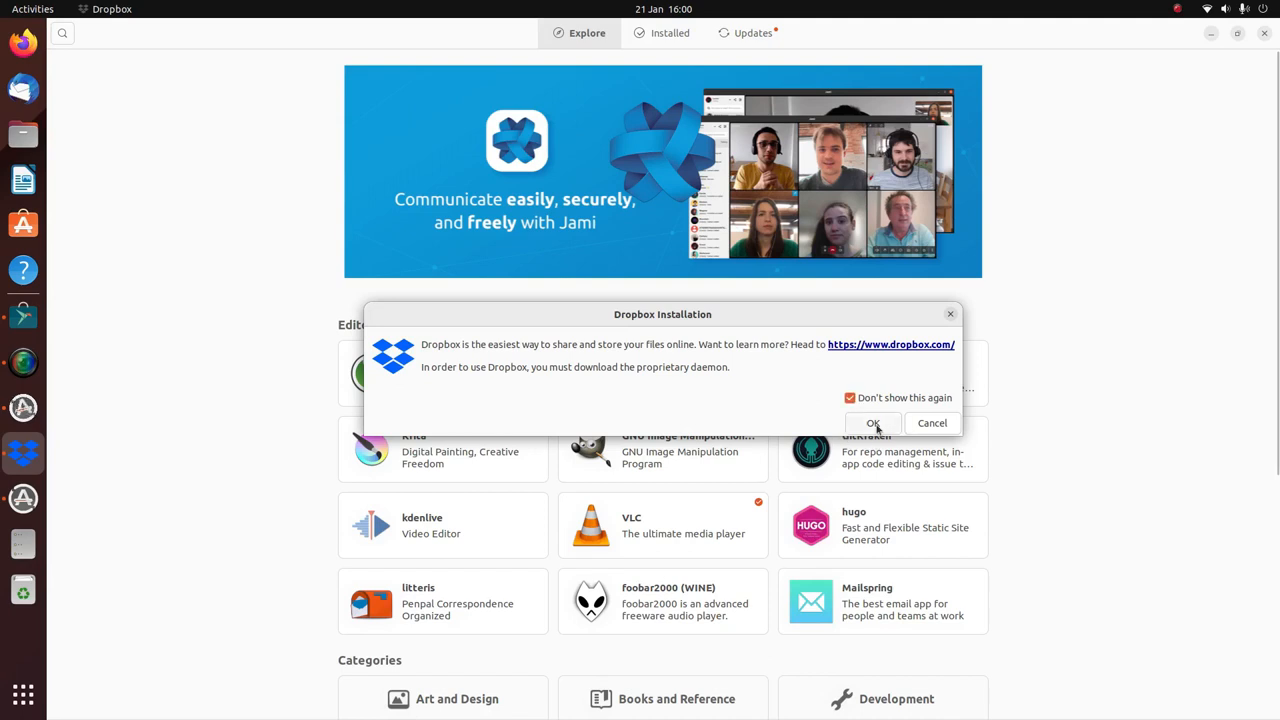
left_click(873, 422)
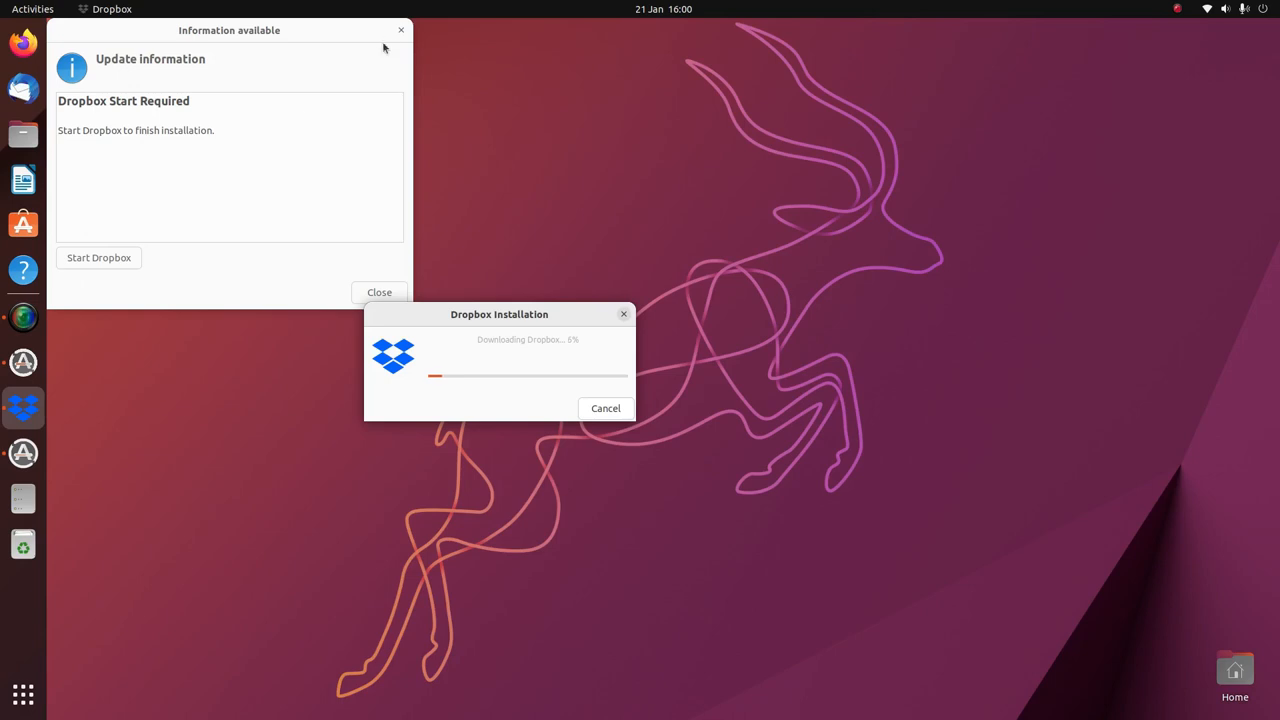
left_click(379, 292)
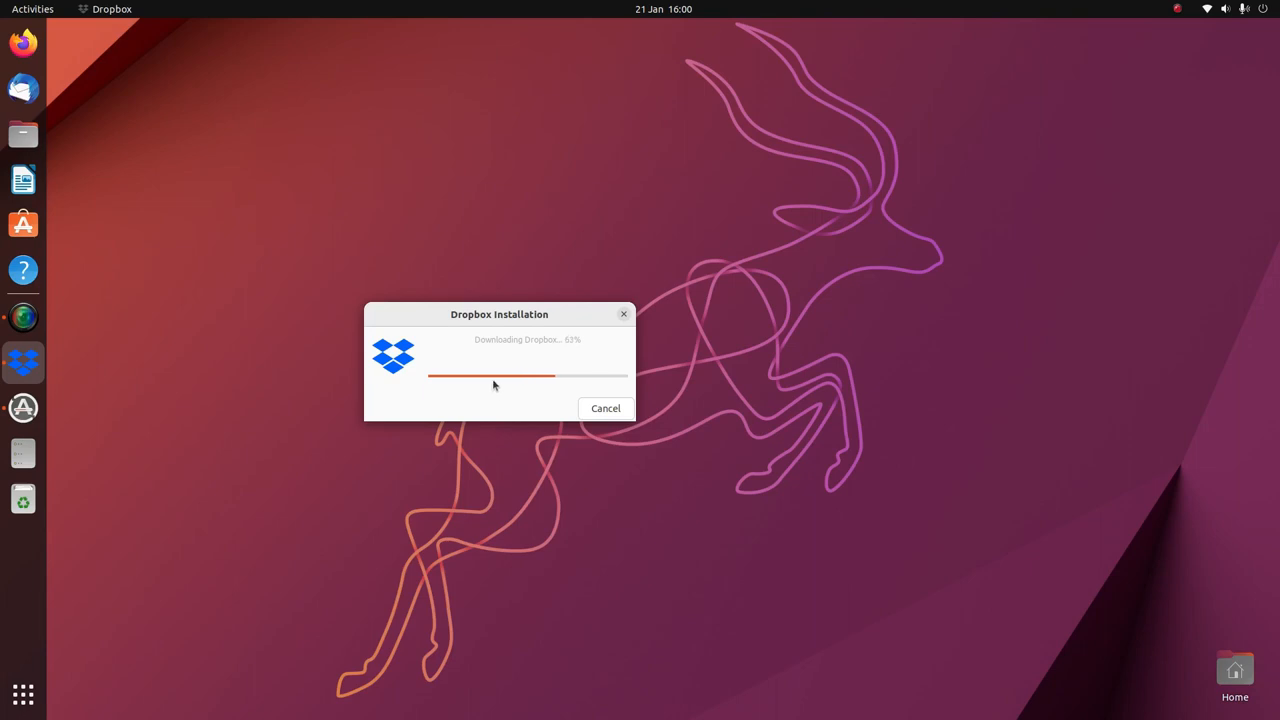
mouse_move(23, 224)
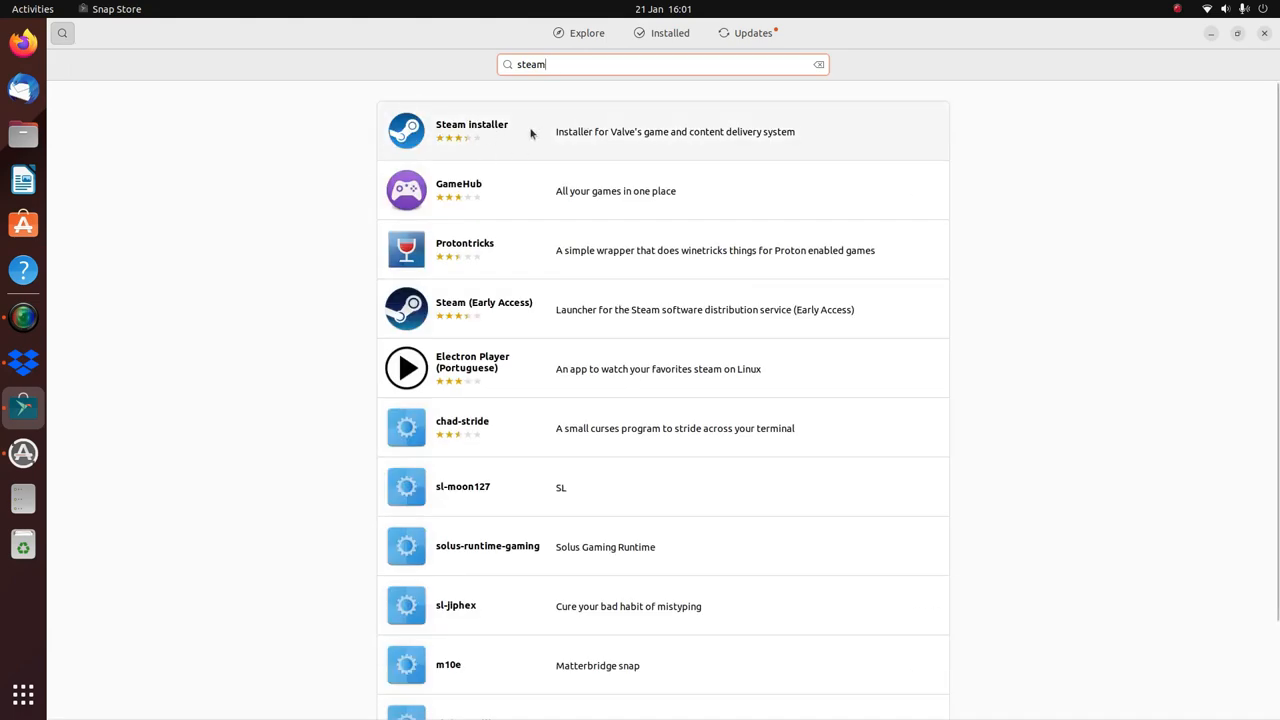
mouse_move(674, 207)
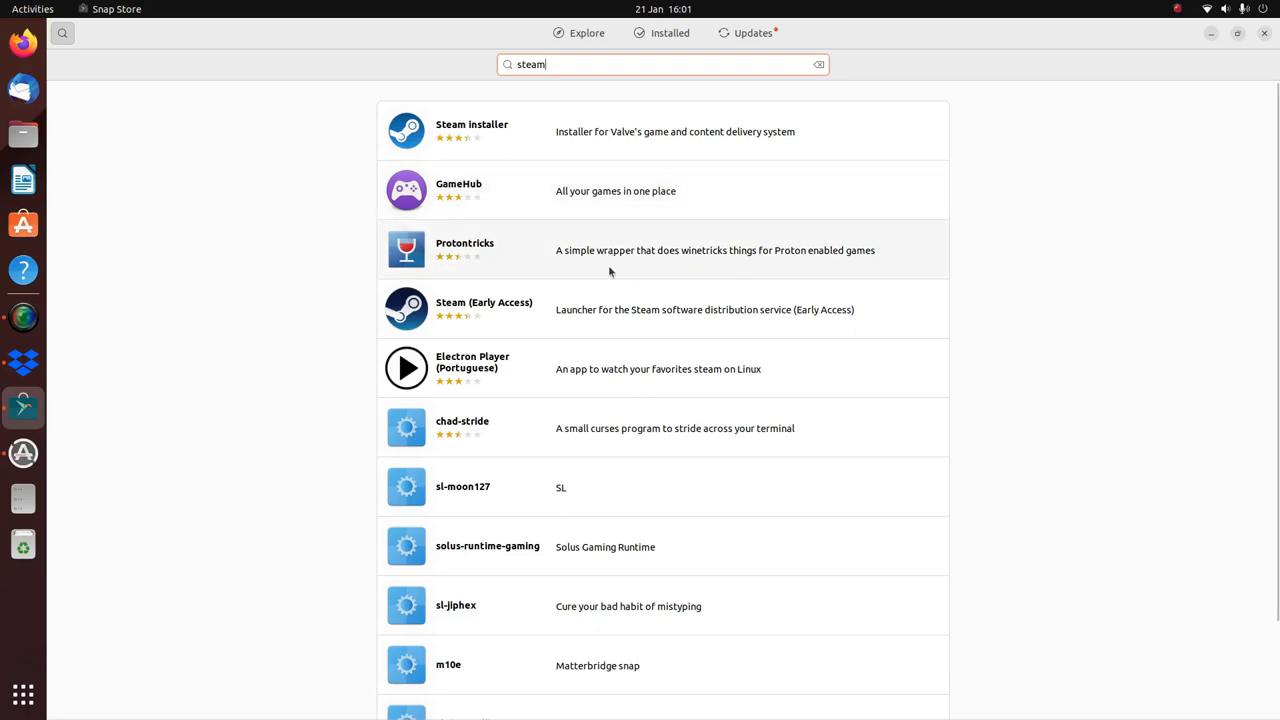
mouse_move(610, 272)
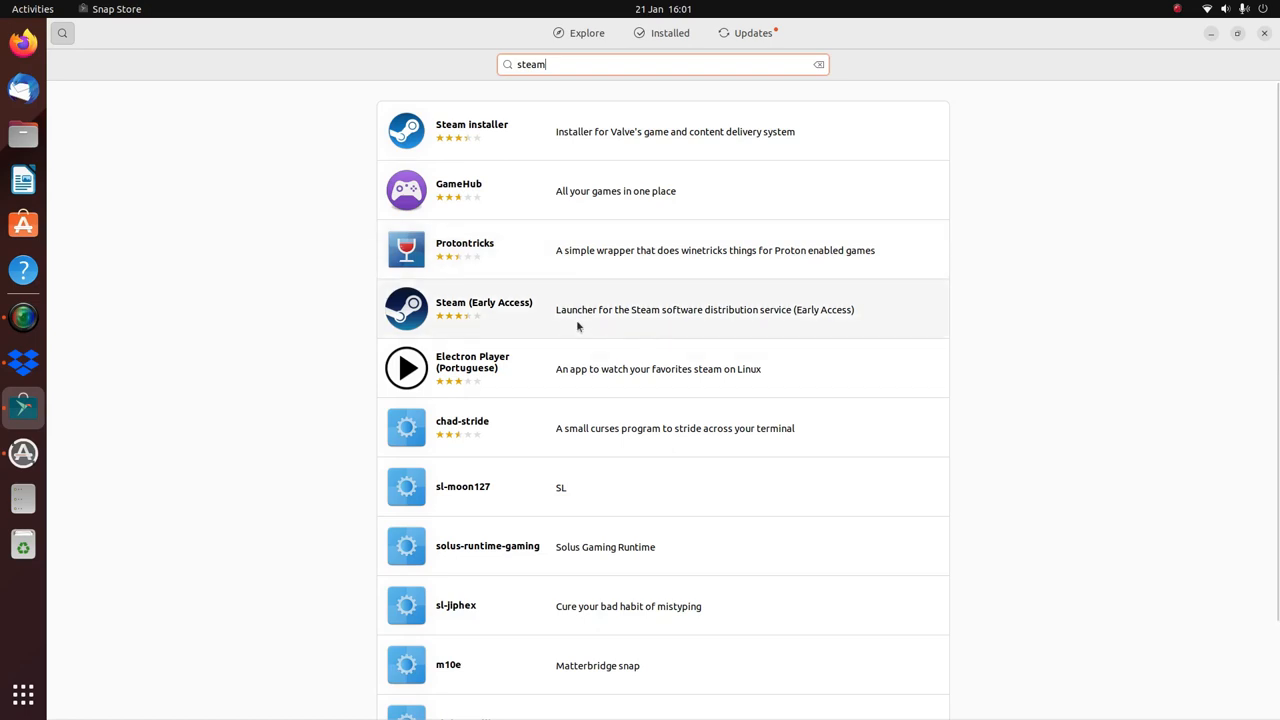
mouse_move(618, 356)
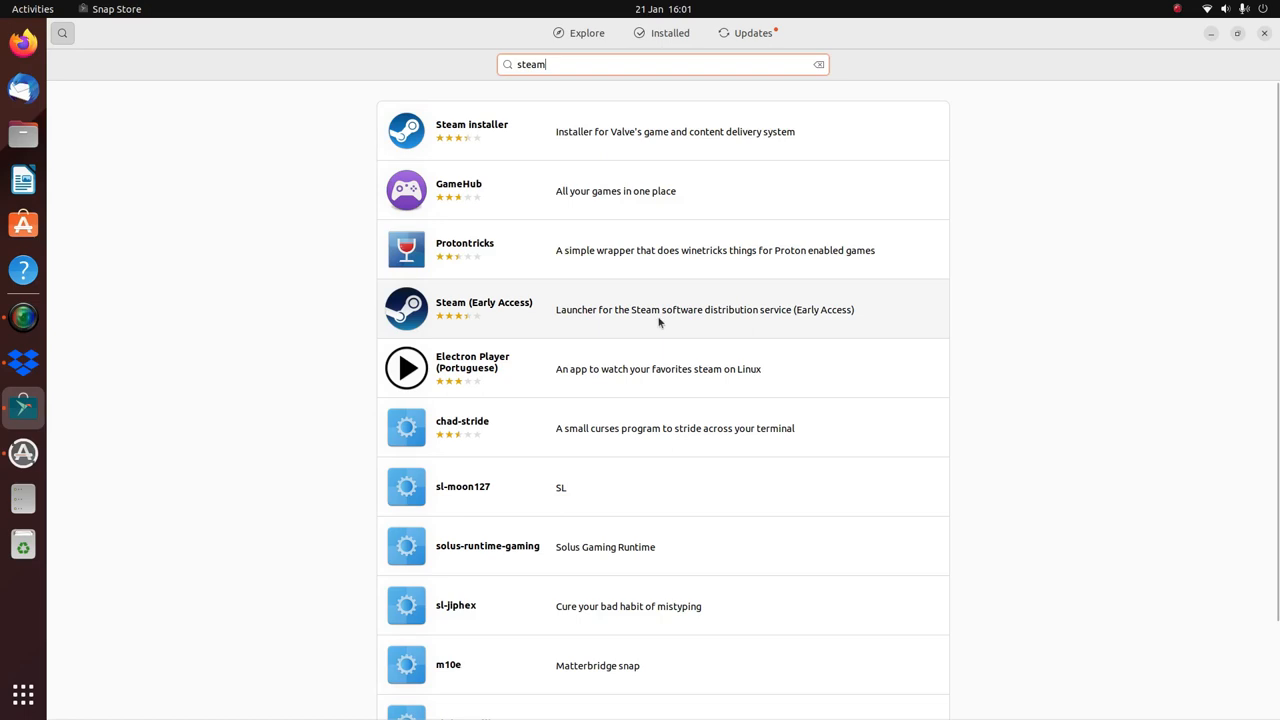
mouse_move(858, 322)
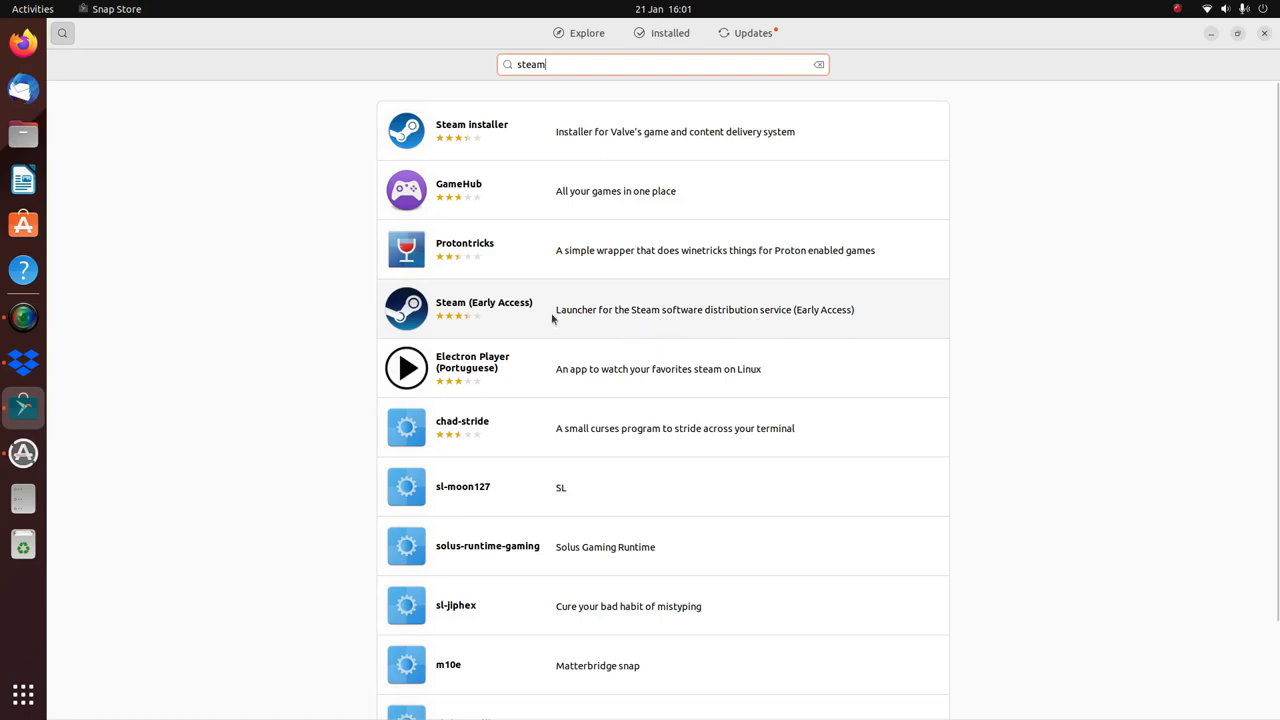
View the Steam (Early Access) details, then return to and scroll the steam results
left_click(484, 309)
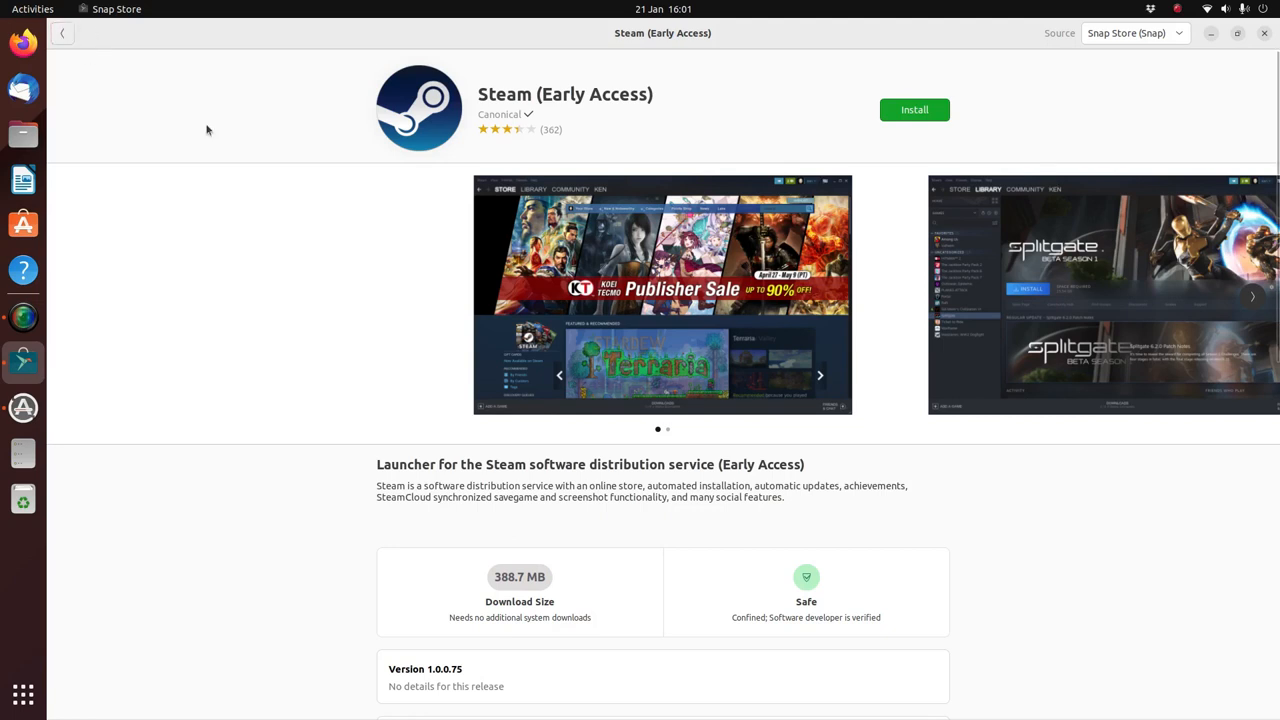
left_click(62, 33)
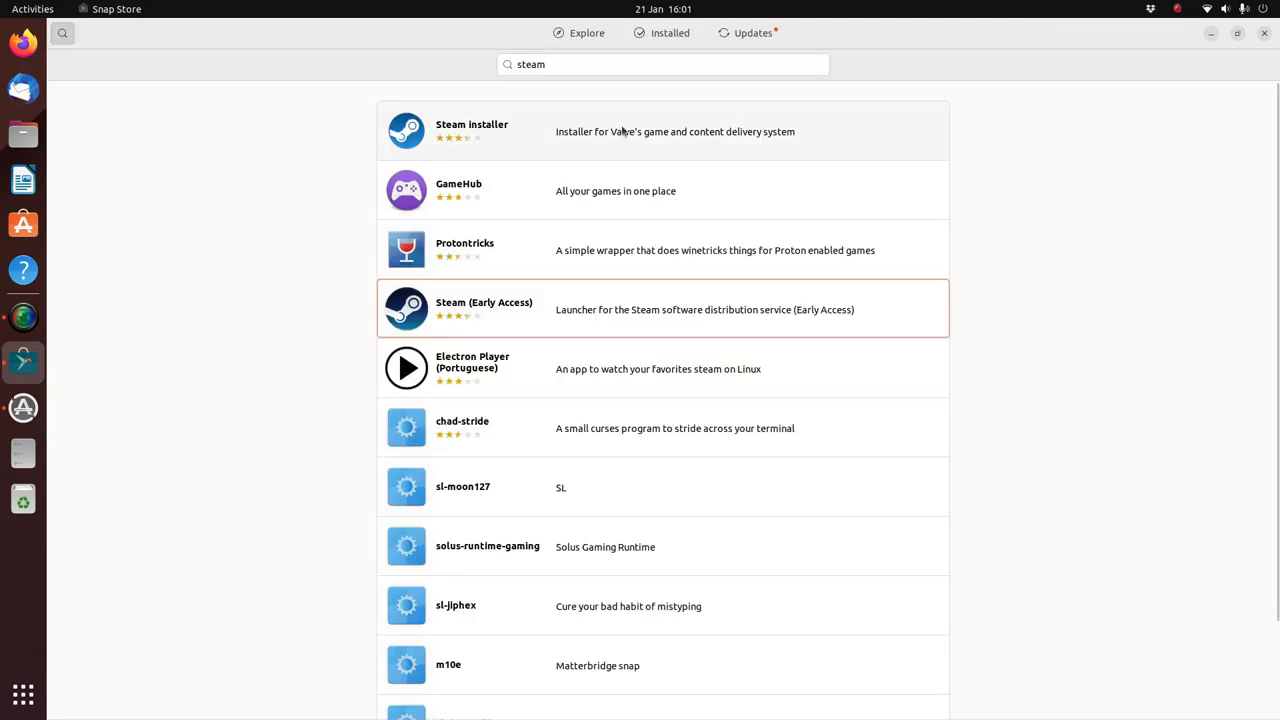
mouse_move(696, 342)
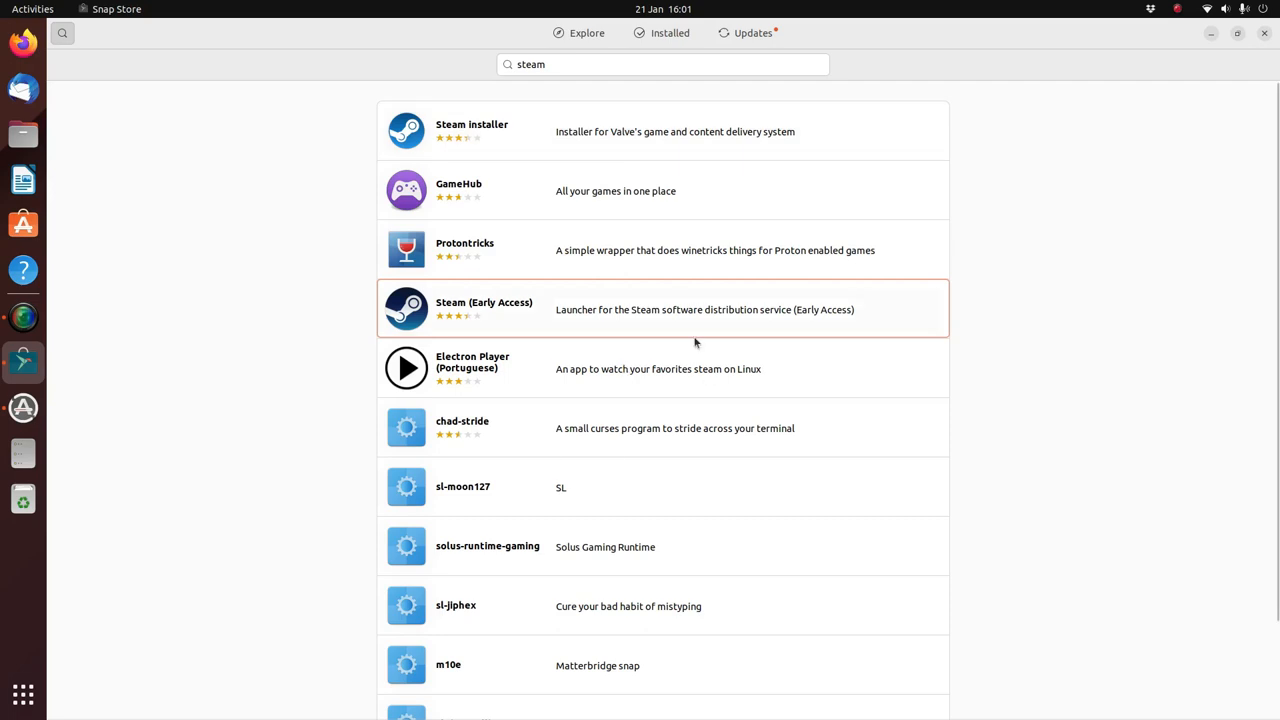
mouse_move(521, 190)
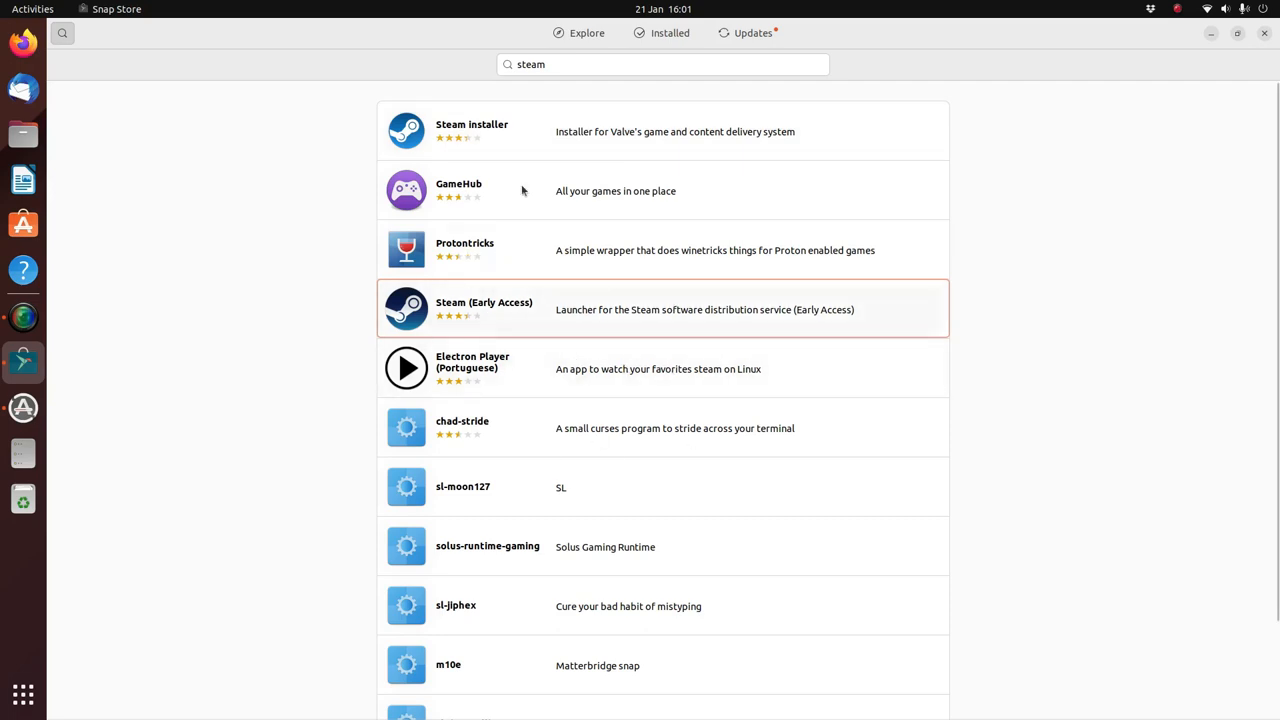
mouse_move(968, 265)
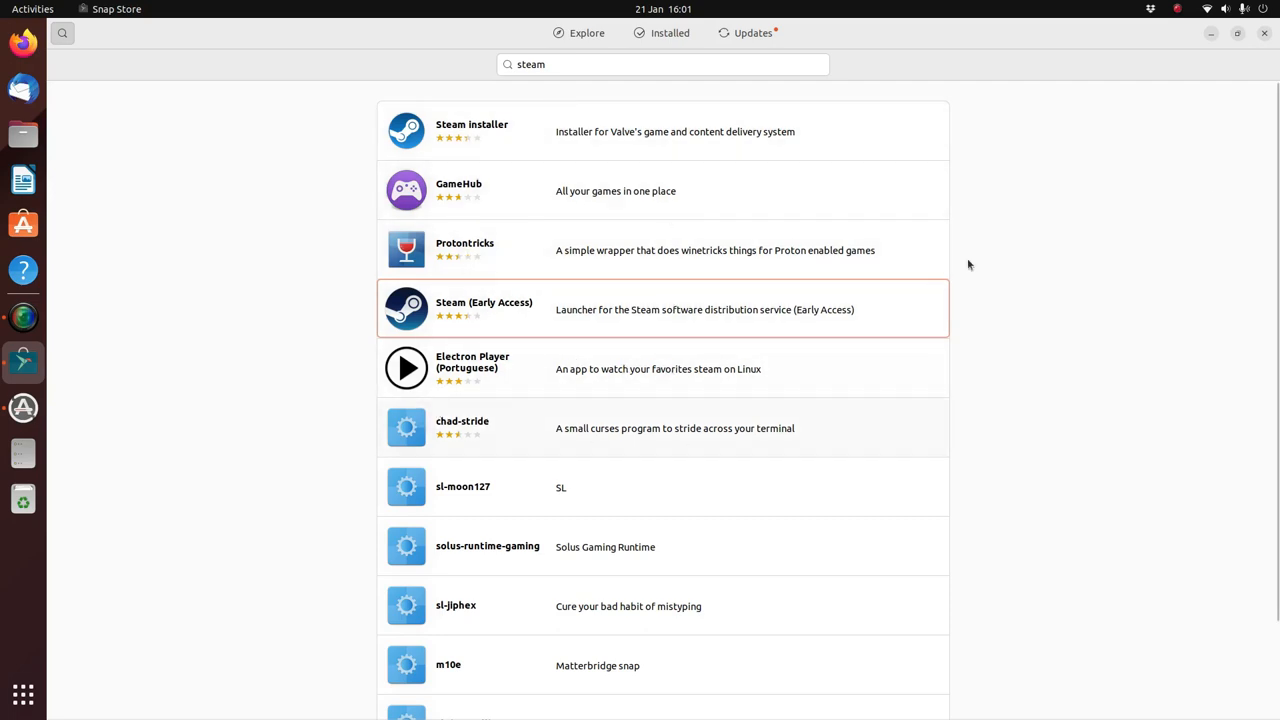
scroll("down", 3)
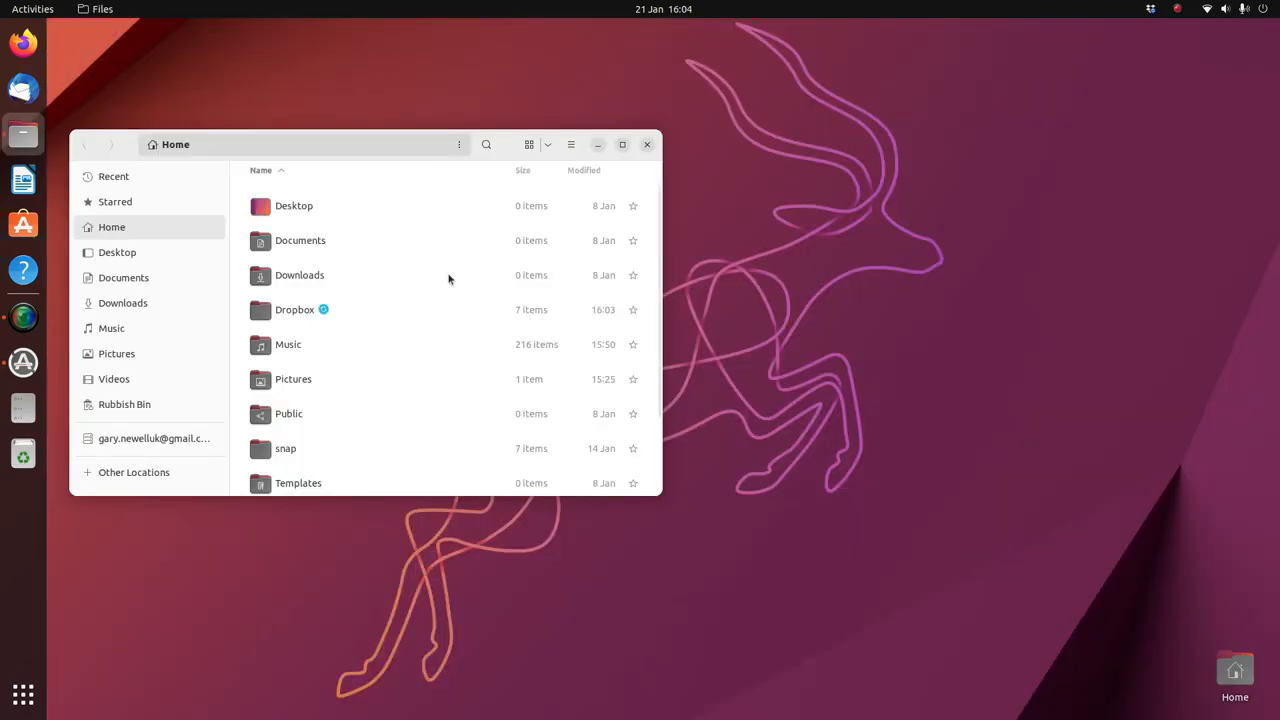
mouse_move(405, 333)
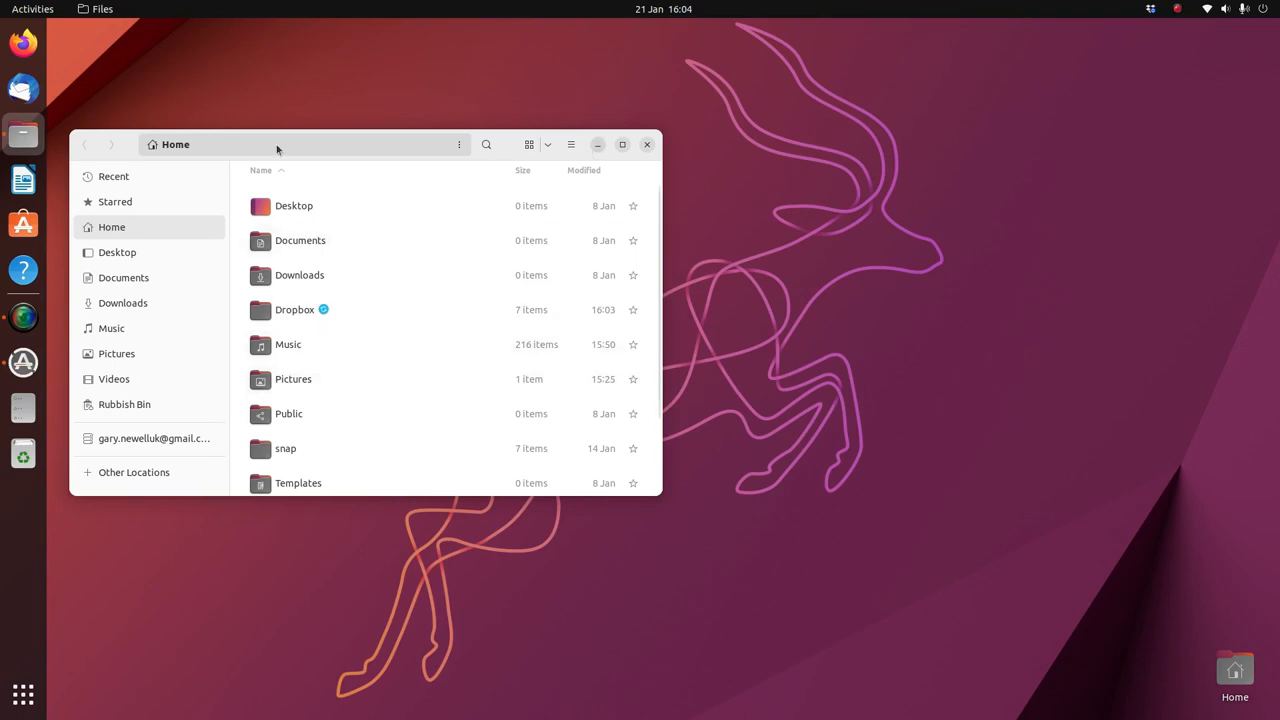
mouse_move(472, 196)
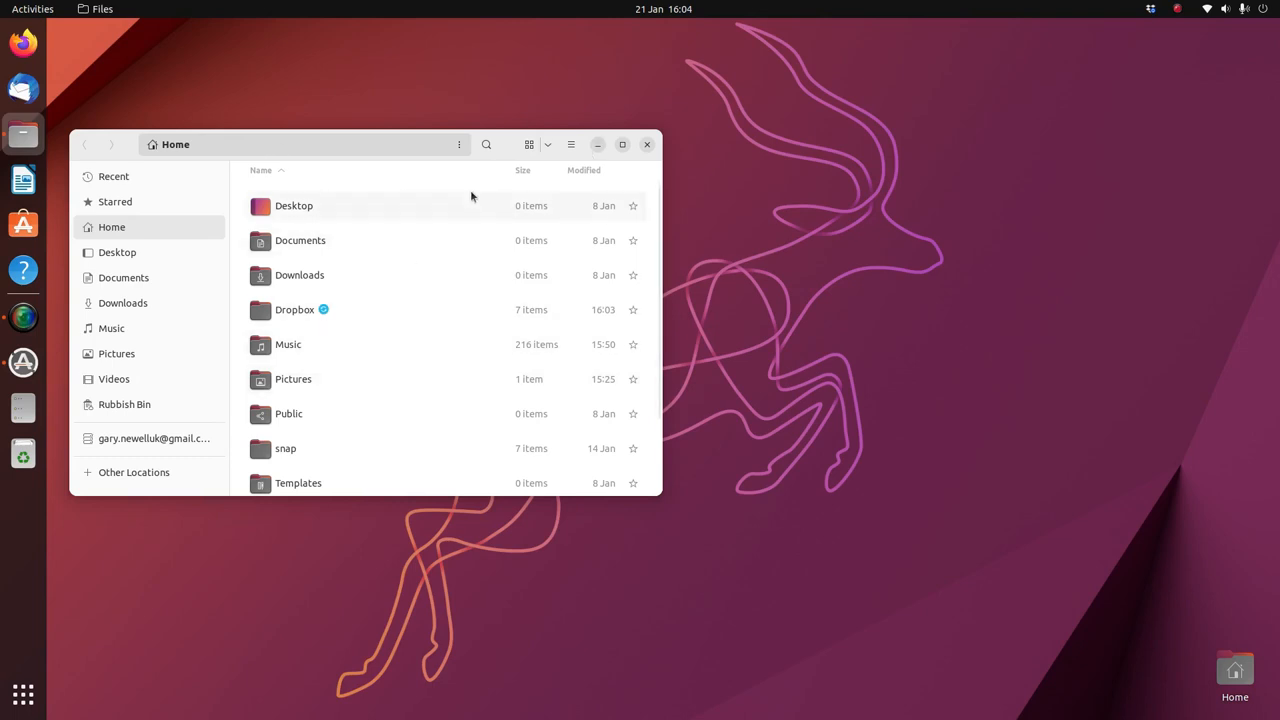
mouse_move(283, 306)
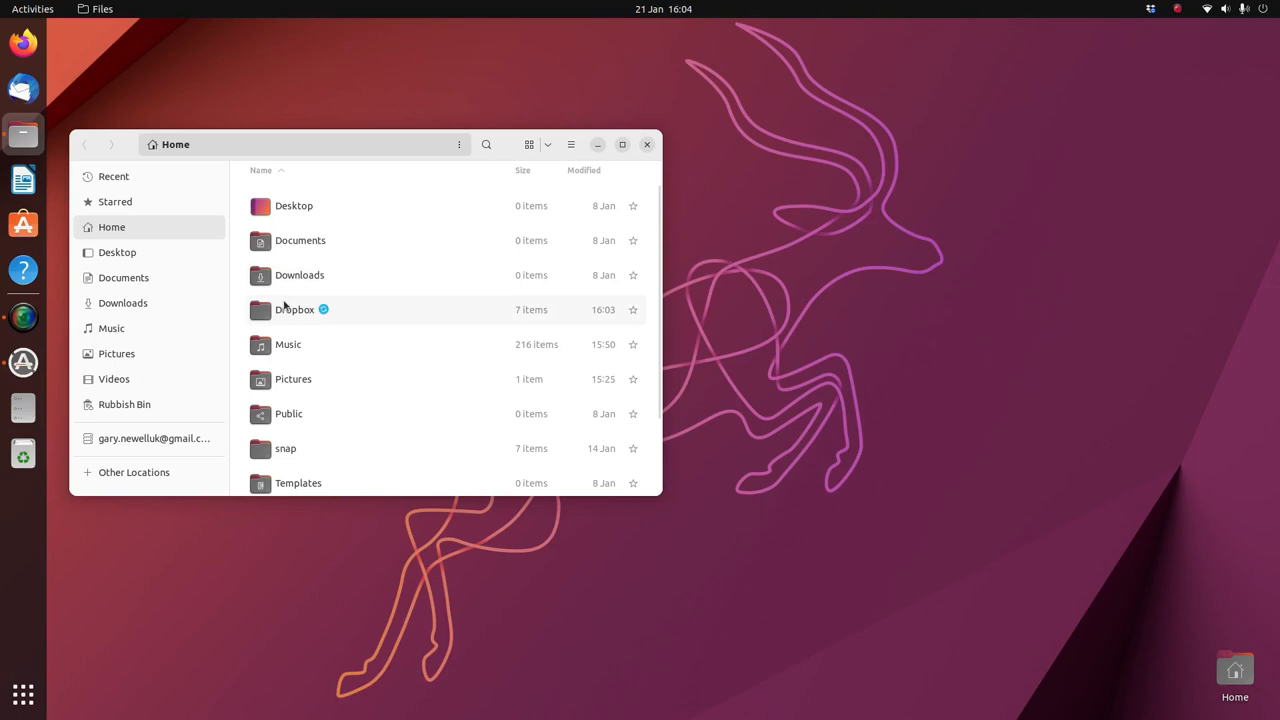
mouse_move(307, 317)
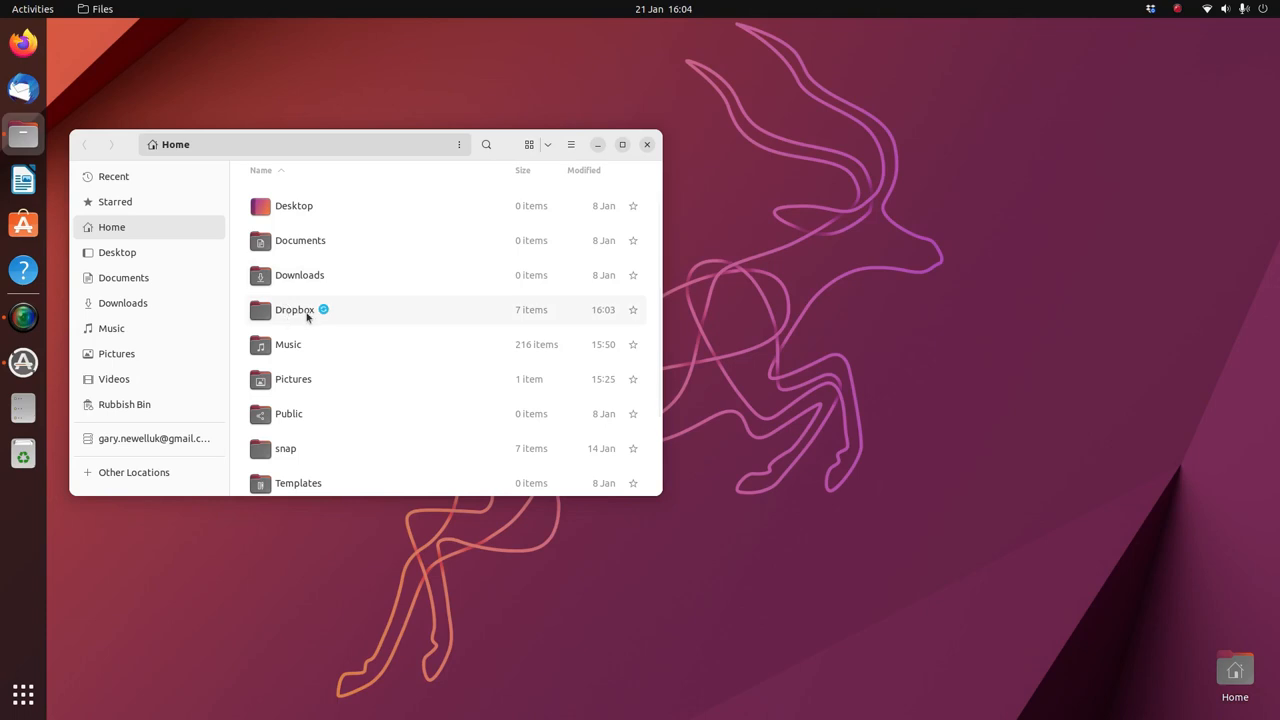
Open the Dropbox folder in the home folder to show its seven synced subfolders
double_click(294, 309)
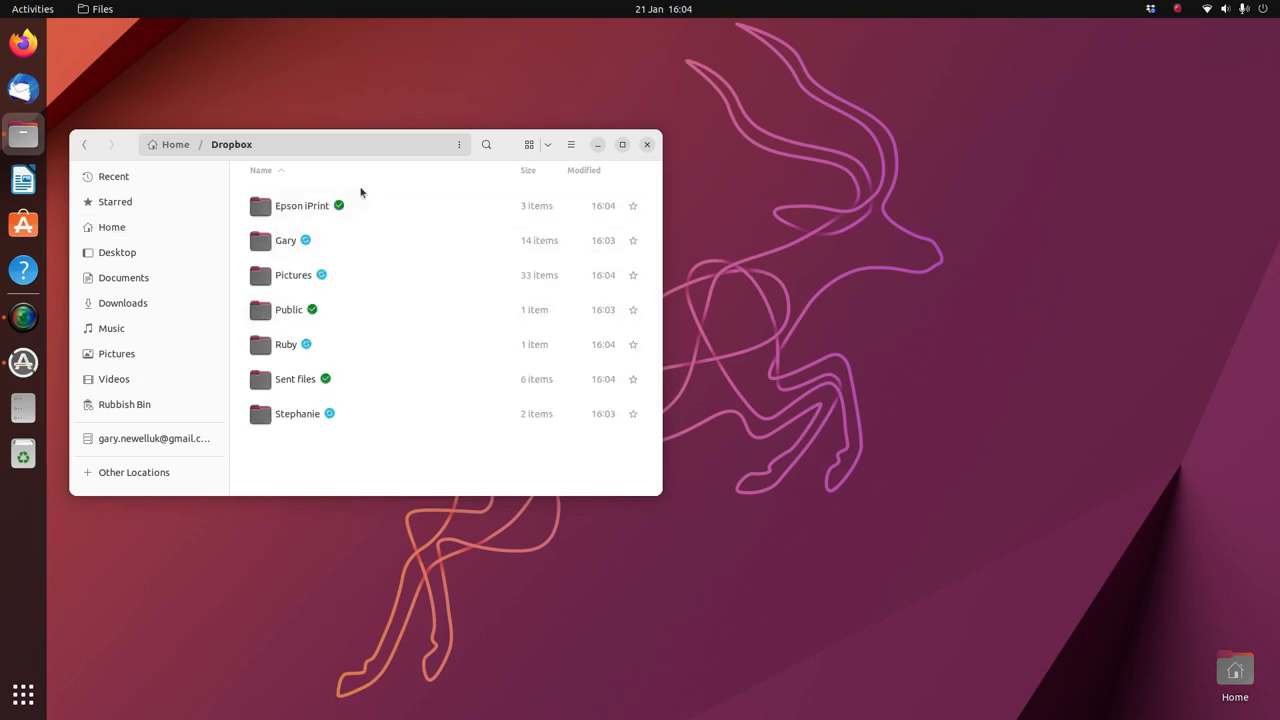
mouse_move(304, 444)
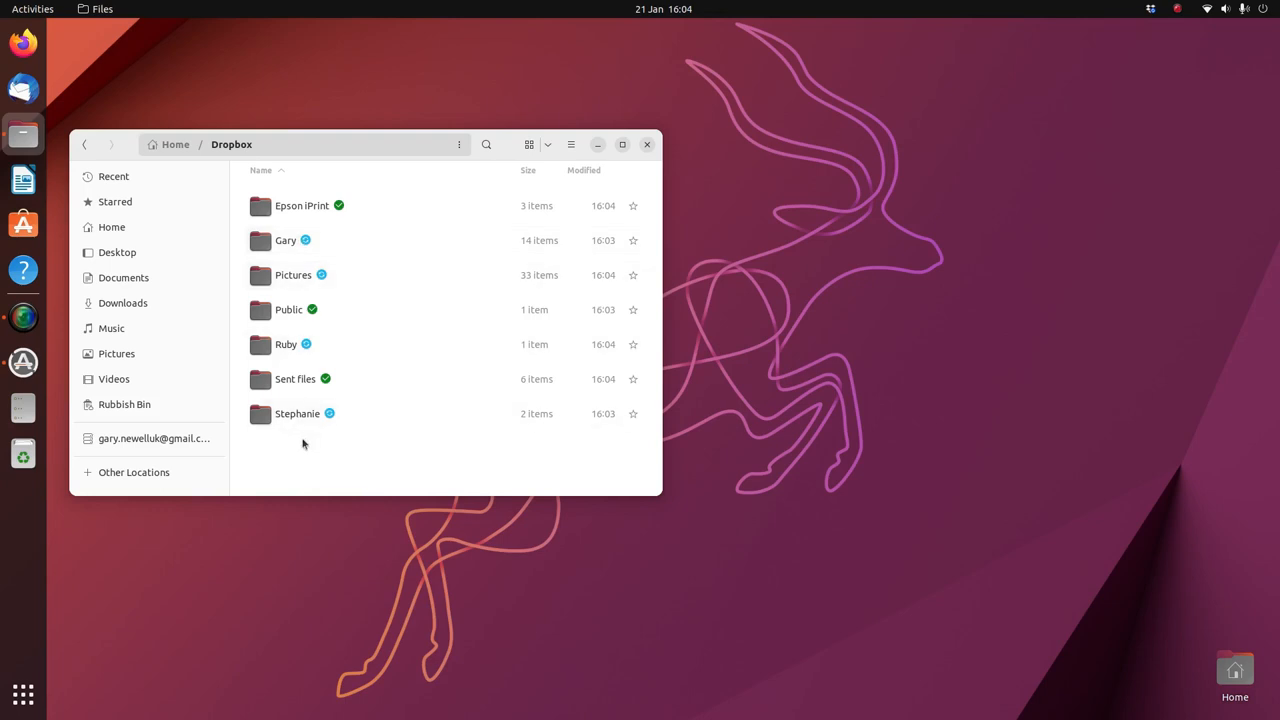
mouse_move(343, 309)
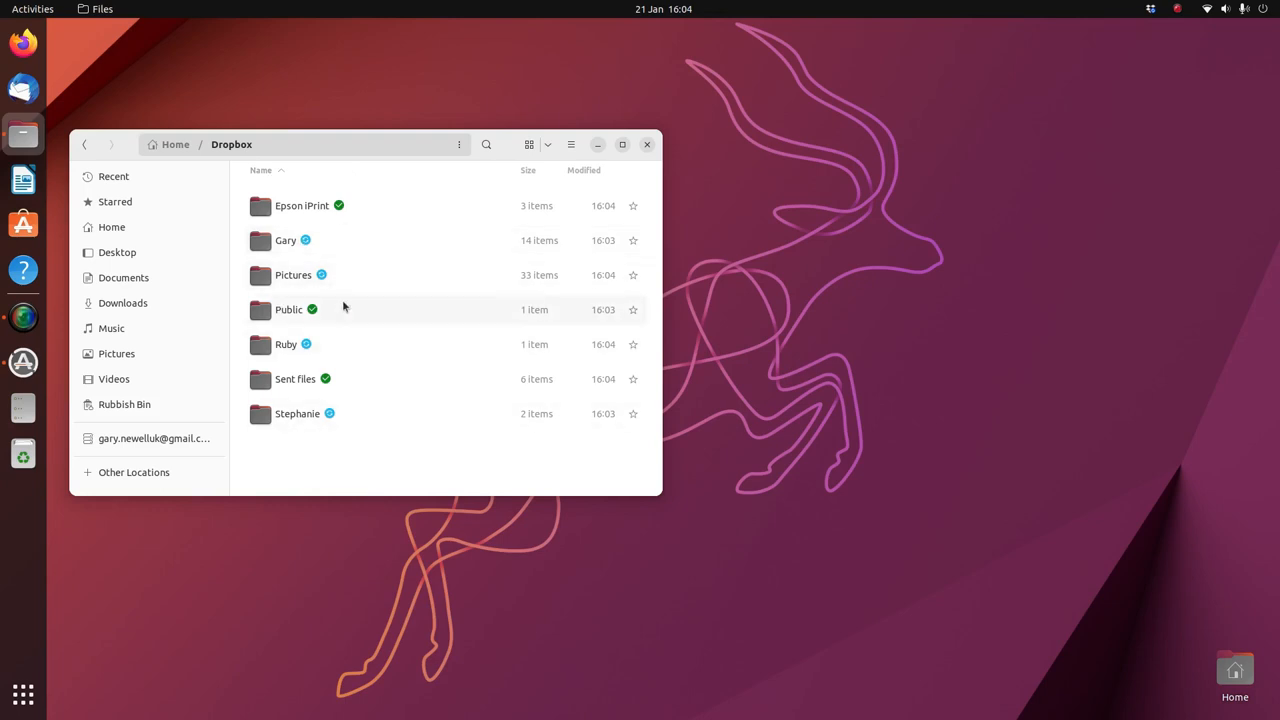
mouse_move(323, 240)
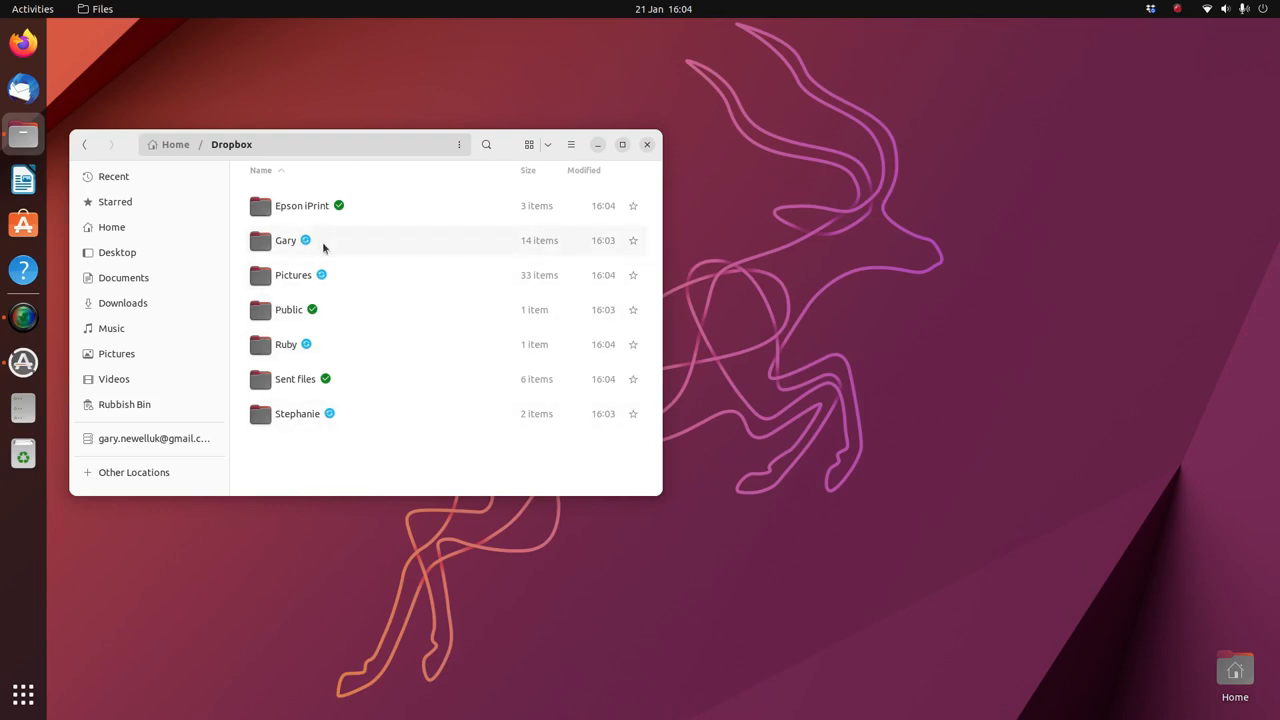
mouse_move(497, 259)
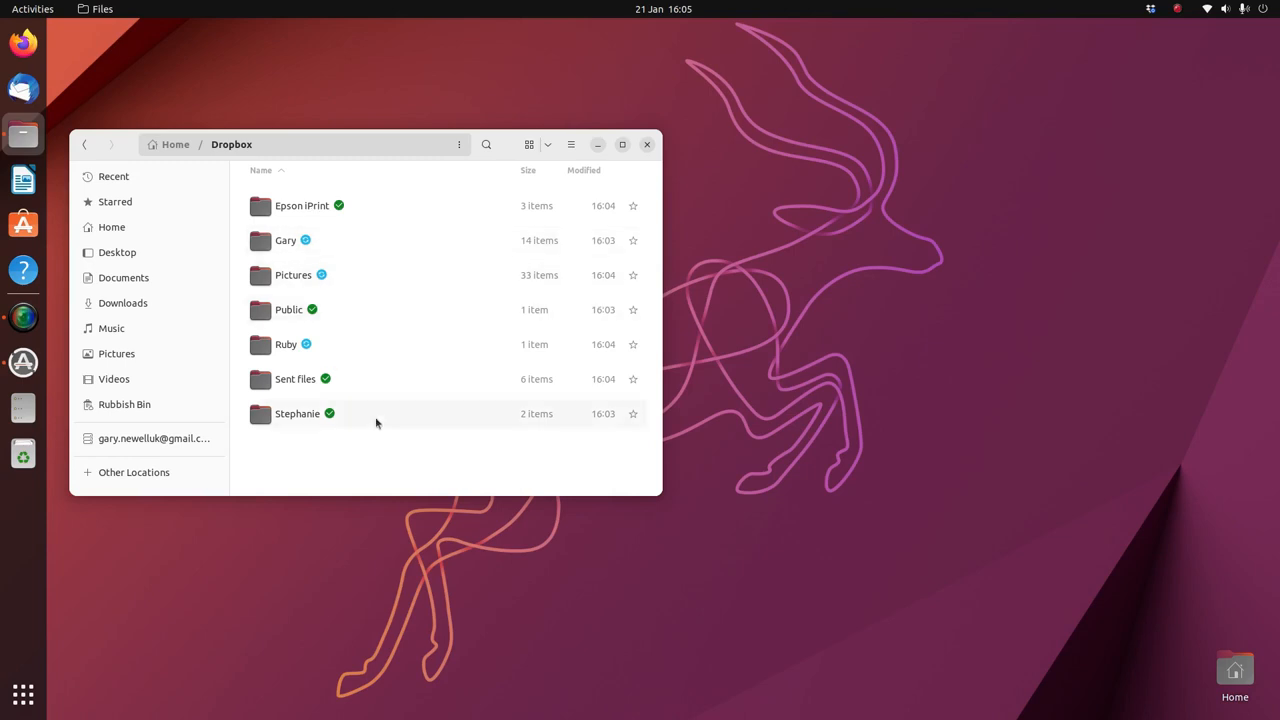
mouse_move(420, 413)
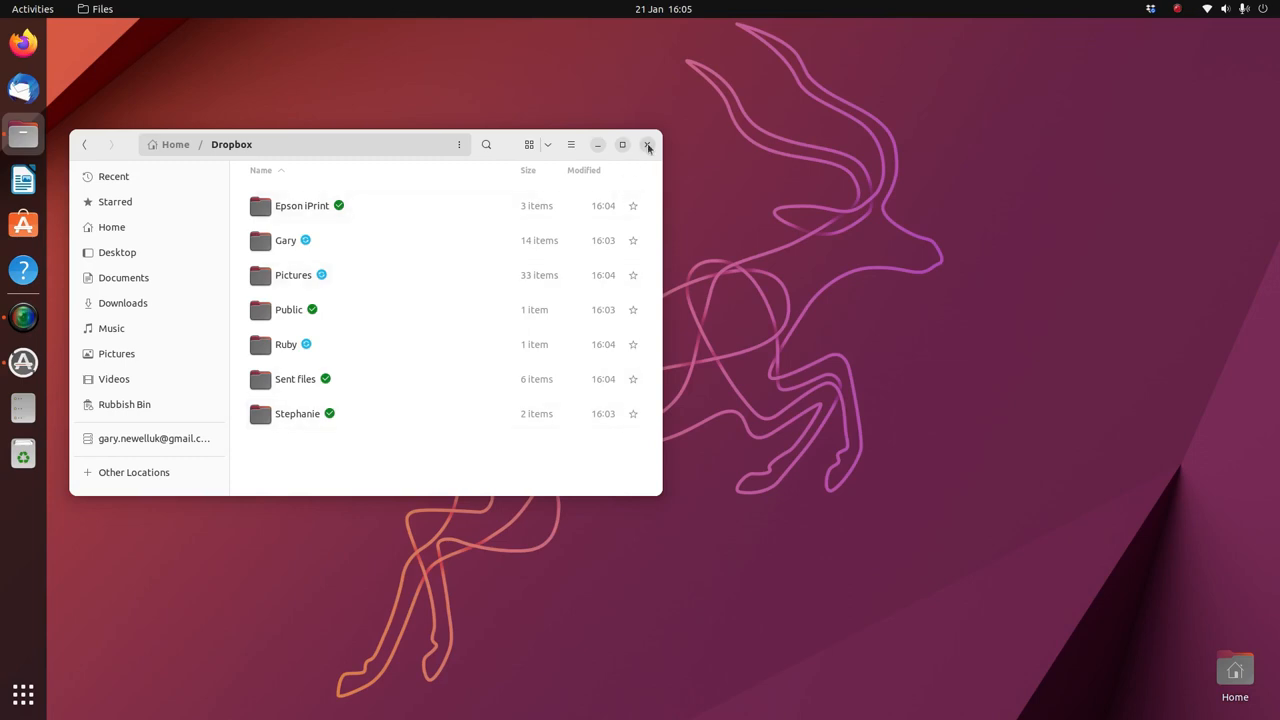
Close the Dropbox folder window, launch Firefox and search the web for 'download chrome'
left_click(647, 144)
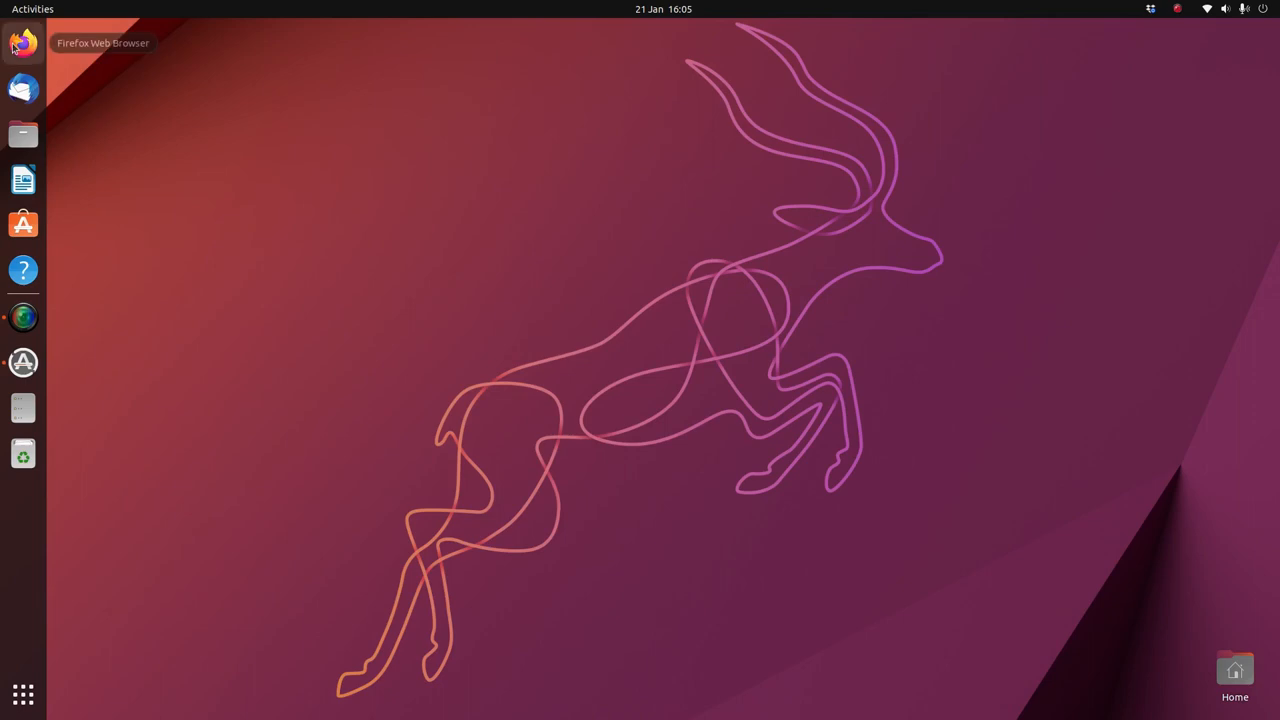
left_click(23, 42)
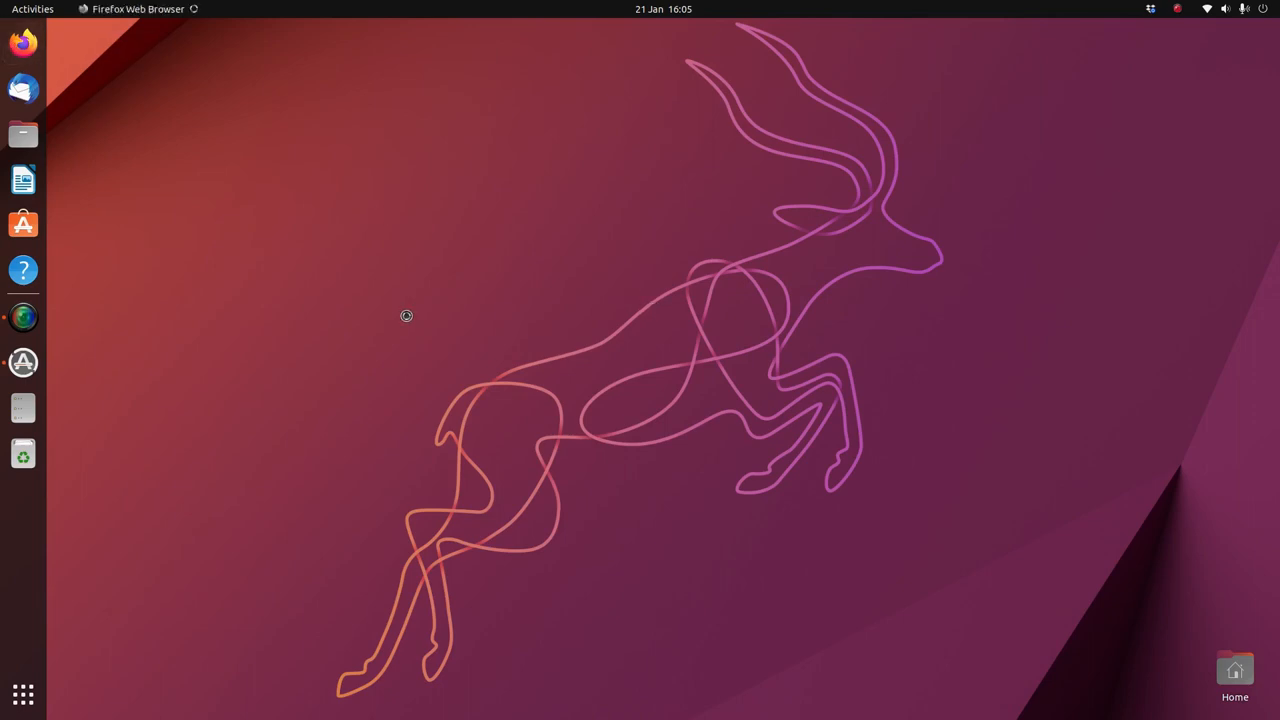
left_click(22, 42)
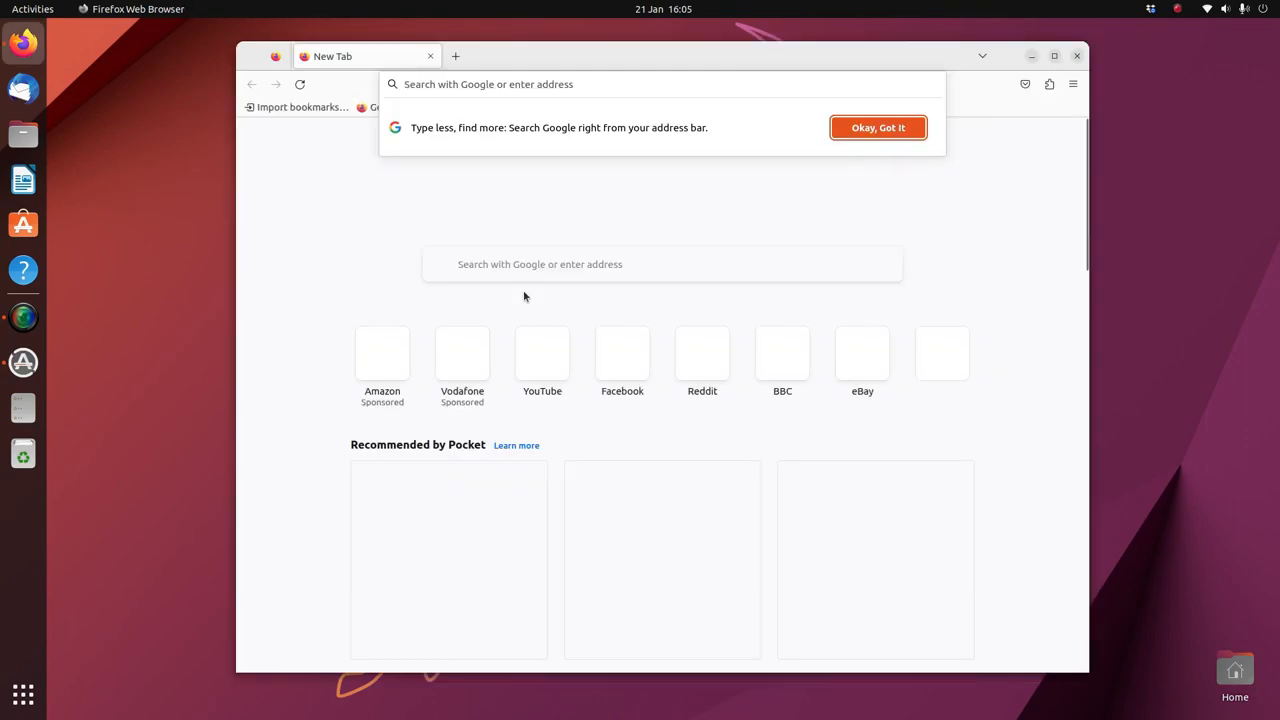
type("download+chrome")
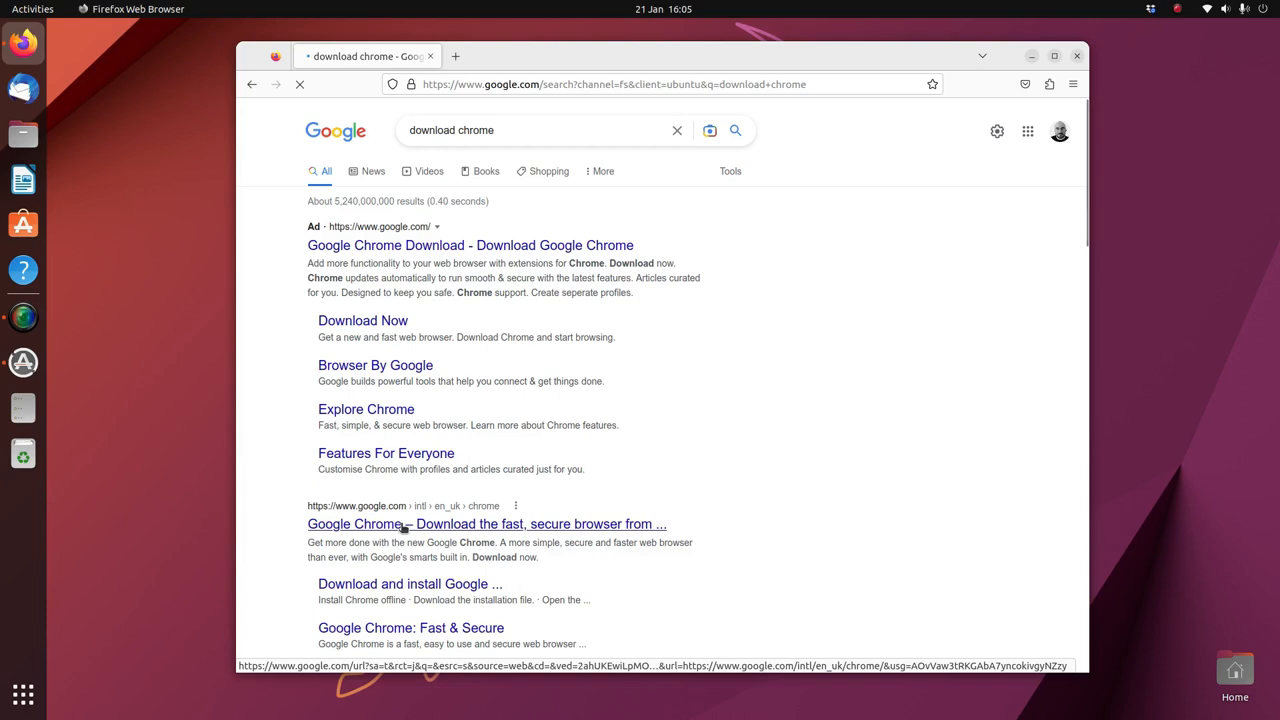
Reach Google's Chrome page from the results and request the Linux download
left_click(487, 524)
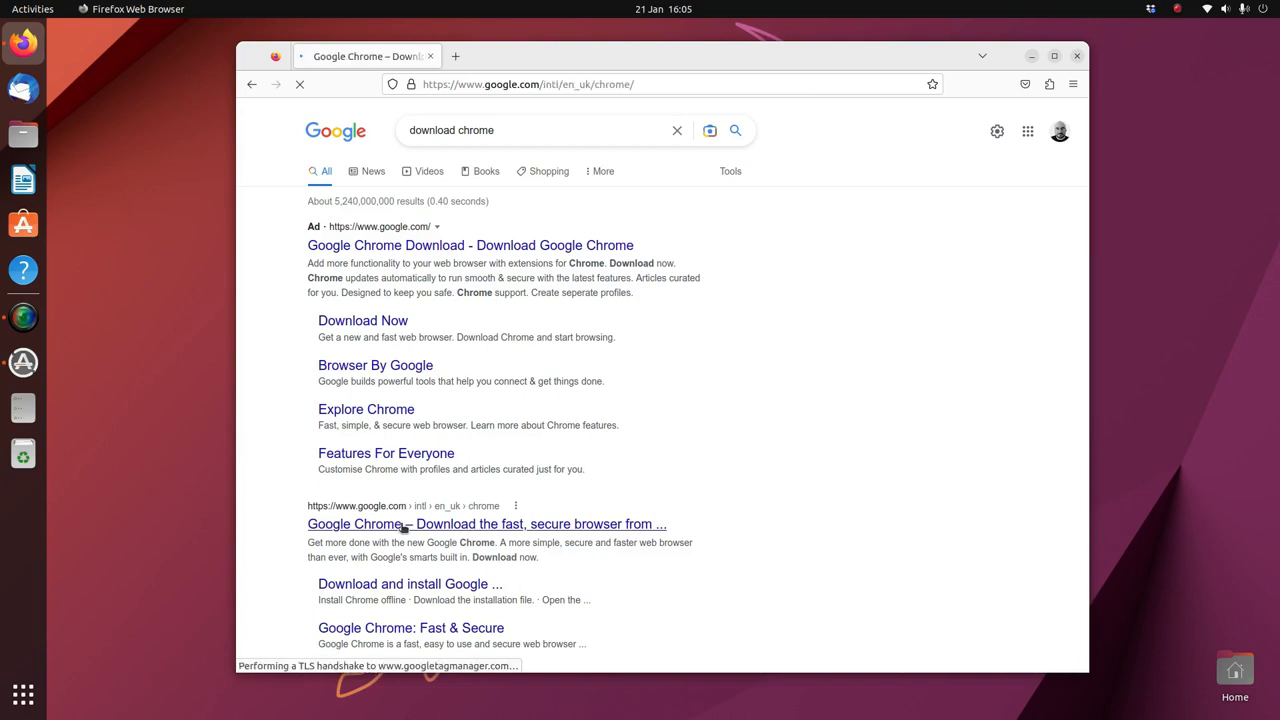
left_click(487, 523)
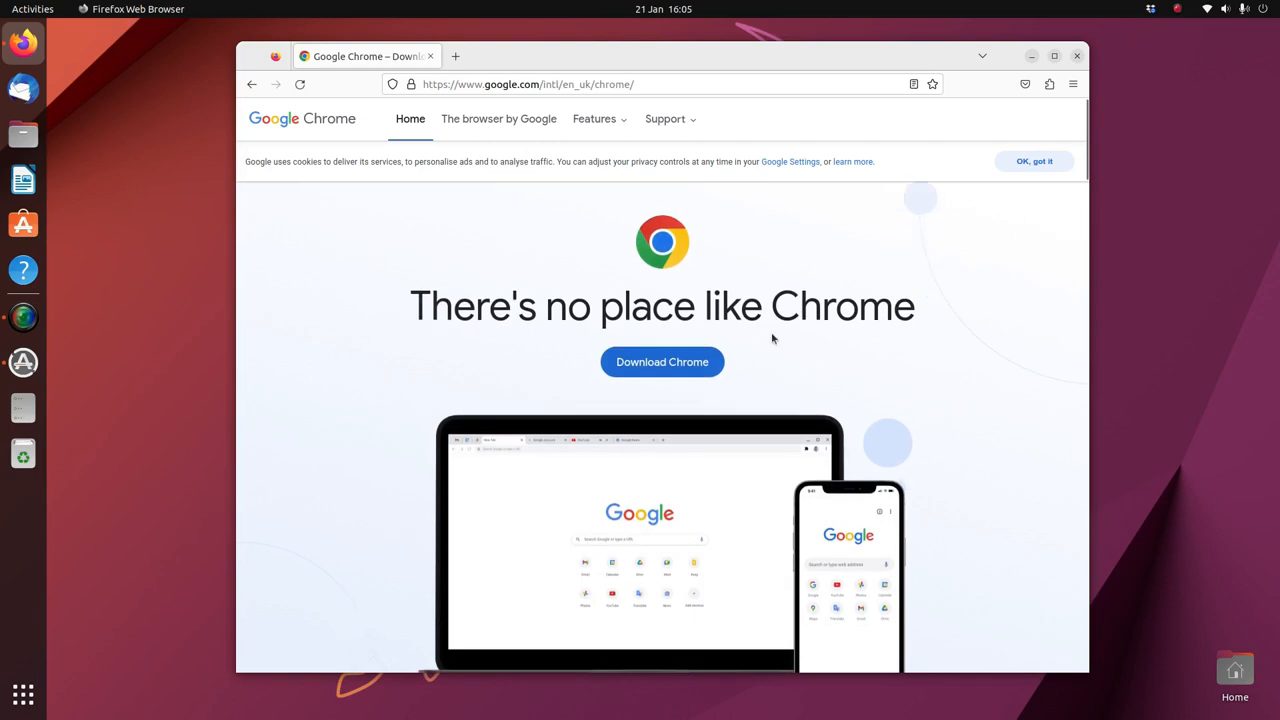
left_click(662, 362)
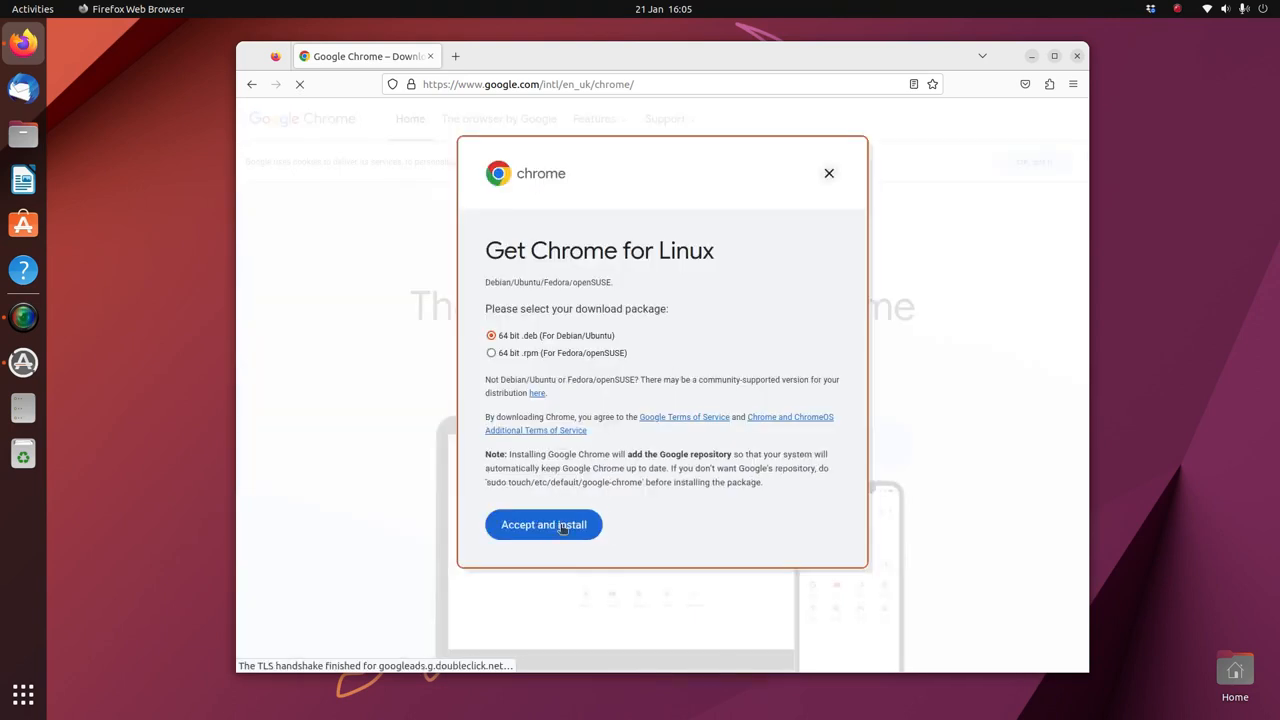
Accept the terms with 64 bit .deb selected so google-chrome-stable_current_amd64.deb downloads
left_click(543, 524)
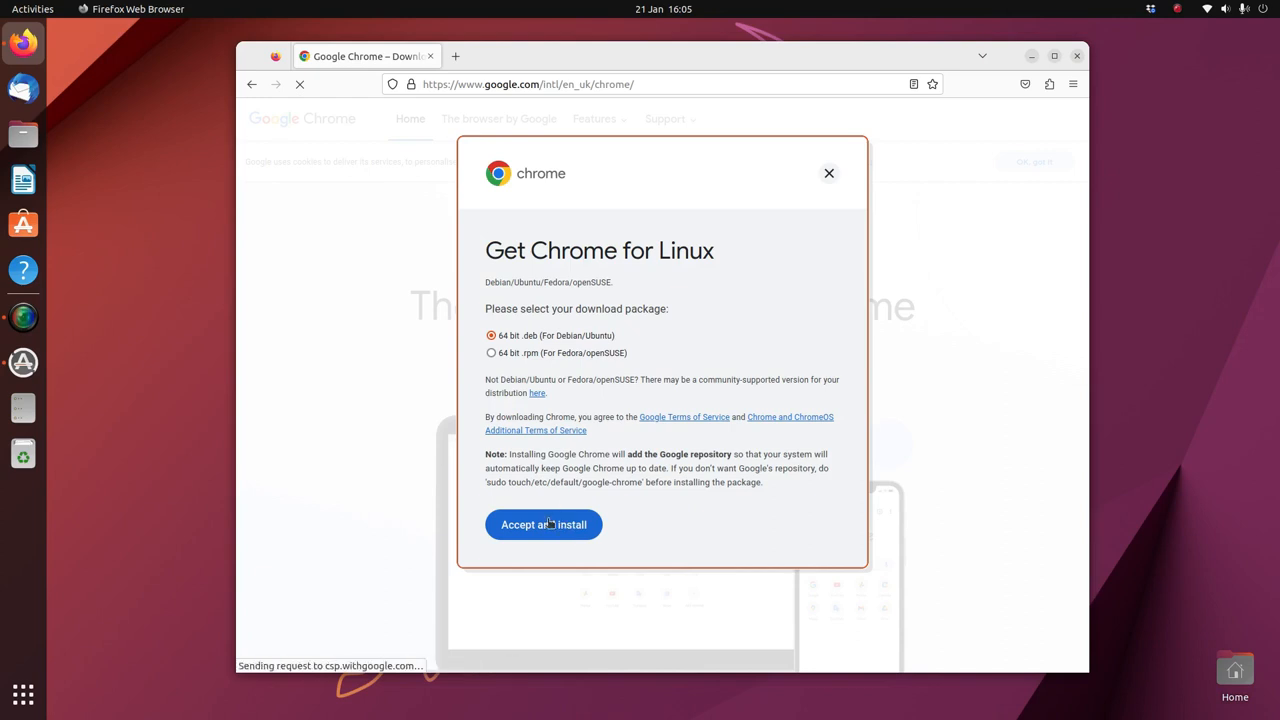
left_click(543, 524)
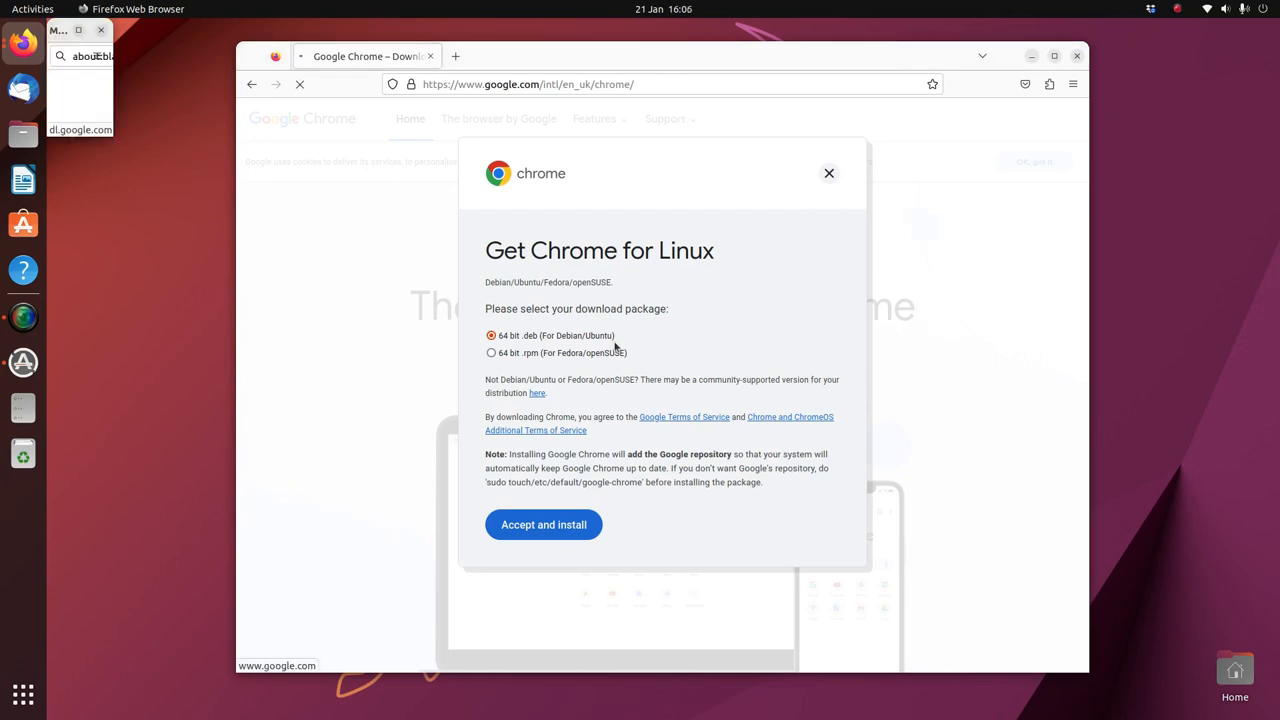
left_click(543, 524)
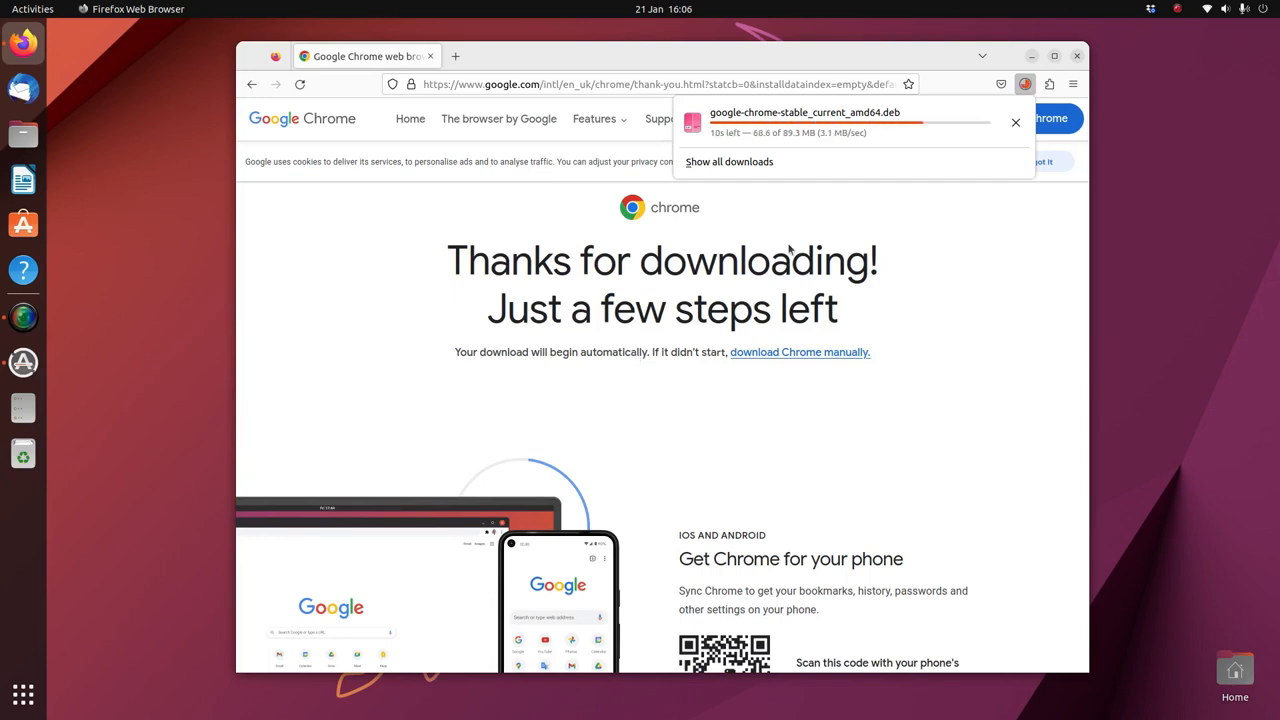
Install the downloaded google-chrome-stable .deb in Ubuntu Software, authenticating with the password
left_click(805, 120)
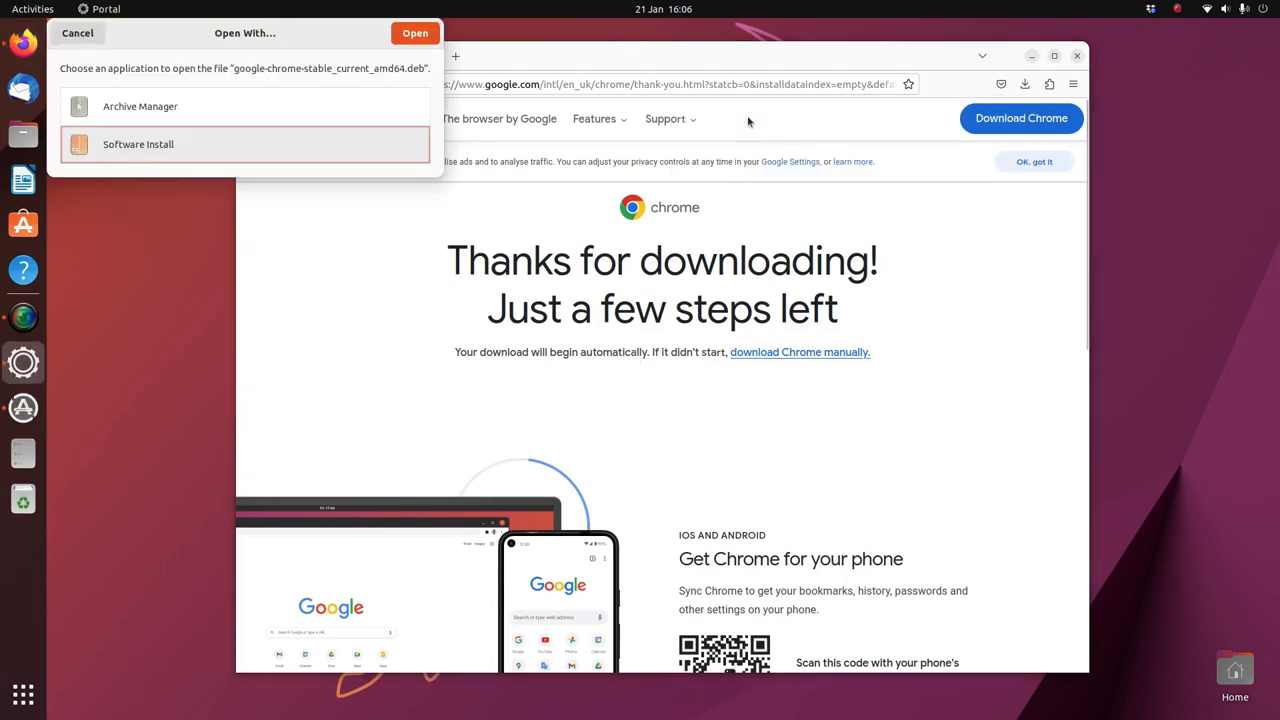
mouse_move(265, 122)
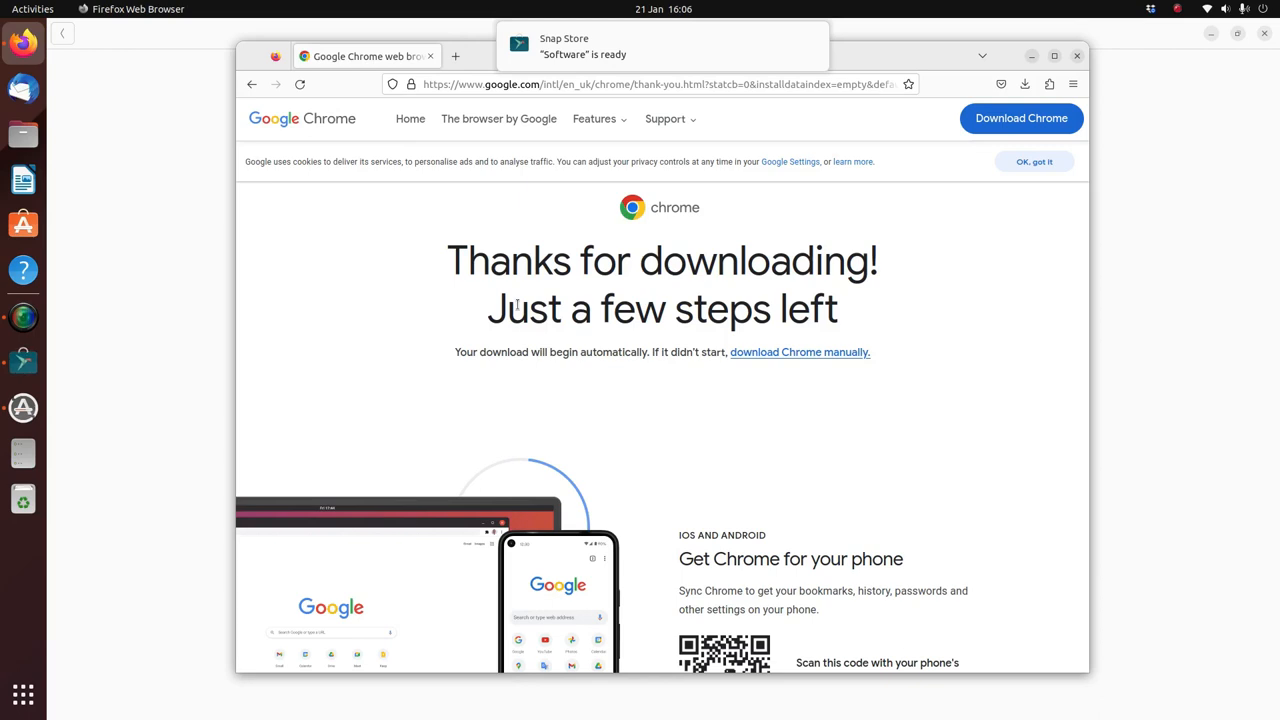
mouse_move(1173, 308)
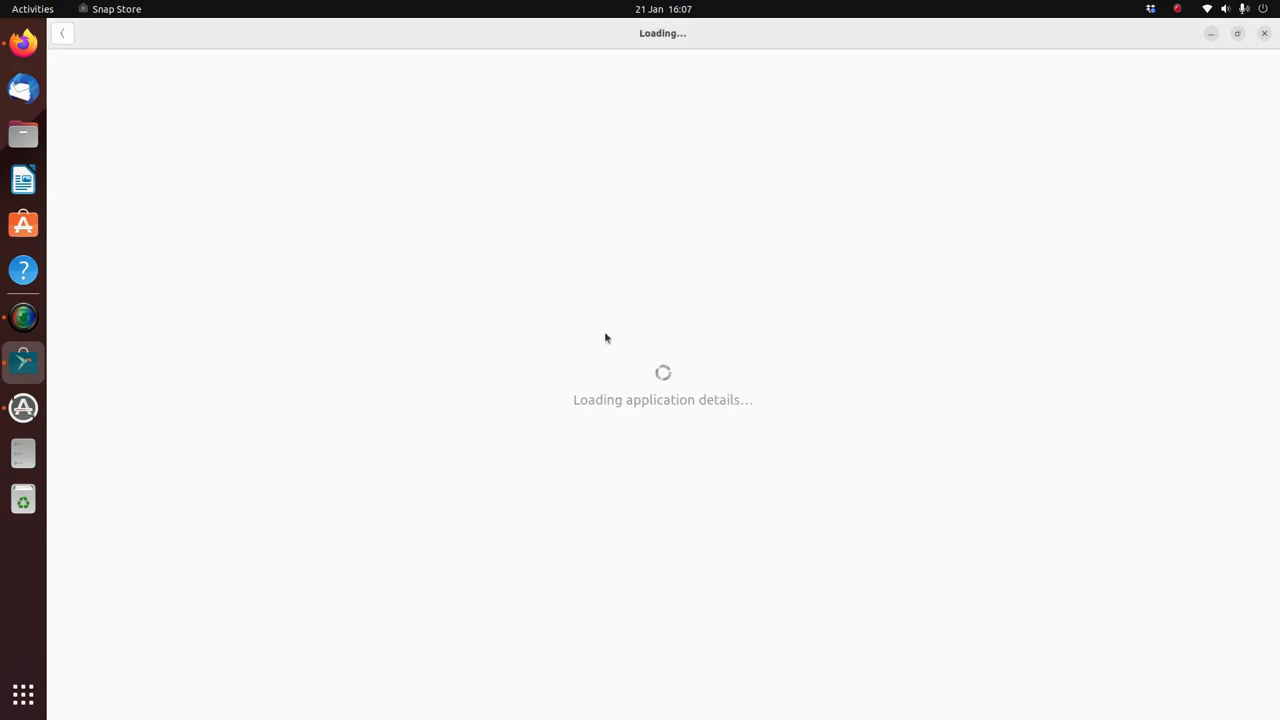
mouse_move(600, 347)
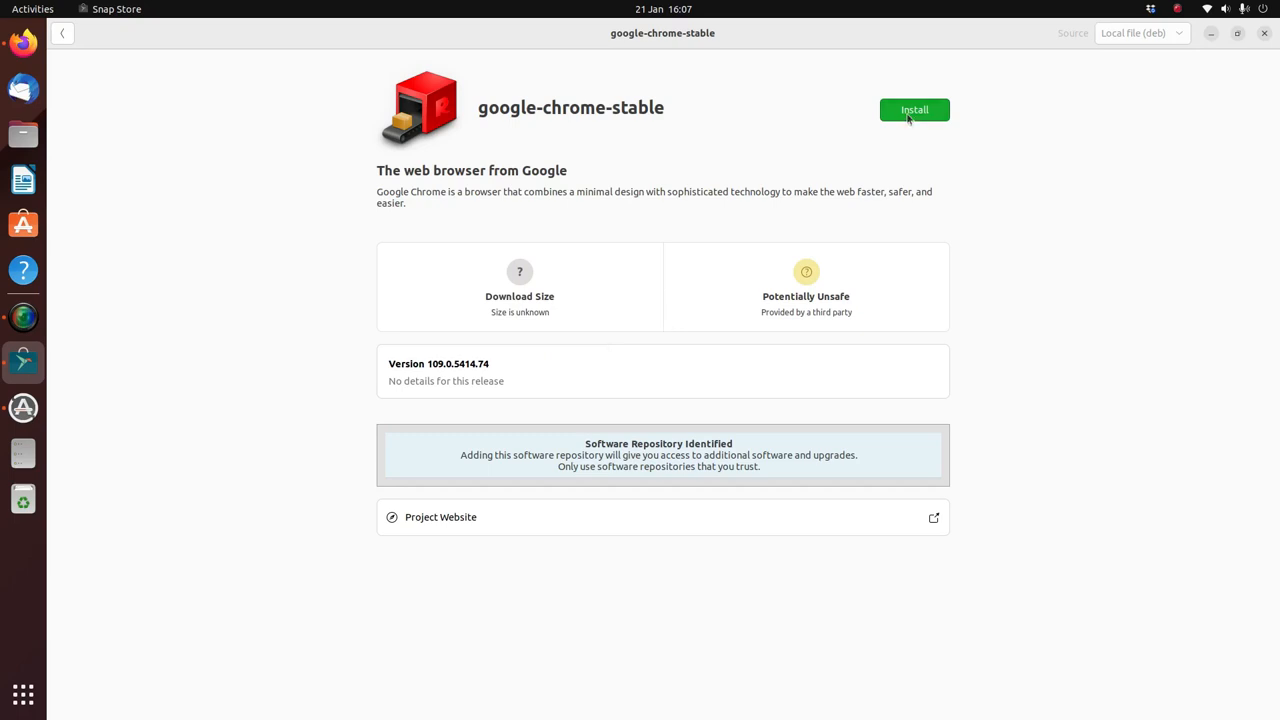
left_click(913, 109)
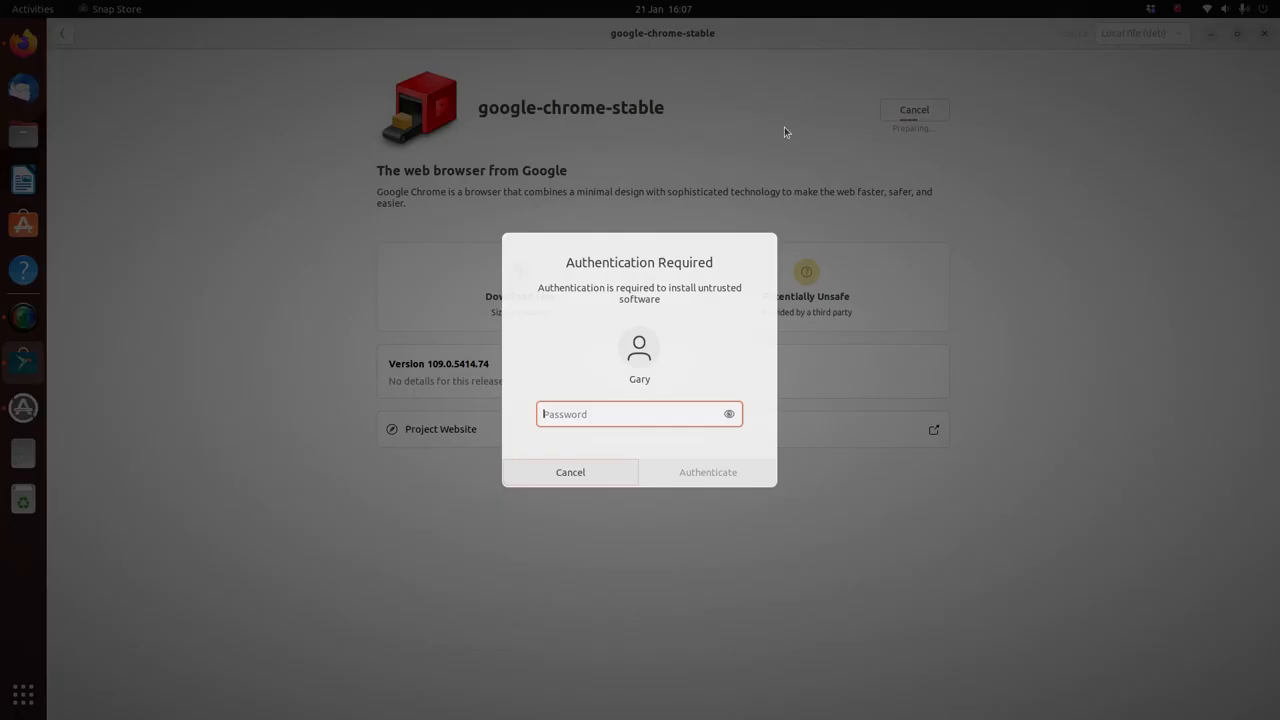
type("password")
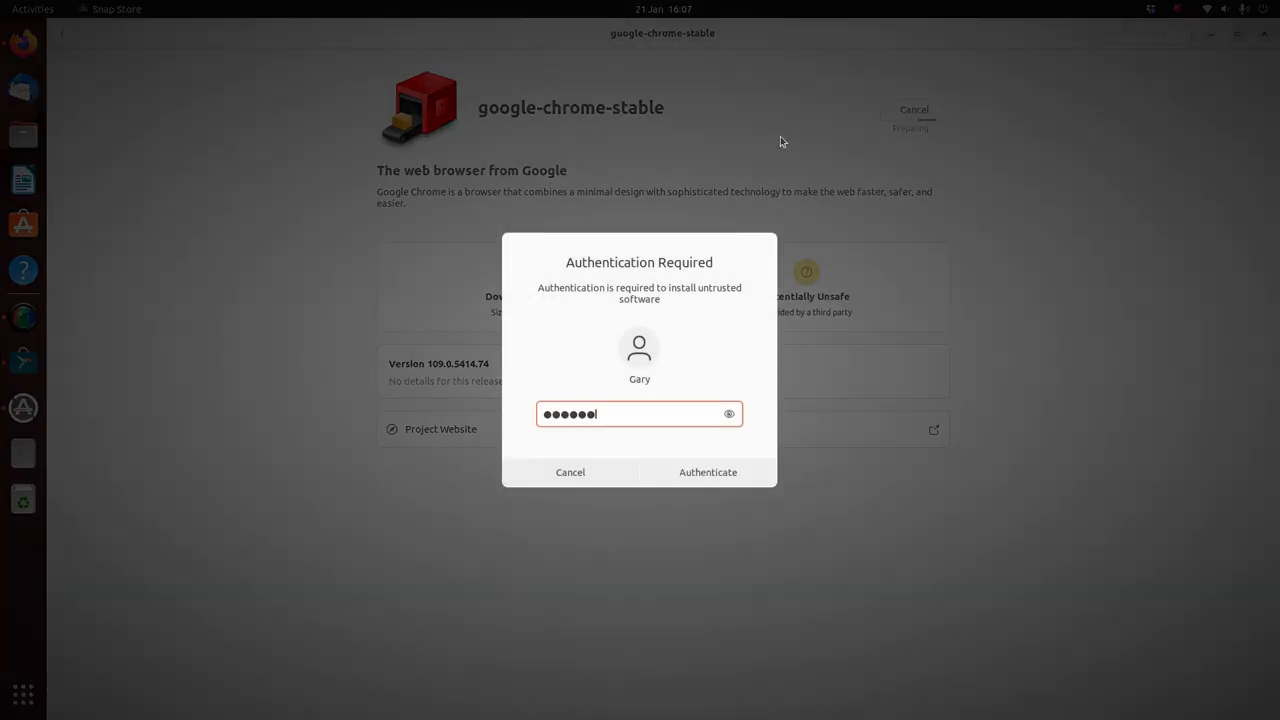
left_click(707, 471)
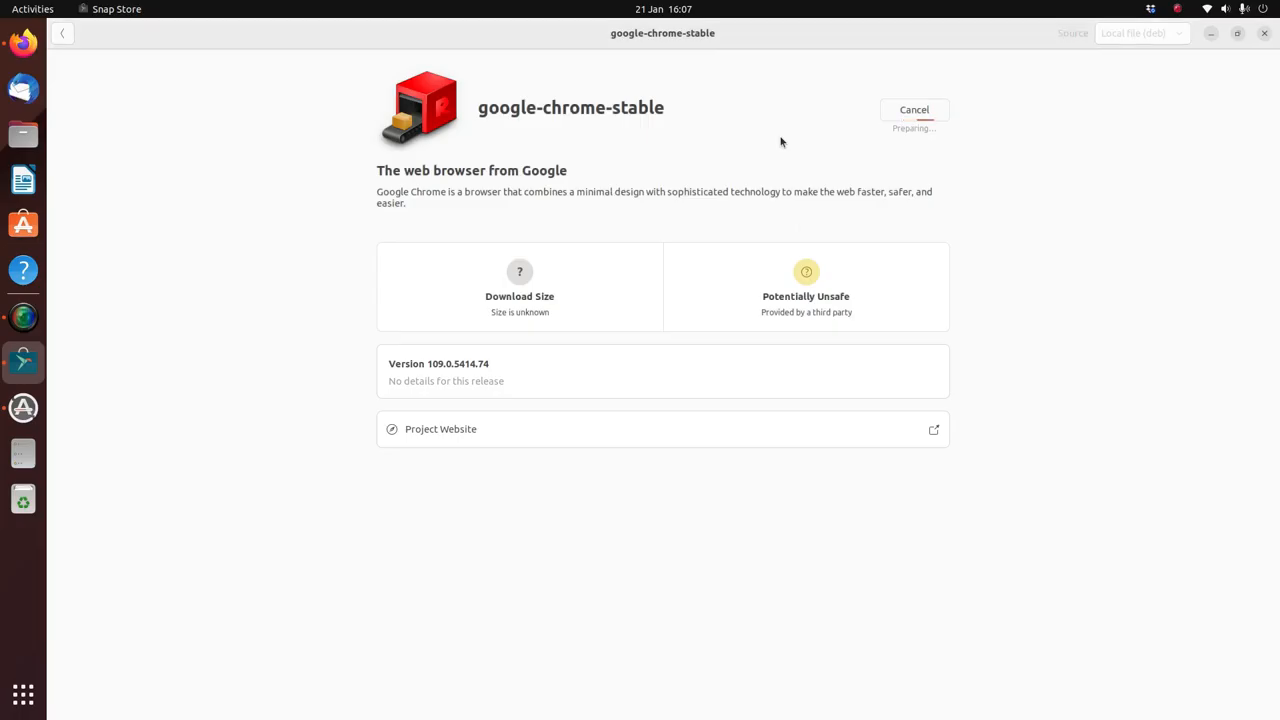
mouse_move(729, 189)
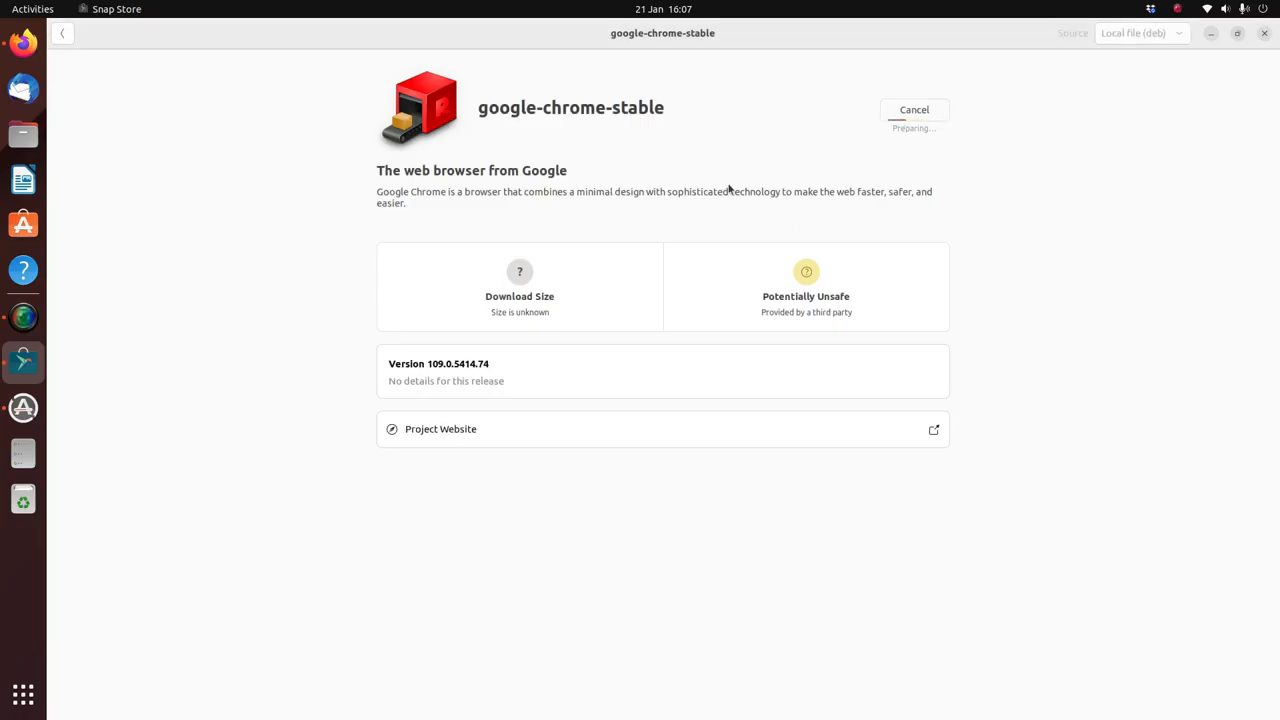
mouse_move(745, 197)
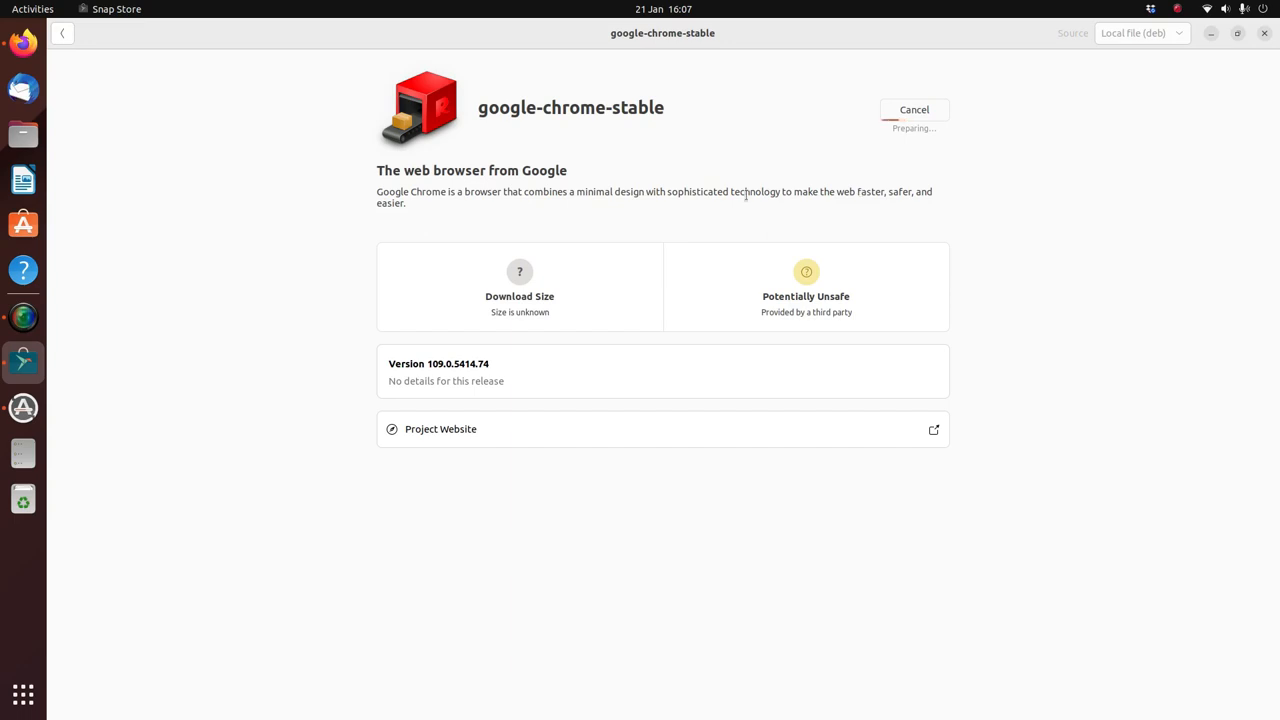
mouse_move(1176, 110)
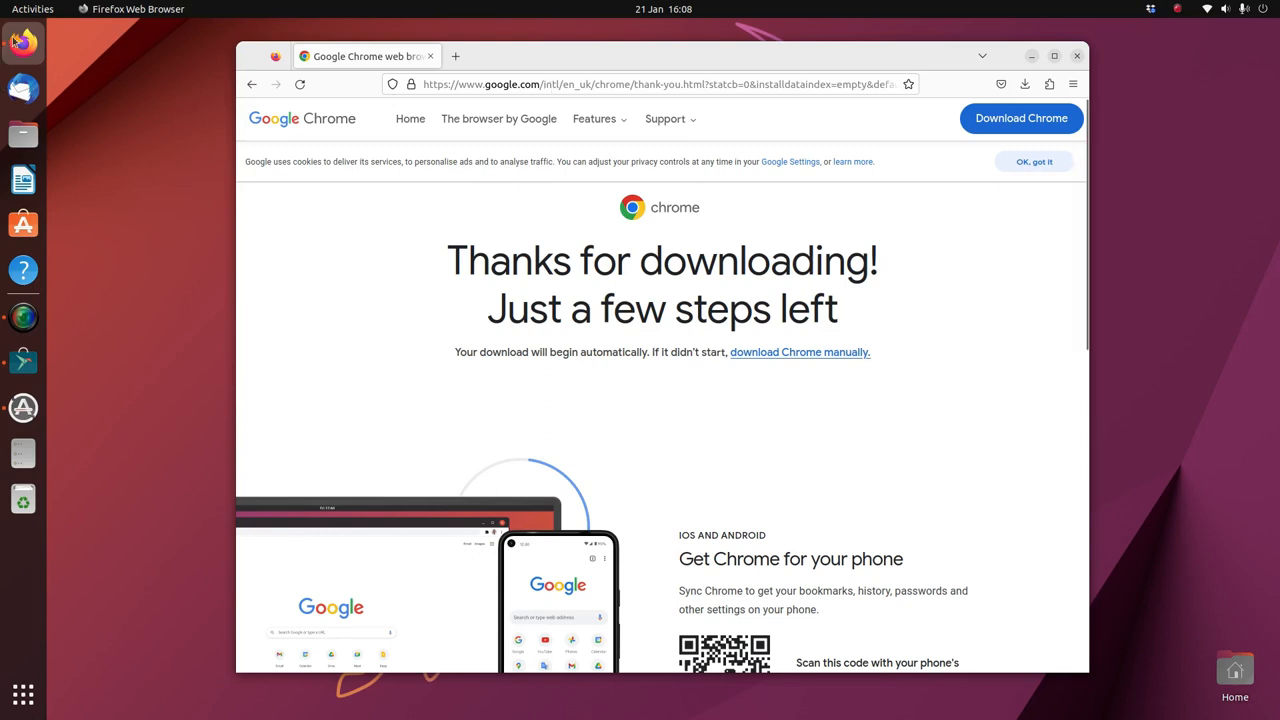
mouse_move(30, 45)
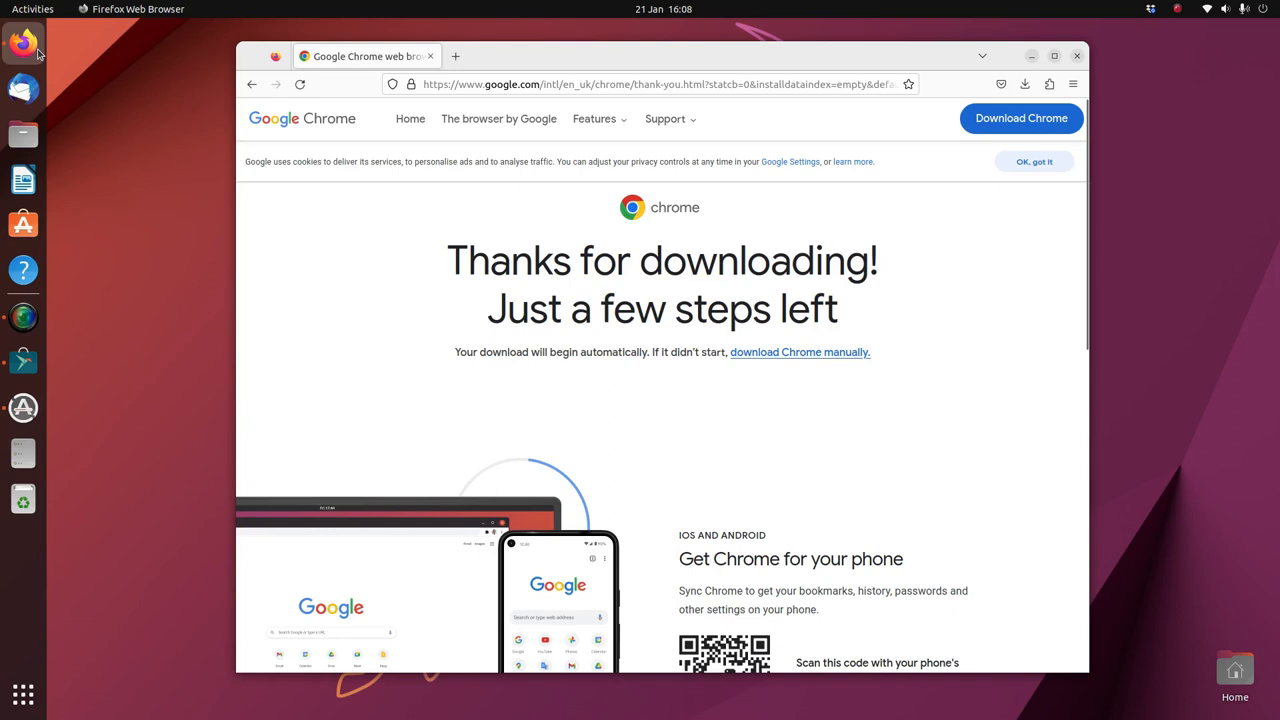
right_click(23, 44)
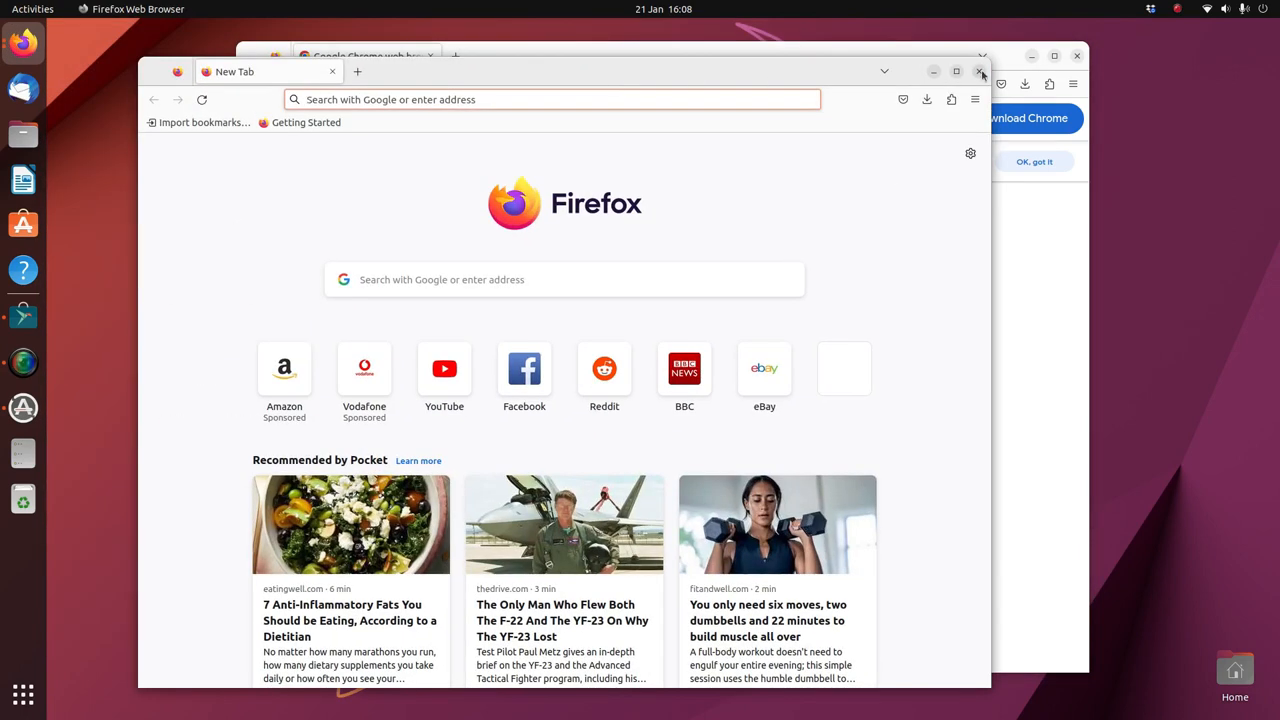
left_click(981, 71)
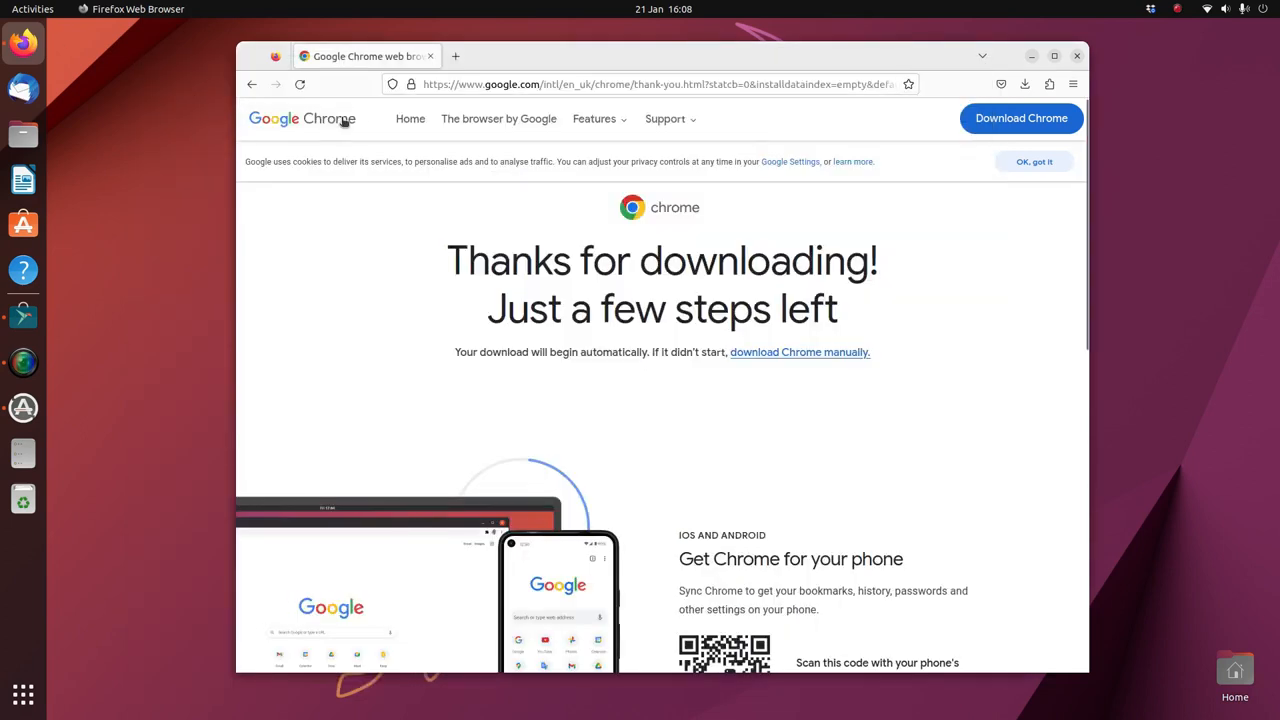
mouse_move(192, 178)
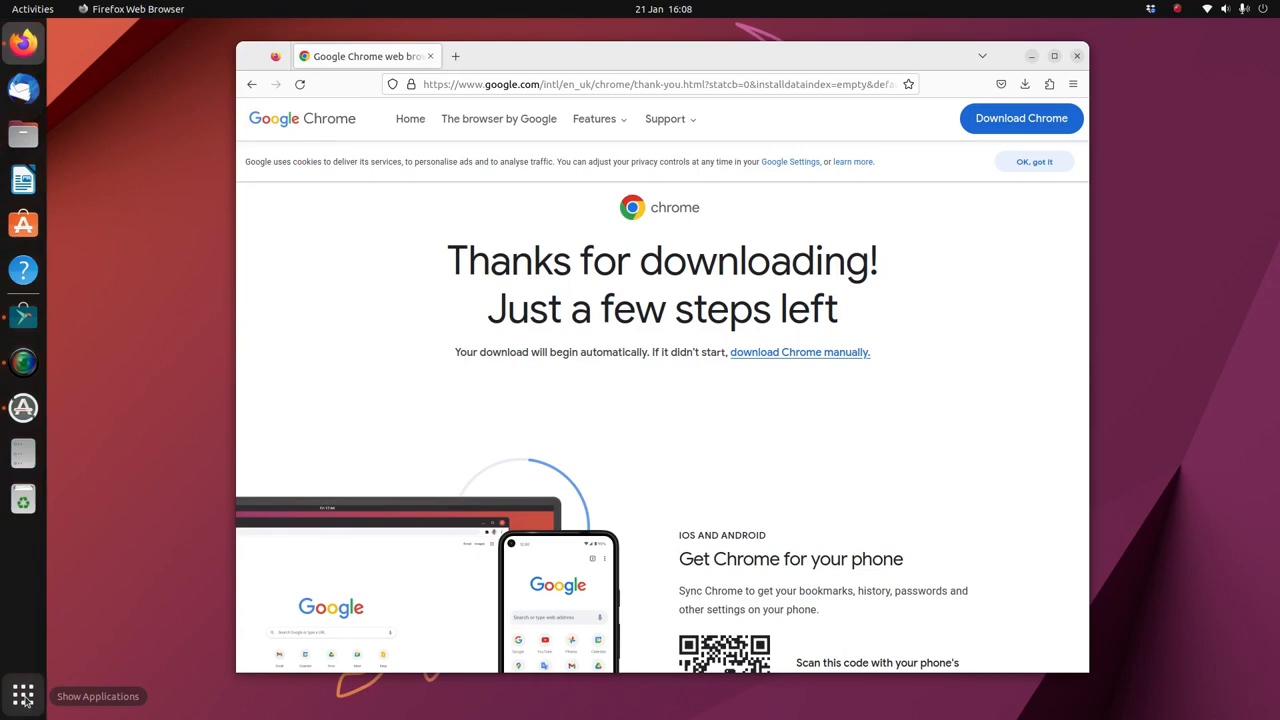
Pin Google Chrome from the applications grid's second page and unpin Firefox from the dock
left_click(22, 695)
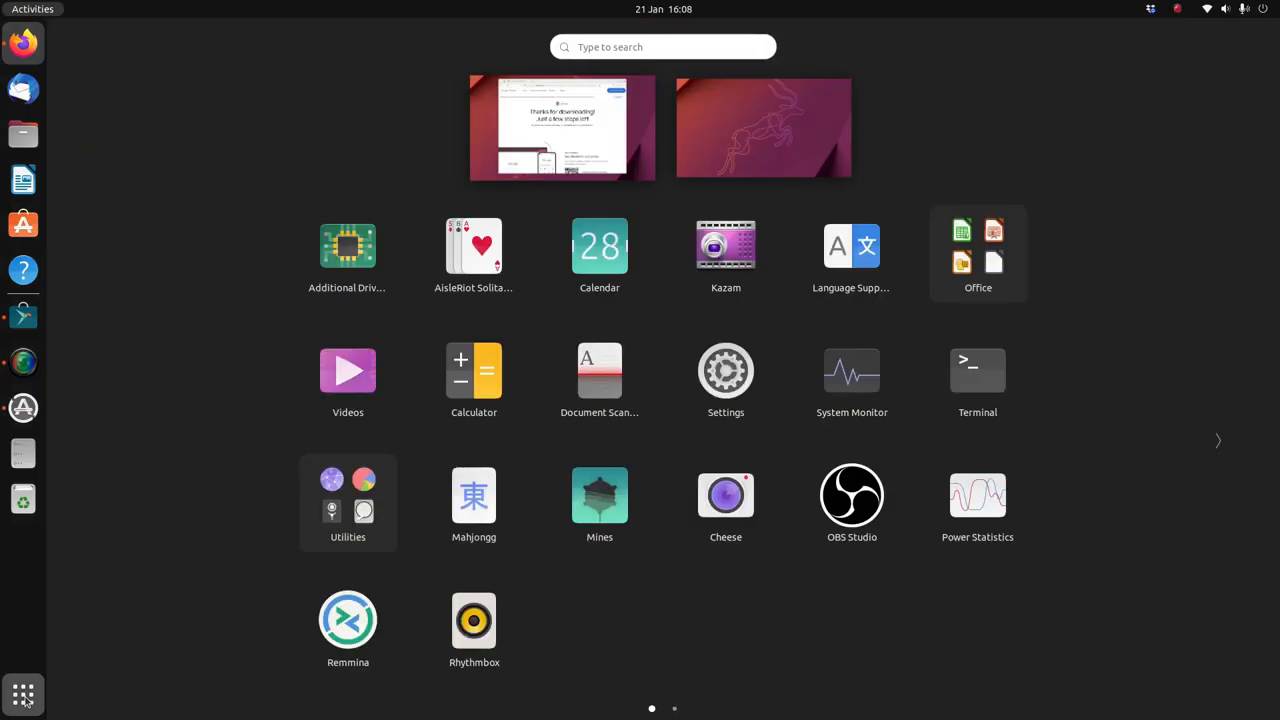
mouse_move(1220, 451)
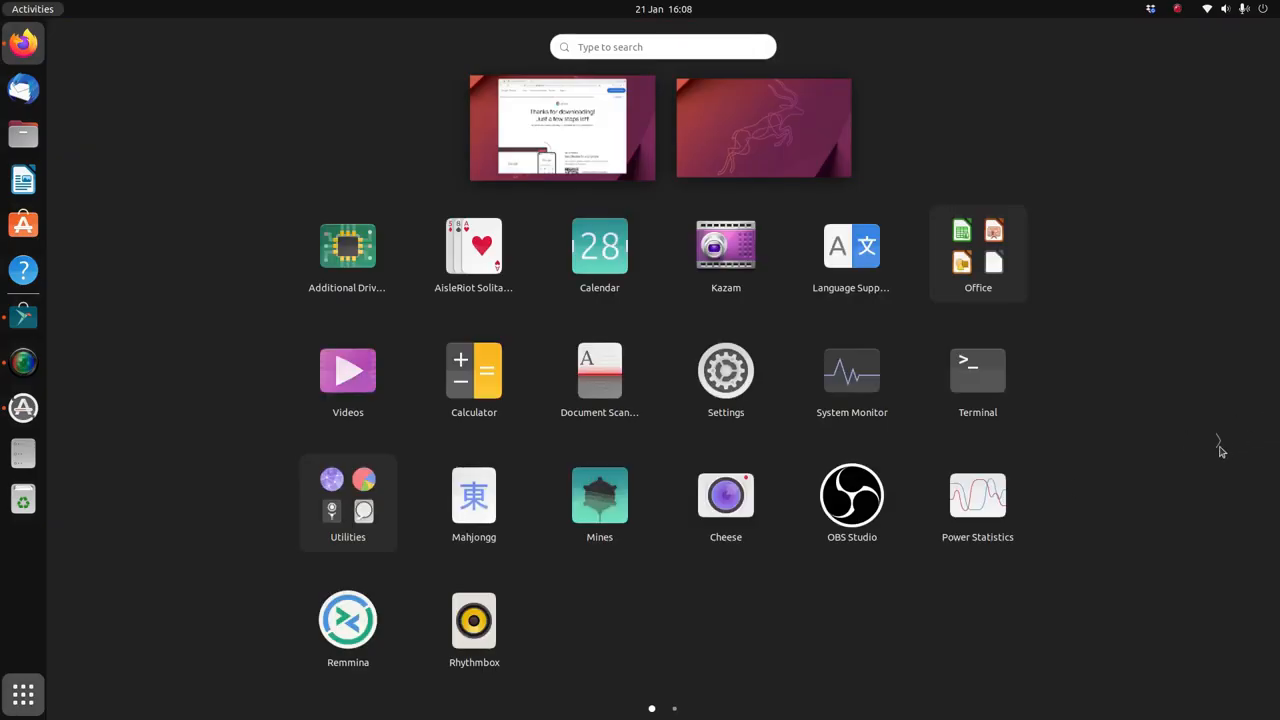
left_click(1219, 440)
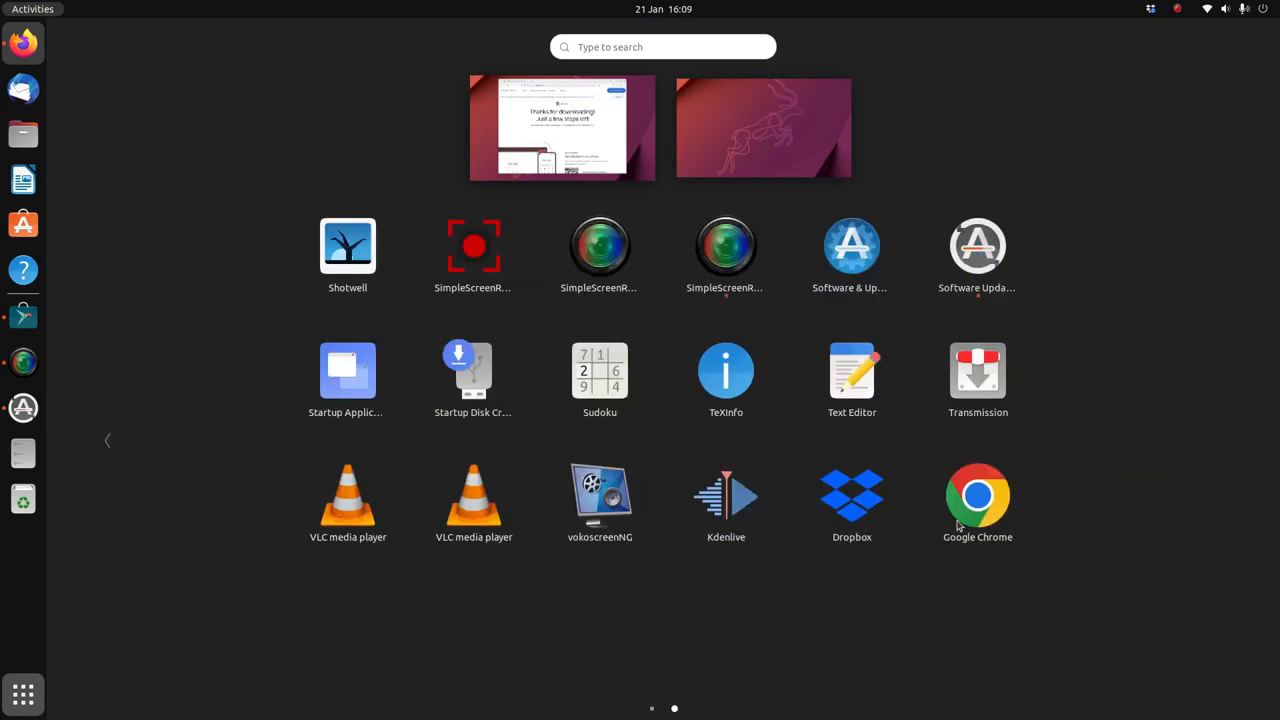
right_click(977, 497)
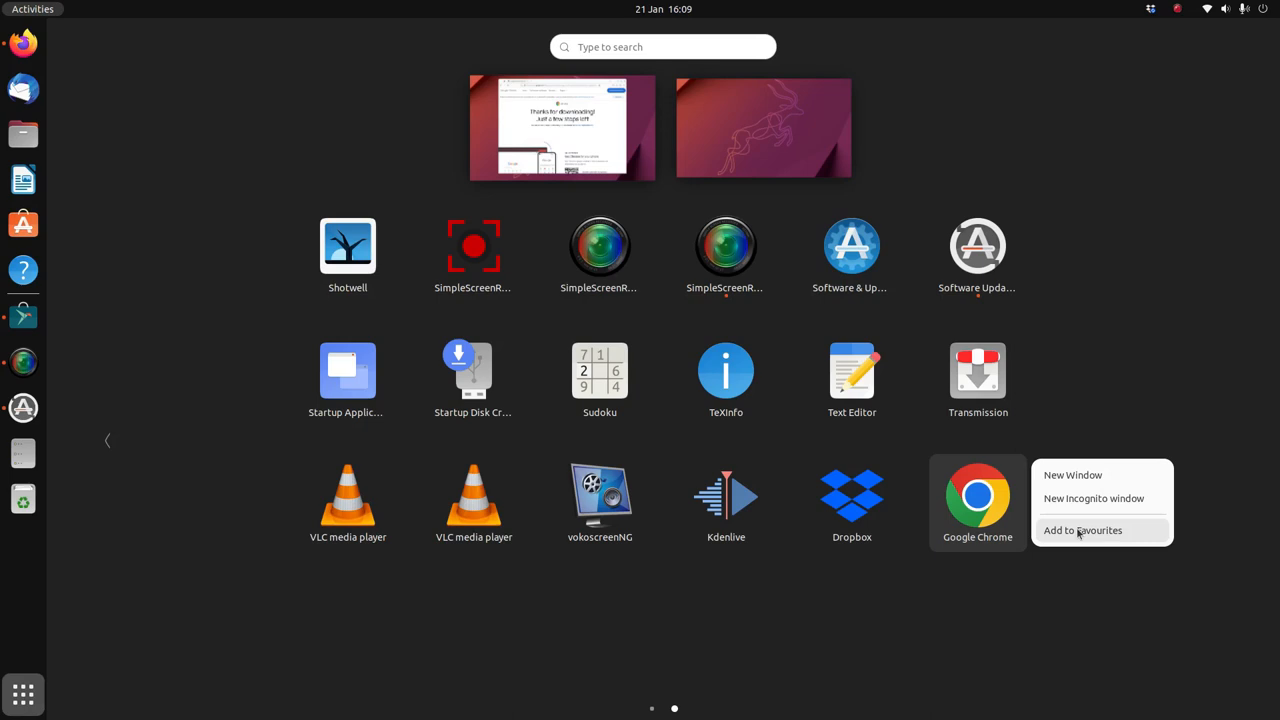
left_click(1082, 530)
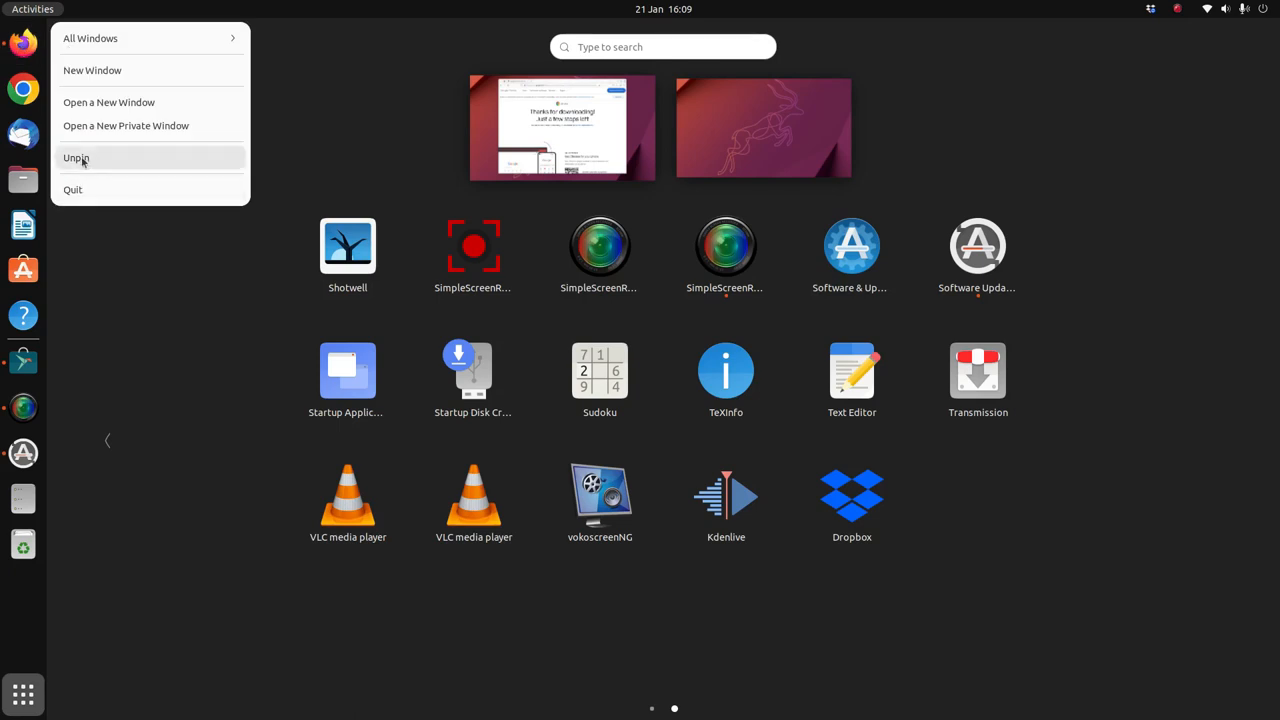
left_click(76, 158)
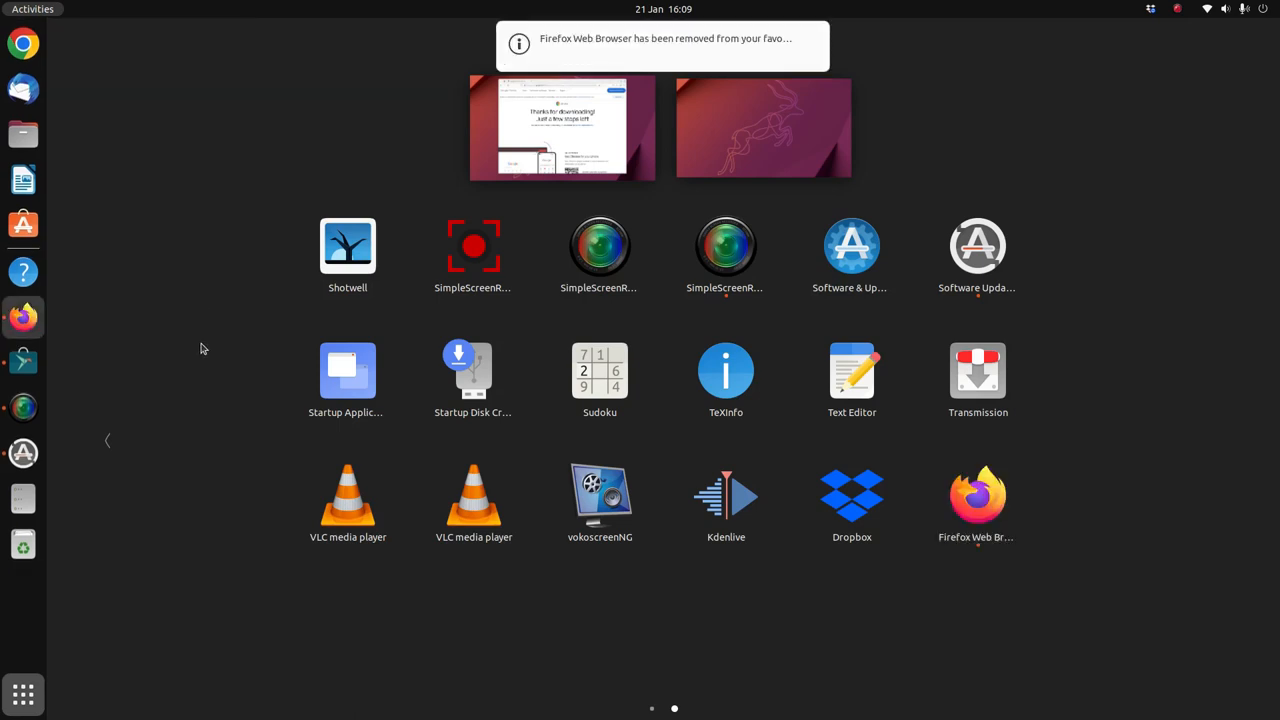
mouse_move(37, 338)
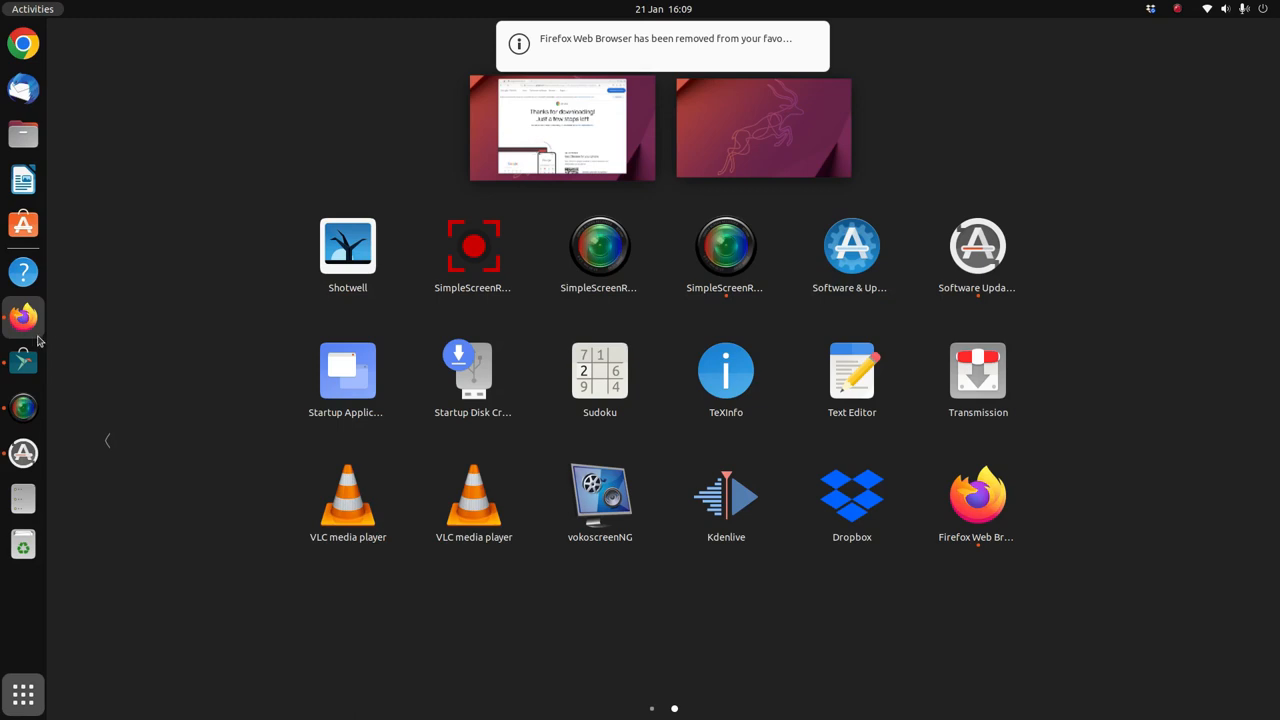
mouse_move(22, 317)
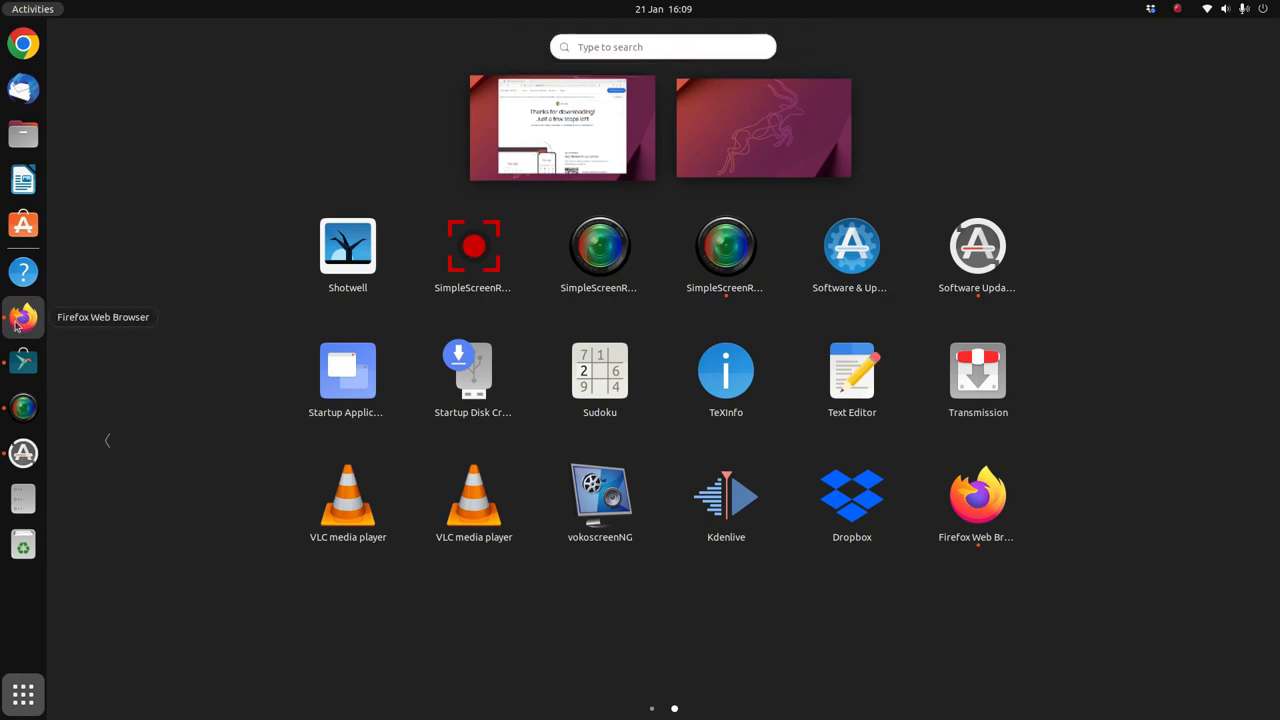
mouse_move(360, 714)
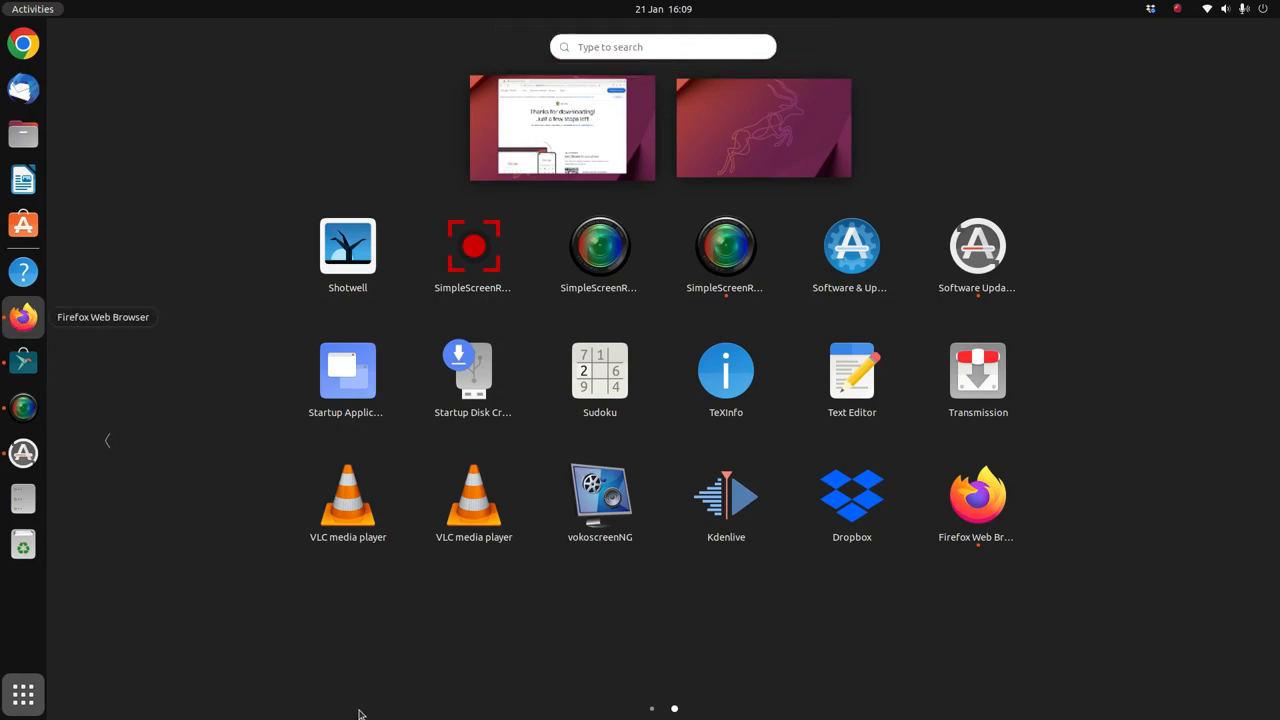
mouse_move(23, 692)
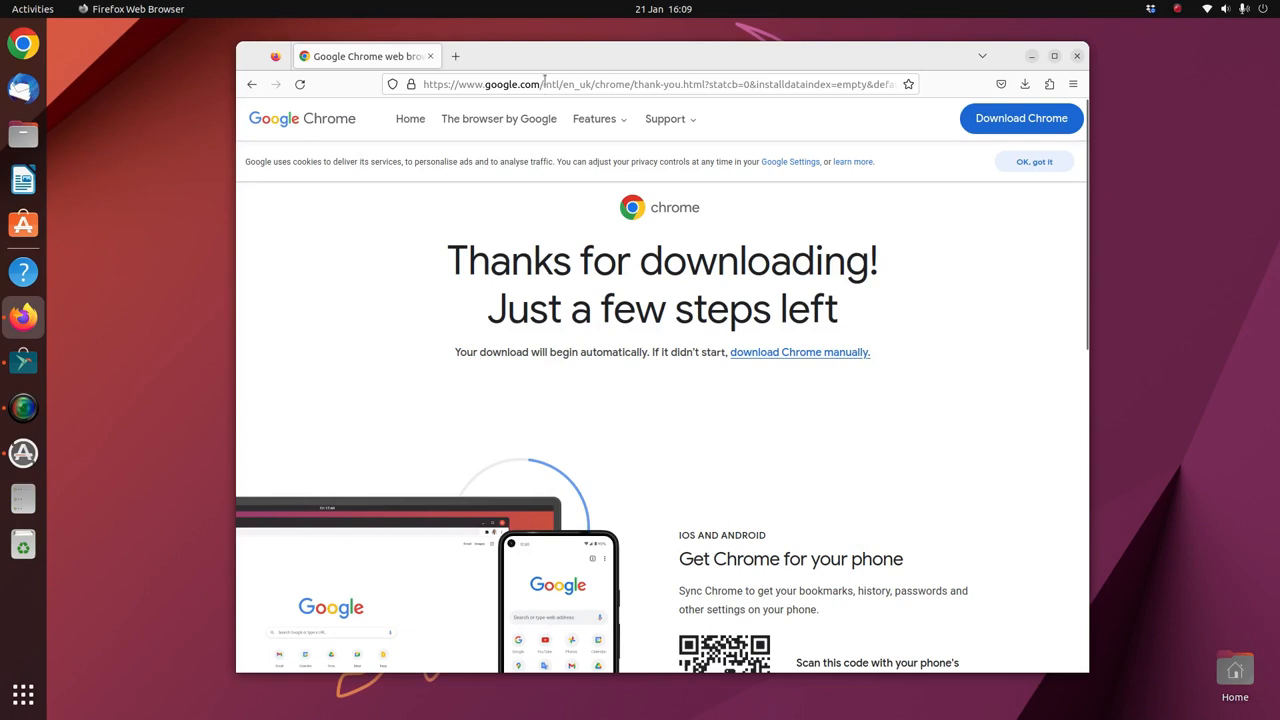
Go to Google Drive in a second tab, list My Drive's folders, then return to the Drive download page
type("go")
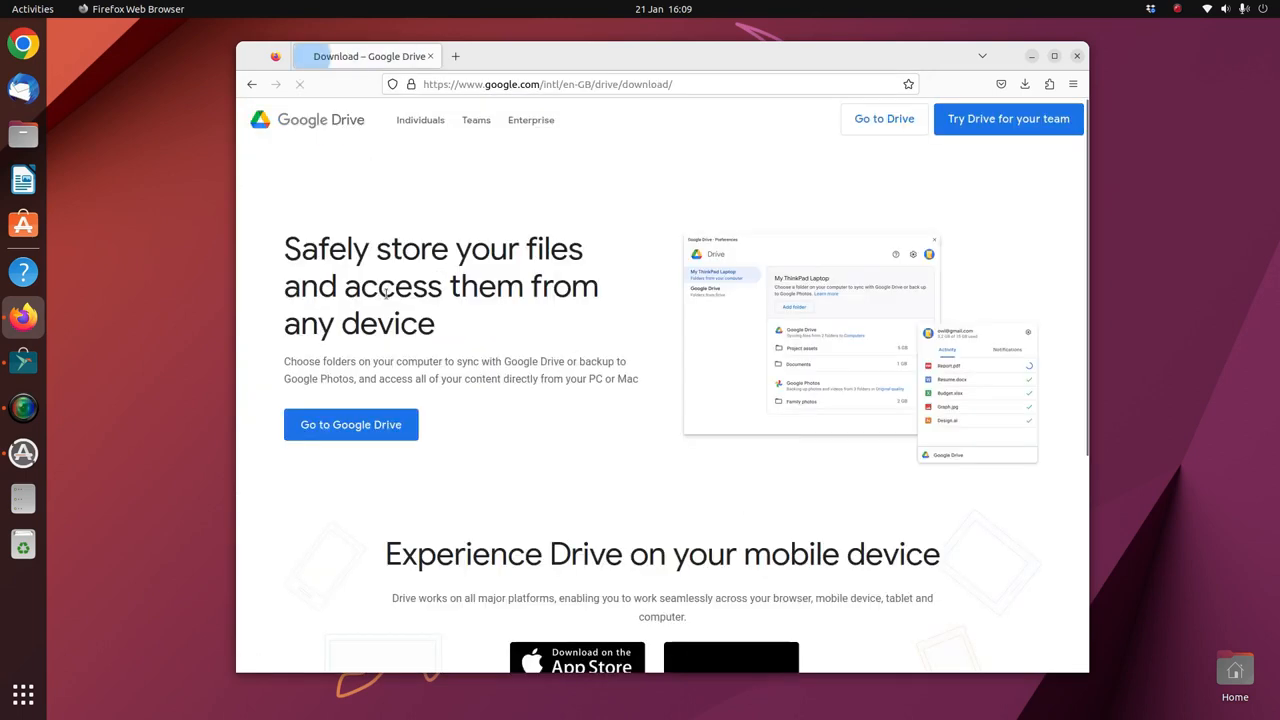
left_click(883, 118)
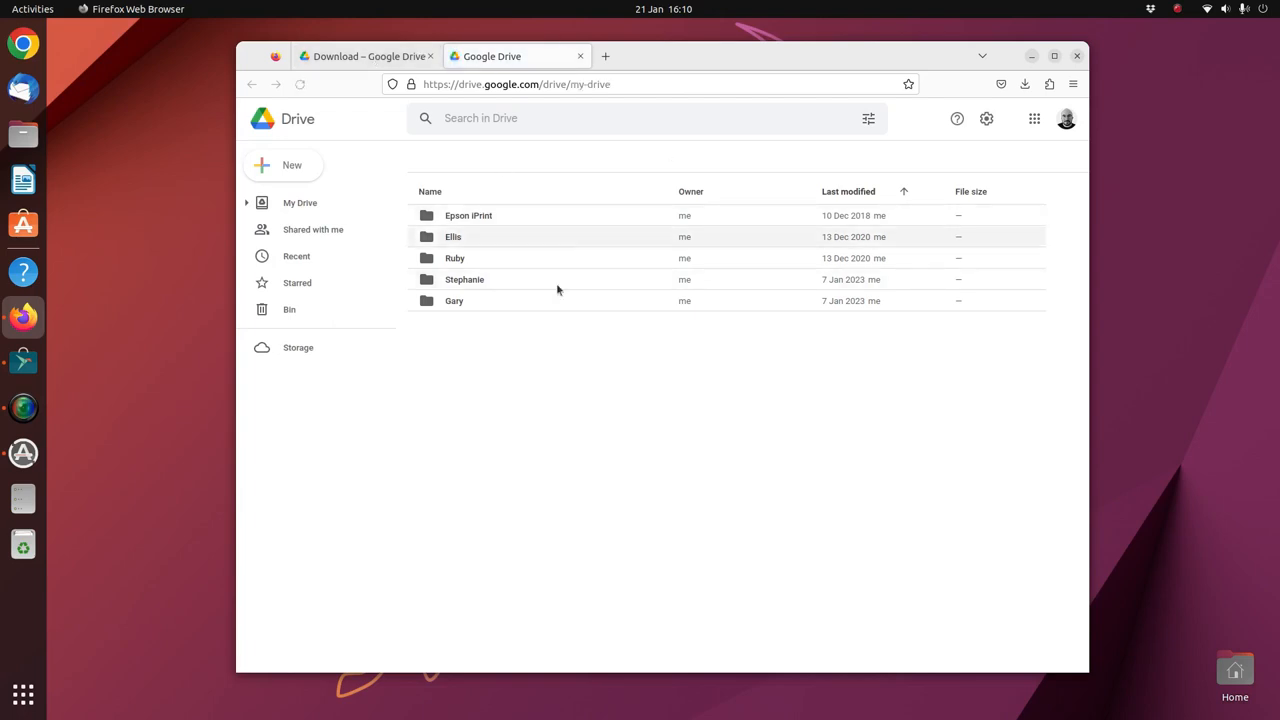
left_click(300, 202)
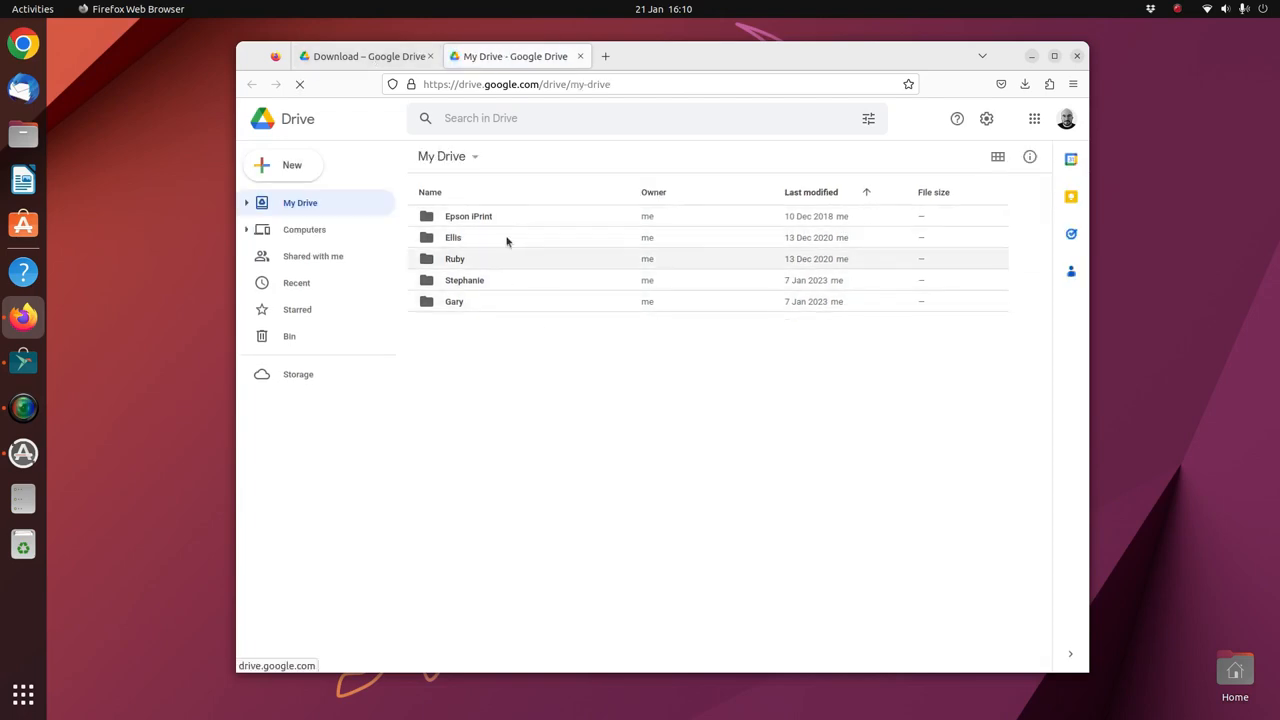
left_click(367, 56)
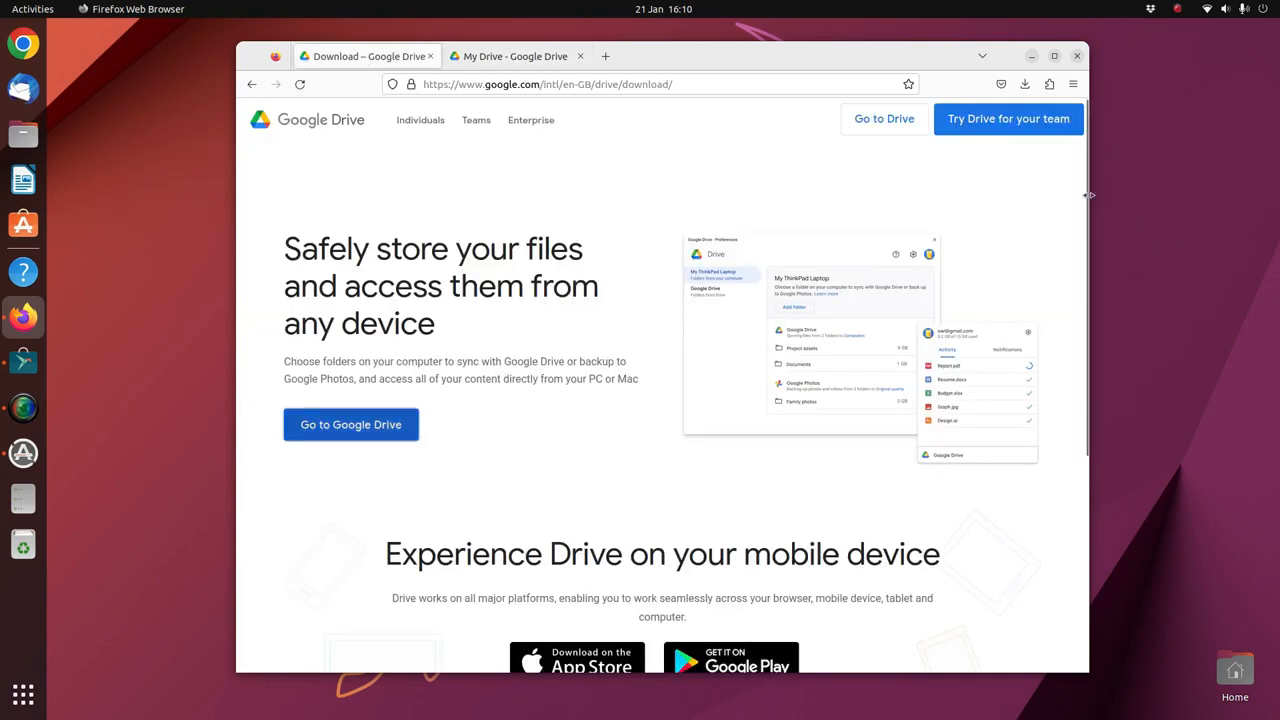
scroll("down", 3)
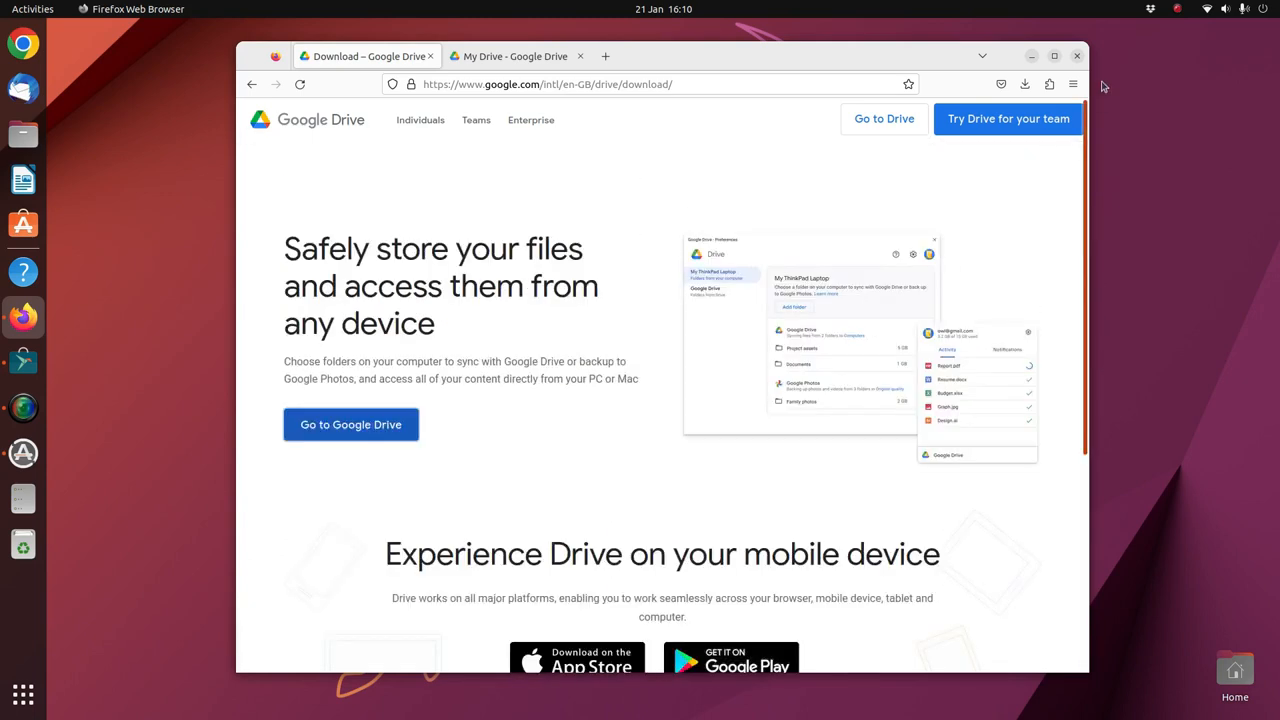
mouse_move(291, 225)
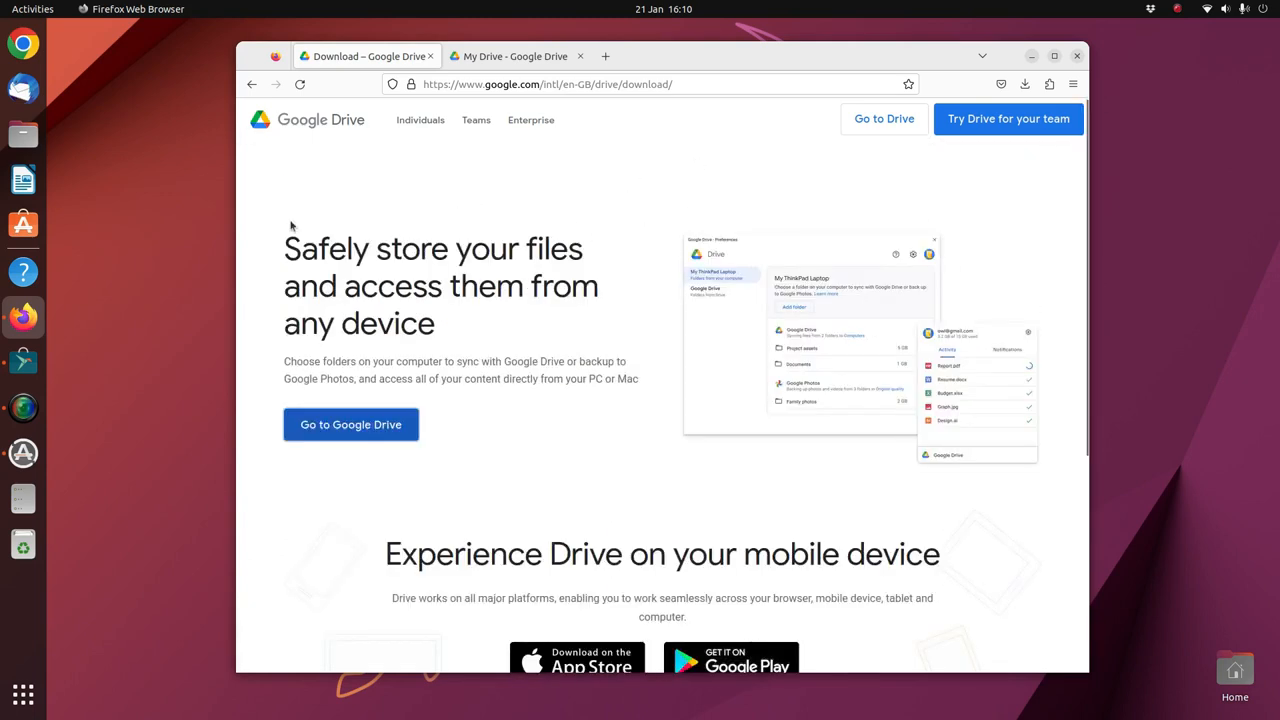
mouse_move(90, 164)
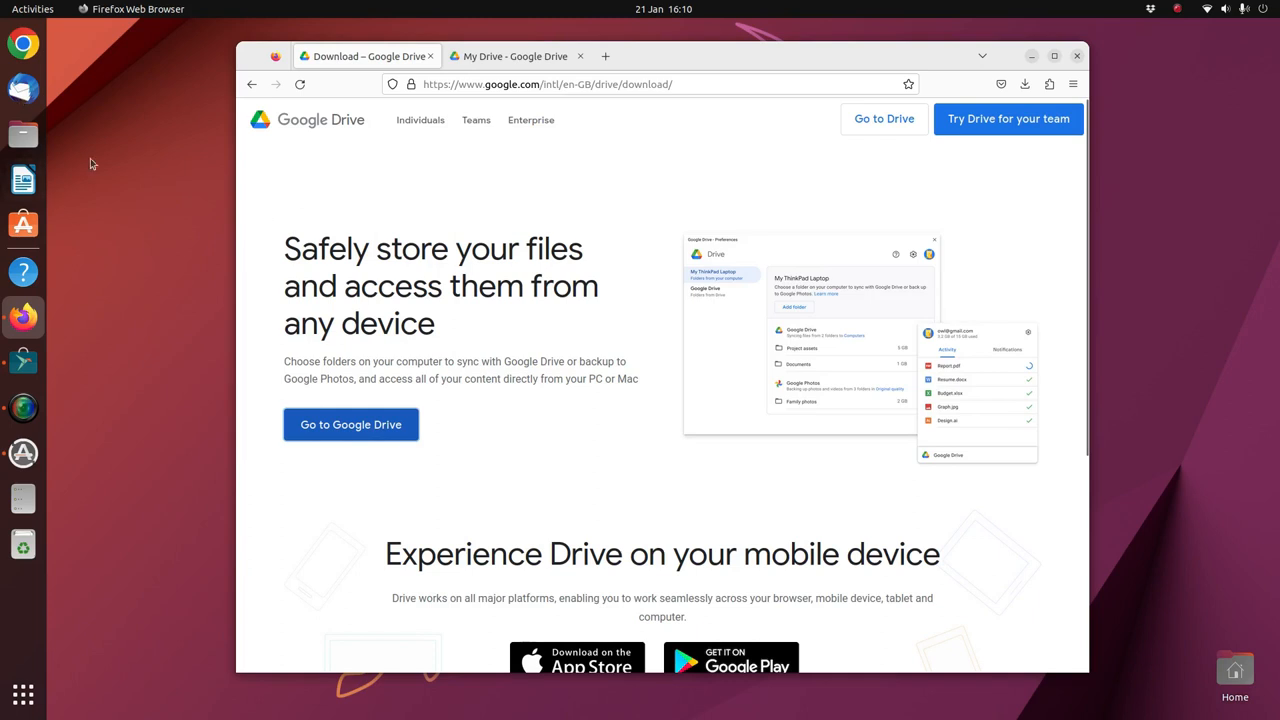
mouse_move(1078, 56)
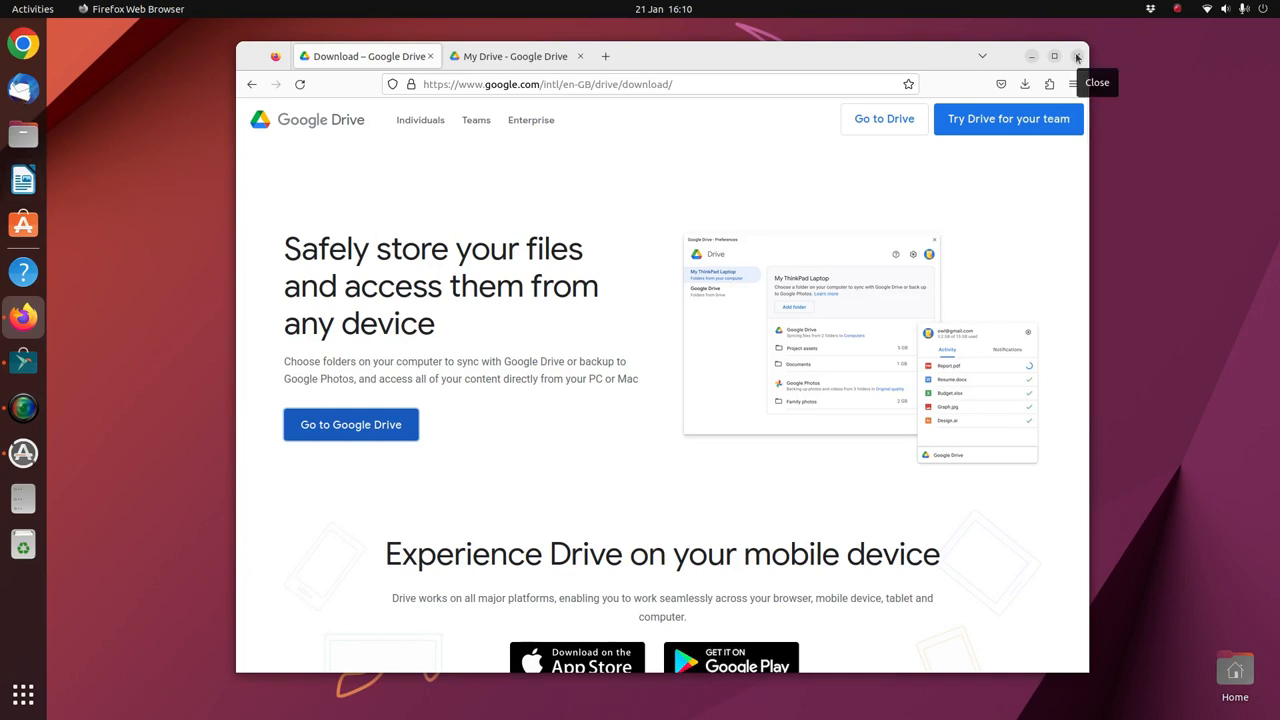
Close Firefox and return to the Ubuntu Software store, leaving the Chrome package details
left_click(1078, 56)
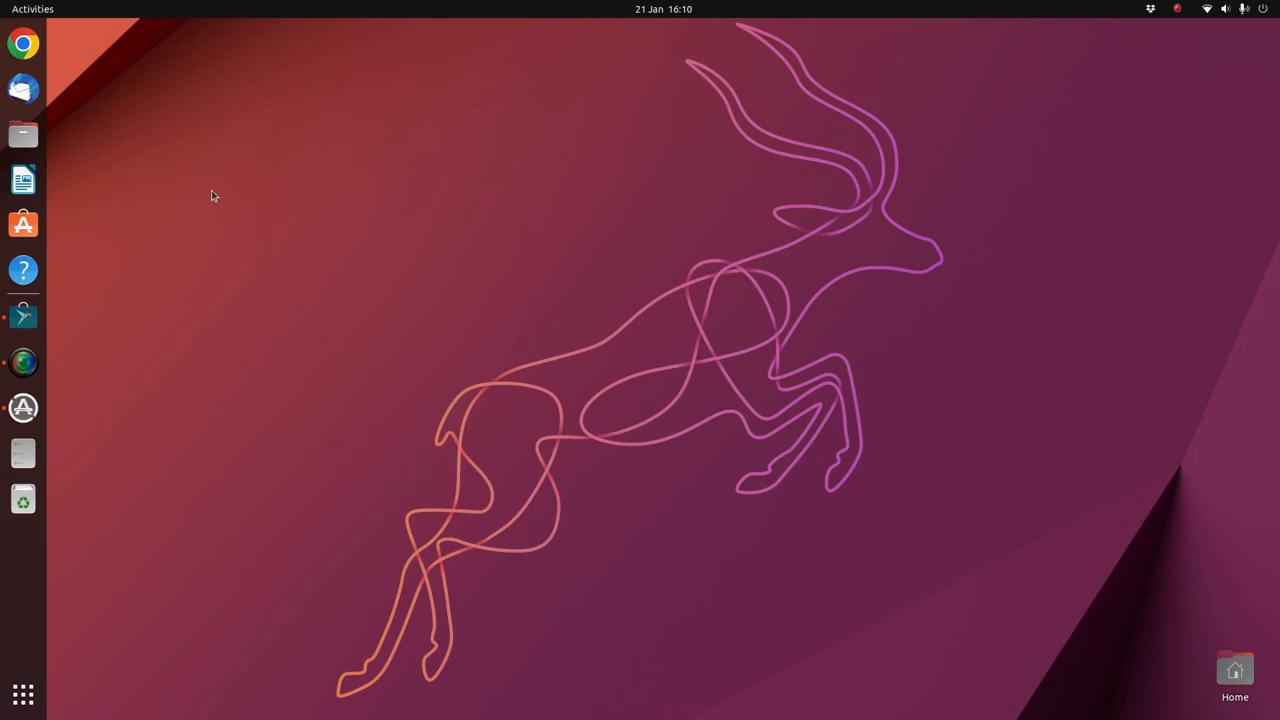
mouse_move(22, 316)
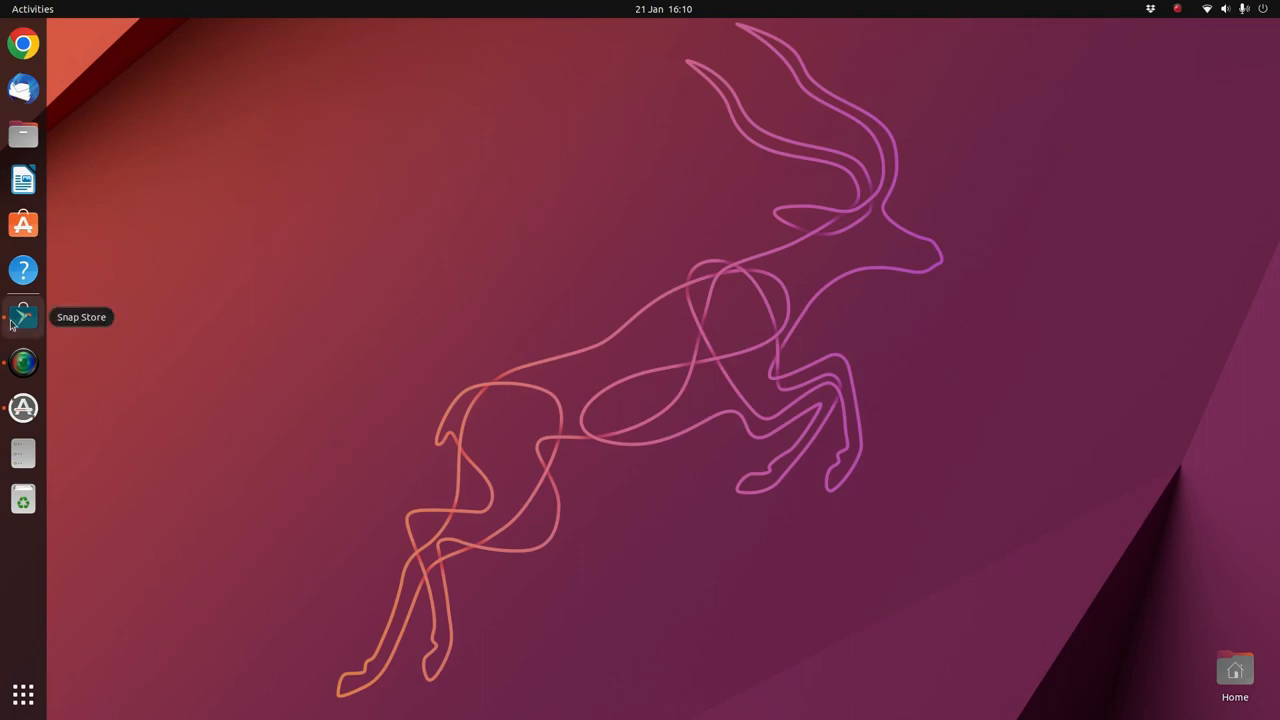
left_click(23, 316)
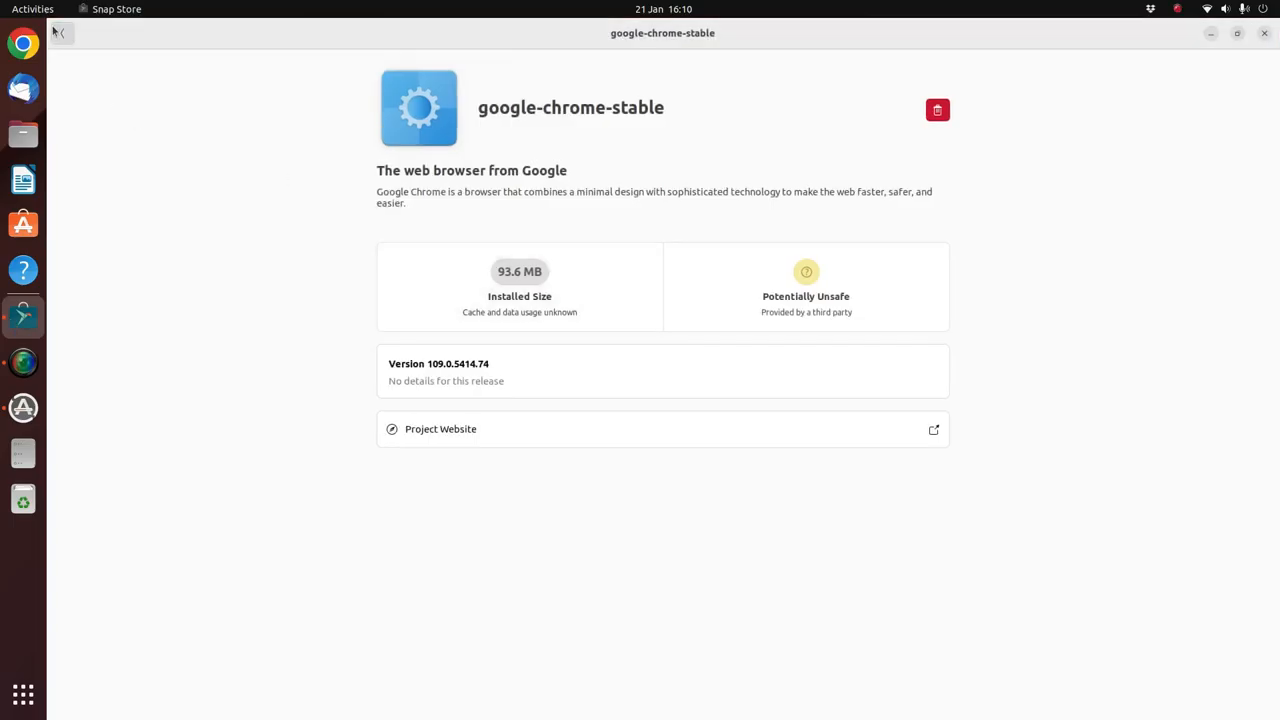
left_click(58, 32)
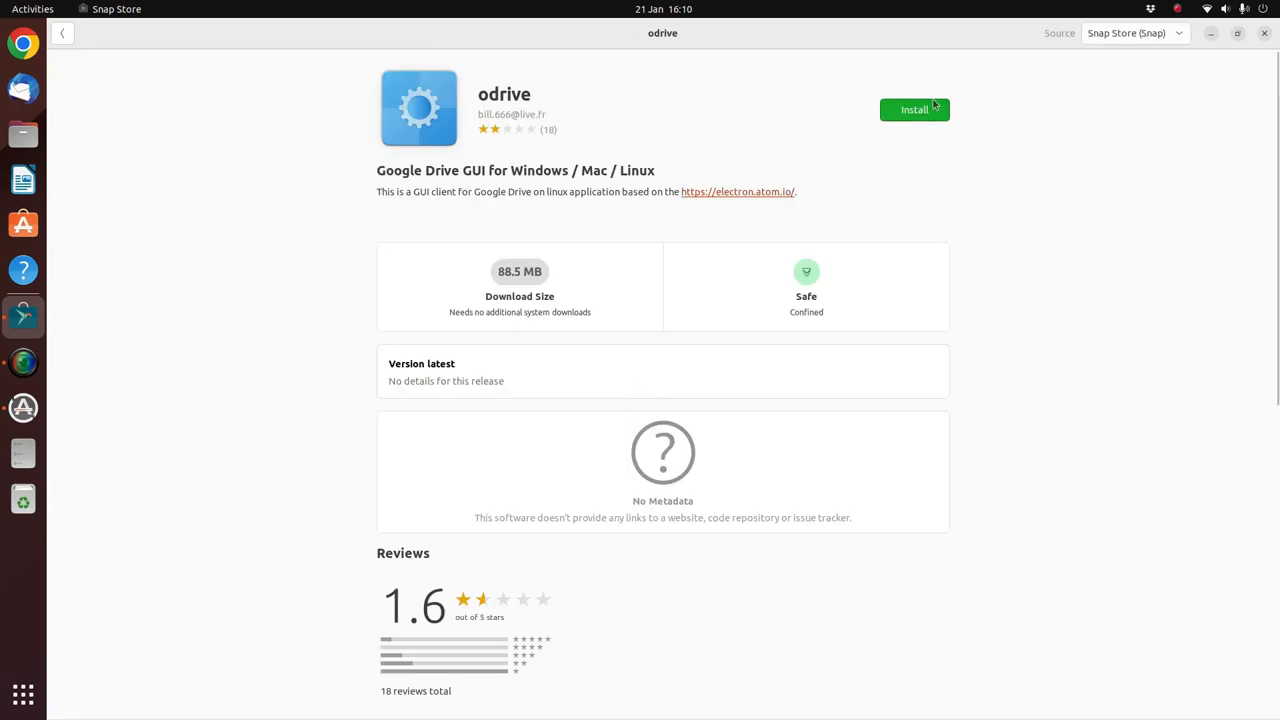
Install odrive, the Google Drive GUI client, authenticating with the password
left_click(914, 109)
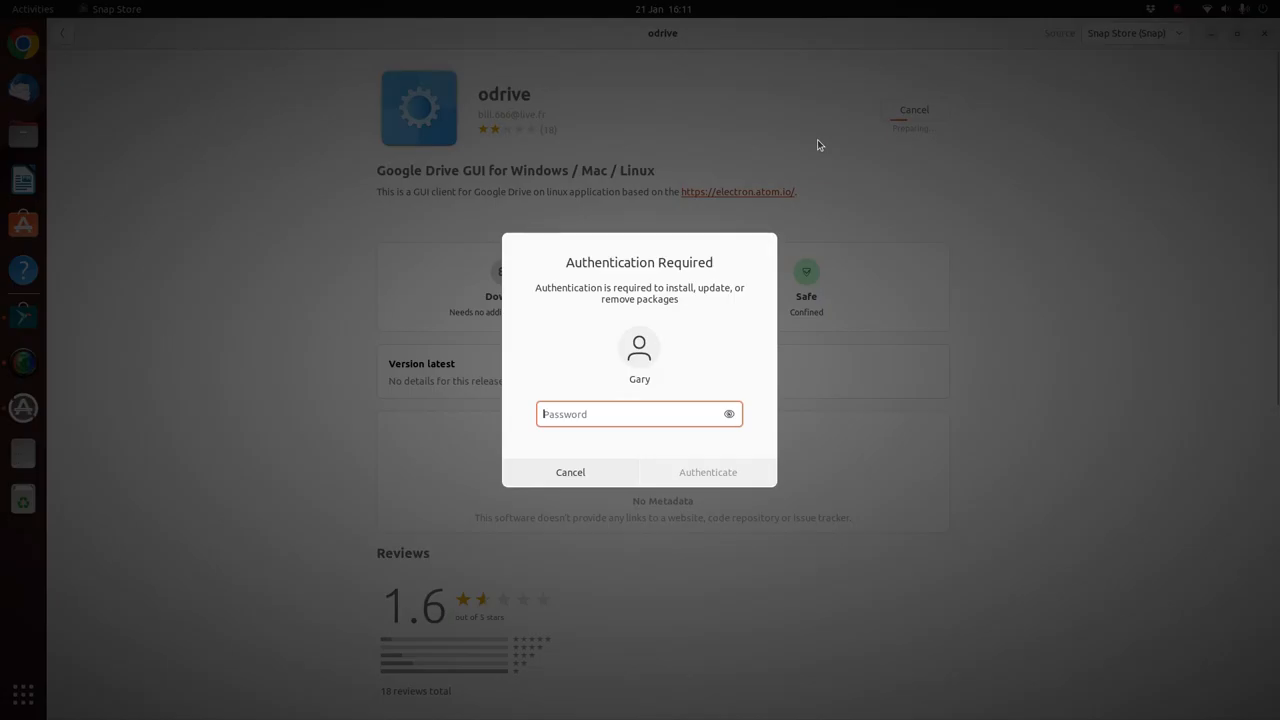
type("password")
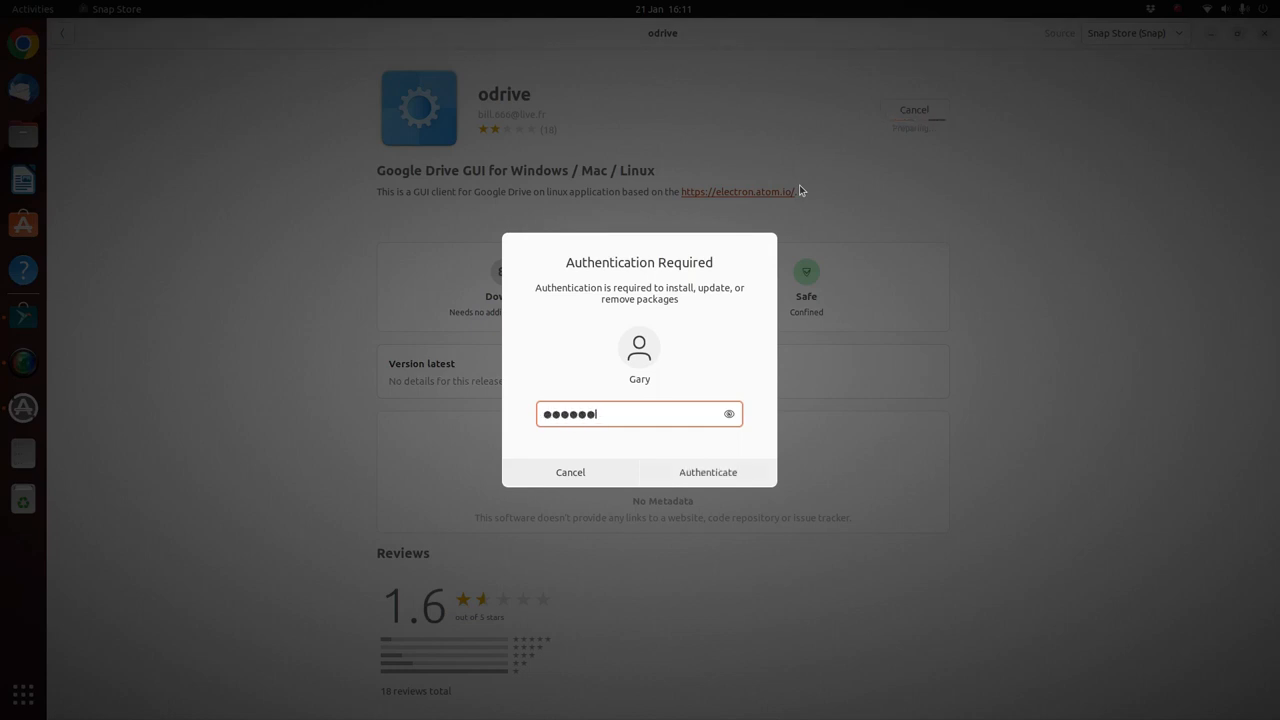
left_click(707, 472)
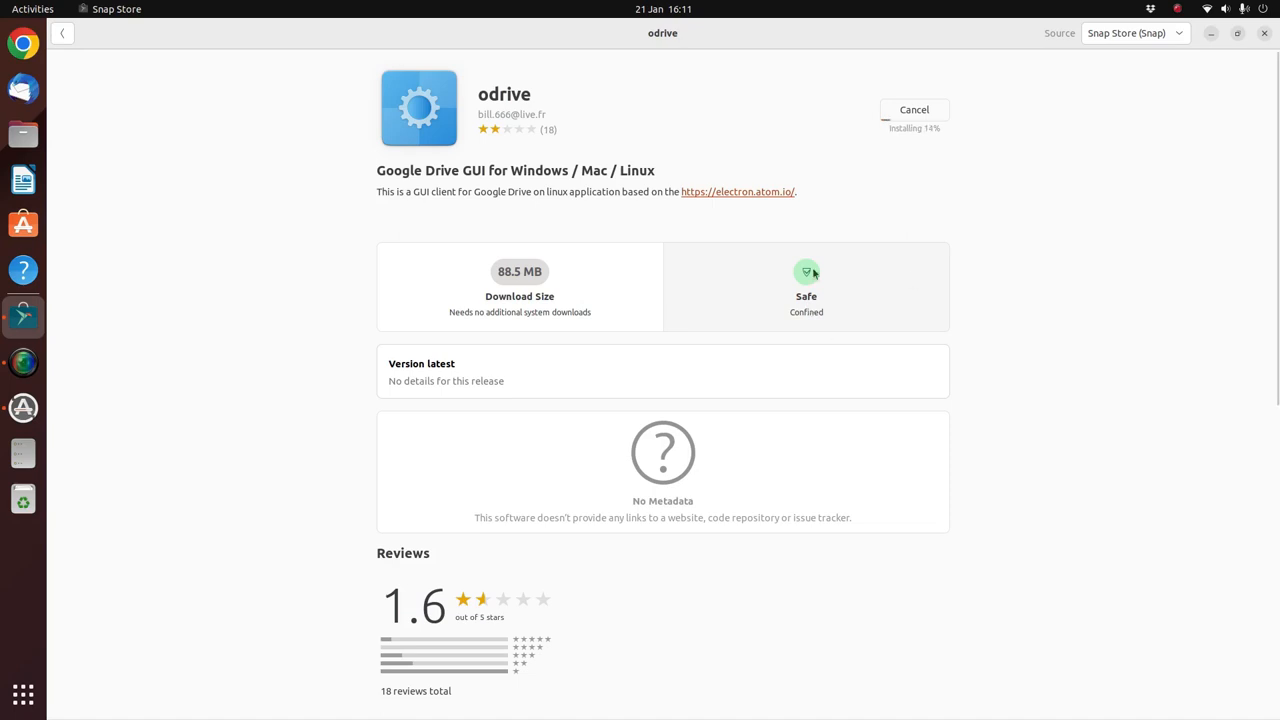
mouse_move(828, 277)
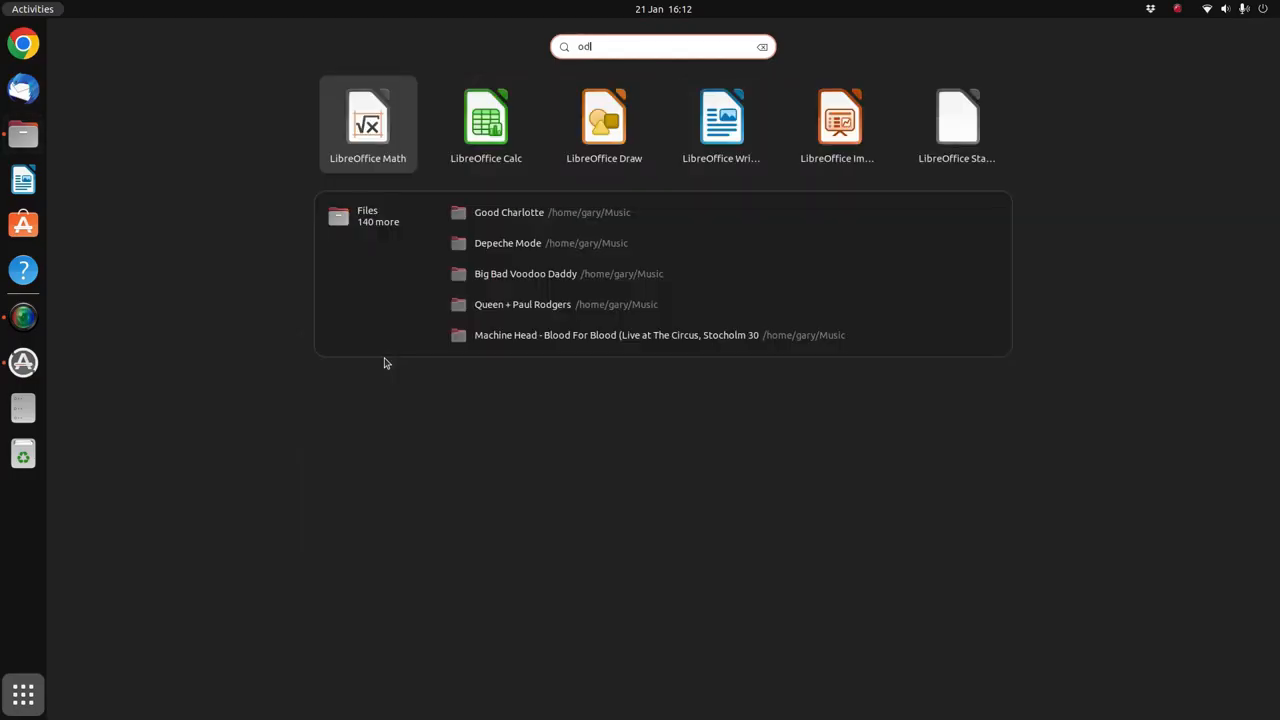
Search the Activities overview for 'drive' to find the OpenDrive app
key("BackSpace")
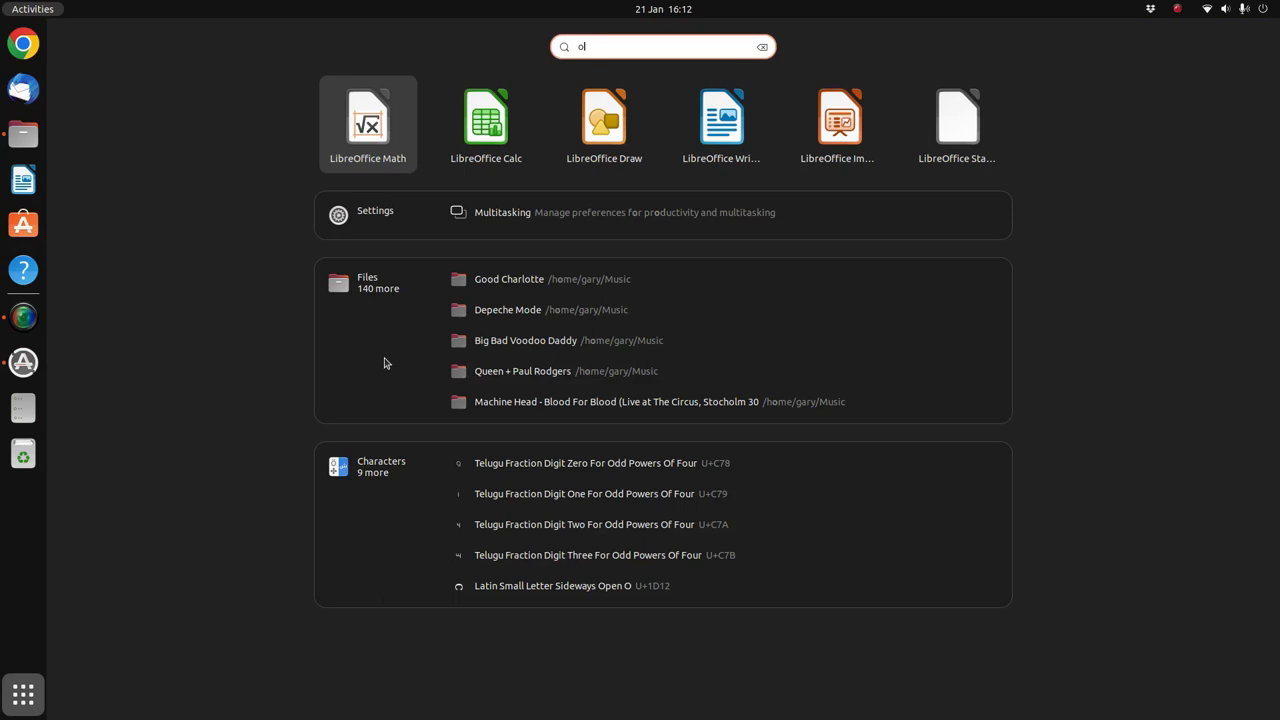
type("drive")
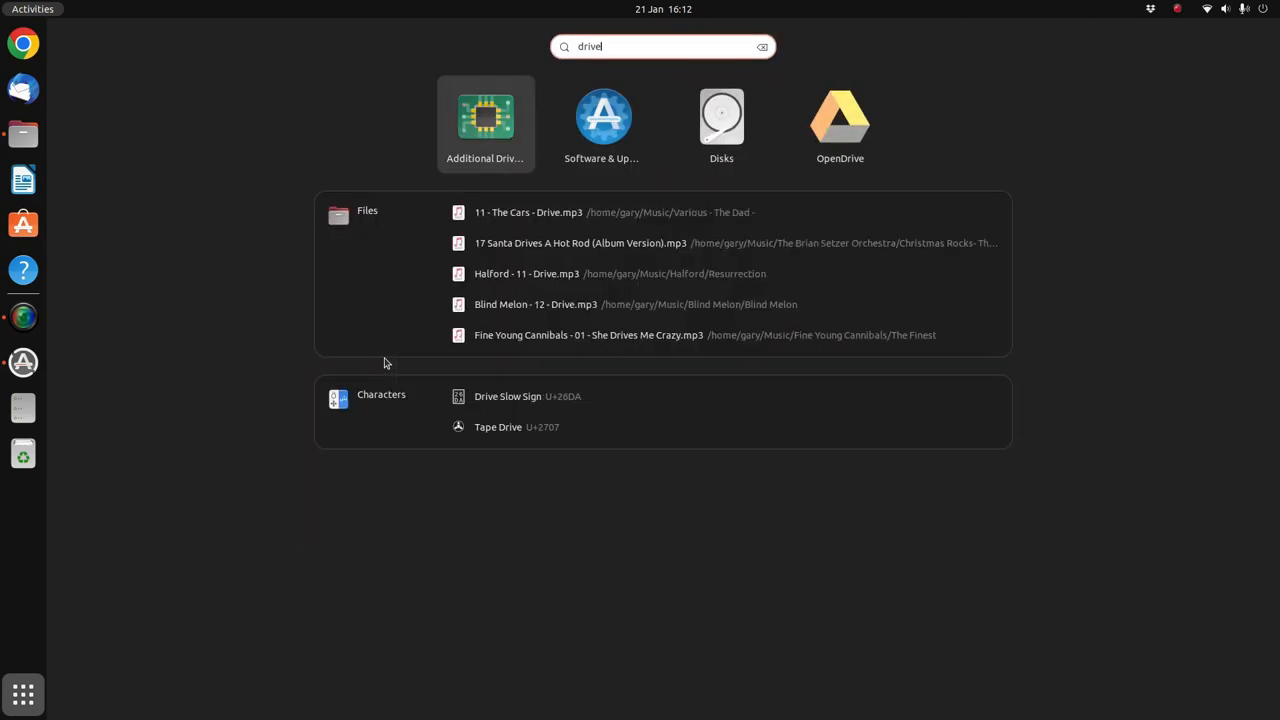
mouse_move(870, 125)
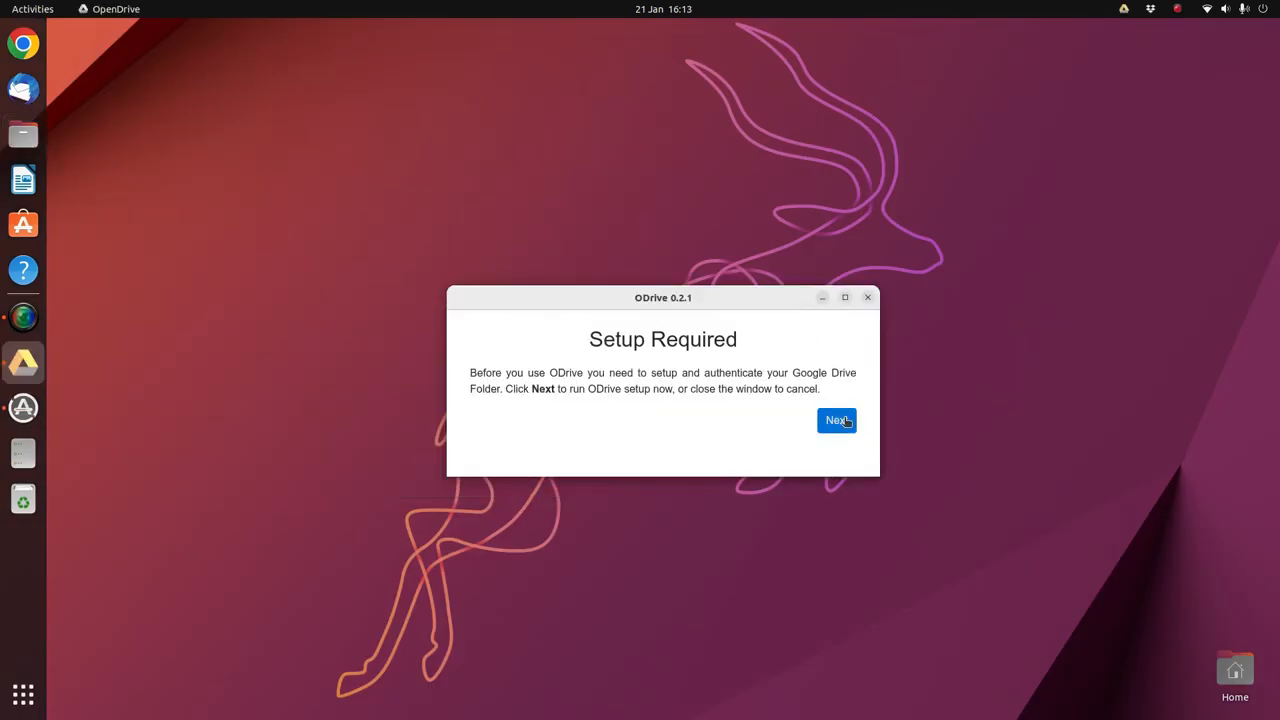
Run ODrive setup, connect a Google Drive account, hit Authorisation Error 401 and close the sign-in
left_click(836, 420)
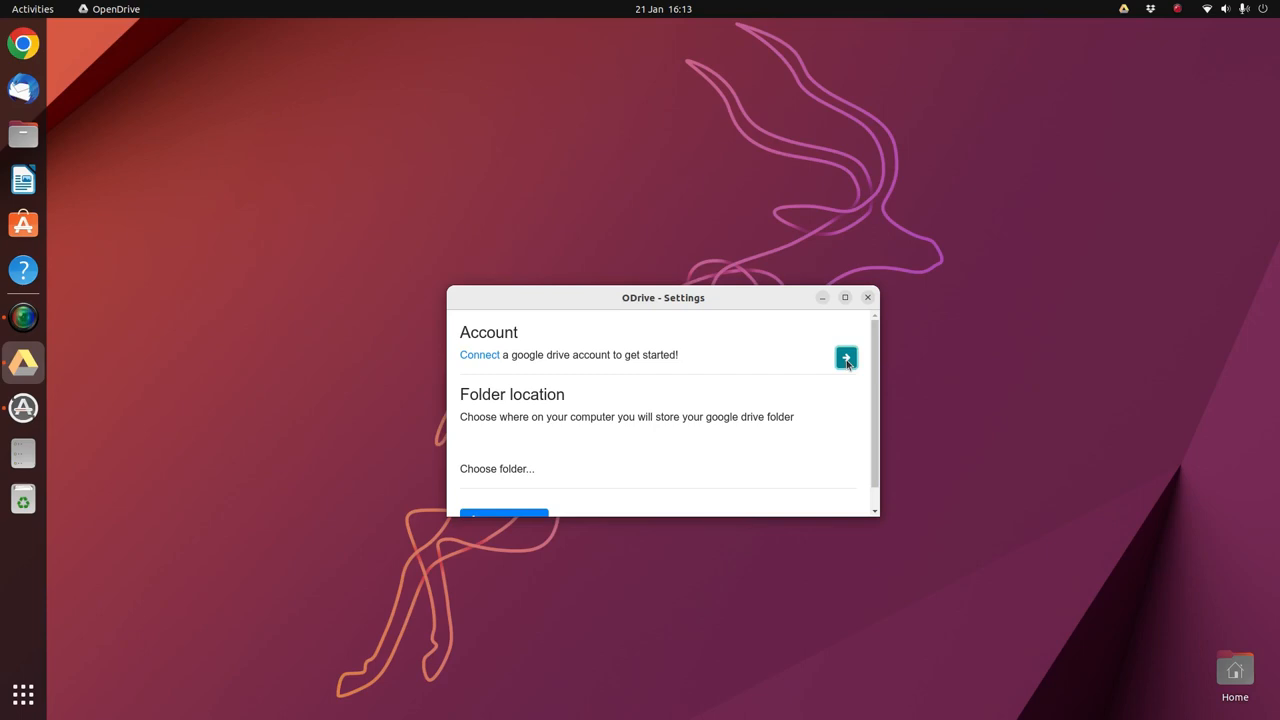
left_click(846, 357)
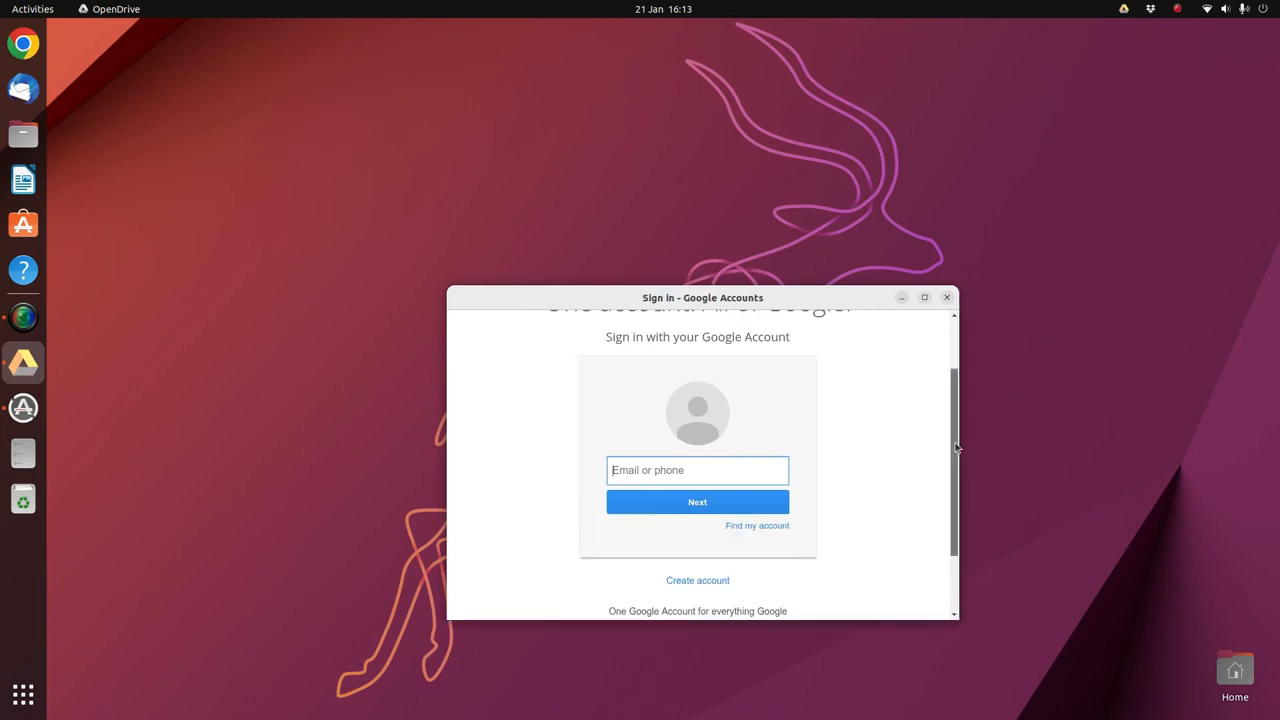
scroll("up", 3)
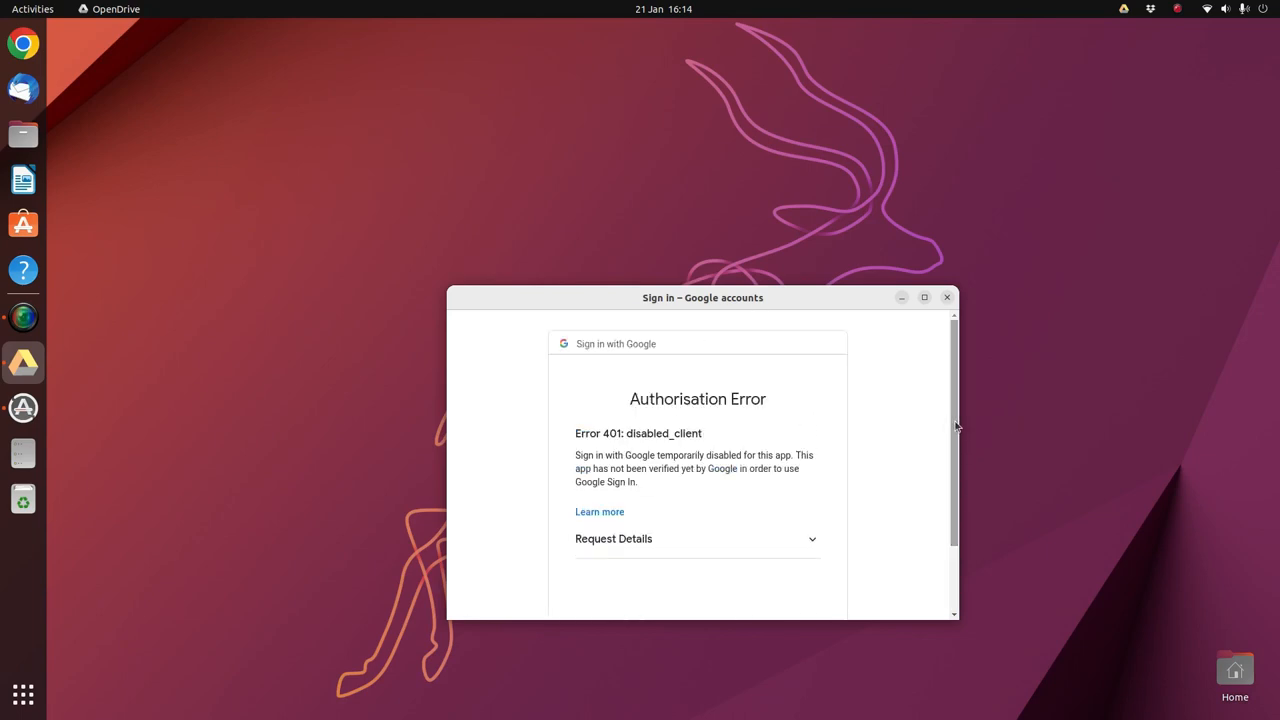
mouse_move(668, 492)
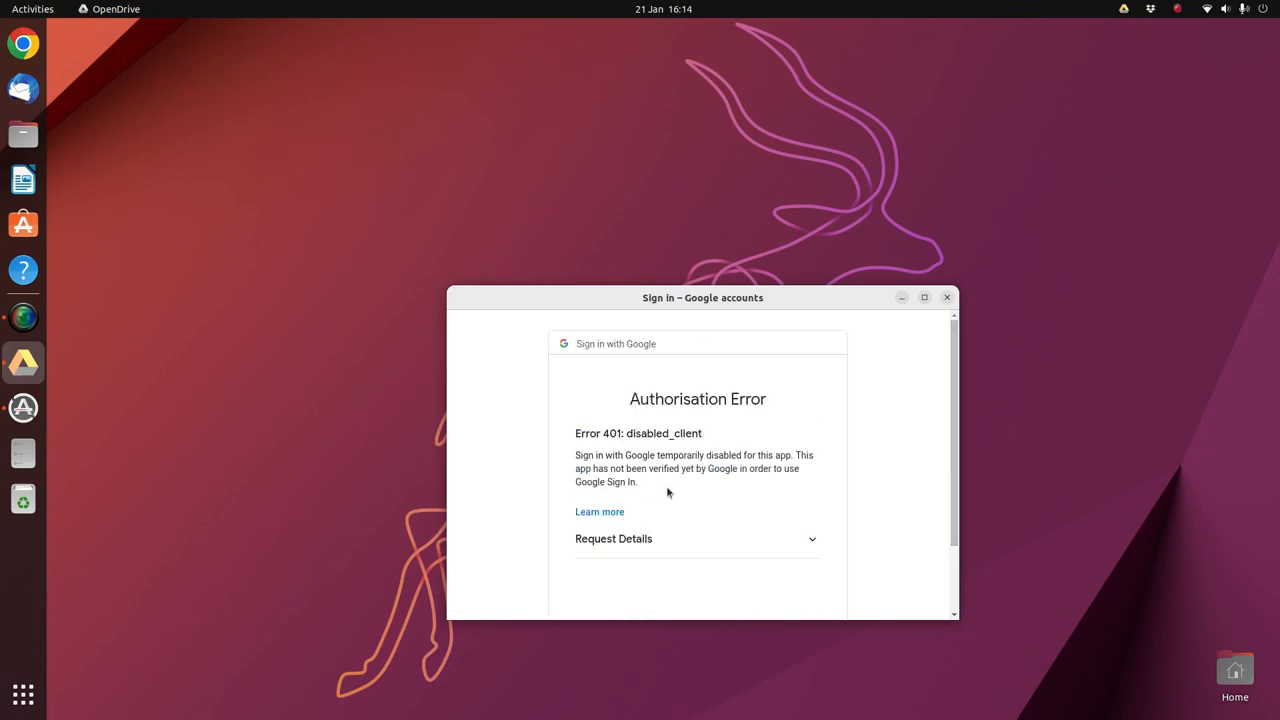
mouse_move(773, 430)
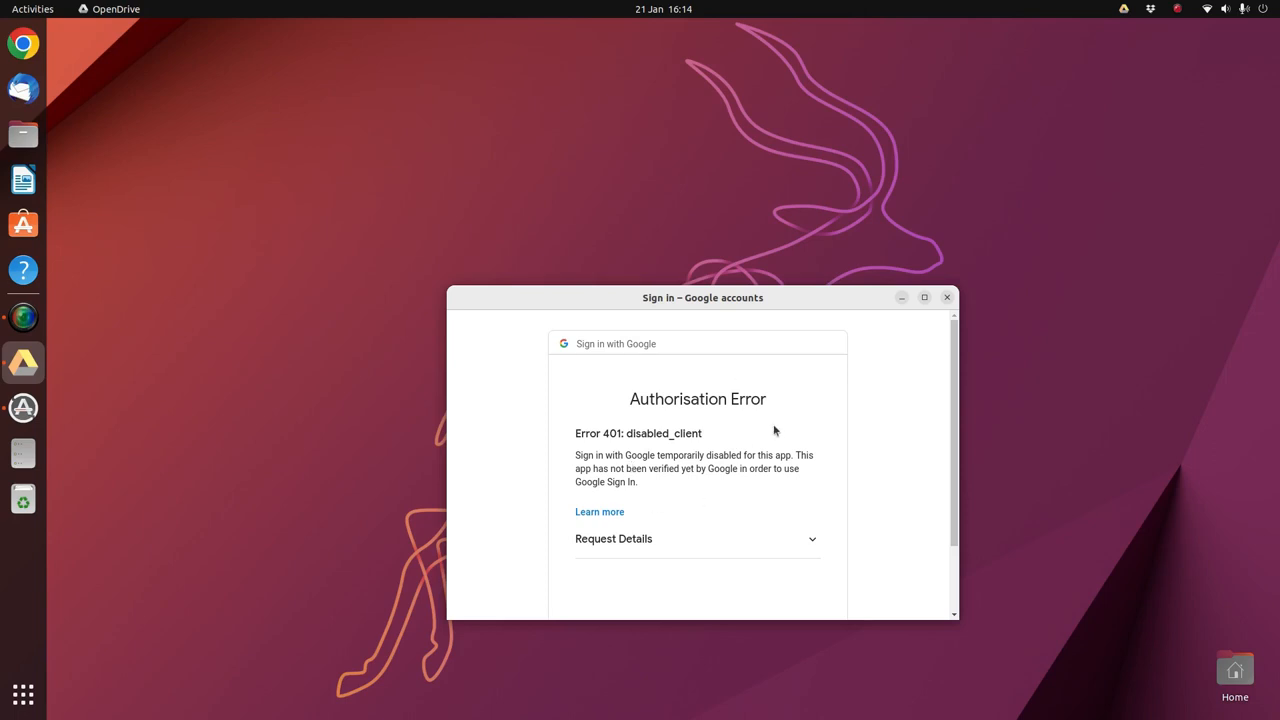
left_click(947, 297)
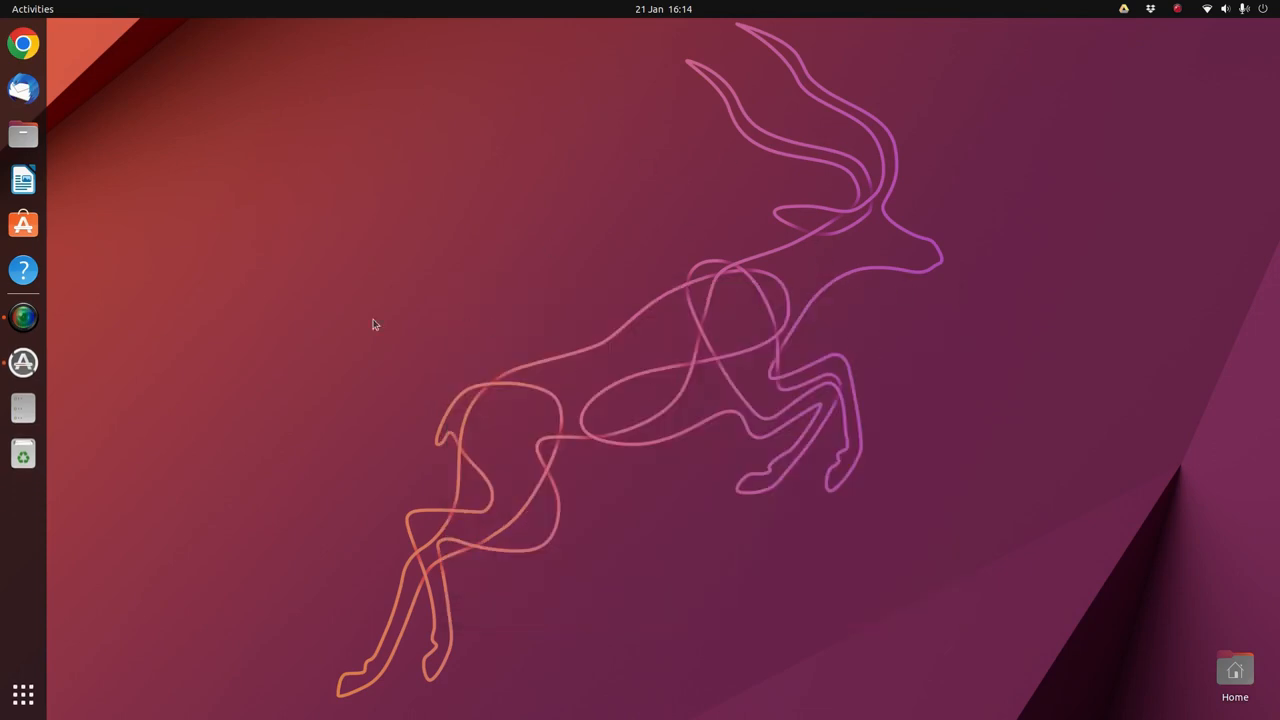
mouse_move(396, 314)
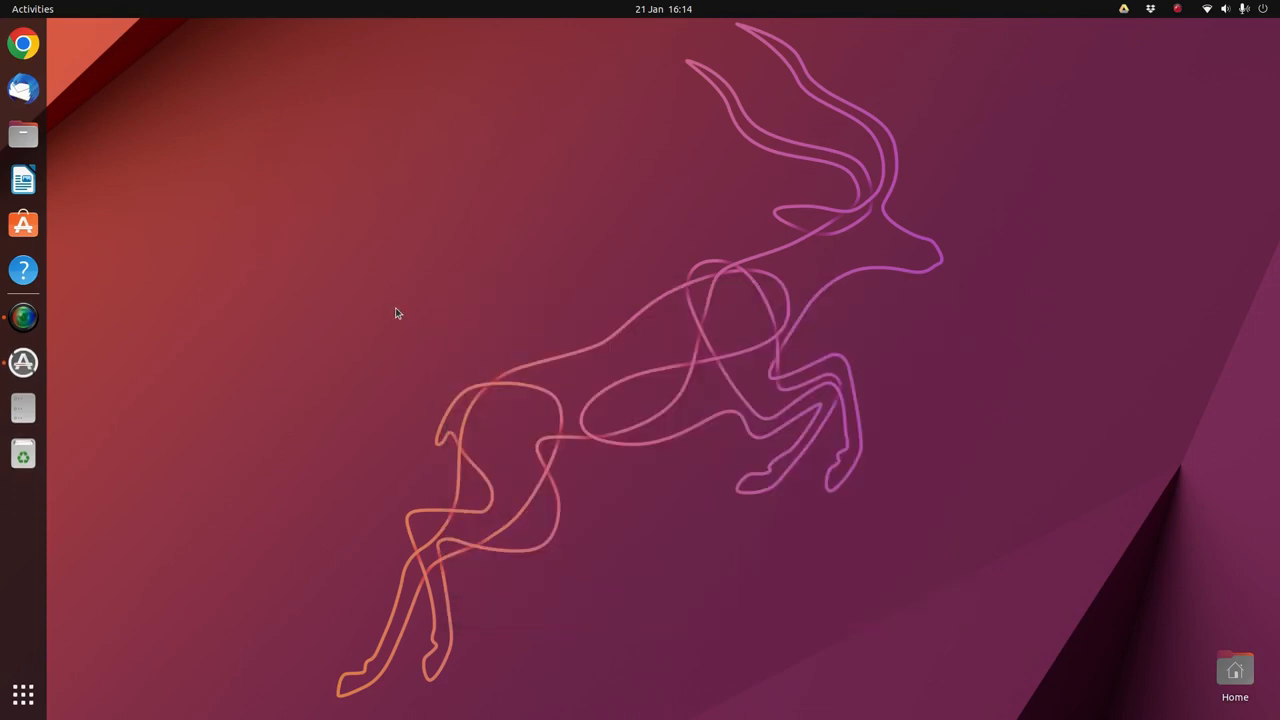
mouse_move(380, 303)
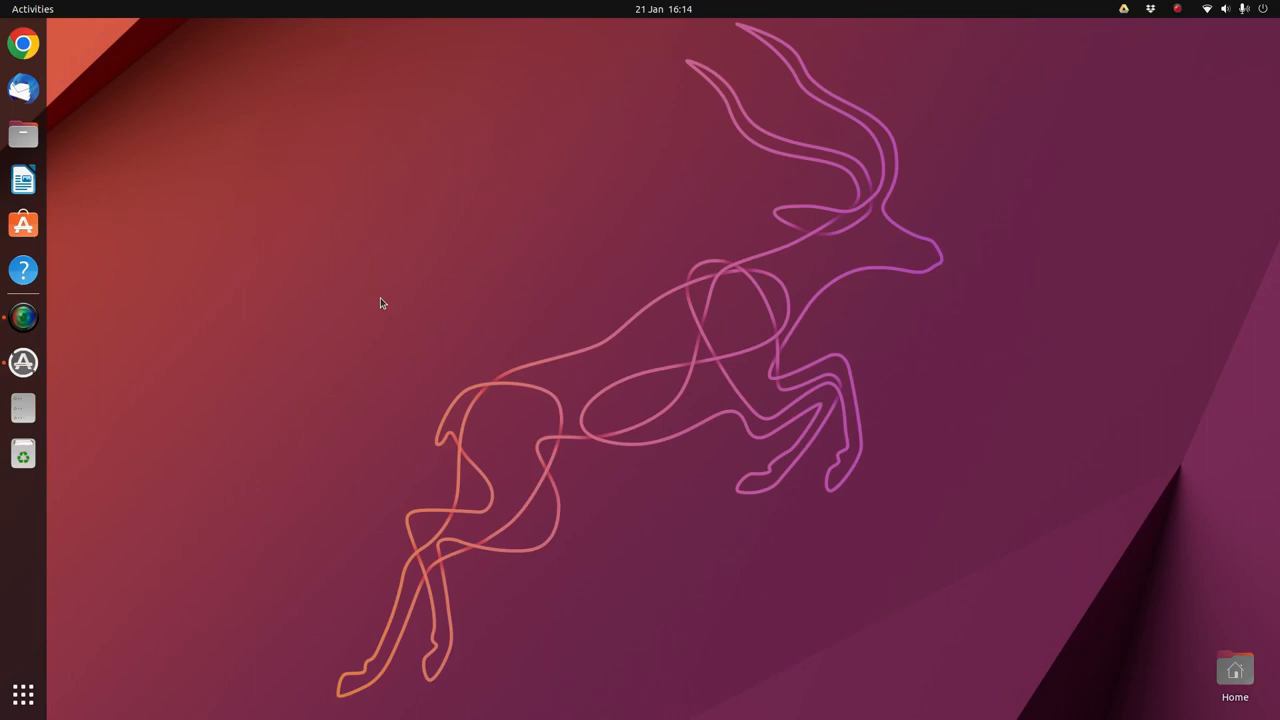
mouse_move(396, 318)
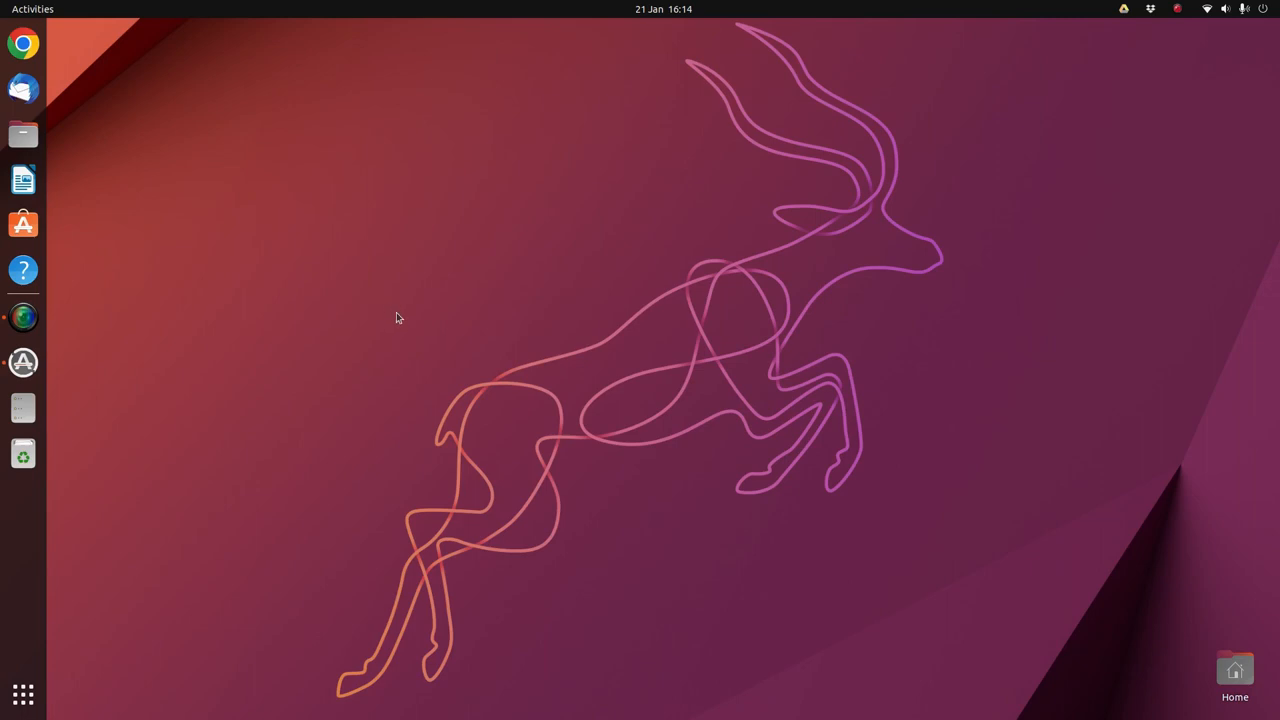
mouse_move(210, 305)
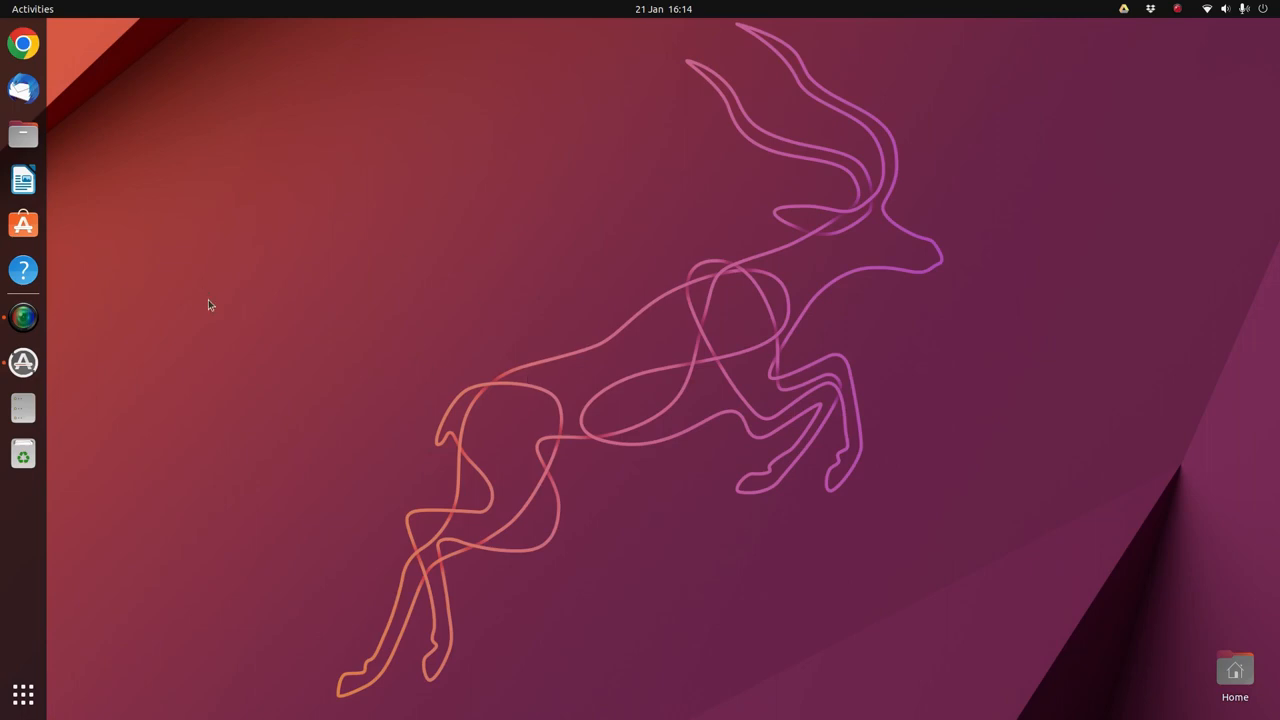
mouse_move(392, 148)
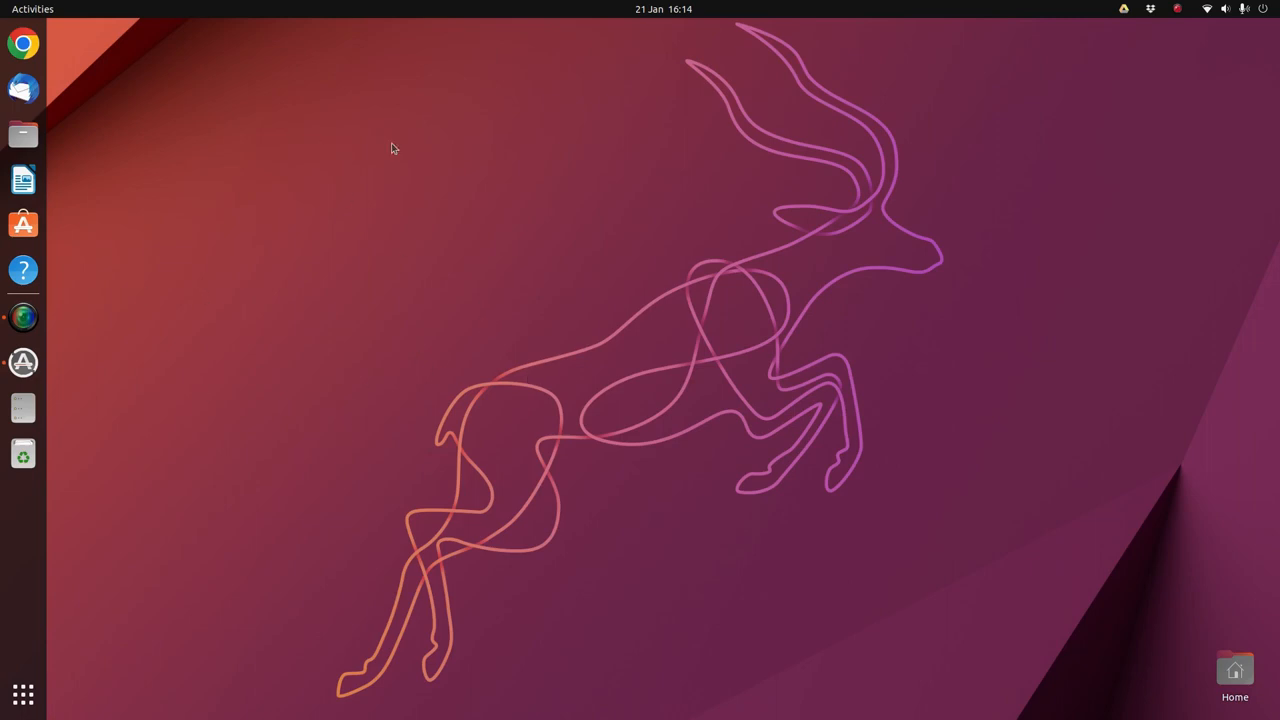
mouse_move(307, 220)
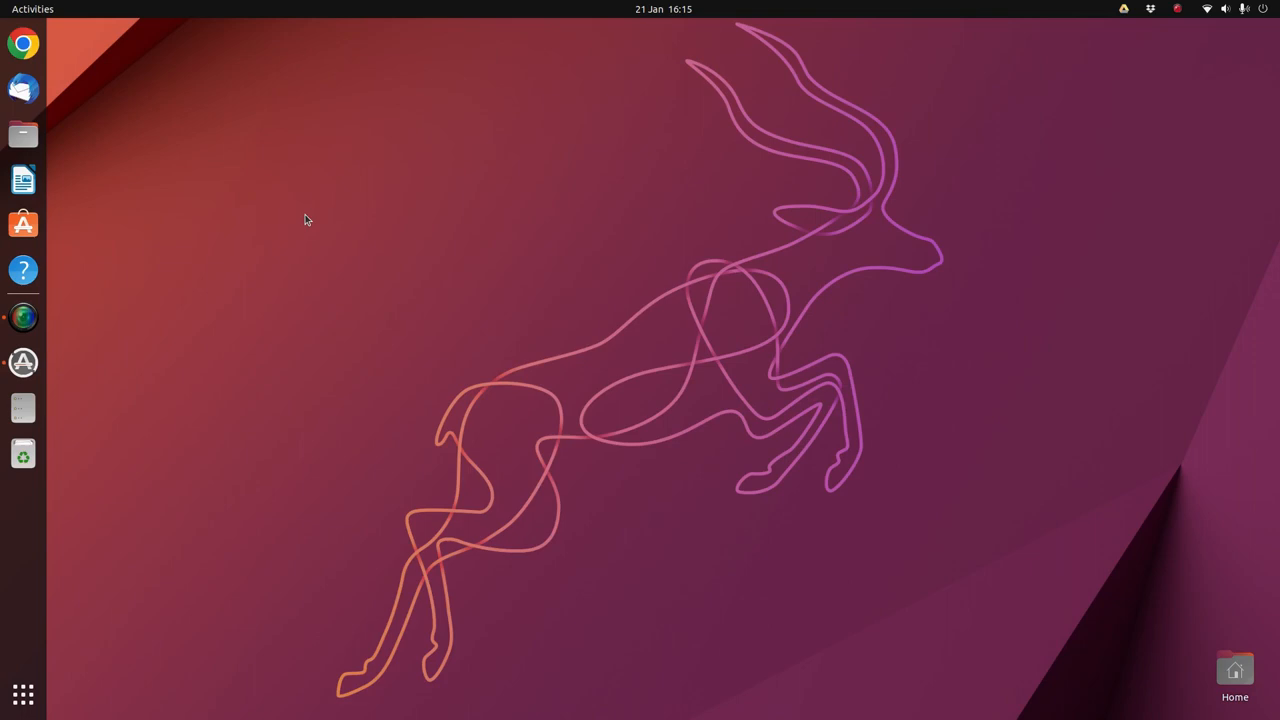
mouse_move(640, 414)
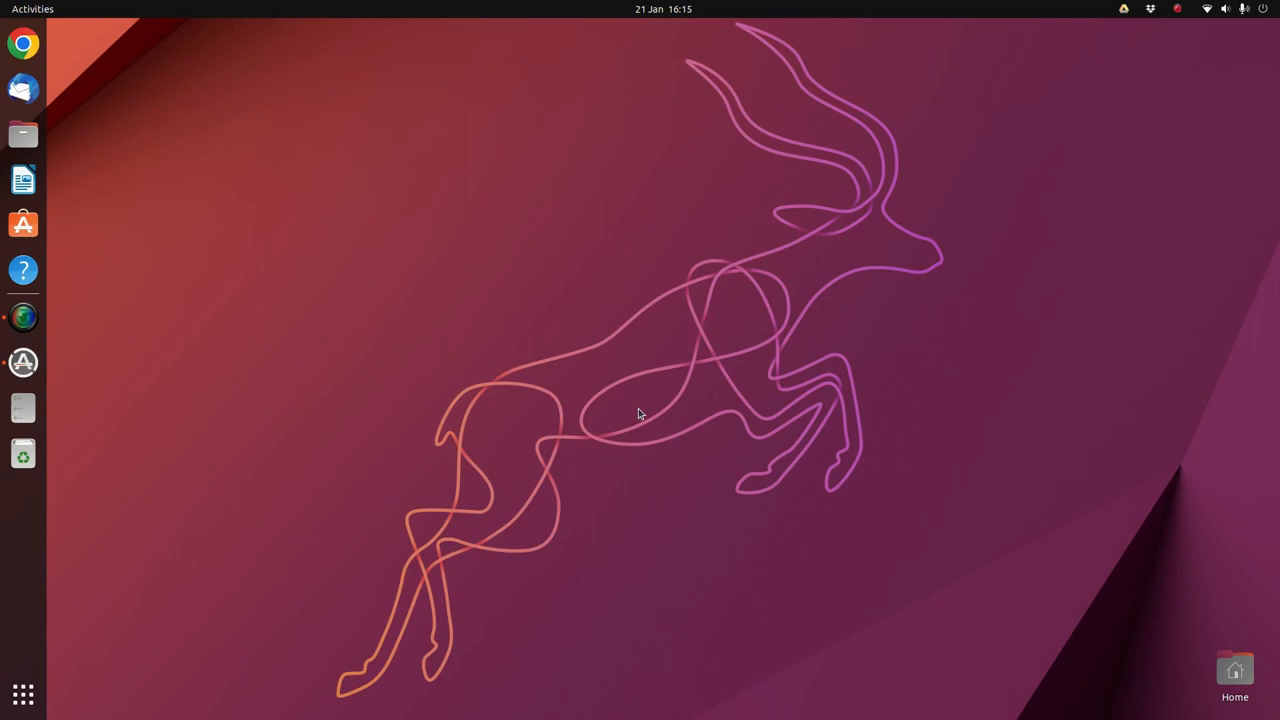
mouse_move(366, 390)
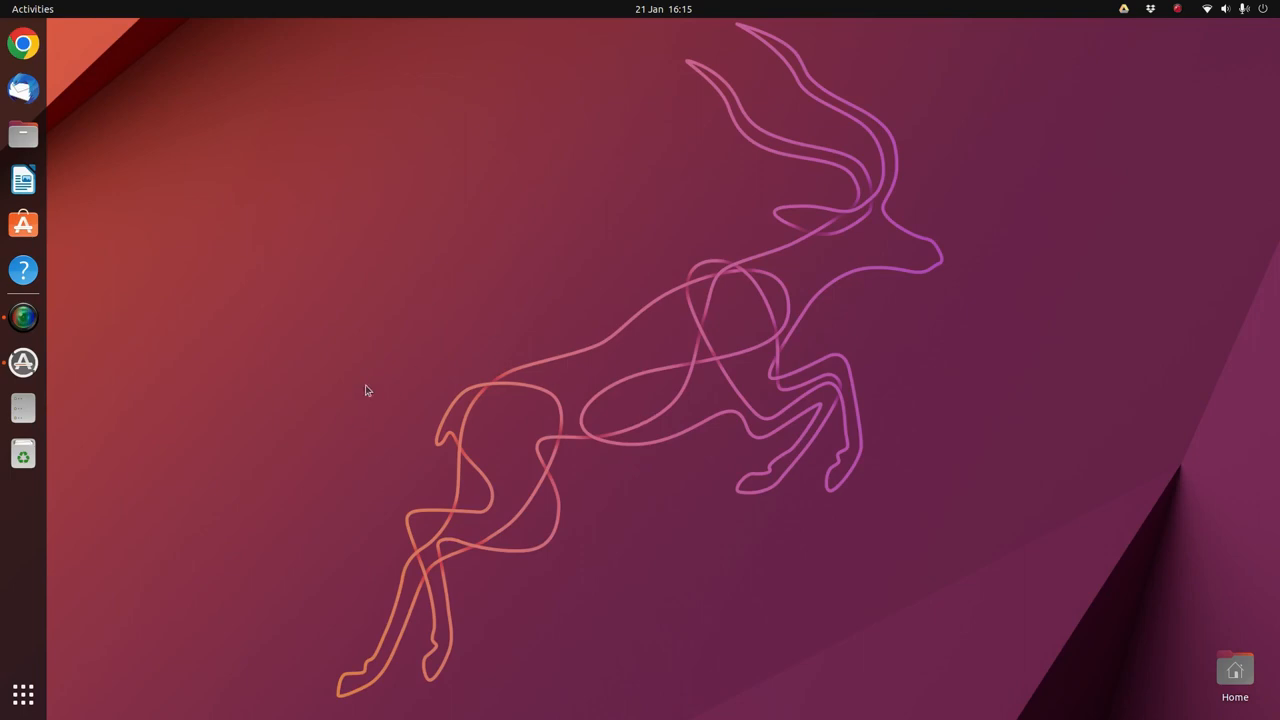
mouse_move(716, 149)
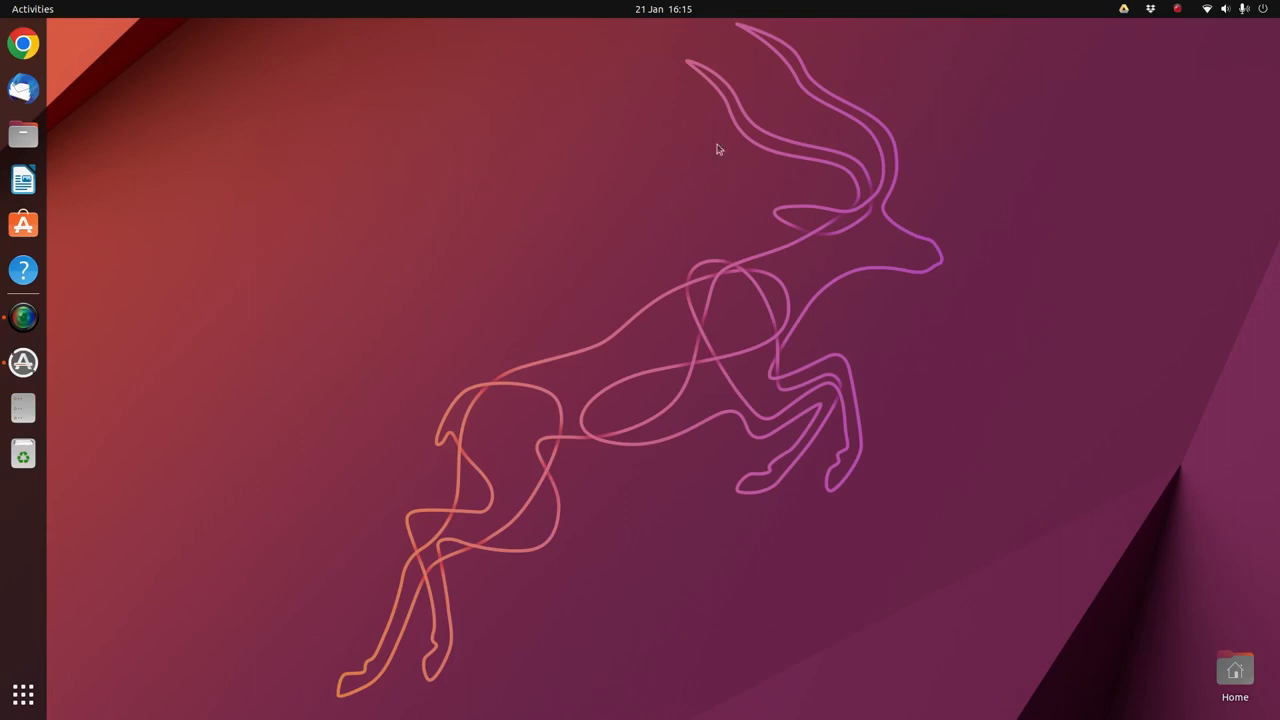
mouse_move(456, 234)
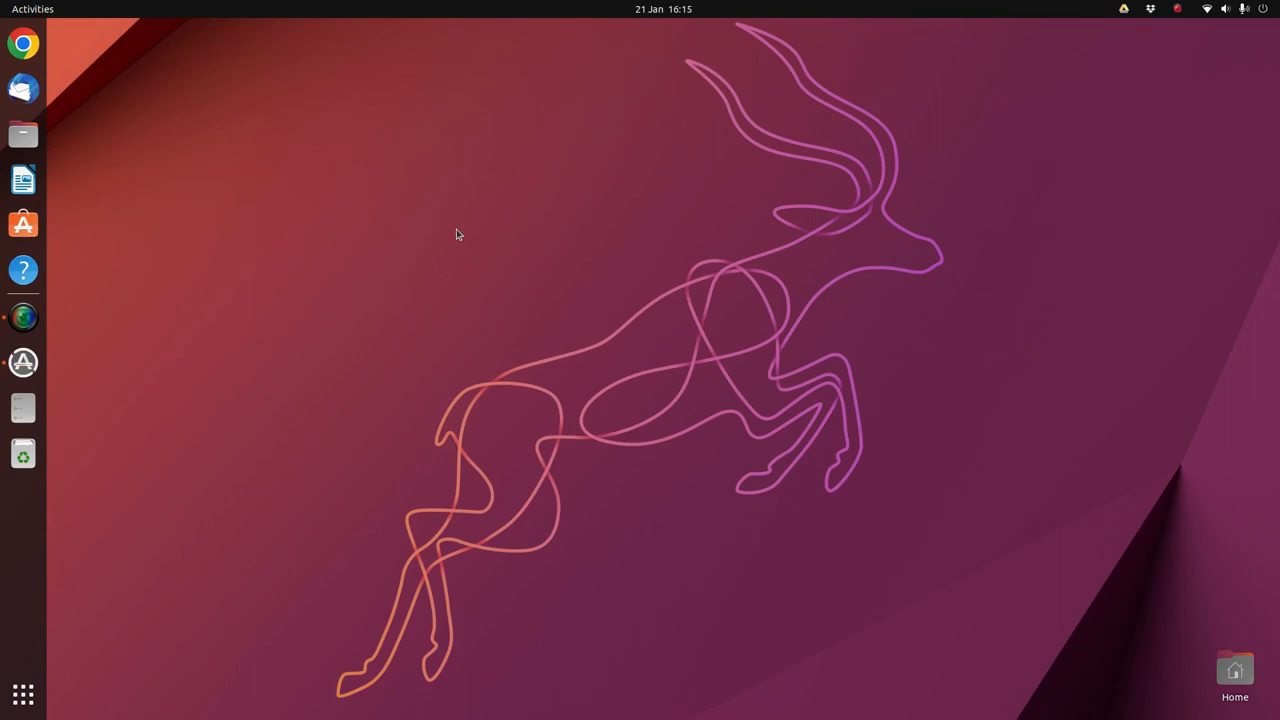
From the desktop's right-click menu reach Appearance settings and choose the mountain lake wallpaper
right_click(456, 234)
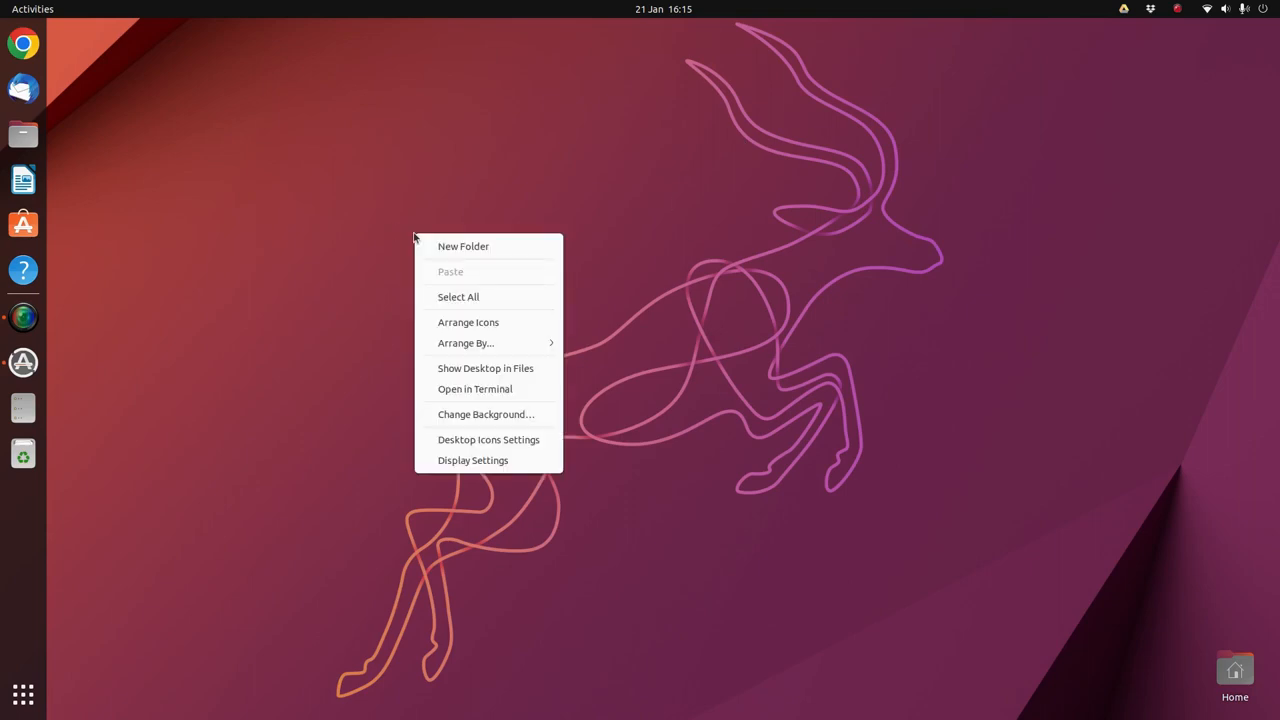
mouse_move(473, 460)
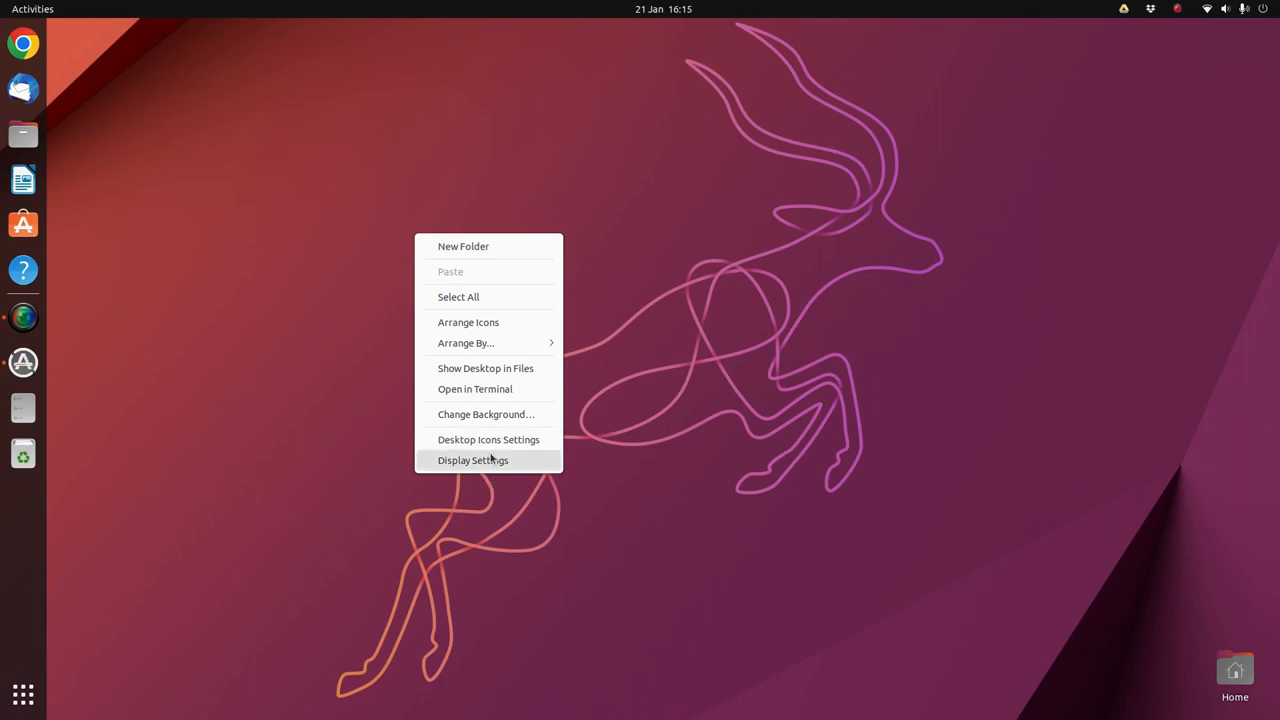
left_click(486, 414)
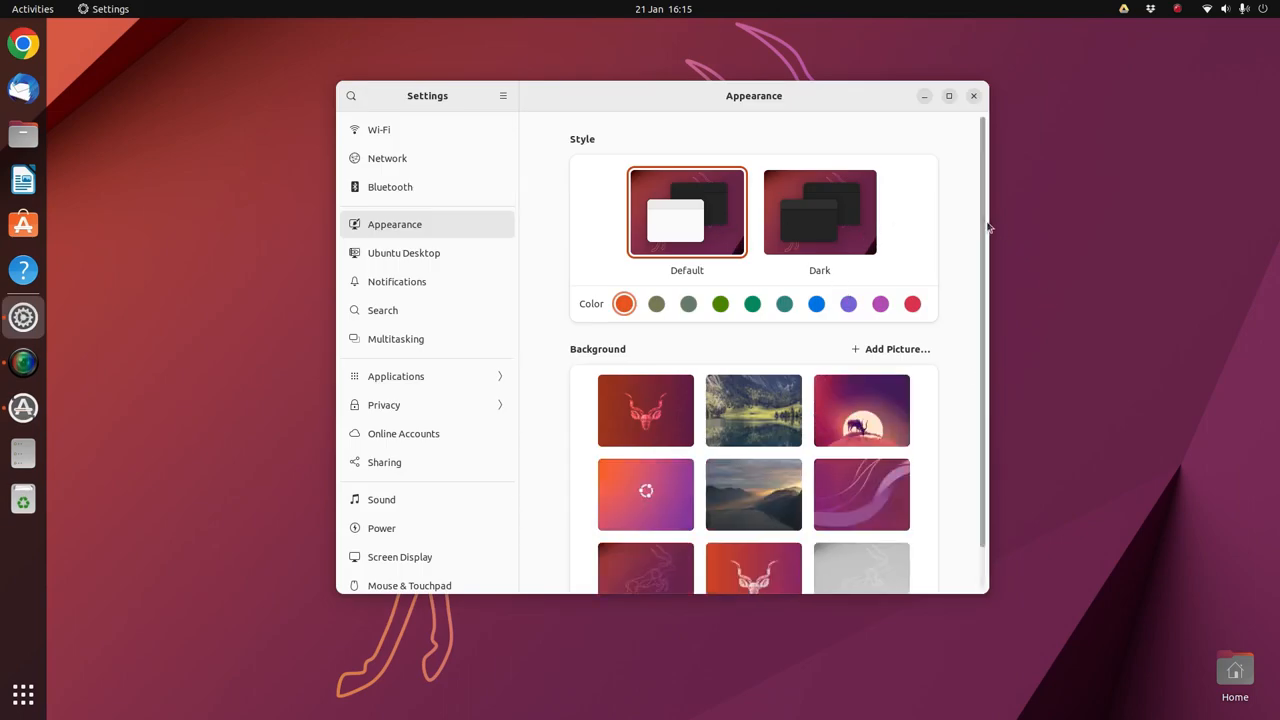
scroll("down", 3)
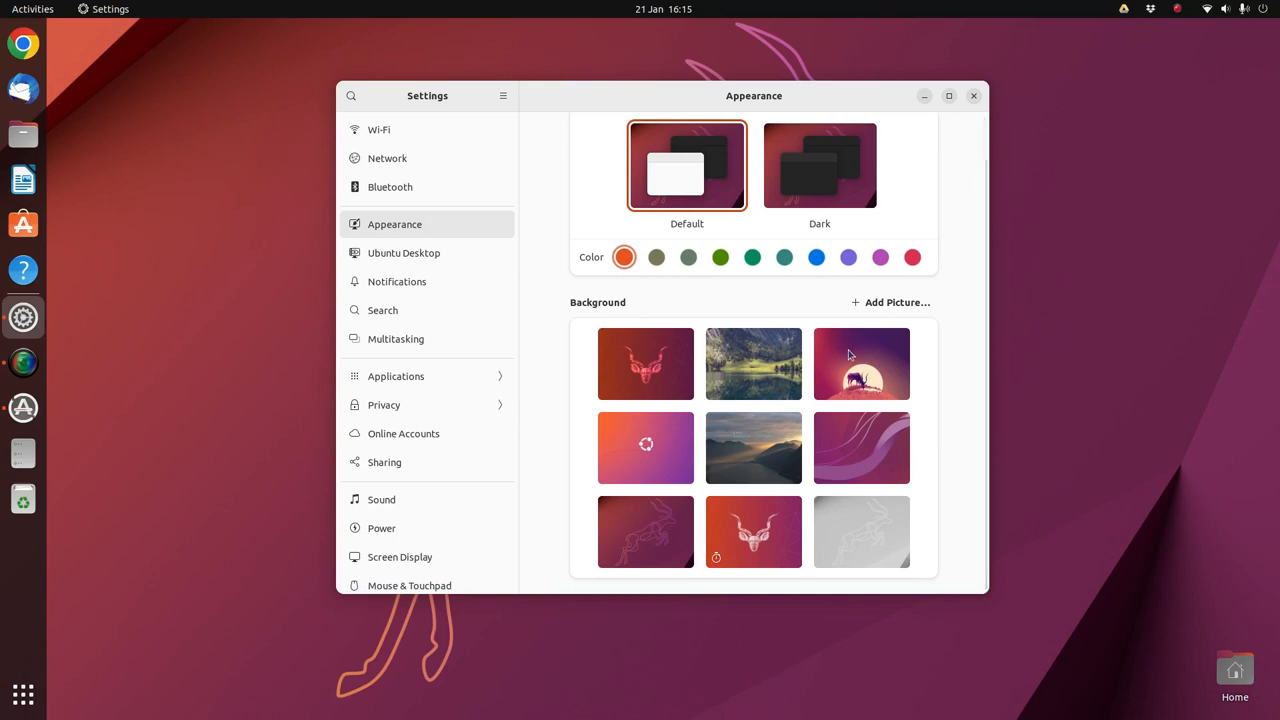
left_click(753, 363)
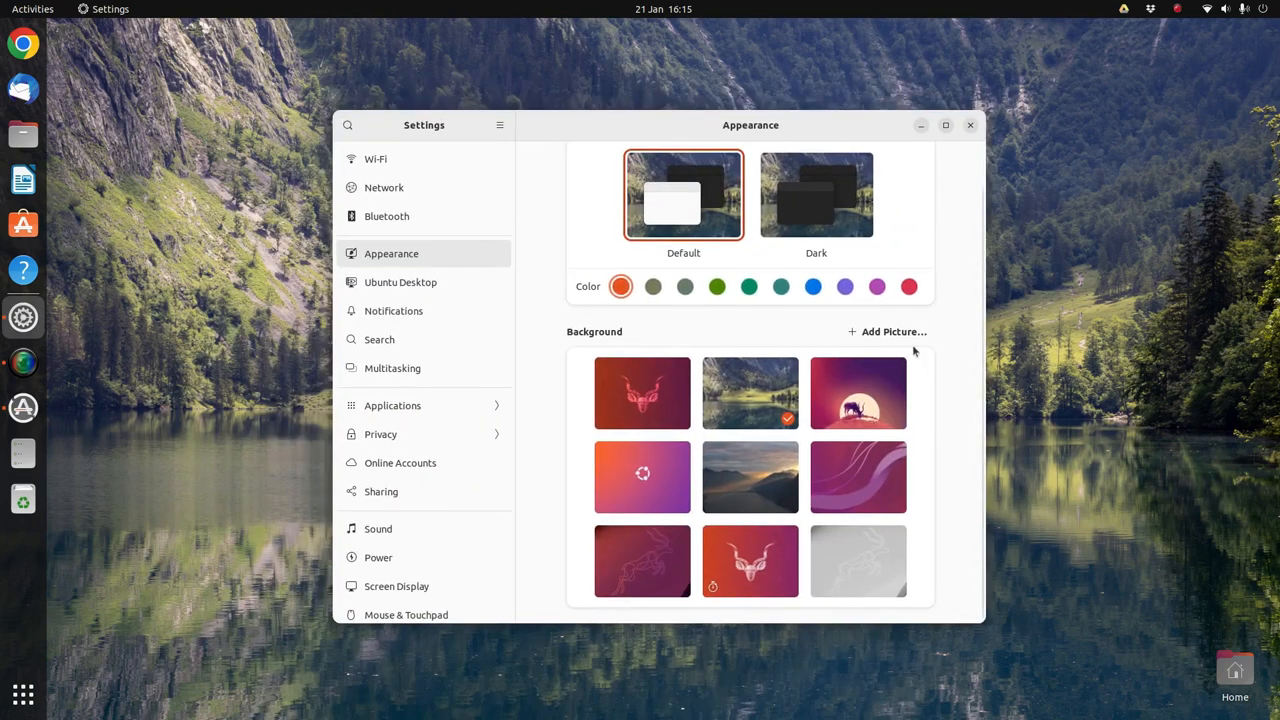
Add custom pictures from the wallpaper folder and set the group photo as background
left_click(887, 331)
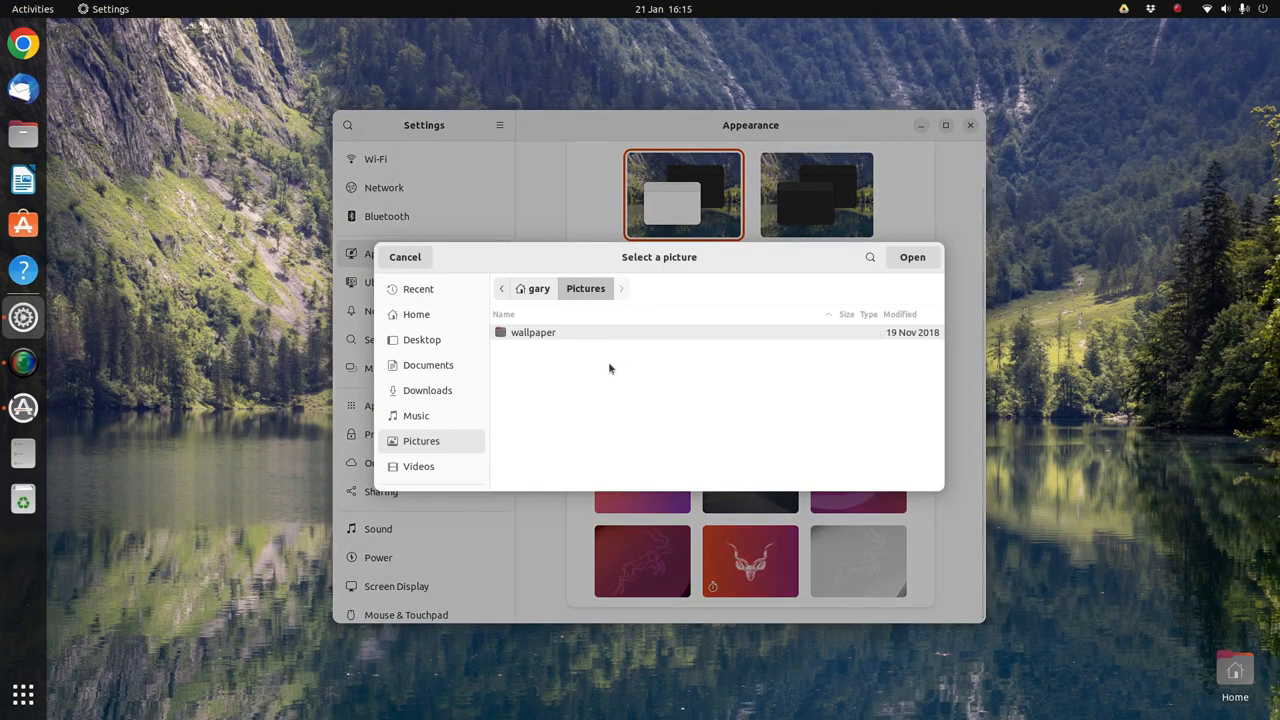
double_click(533, 332)
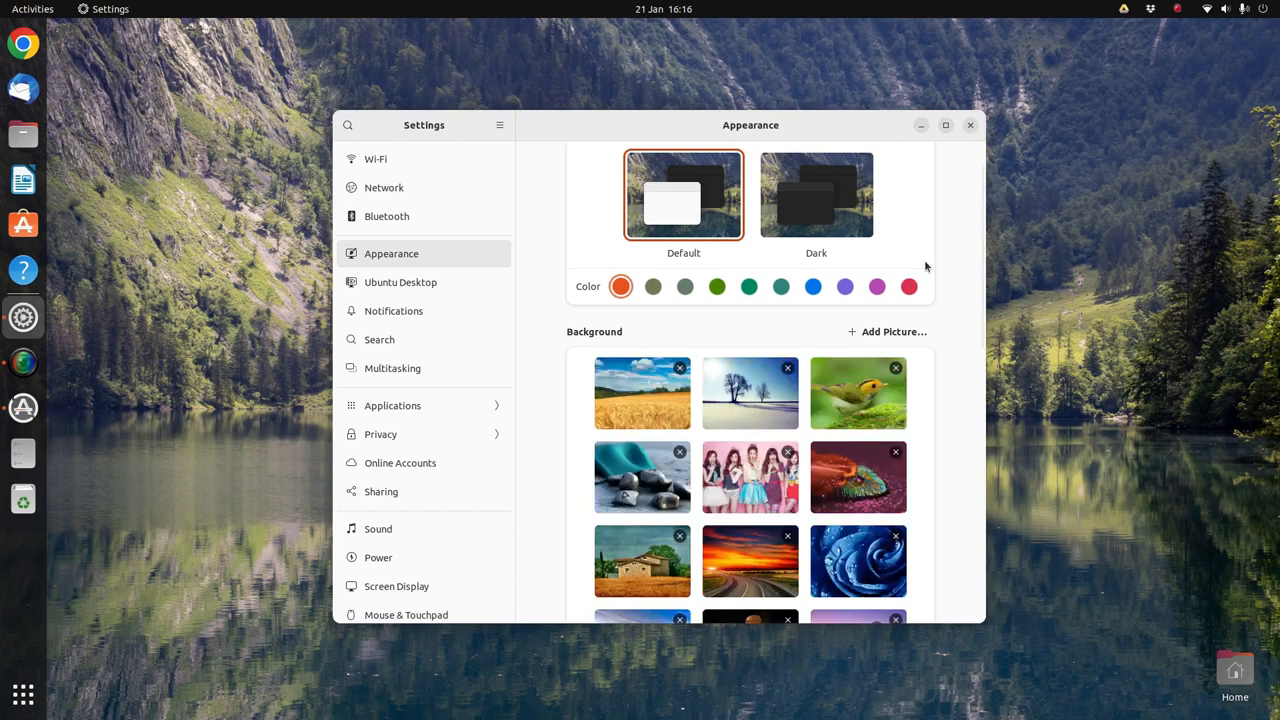
mouse_move(838, 670)
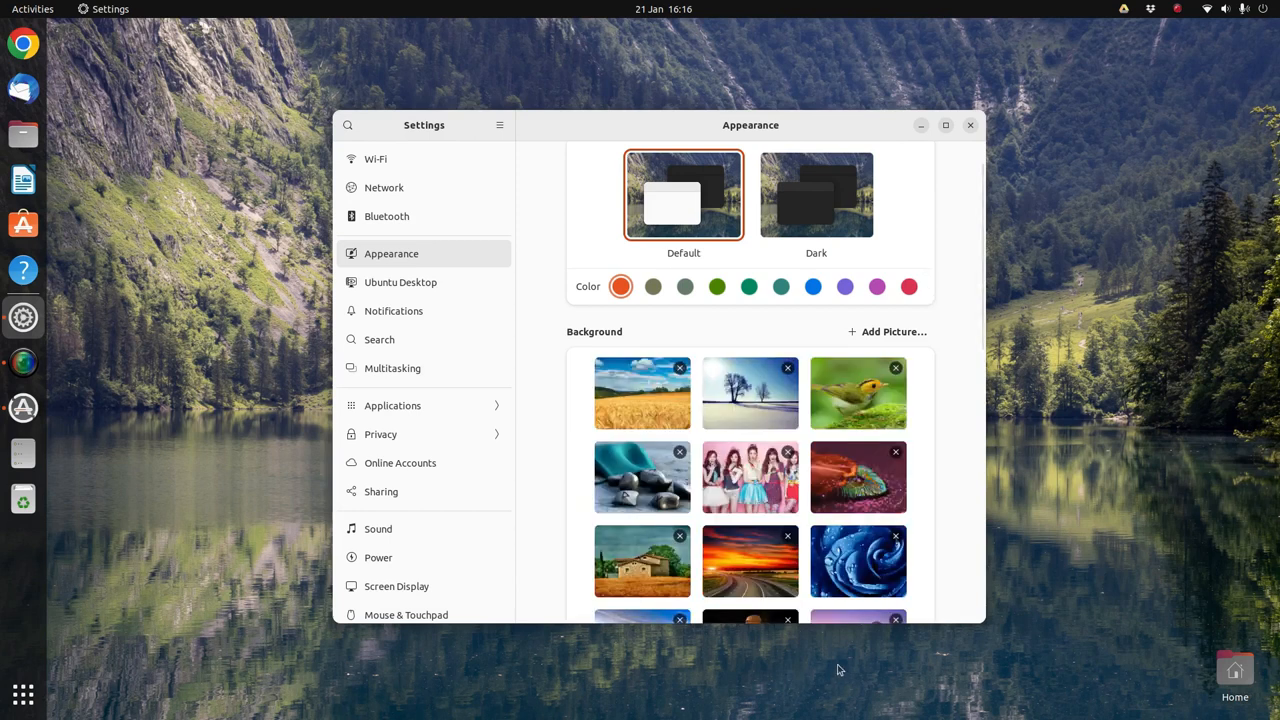
scroll("down", 3)
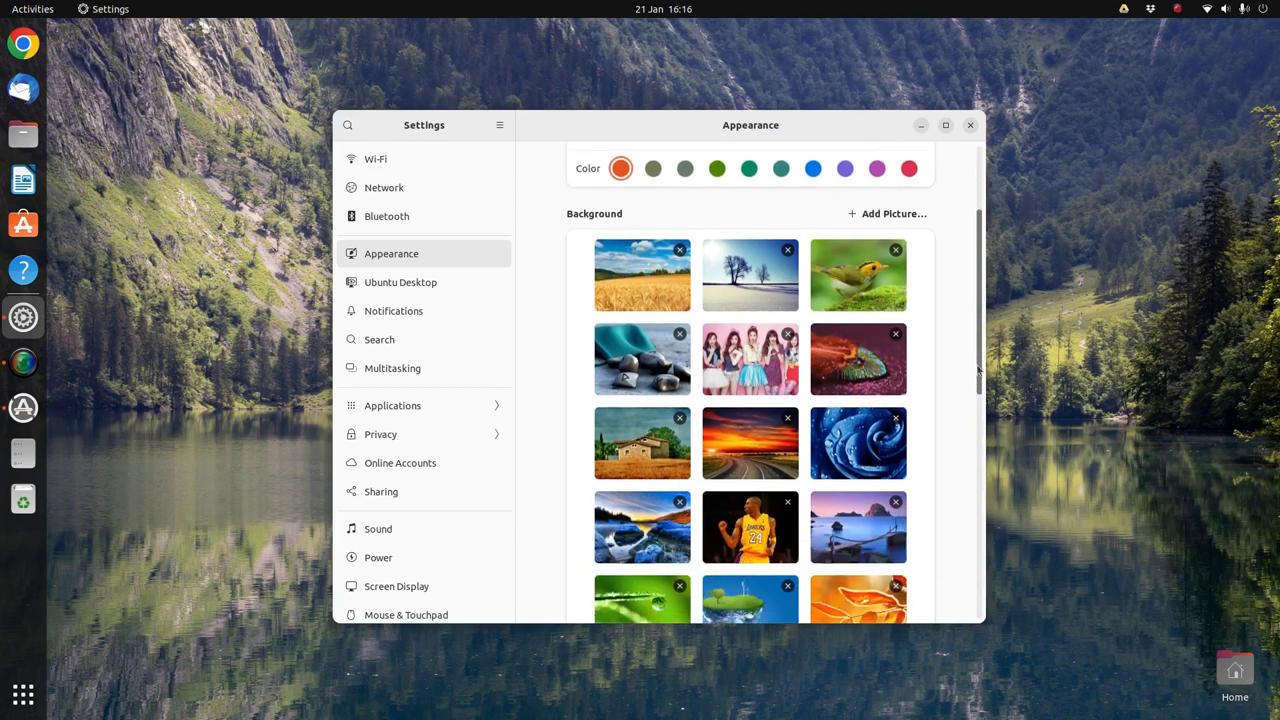
scroll("down", 3)
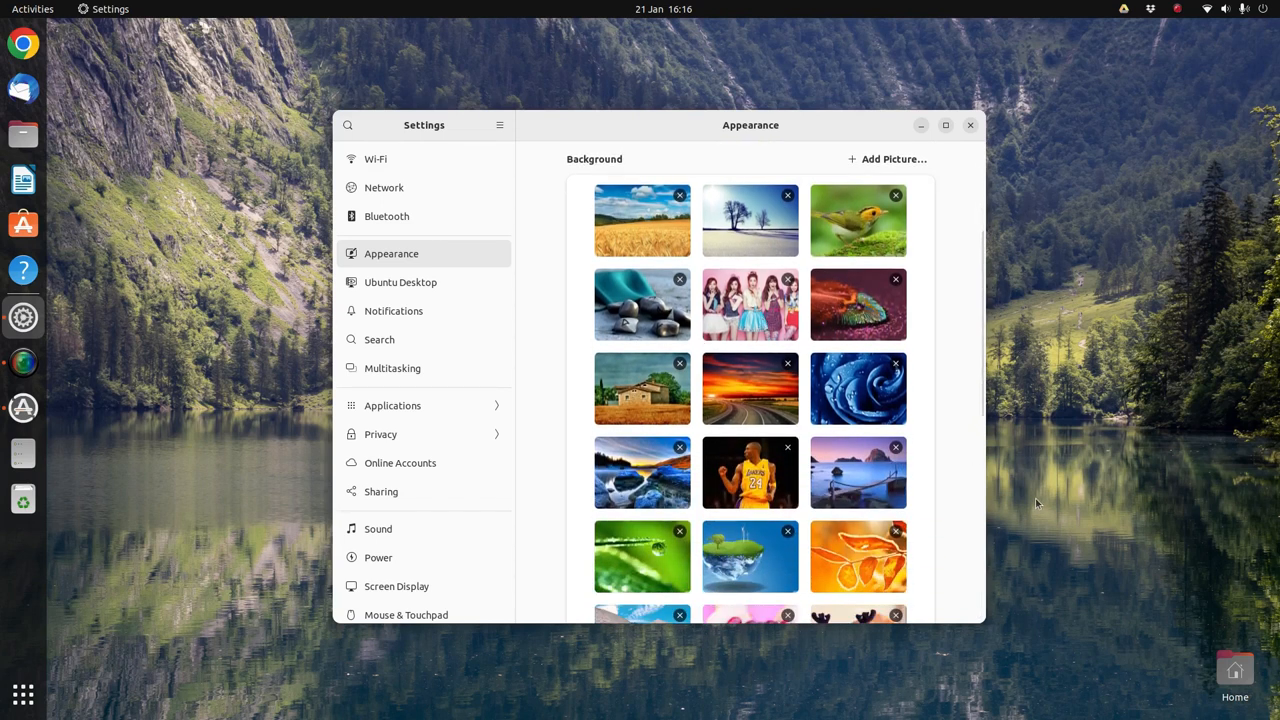
left_click(750, 472)
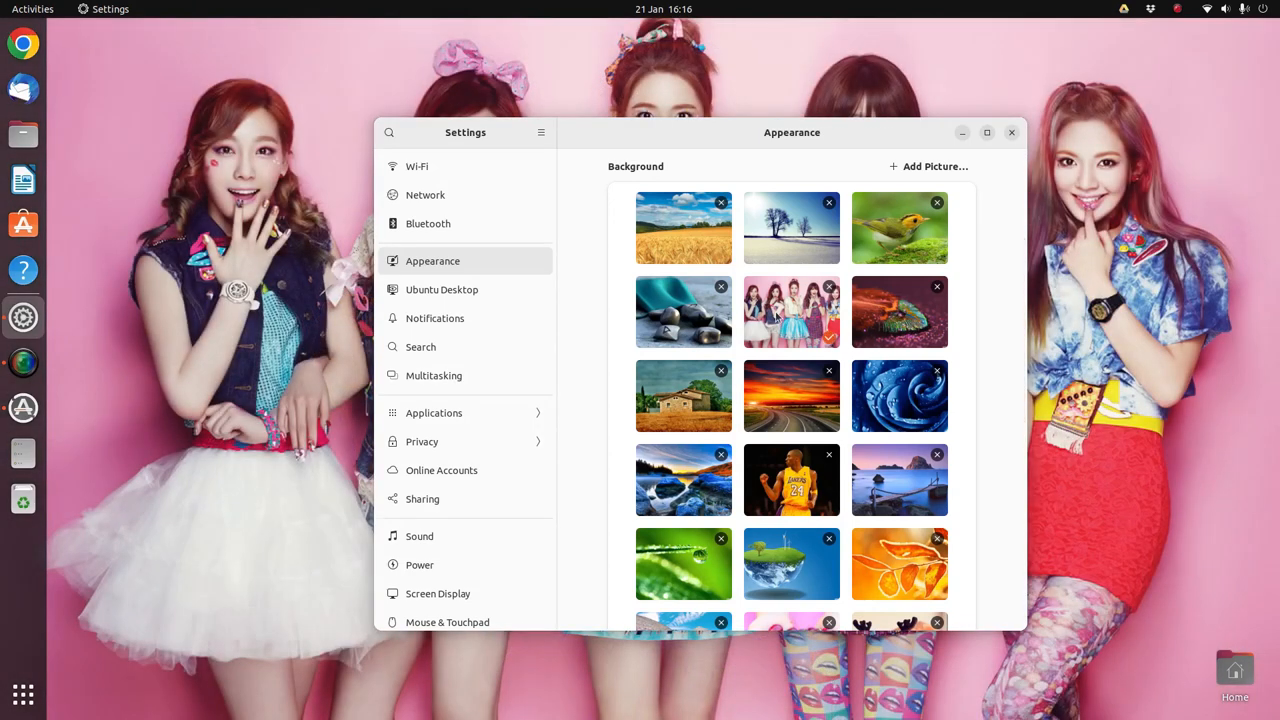
mouse_move(862, 132)
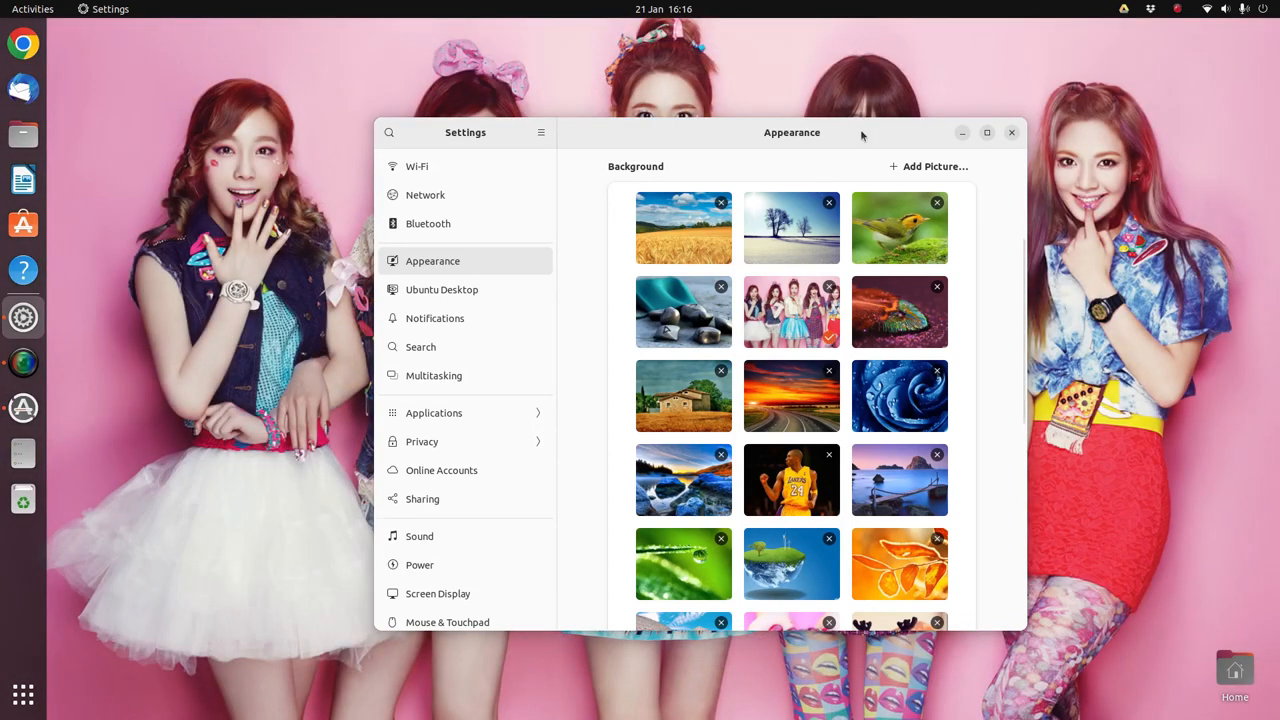
Try the blue rose and sunset road wallpapers, ending on the stone farmhouse, and close Settings
left_click_drag(862, 132, 707, 167)
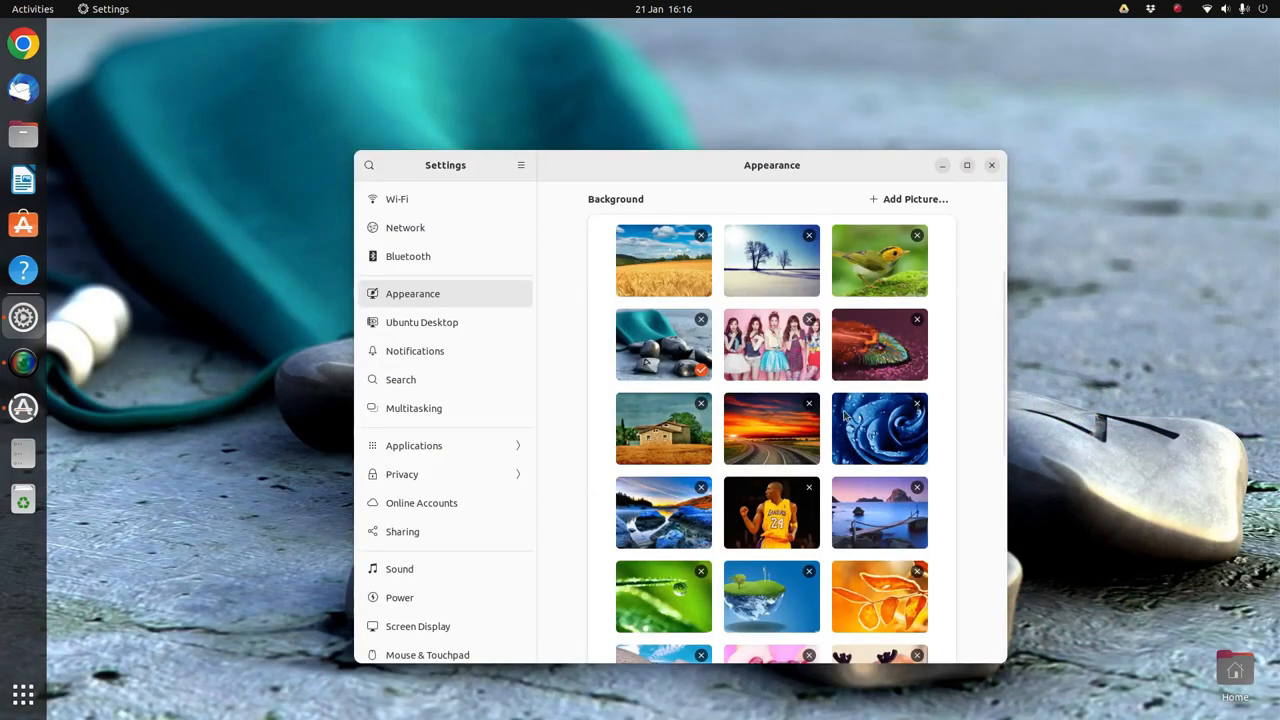
left_click(879, 429)
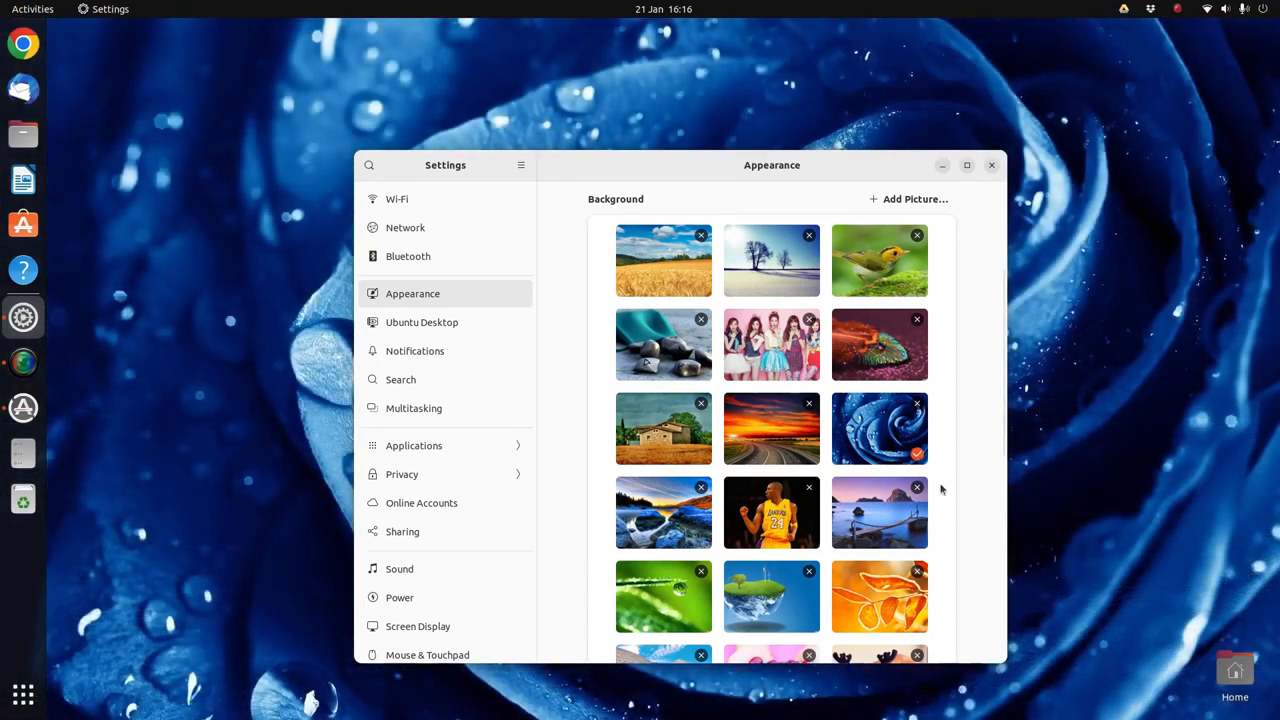
scroll("down", 3)
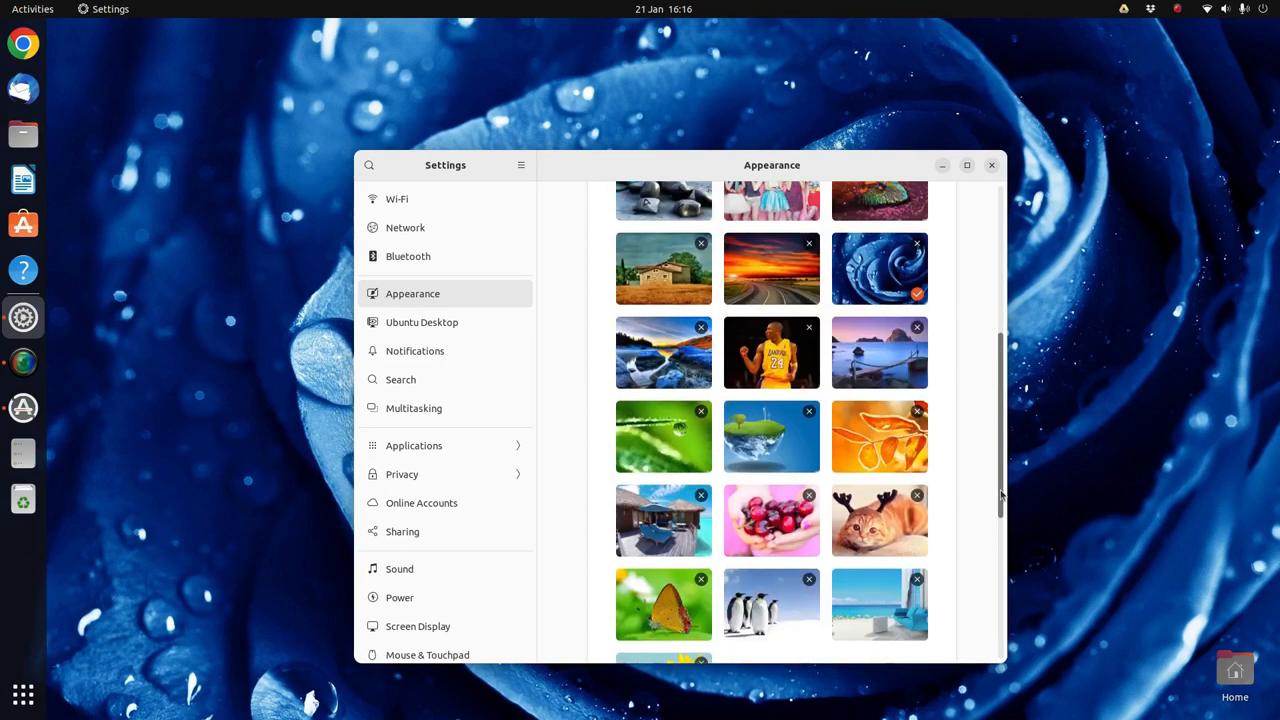
left_click(771, 268)
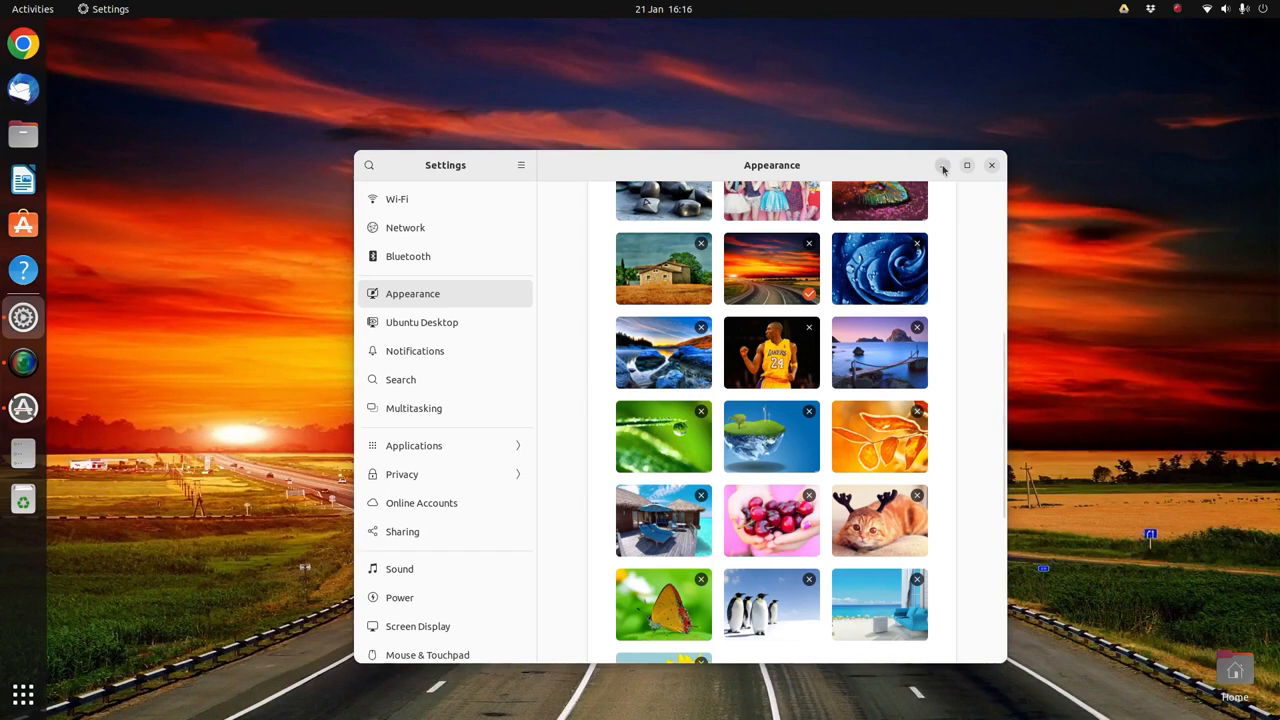
mouse_move(690, 268)
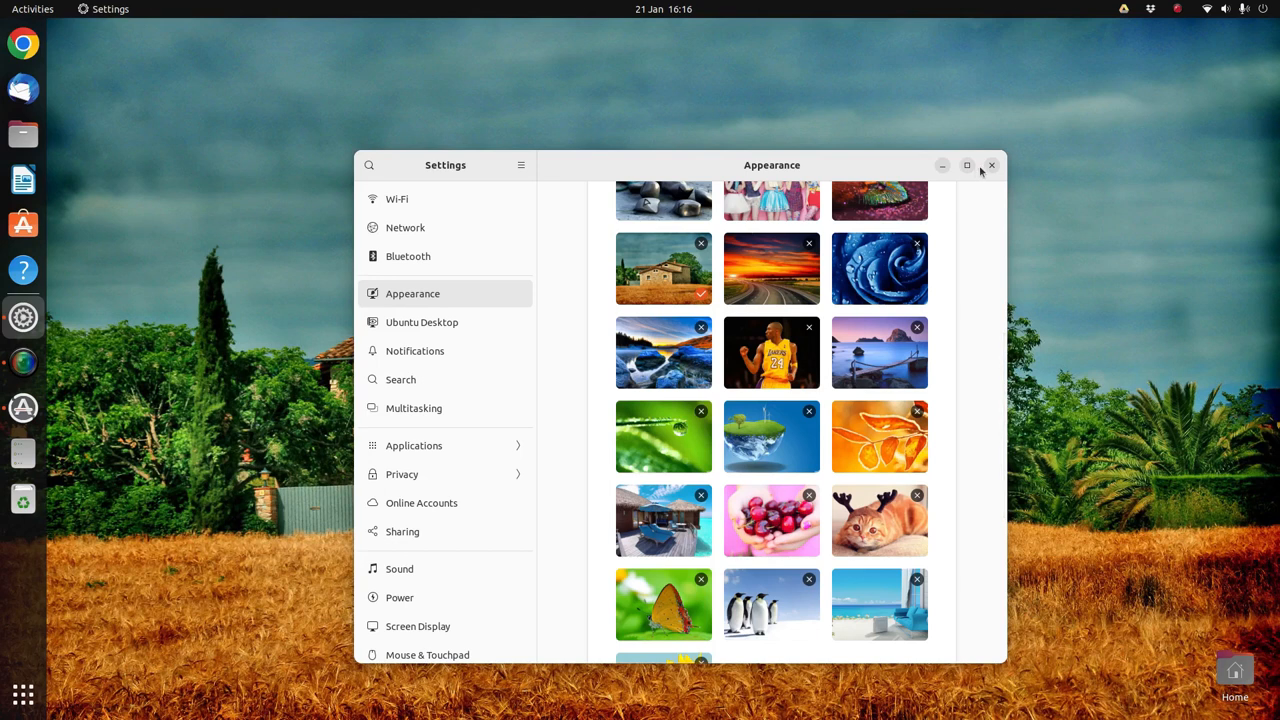
left_click(991, 165)
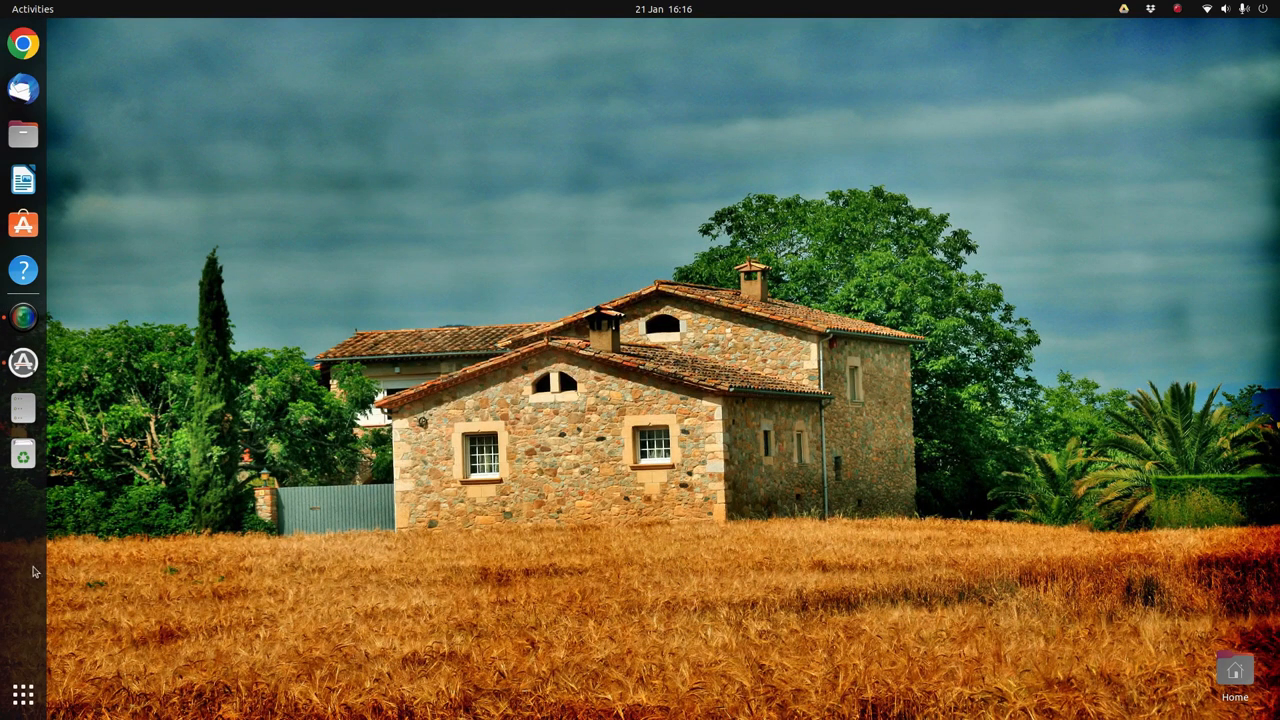
mouse_move(13, 546)
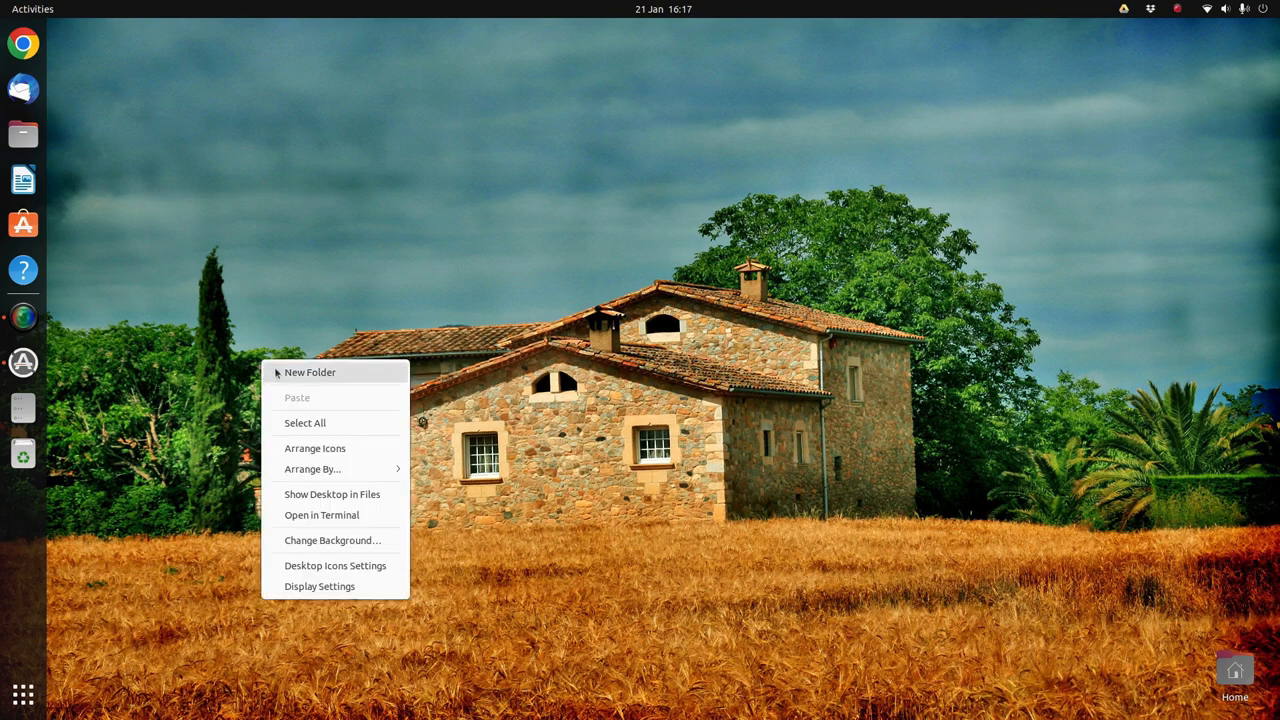
mouse_move(335, 565)
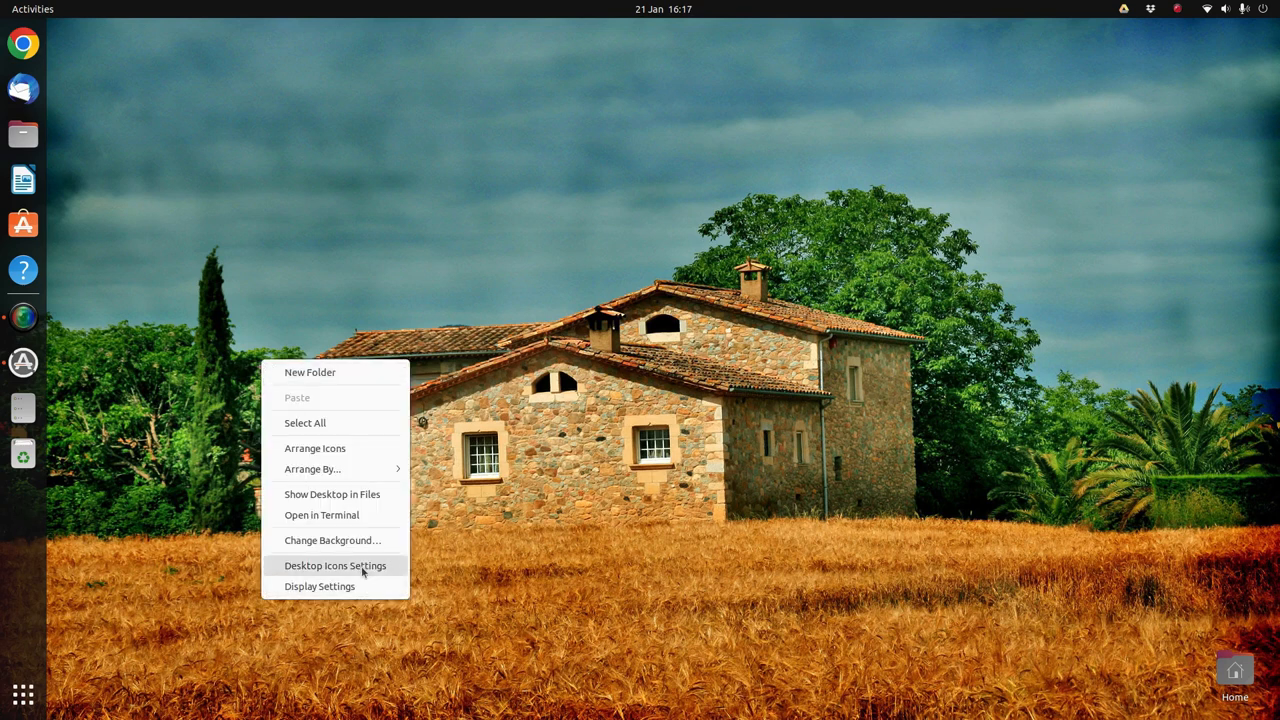
Reach the dock settings and try Auto-hide on, then back off again
left_click(335, 565)
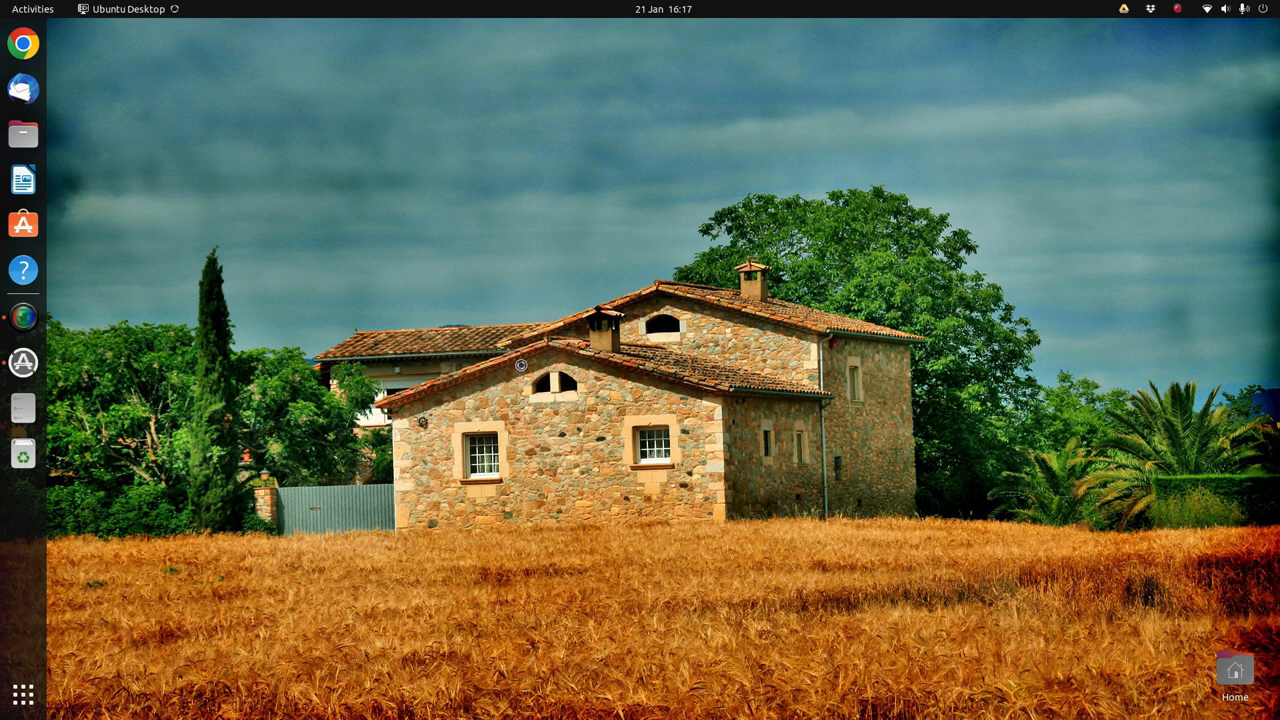
left_click(22, 362)
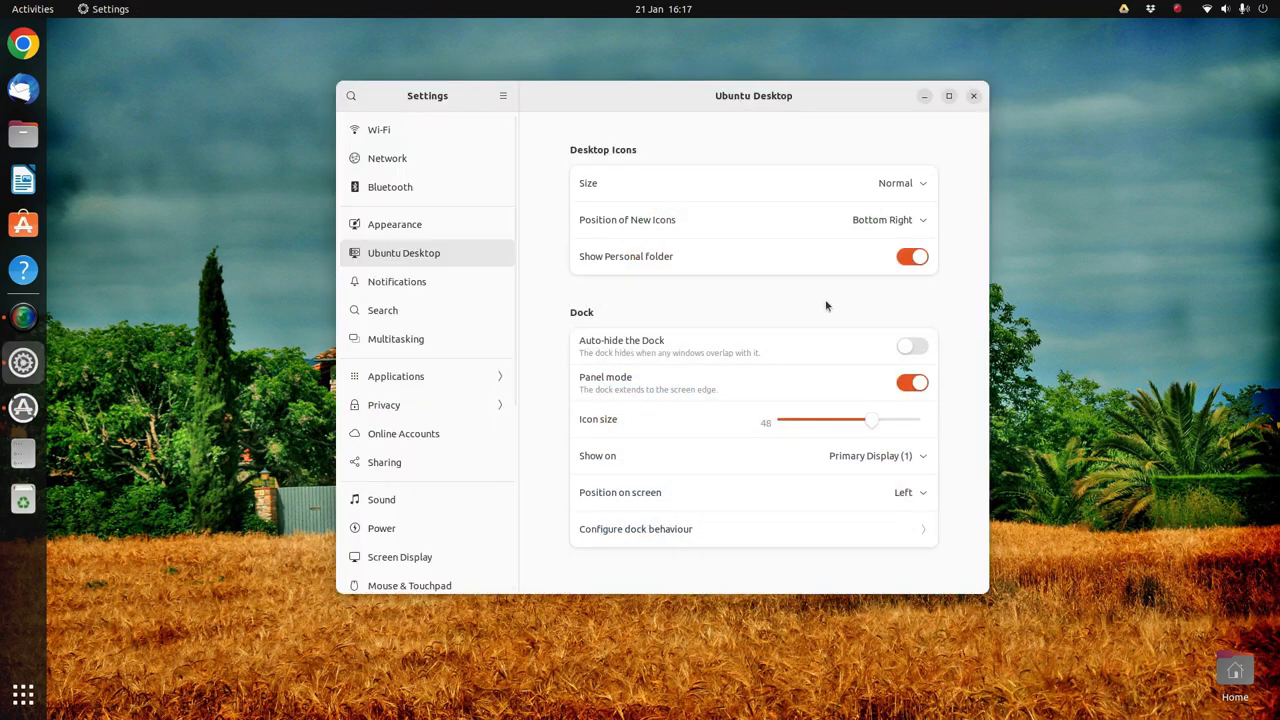
mouse_move(952, 185)
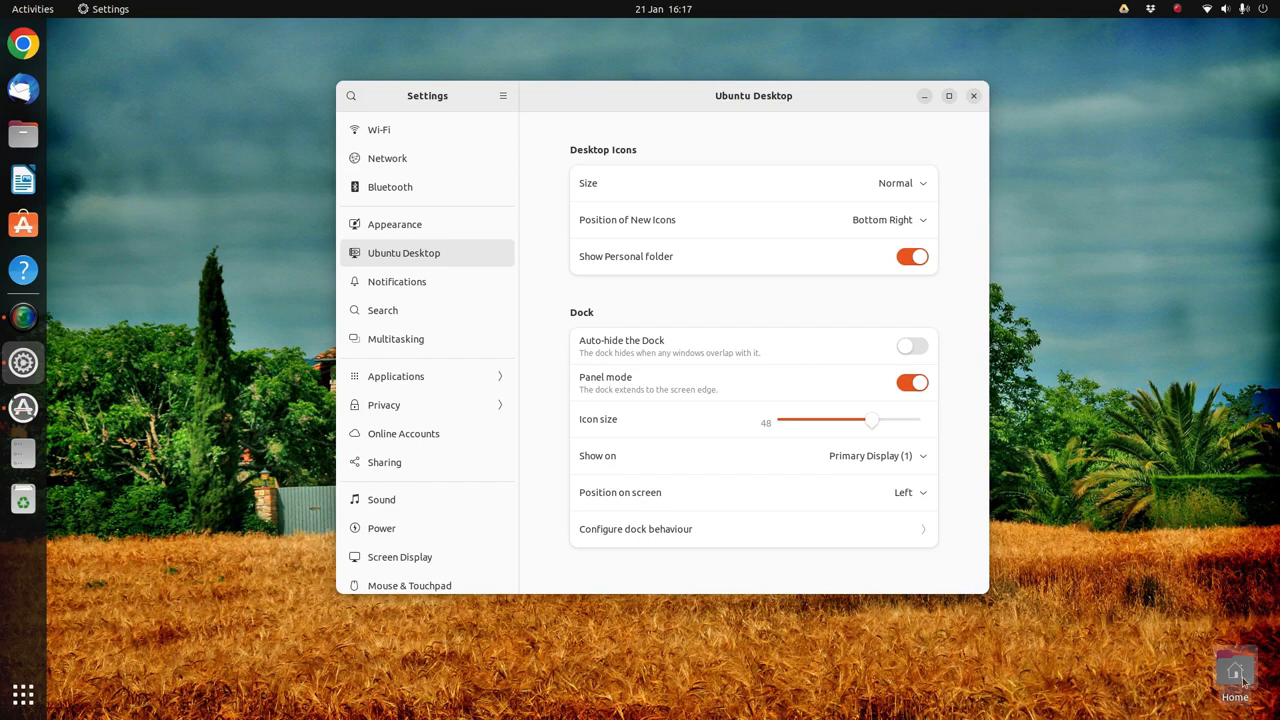
mouse_move(855, 330)
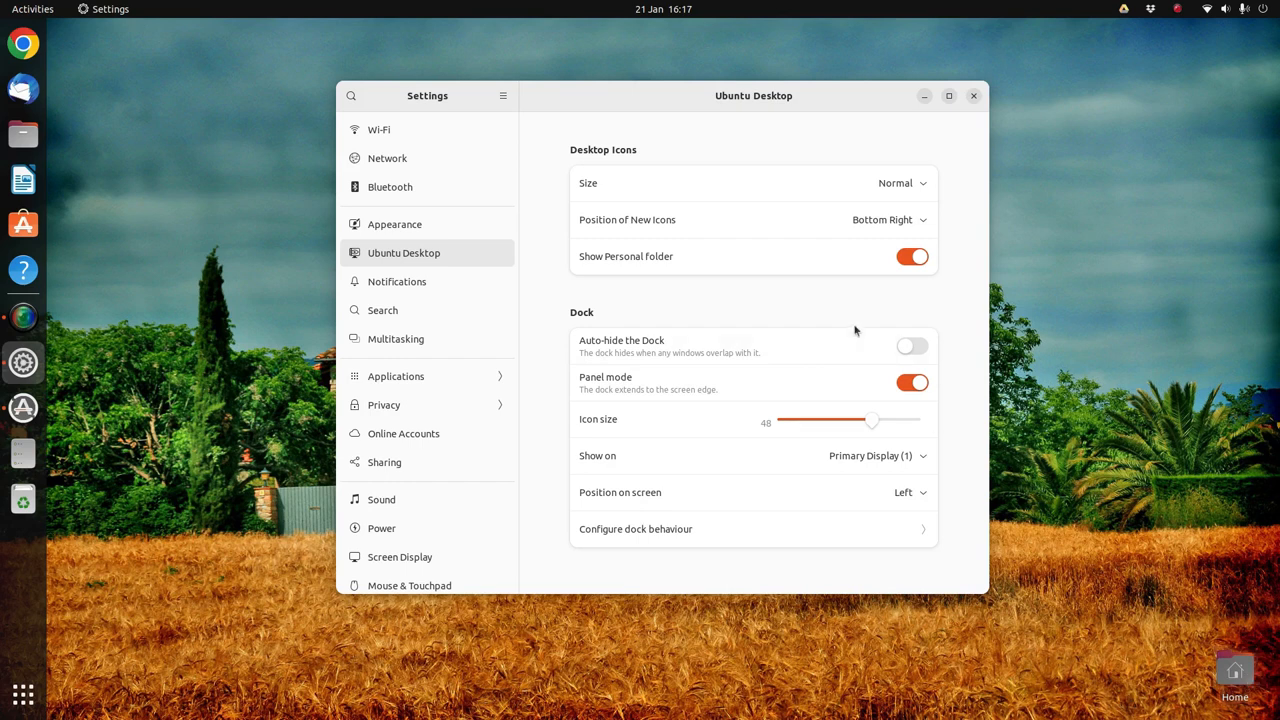
mouse_move(910, 232)
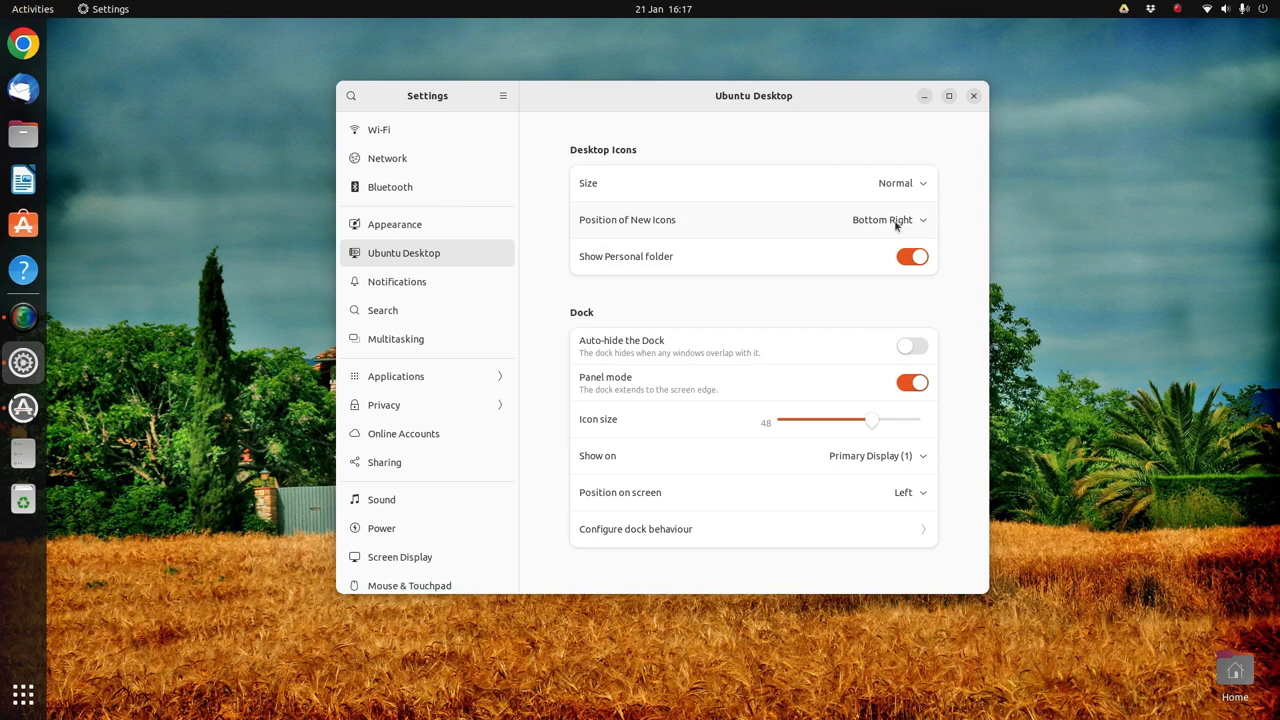
left_click(888, 219)
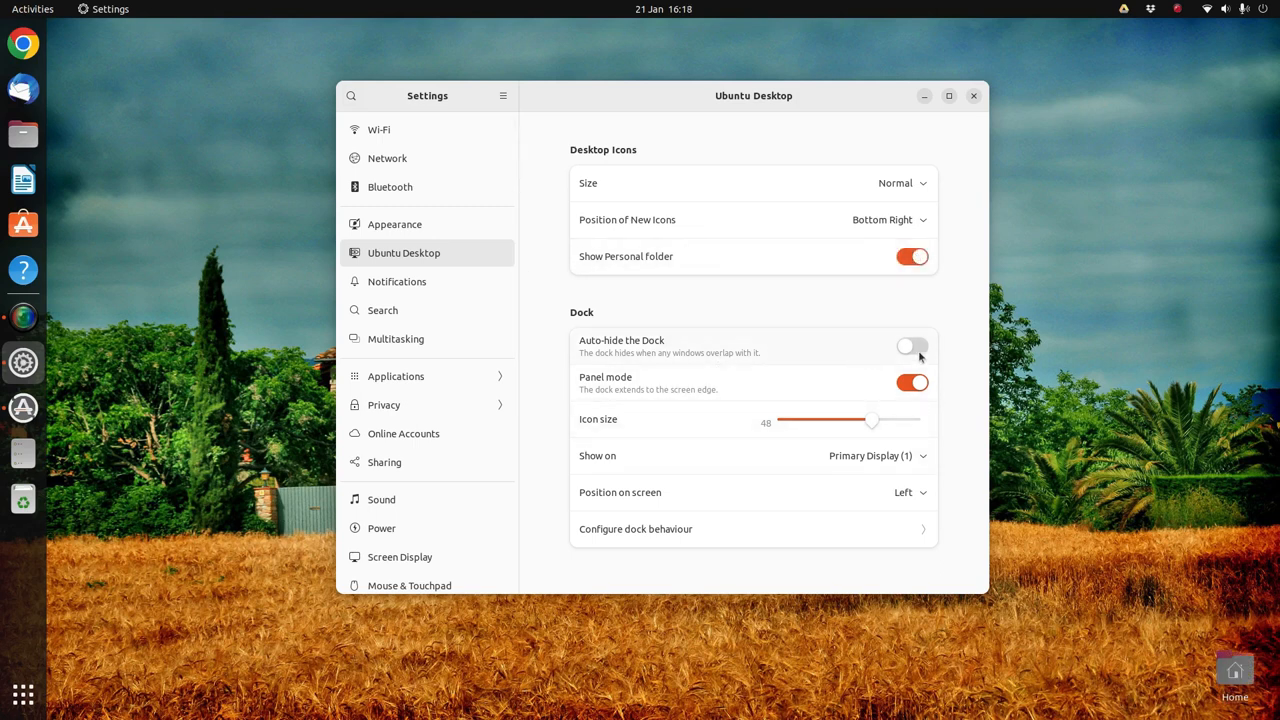
left_click(911, 346)
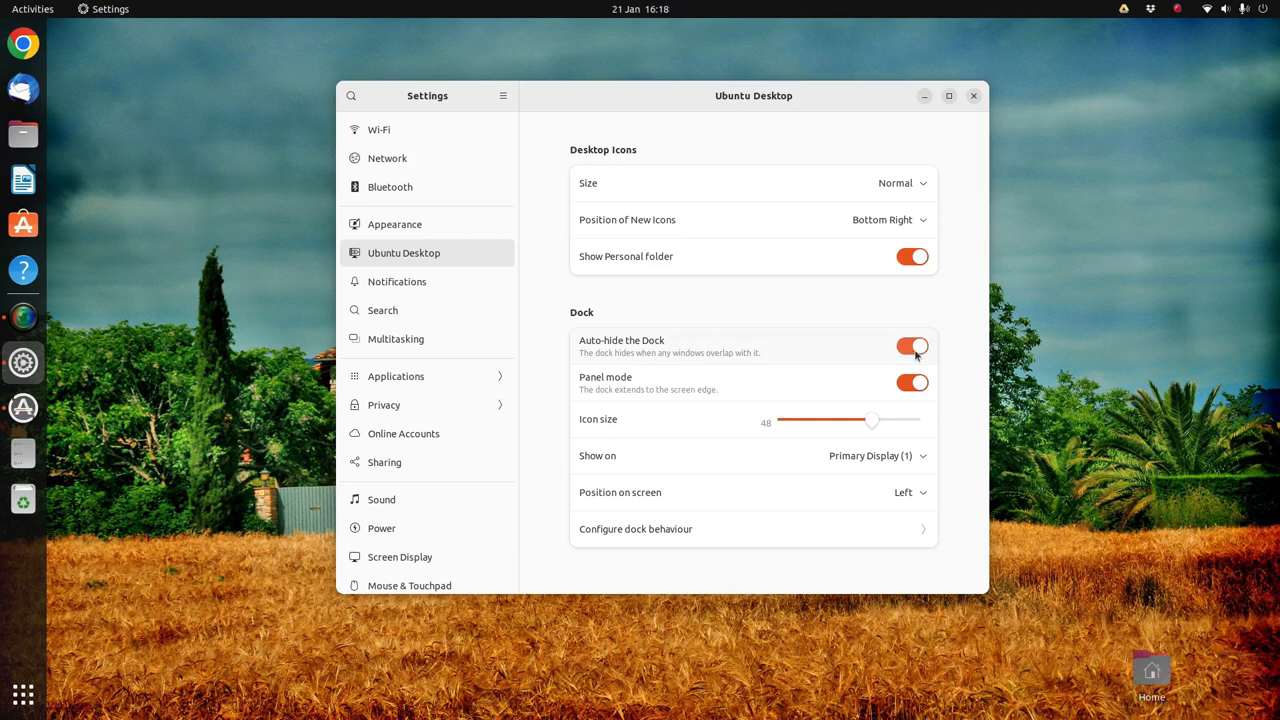
mouse_move(119, 329)
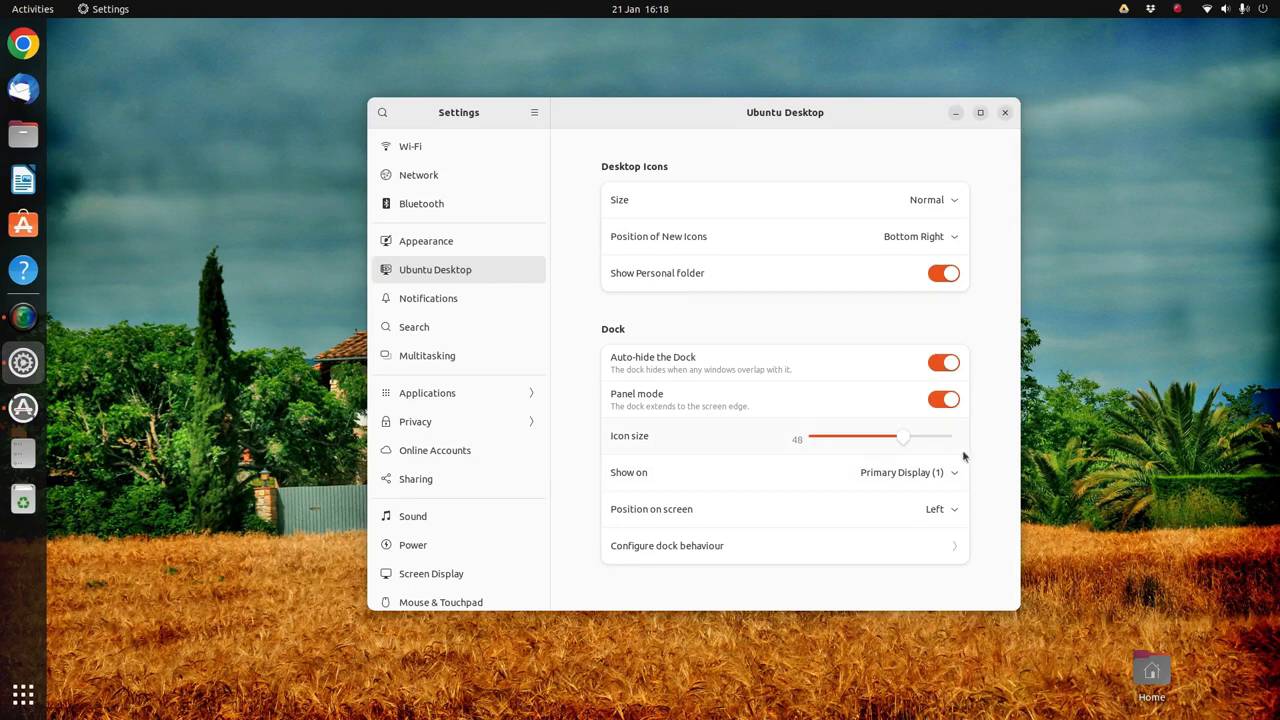
left_click(943, 362)
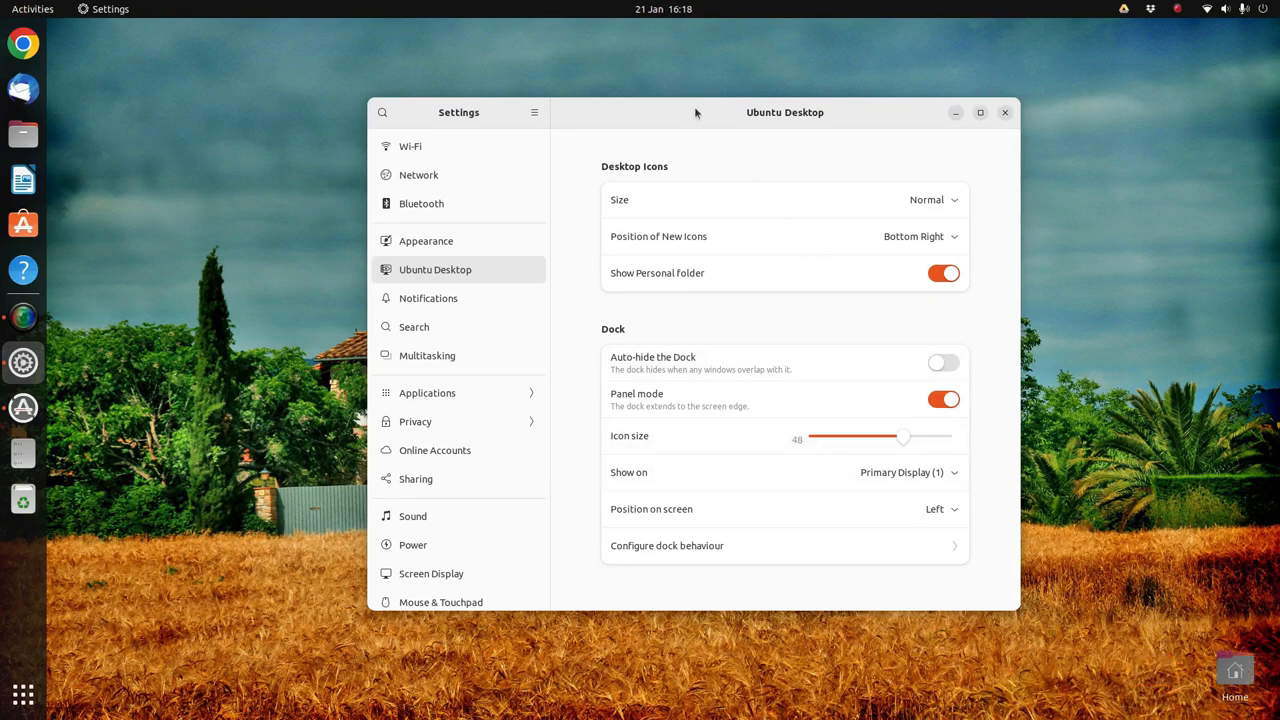
left_click_drag(696, 112, 772, 132)
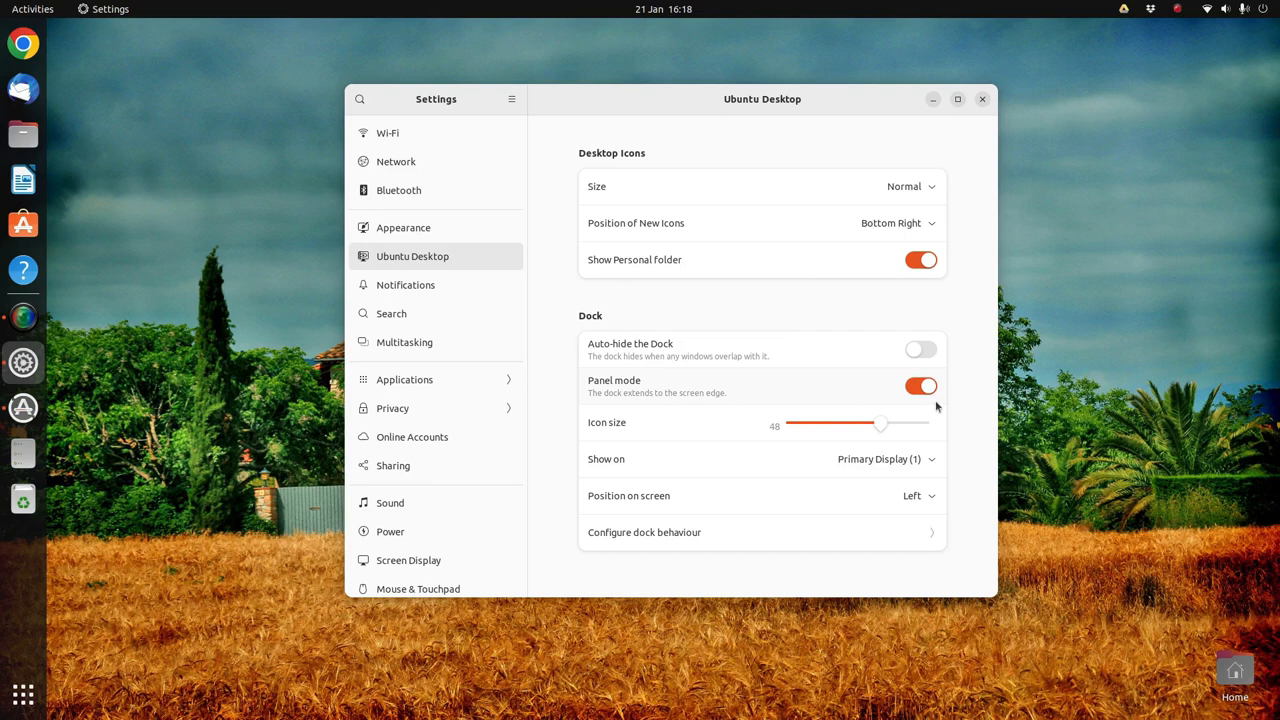
Switch off Panel mode so the dock floats and reduce the icon size to 32
left_click(920, 386)
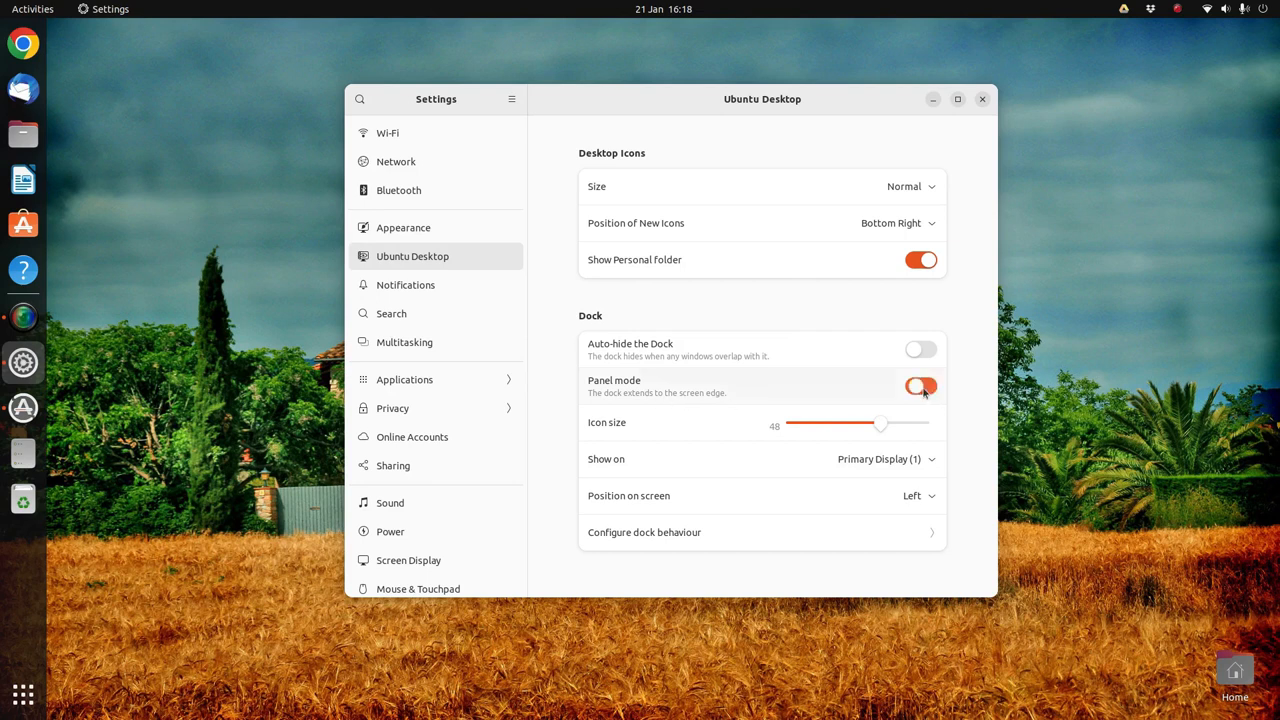
left_click(919, 387)
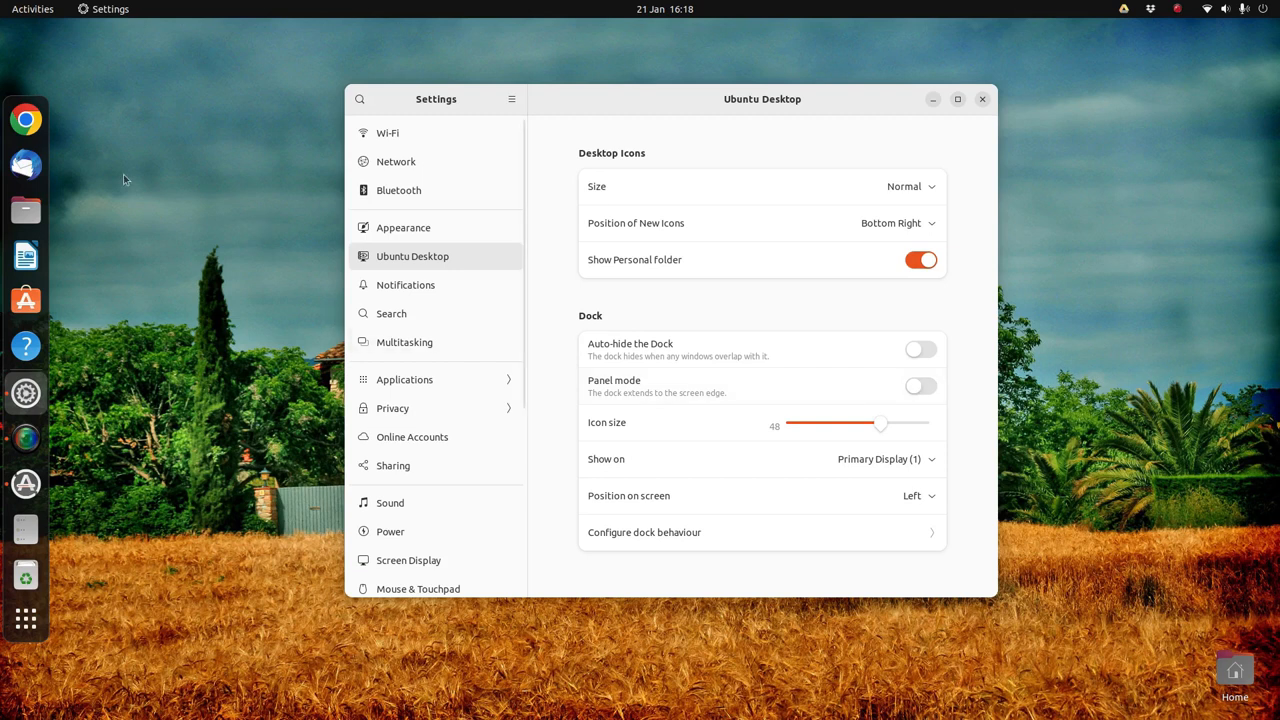
mouse_move(47, 135)
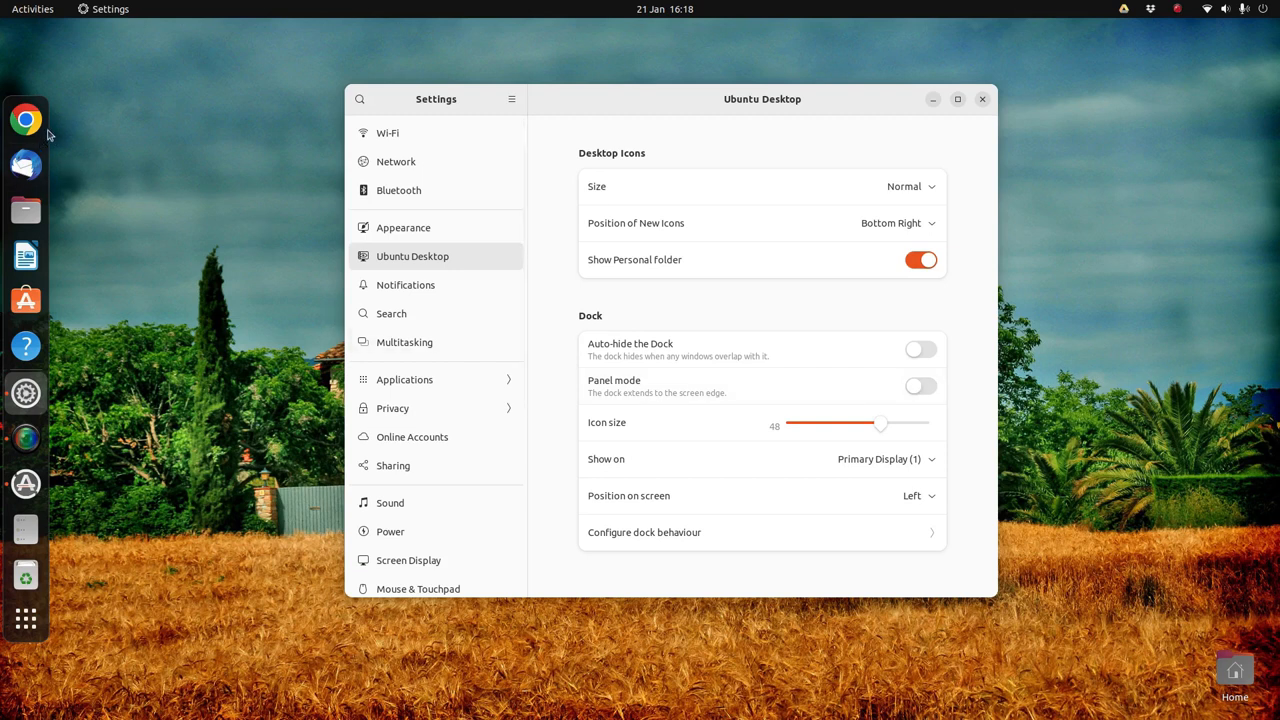
mouse_move(793, 399)
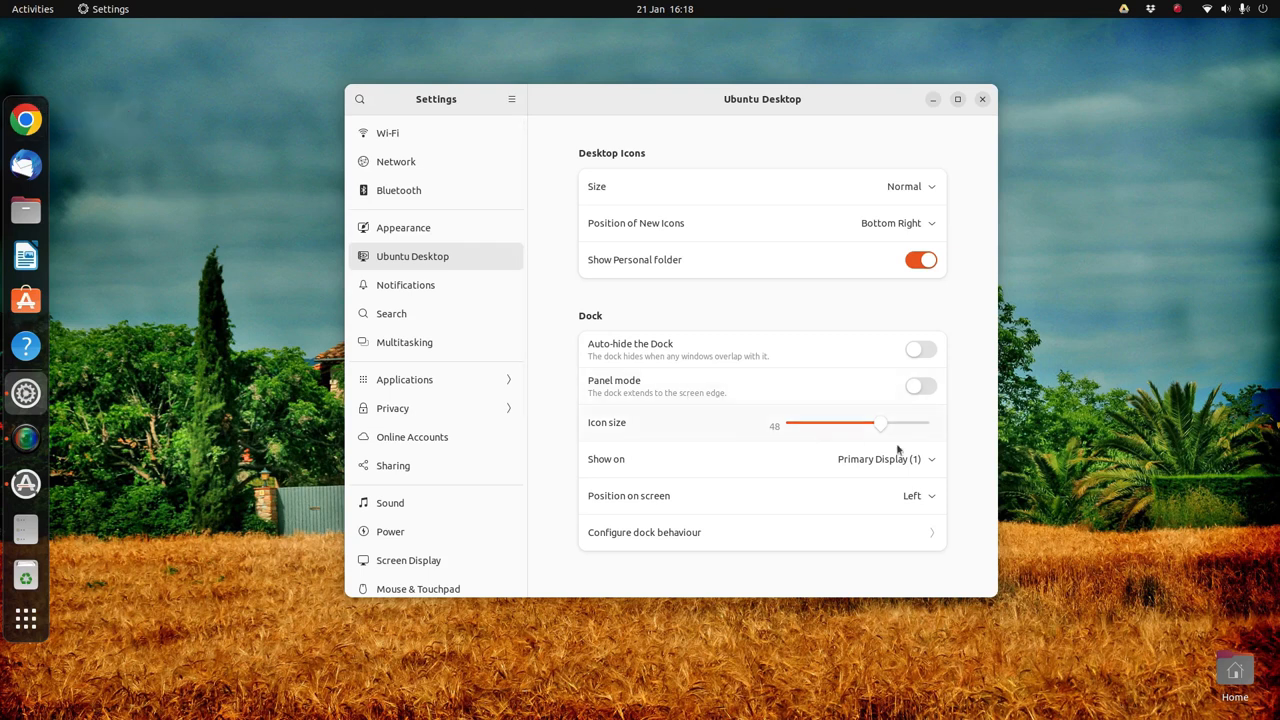
left_click_drag(880, 424, 868, 424)
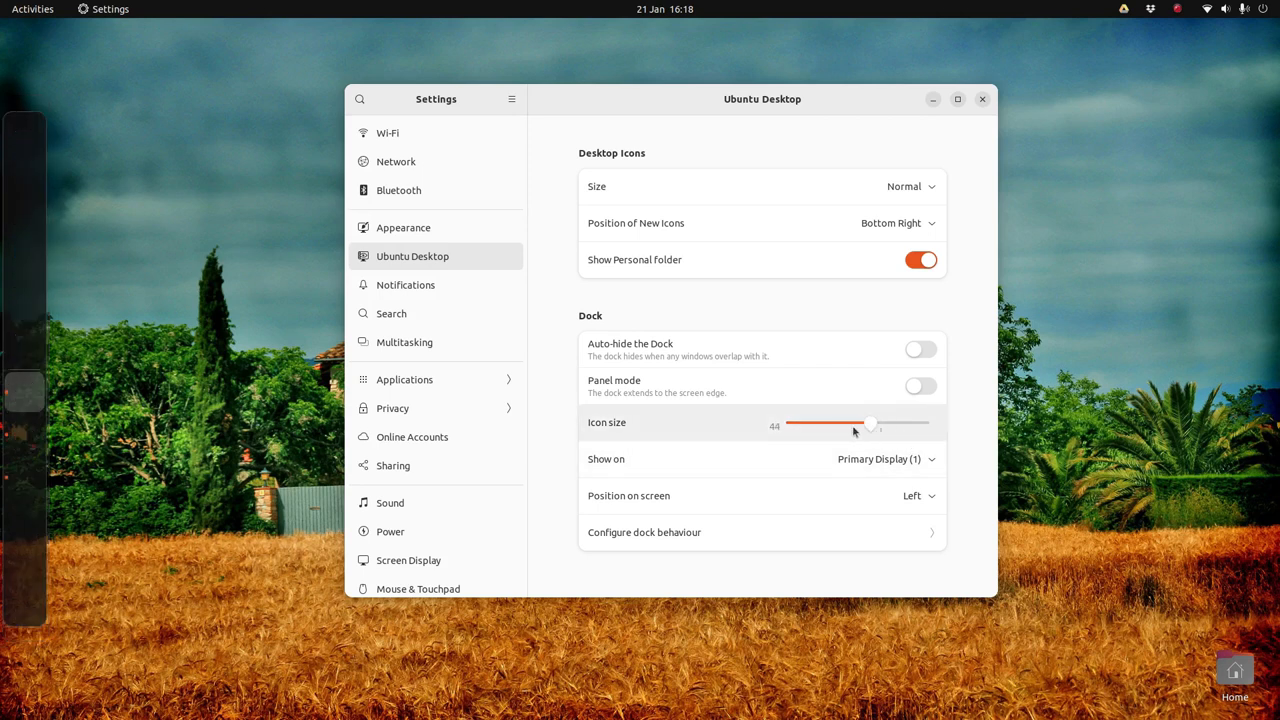
left_click_drag(868, 423, 838, 423)
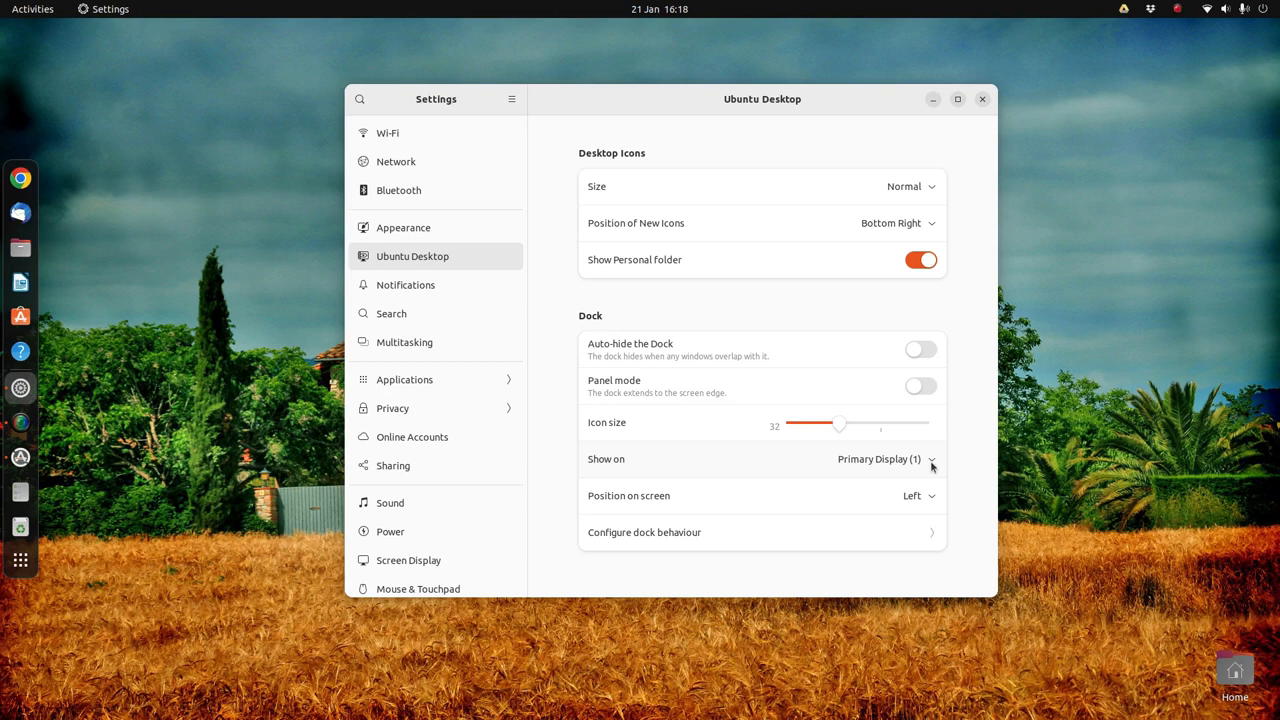
Move the dock to the bottom of the screen and reach its behaviour options
left_click(917, 495)
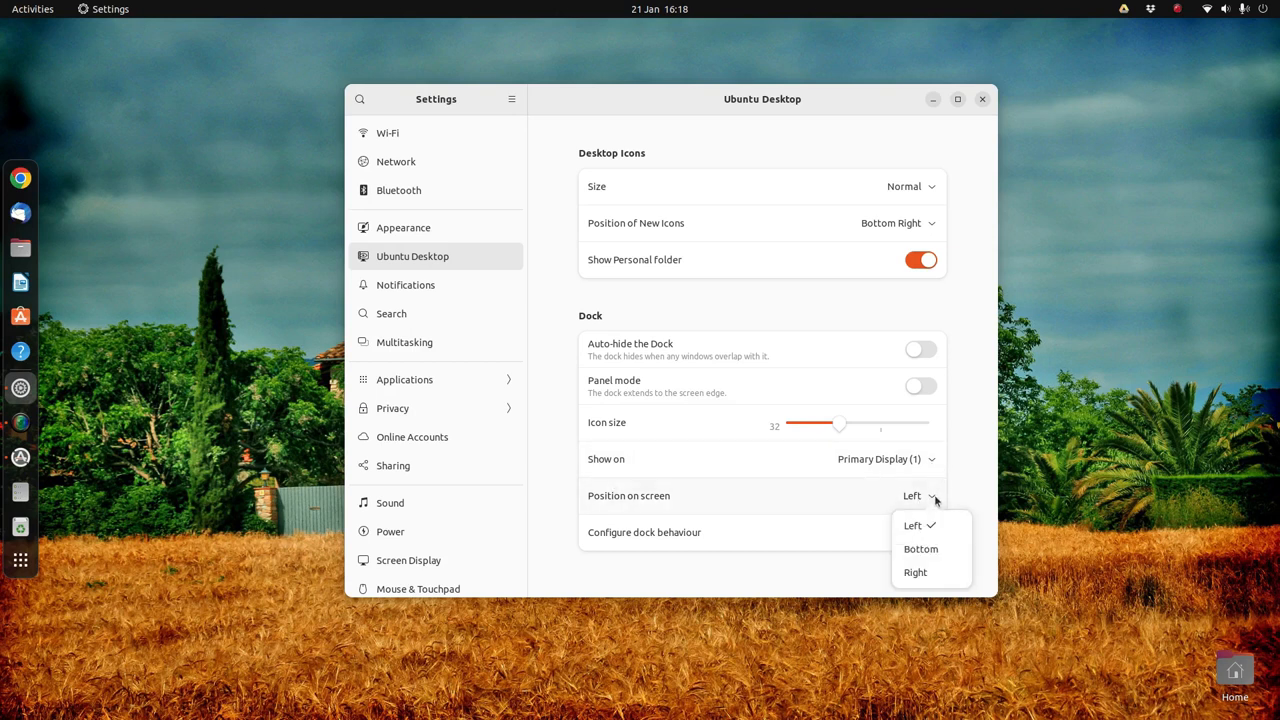
left_click(920, 548)
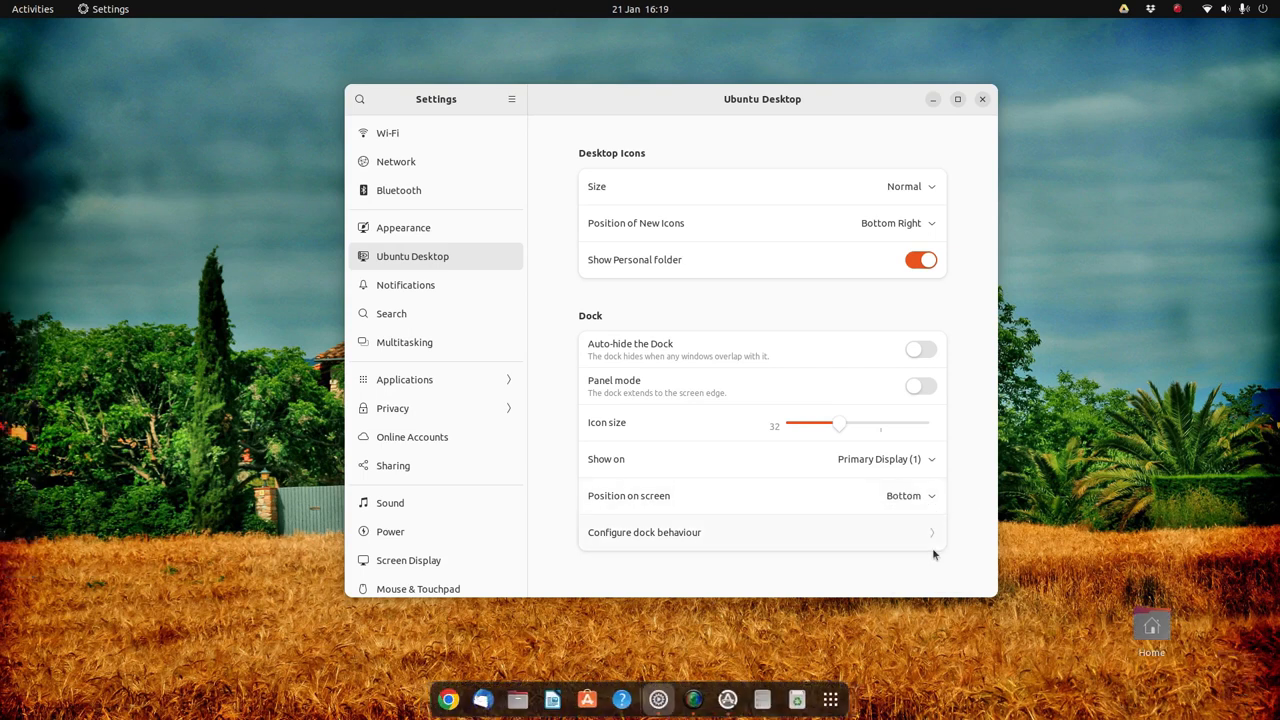
left_click(645, 532)
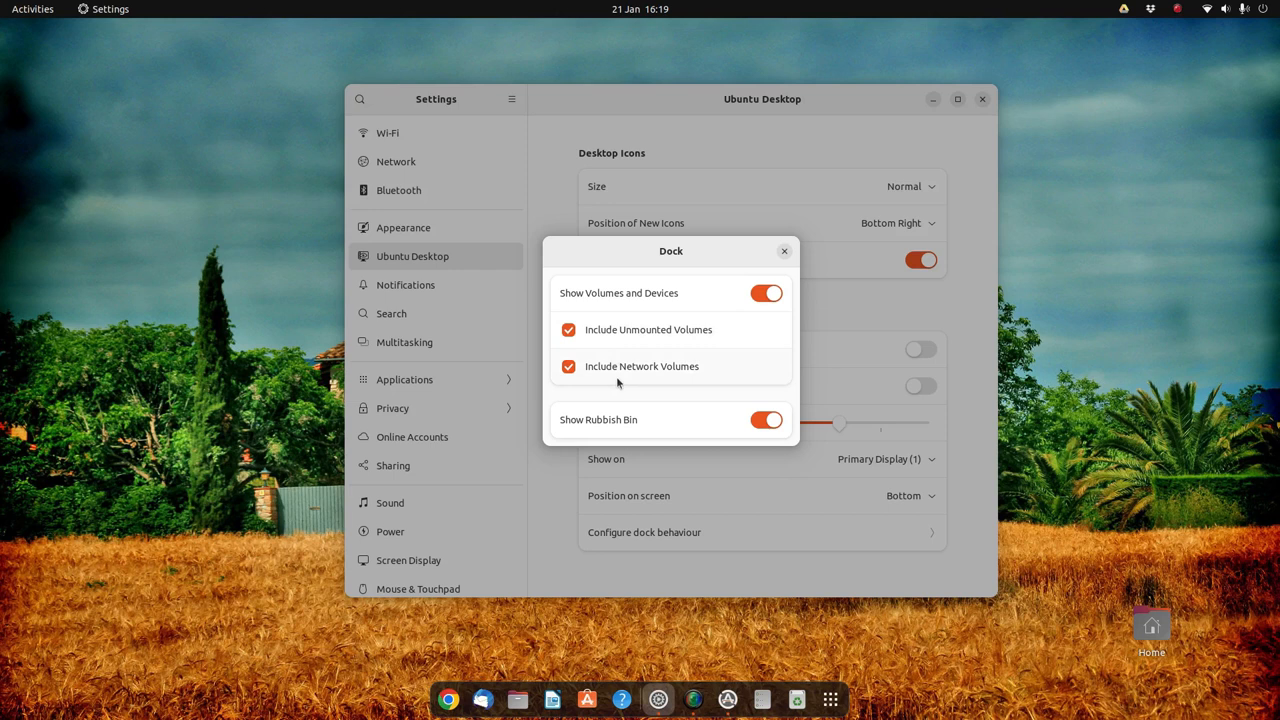
Hide volumes, devices and the Rubbish Bin from the dock, leaving network volumes excluded, and close the options
left_click(568, 329)
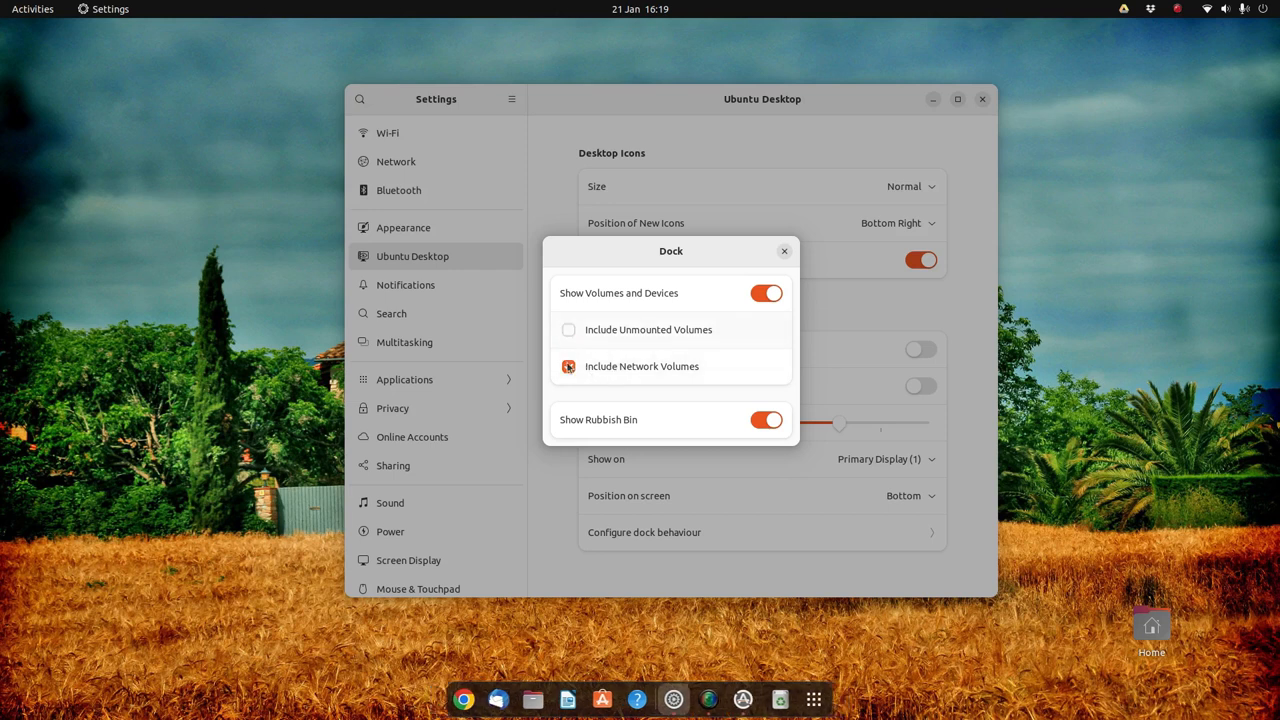
left_click(568, 366)
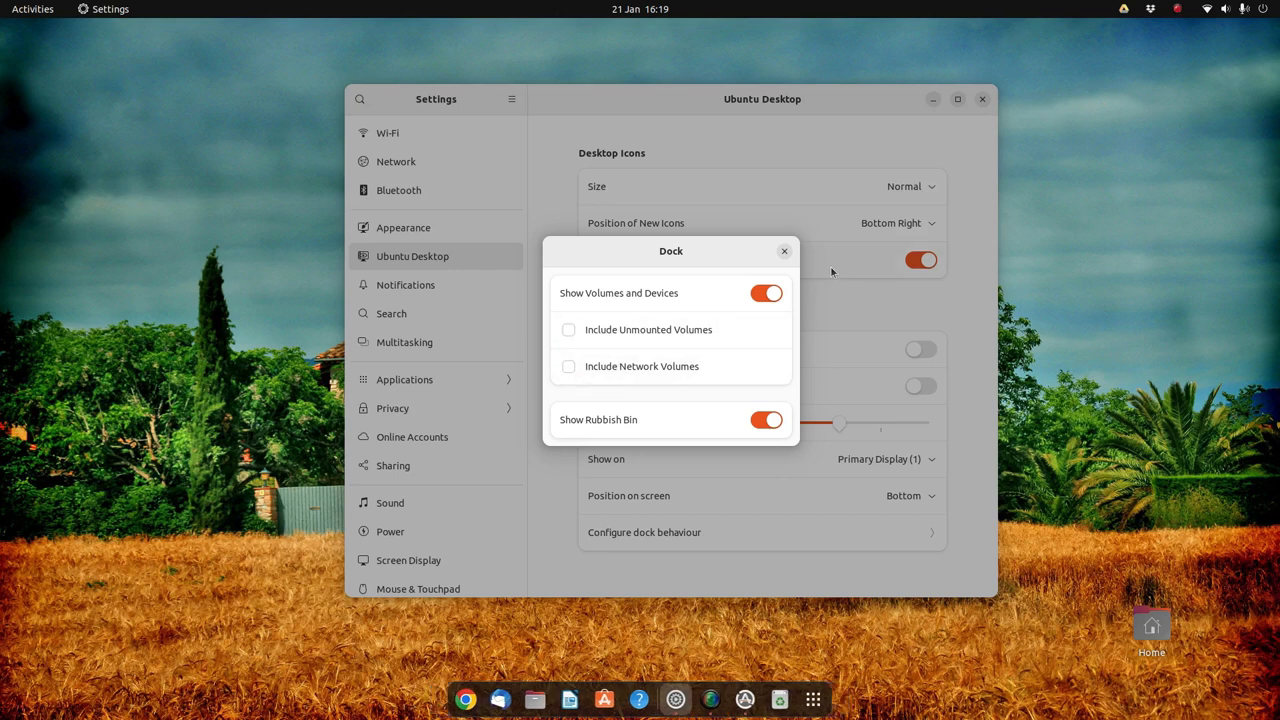
left_click(766, 293)
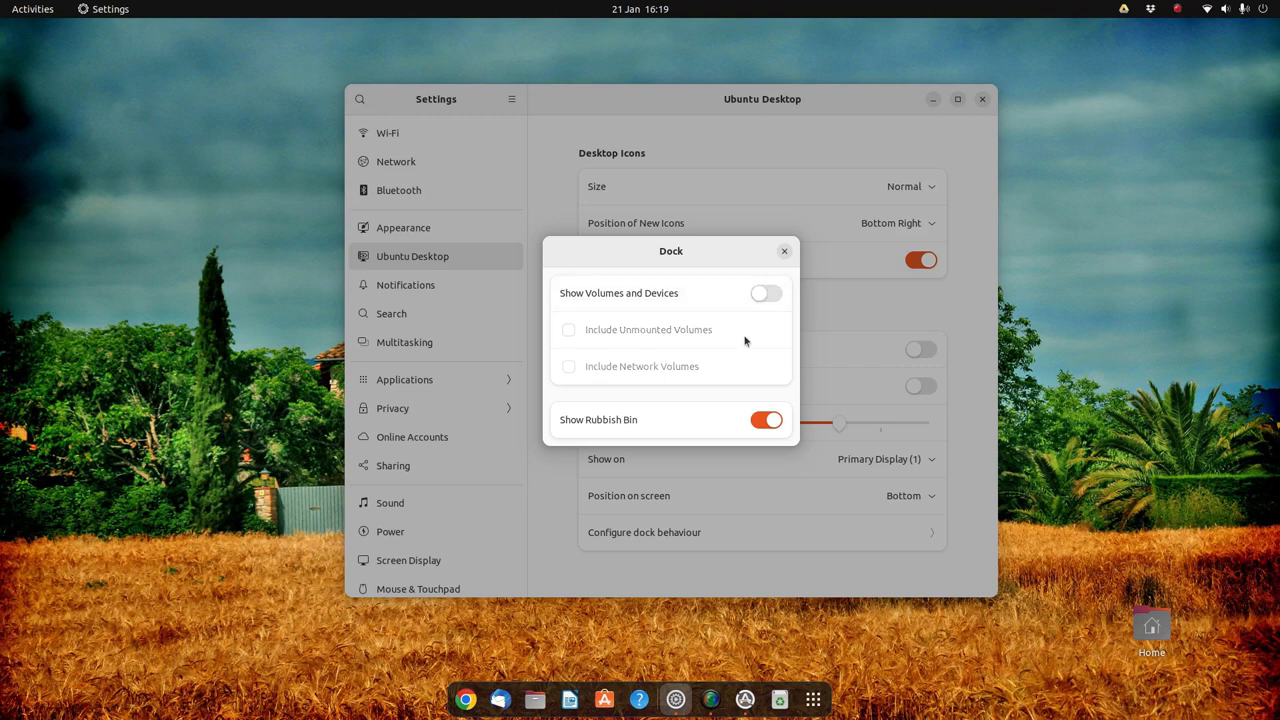
mouse_move(661, 511)
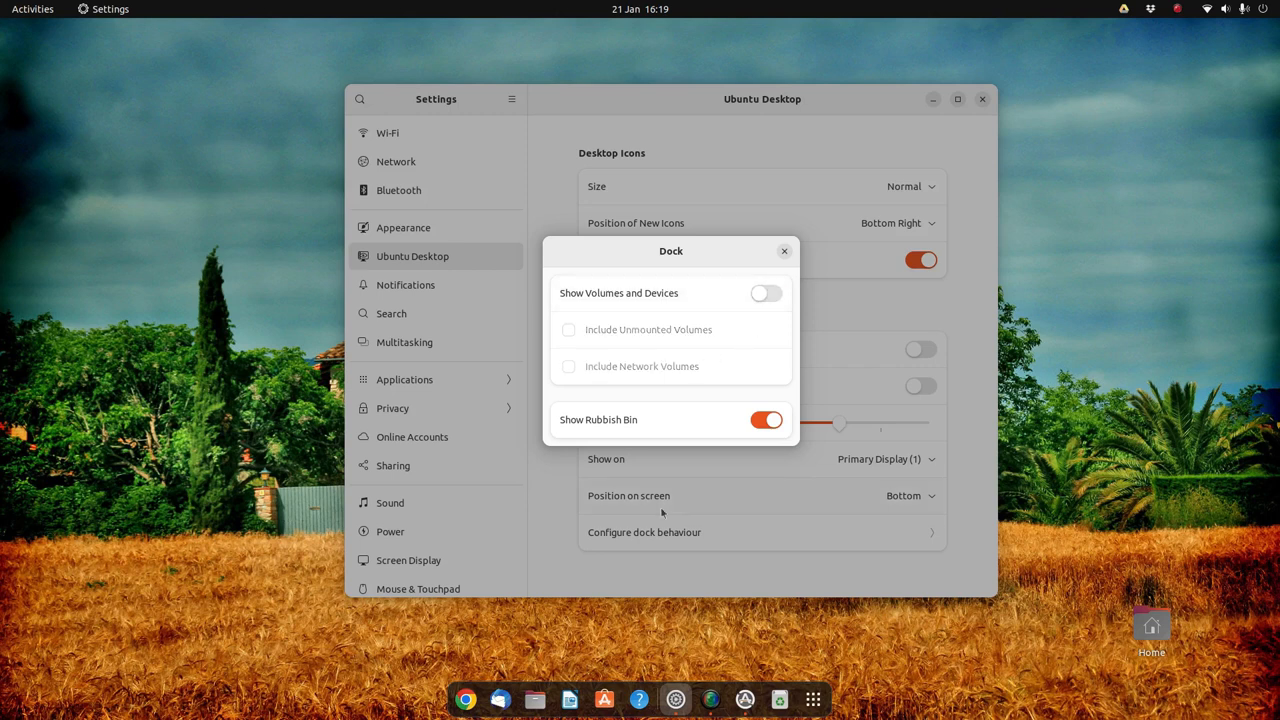
left_click(766, 419)
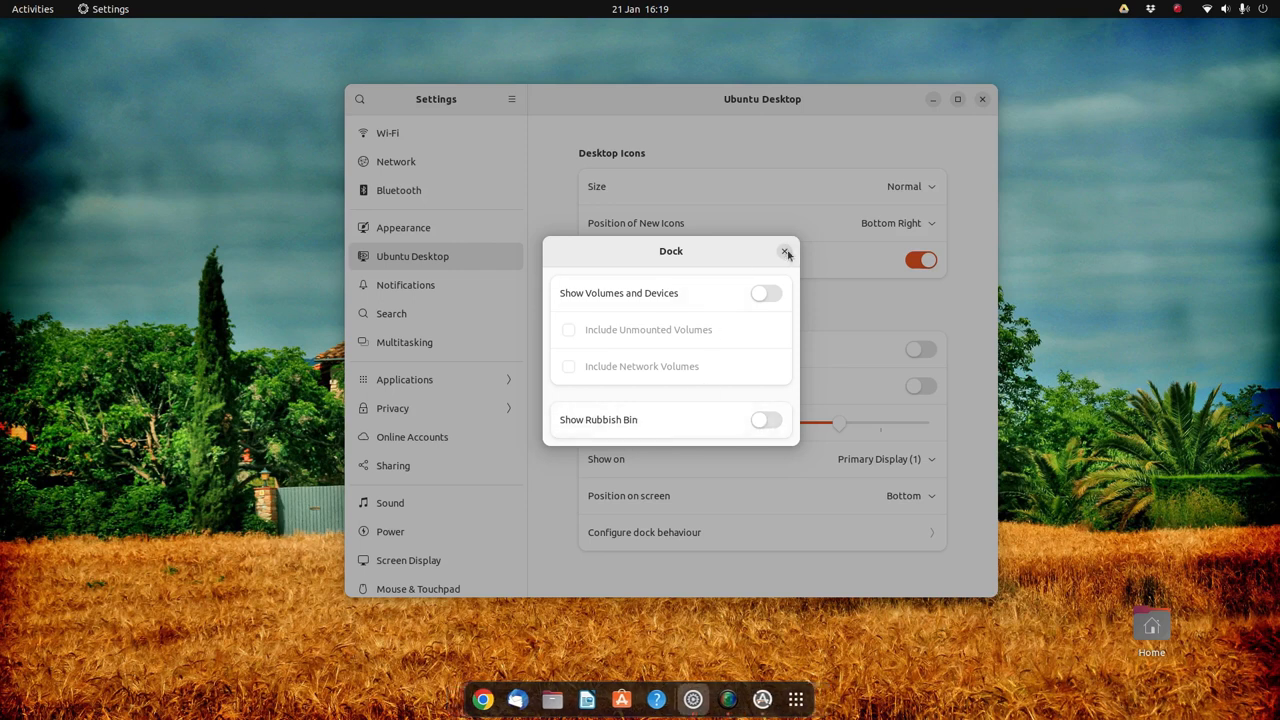
left_click(786, 251)
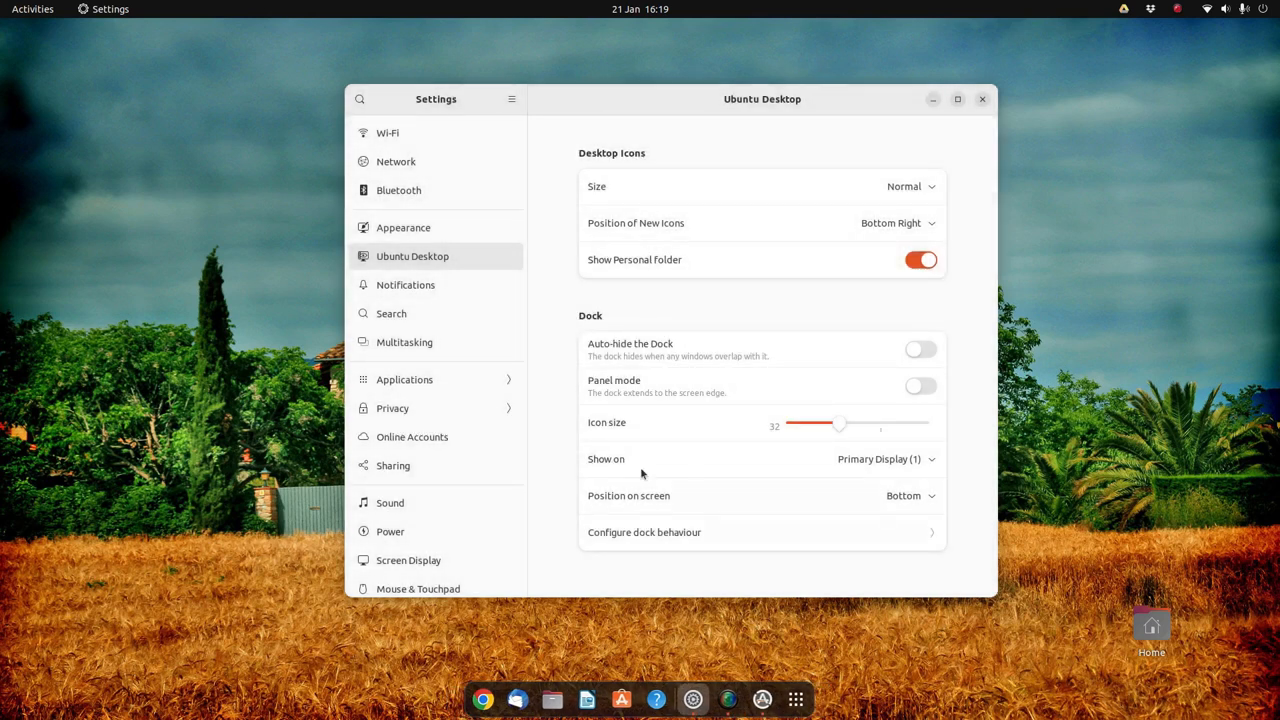
mouse_move(738, 620)
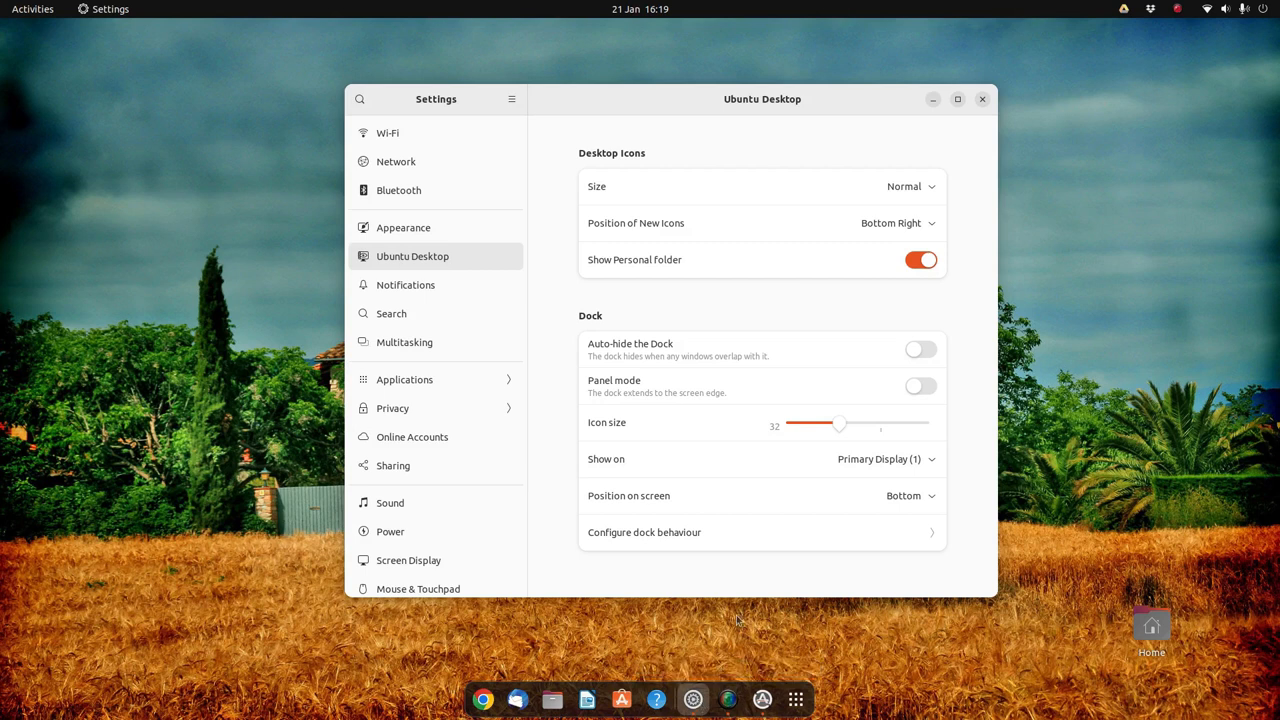
mouse_move(657, 668)
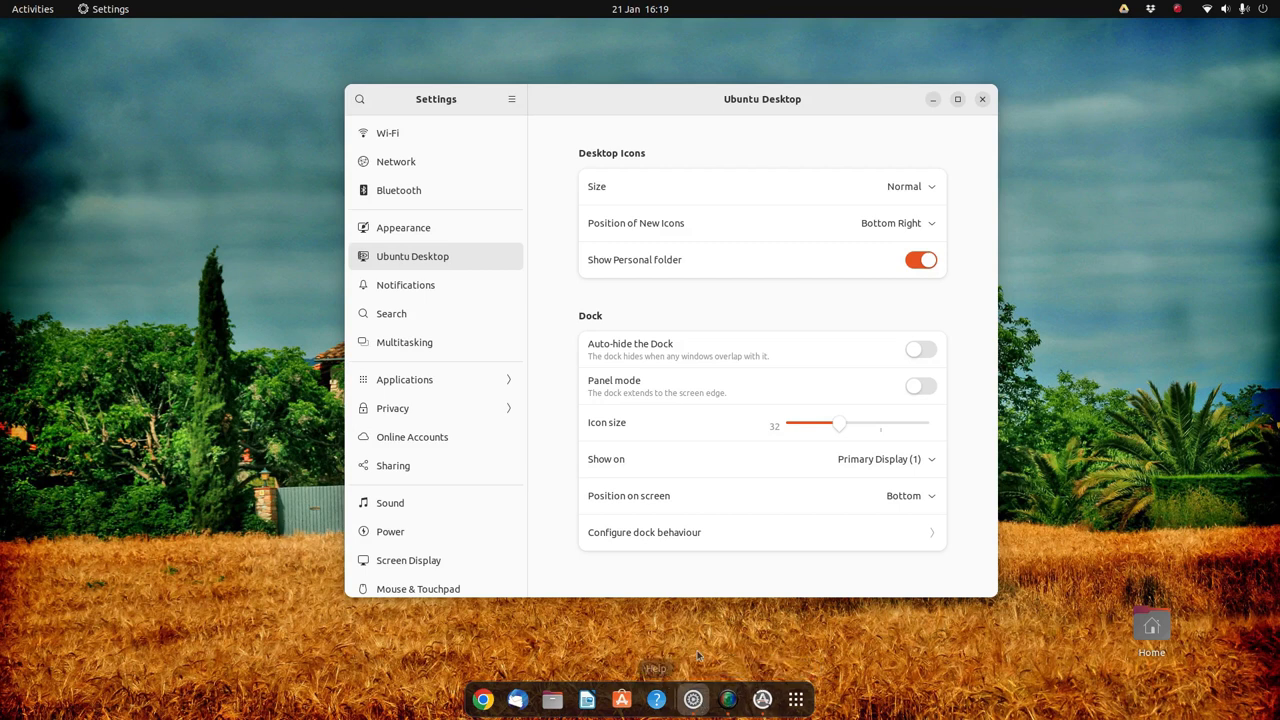
mouse_move(658, 624)
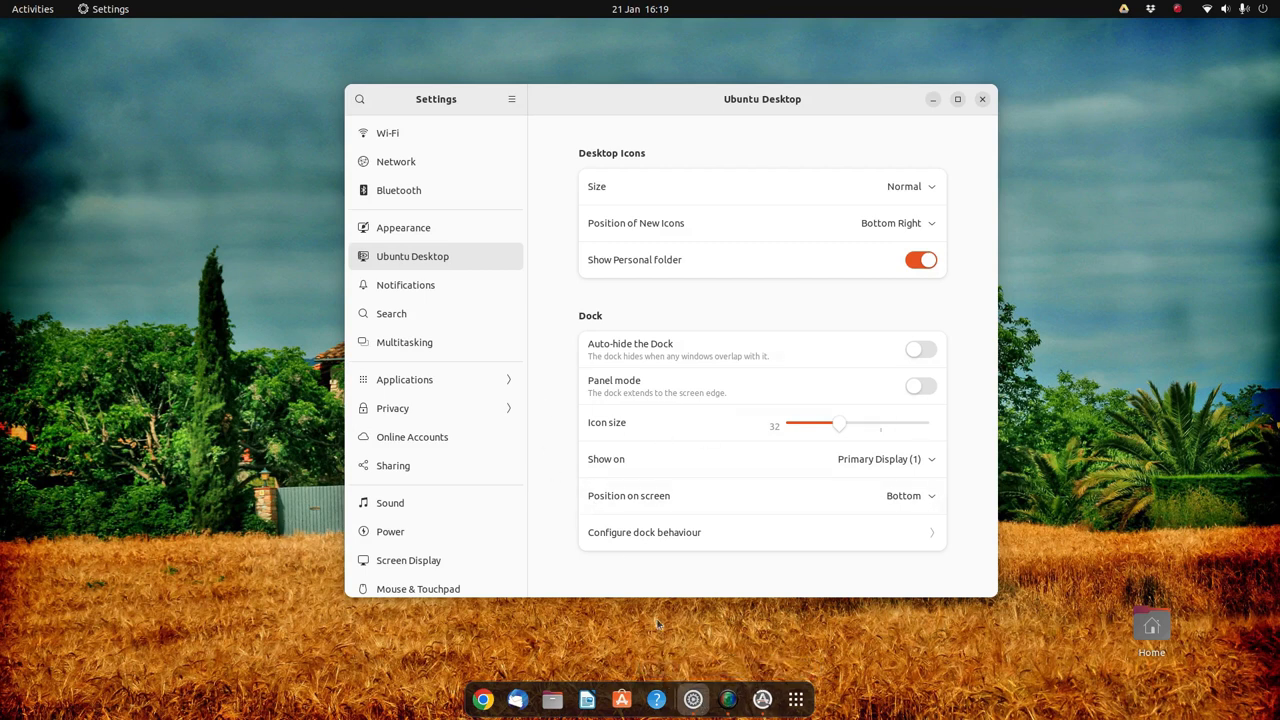
mouse_move(451, 307)
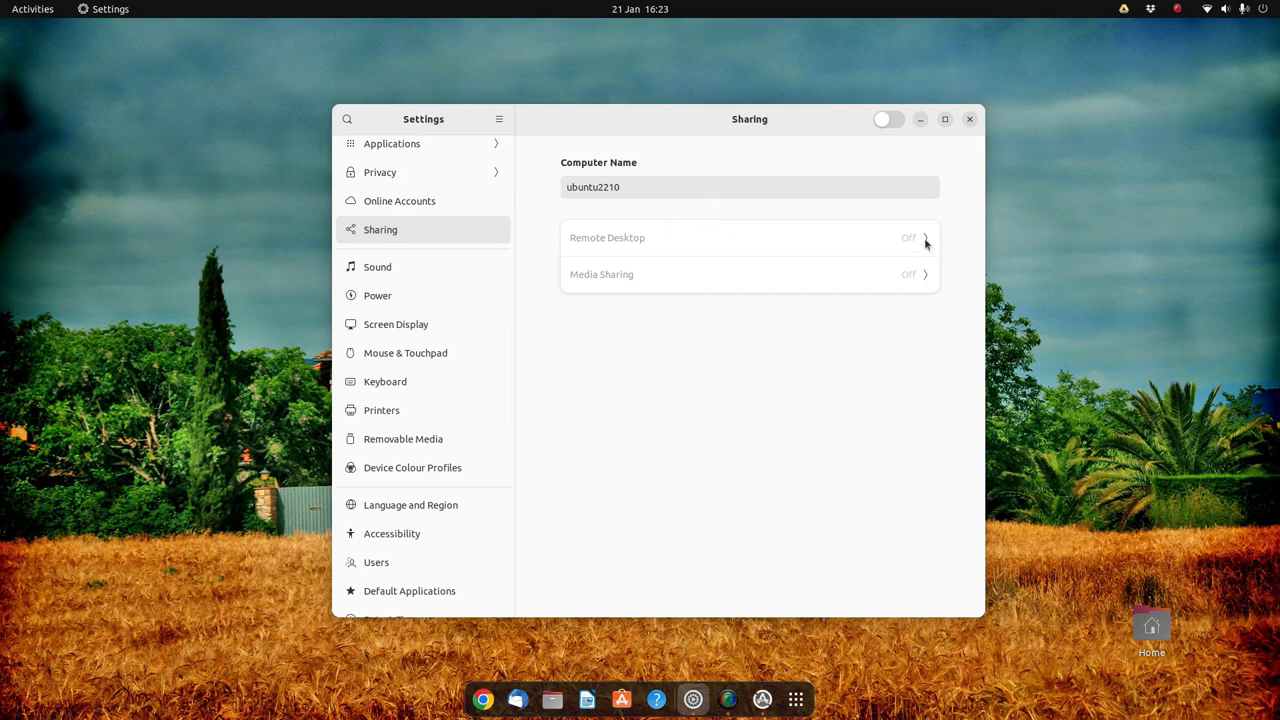
mouse_move(626, 238)
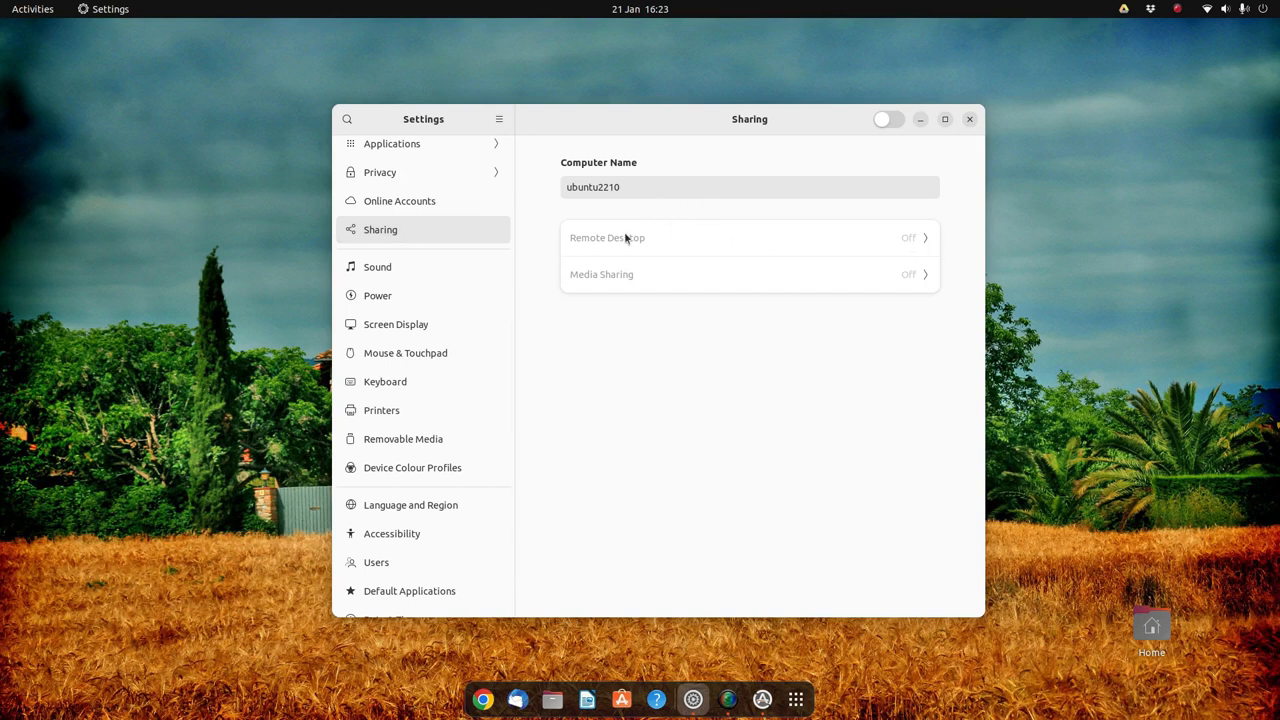
mouse_move(670, 270)
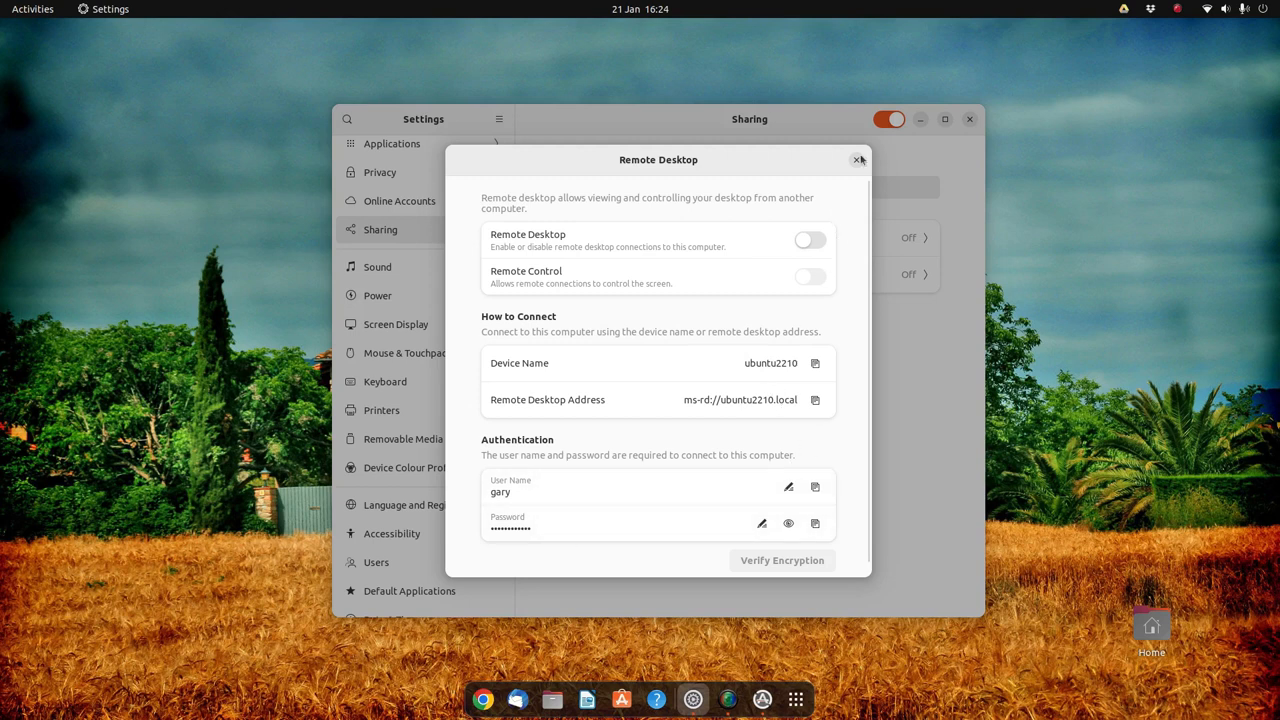
Look over the Remote Desktop and Media Sharing dialogs, leaving both off
left_click(858, 160)
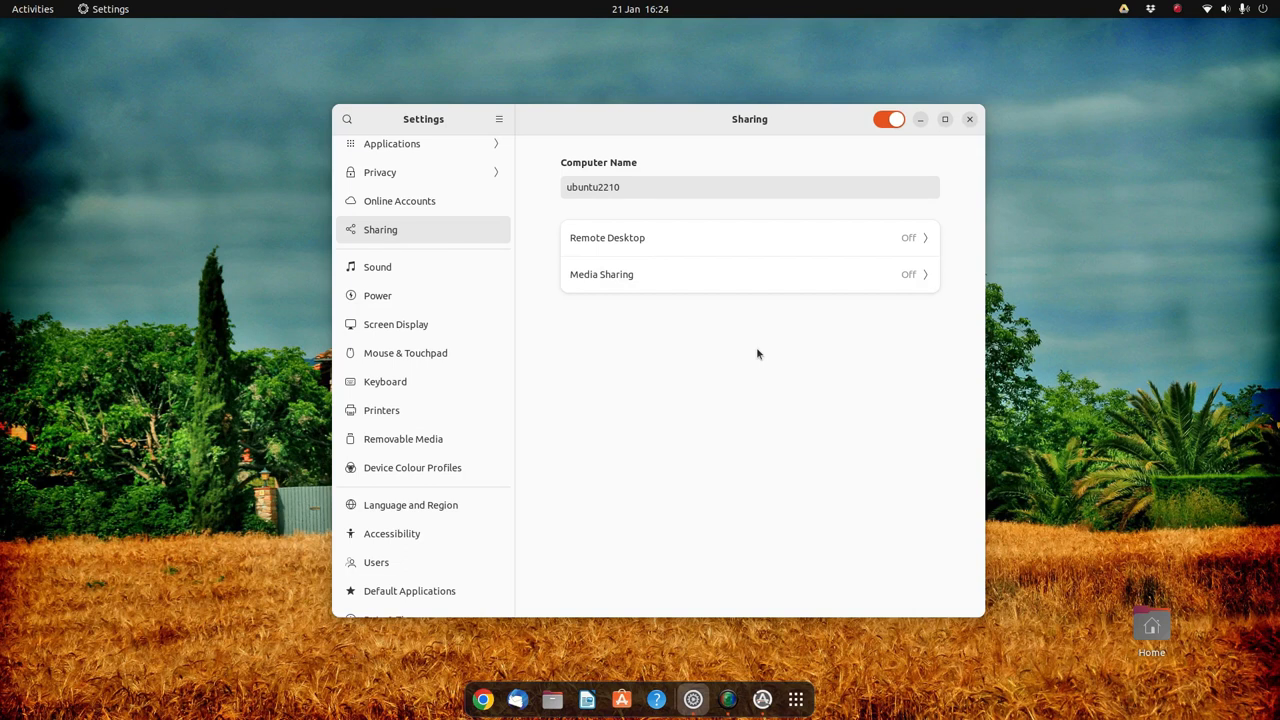
left_click(601, 274)
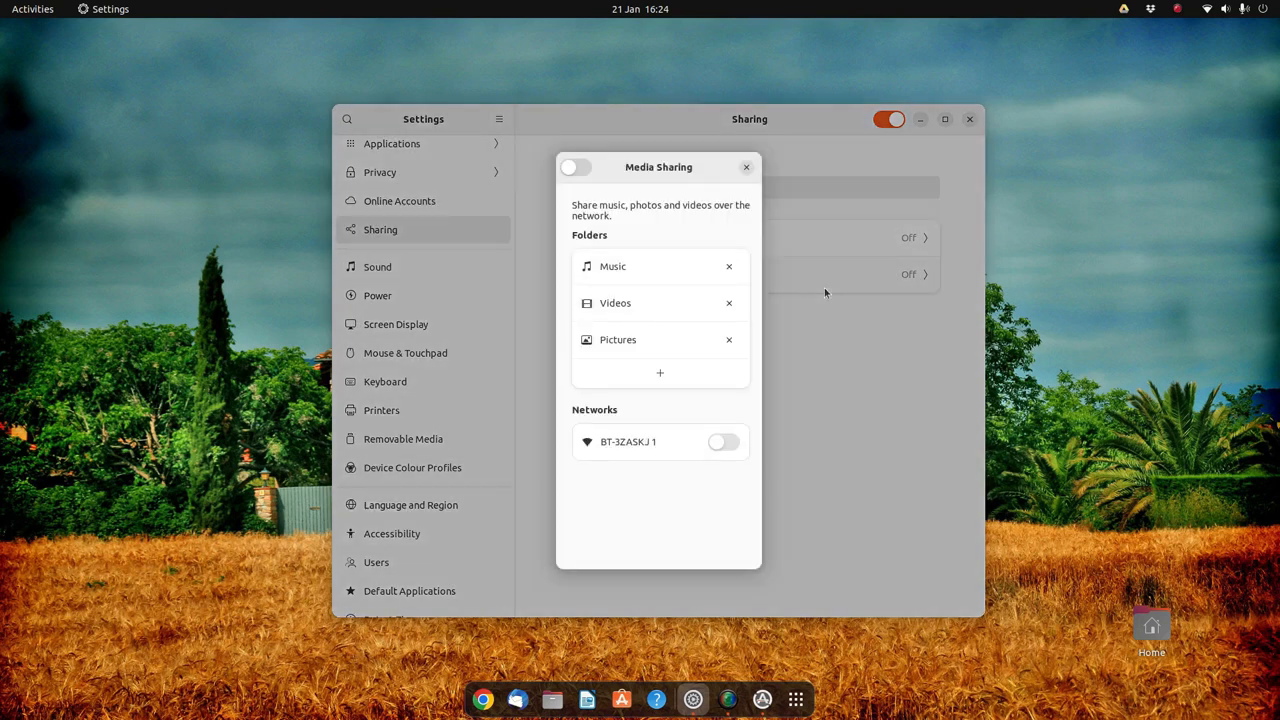
mouse_move(707, 265)
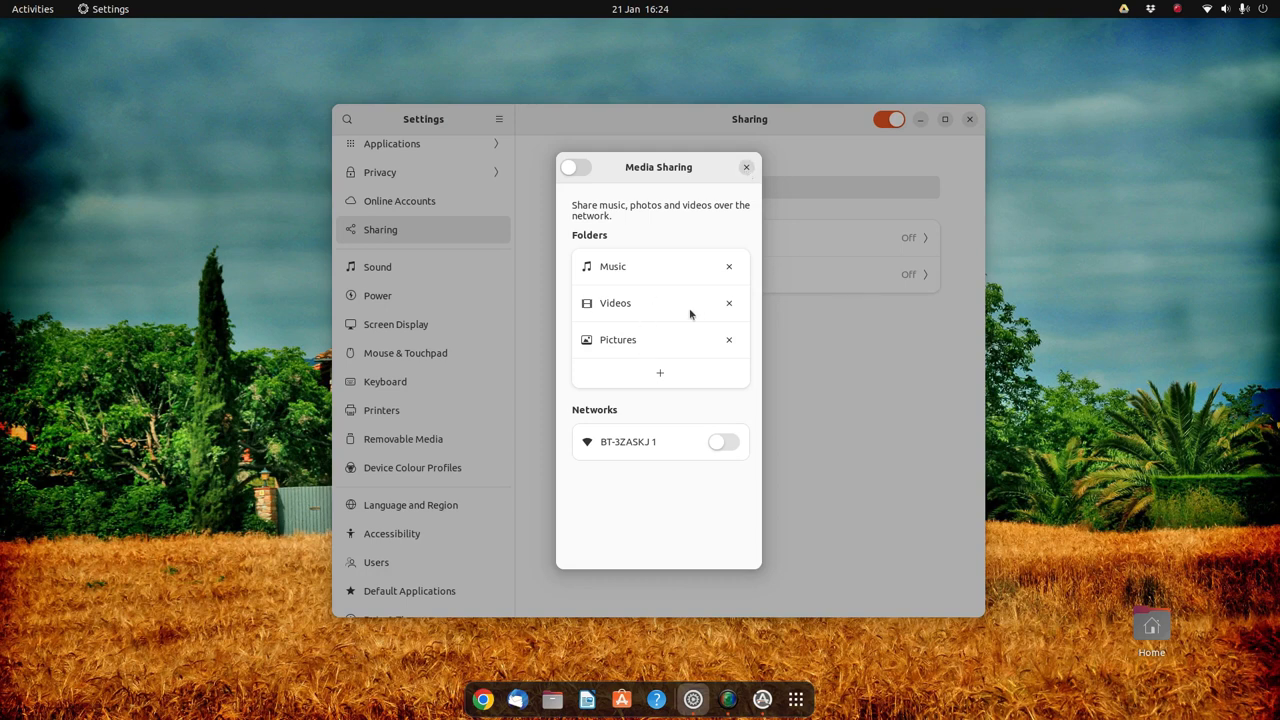
left_click(745, 167)
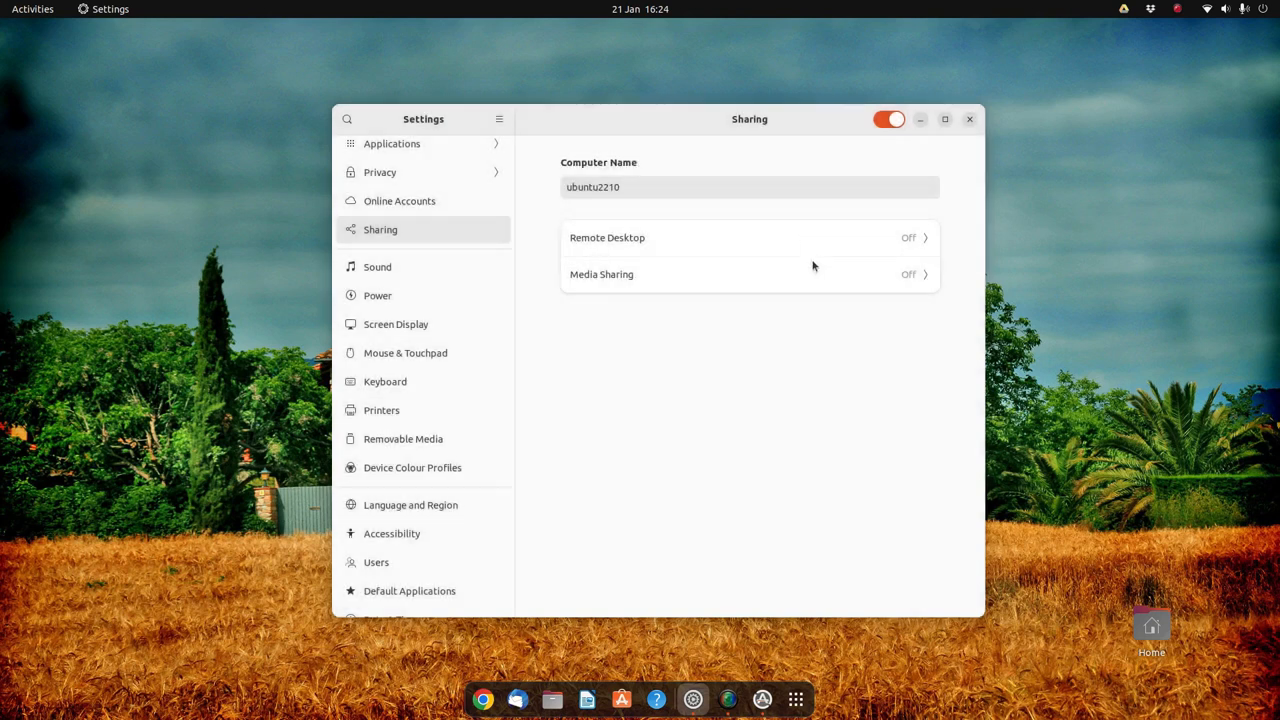
Review the installed printer, then make VLC media player the default Video application
left_click(382, 410)
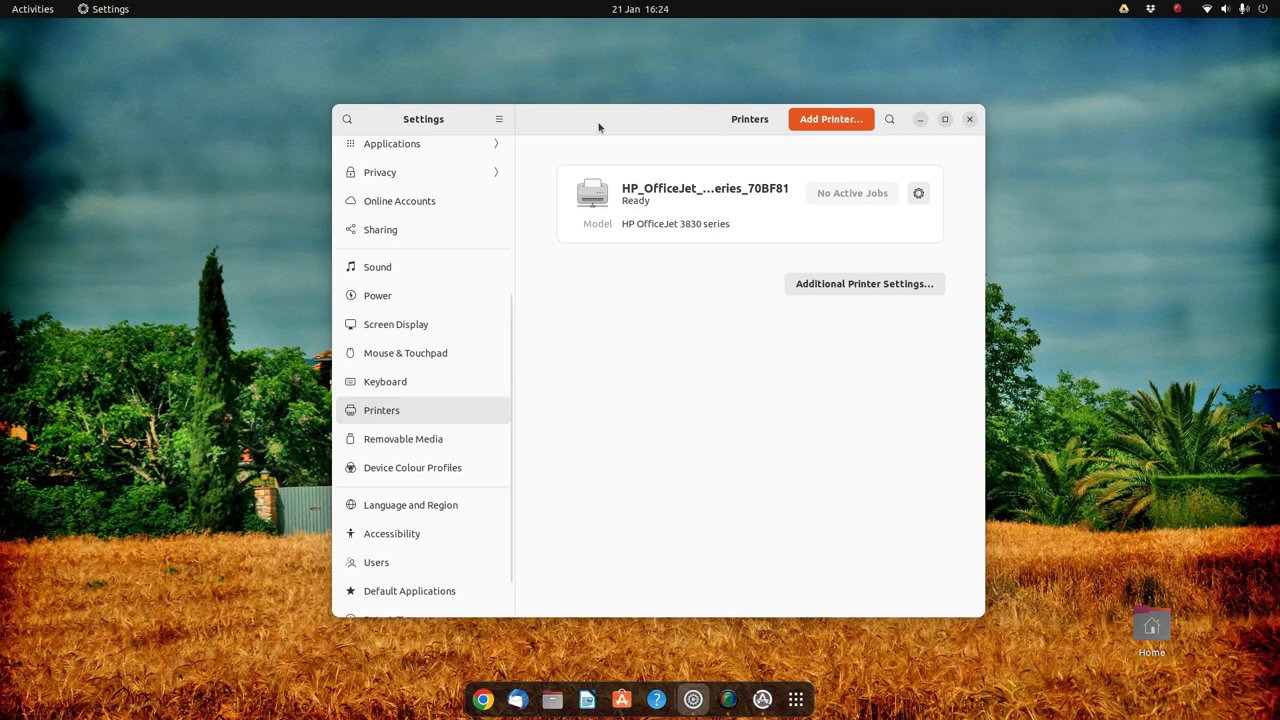
mouse_move(749, 226)
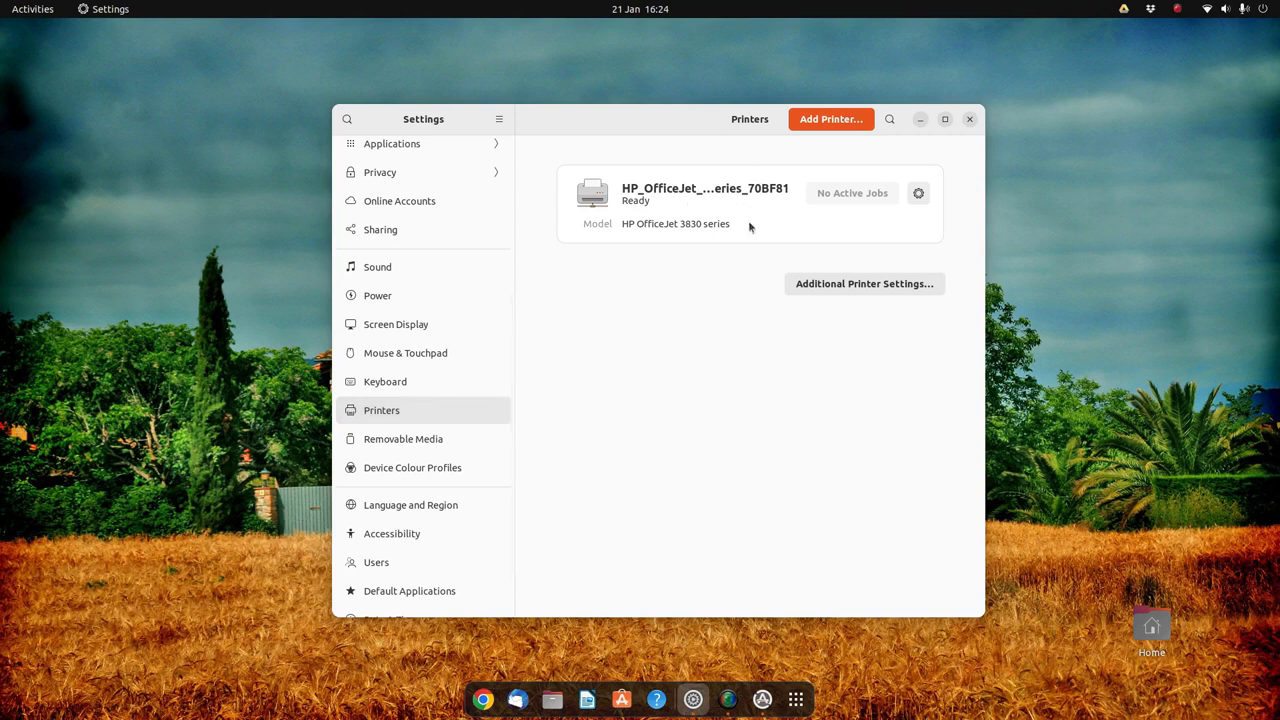
mouse_move(460, 378)
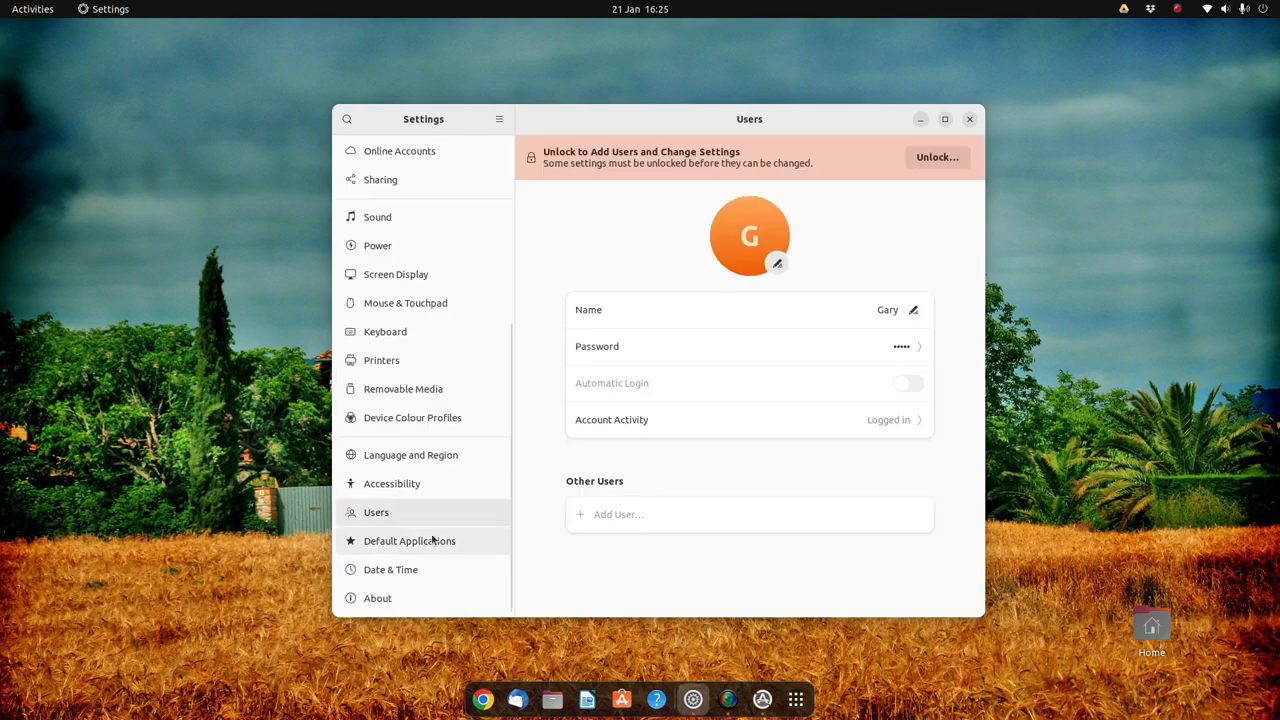
left_click(409, 540)
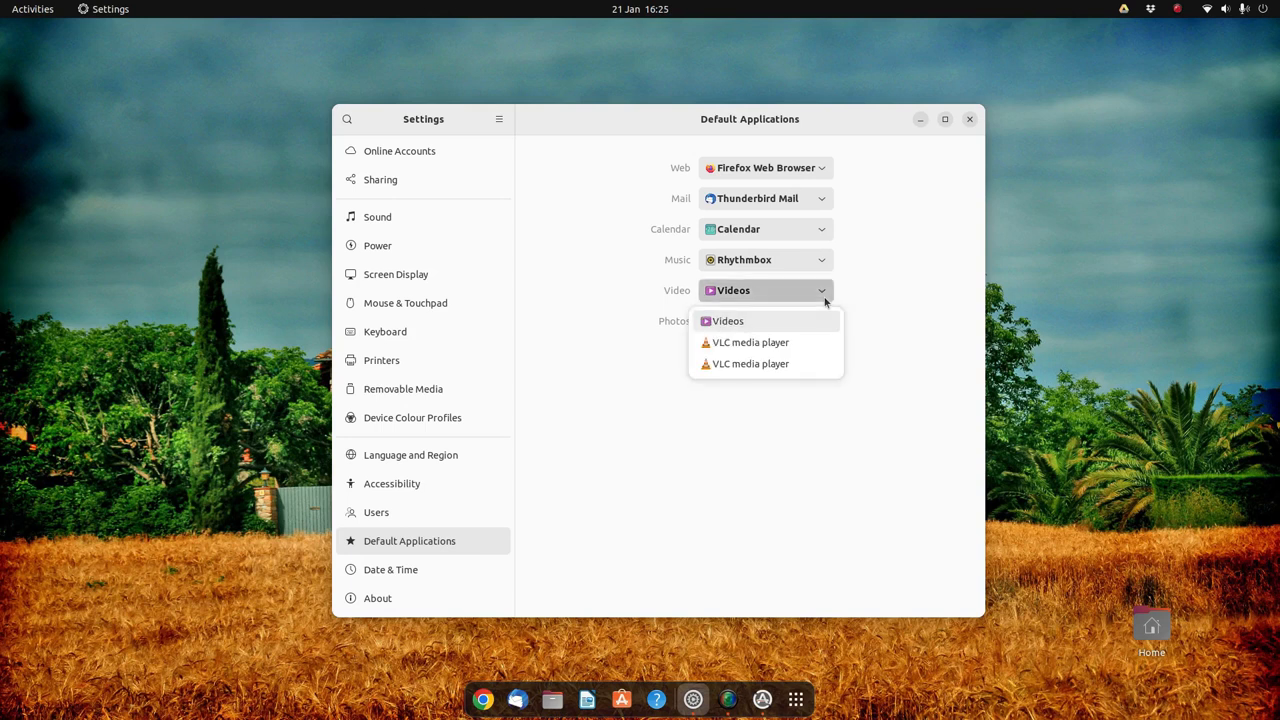
left_click(750, 342)
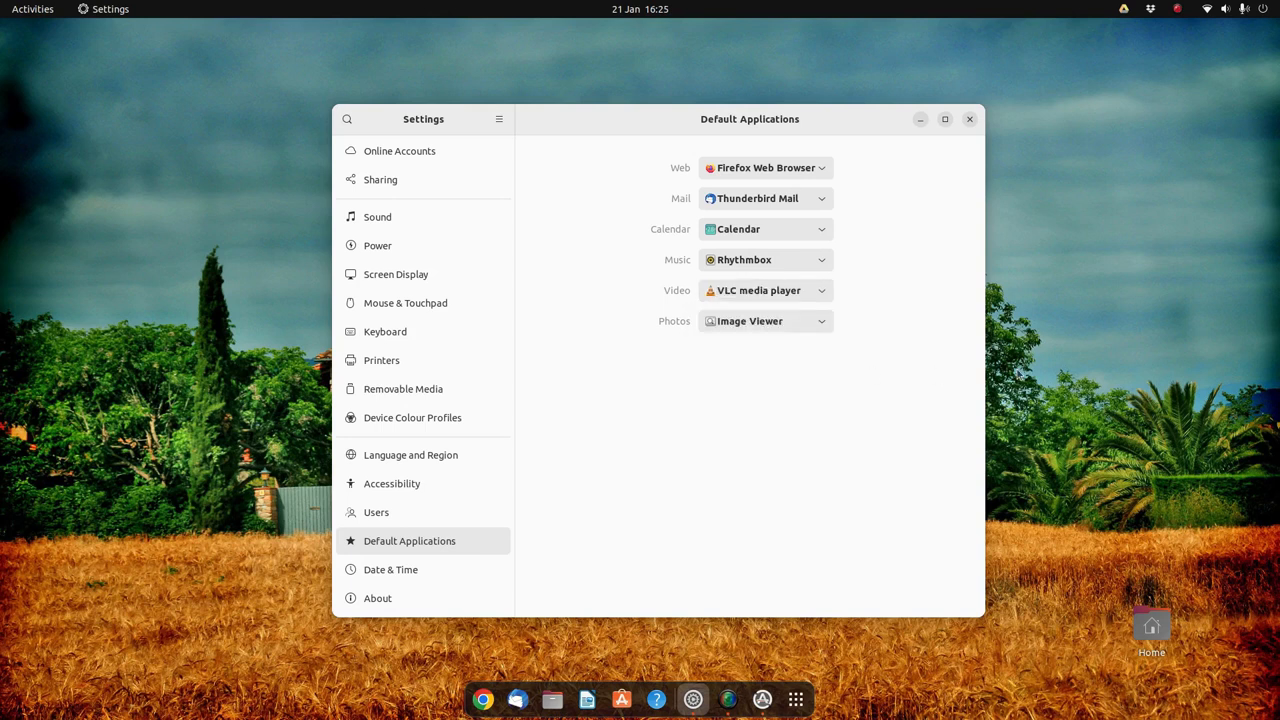
mouse_move(637, 496)
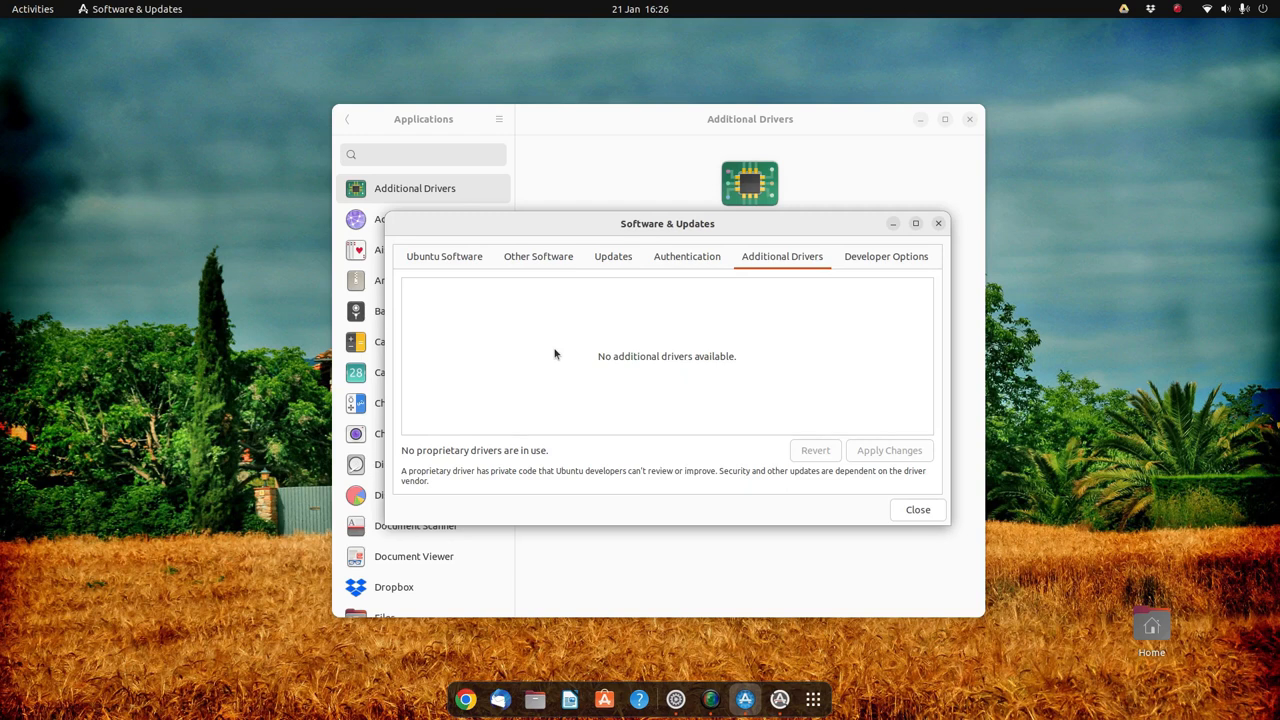
mouse_move(800, 346)
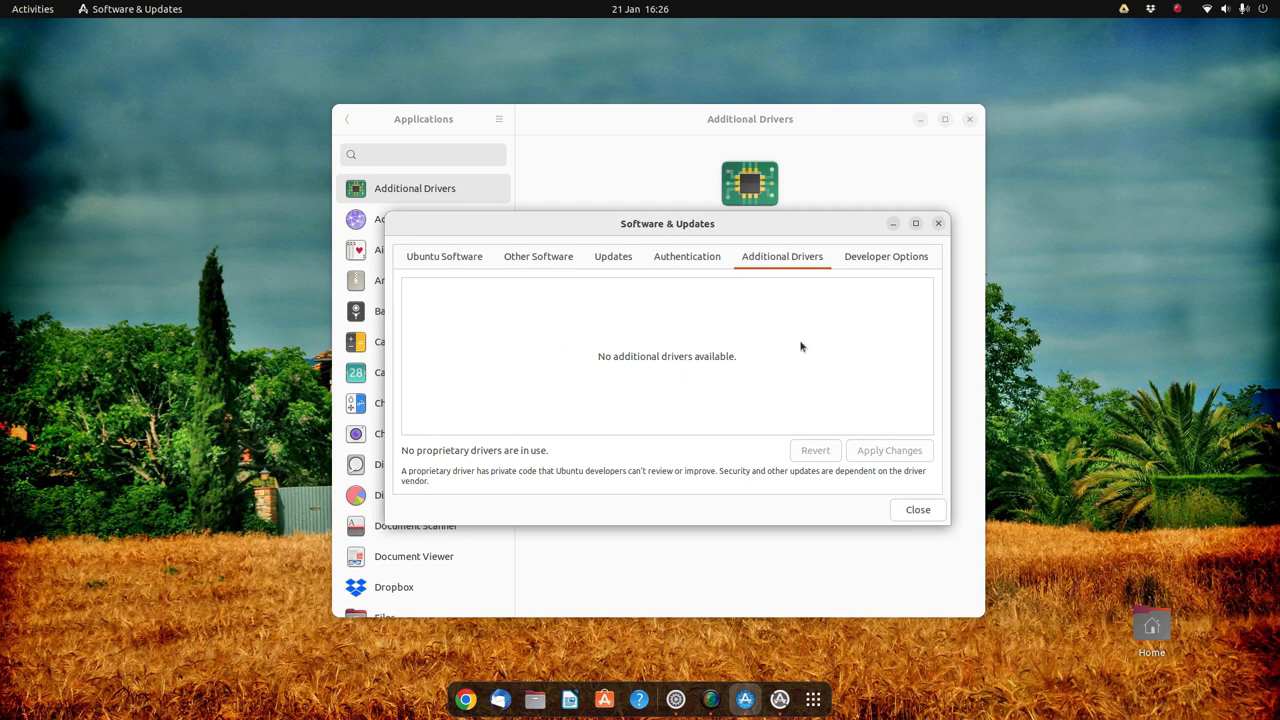
mouse_move(555, 311)
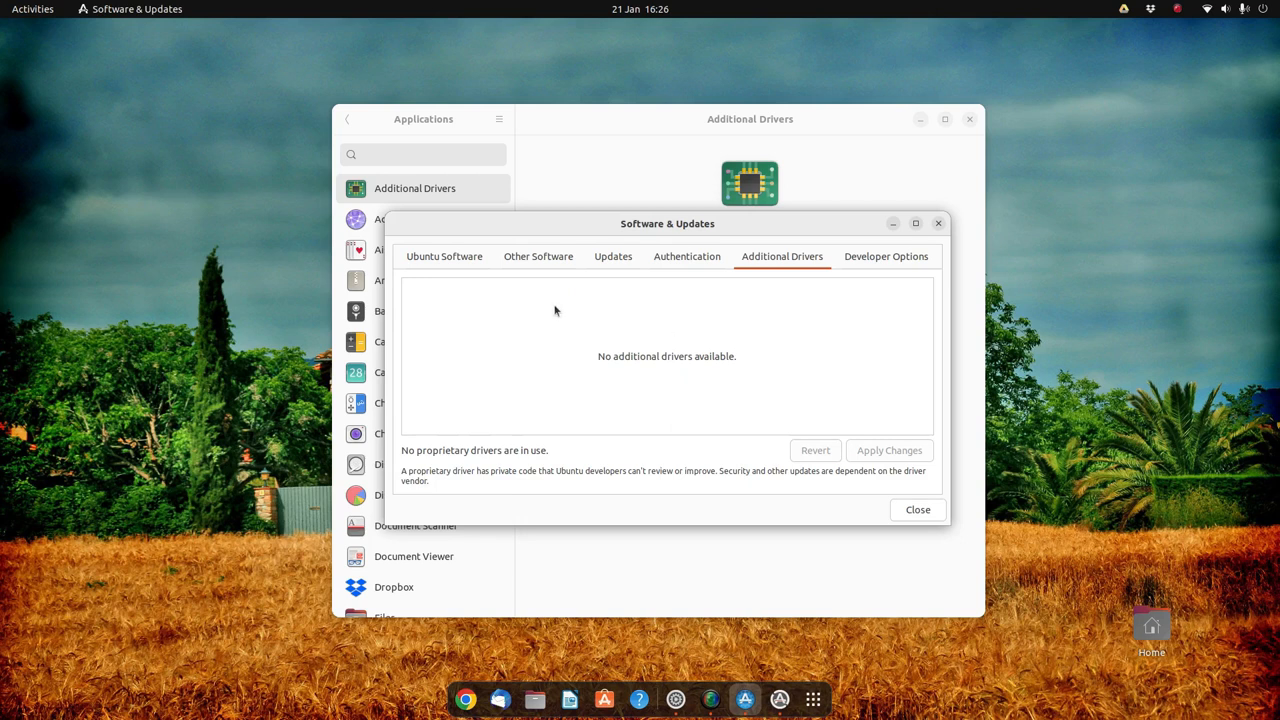
left_click(916, 509)
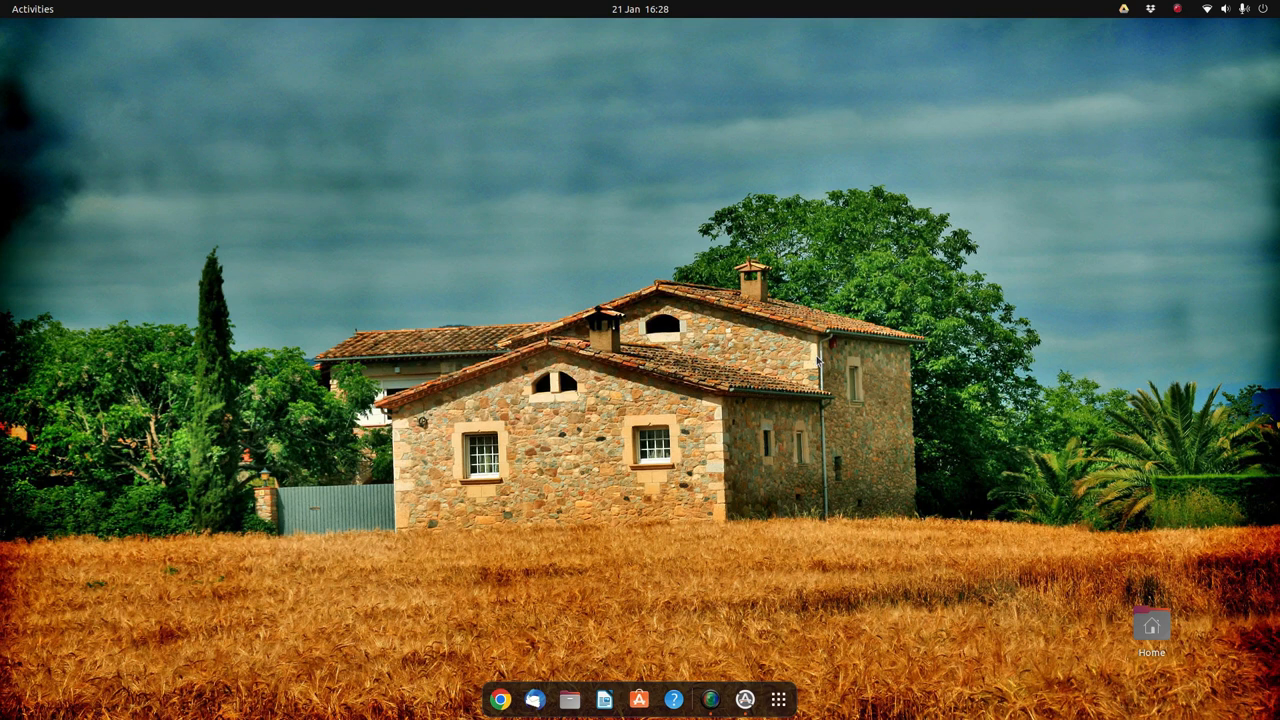
mouse_move(658, 518)
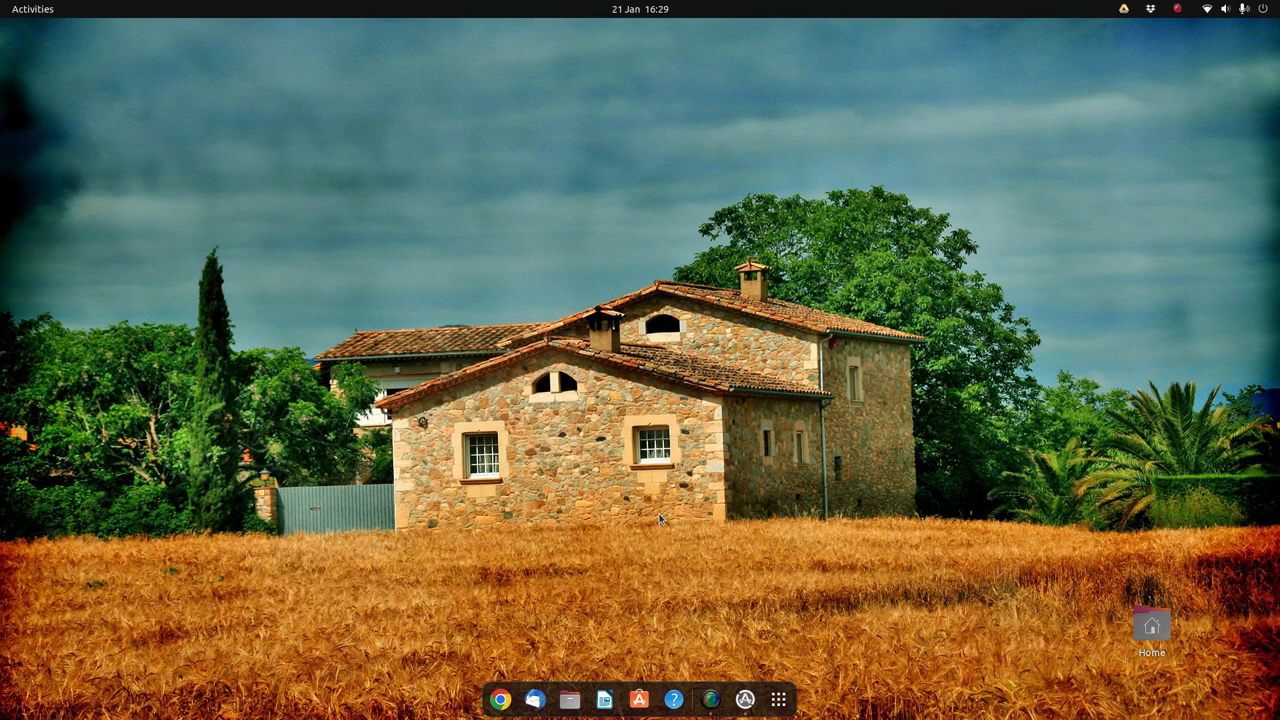
mouse_move(540, 412)
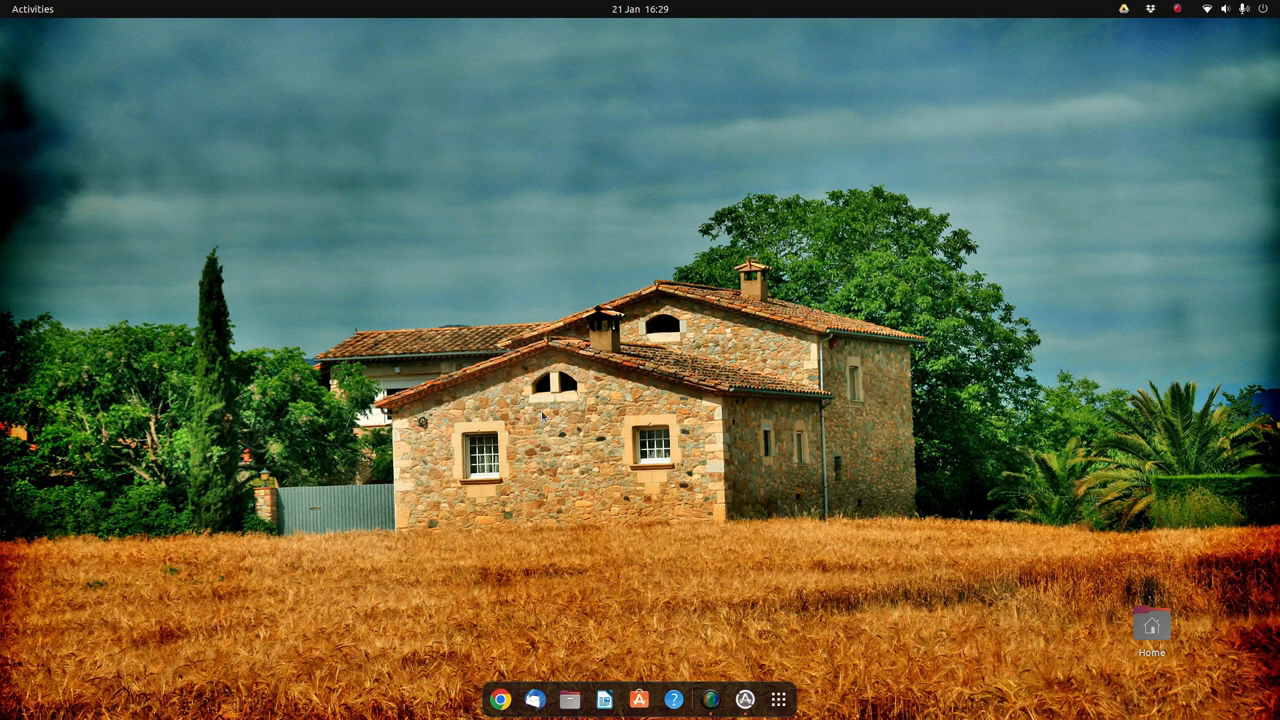
mouse_move(611, 440)
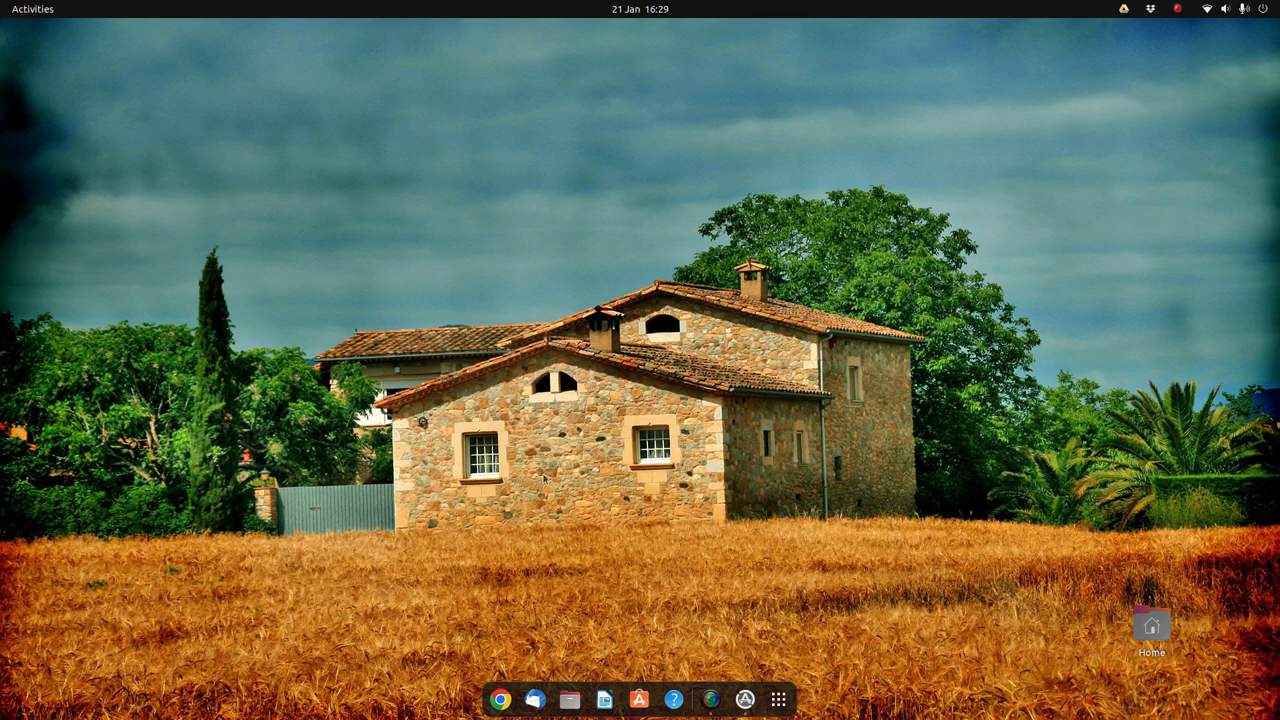
mouse_move(565, 461)
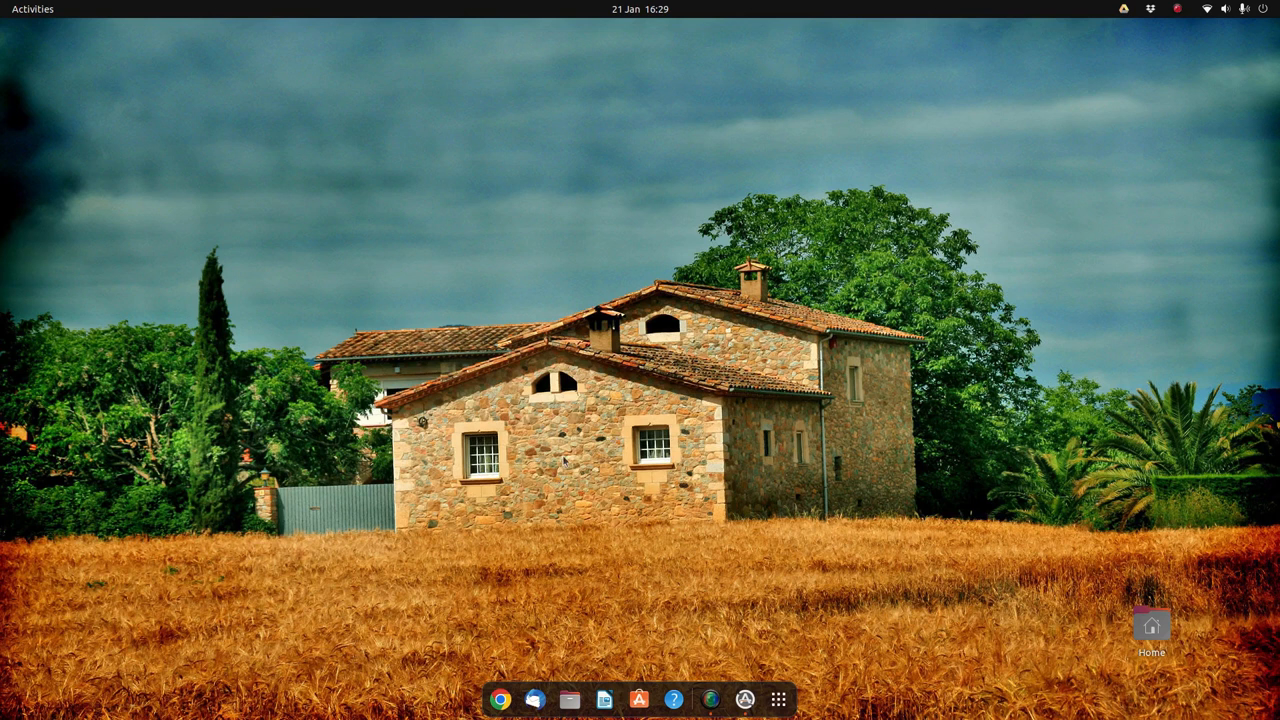